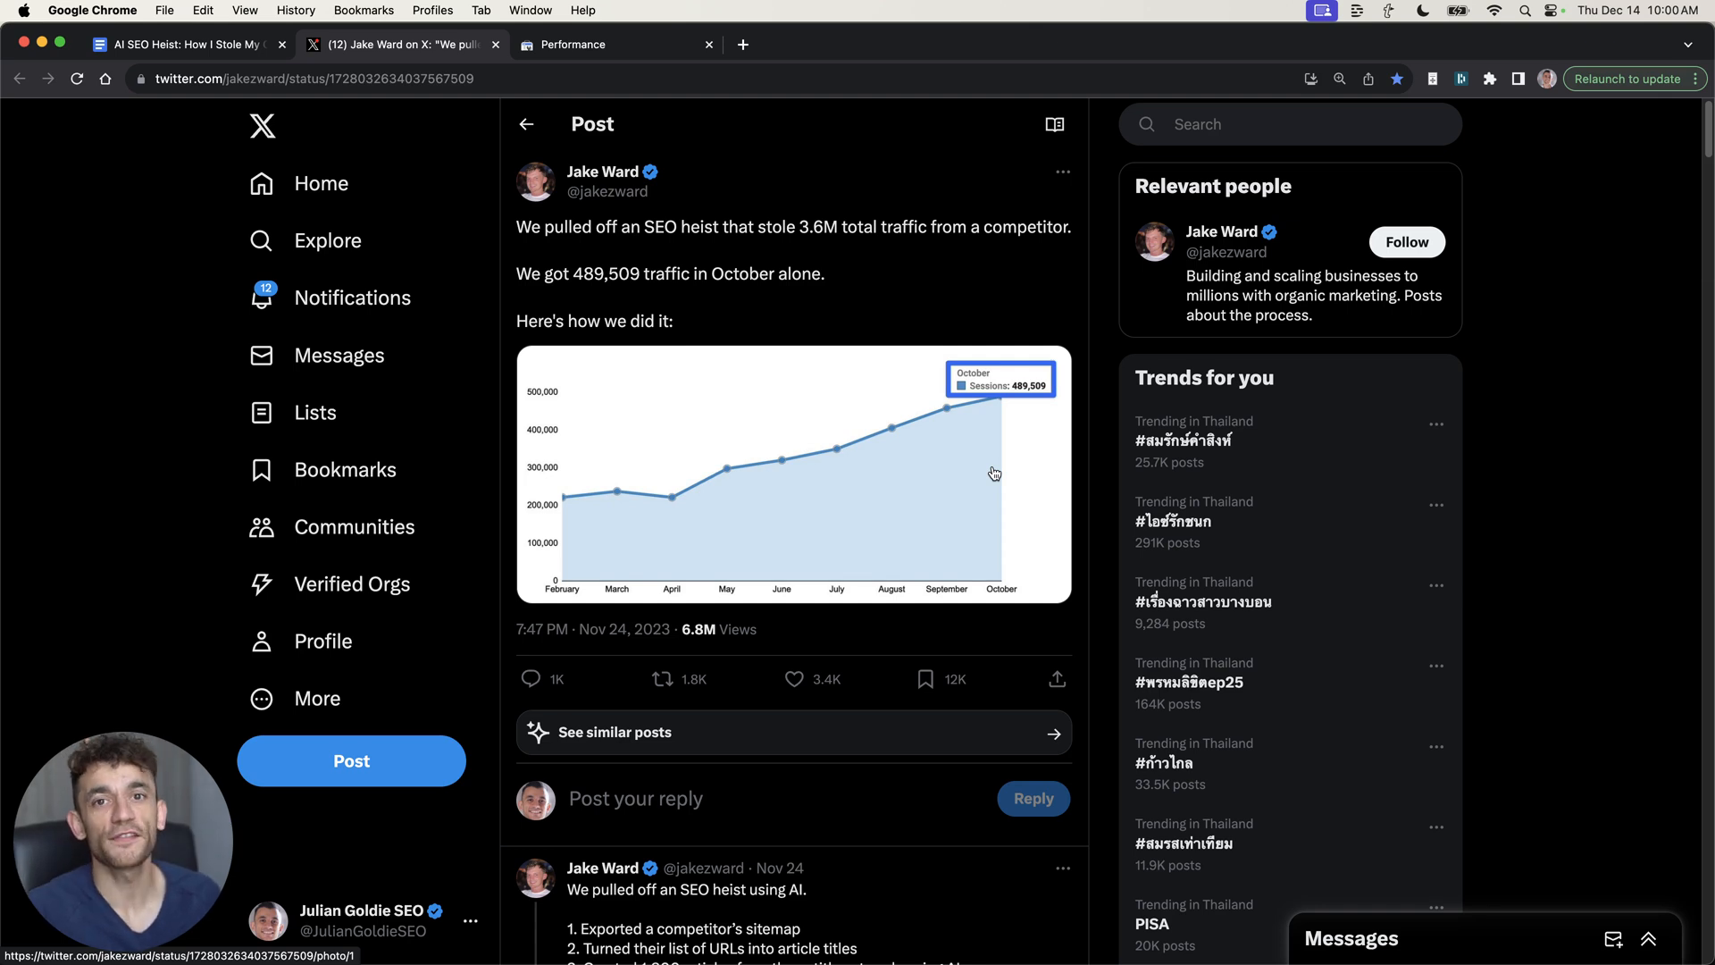
pyautogui.moveTo(598, 207)
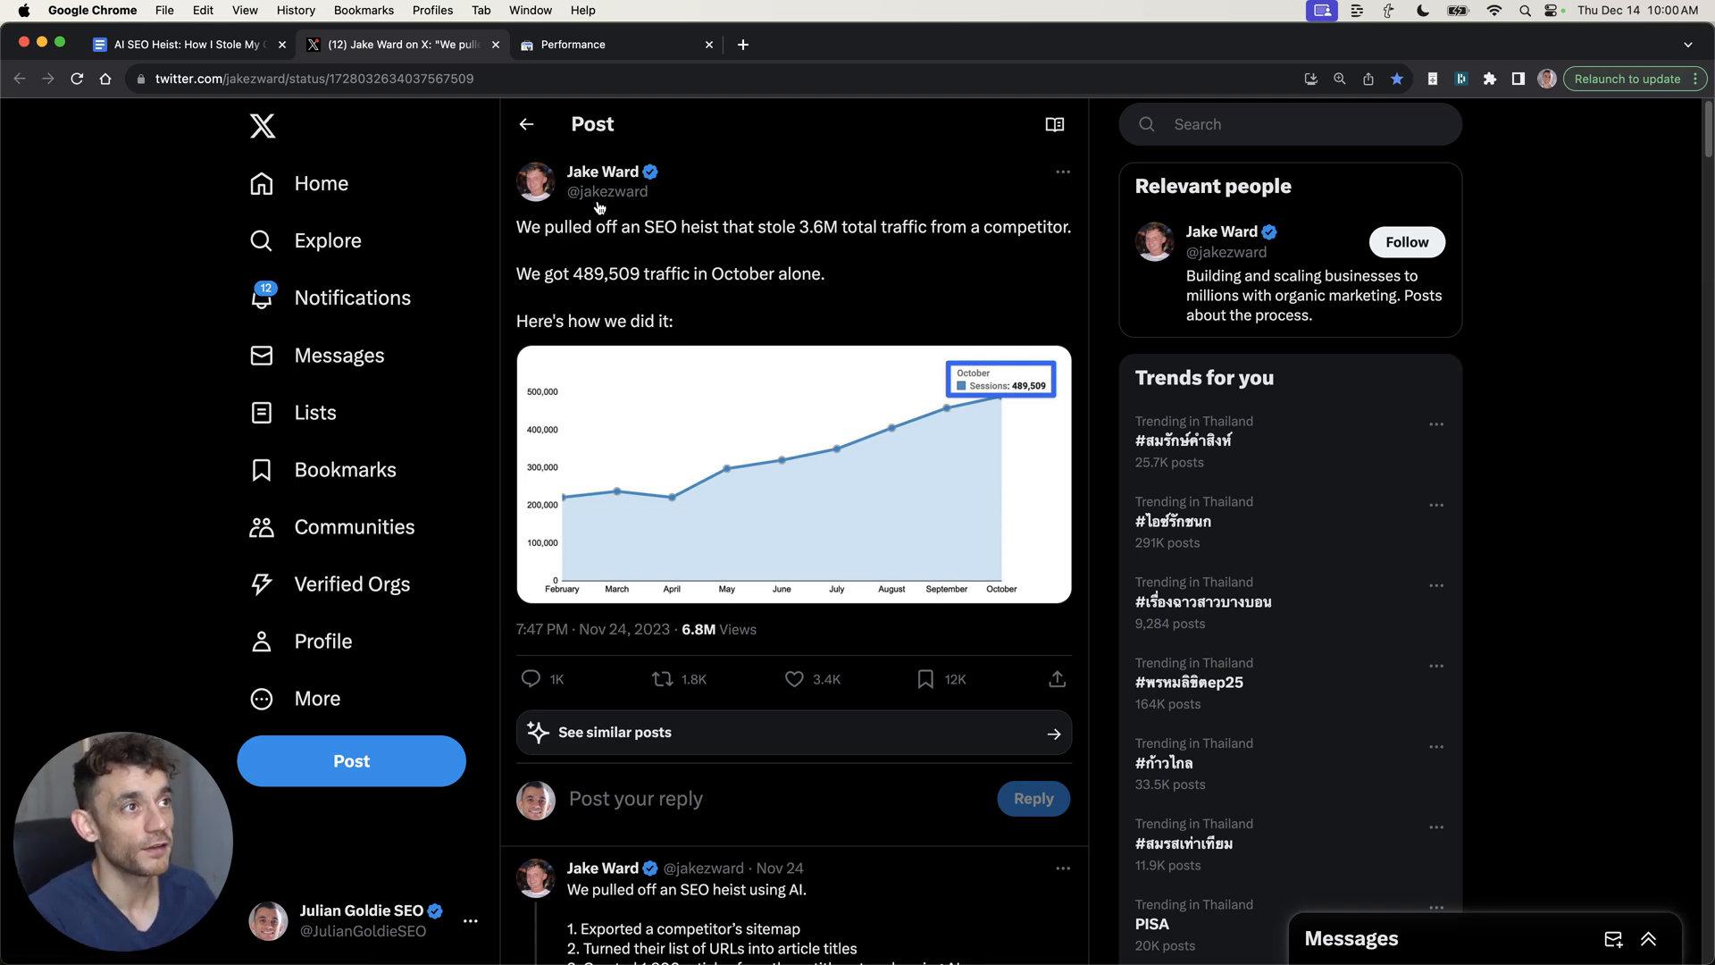
# Highlight the post's traffic claim and compare it with the Search Console performance graph
pyautogui.moveTo(517, 226); pyautogui.dragTo(825, 273)
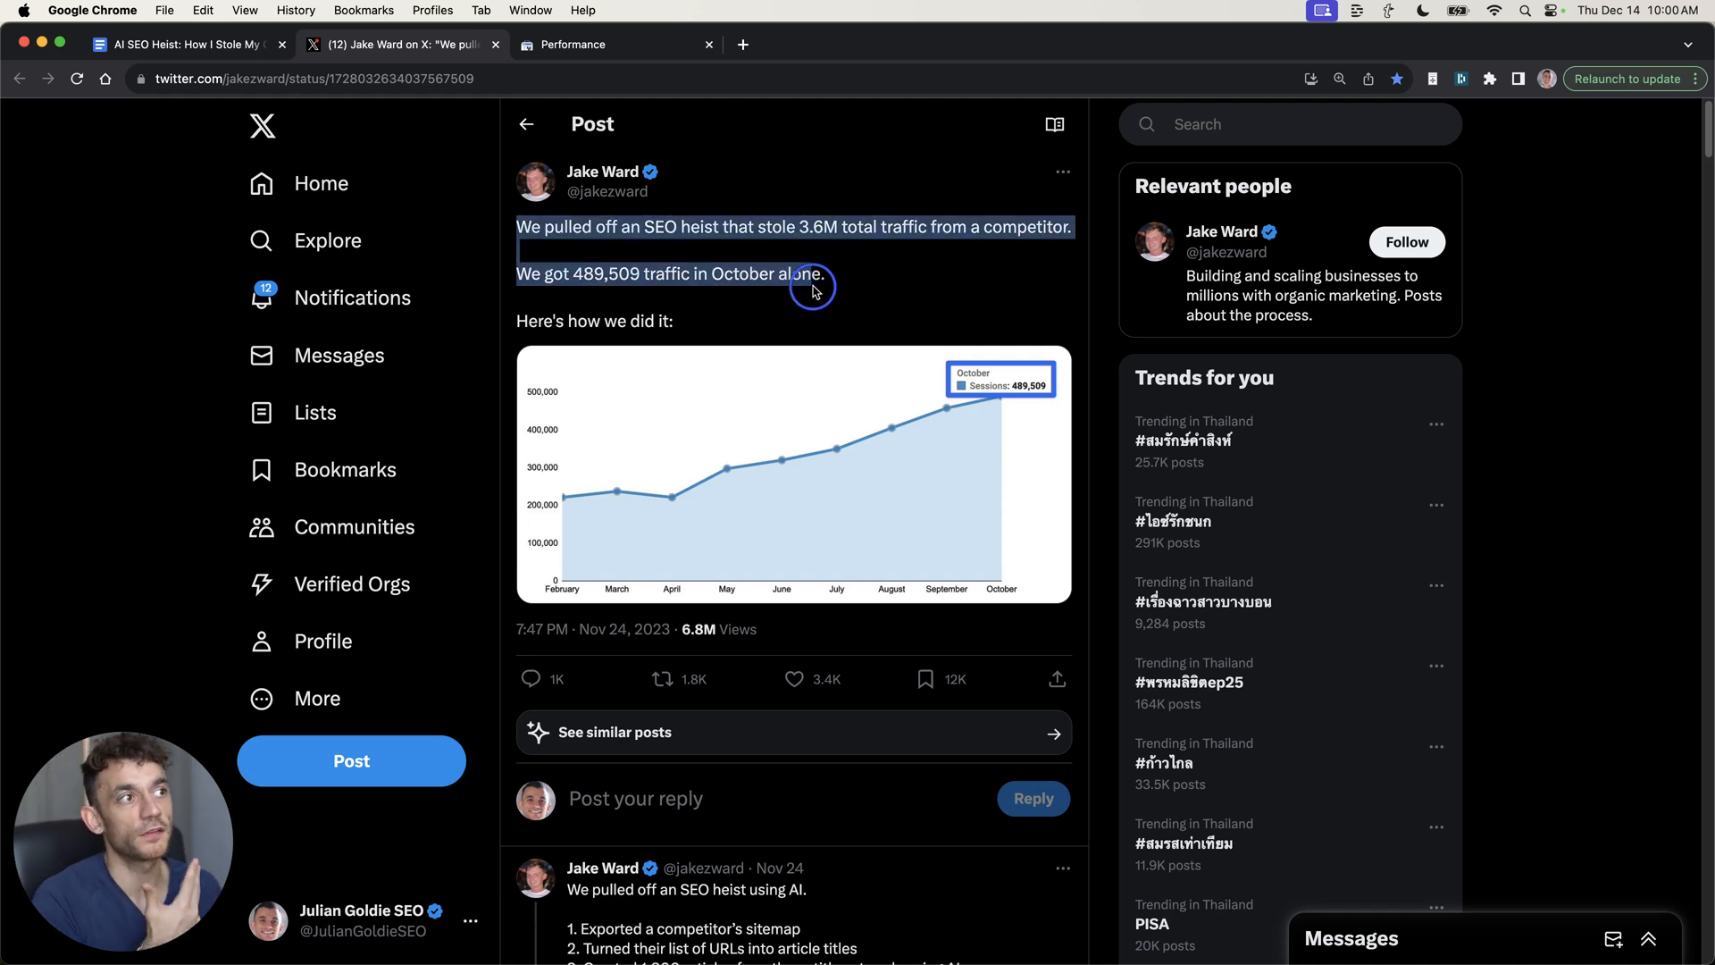
pyautogui.moveTo(850, 289)
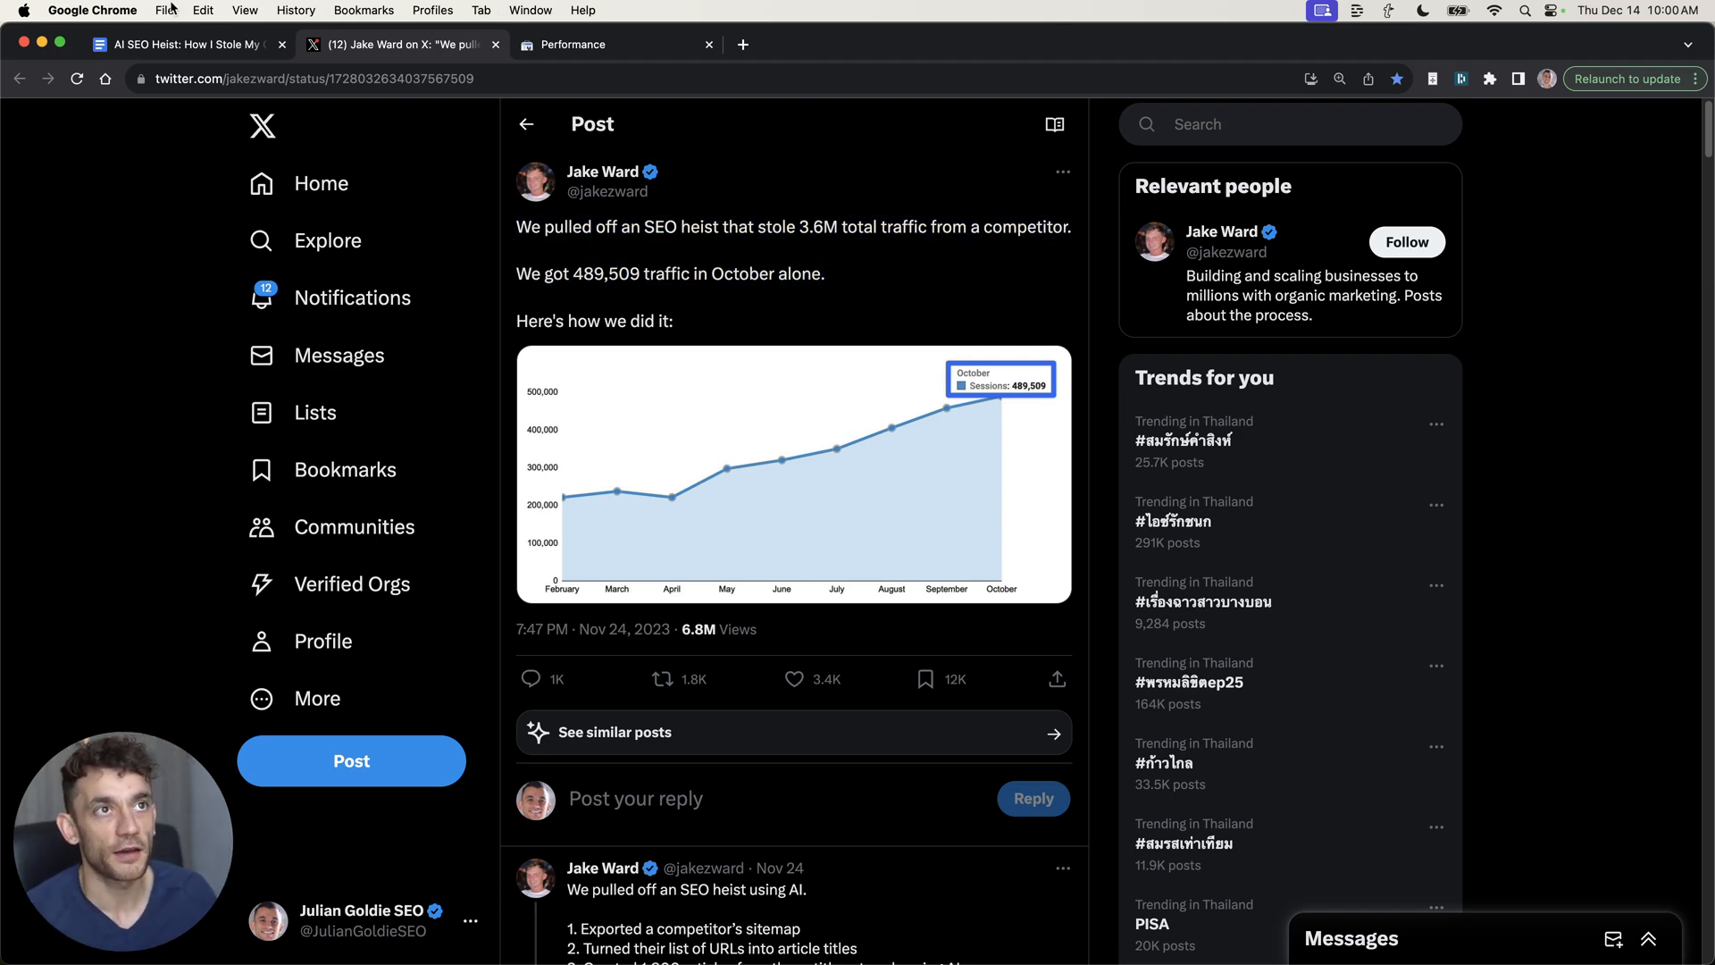
pyautogui.click(576, 43)
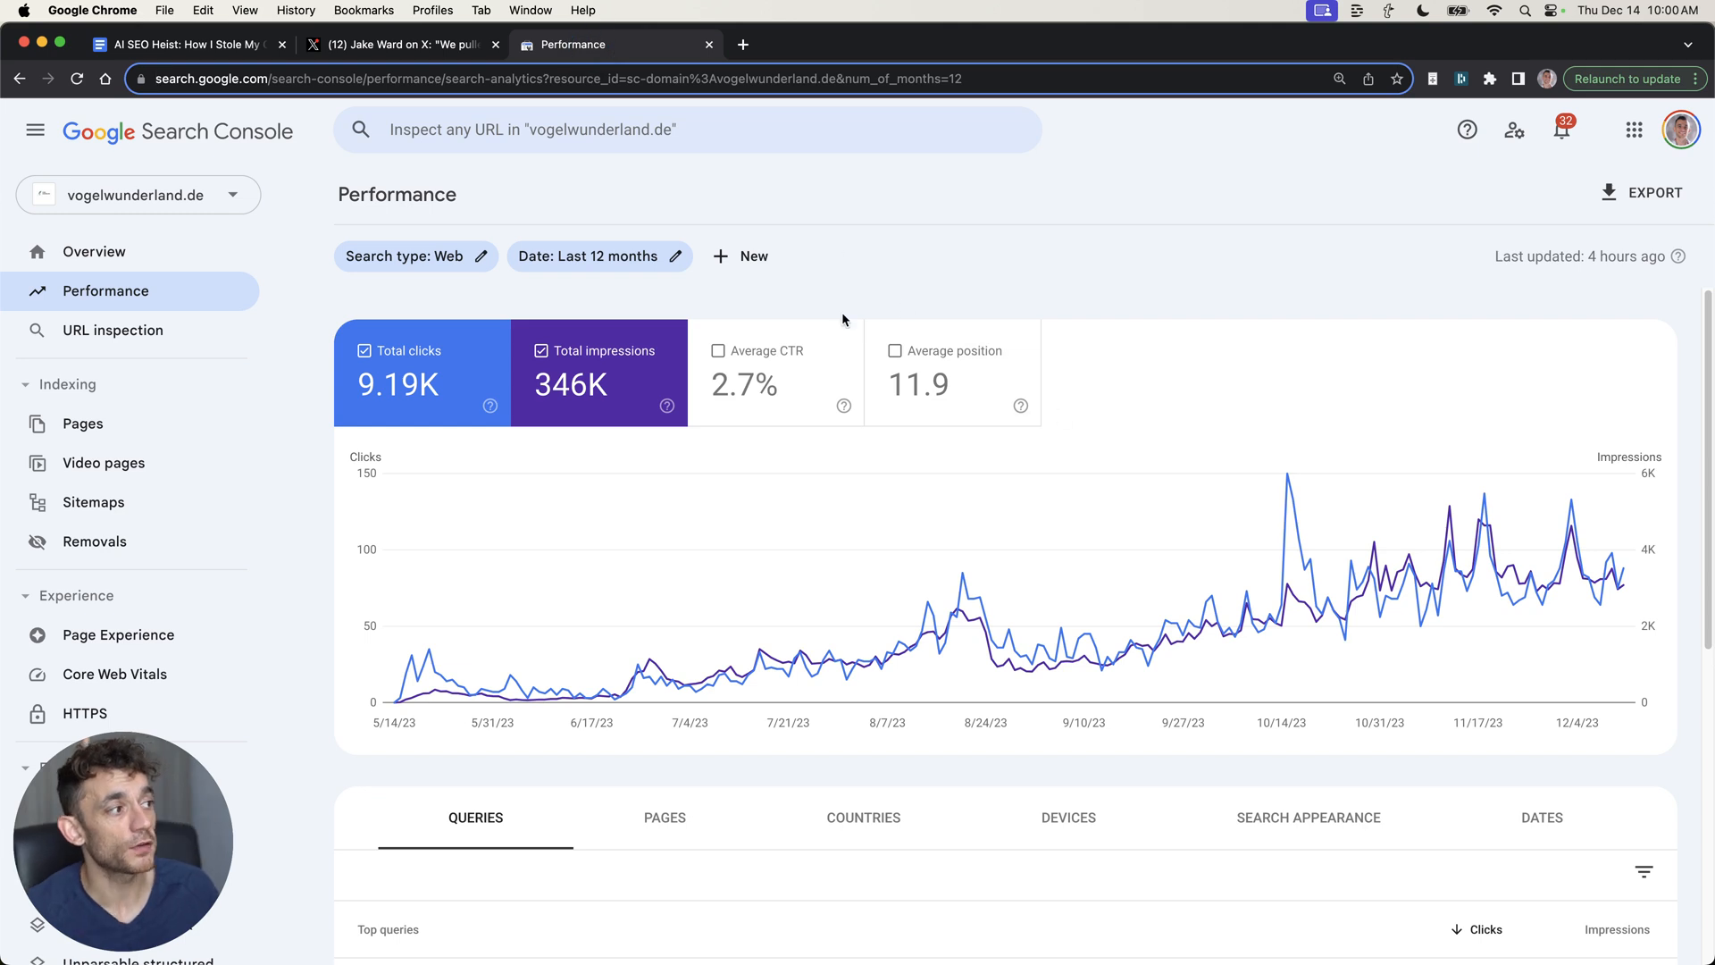
pyautogui.moveTo(395, 604)
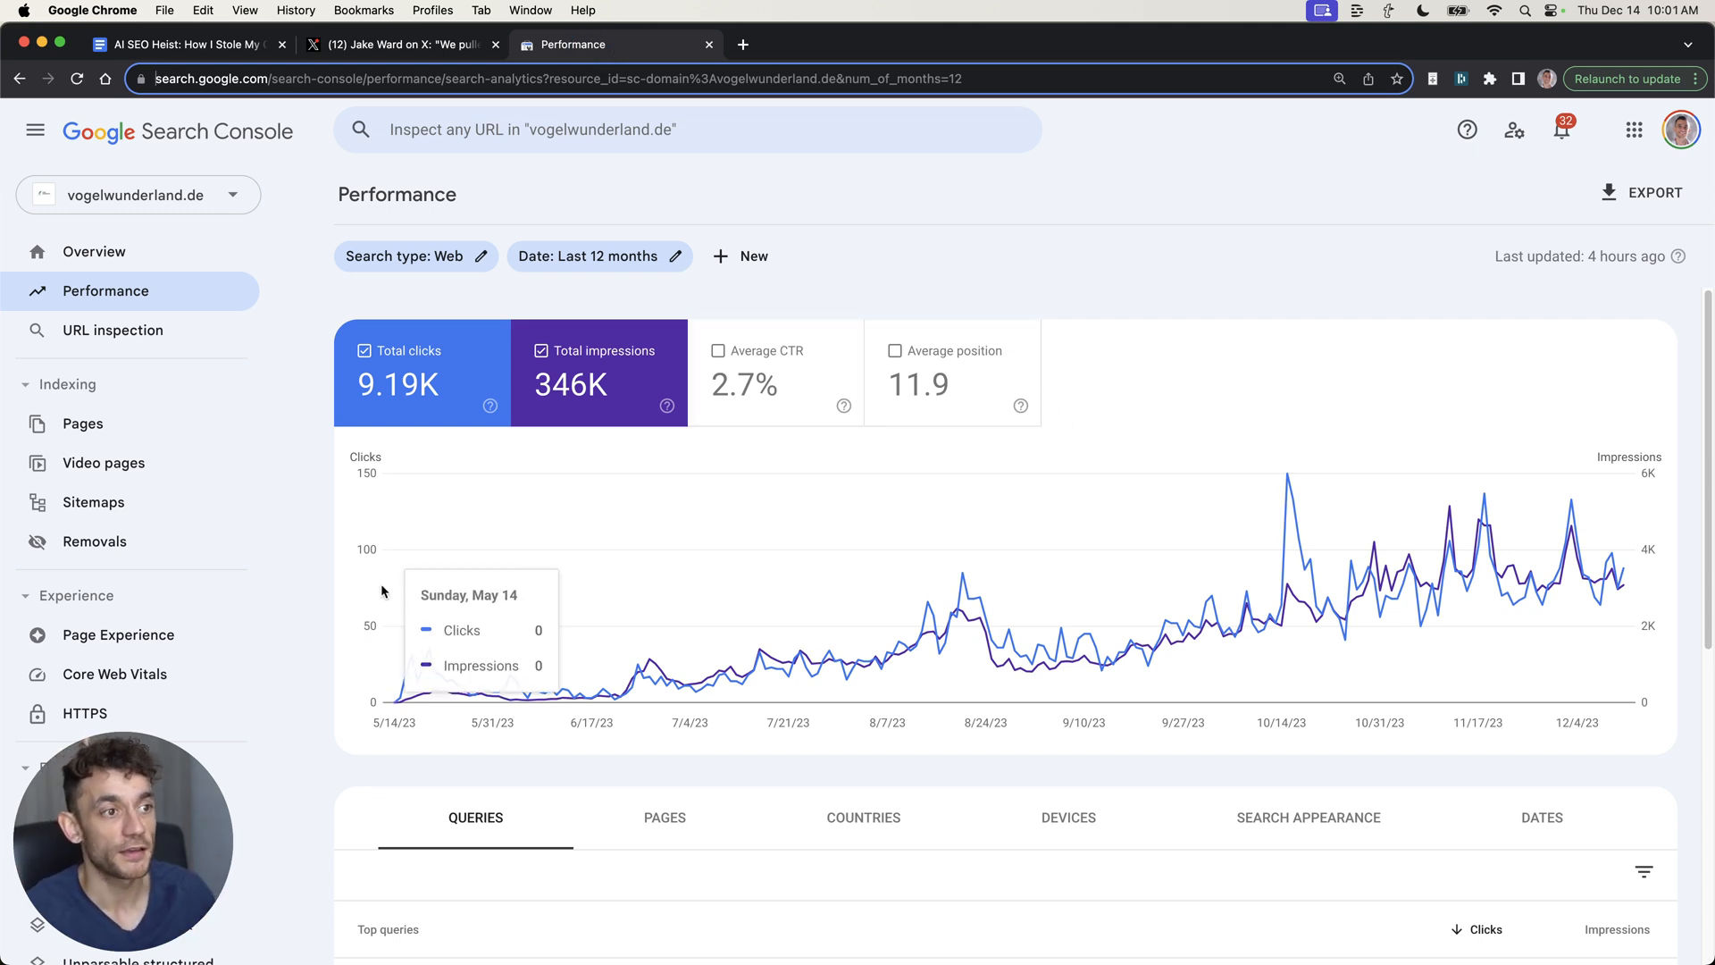
pyautogui.click(404, 45)
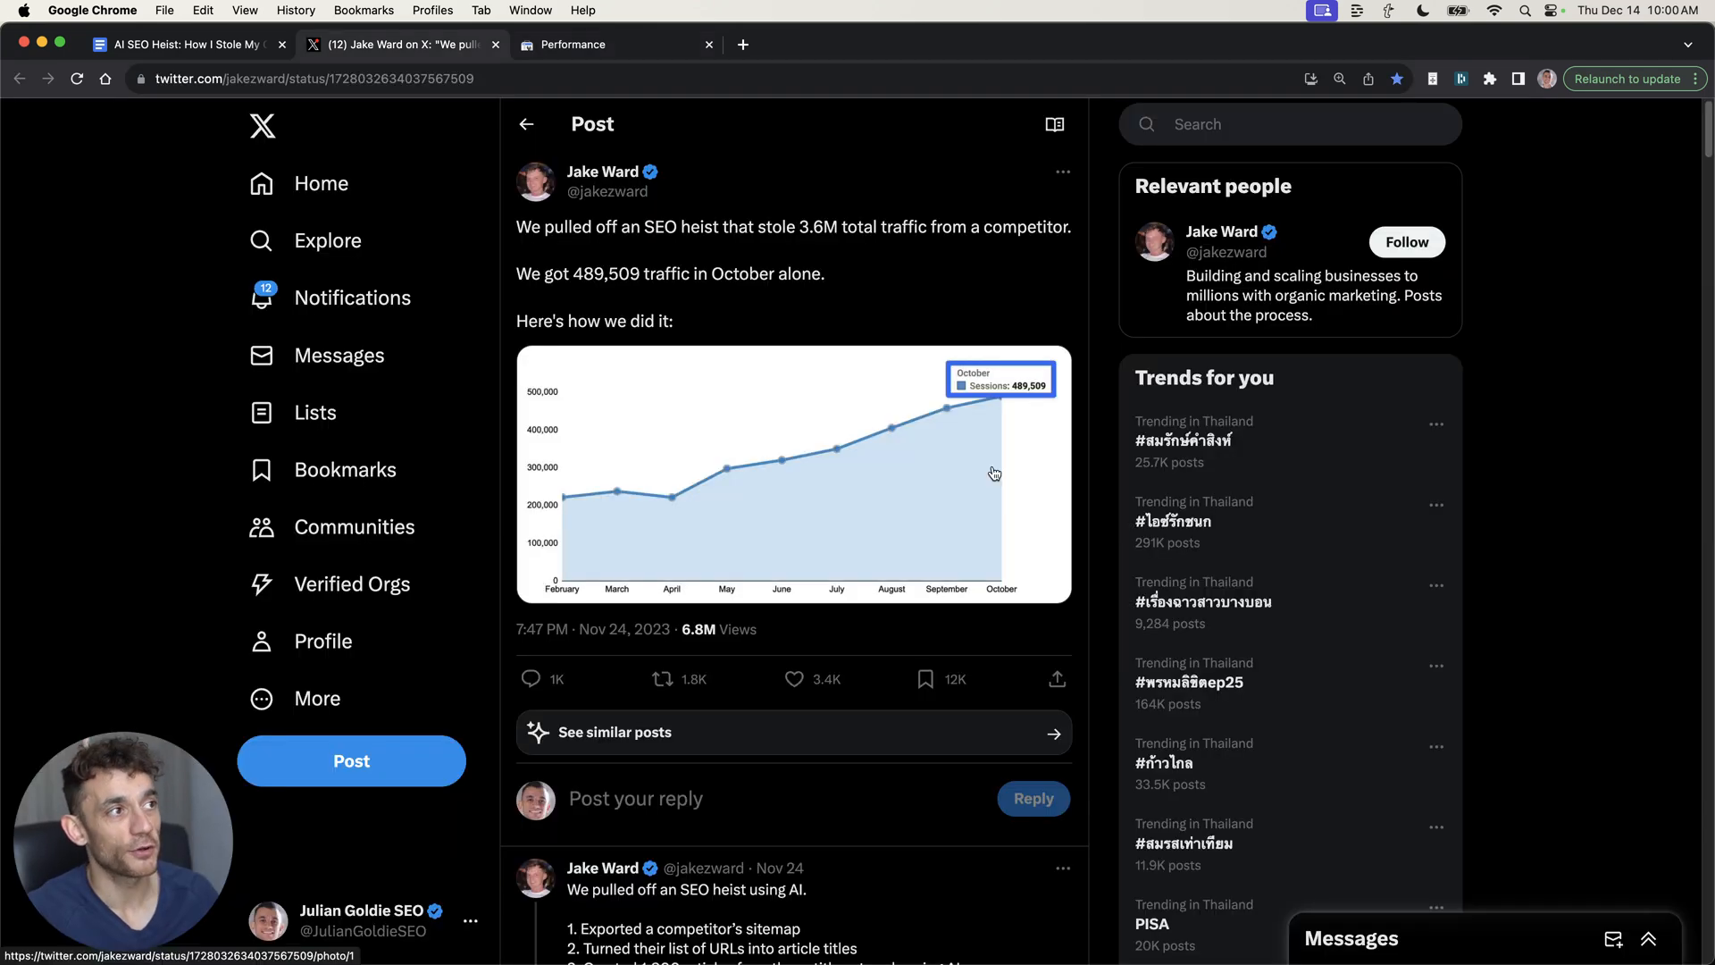
pyautogui.click(576, 44)
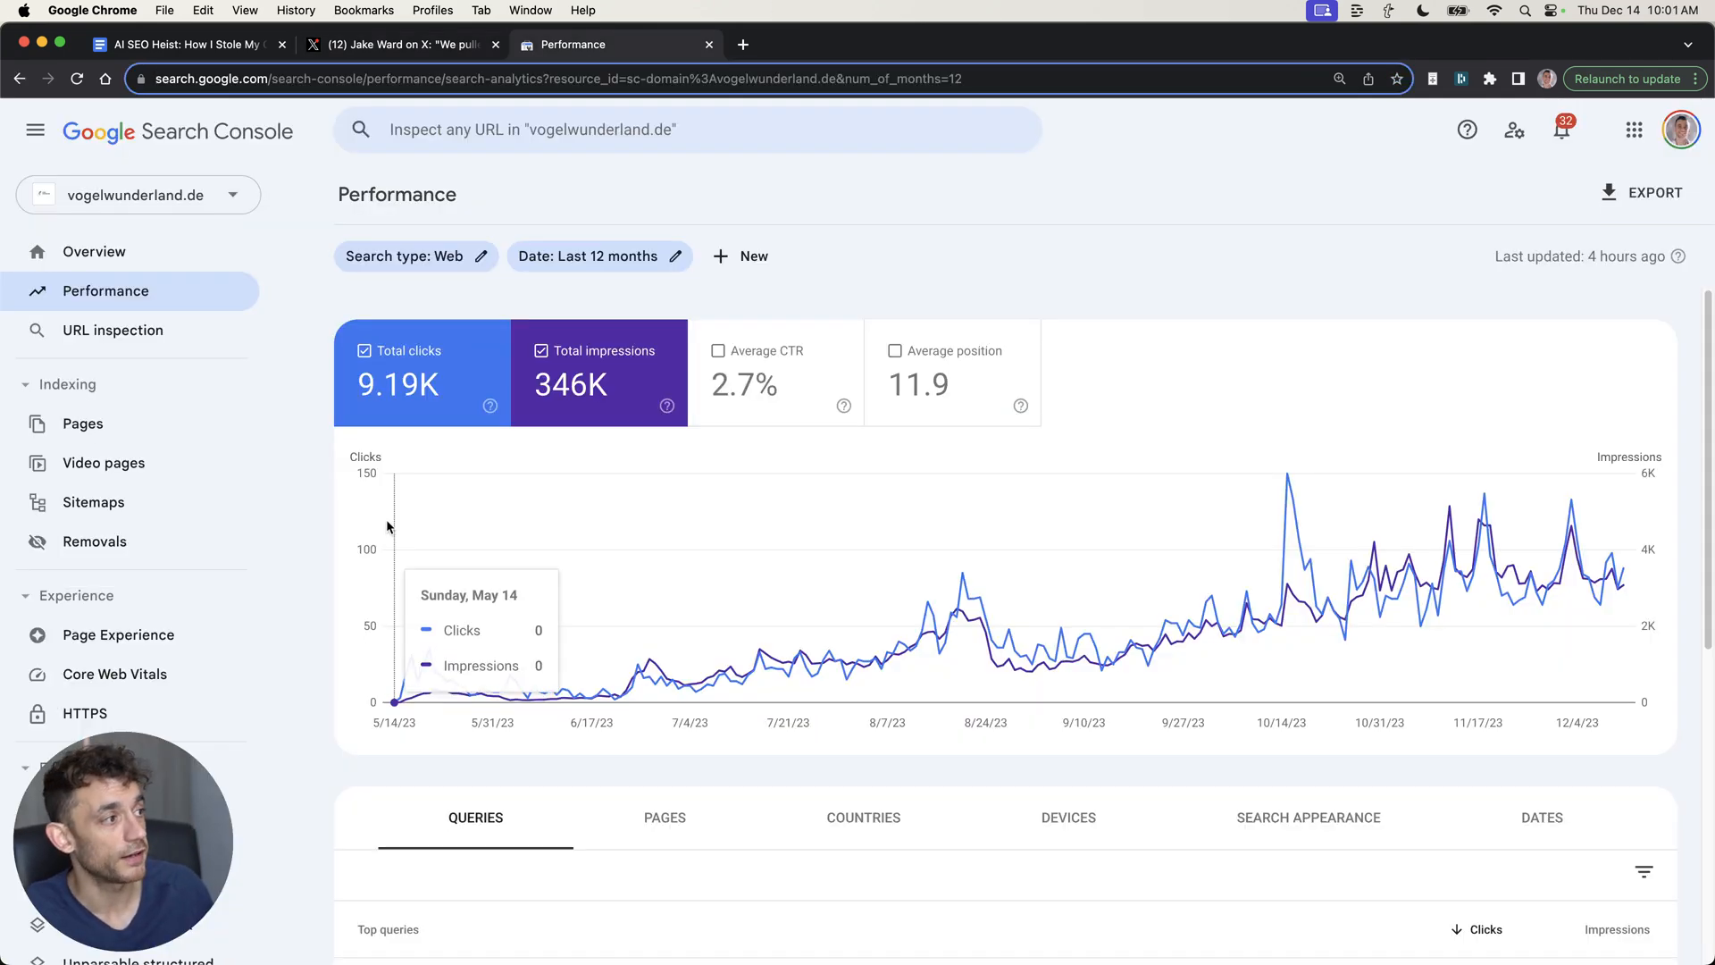
pyautogui.moveTo(935, 112)
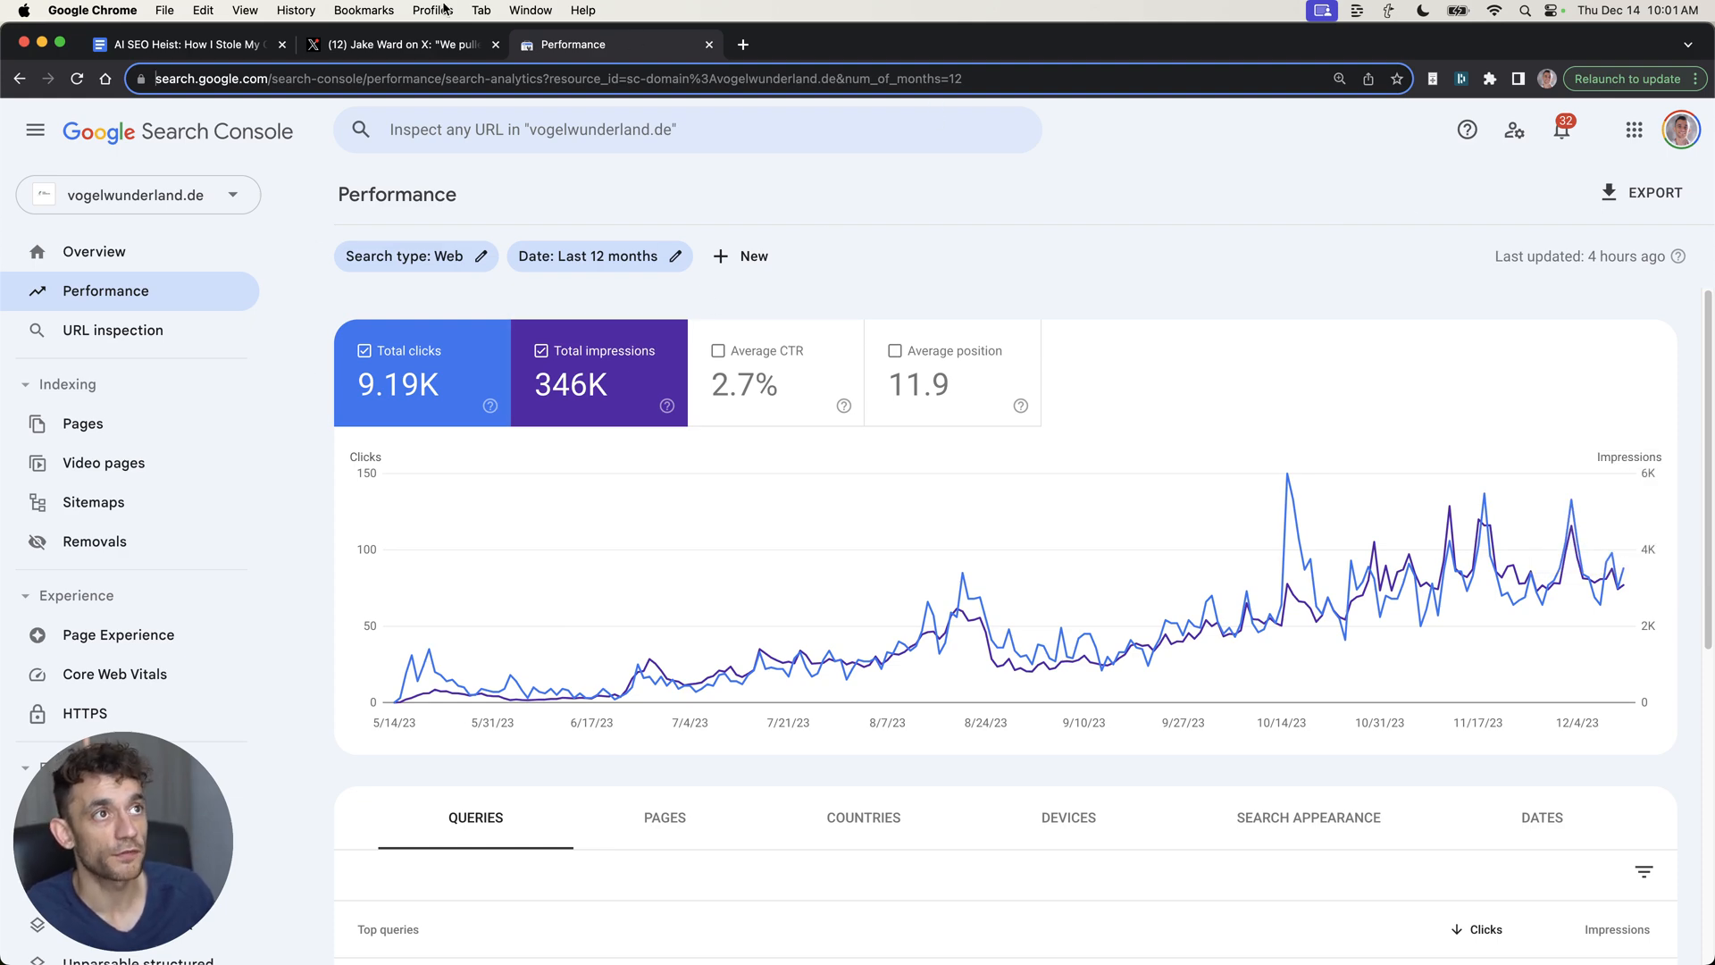
pyautogui.click(440, 45)
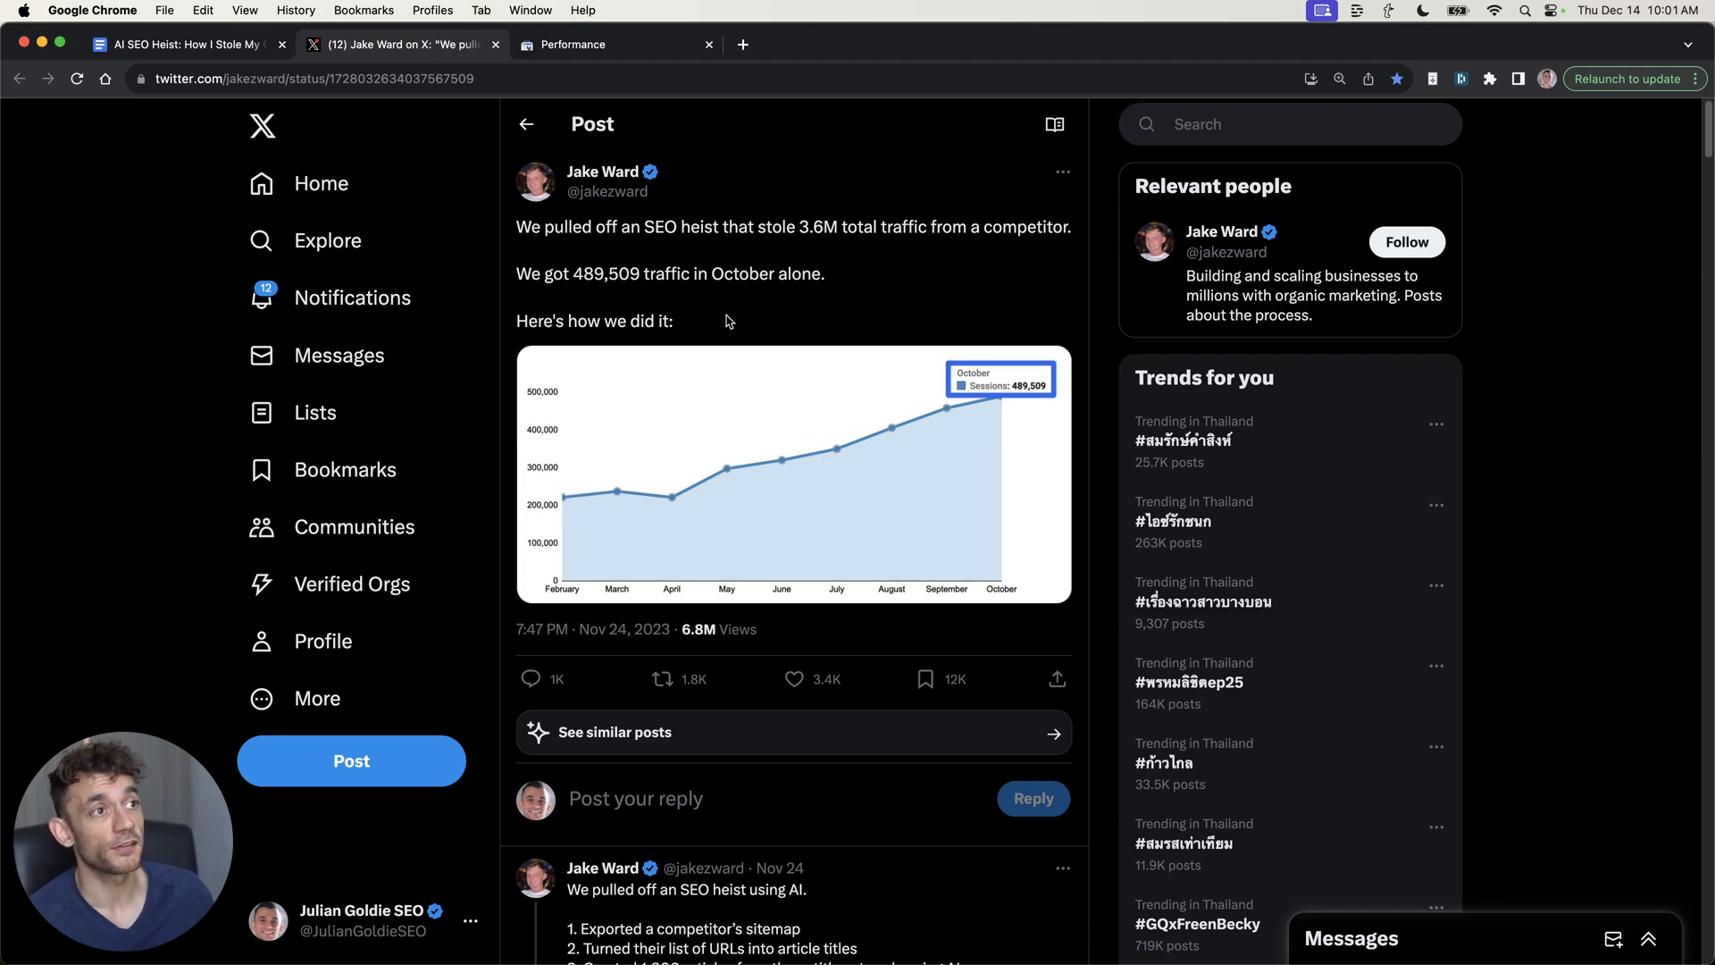
pyautogui.moveTo(852, 455)
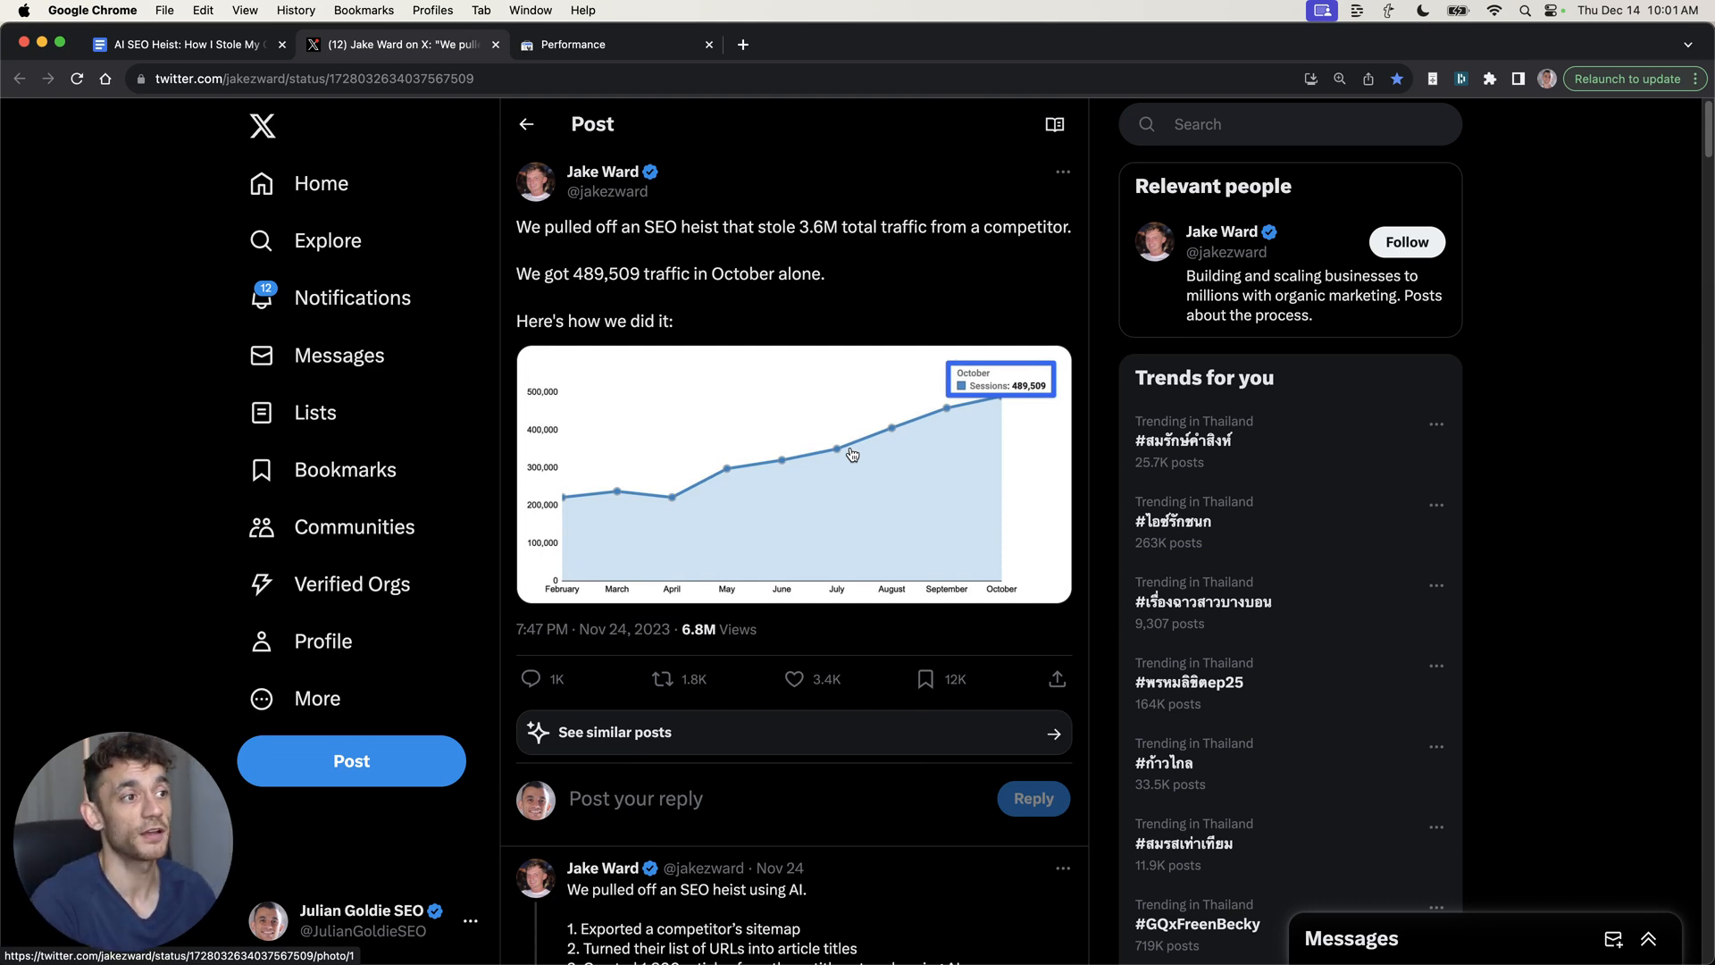
pyautogui.moveTo(1522, 354)
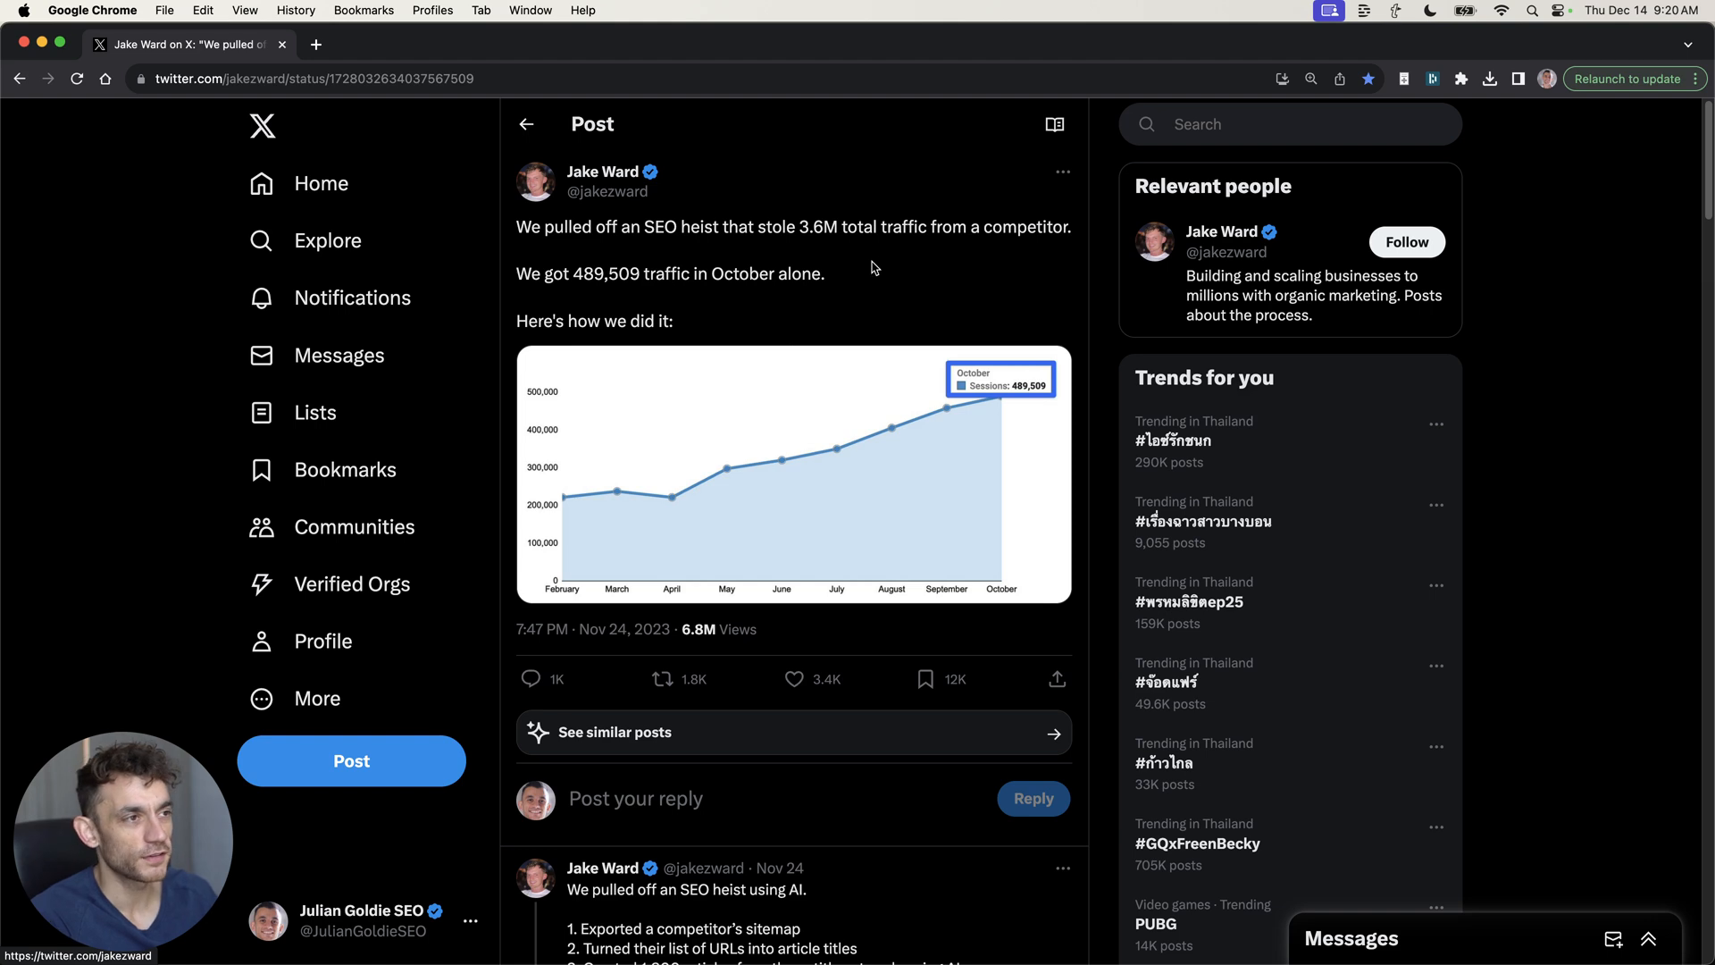
pyautogui.moveTo(502, 250)
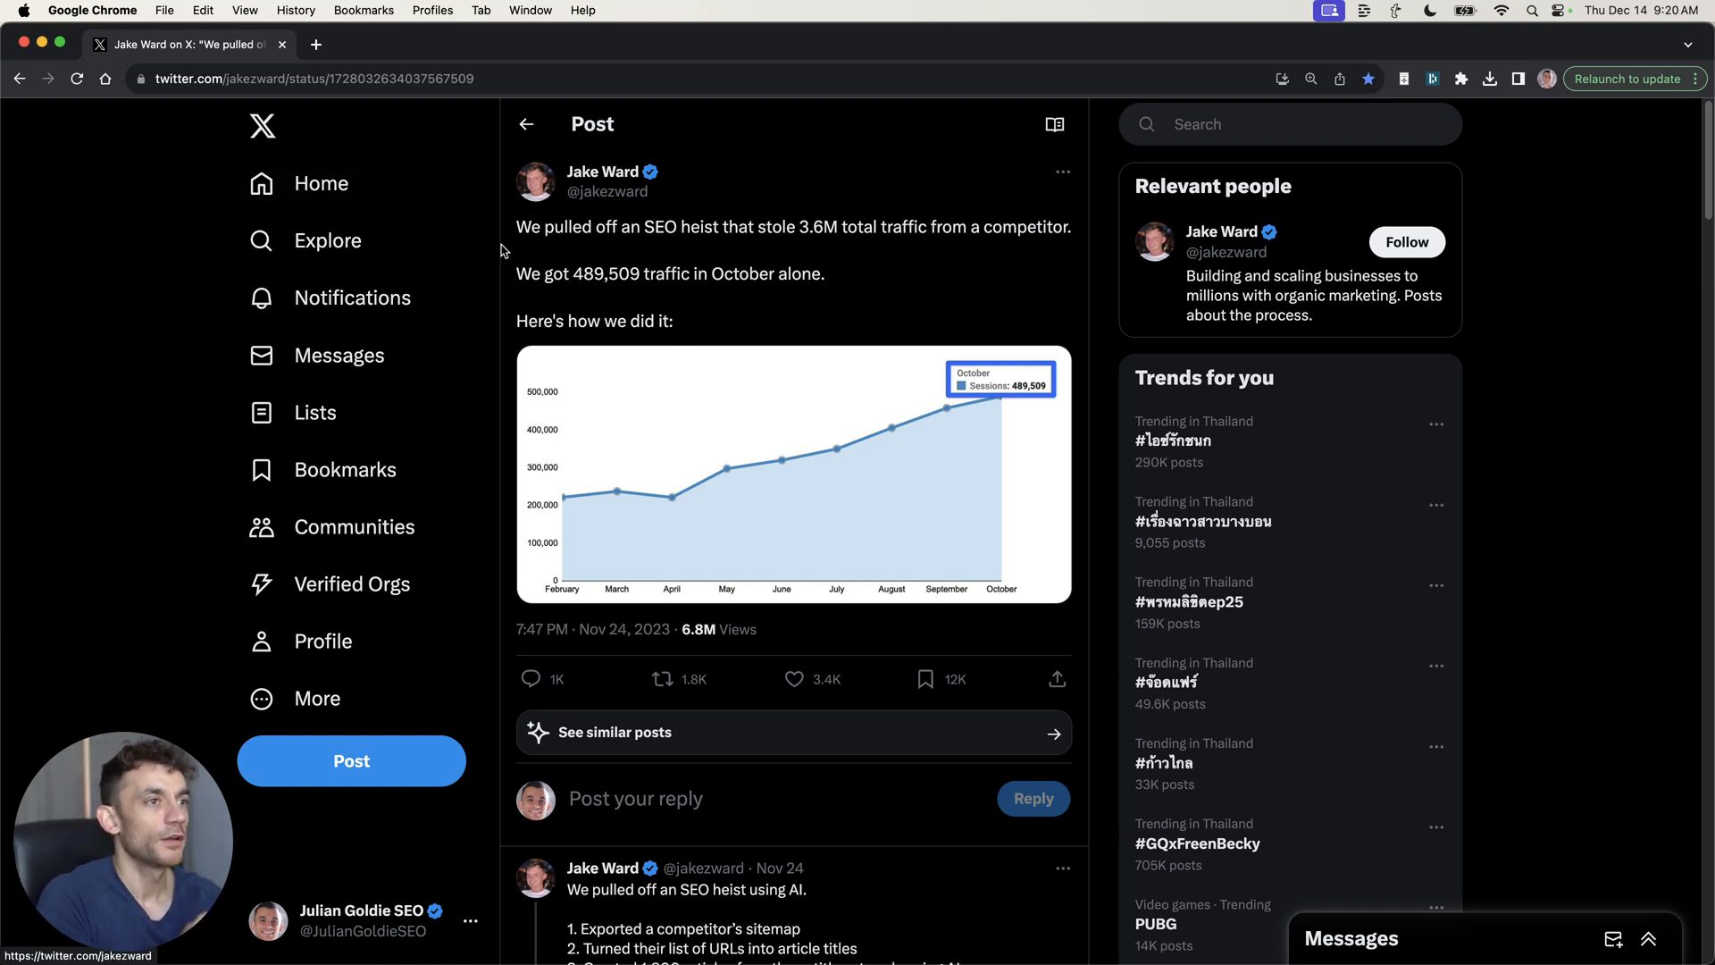
pyautogui.moveTo(527, 230)
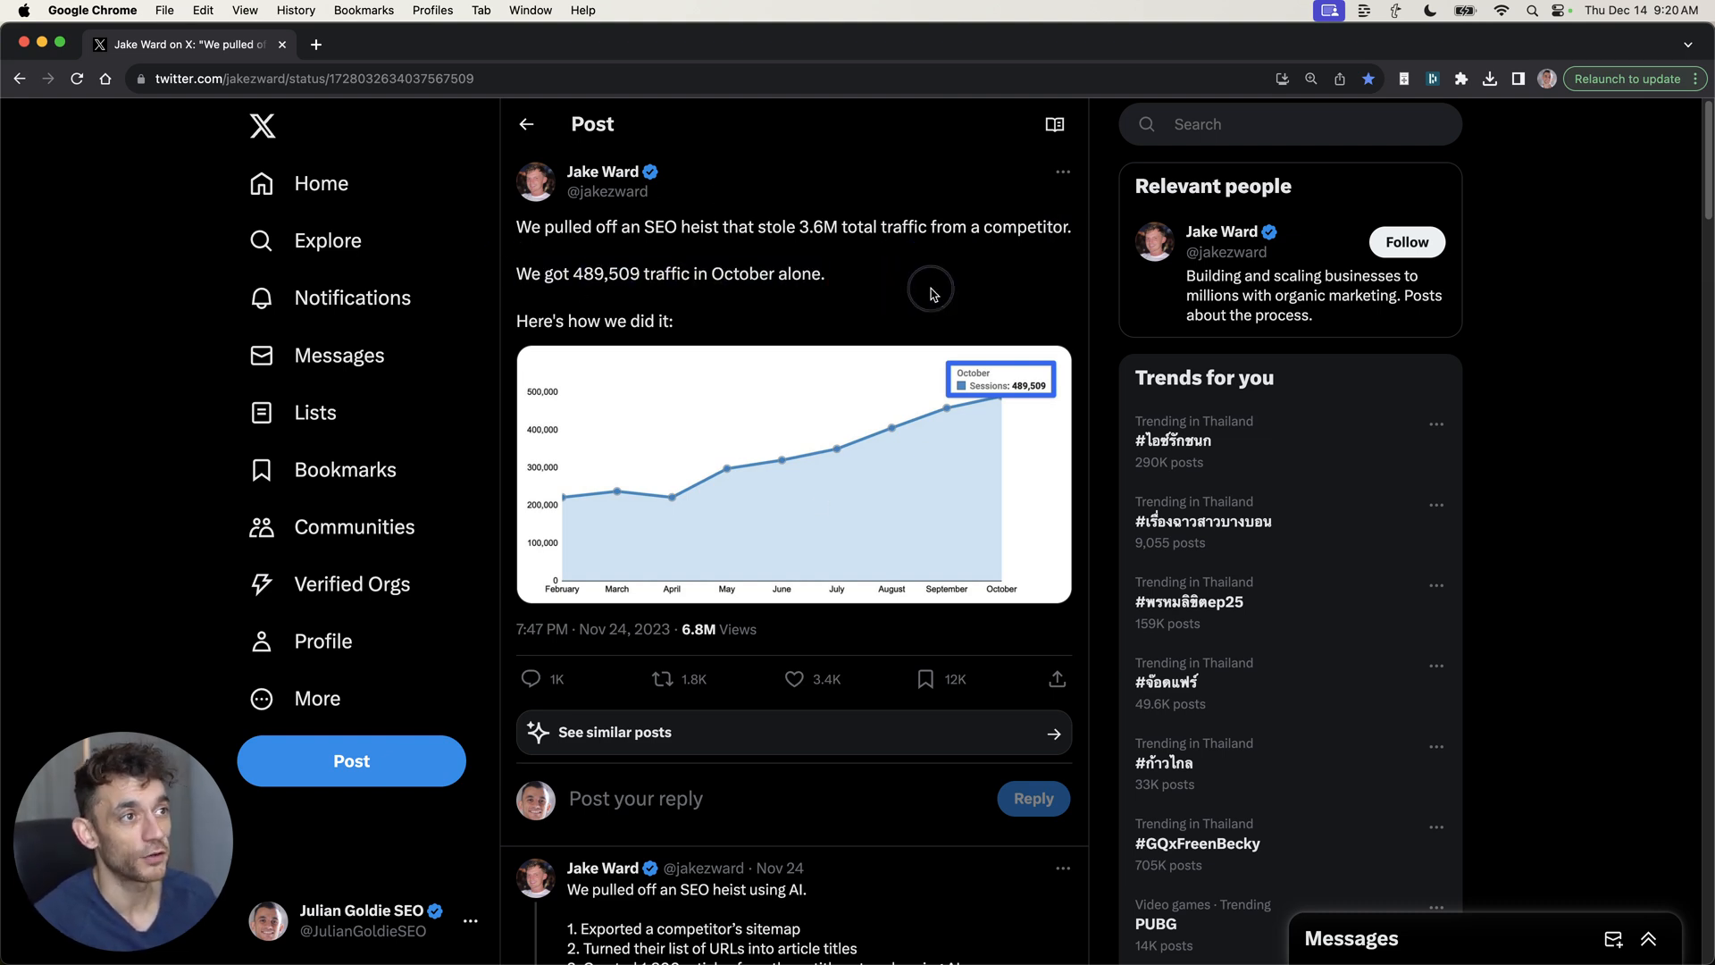
# Scroll the thread down to the find-a-competitor step and Ahrefs' rising traffic chart
pyautogui.scroll(-3)
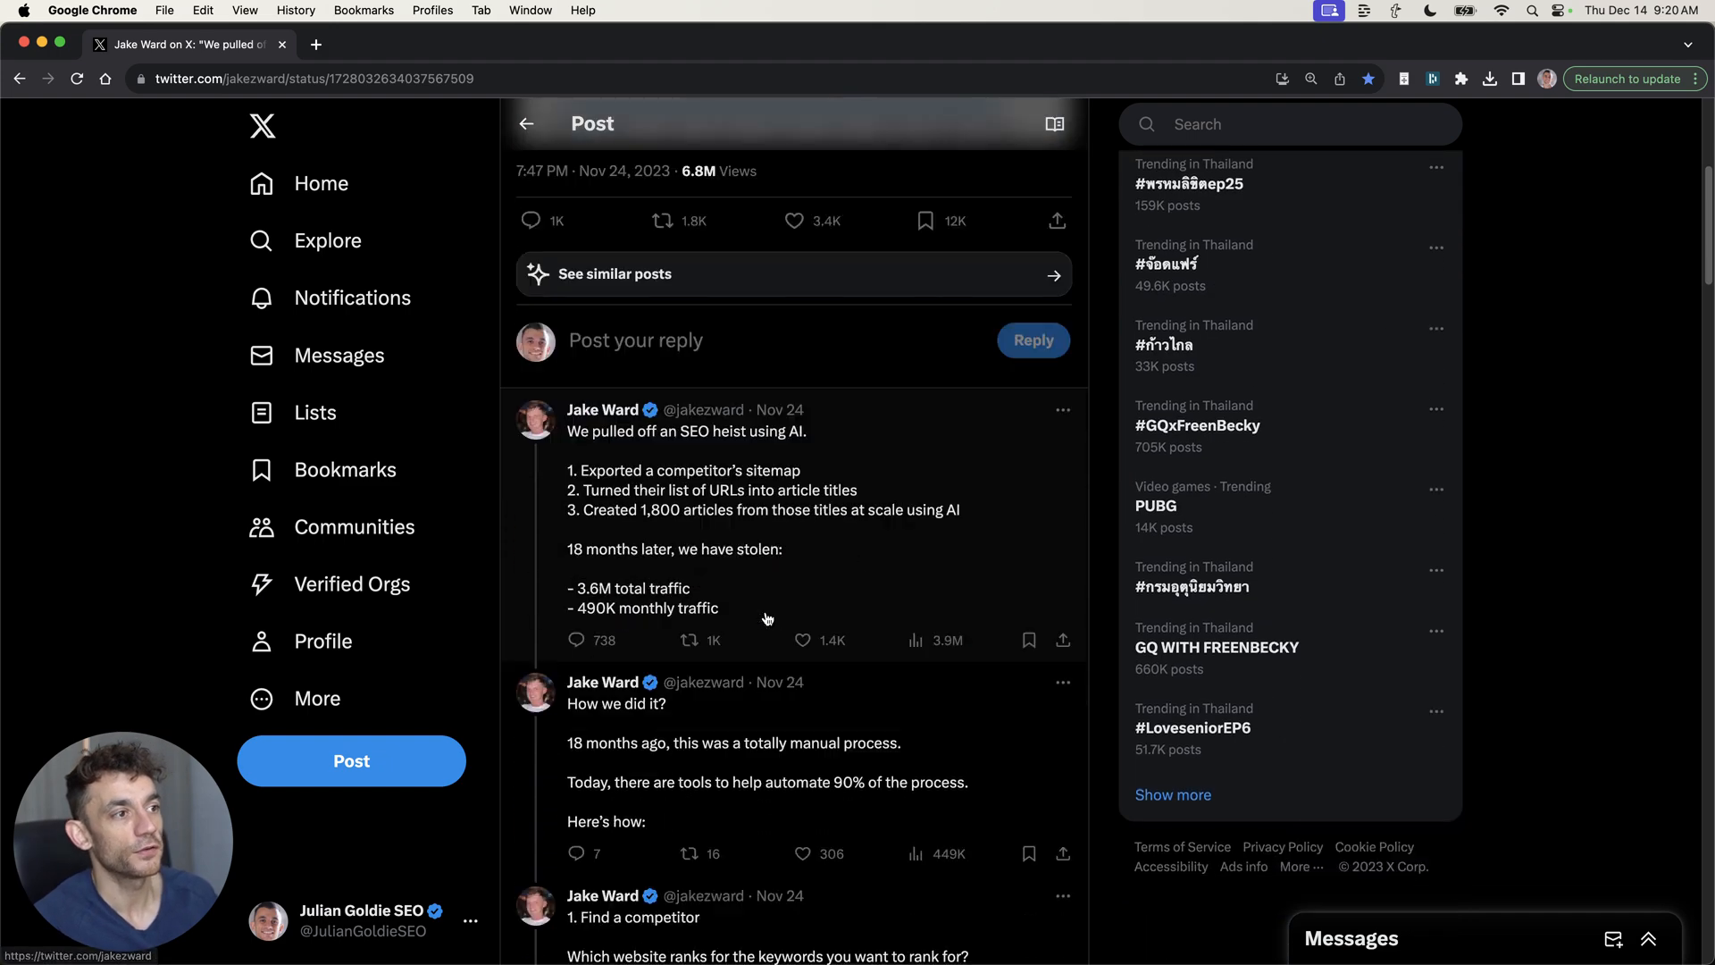
pyautogui.scroll(-3)
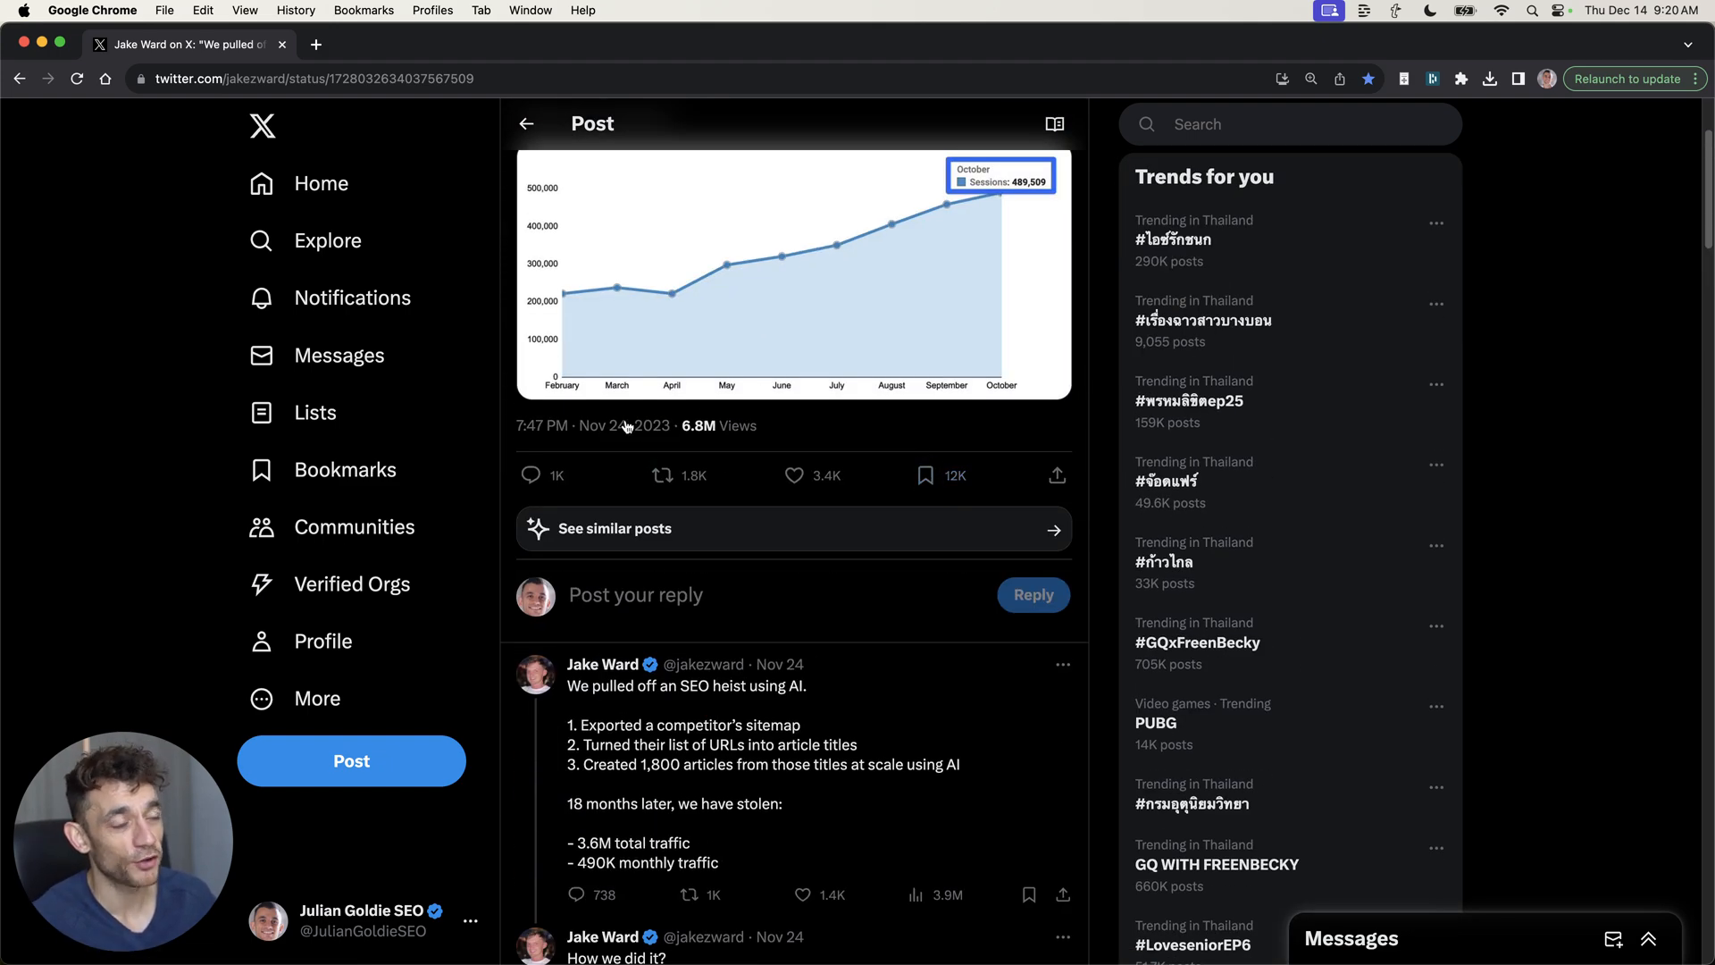
pyautogui.scroll(-3)
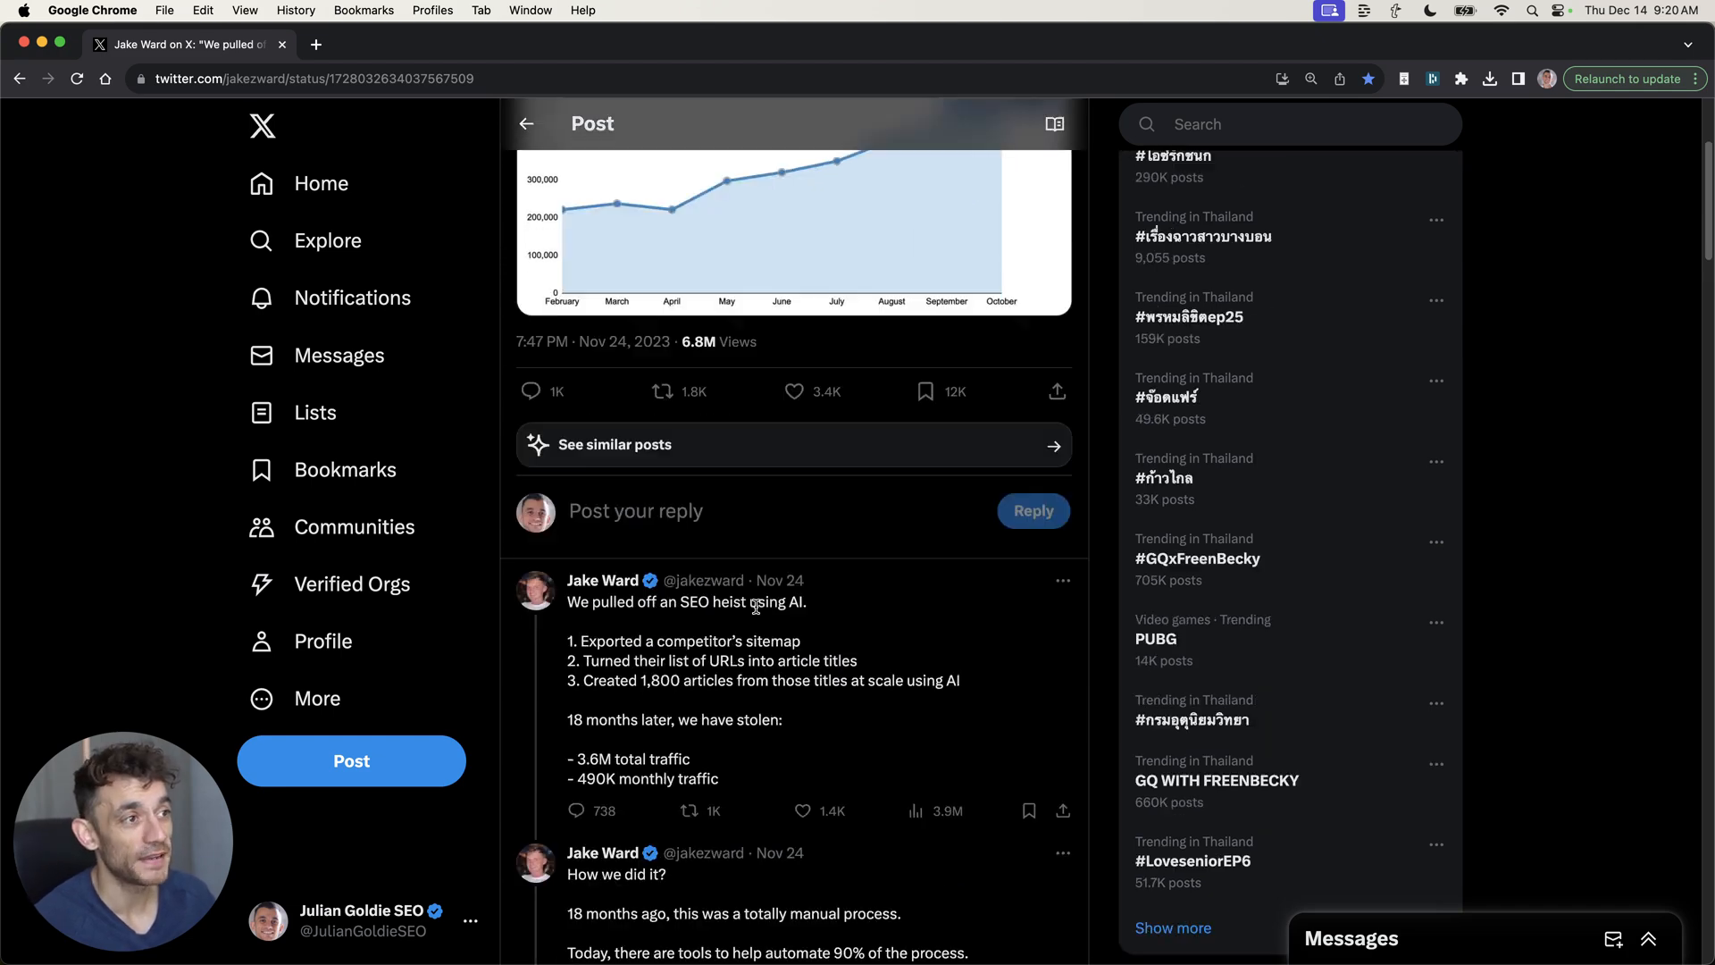
pyautogui.scroll(-3)
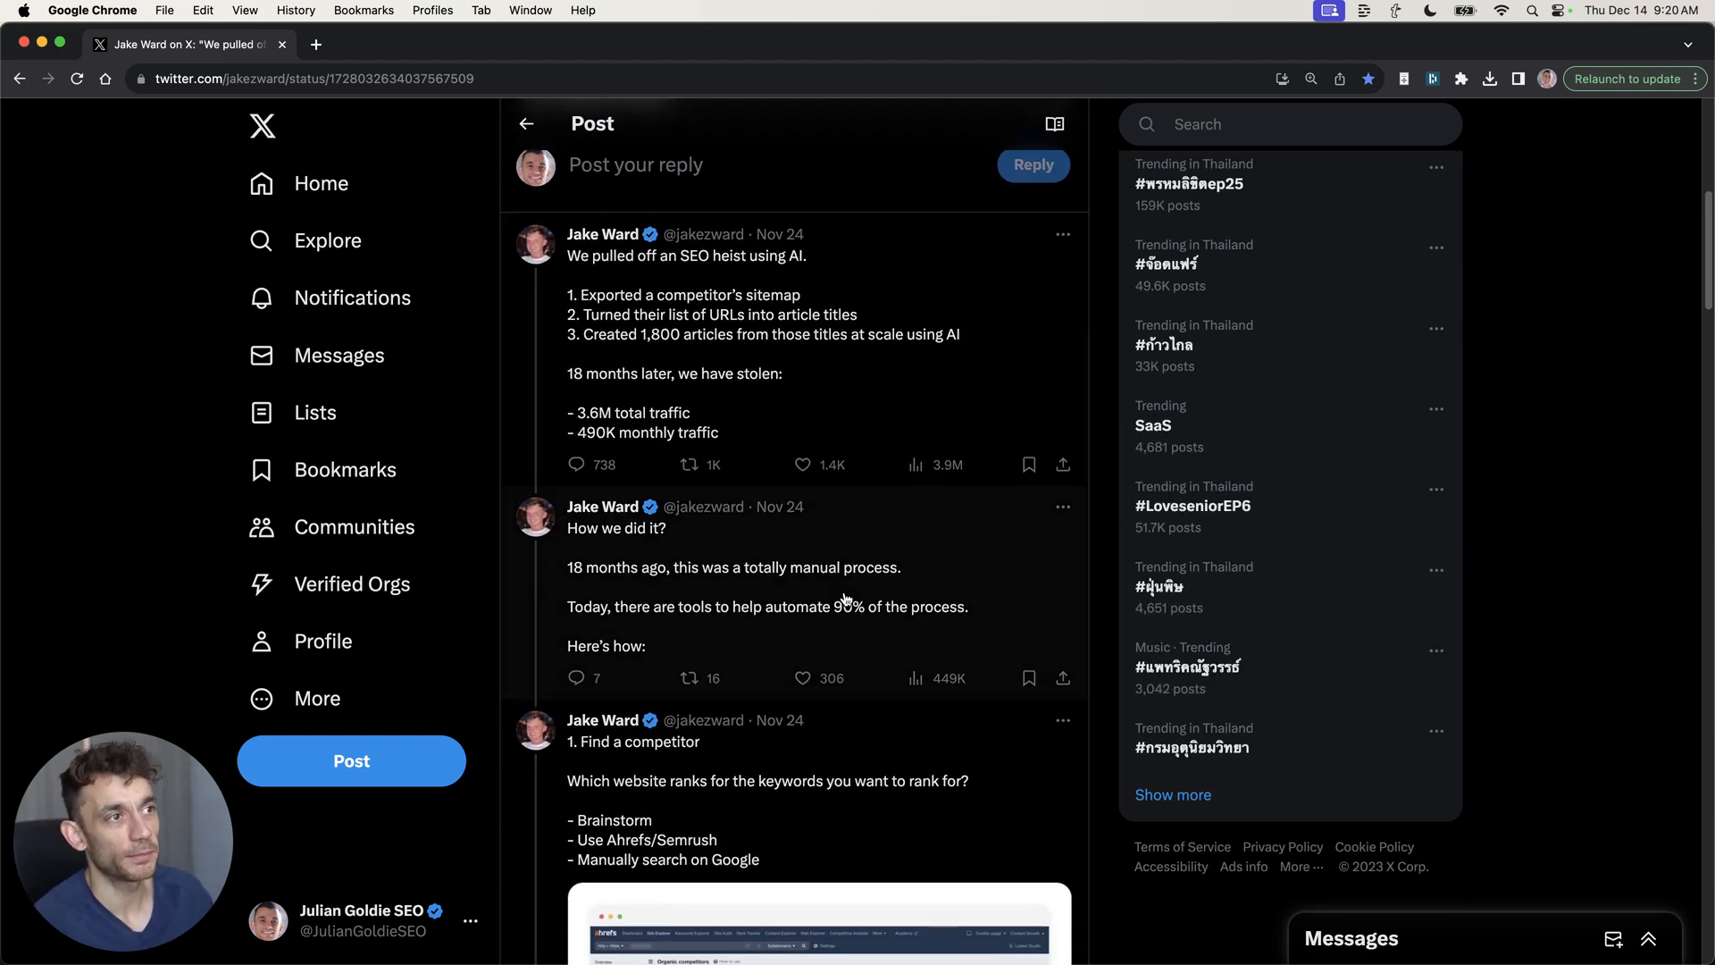
pyautogui.moveTo(750, 318)
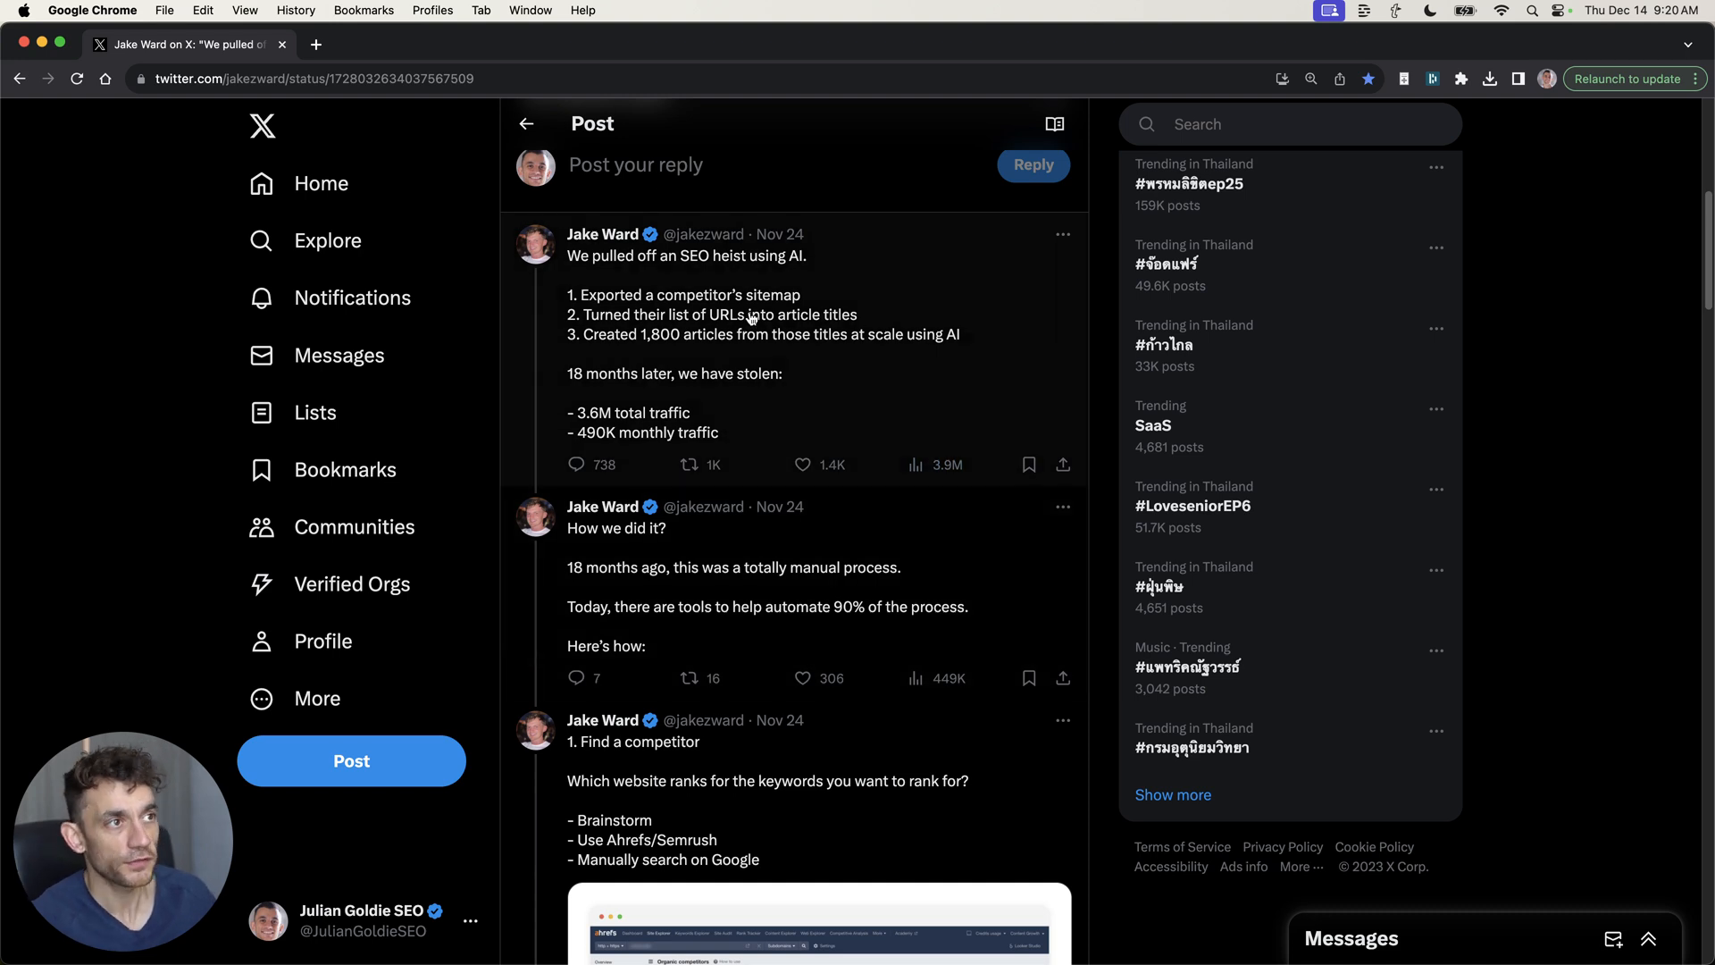
pyautogui.moveTo(734, 411)
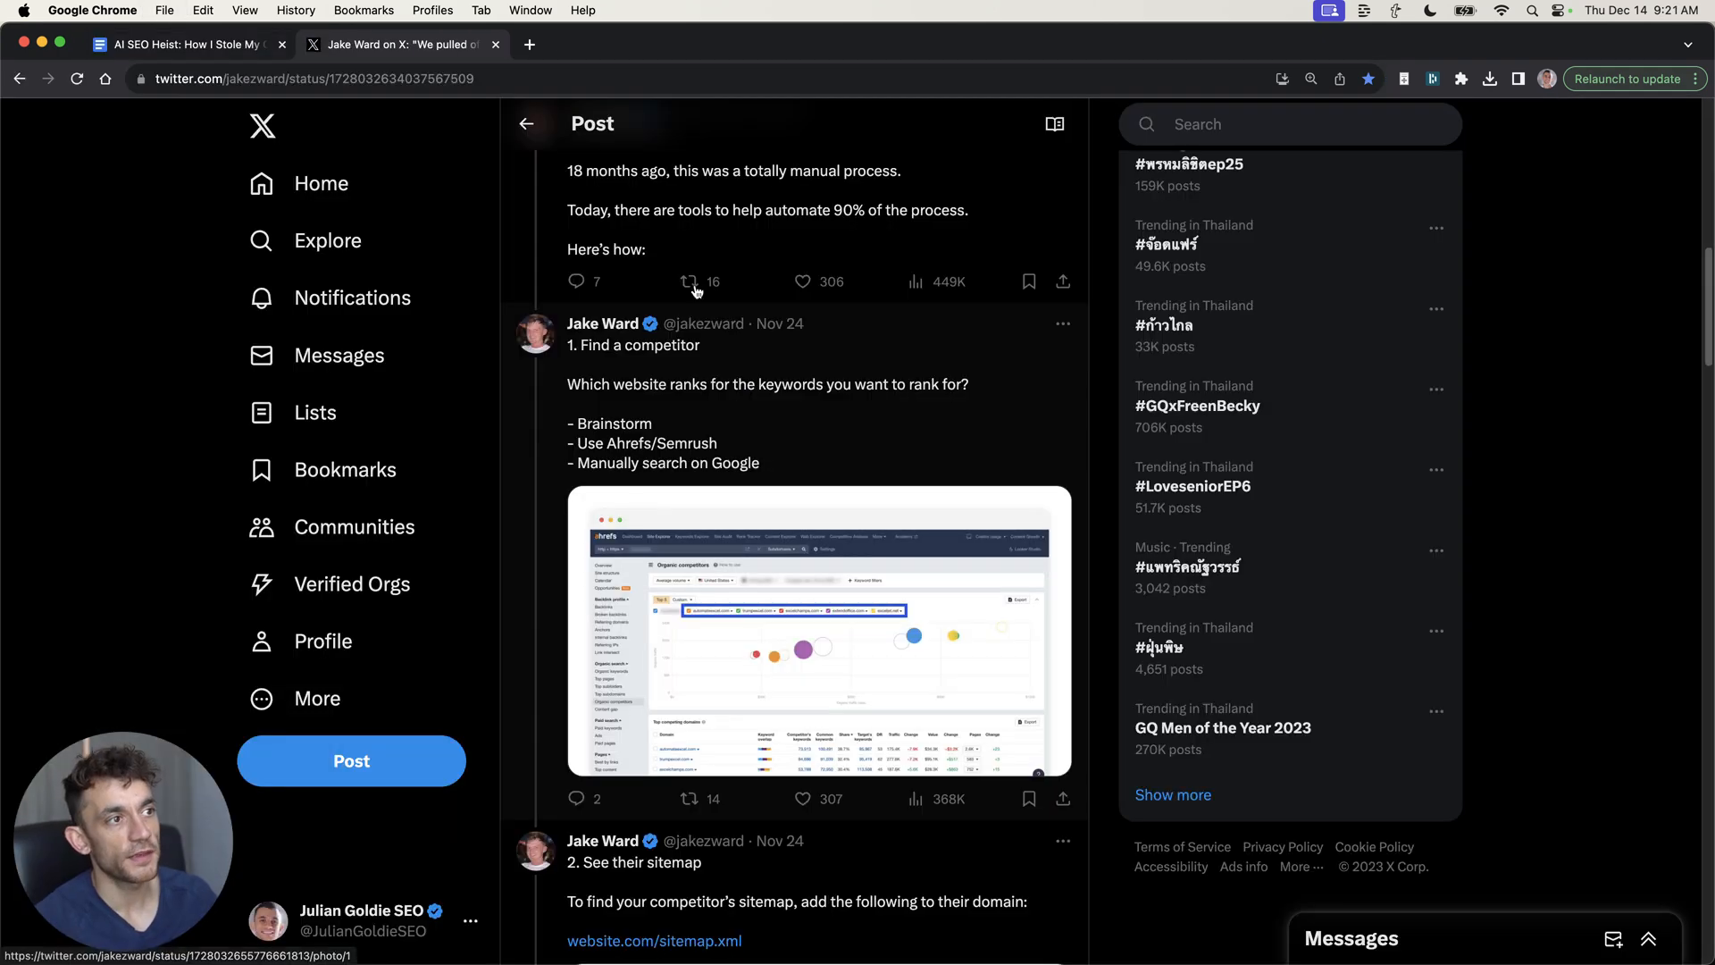
pyautogui.scroll(-3)
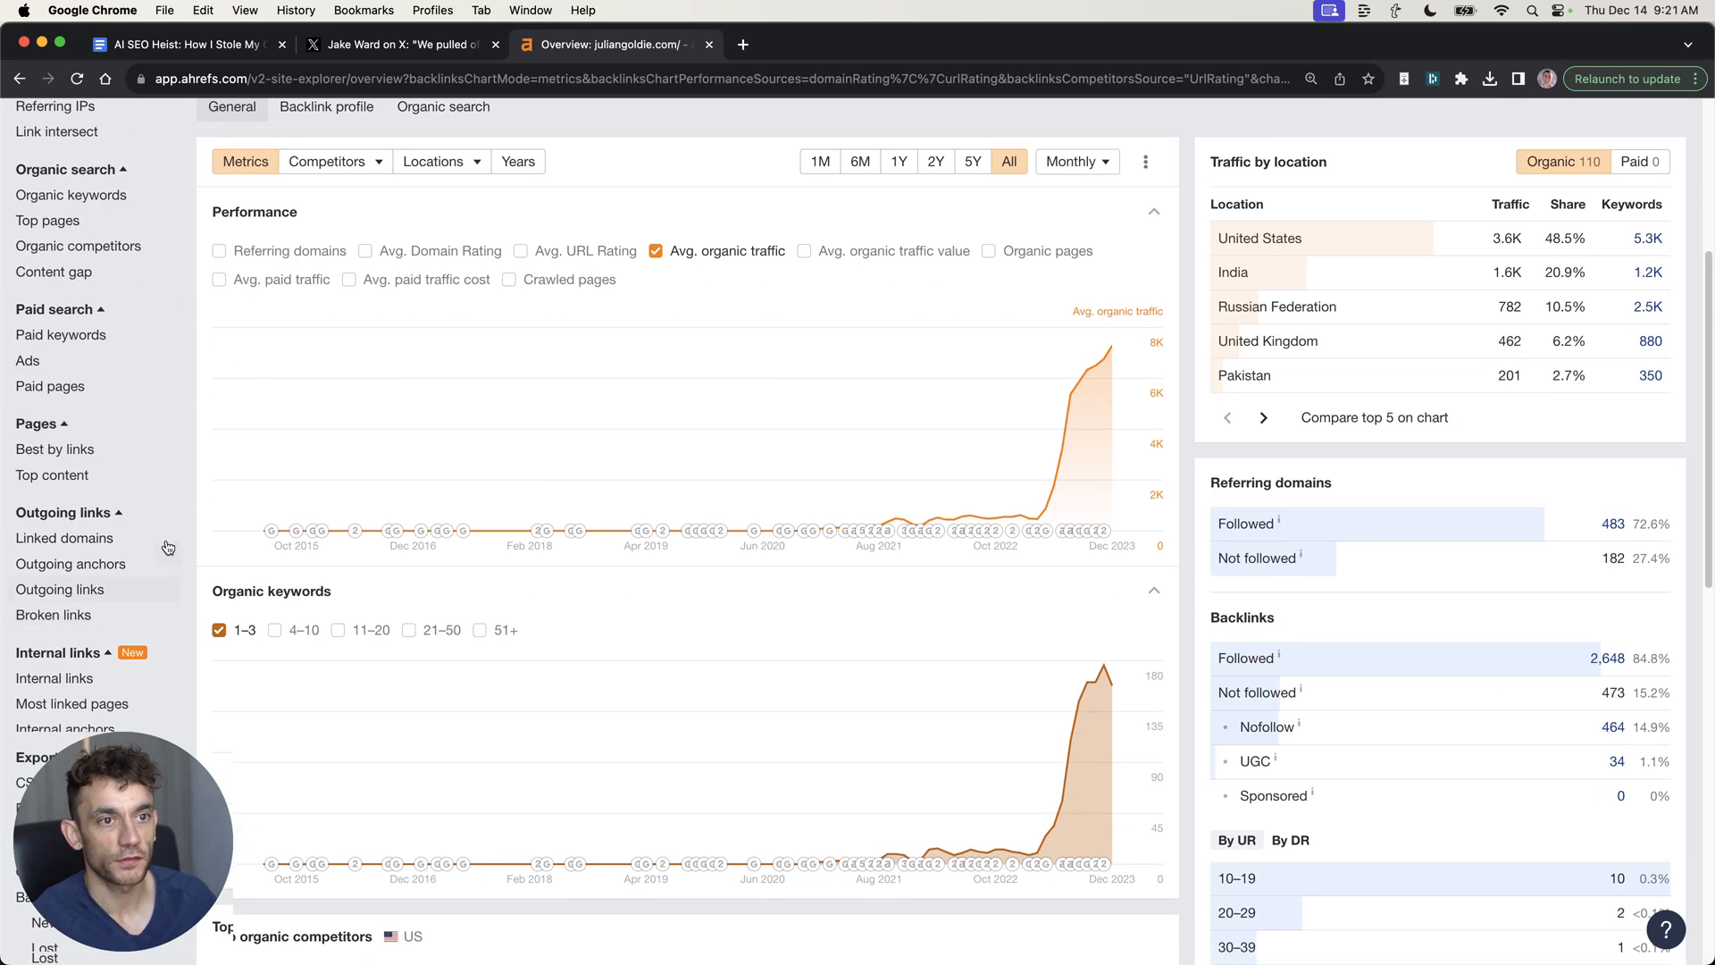
# Review Ahrefs' organic competitors like ahrefs.com and moz.com, then bring up a blank Google page
pyautogui.scroll(-3)
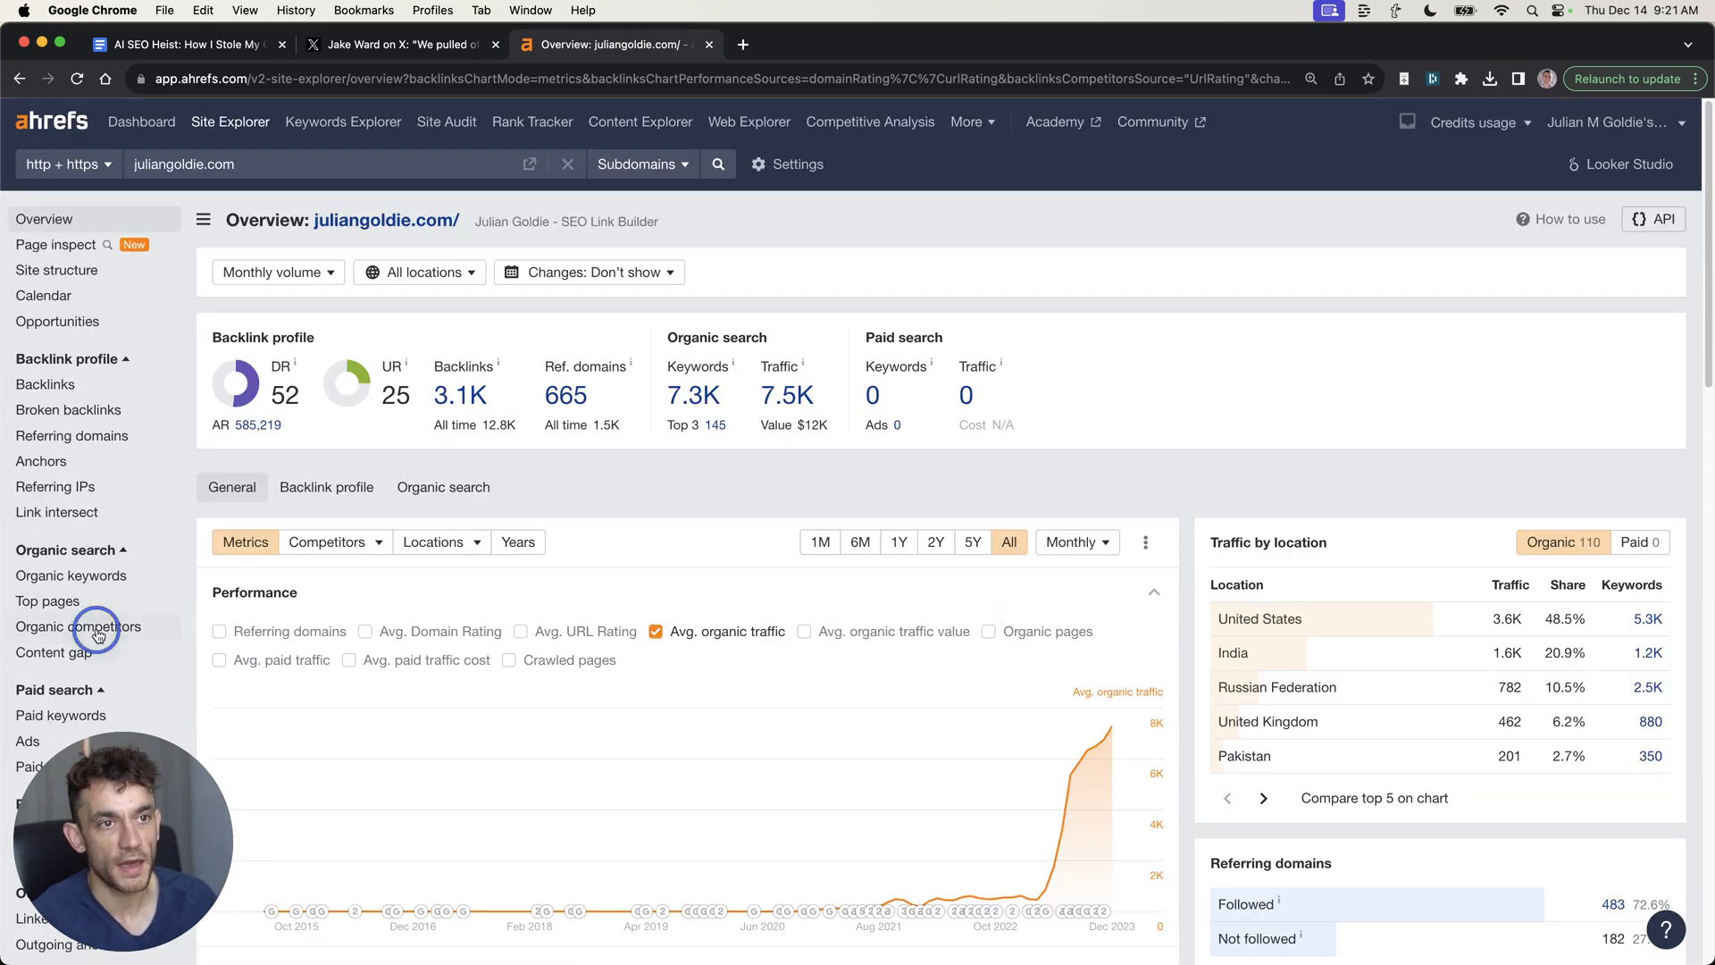
pyautogui.click(93, 626)
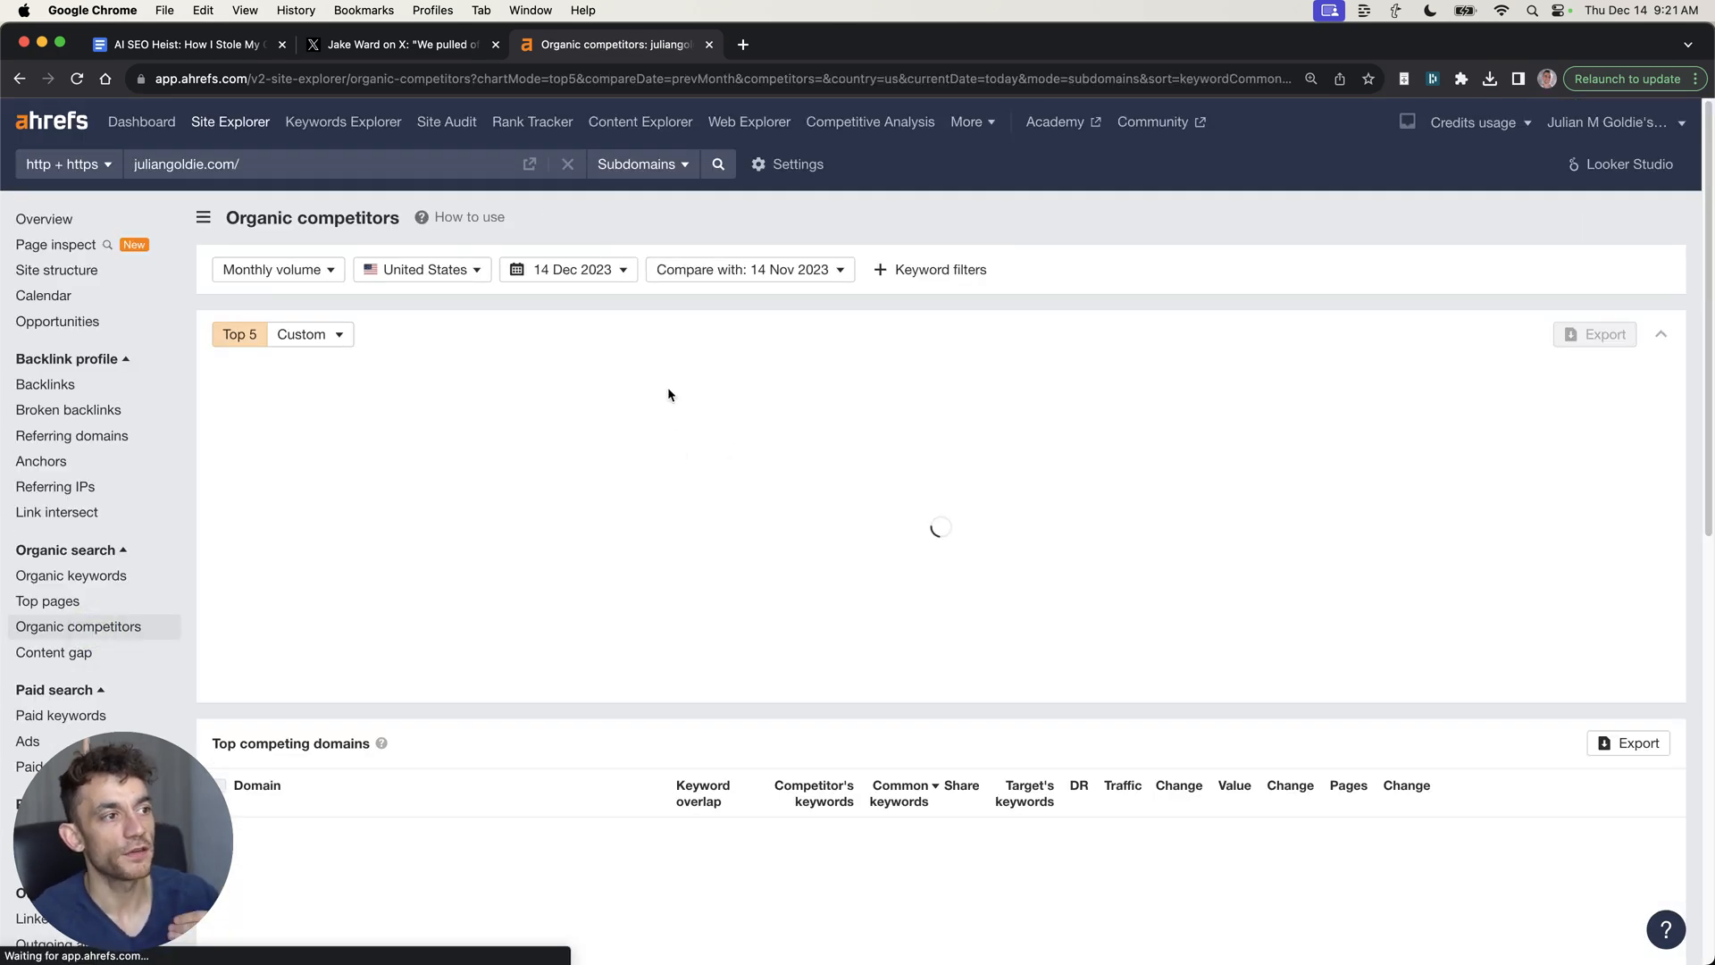
pyautogui.moveTo(602, 418)
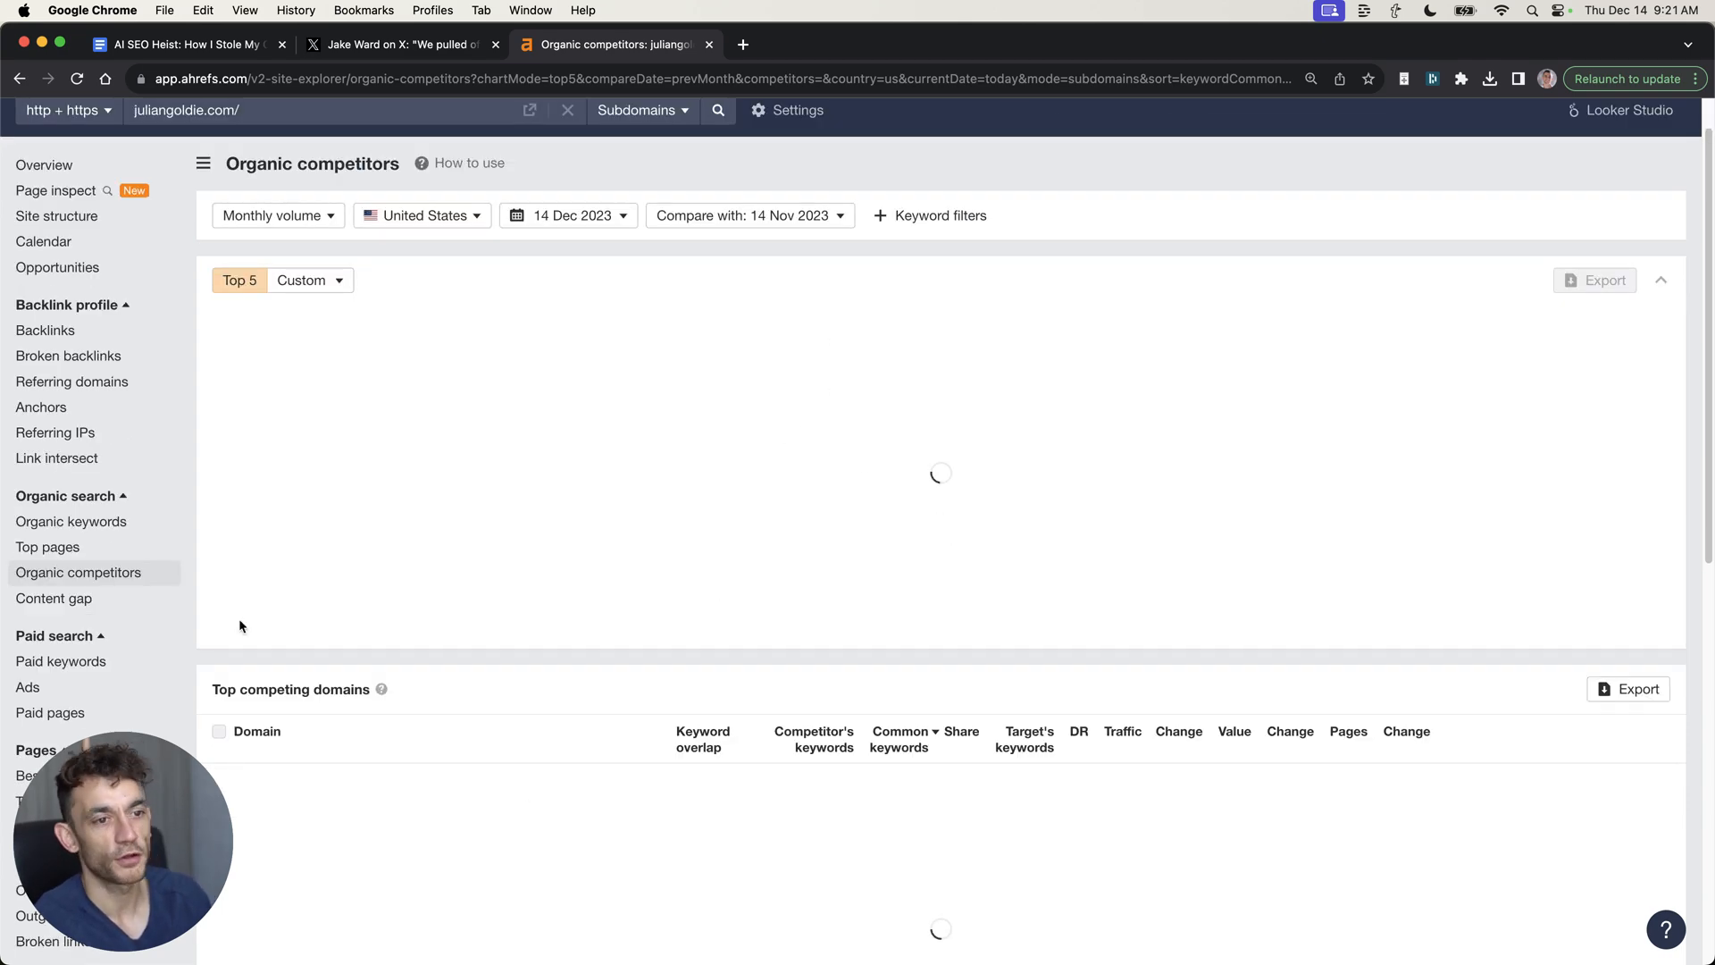
pyautogui.moveTo(806, 822)
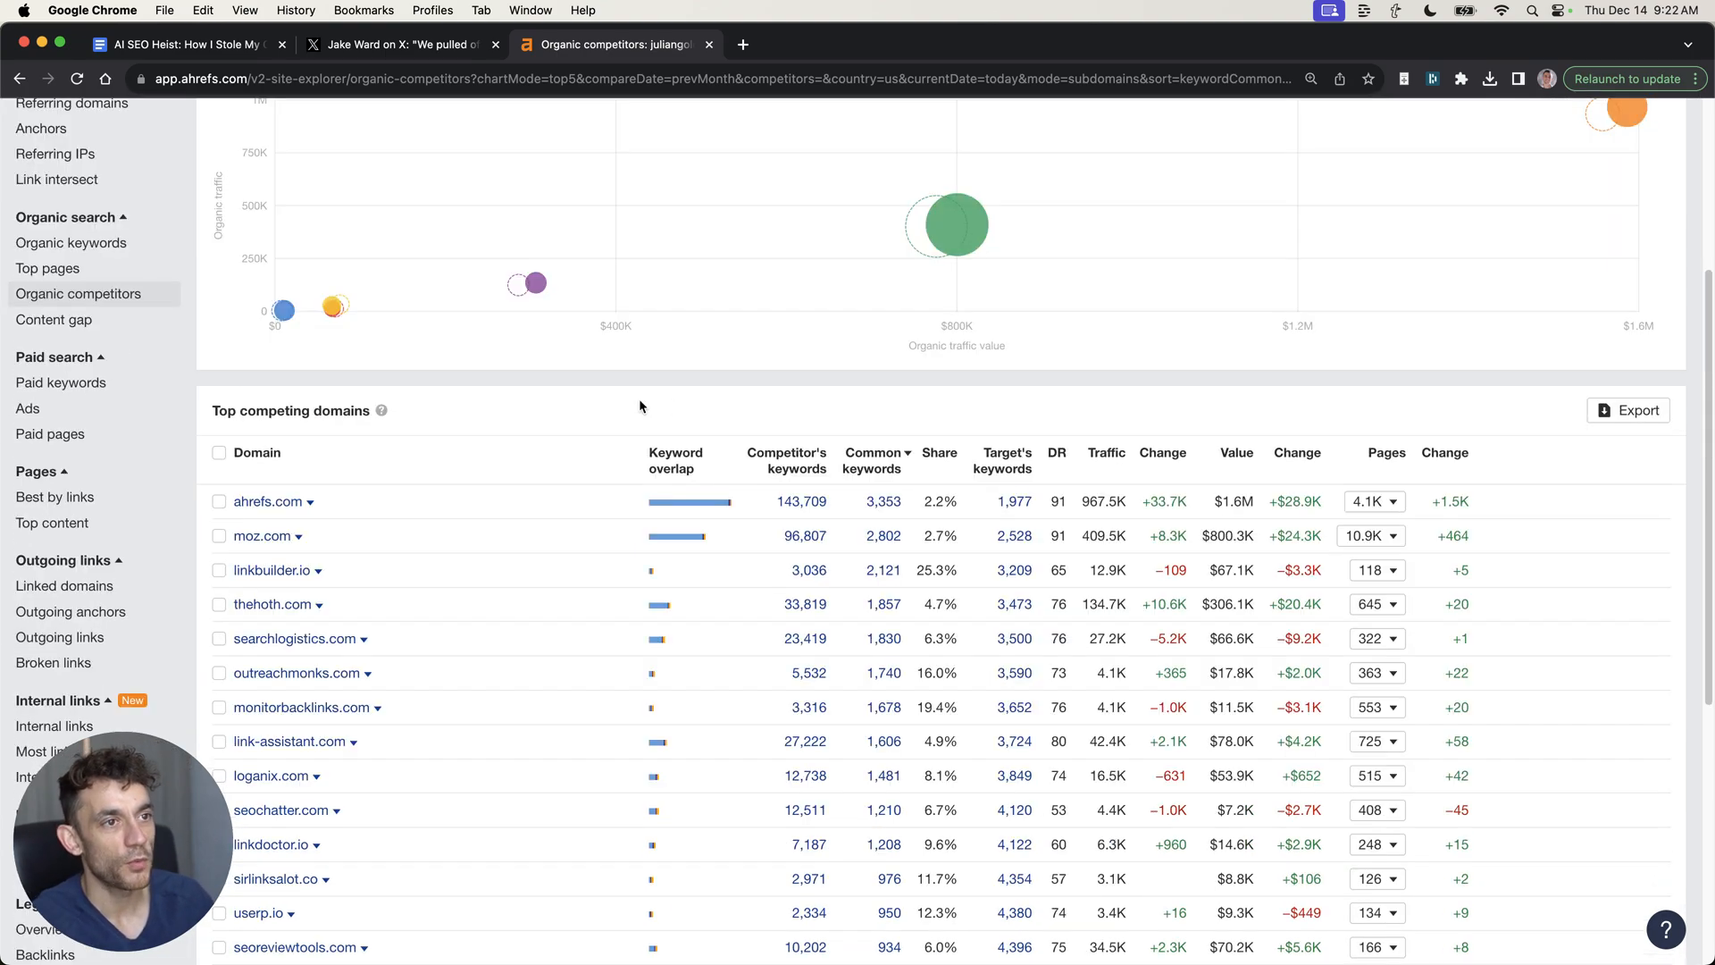
pyautogui.click(705, 464)
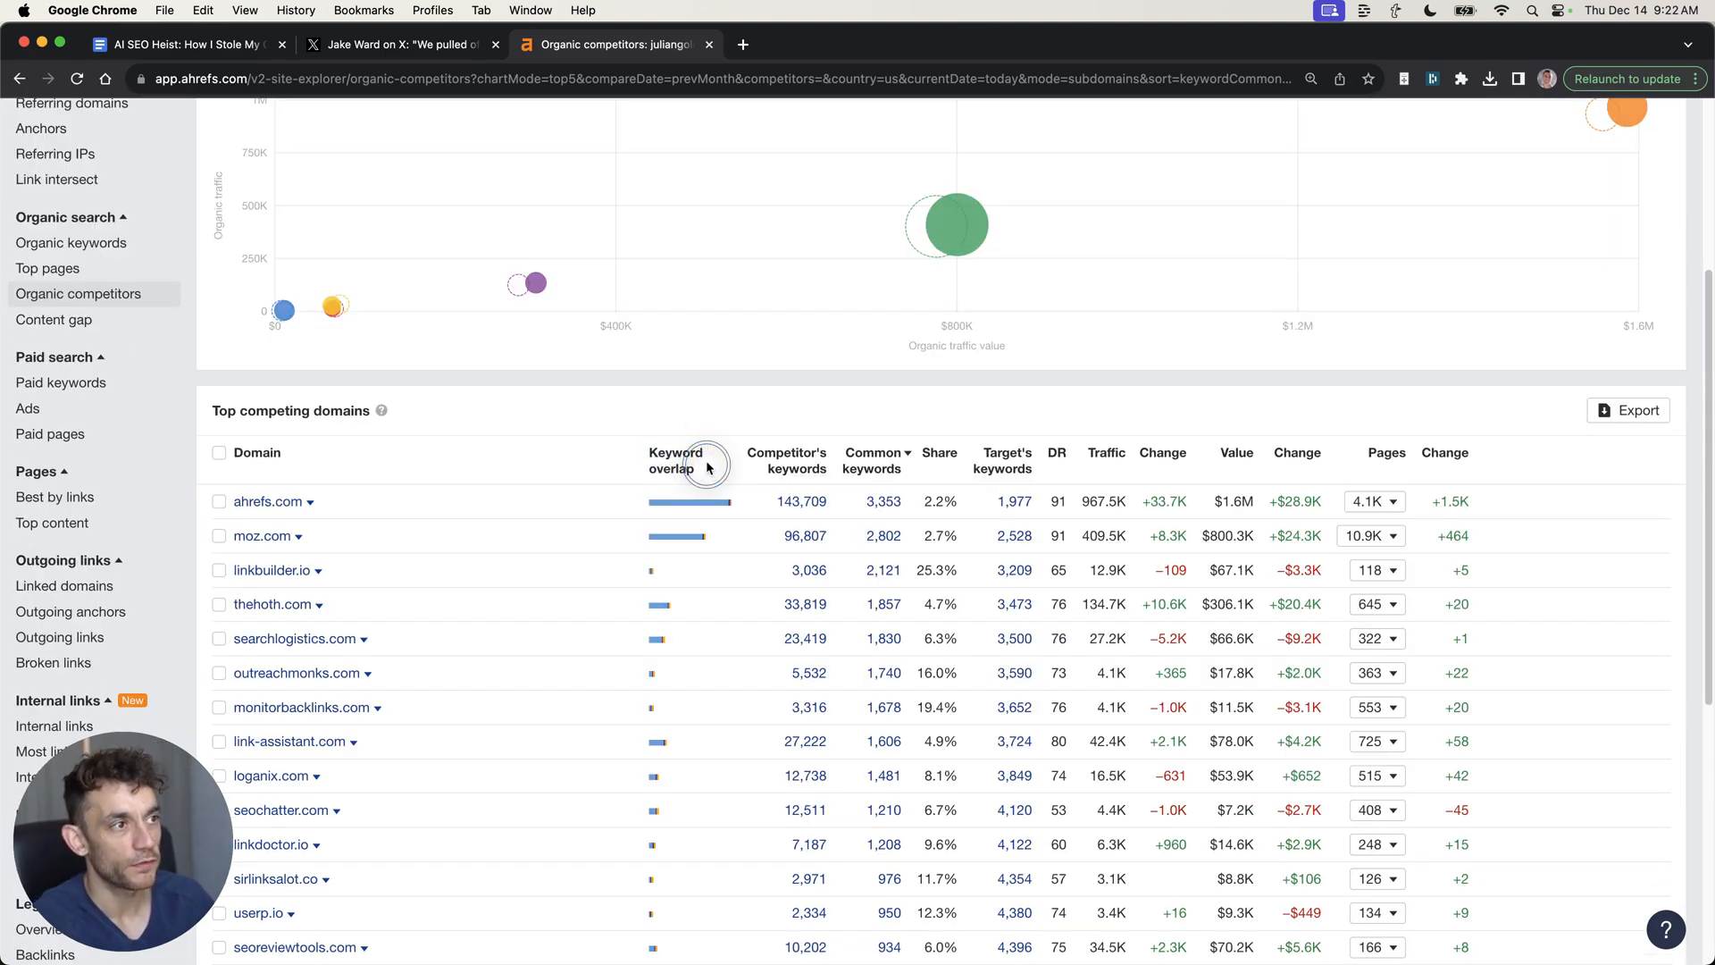
pyautogui.scroll(-3)
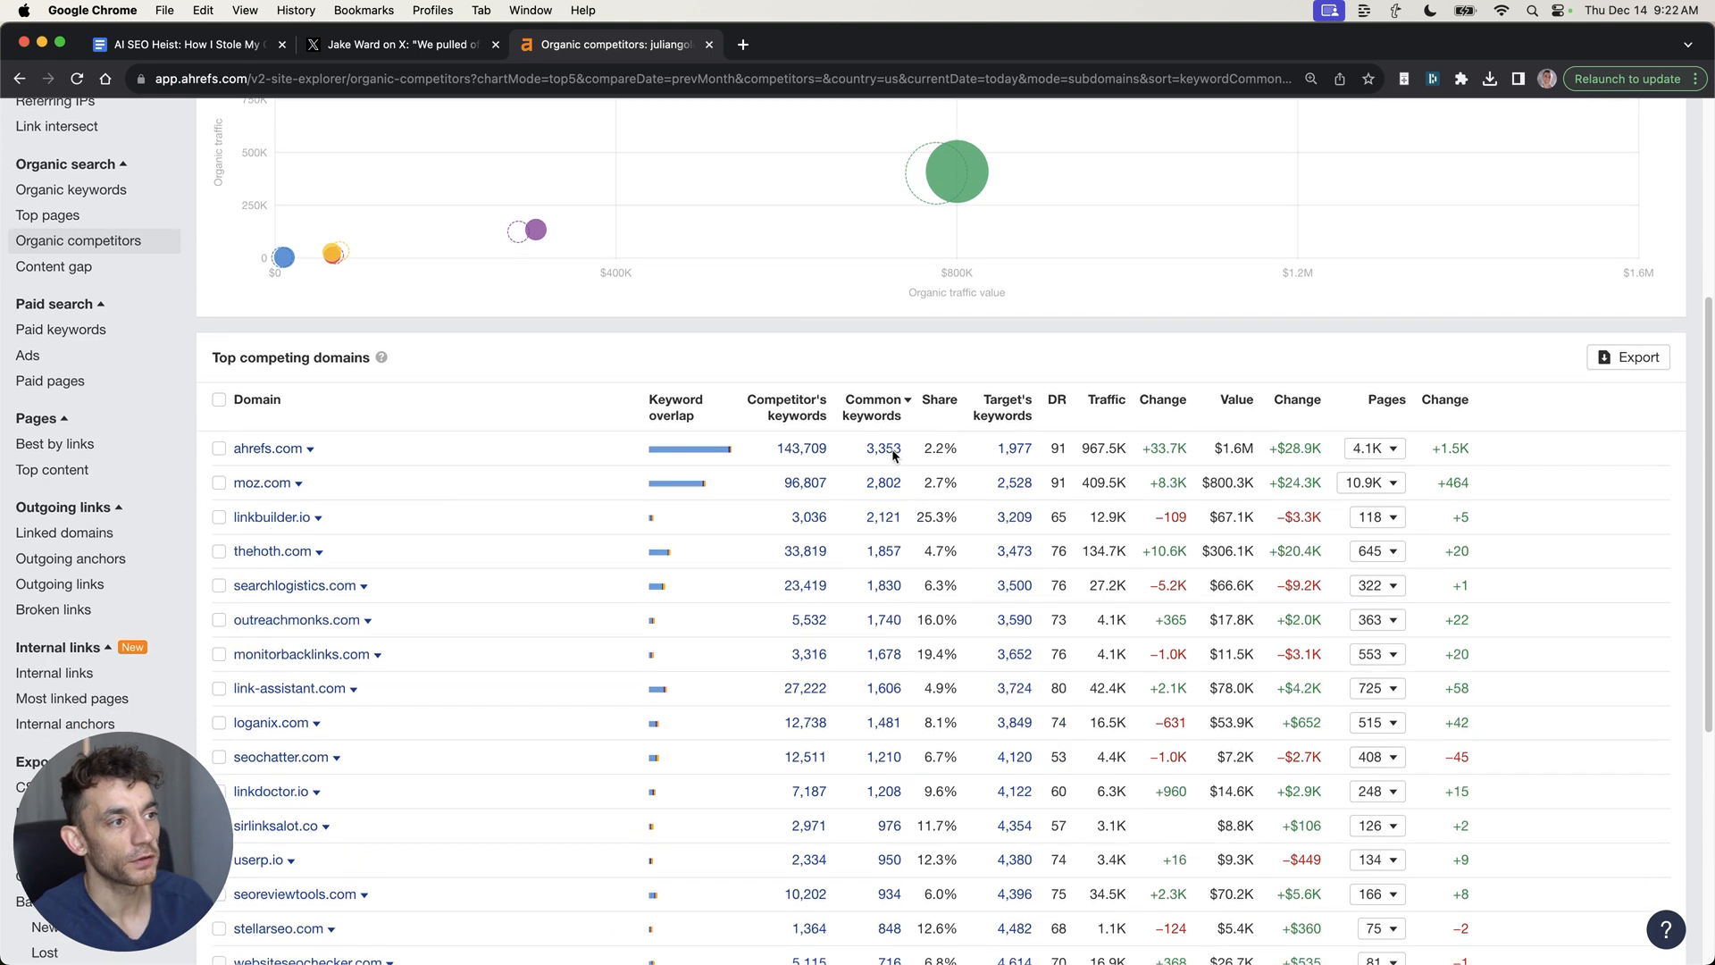
pyautogui.moveTo(874, 415)
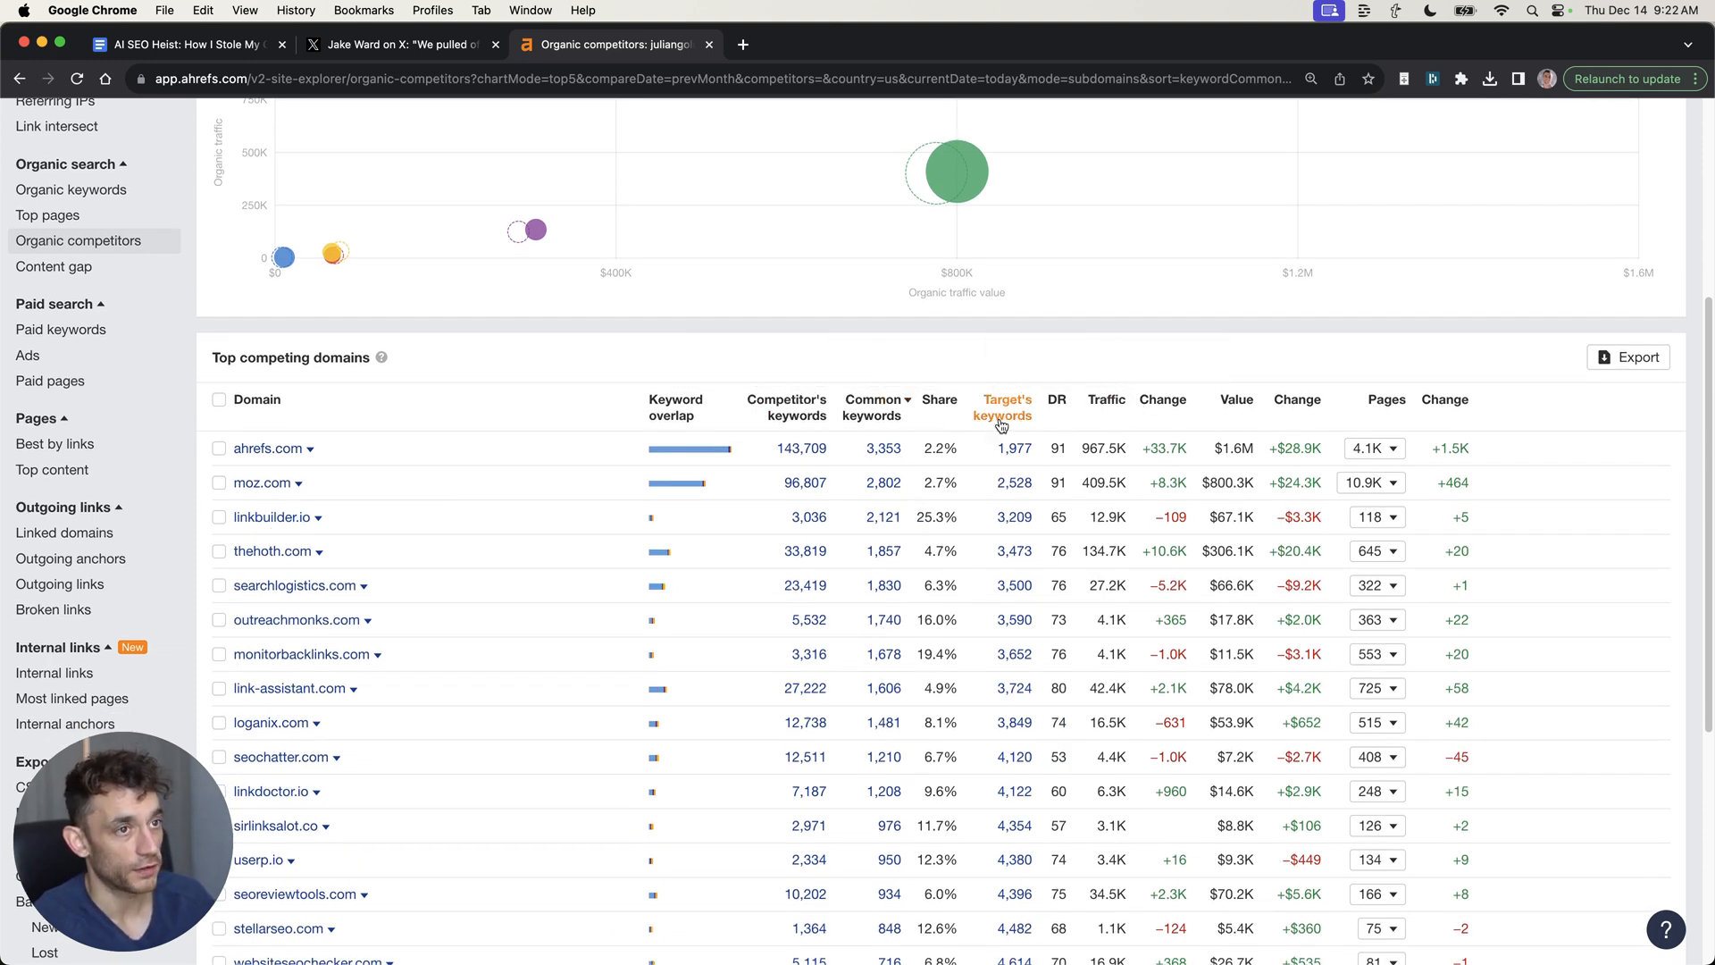
pyautogui.scroll(3)
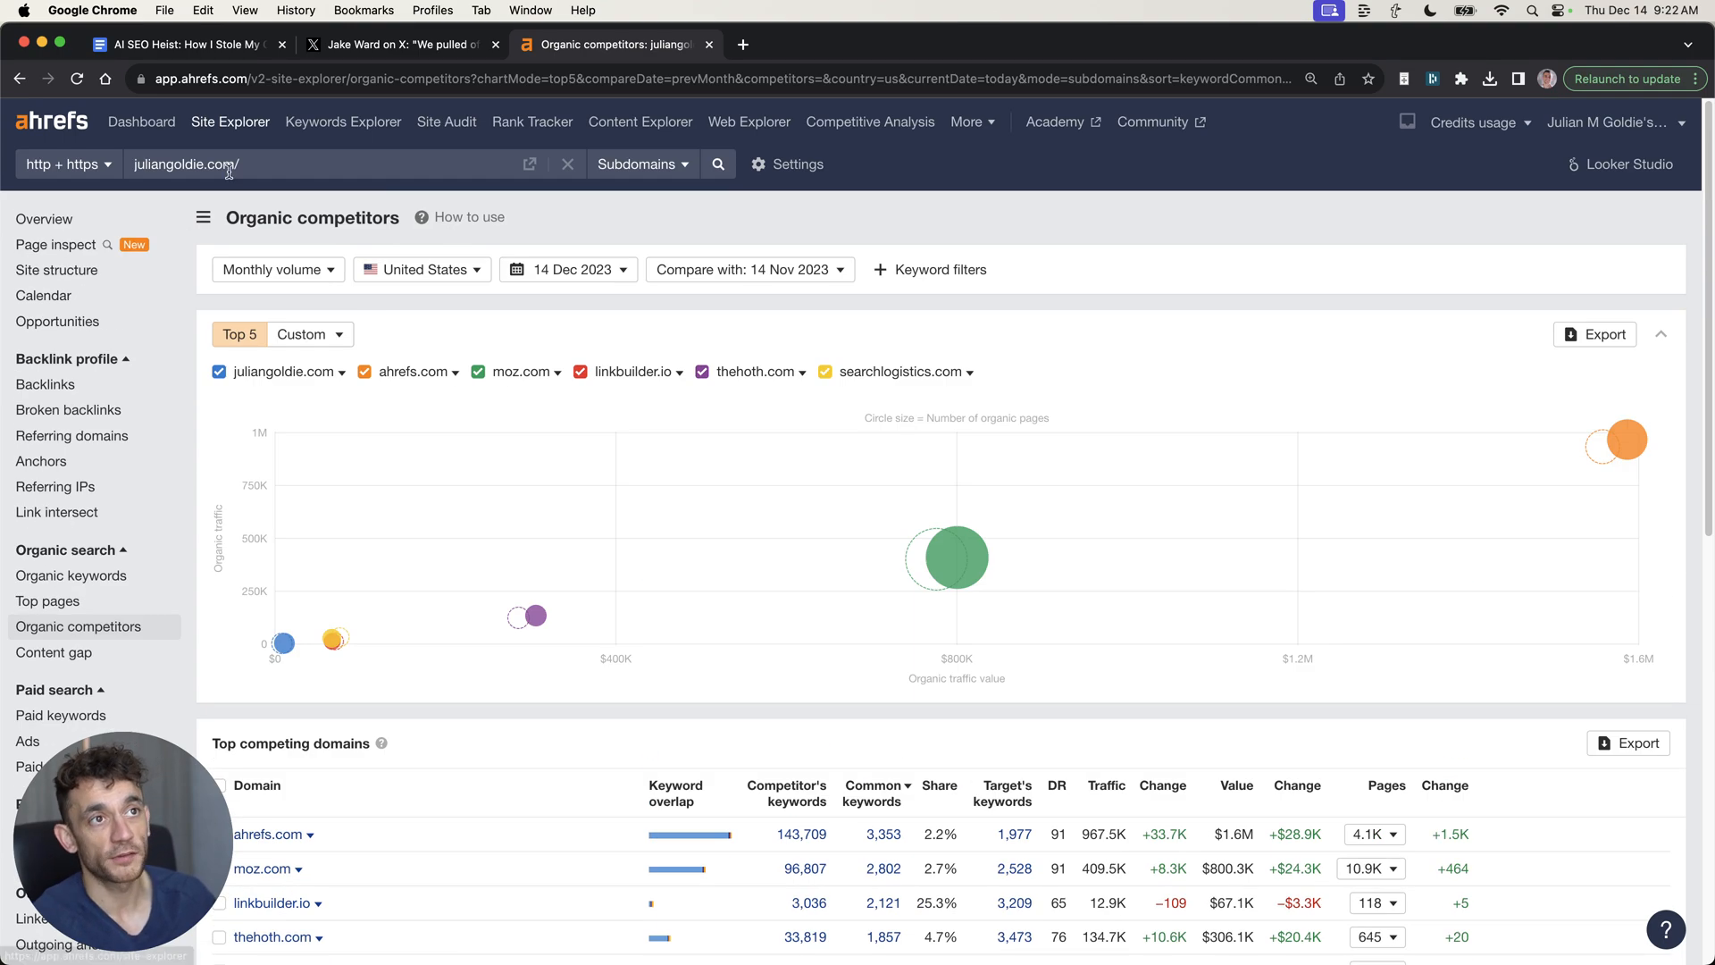
pyautogui.scroll(-3)
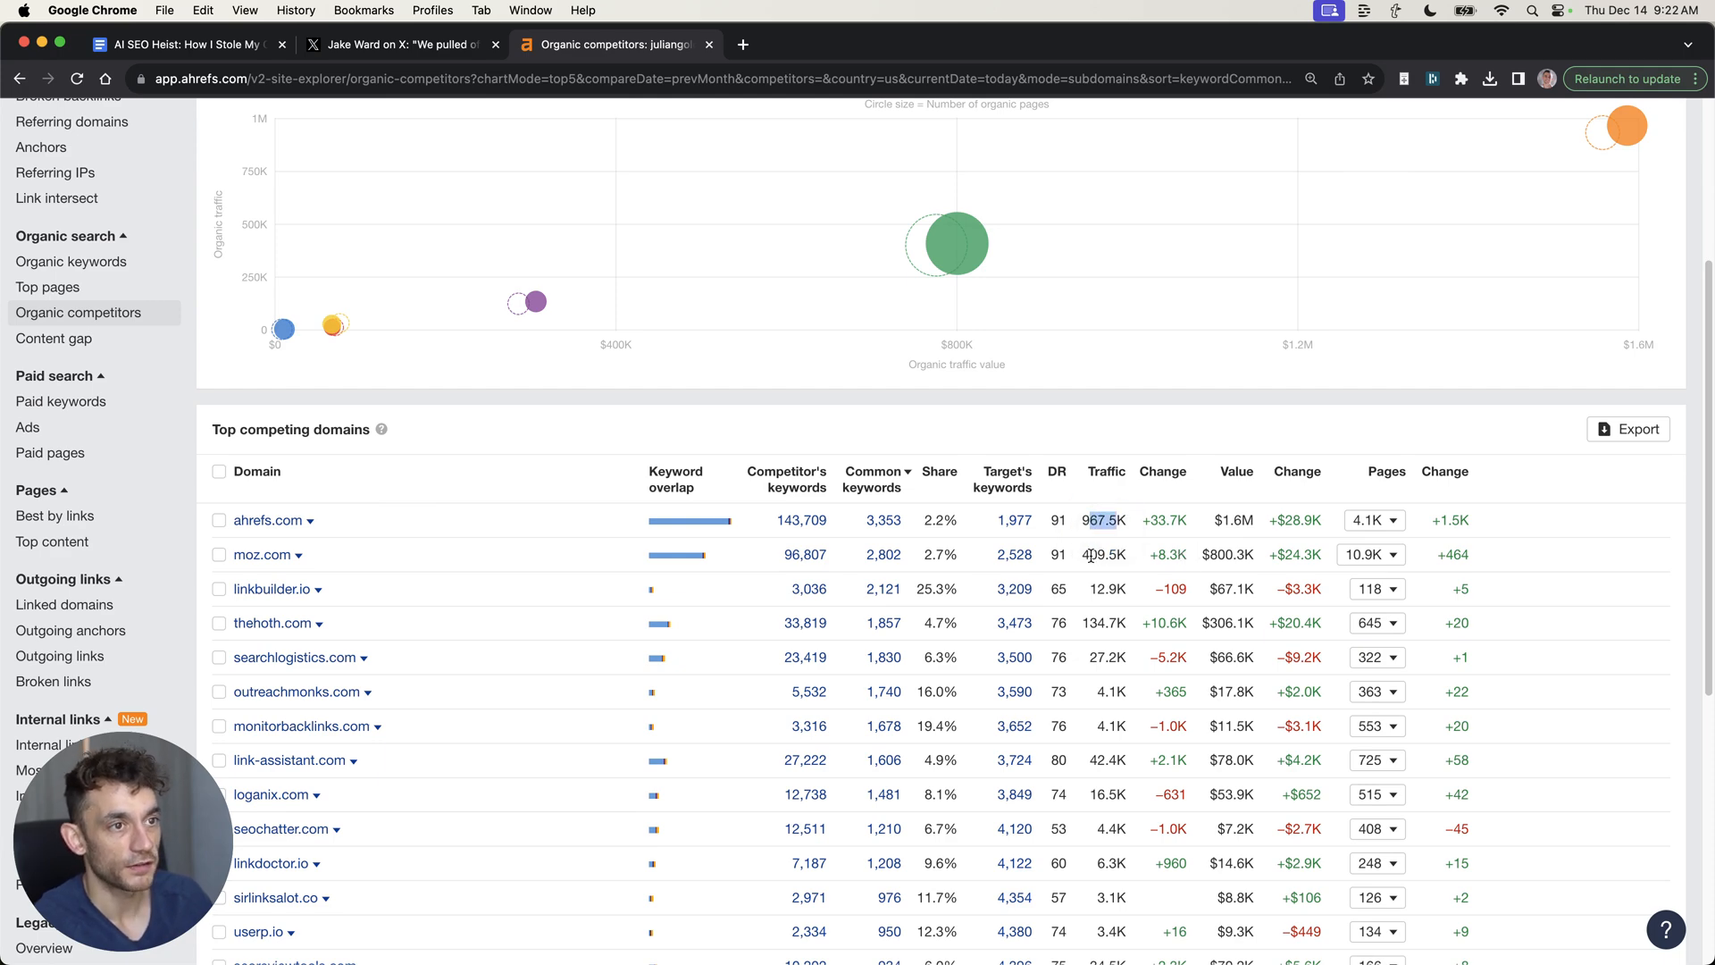
pyautogui.click(407, 44)
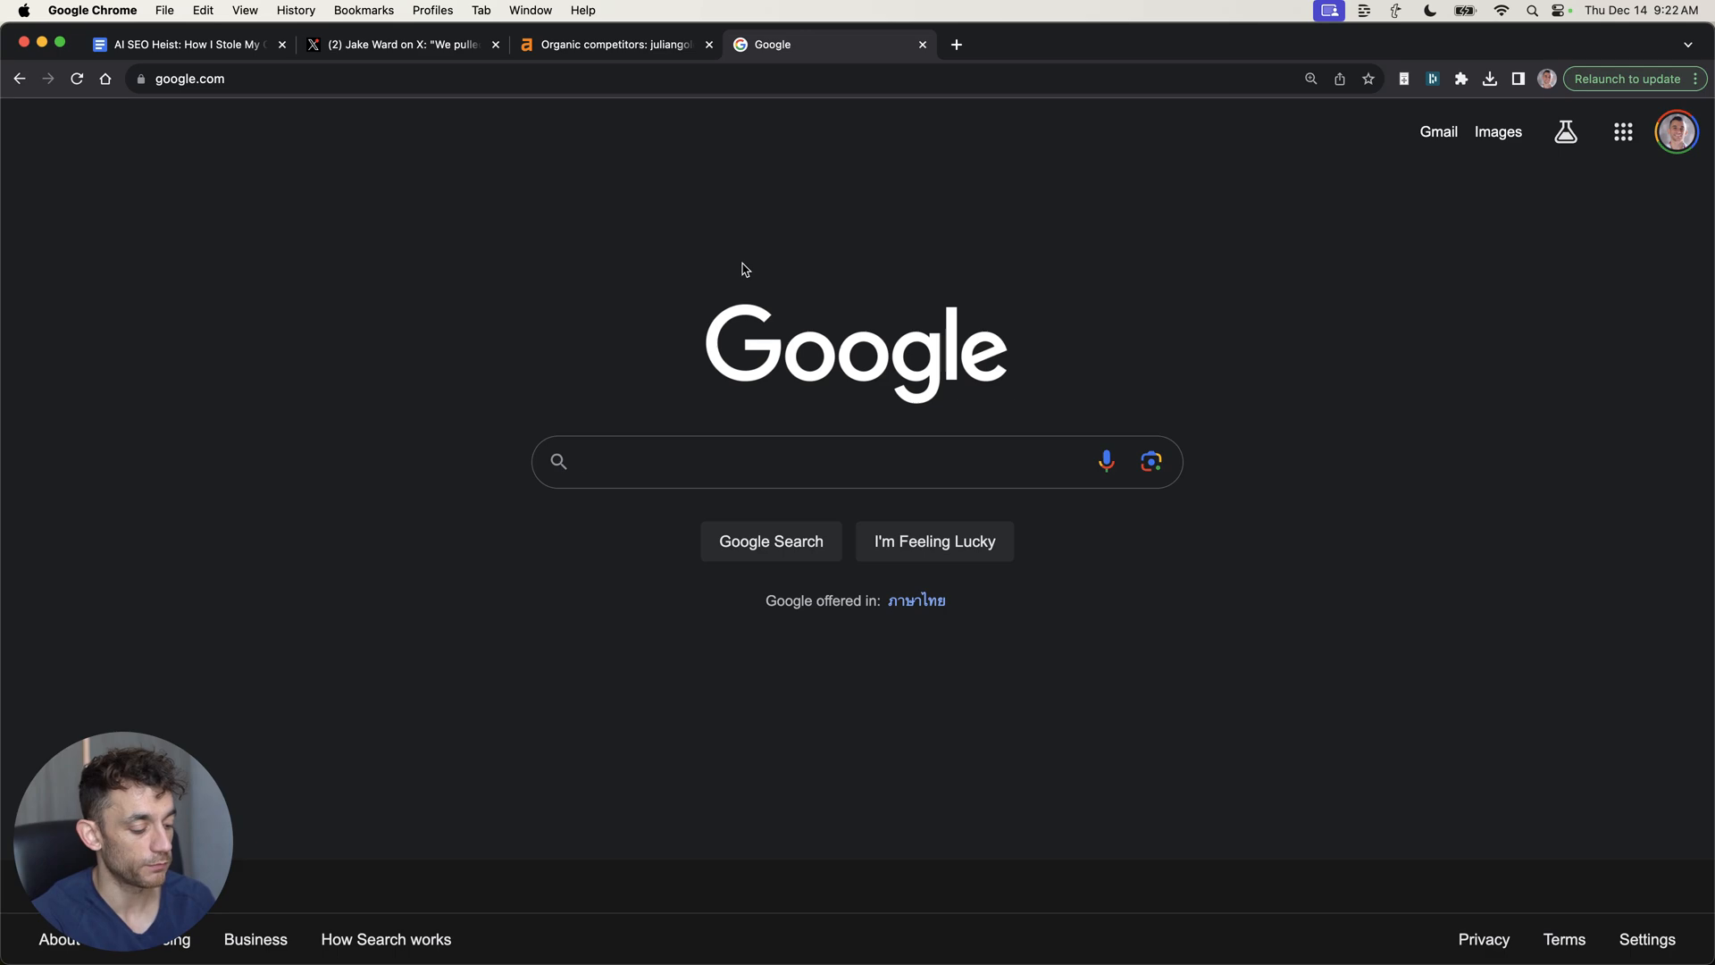
# Search 'best bird binoculars', review ranking sites like National Audubon Society, then close the results
pyautogui.write('best bird binoculars')
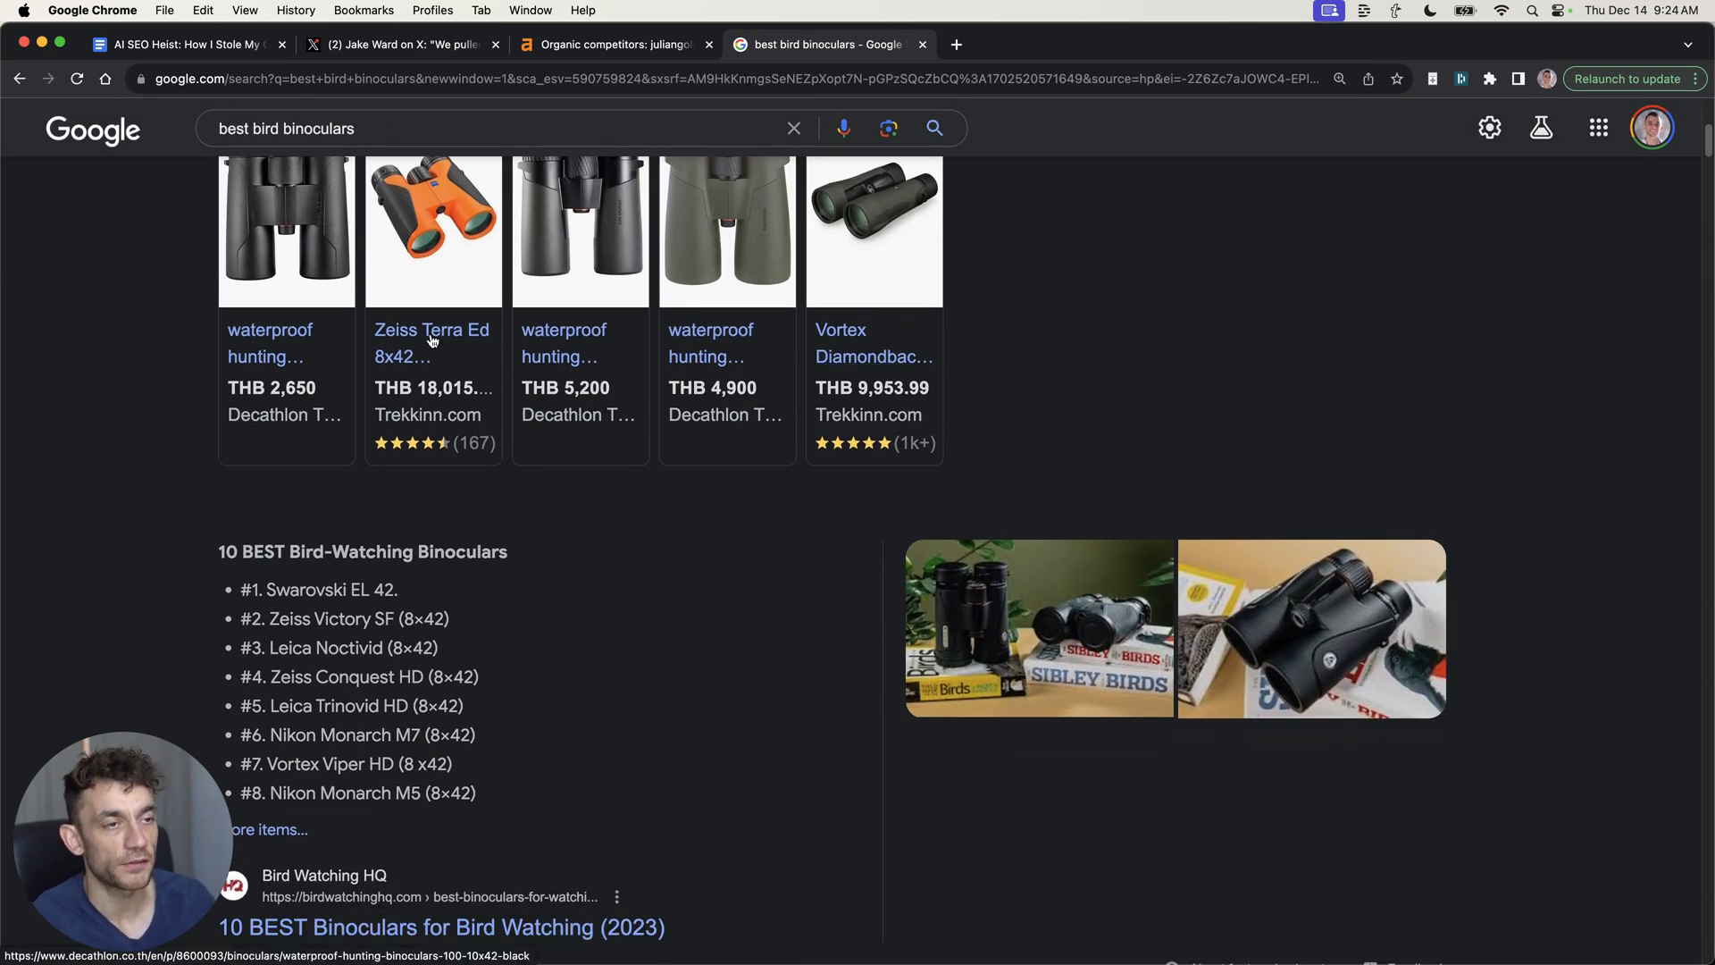
pyautogui.scroll(-3)
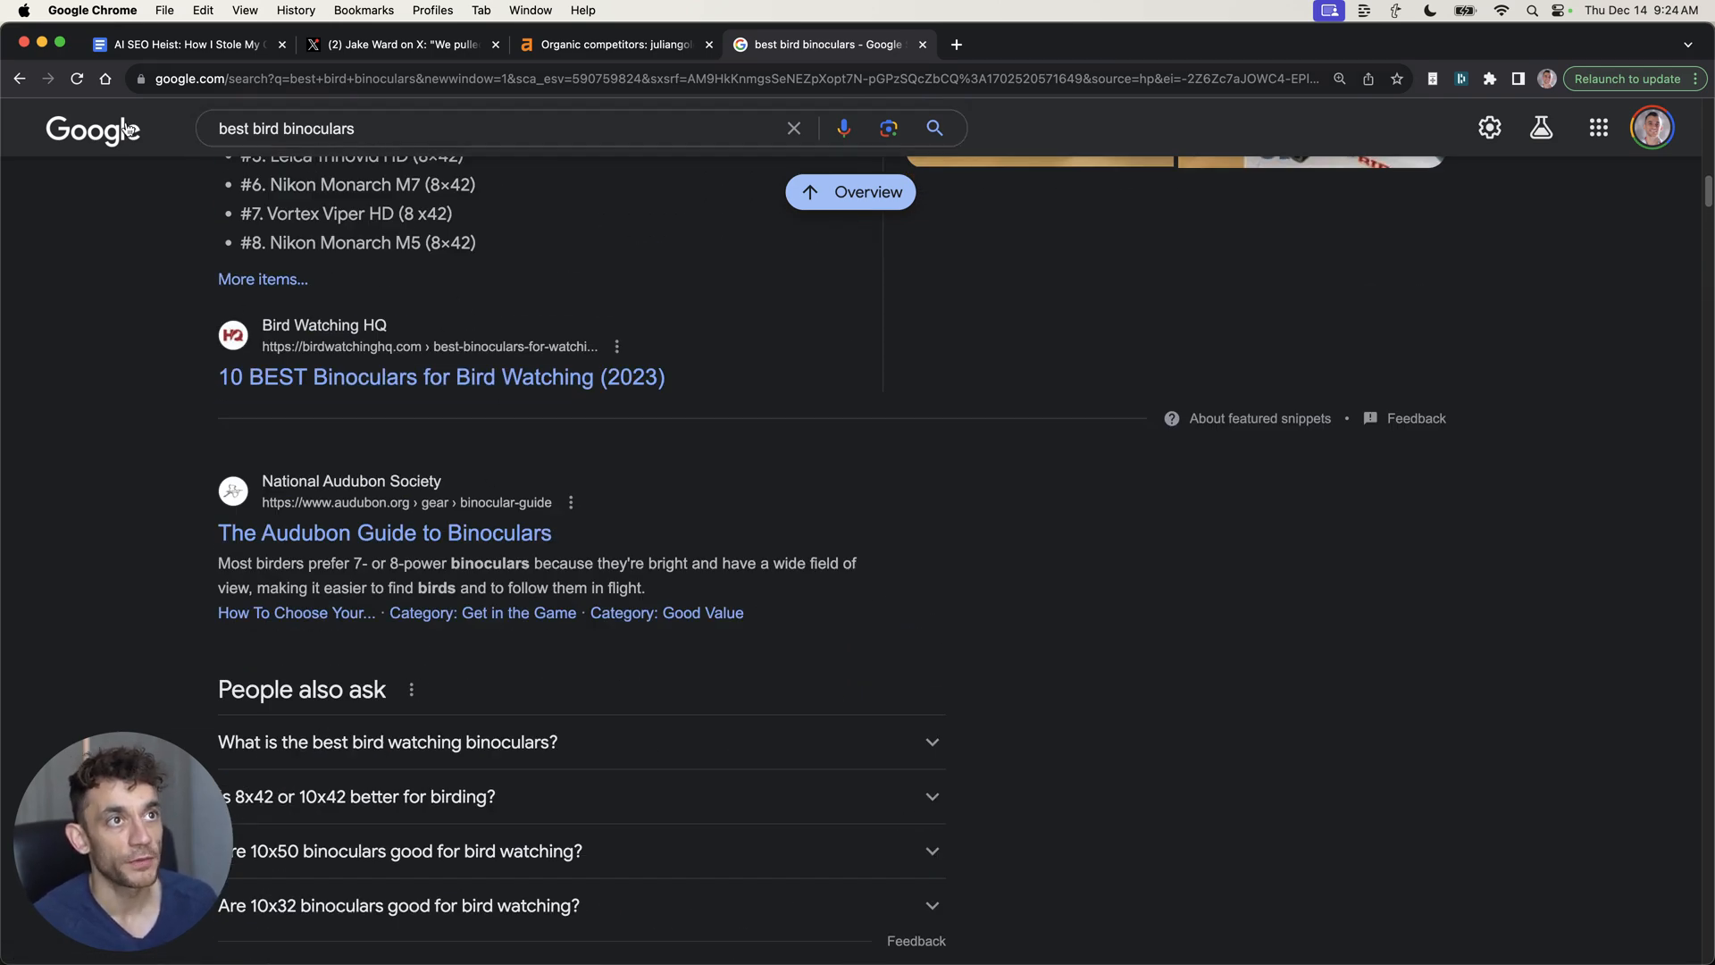
pyautogui.scroll(-3)
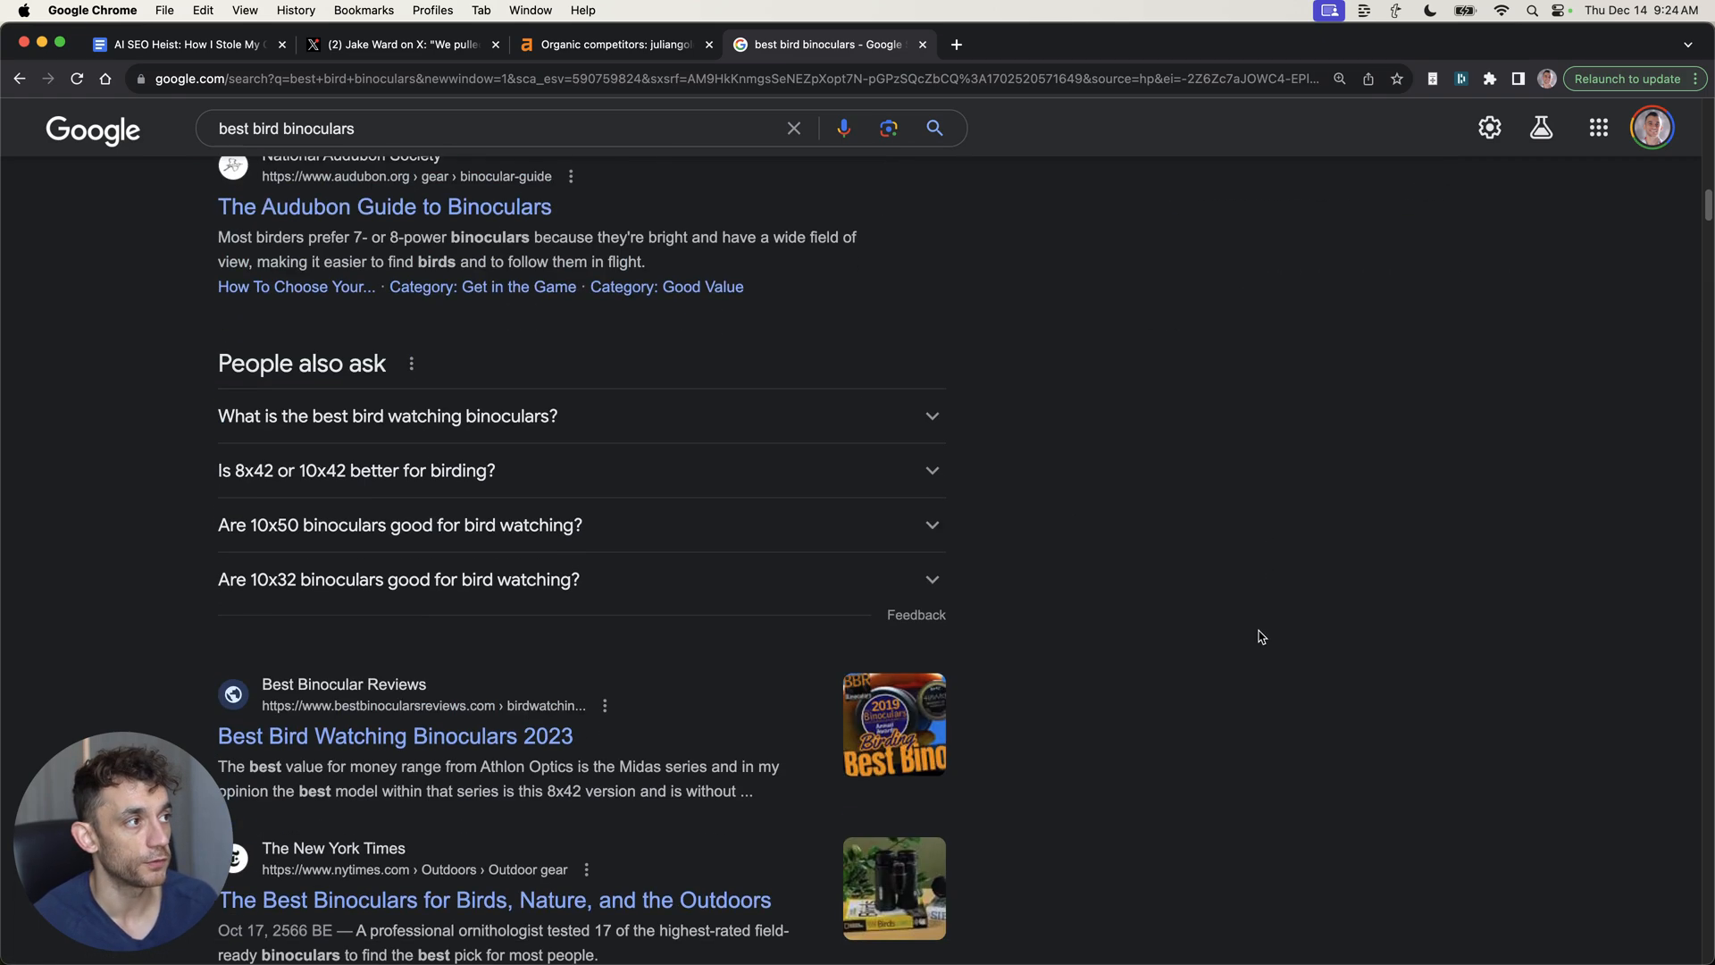
pyautogui.scroll(-3)
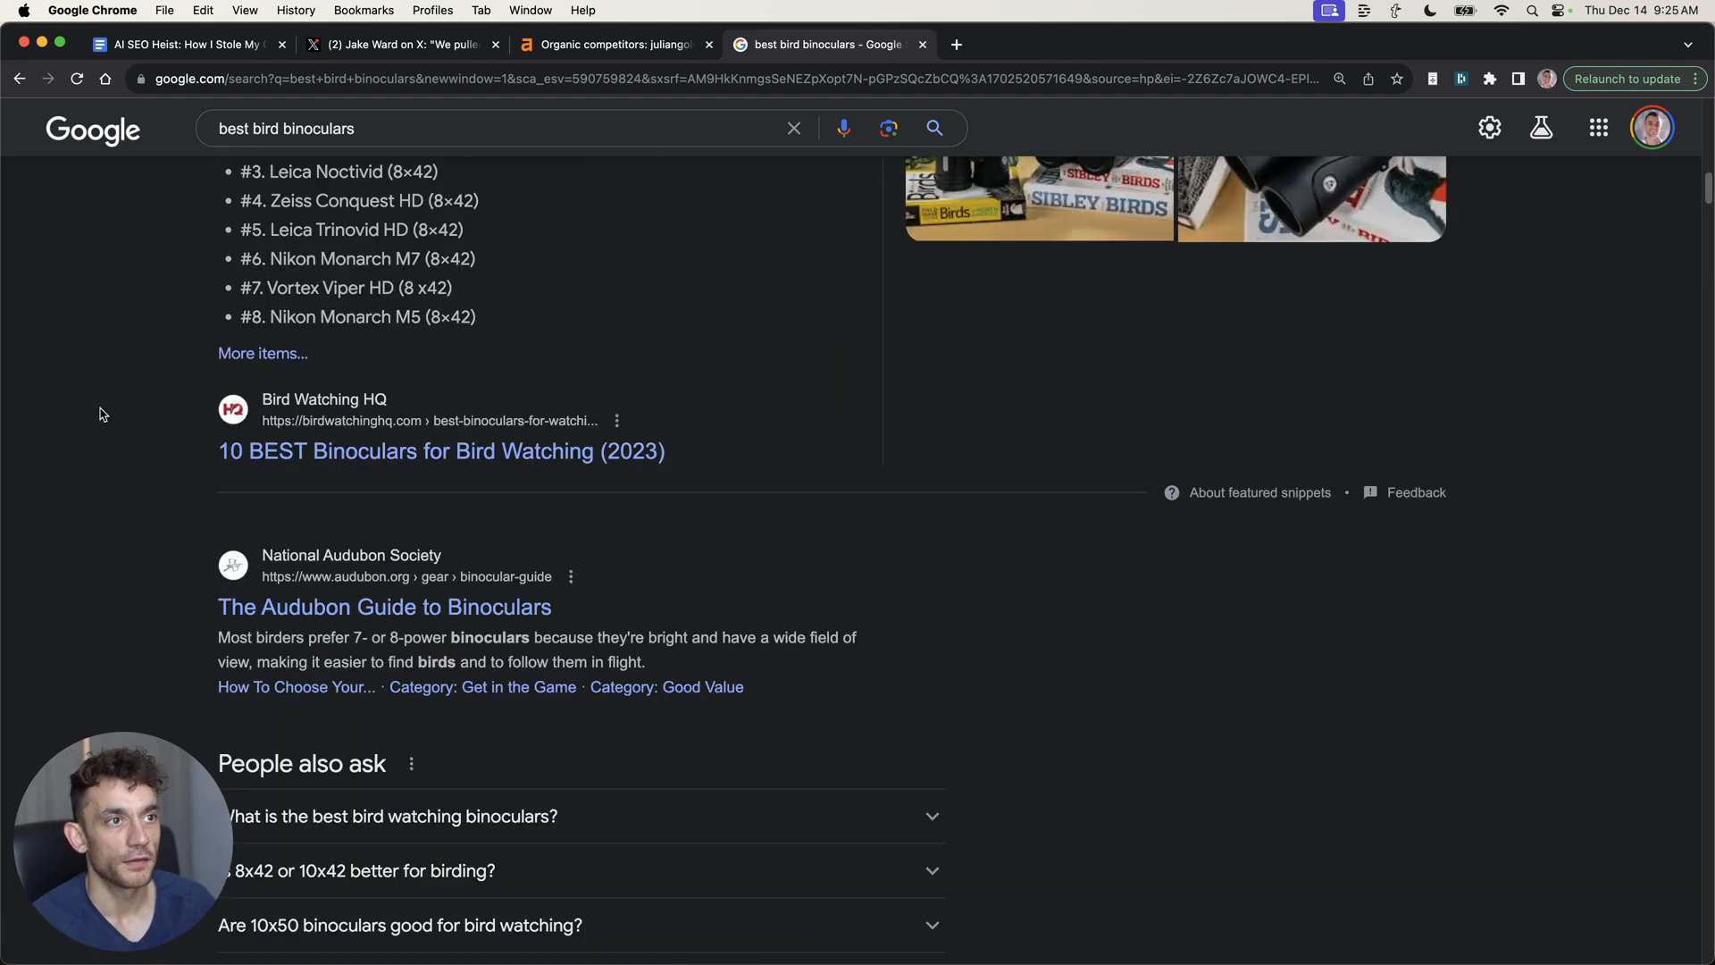
pyautogui.scroll(-3)
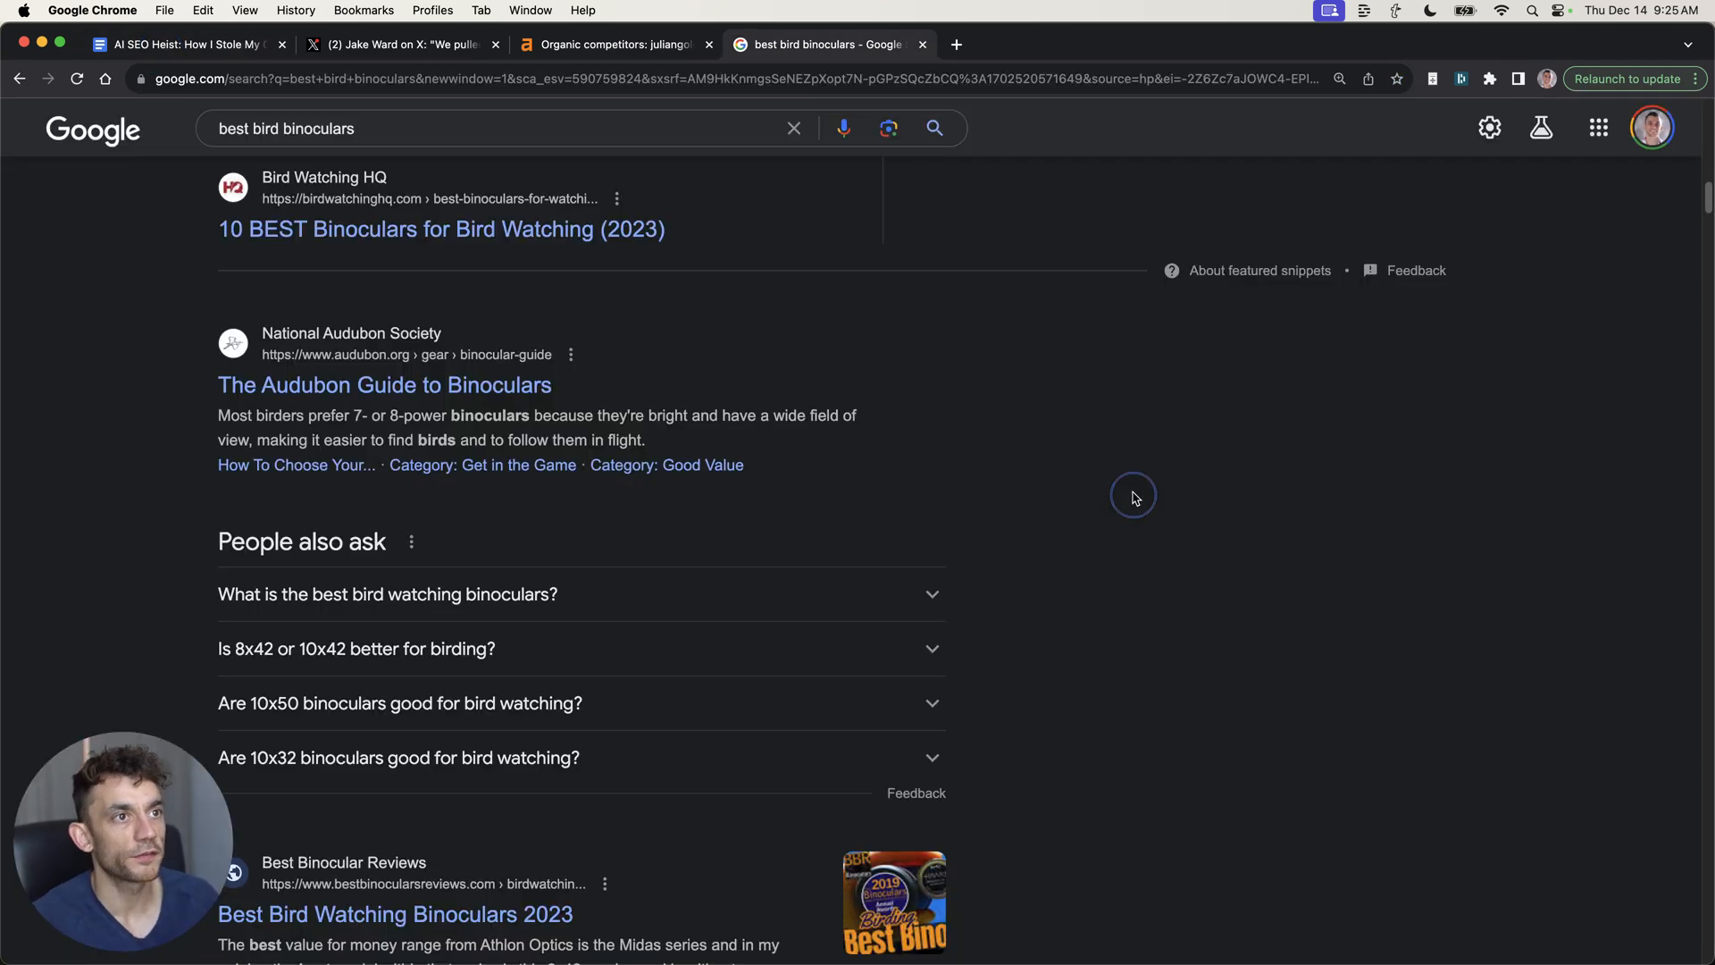
pyautogui.moveTo(263, 333); pyautogui.dragTo(744, 464)
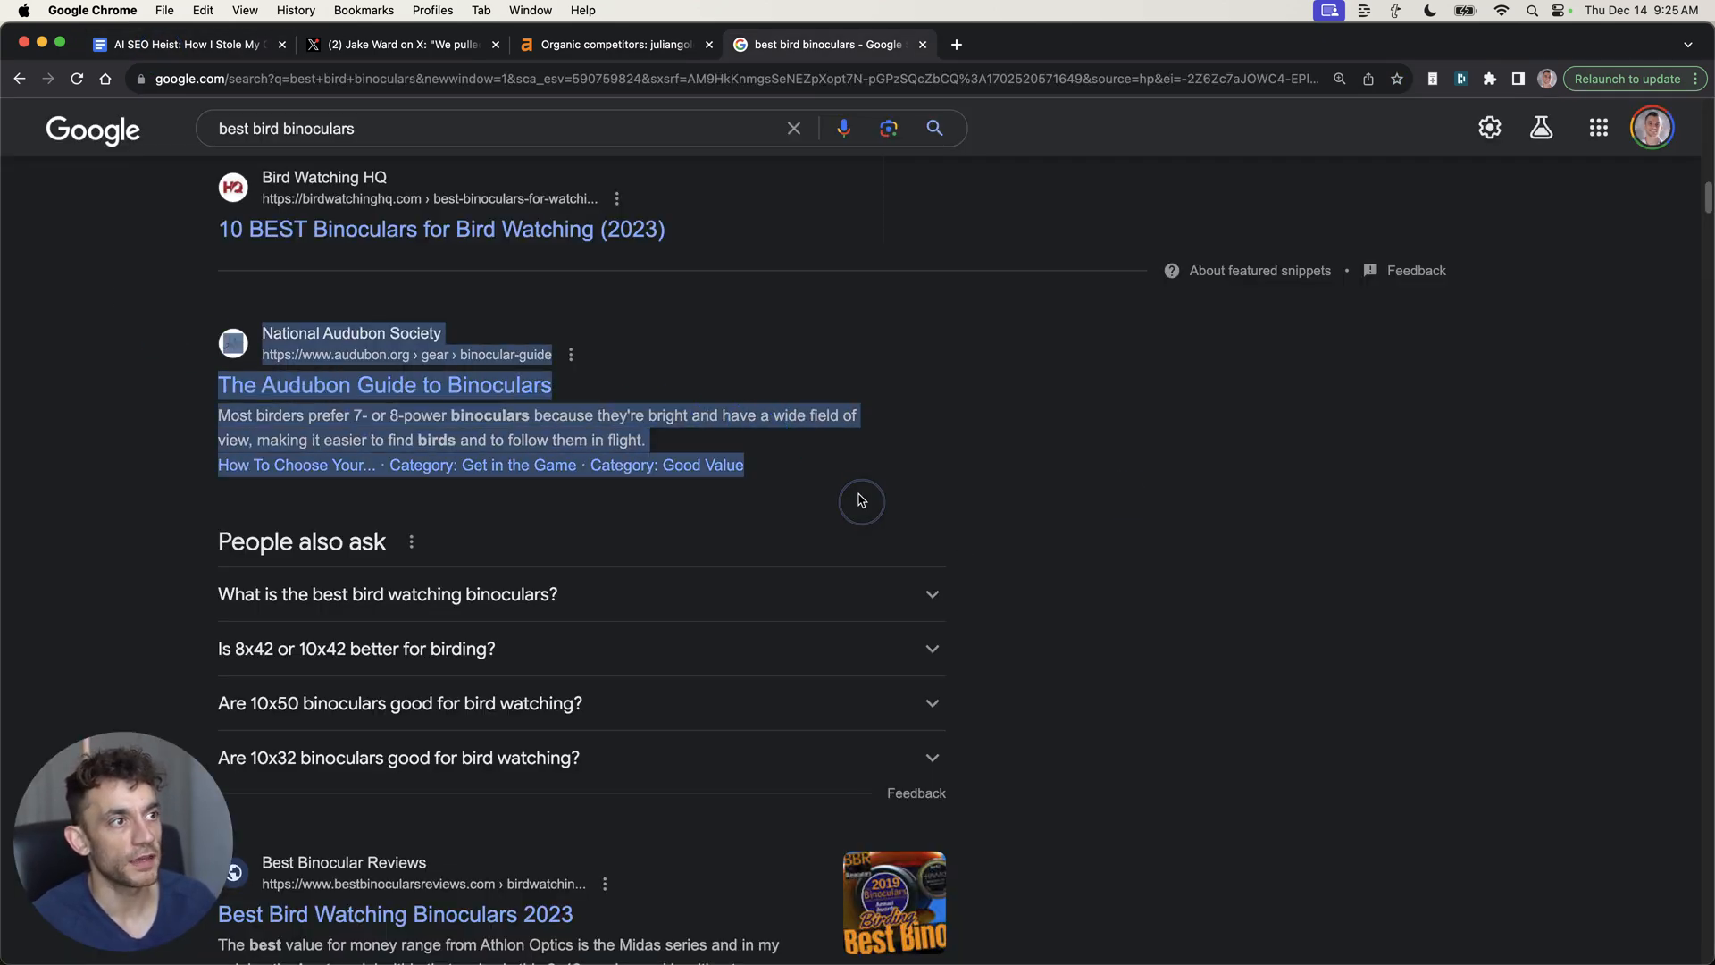
pyautogui.scroll(-3)
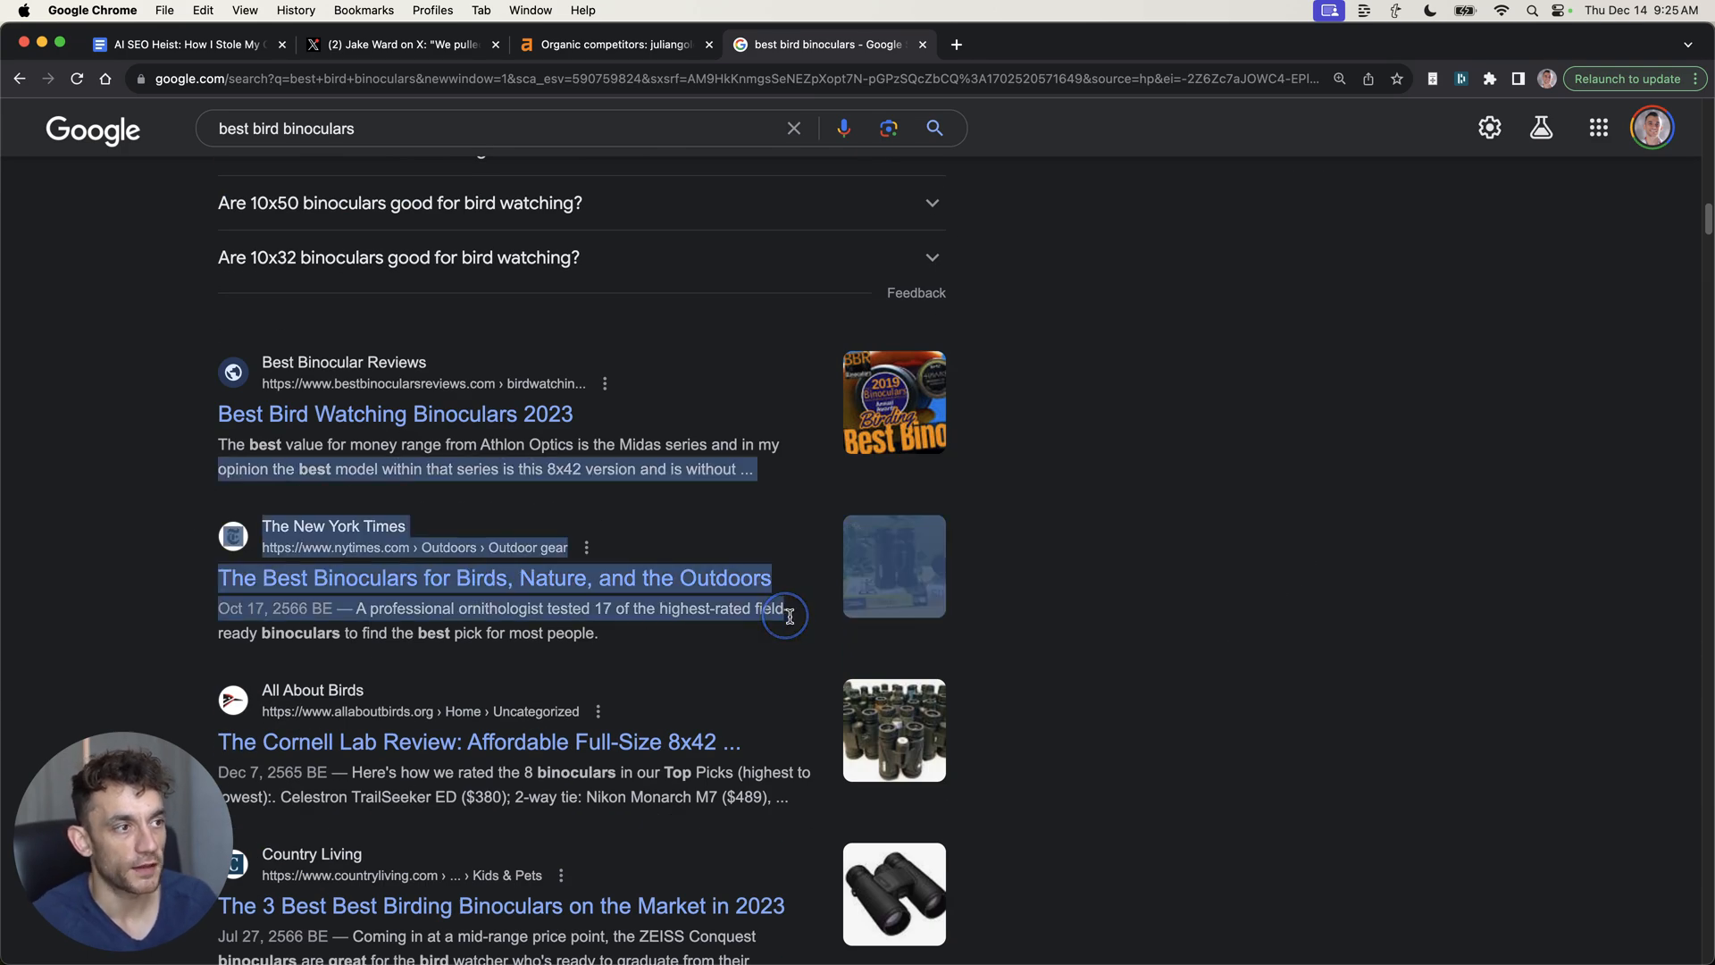
pyautogui.moveTo(453, 523)
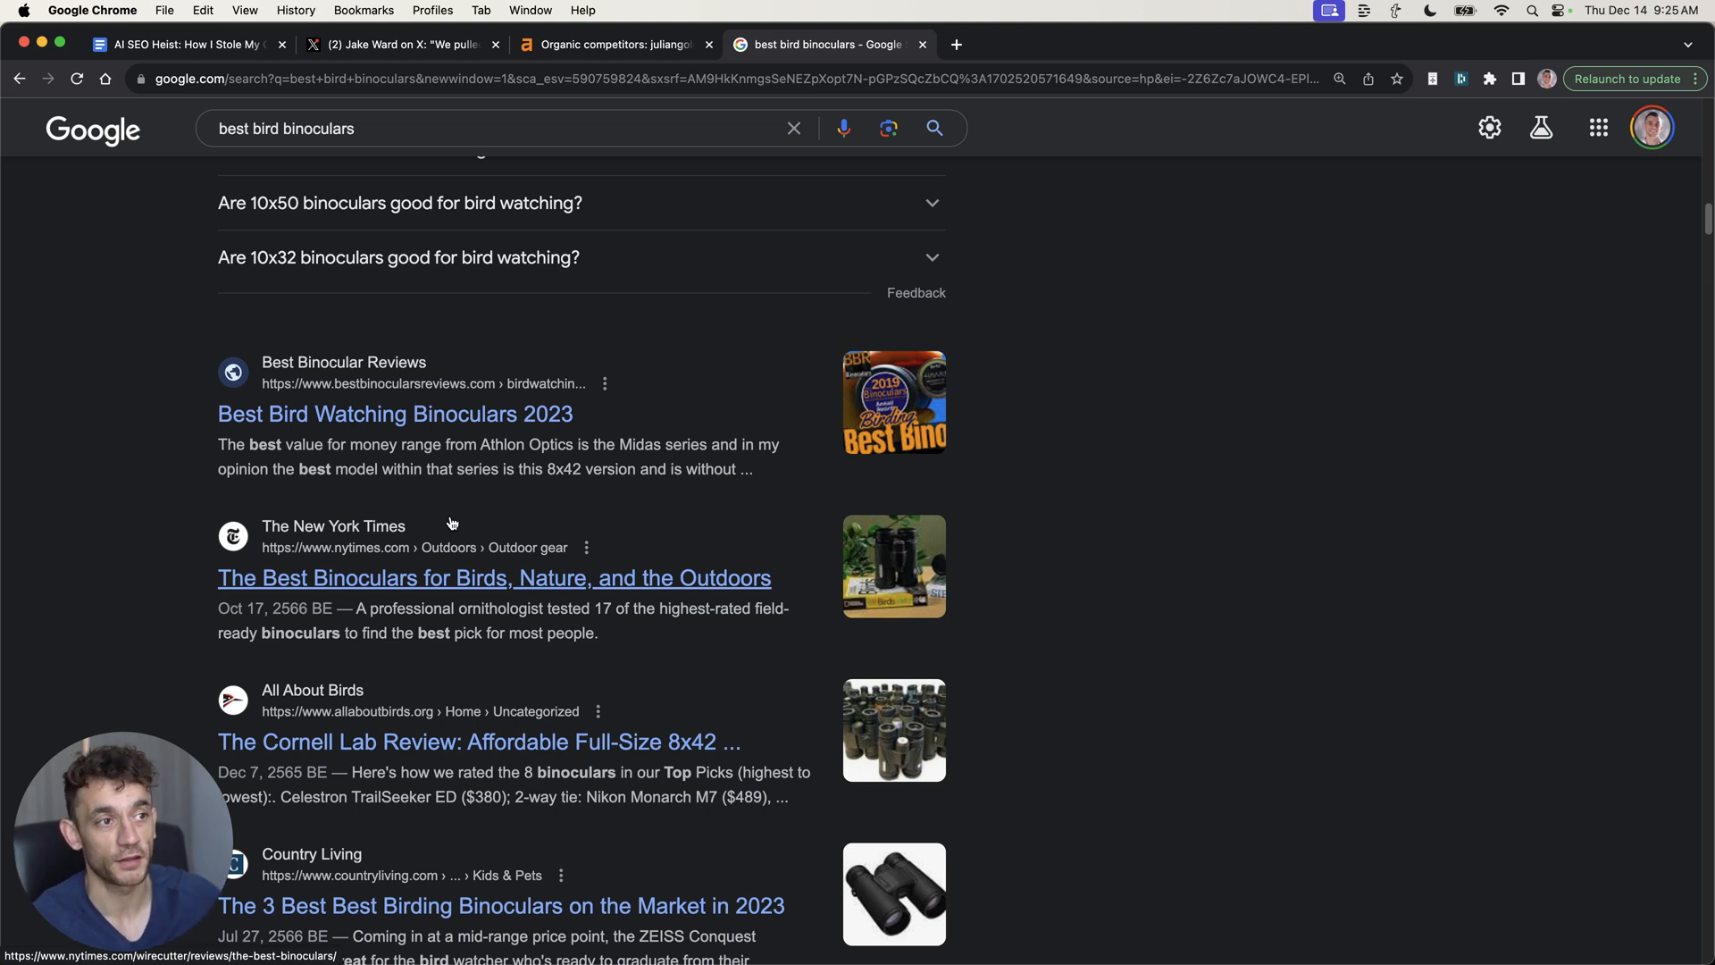
pyautogui.moveTo(486, 554)
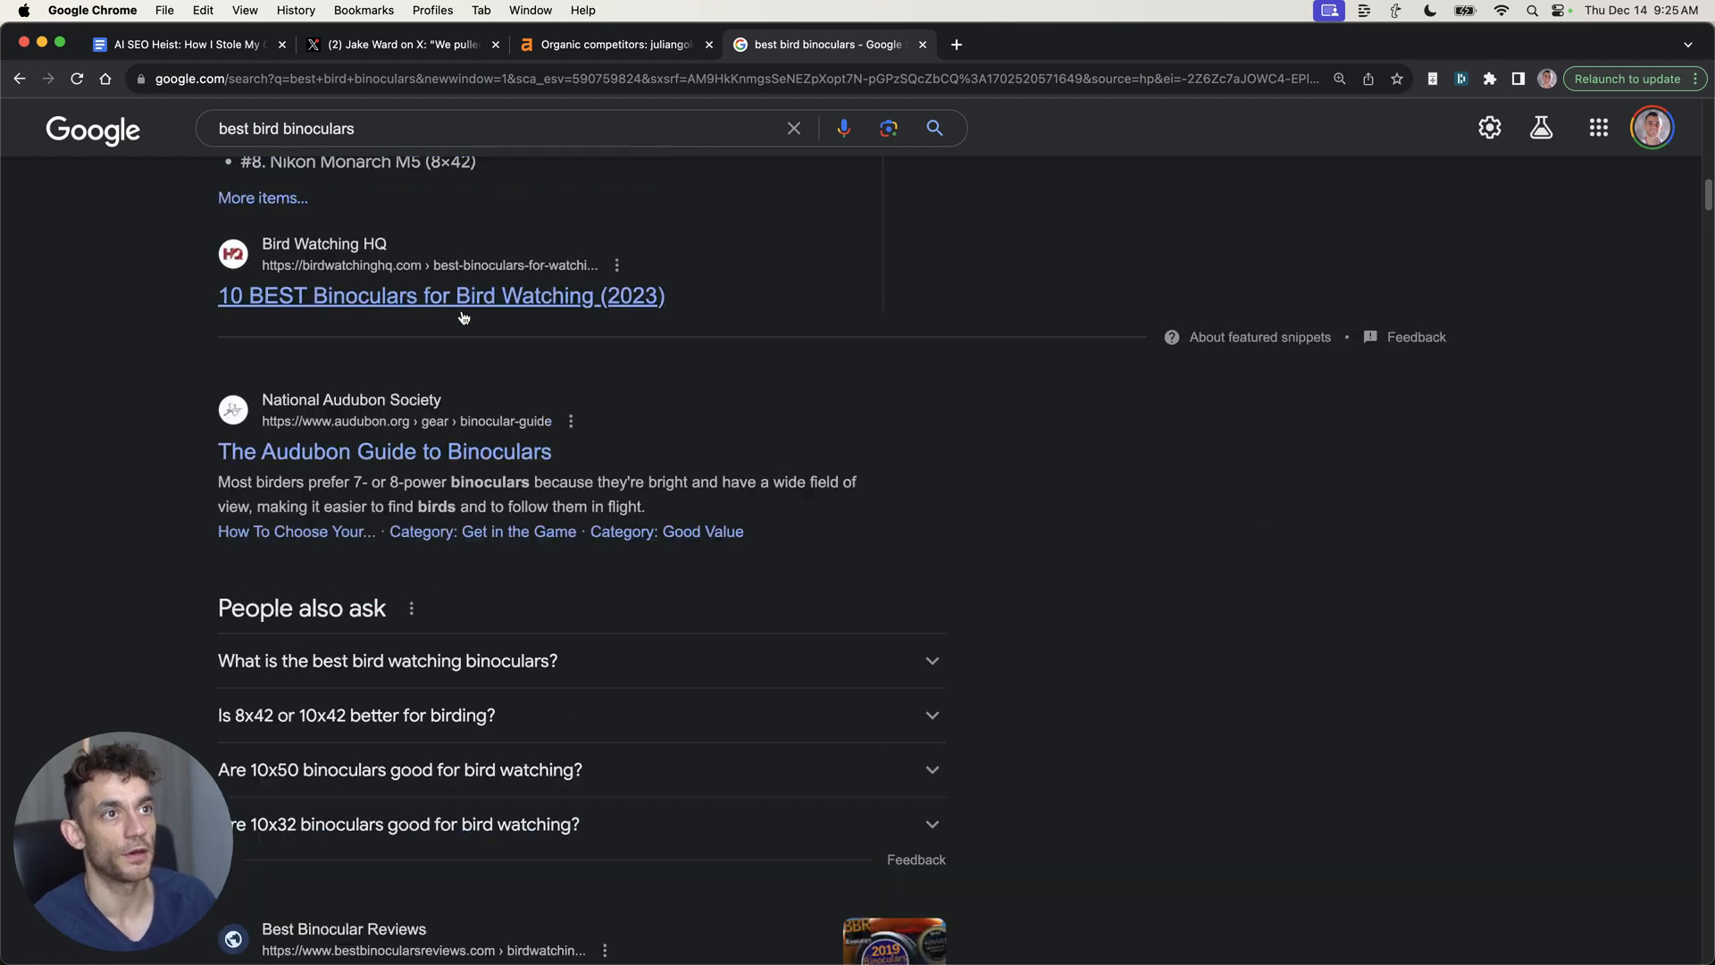
pyautogui.click(196, 43)
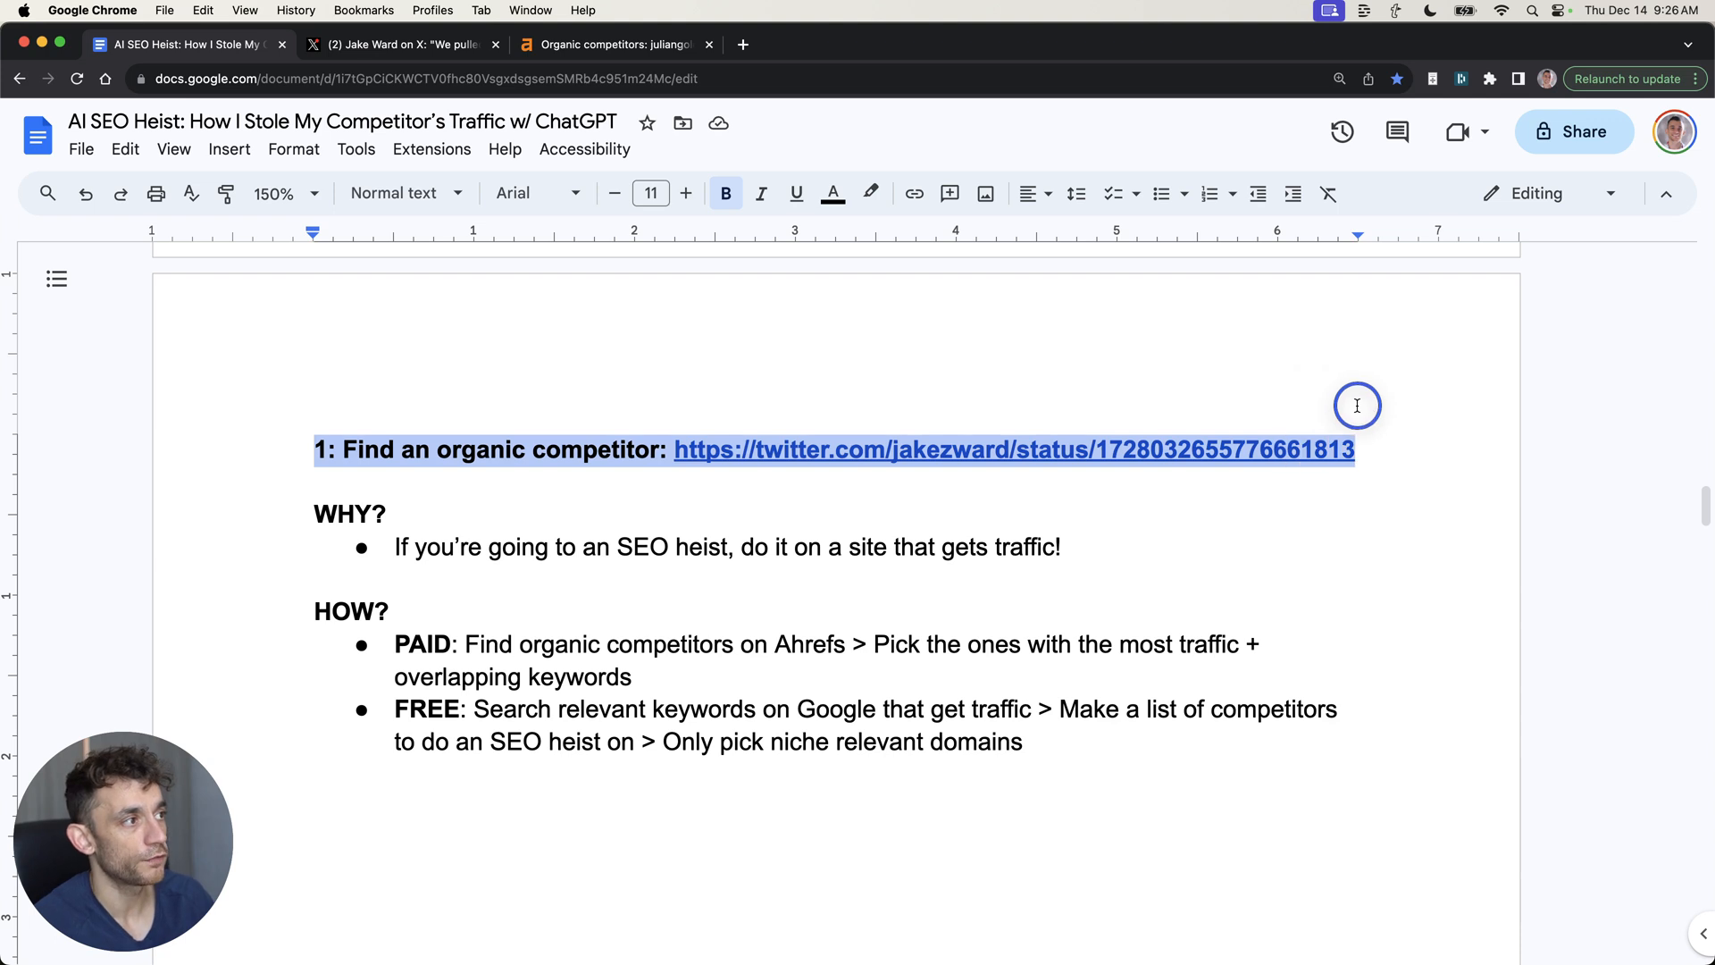
# Place the cursor in the outline and highlight the FREE method bullet text
pyautogui.click(423, 546)
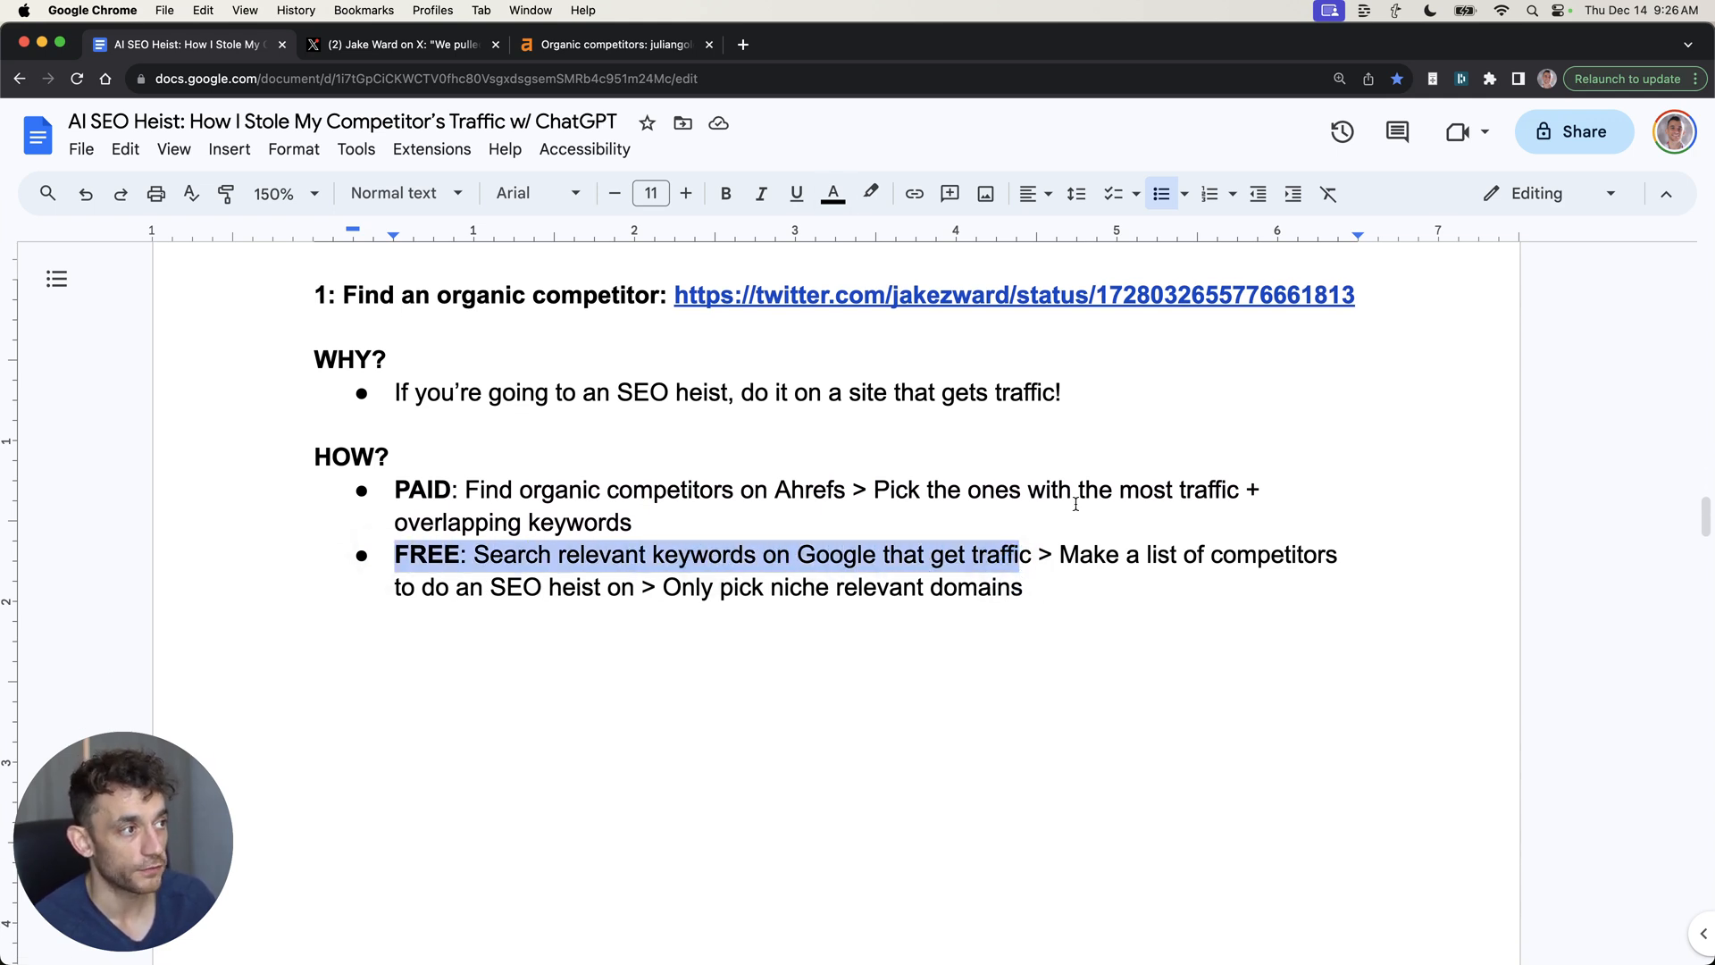
pyautogui.moveTo(1059, 555); pyautogui.dragTo(550, 588)
pyautogui.write('2:')
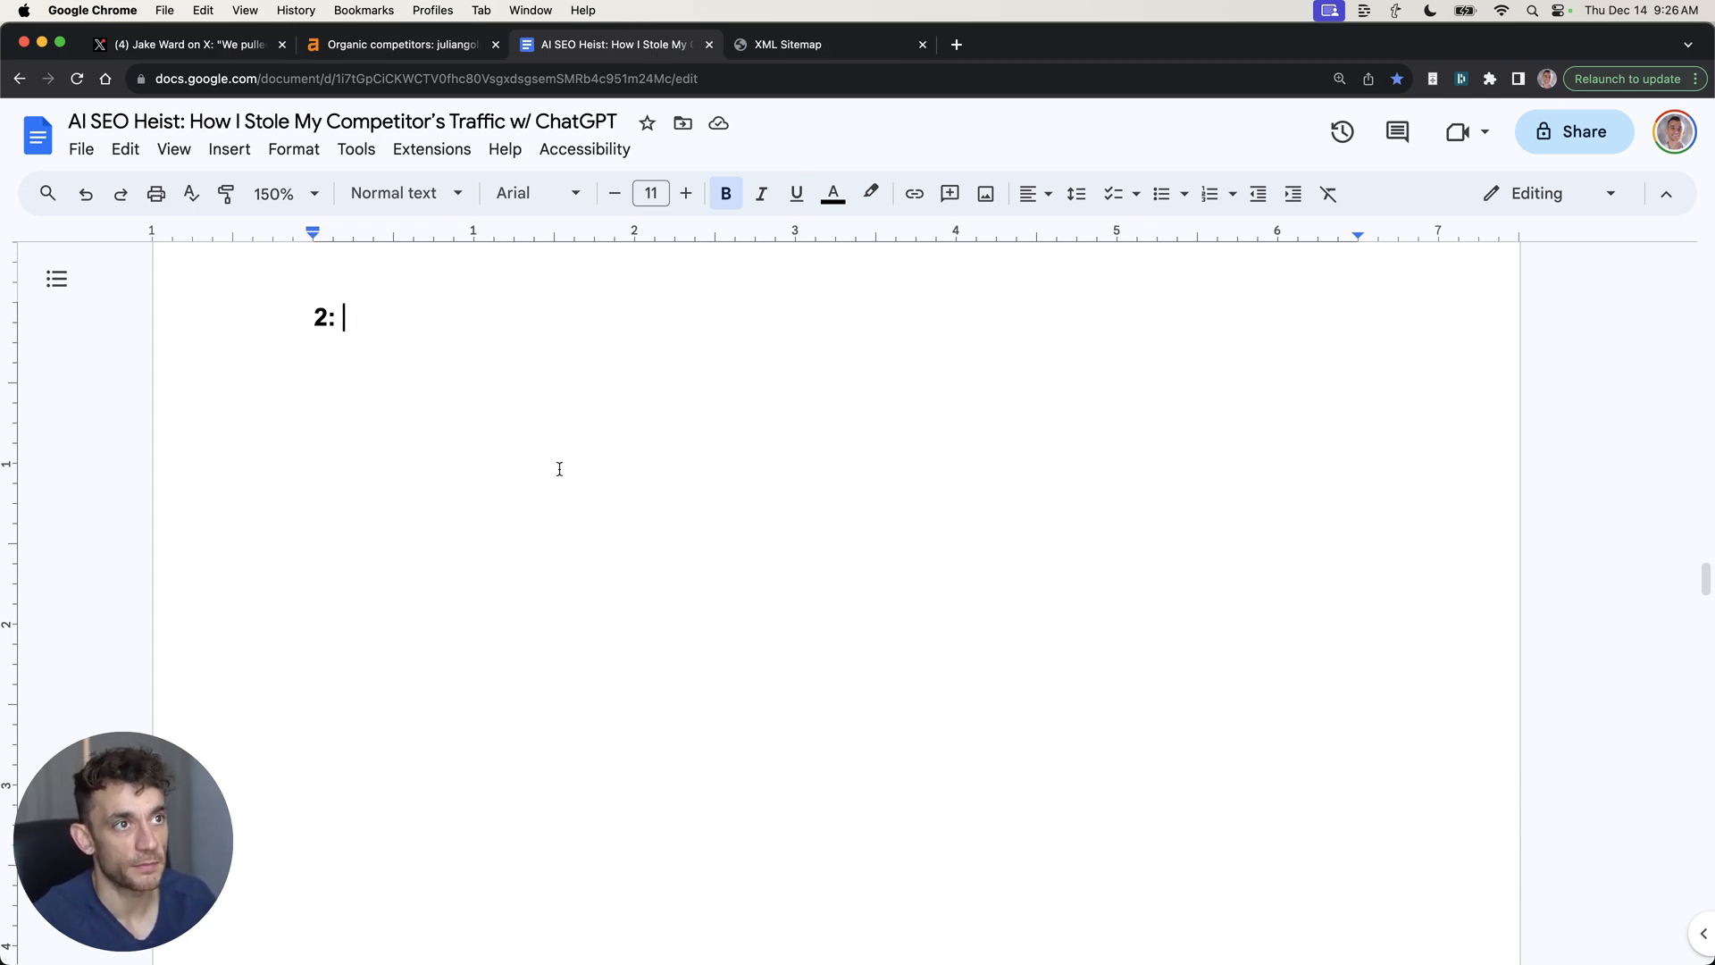
# Scroll the X thread from '2. See their sitemap' through '3. Export sitemap'
pyautogui.click(192, 45)
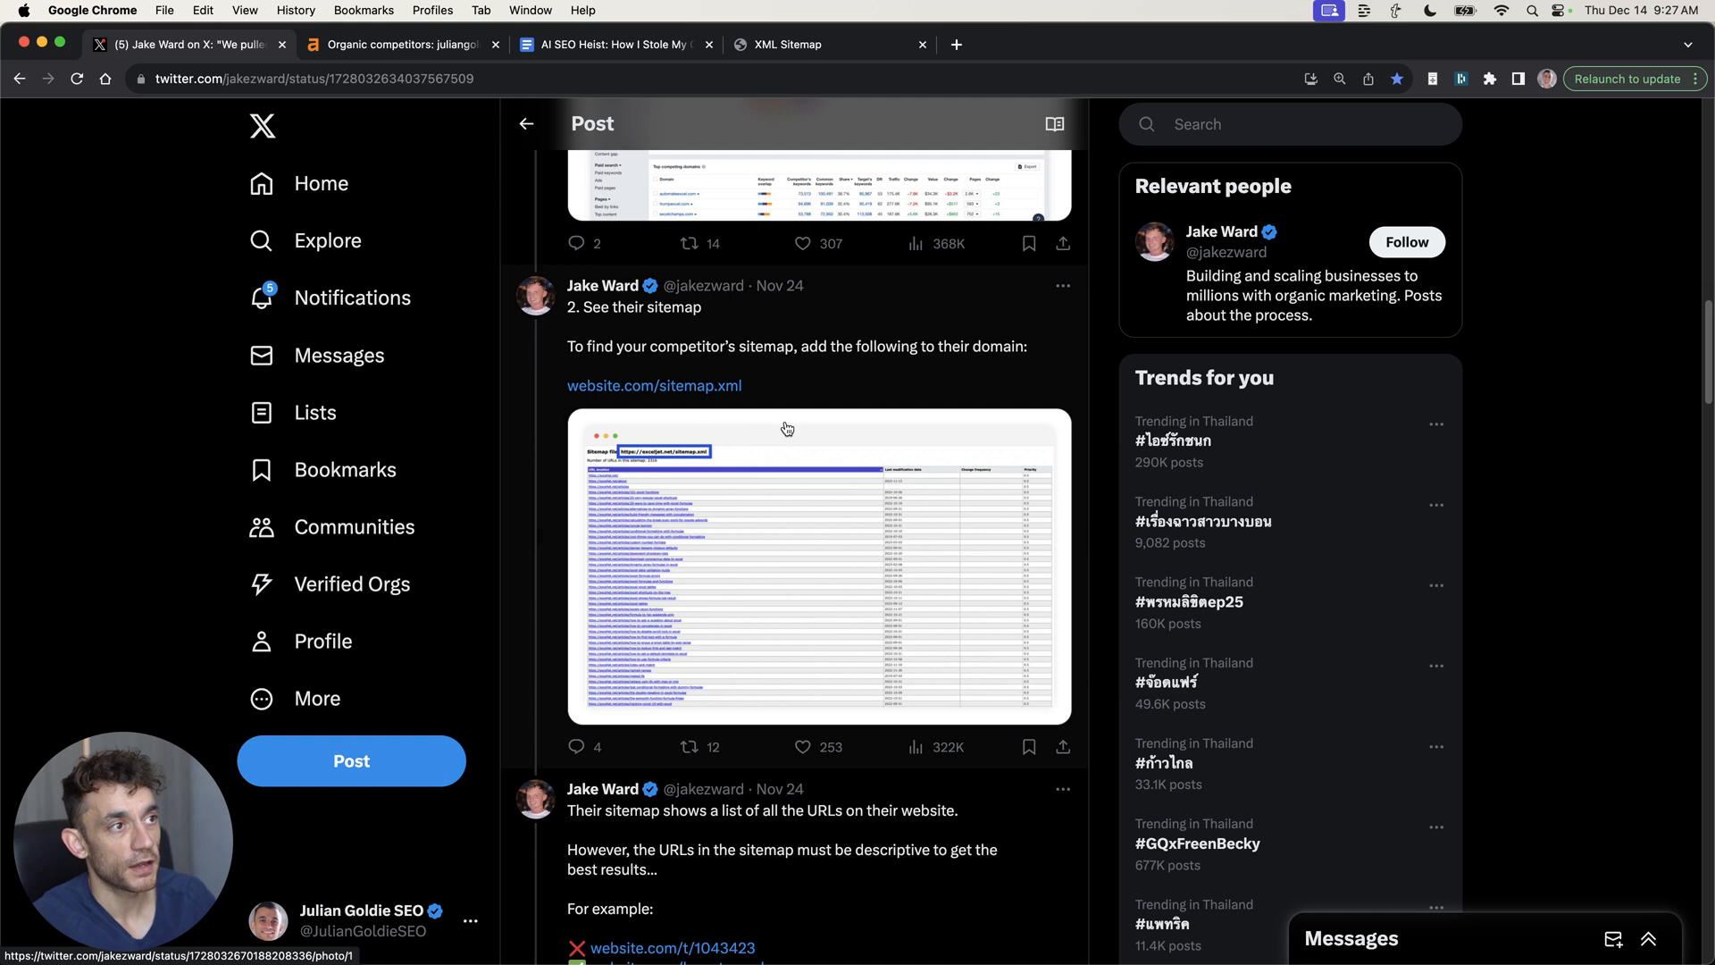
pyautogui.moveTo(644, 383)
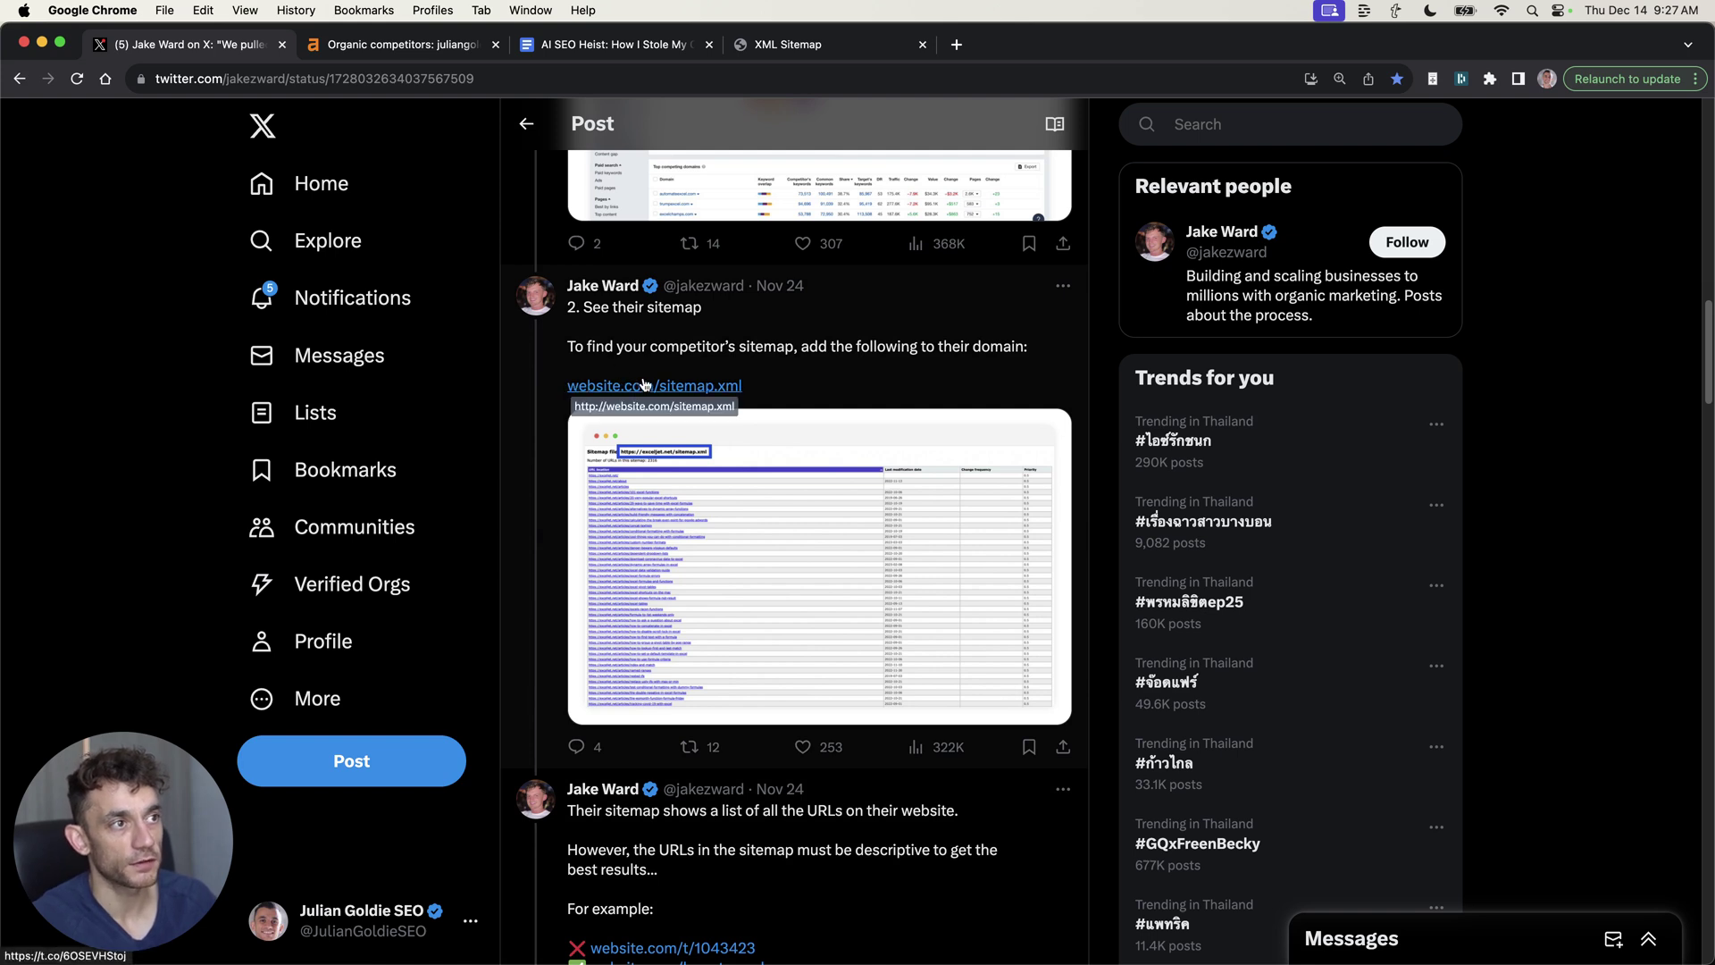
pyautogui.moveTo(775, 394)
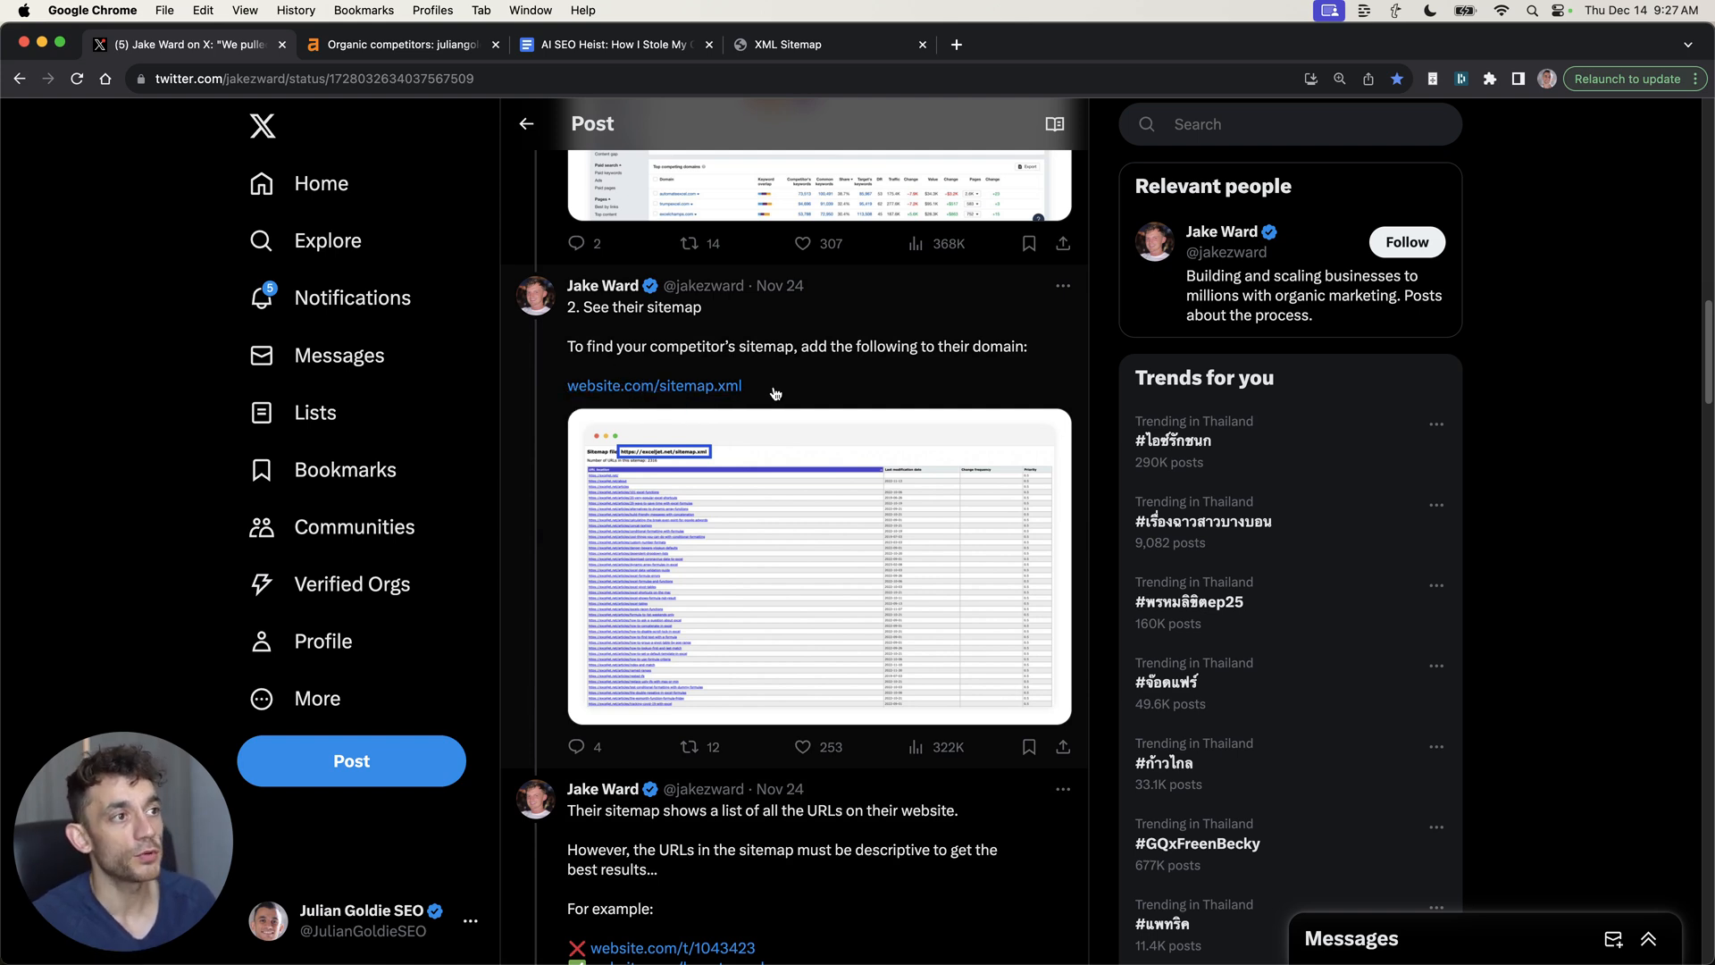
pyautogui.moveTo(771, 386)
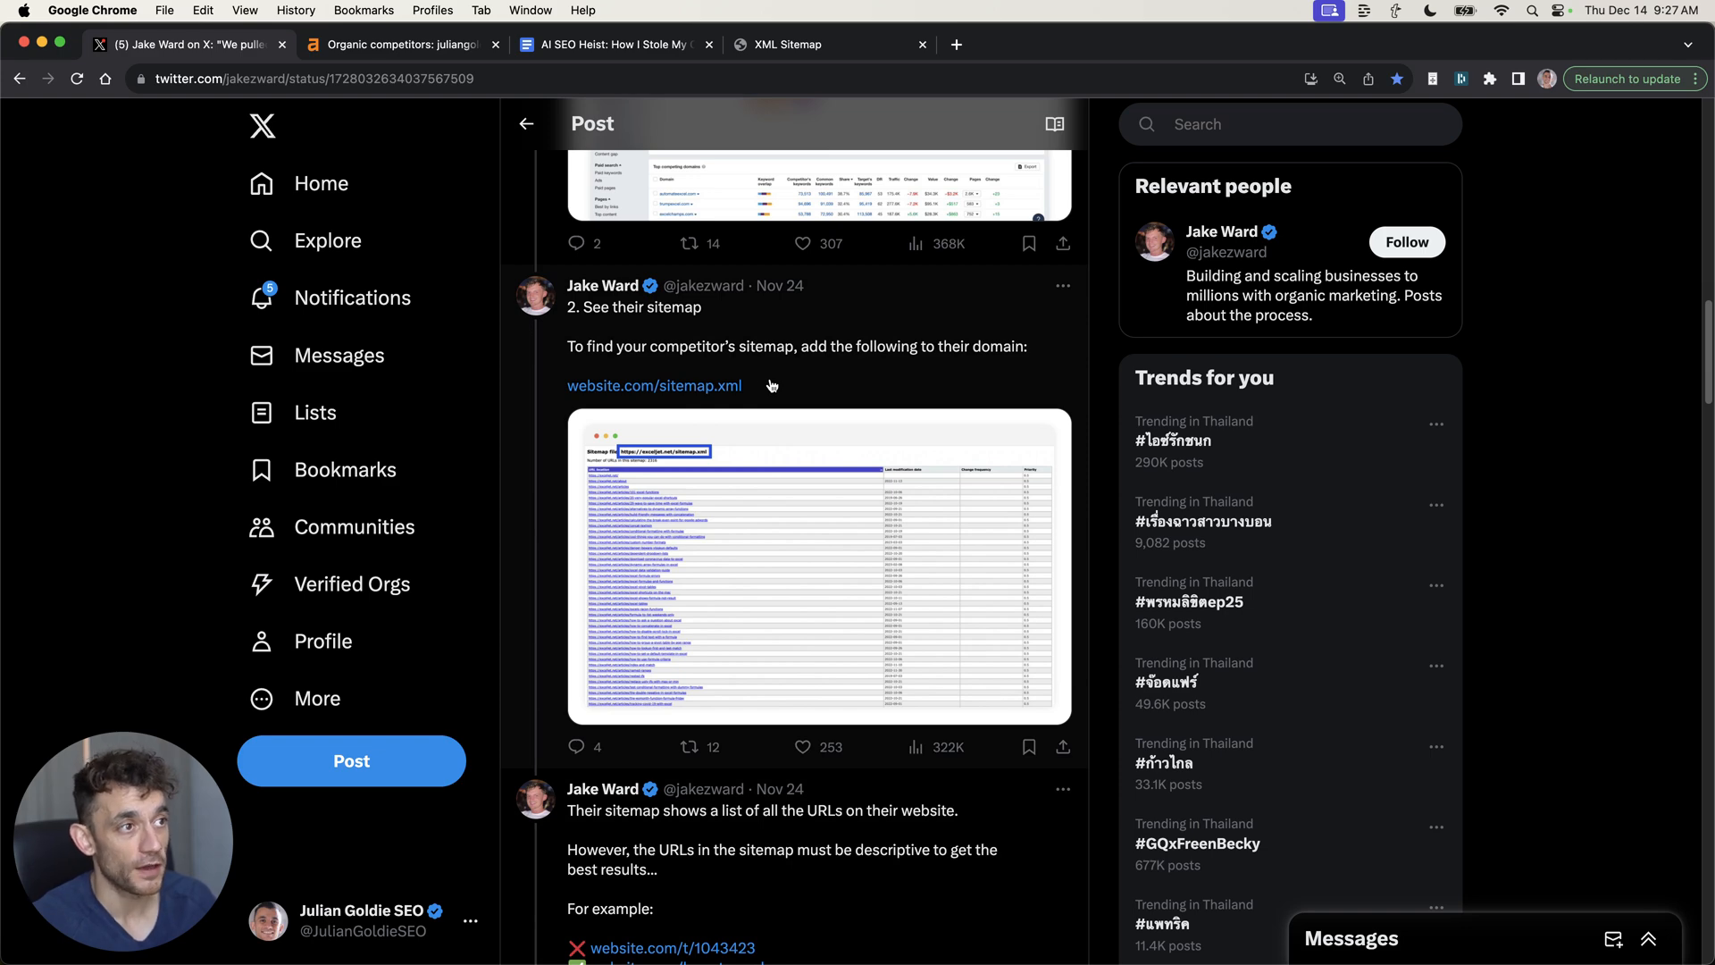
pyautogui.scroll(-3)
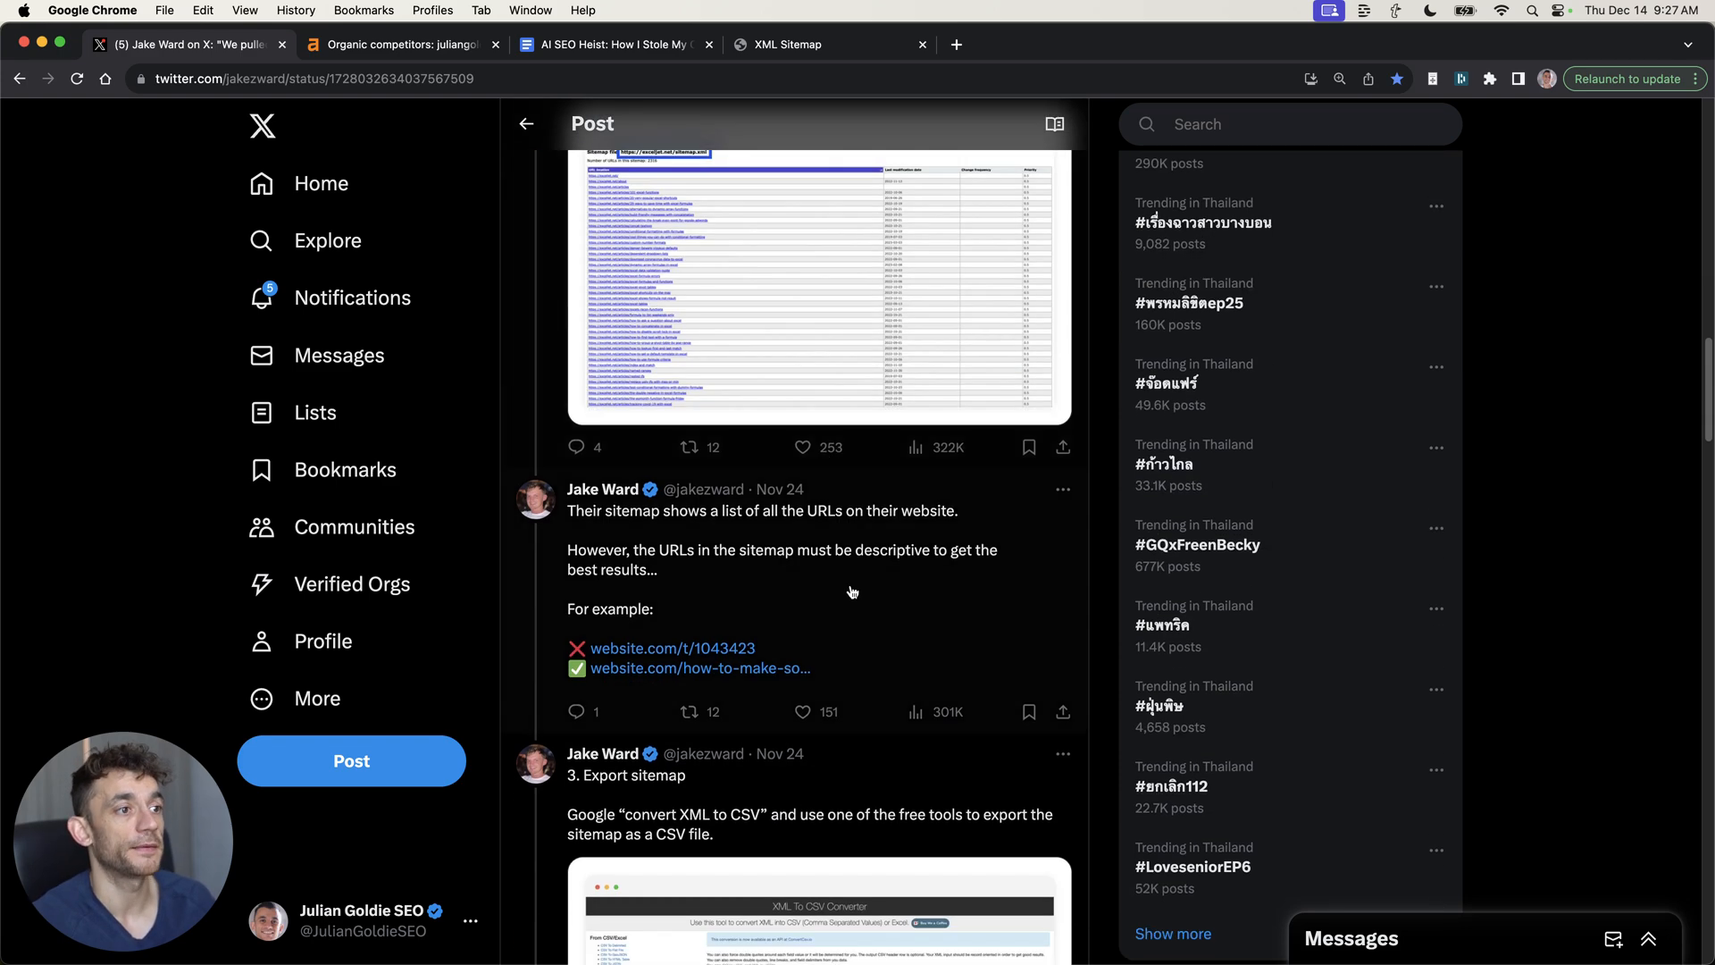
pyautogui.scroll(-3)
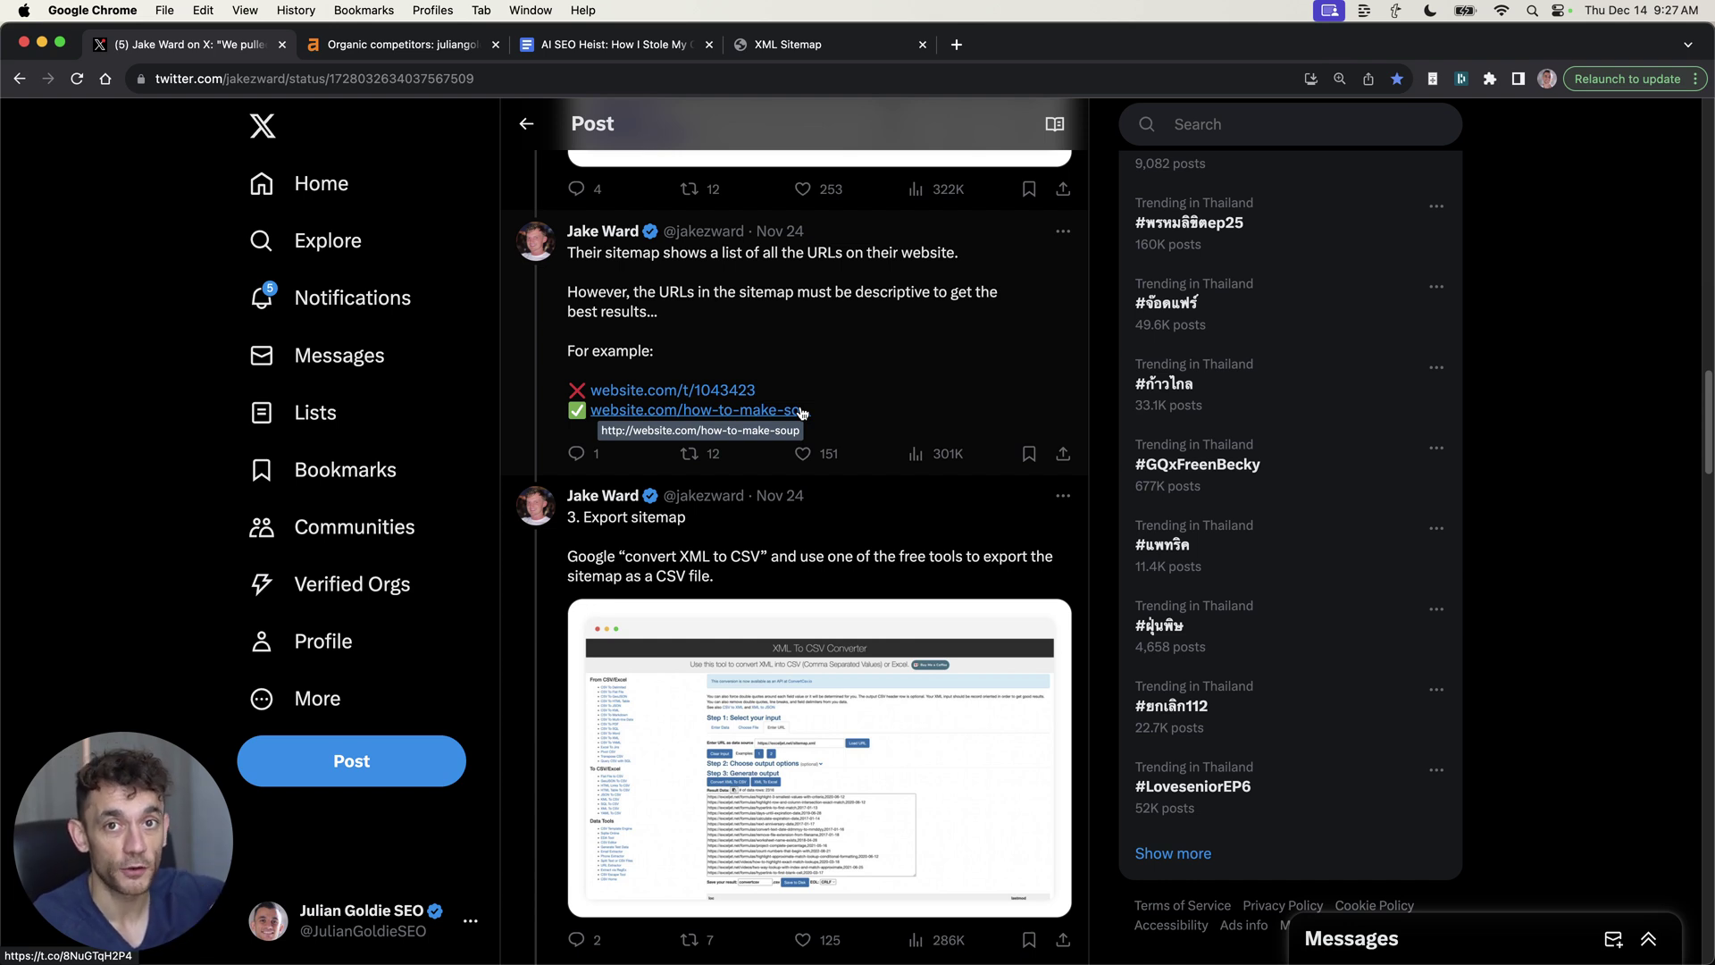
pyautogui.moveTo(582, 319)
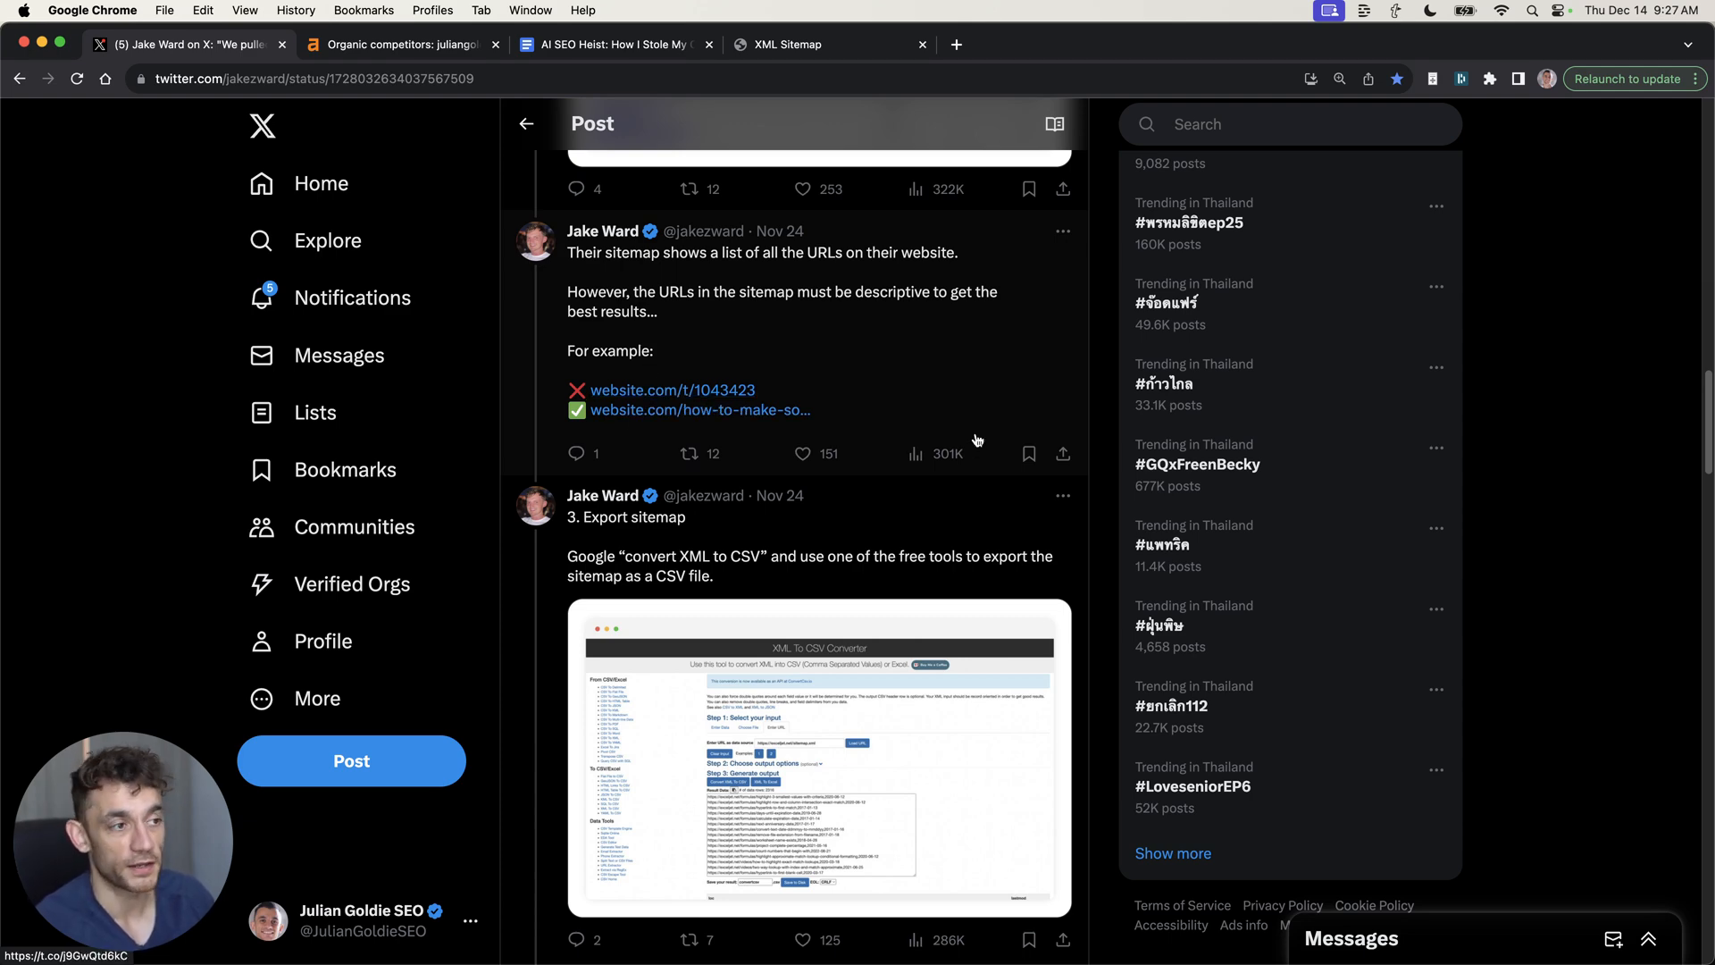
# Open chipperbirds.com's post-sitemap.xml from the Yoast sitemap index, showing 1001 URLs
pyautogui.click(789, 44)
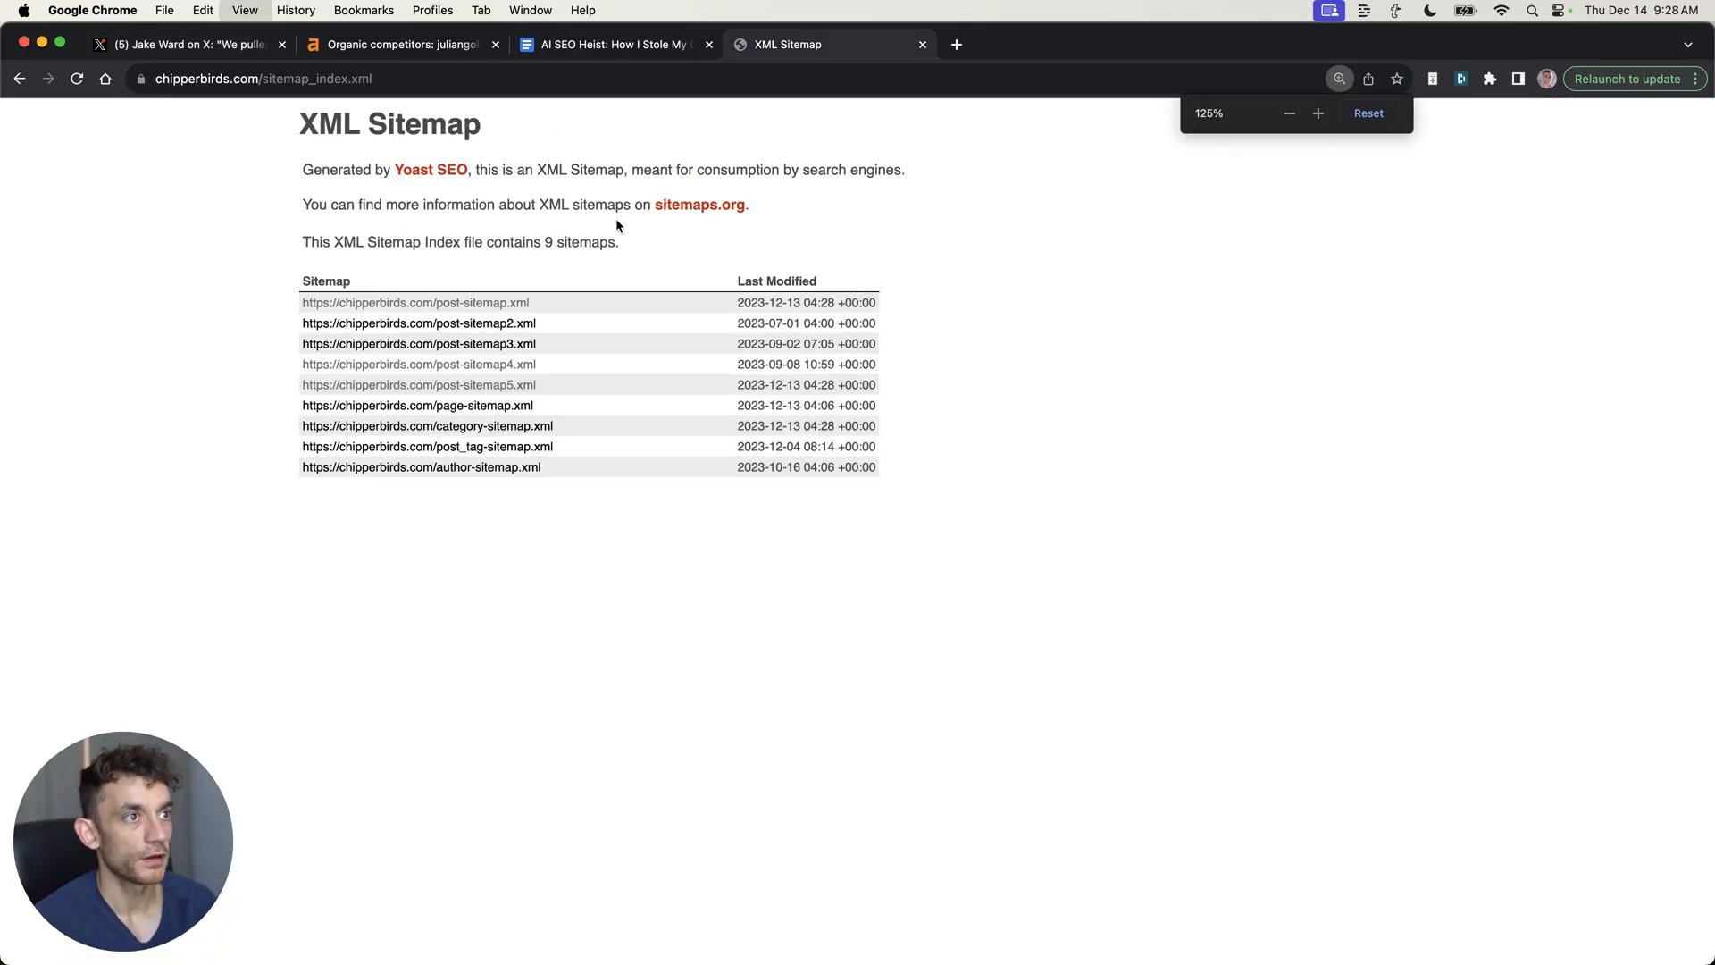
pyautogui.click(427, 447)
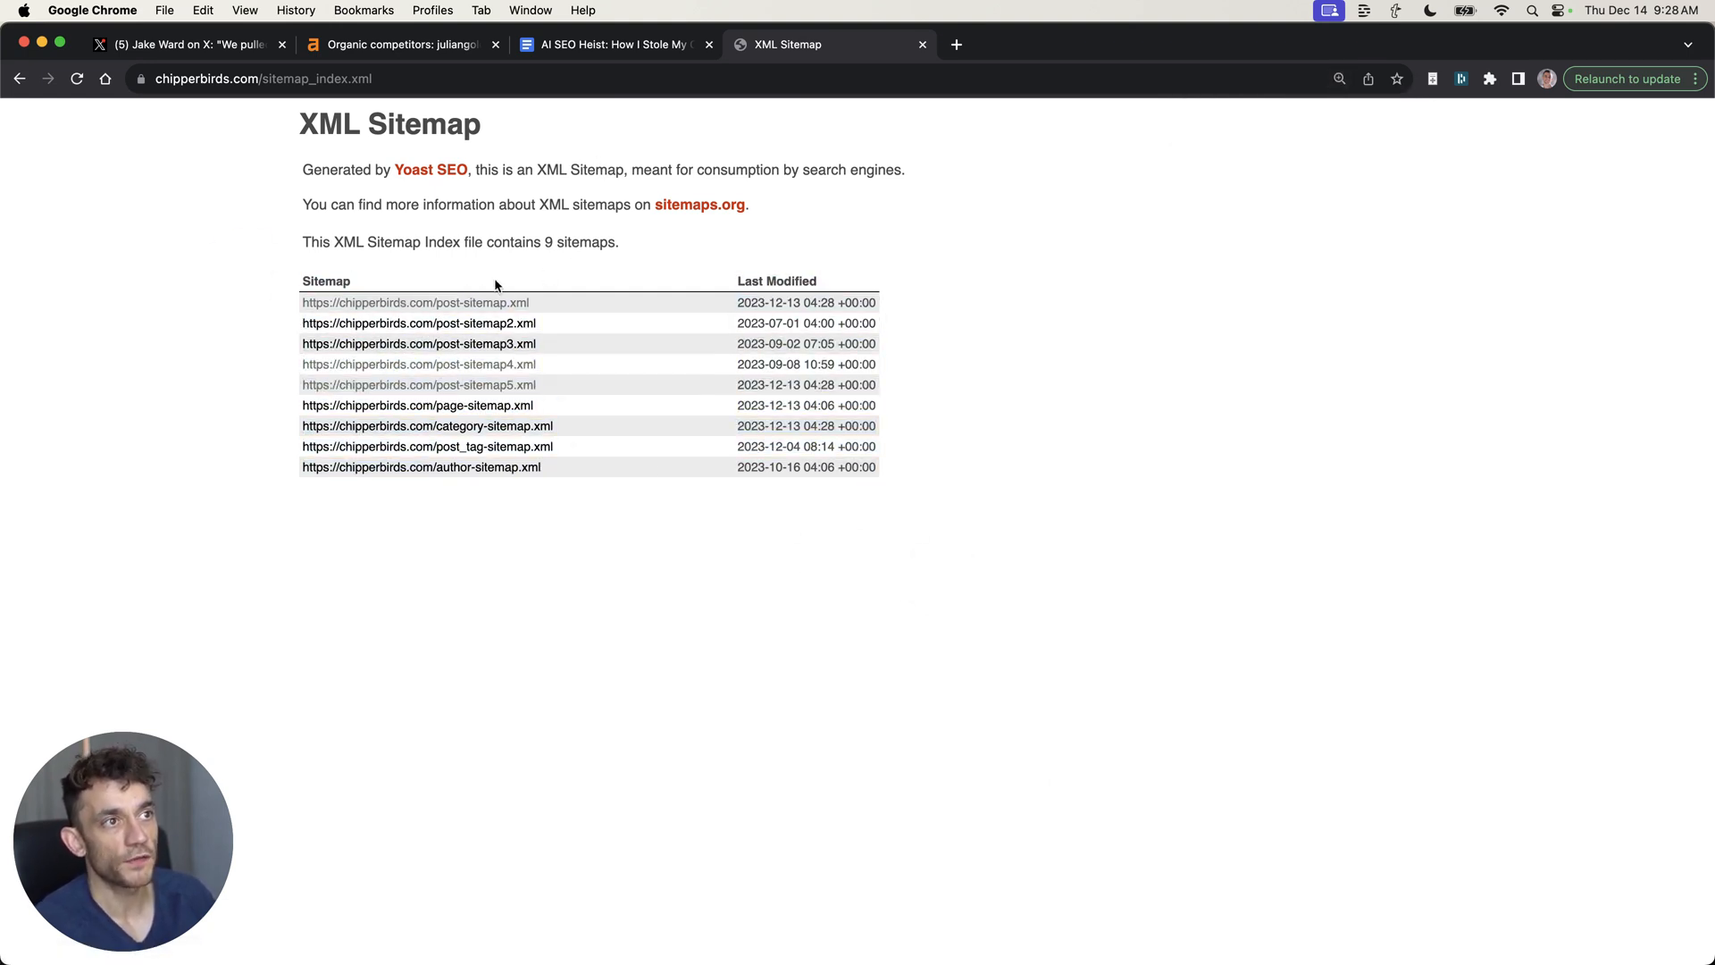
pyautogui.moveTo(486, 425)
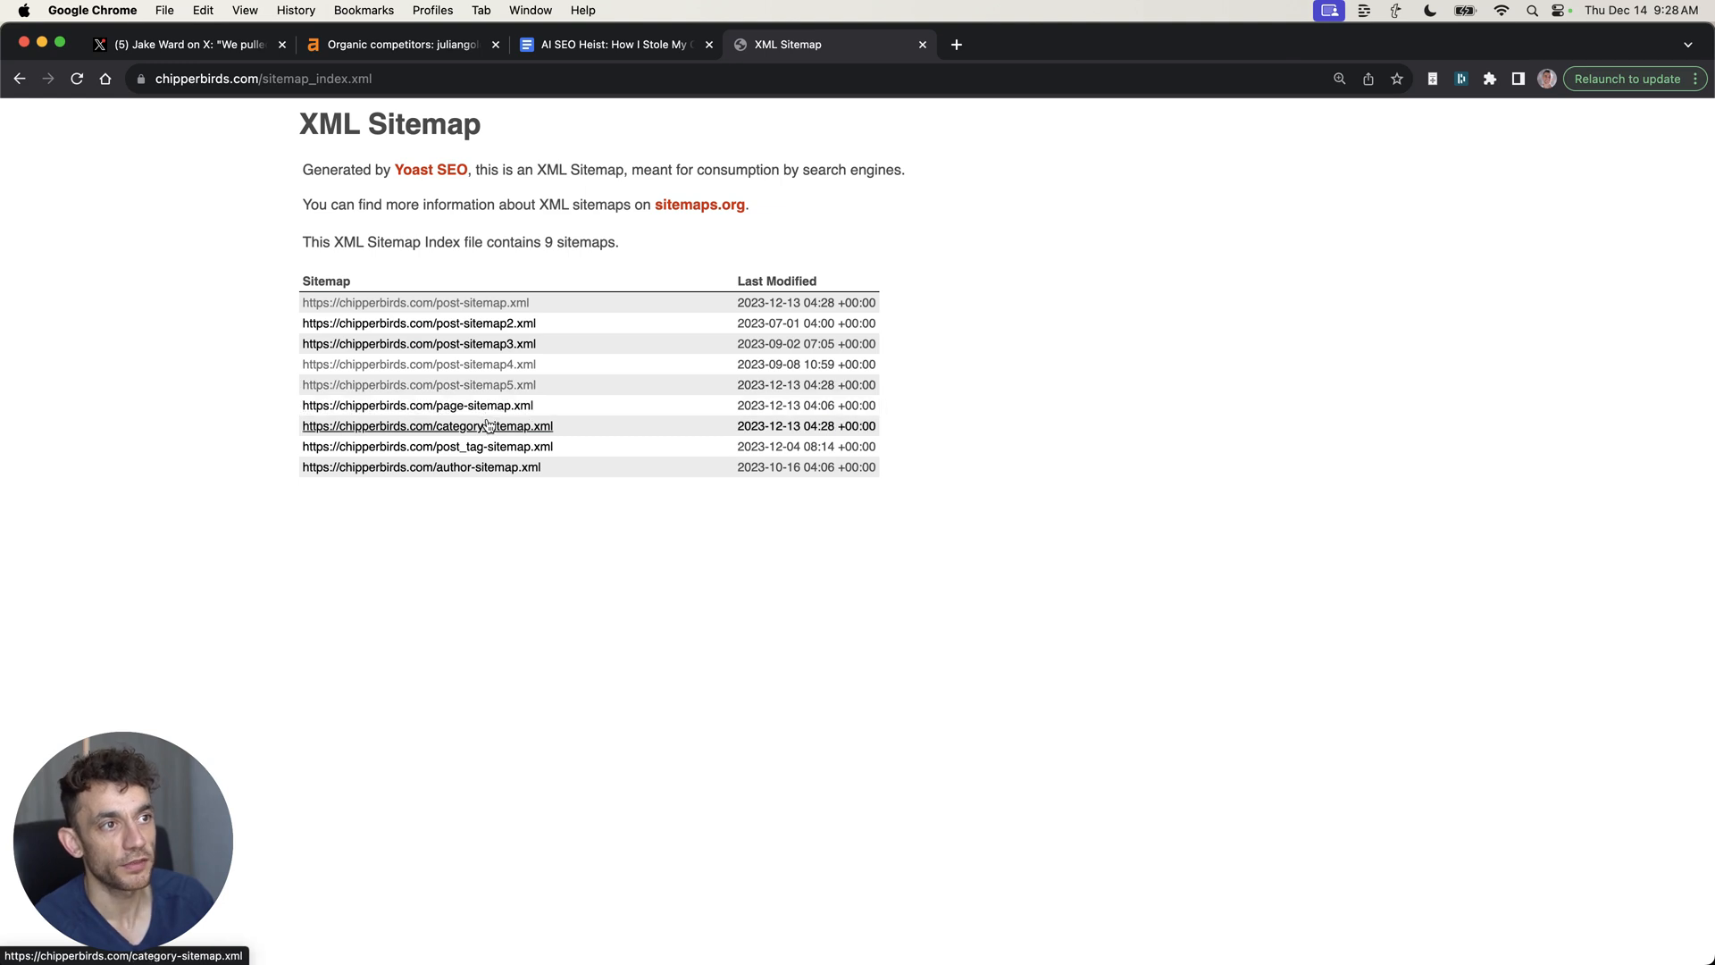
pyautogui.moveTo(503, 412)
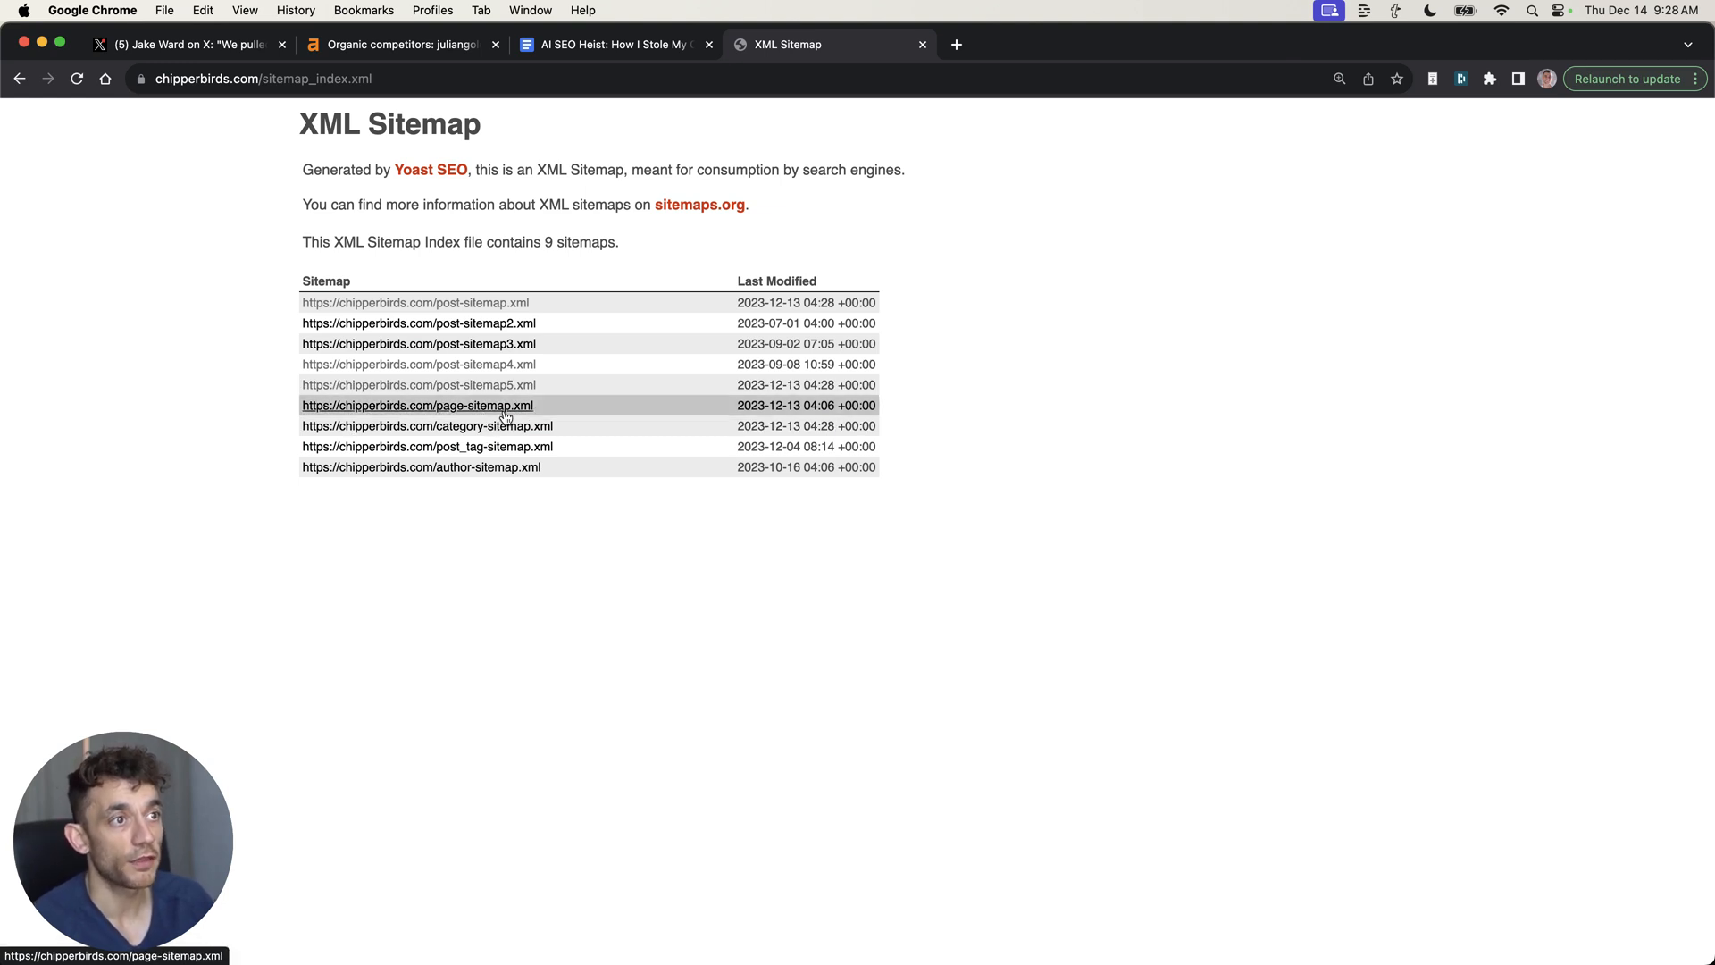
pyautogui.click(415, 405)
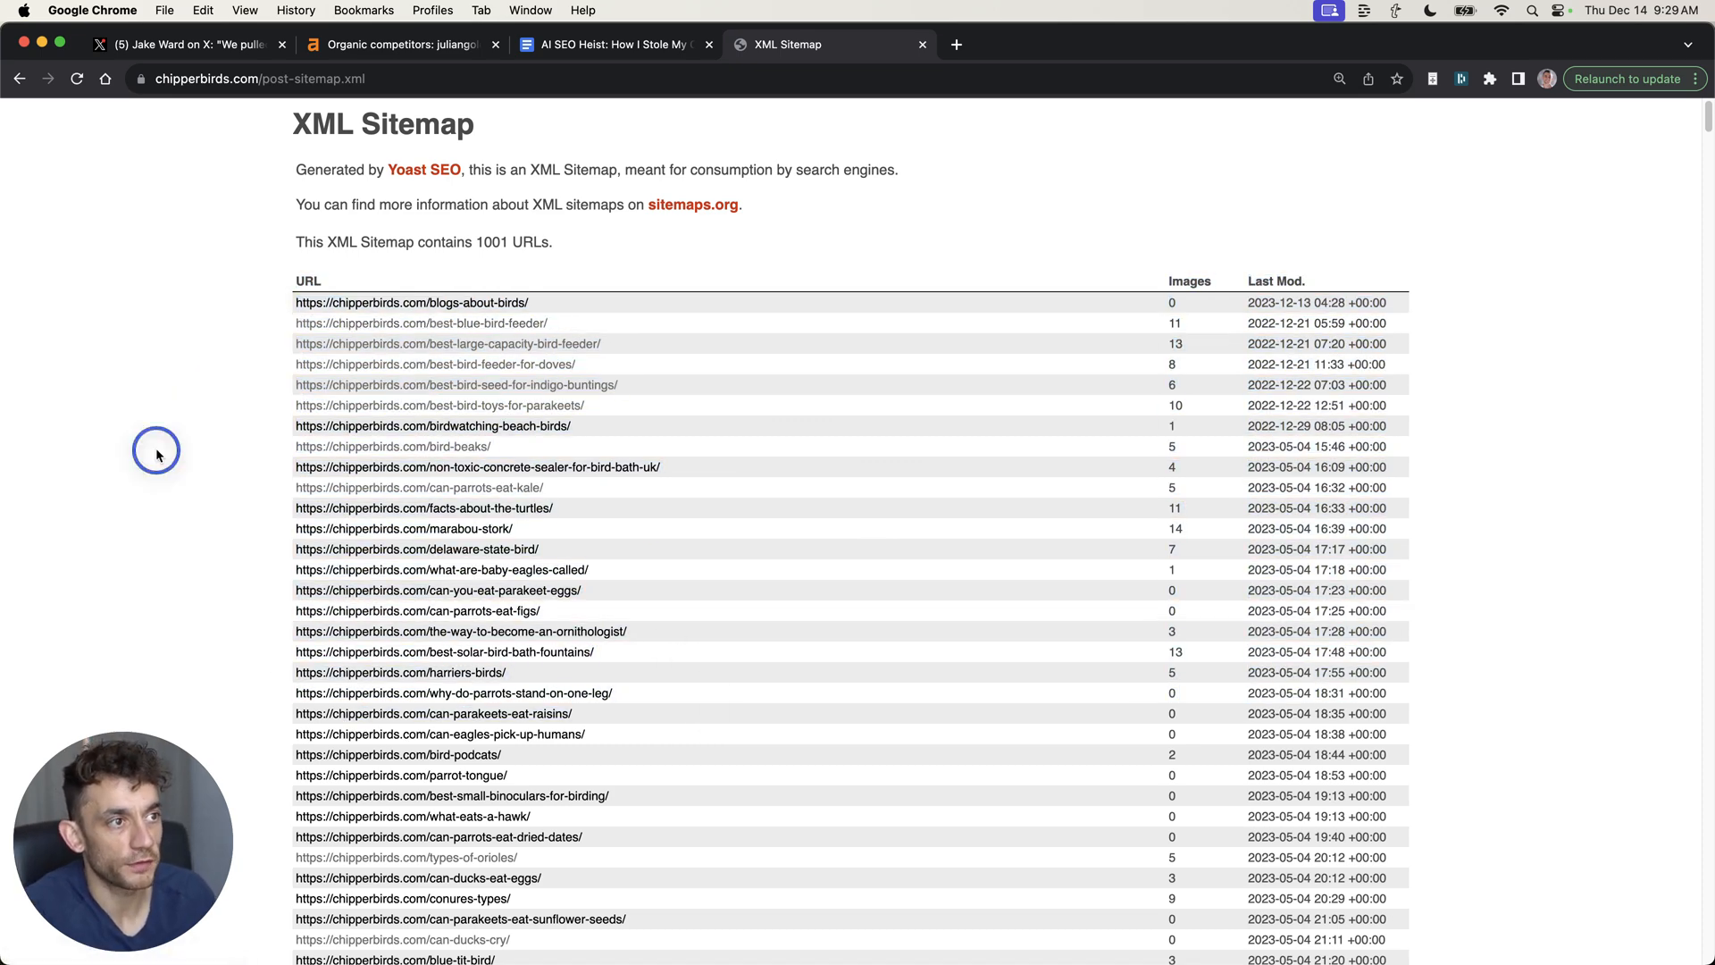
pyautogui.moveTo(322, 302)
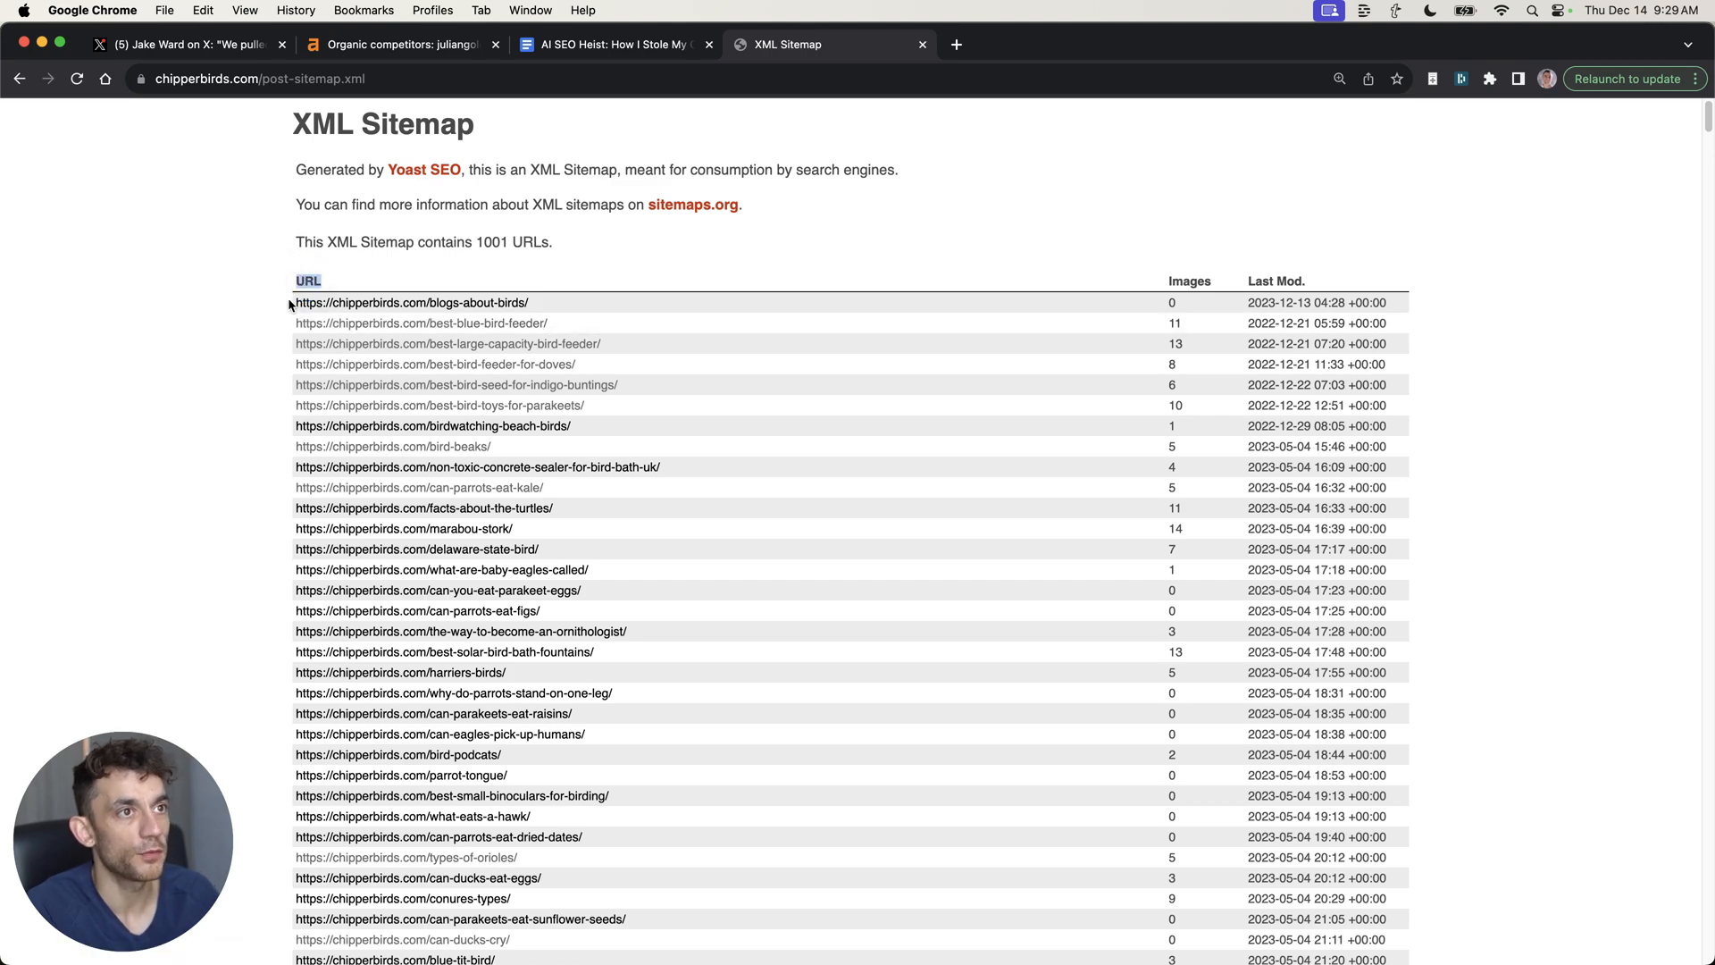
pyautogui.scroll(-3)
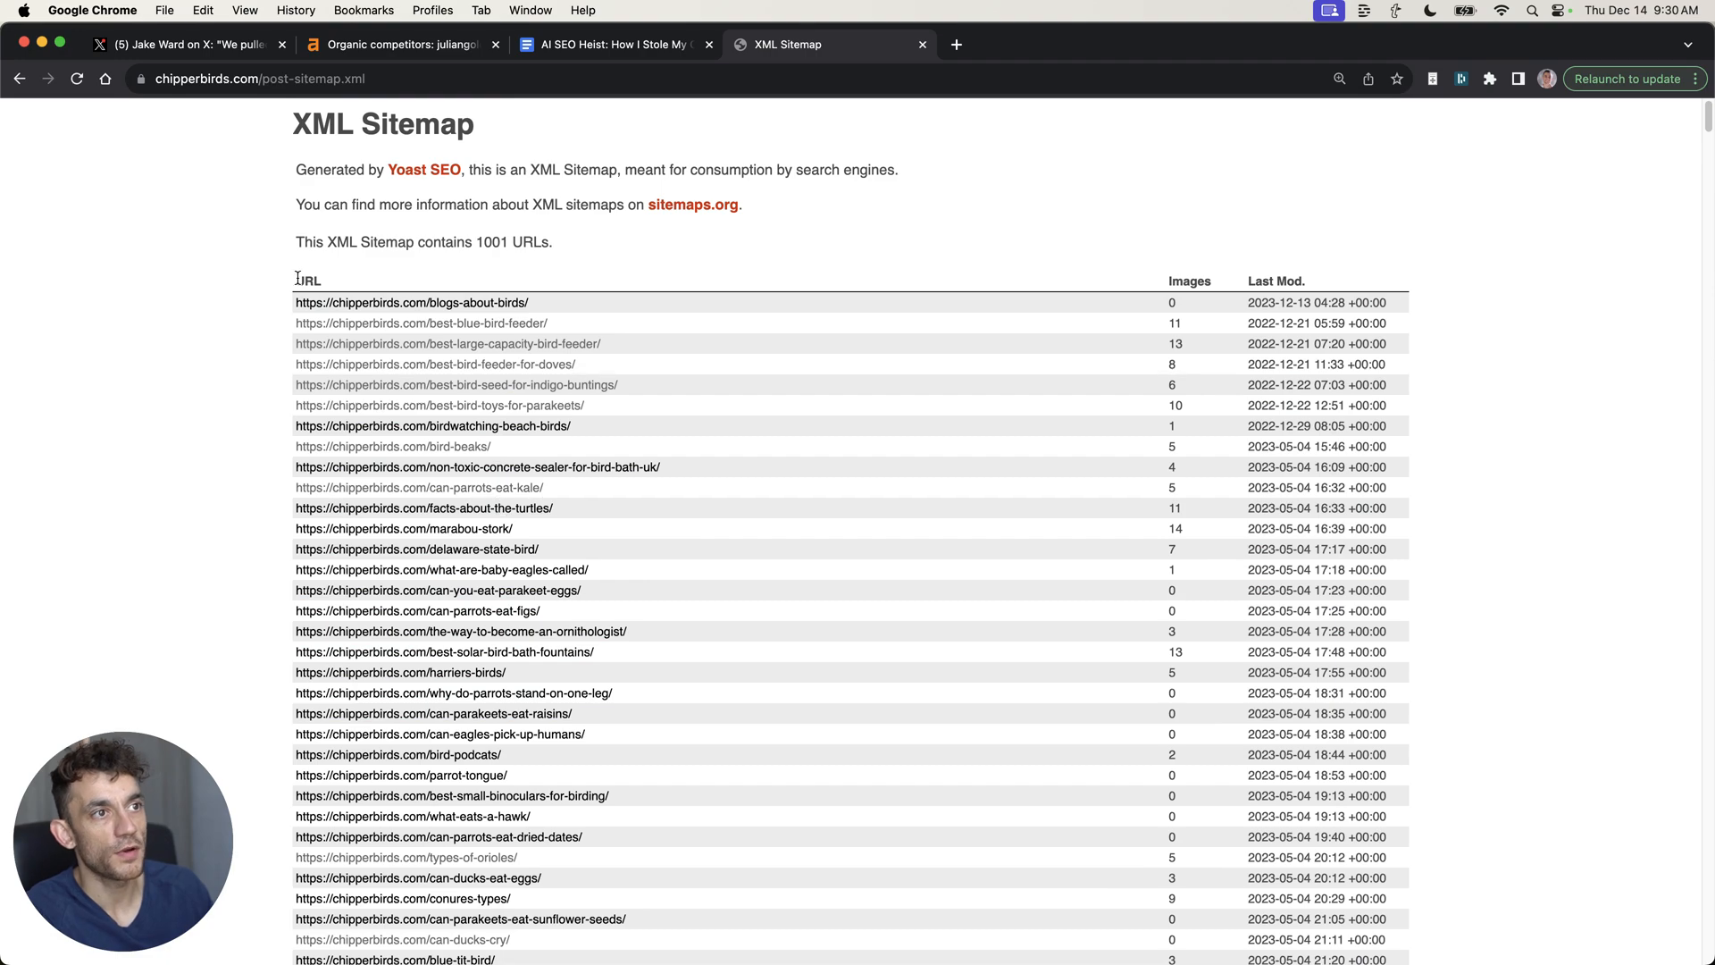
pyautogui.scroll(-3)
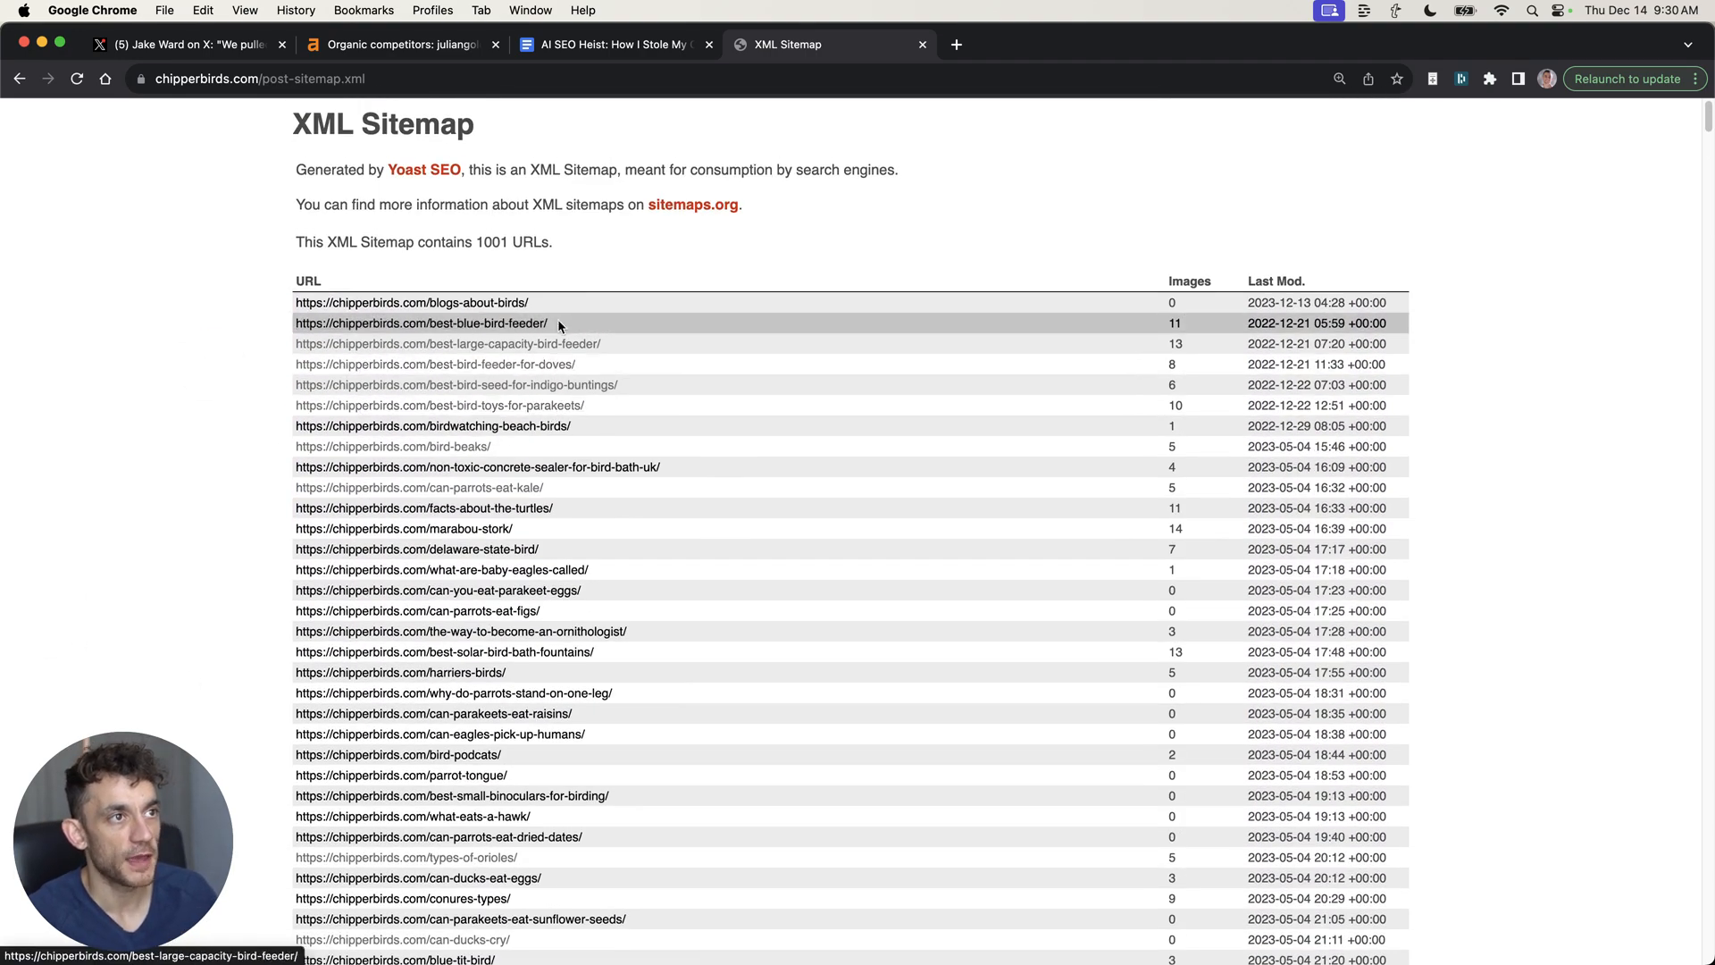
pyautogui.press('Cmd+Plus')
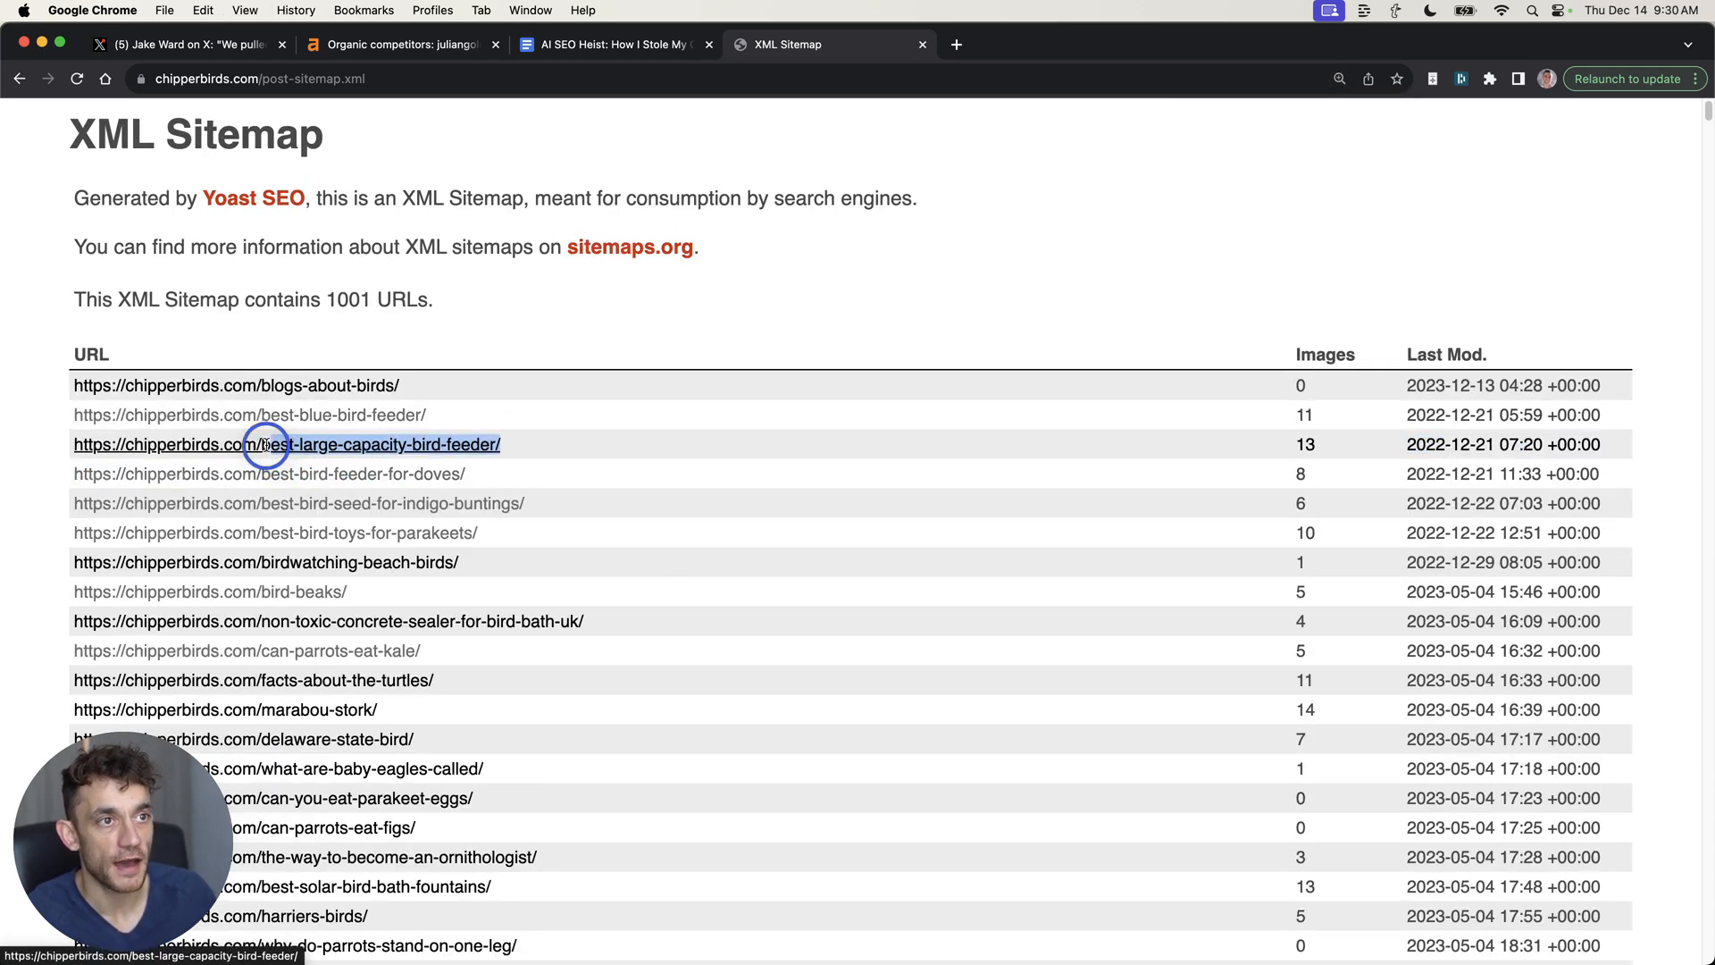
pyautogui.moveTo(278, 474)
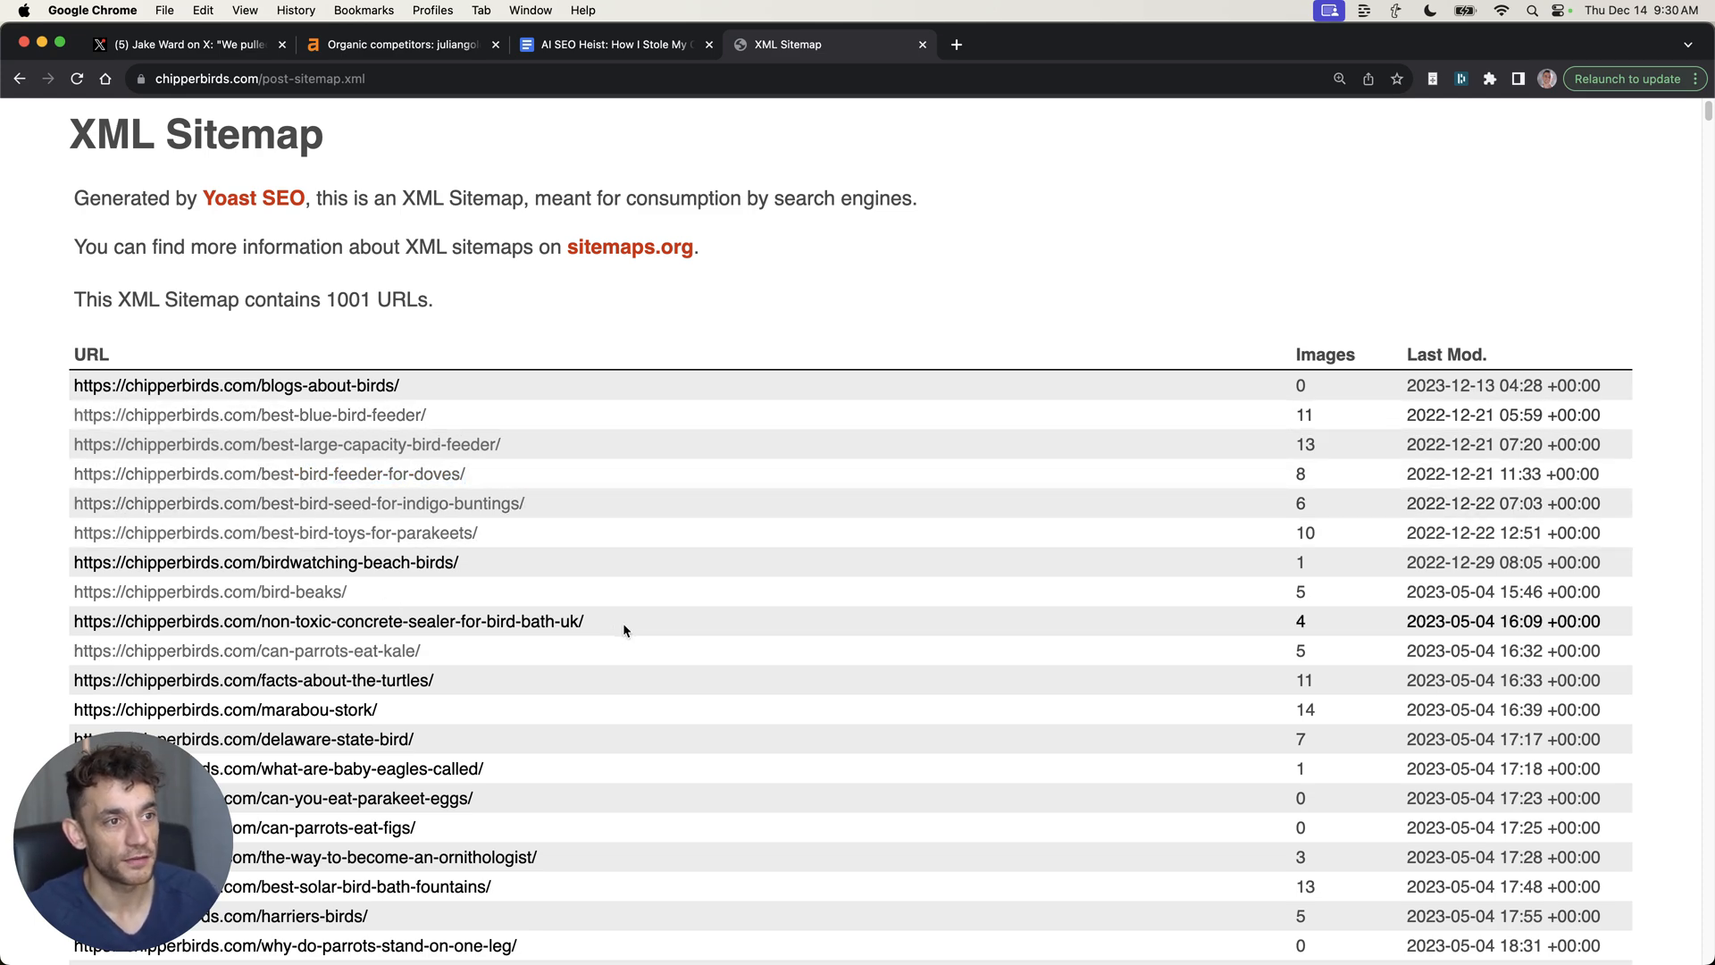
pyautogui.scroll(-3)
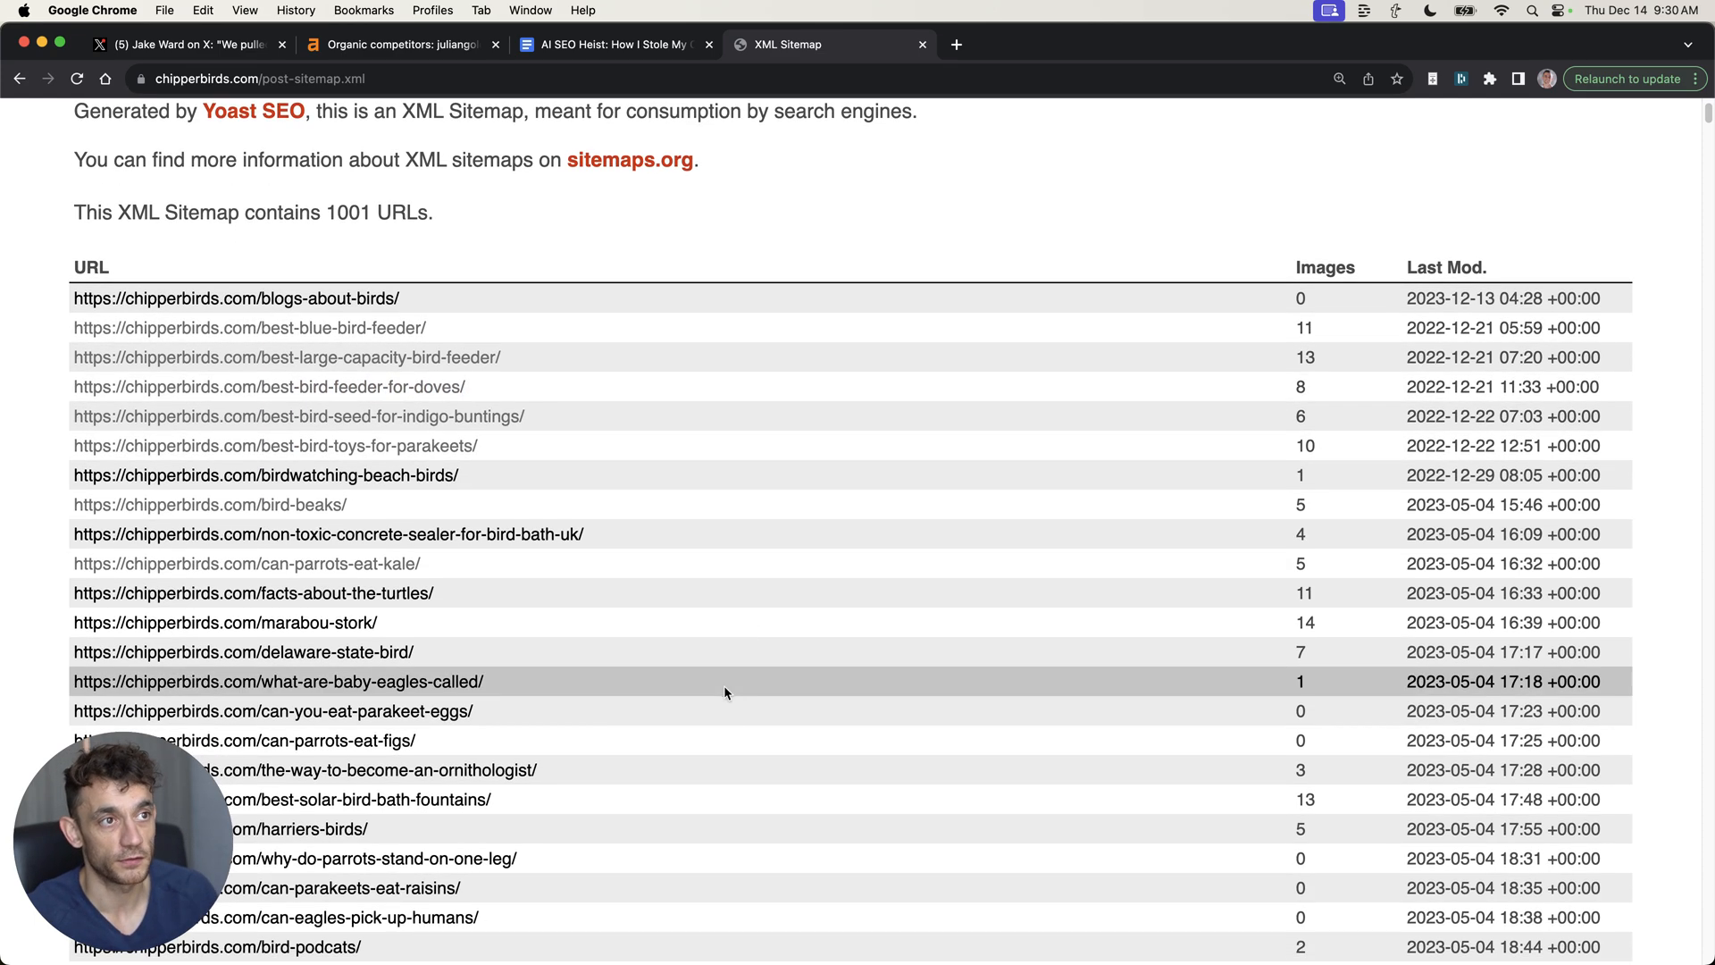
pyautogui.scroll(-3)
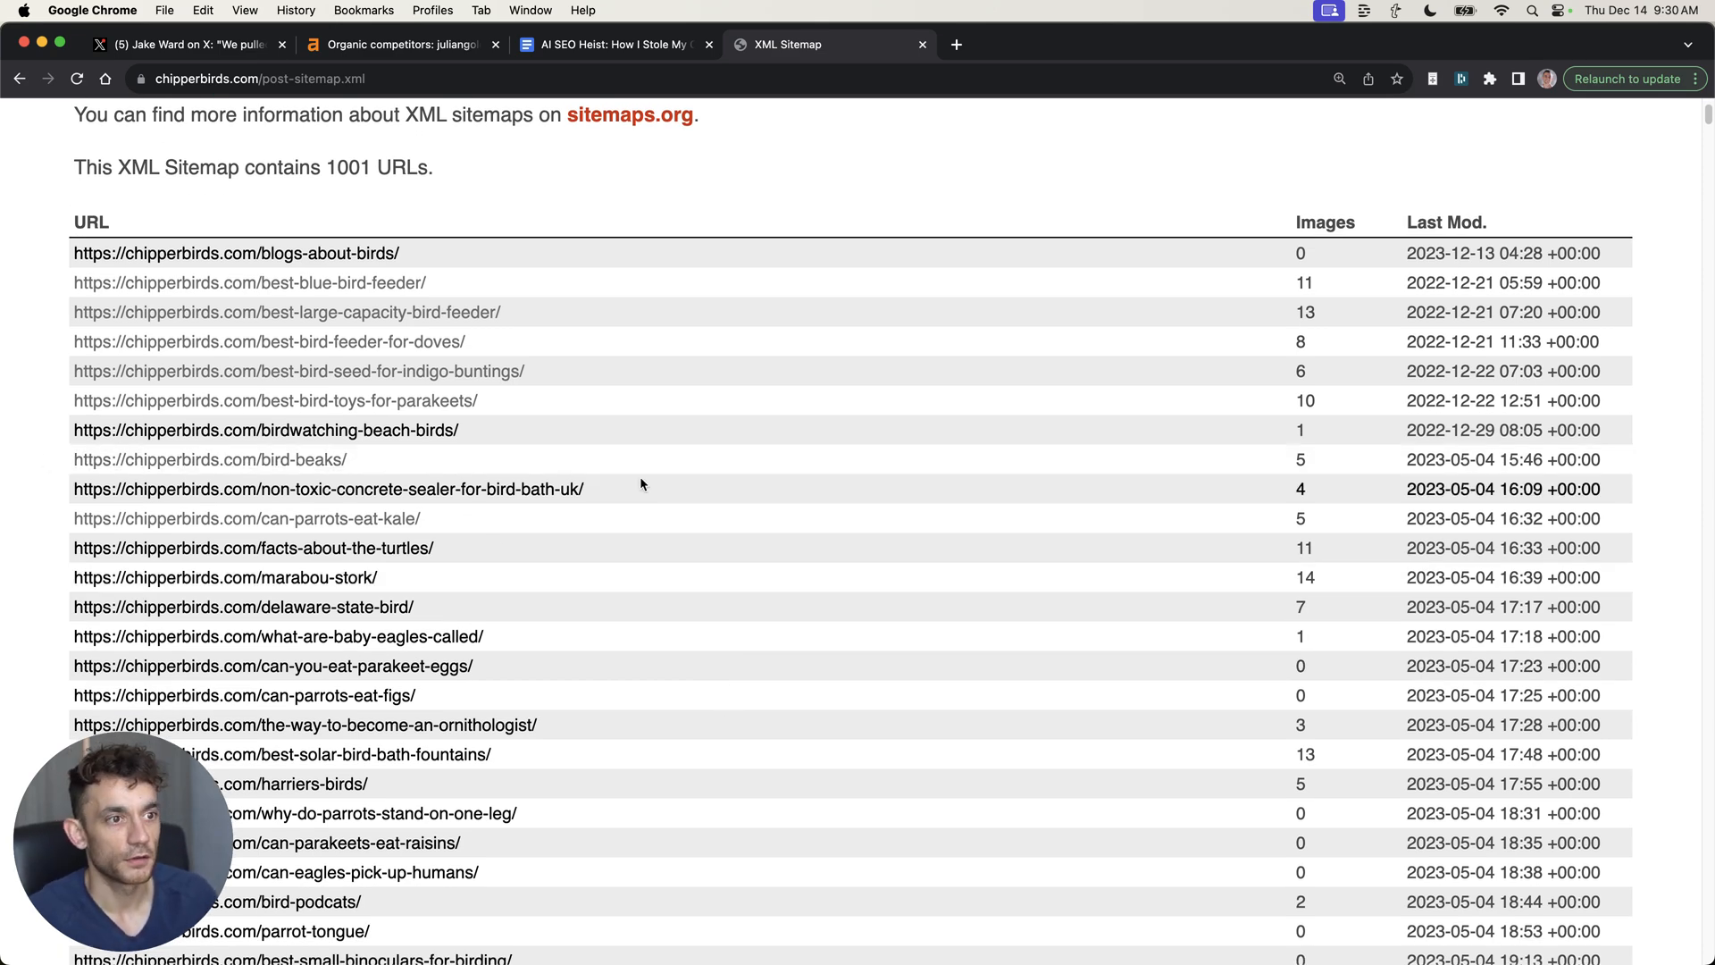
pyautogui.scroll(3)
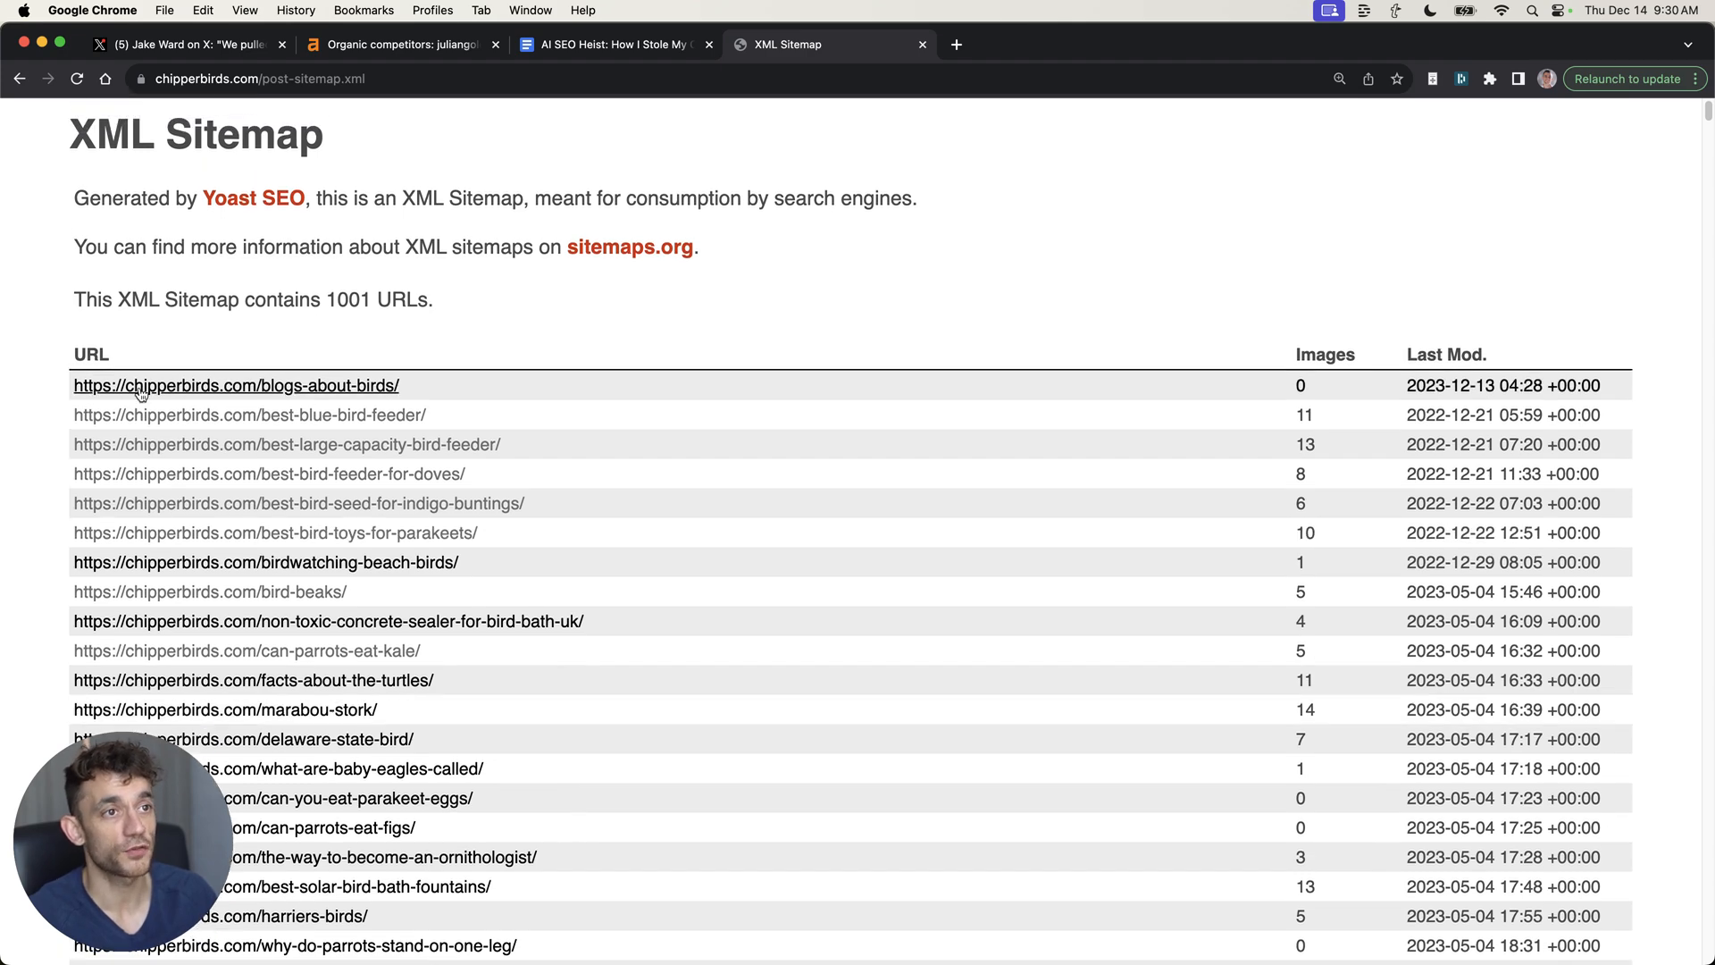
pyautogui.moveTo(736, 541)
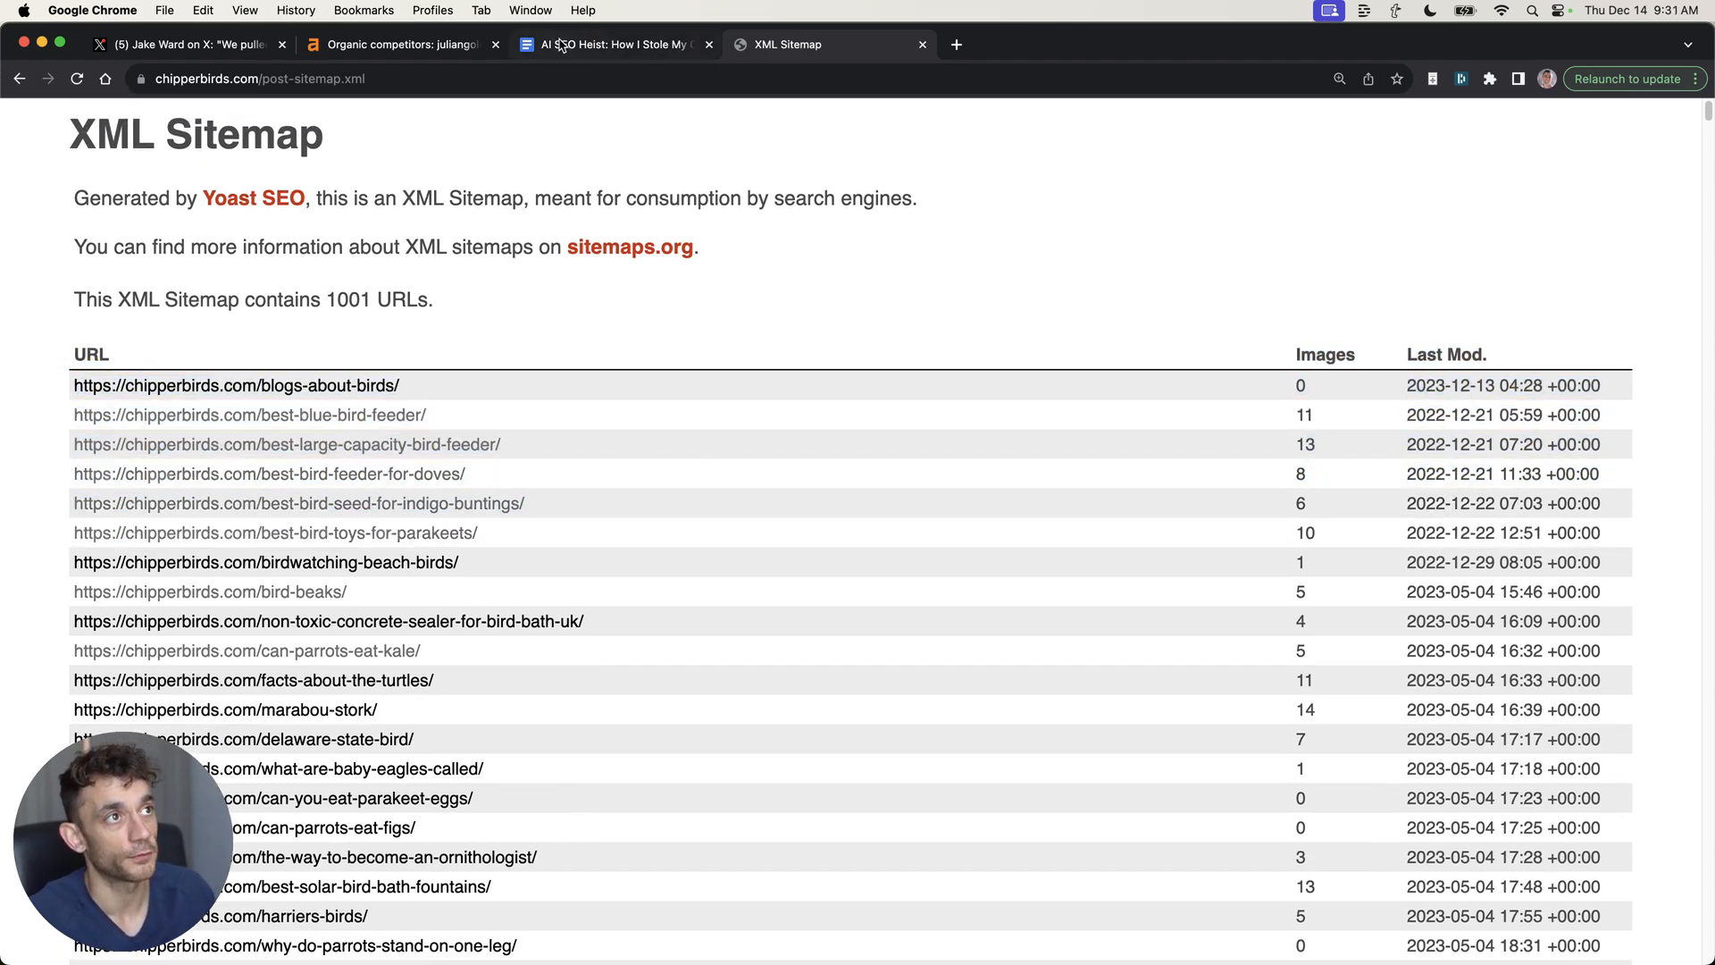
# Glance at the SOP's step 2 notes, then scroll back up the X heist thread
pyautogui.click(609, 45)
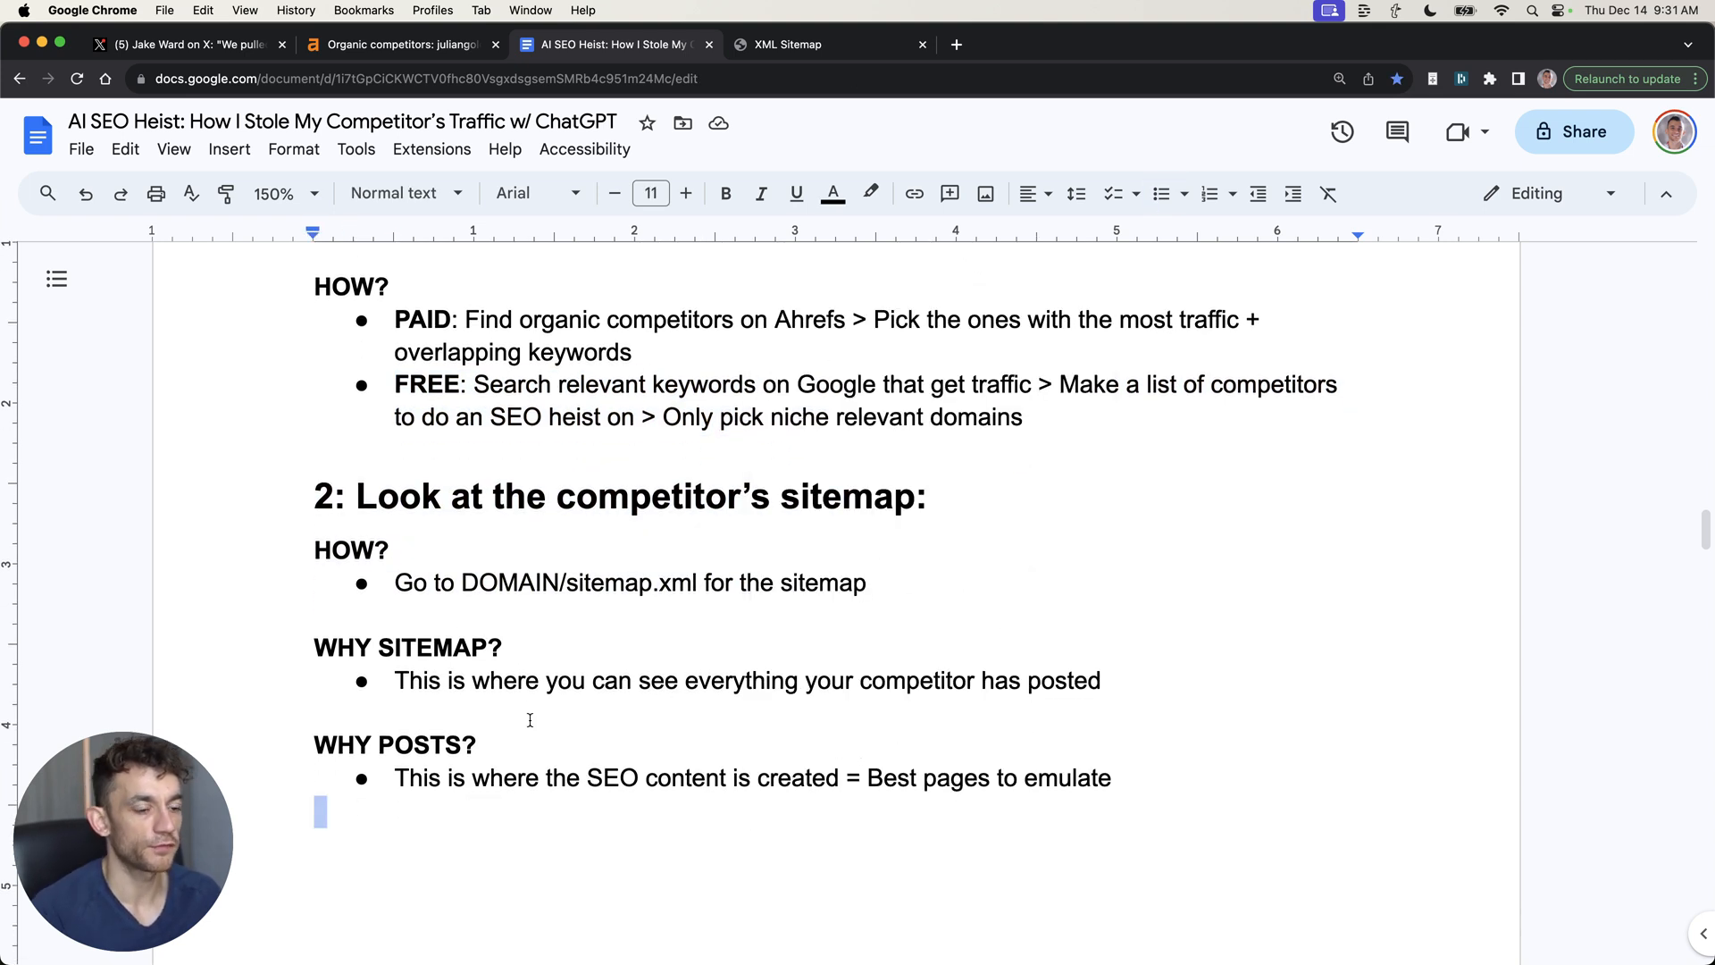
pyautogui.click(187, 44)
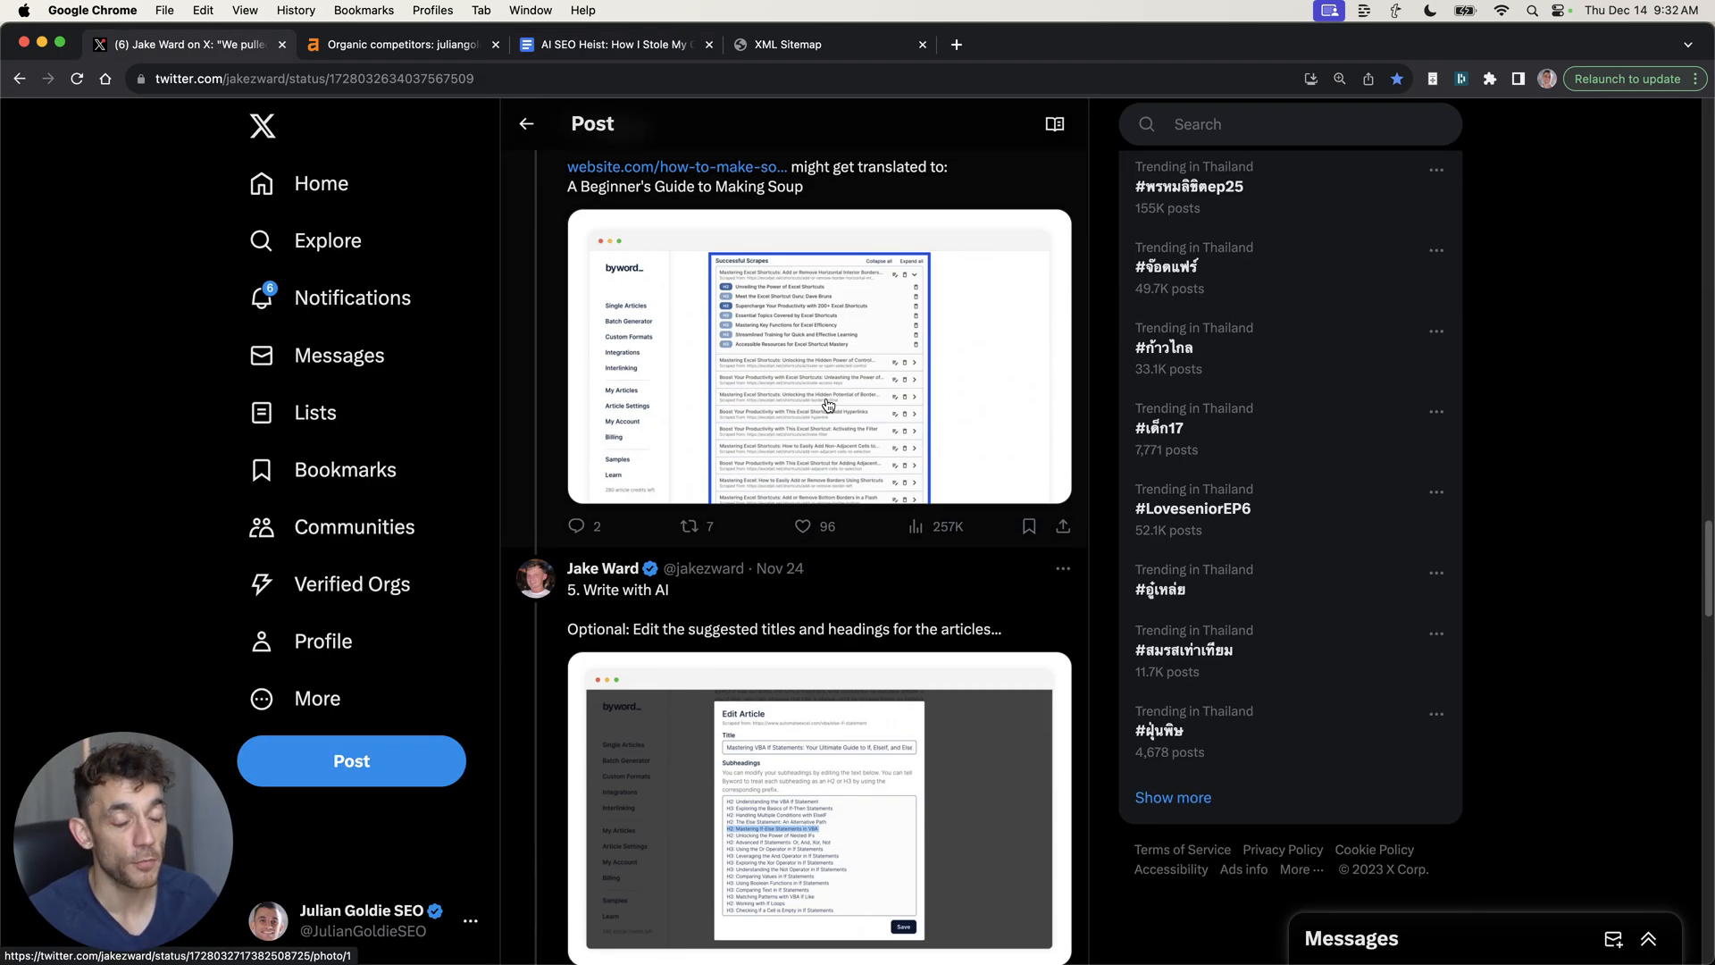
pyautogui.scroll(3)
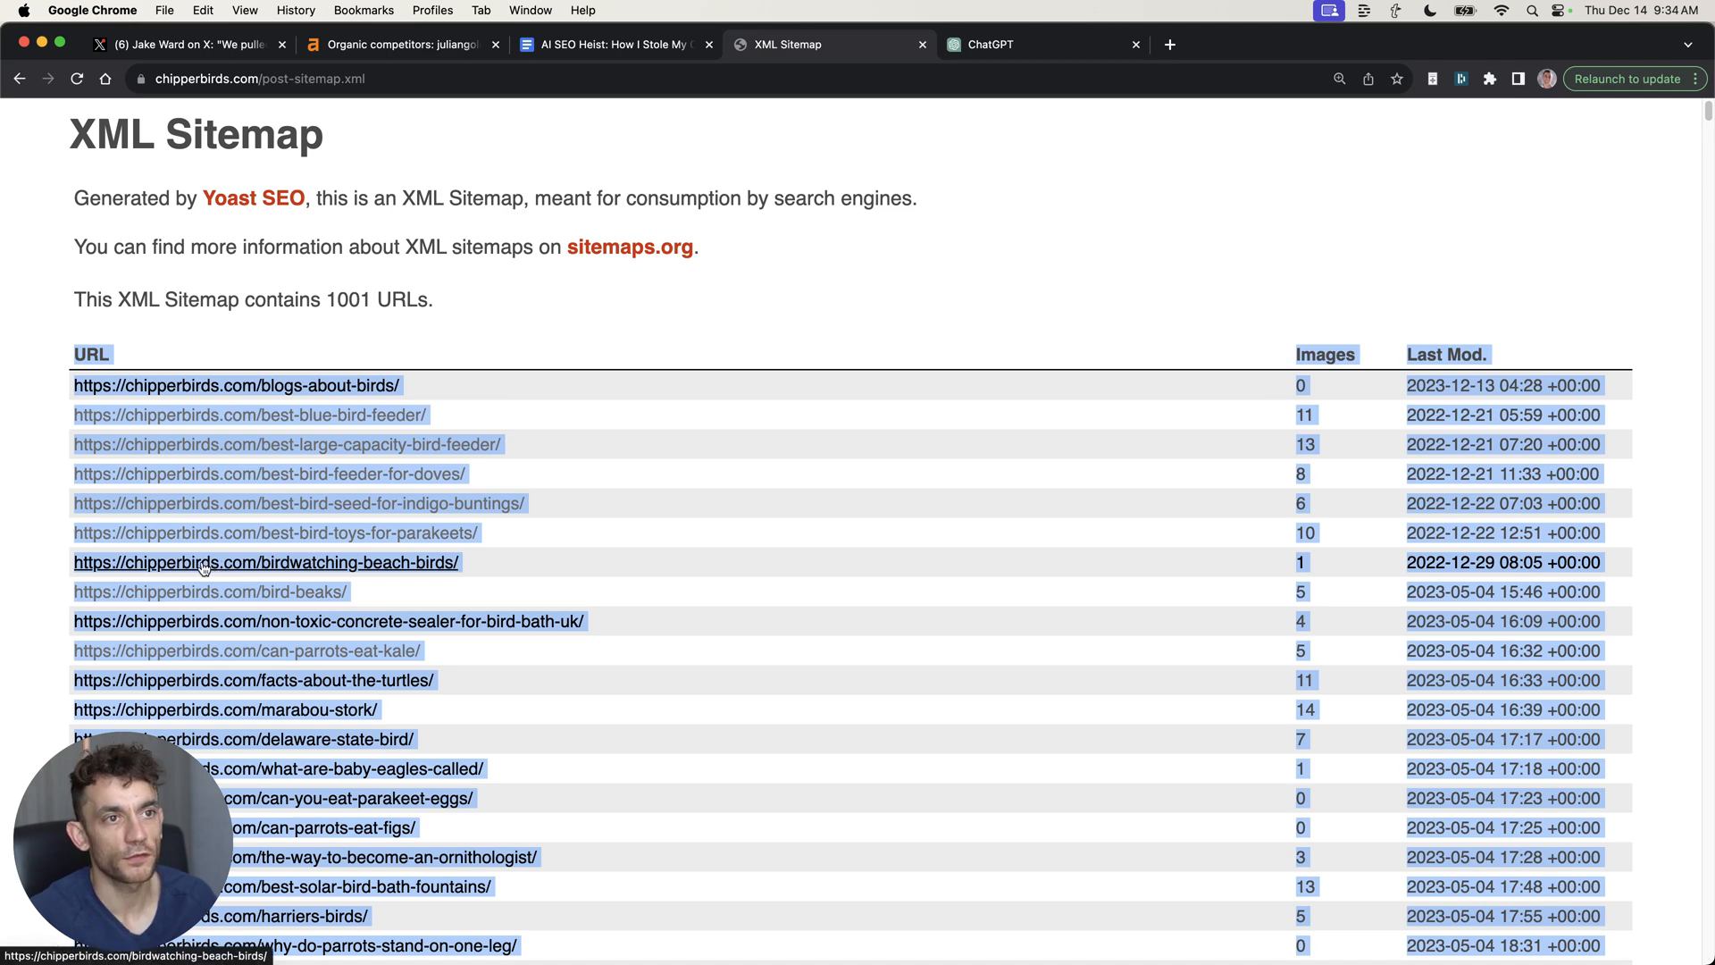
pyautogui.moveTo(459, 458)
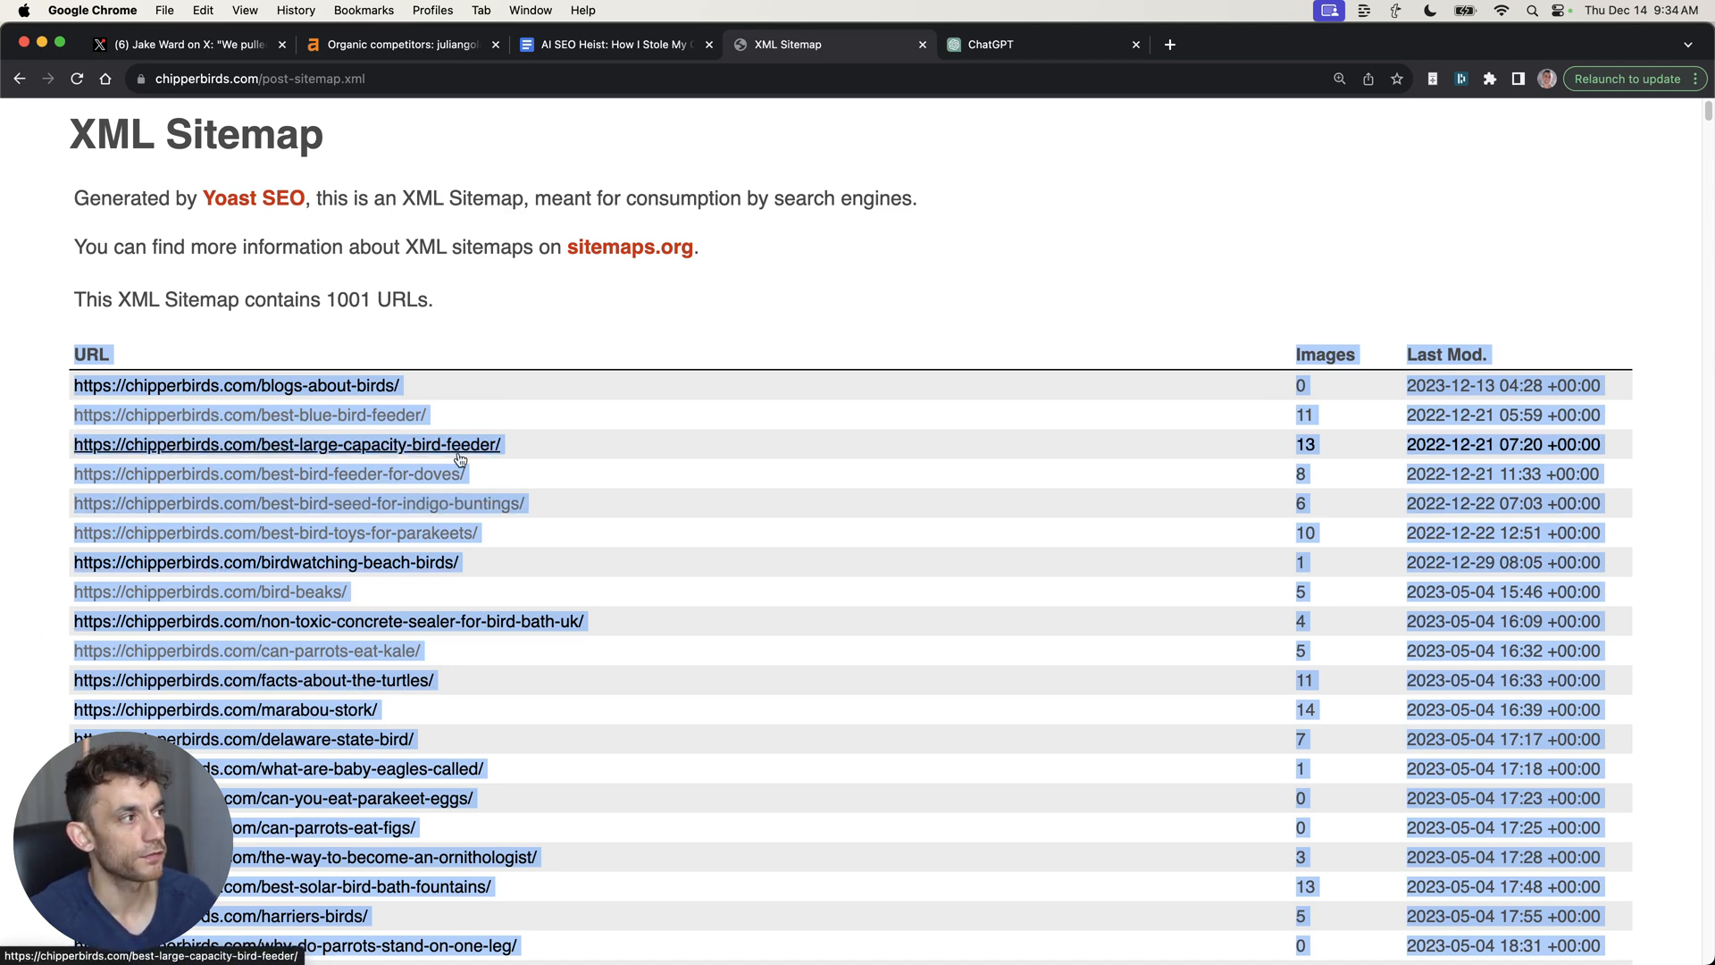
pyautogui.moveTo(106, 60)
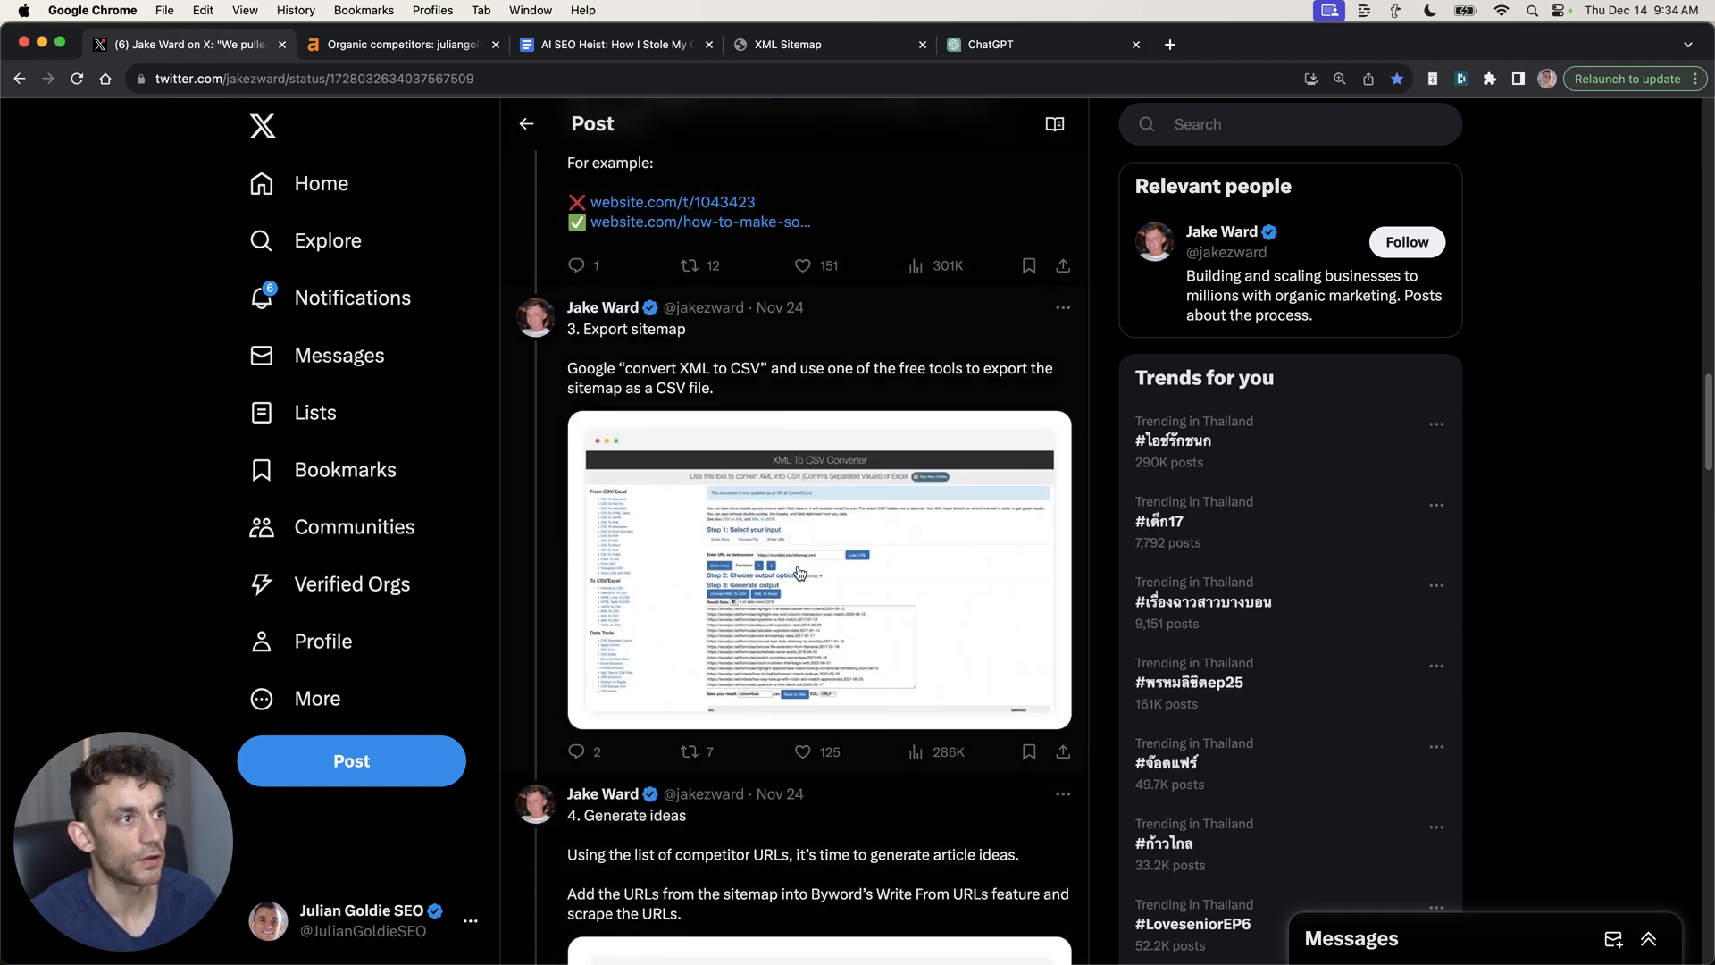
# Revisit the thread's export step and return to chipperbirds.com's 1001 post sitemap URLs
pyautogui.scroll(3)
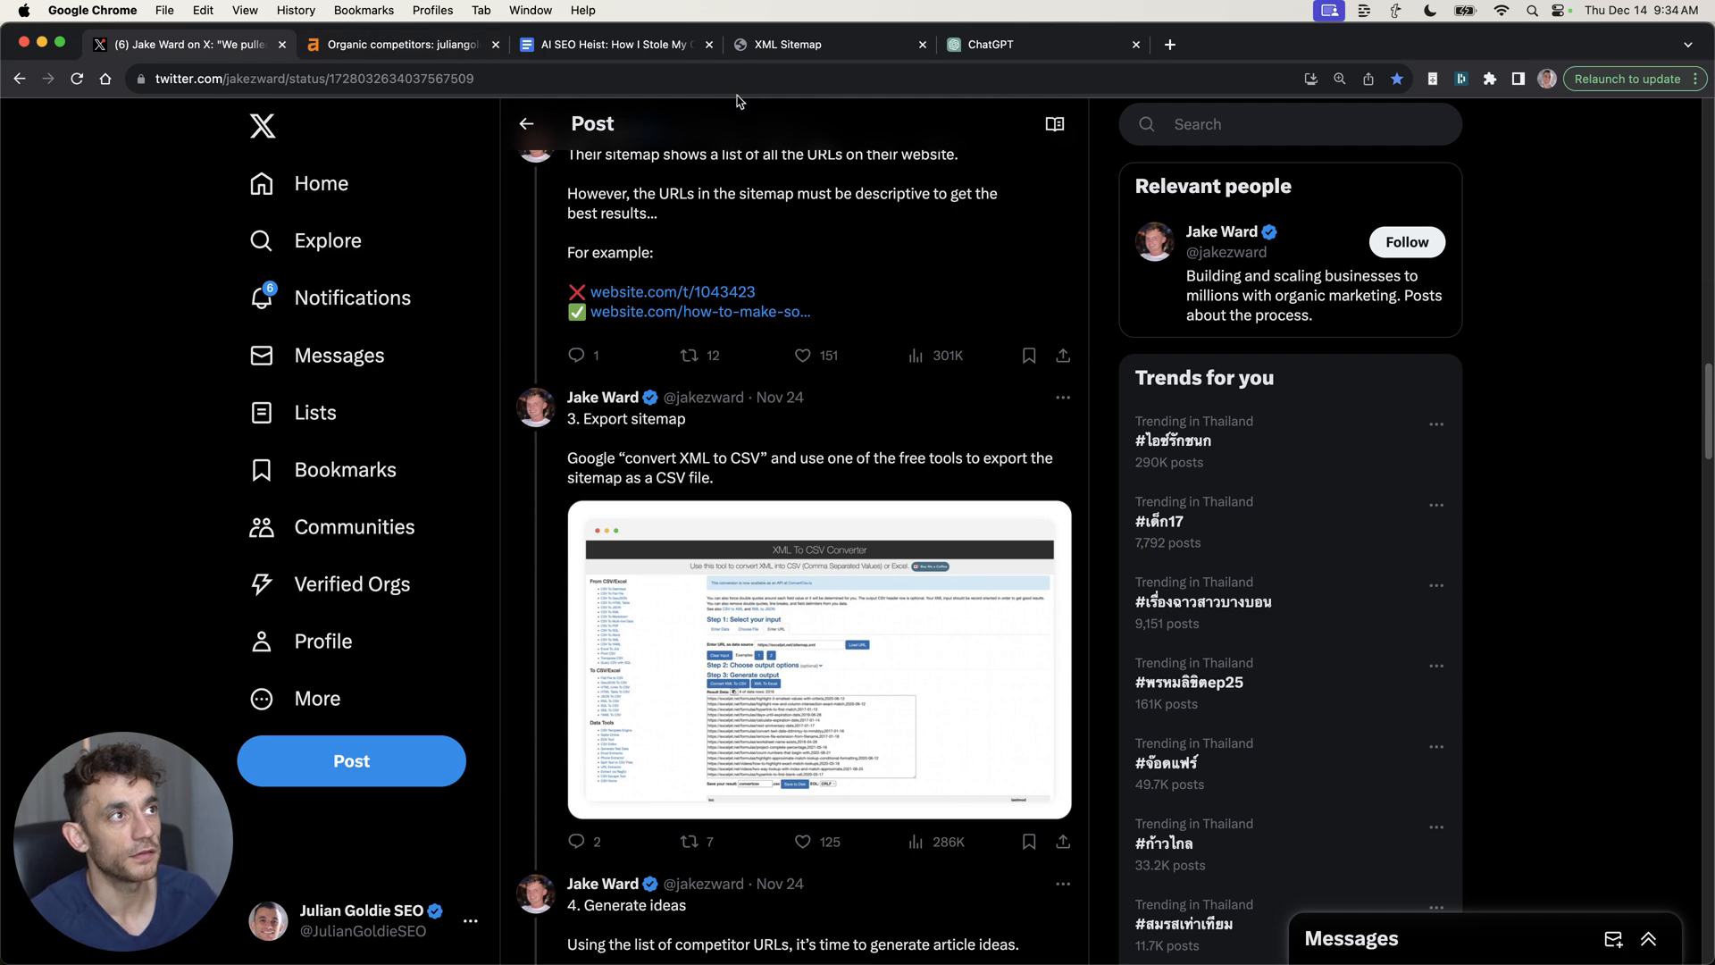
pyautogui.click(799, 45)
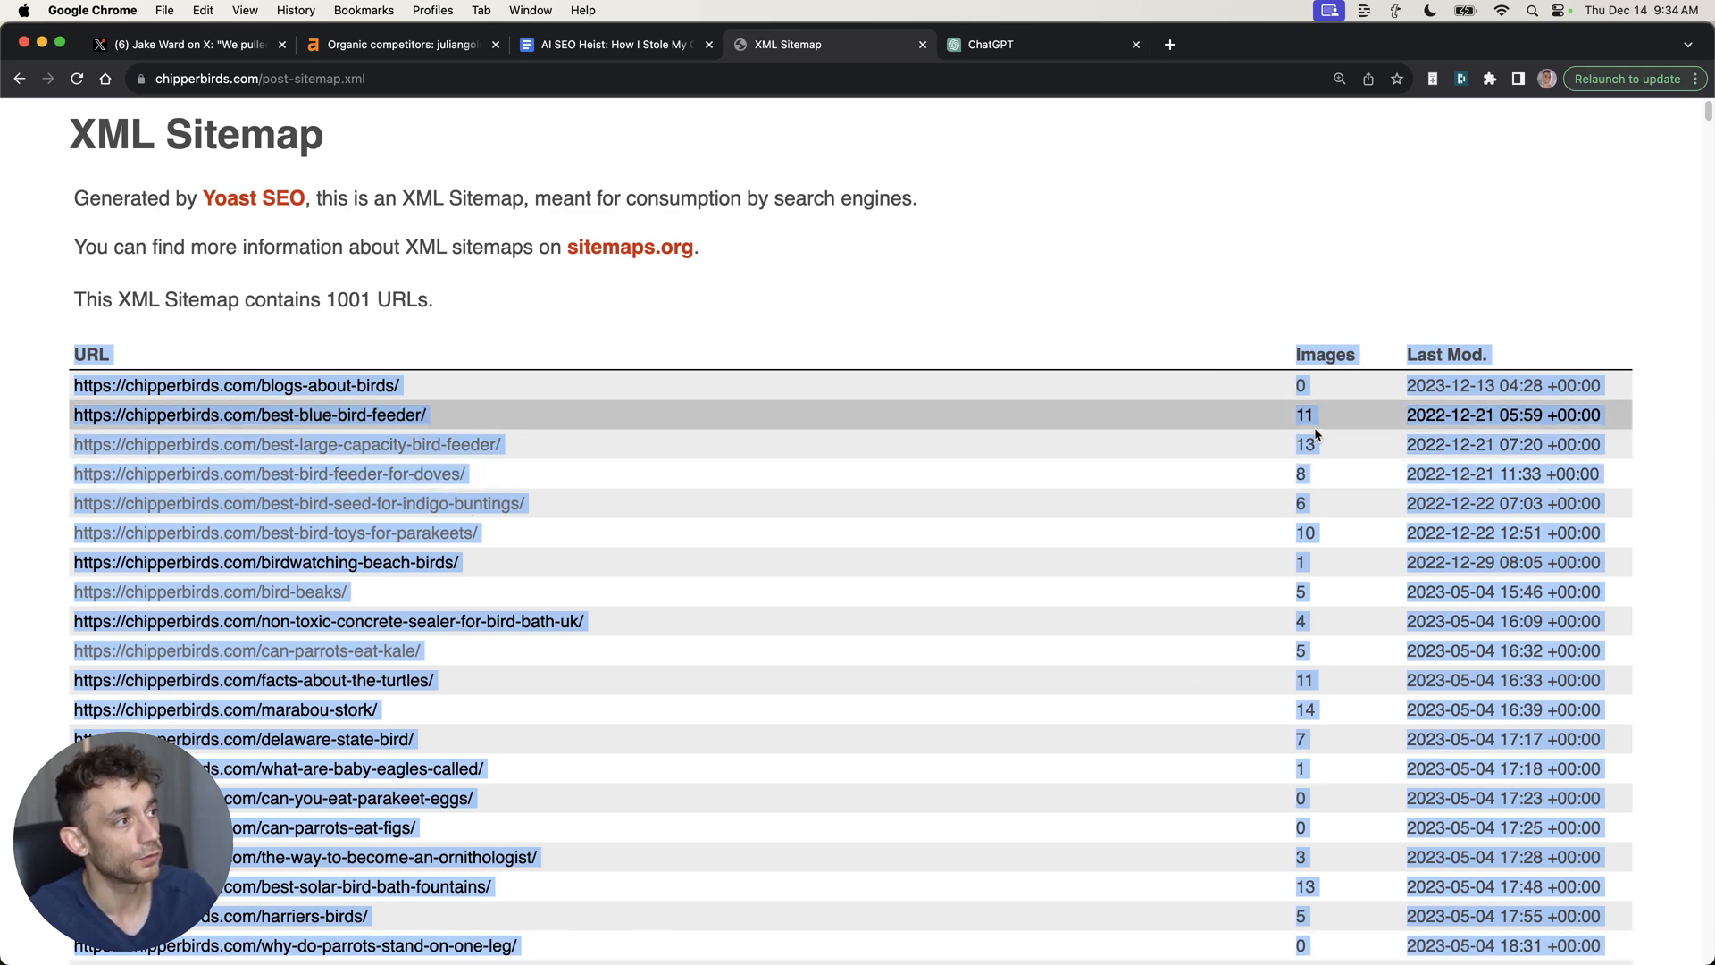
pyautogui.scroll(-3)
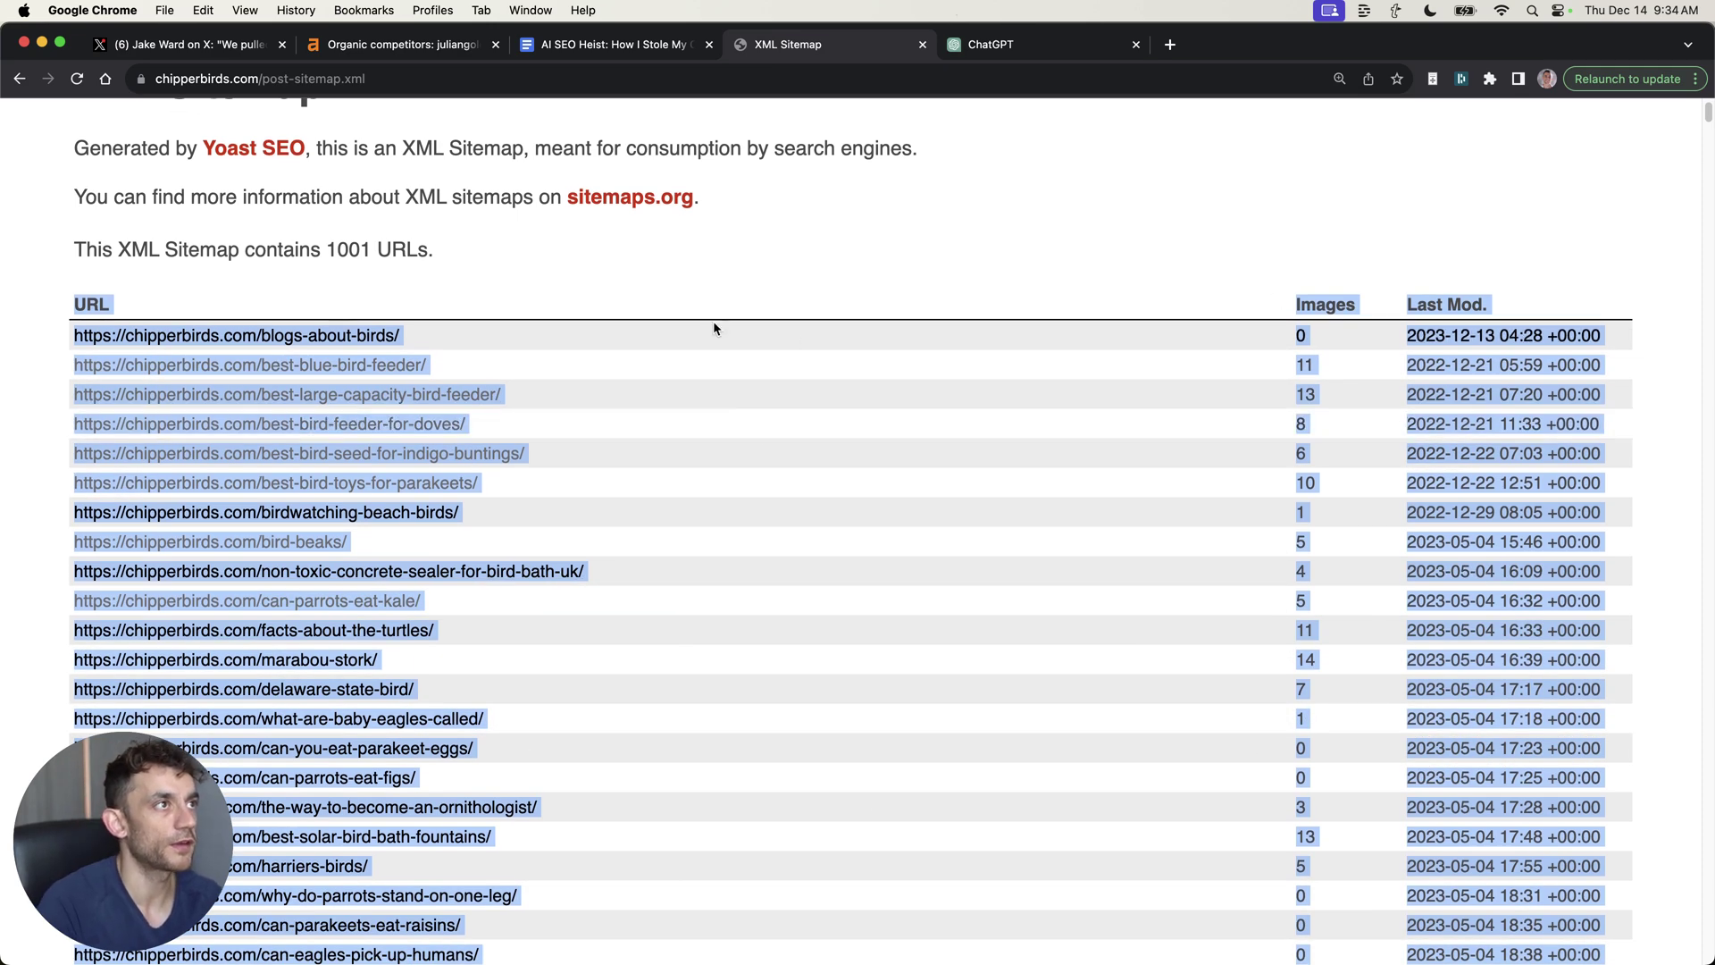
# Copy the SOP's keyword breakdown prompt and send it with the sitemap URLs to ChatGPT
pyautogui.click(992, 45)
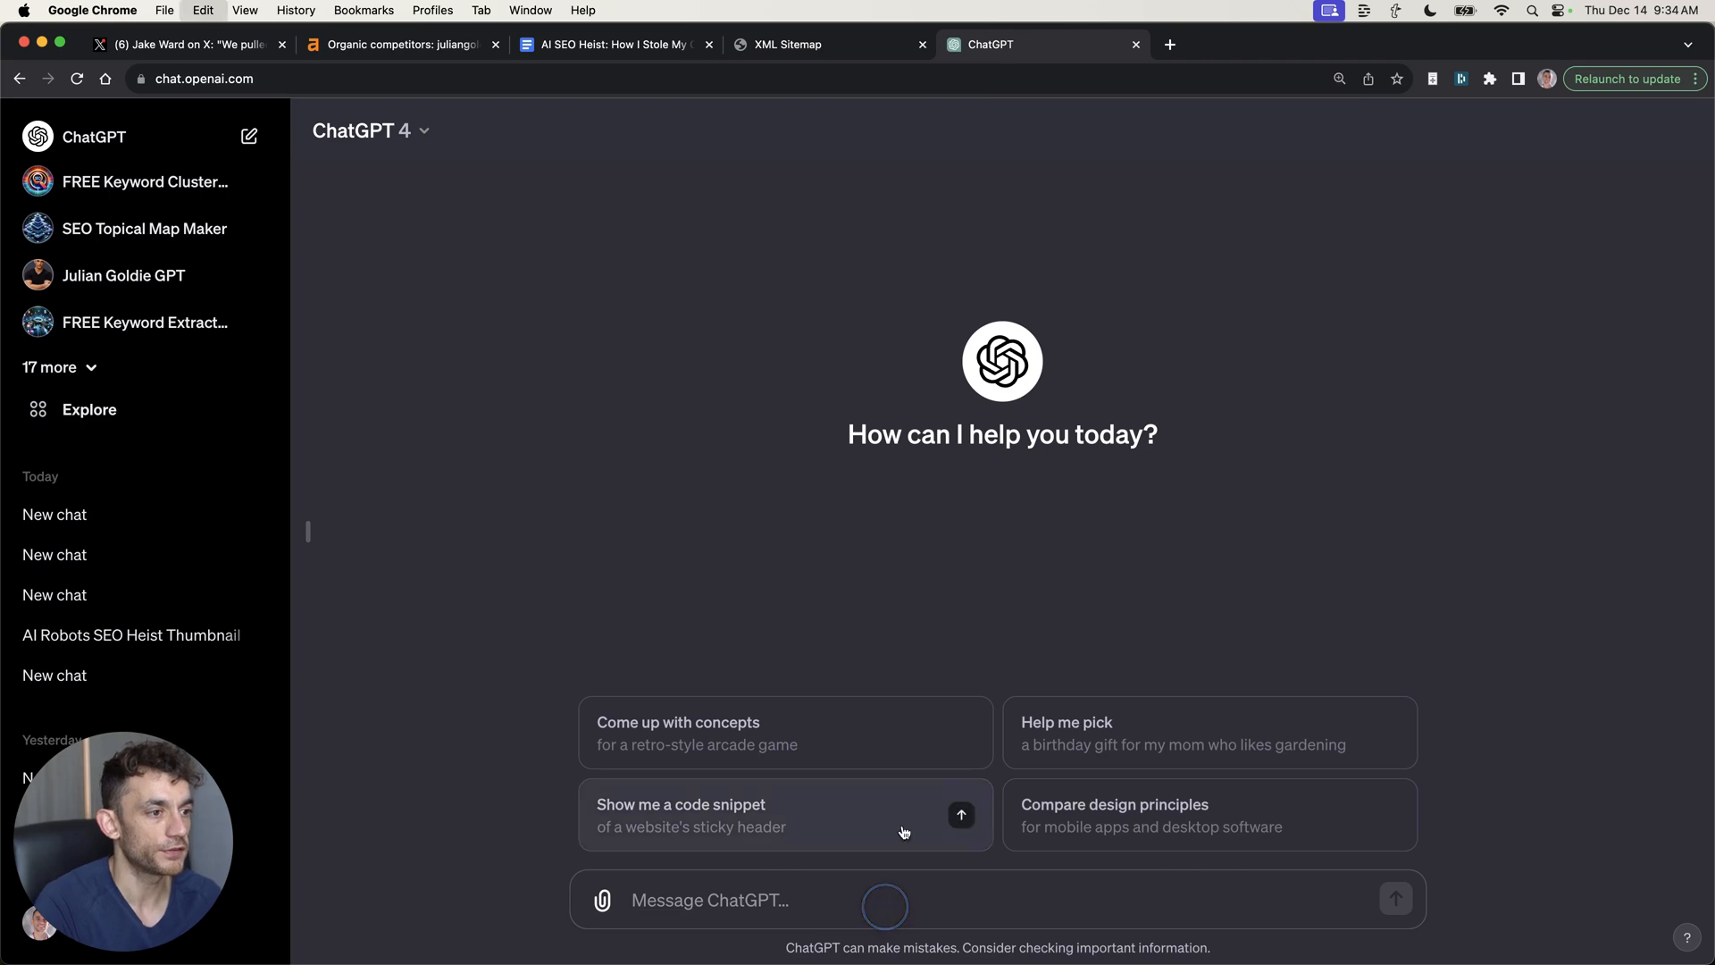
pyautogui.click(612, 44)
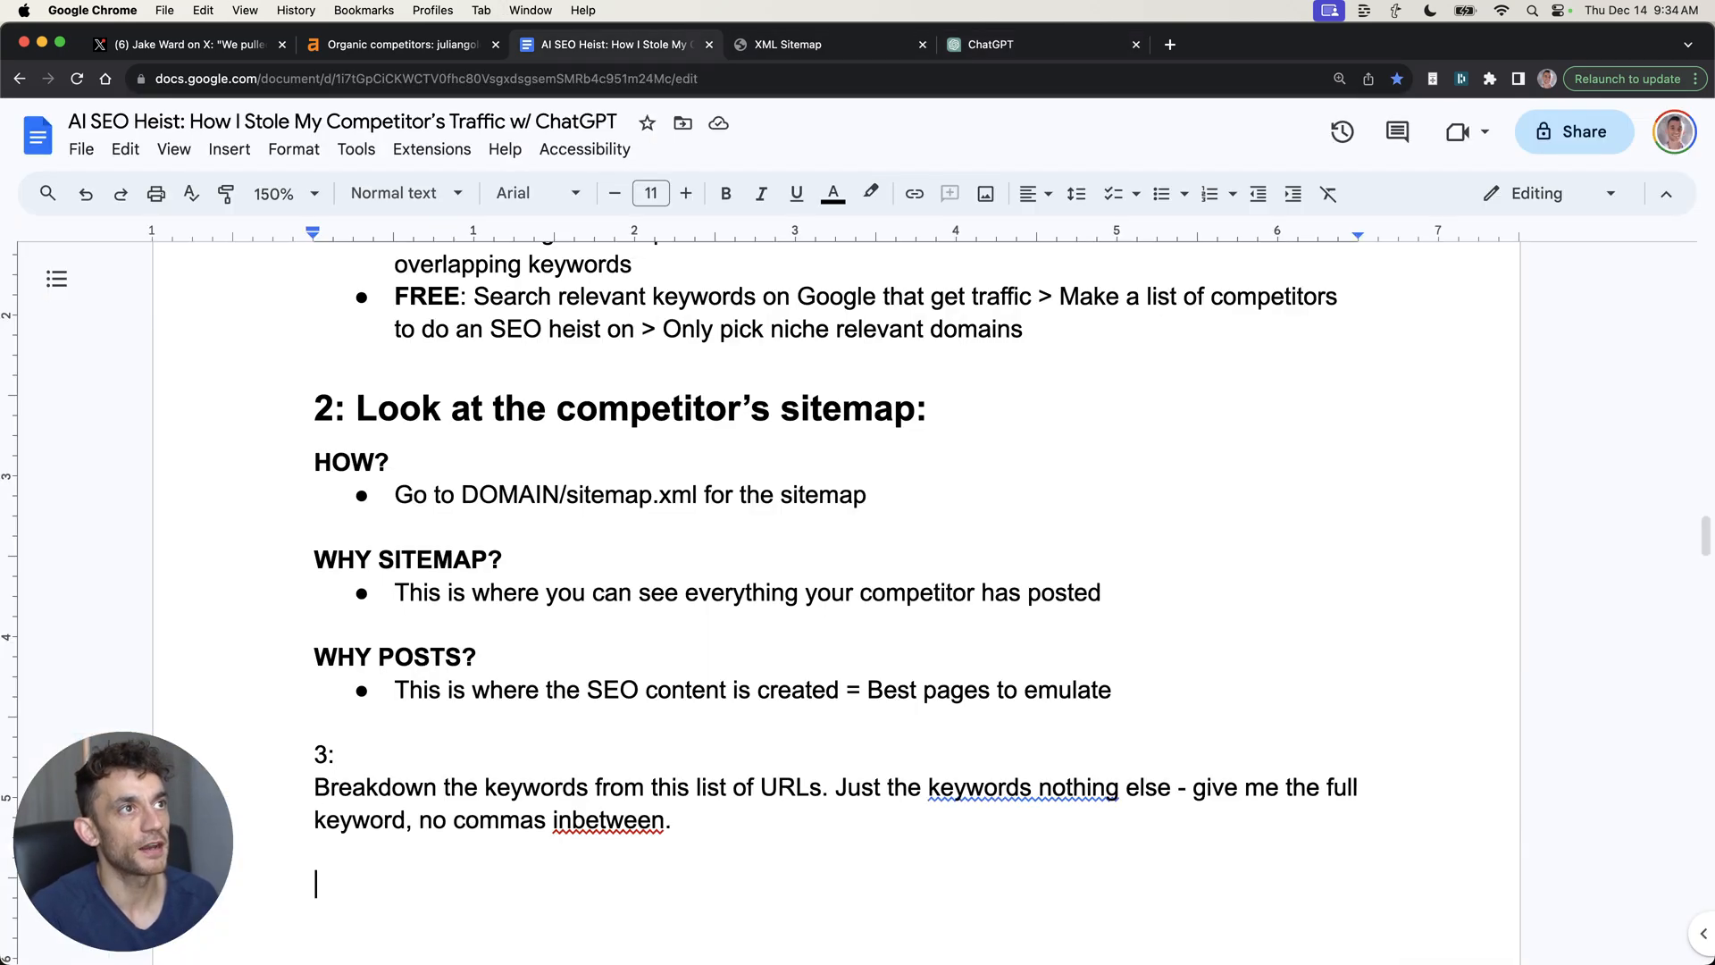
pyautogui.moveTo(314, 786); pyautogui.dragTo(669, 819)
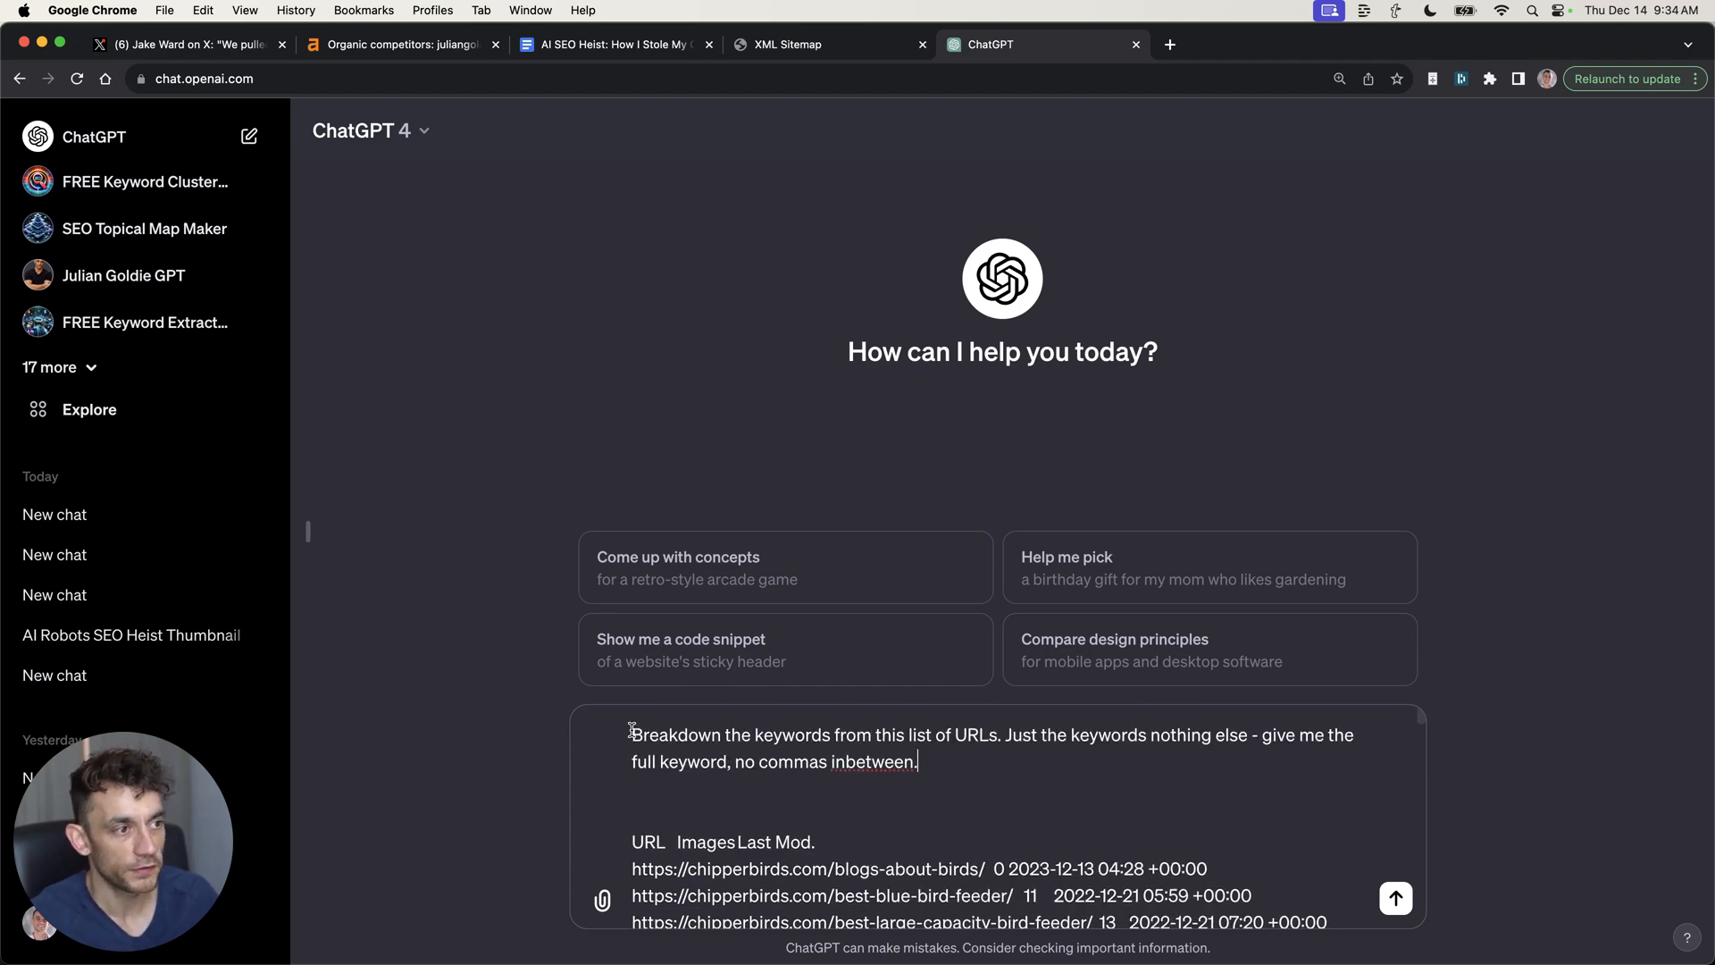
pyautogui.moveTo(632, 734); pyautogui.dragTo(1039, 734)
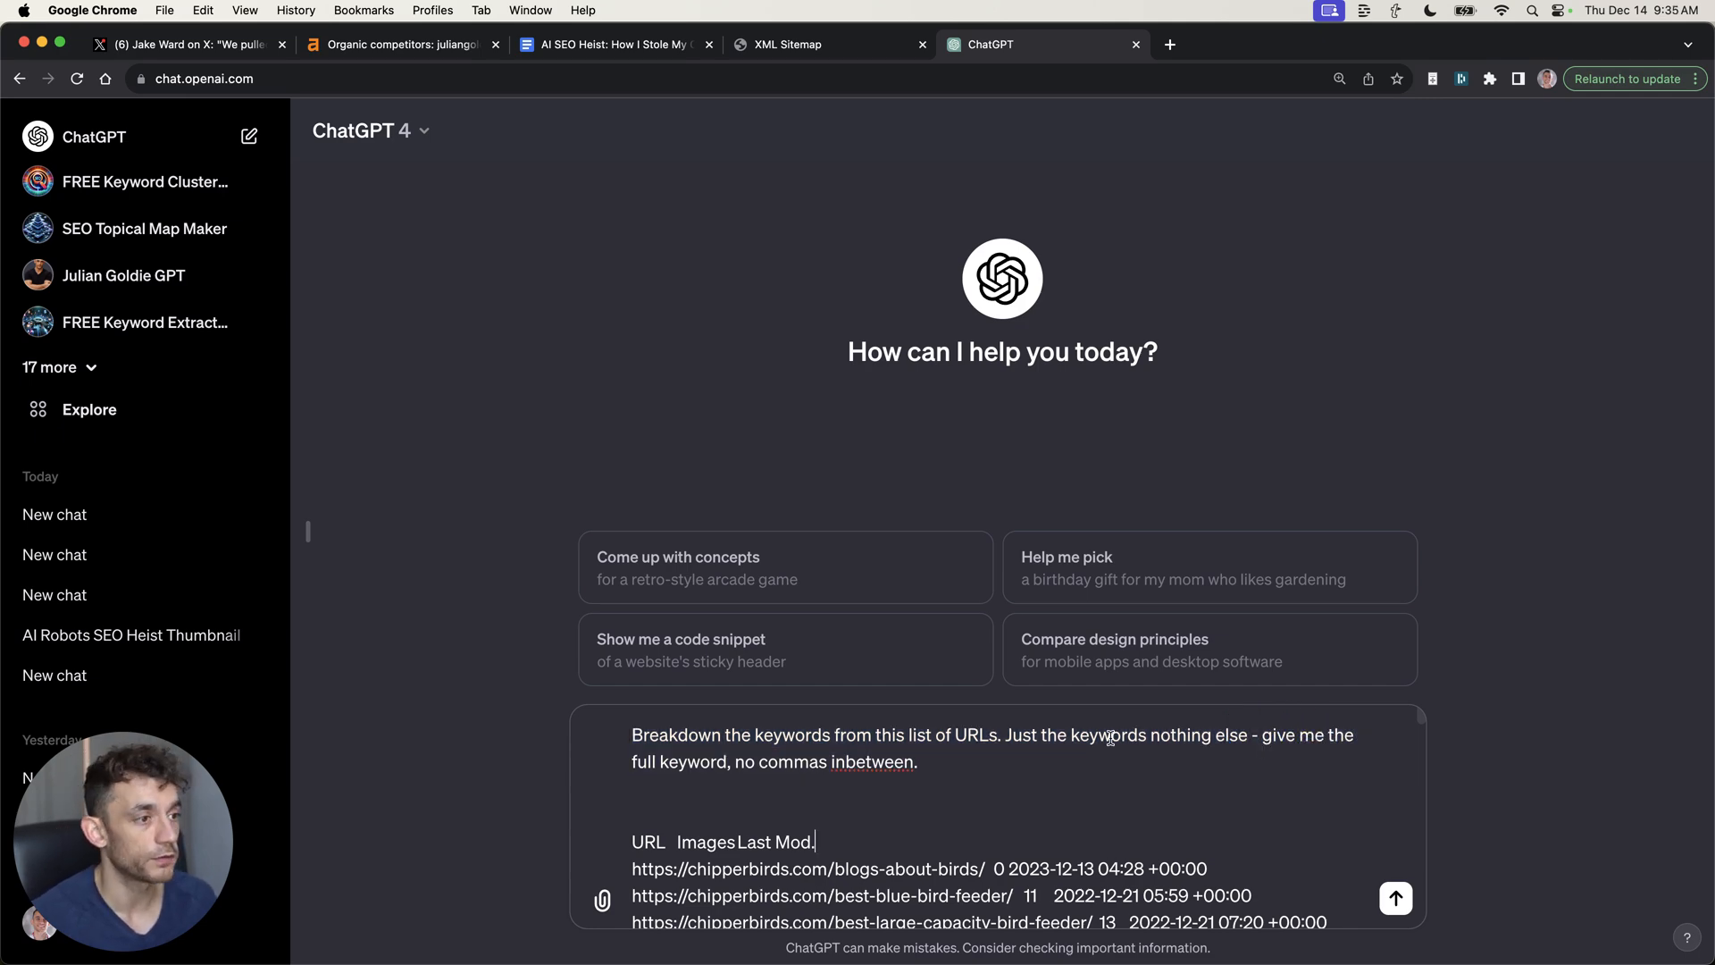
pyautogui.click(1395, 897)
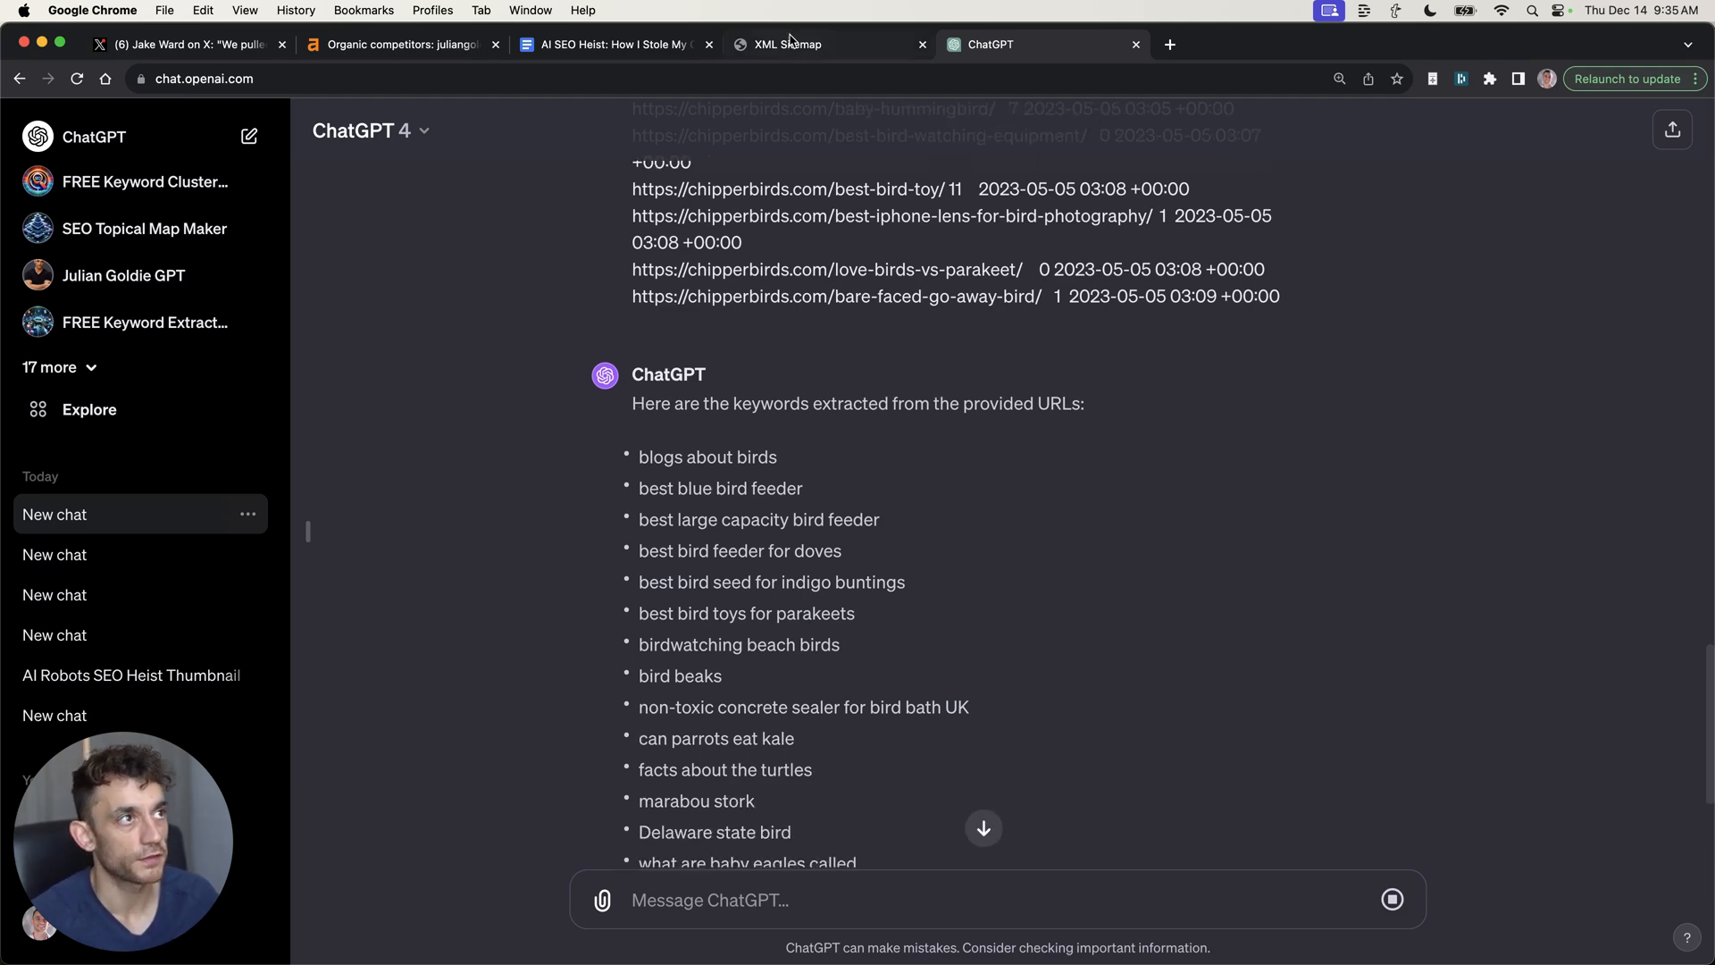
# Select and scroll ChatGPT's extracted keyword list through 'bare-faced go away bird'
pyautogui.click(809, 44)
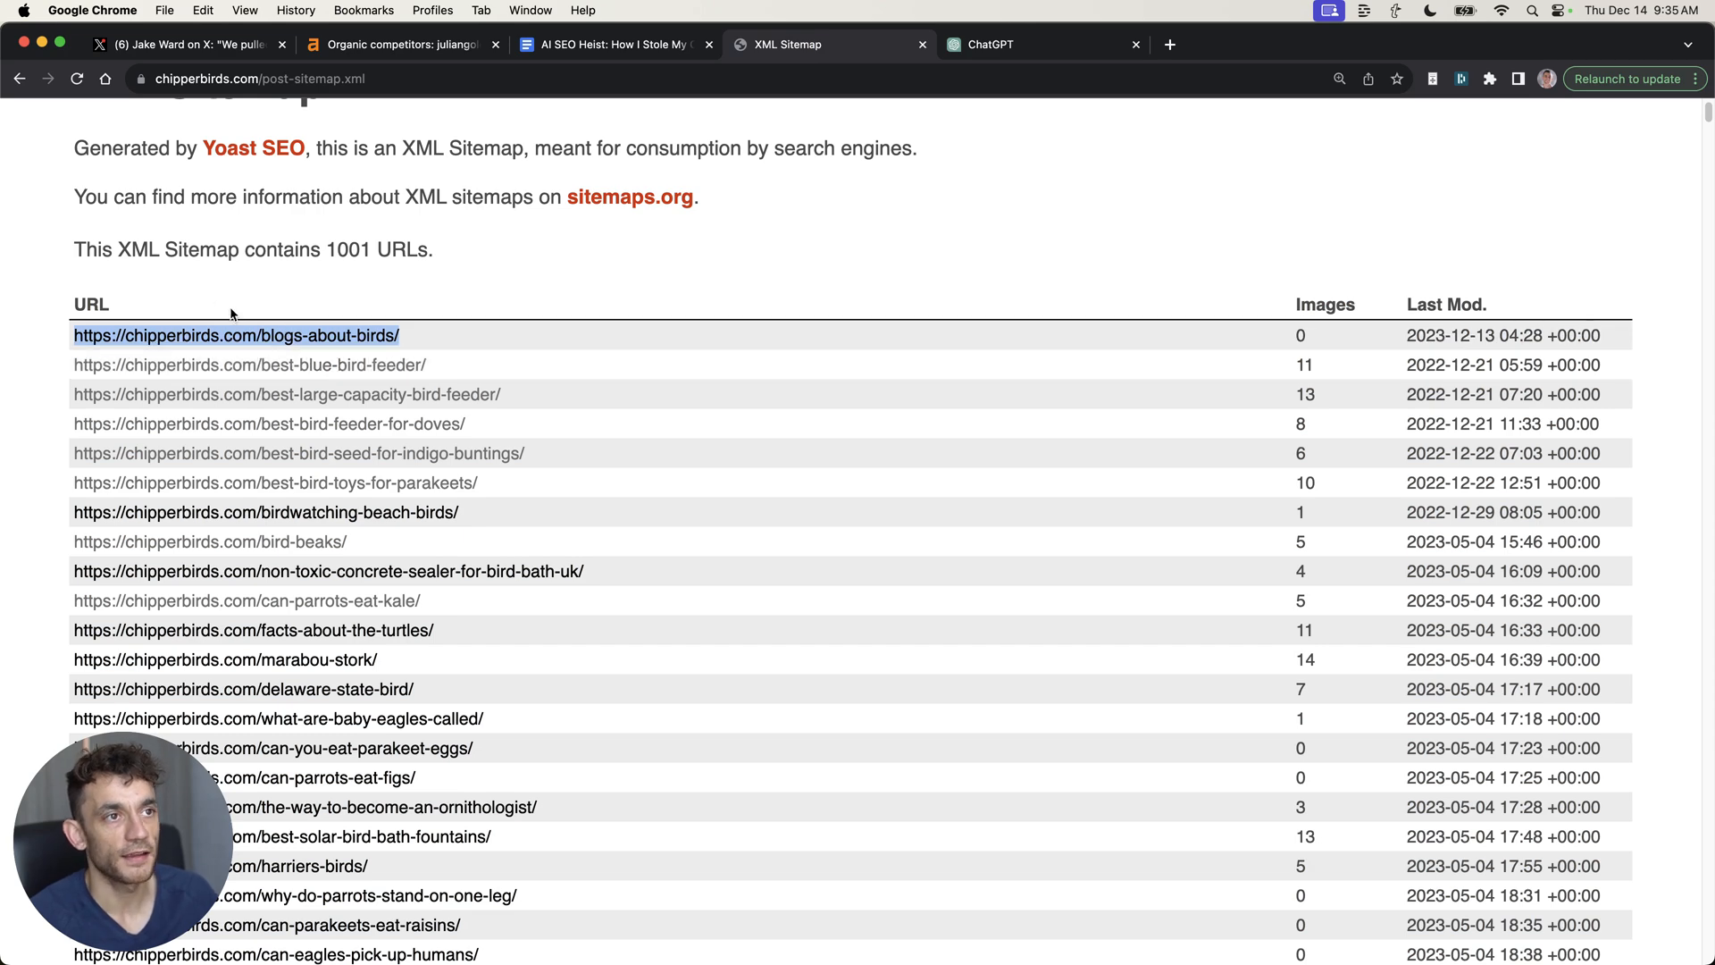
pyautogui.click(990, 43)
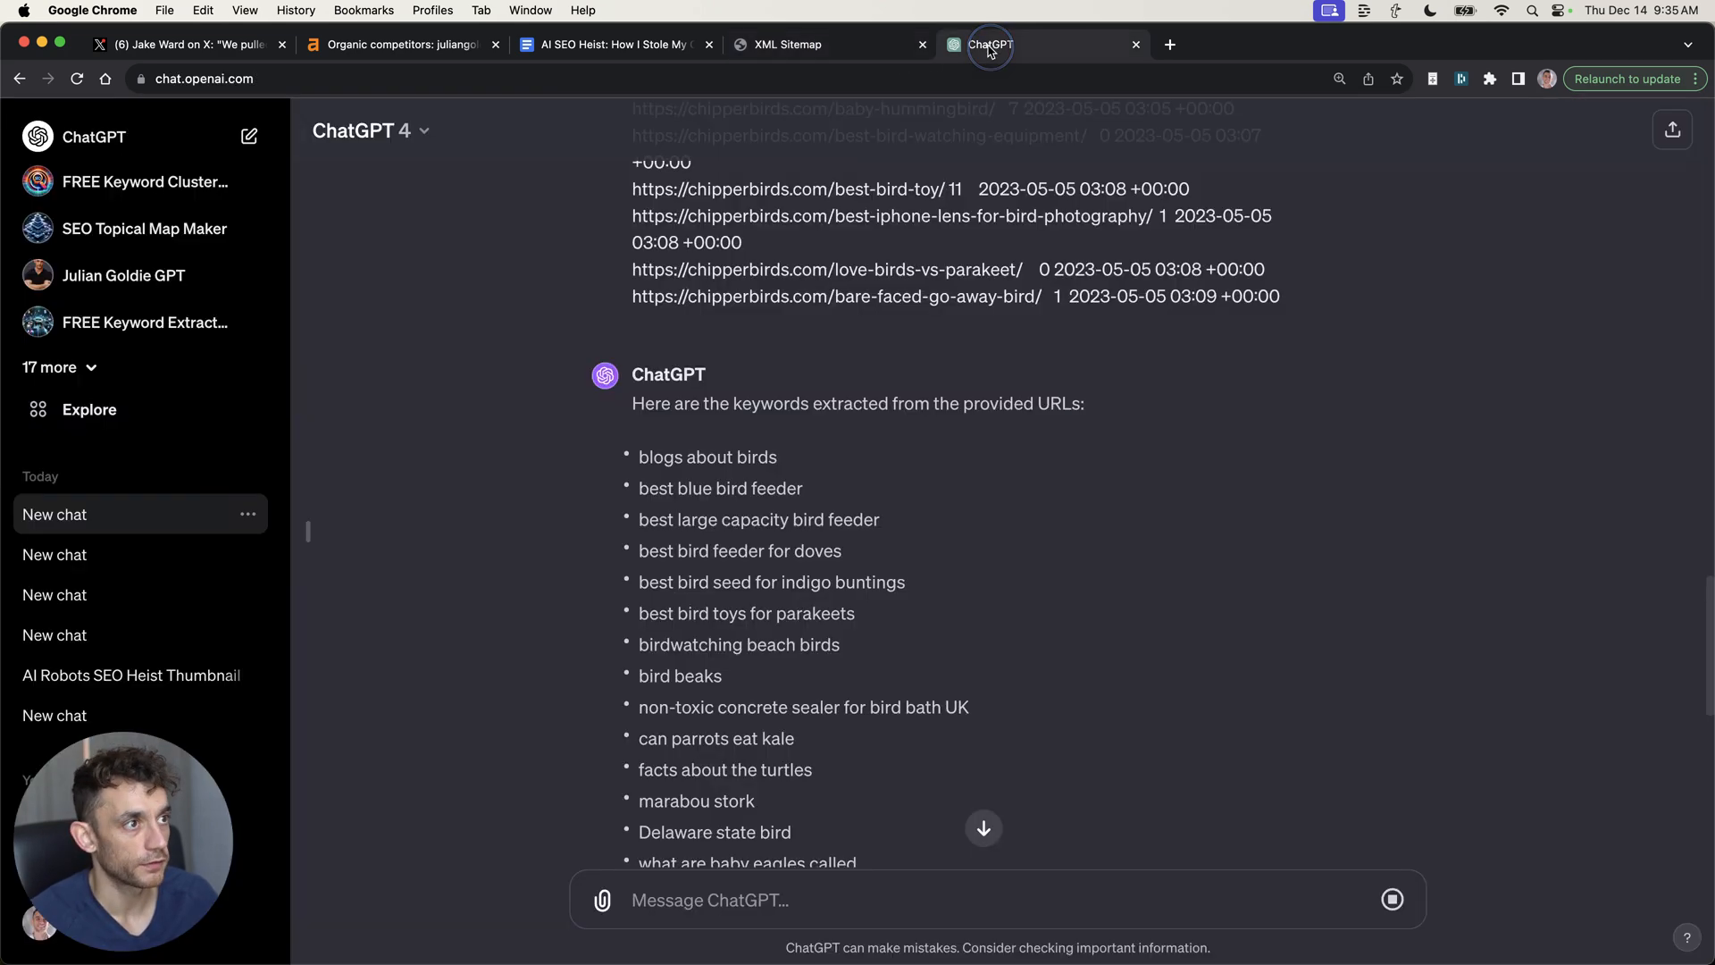
pyautogui.doubleClick(707, 457)
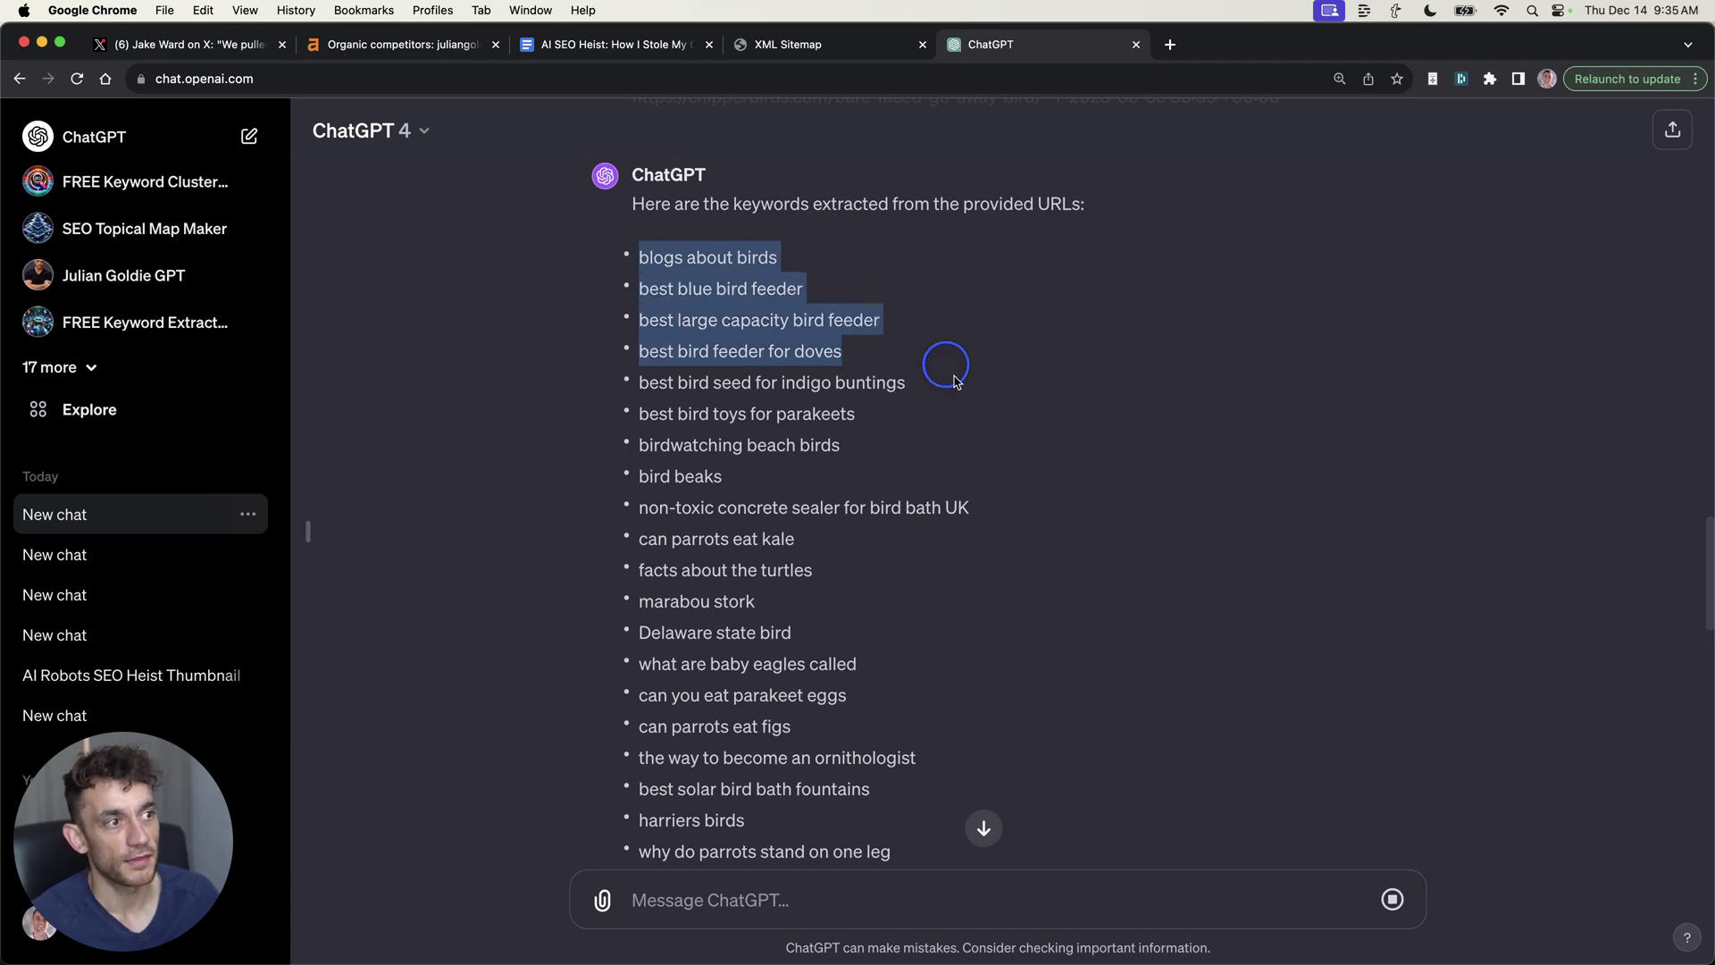
pyautogui.scroll(-3)
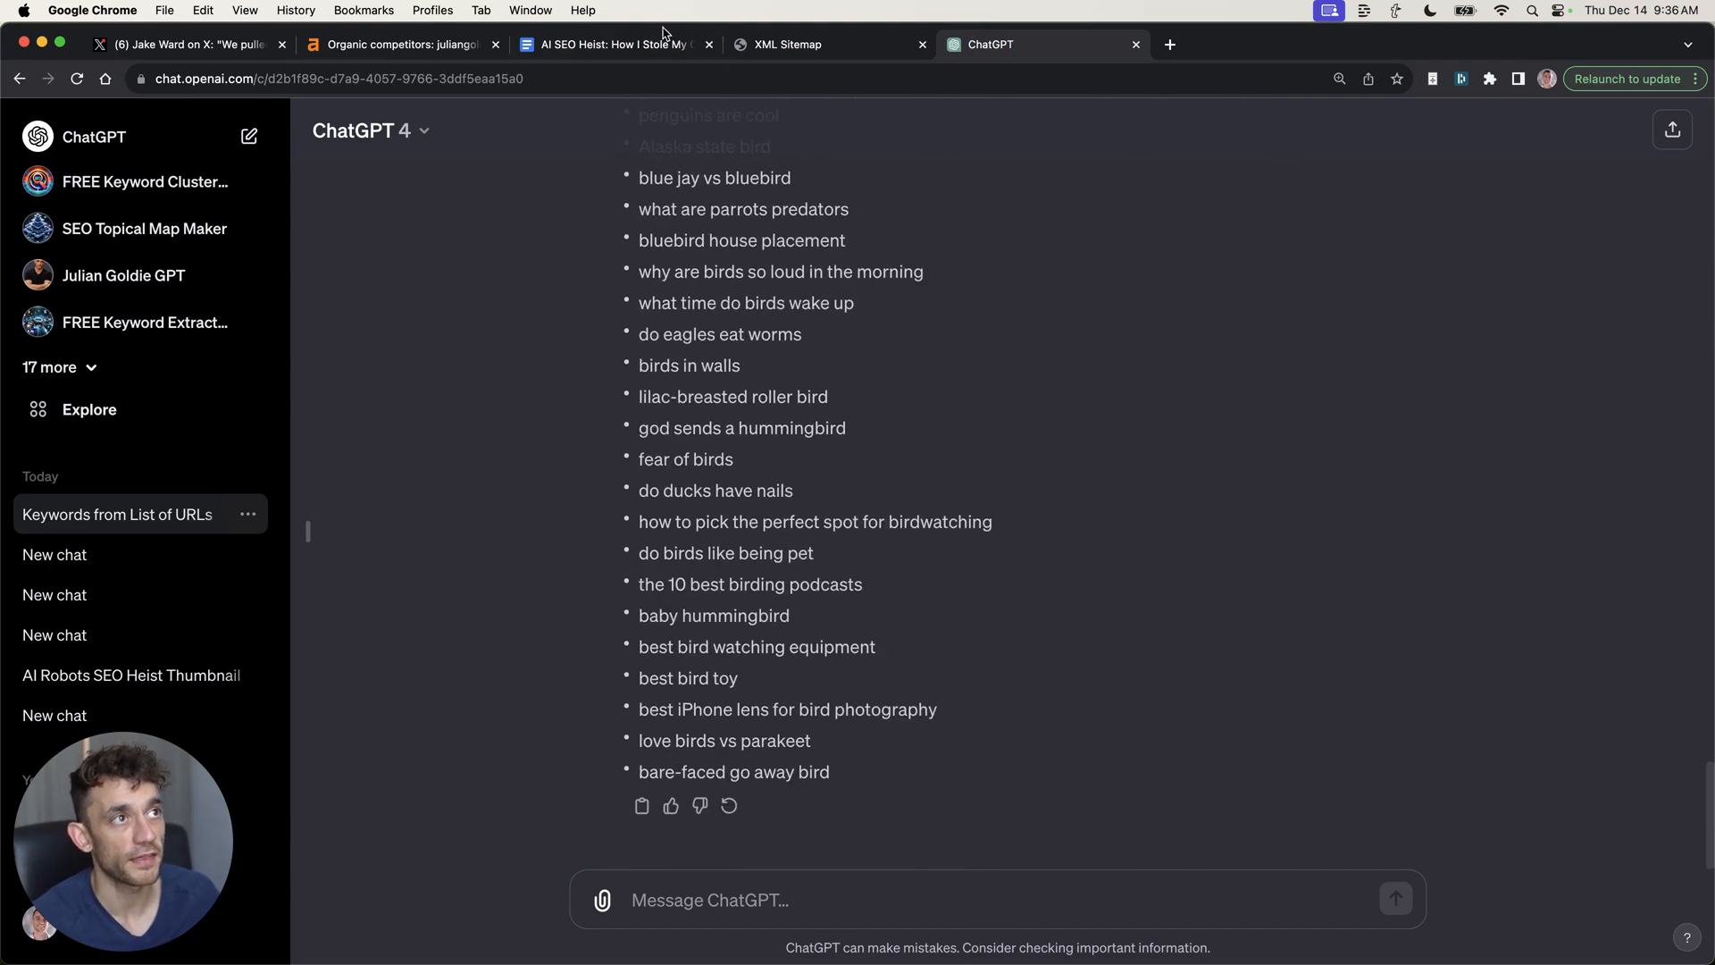
pyautogui.click(612, 44)
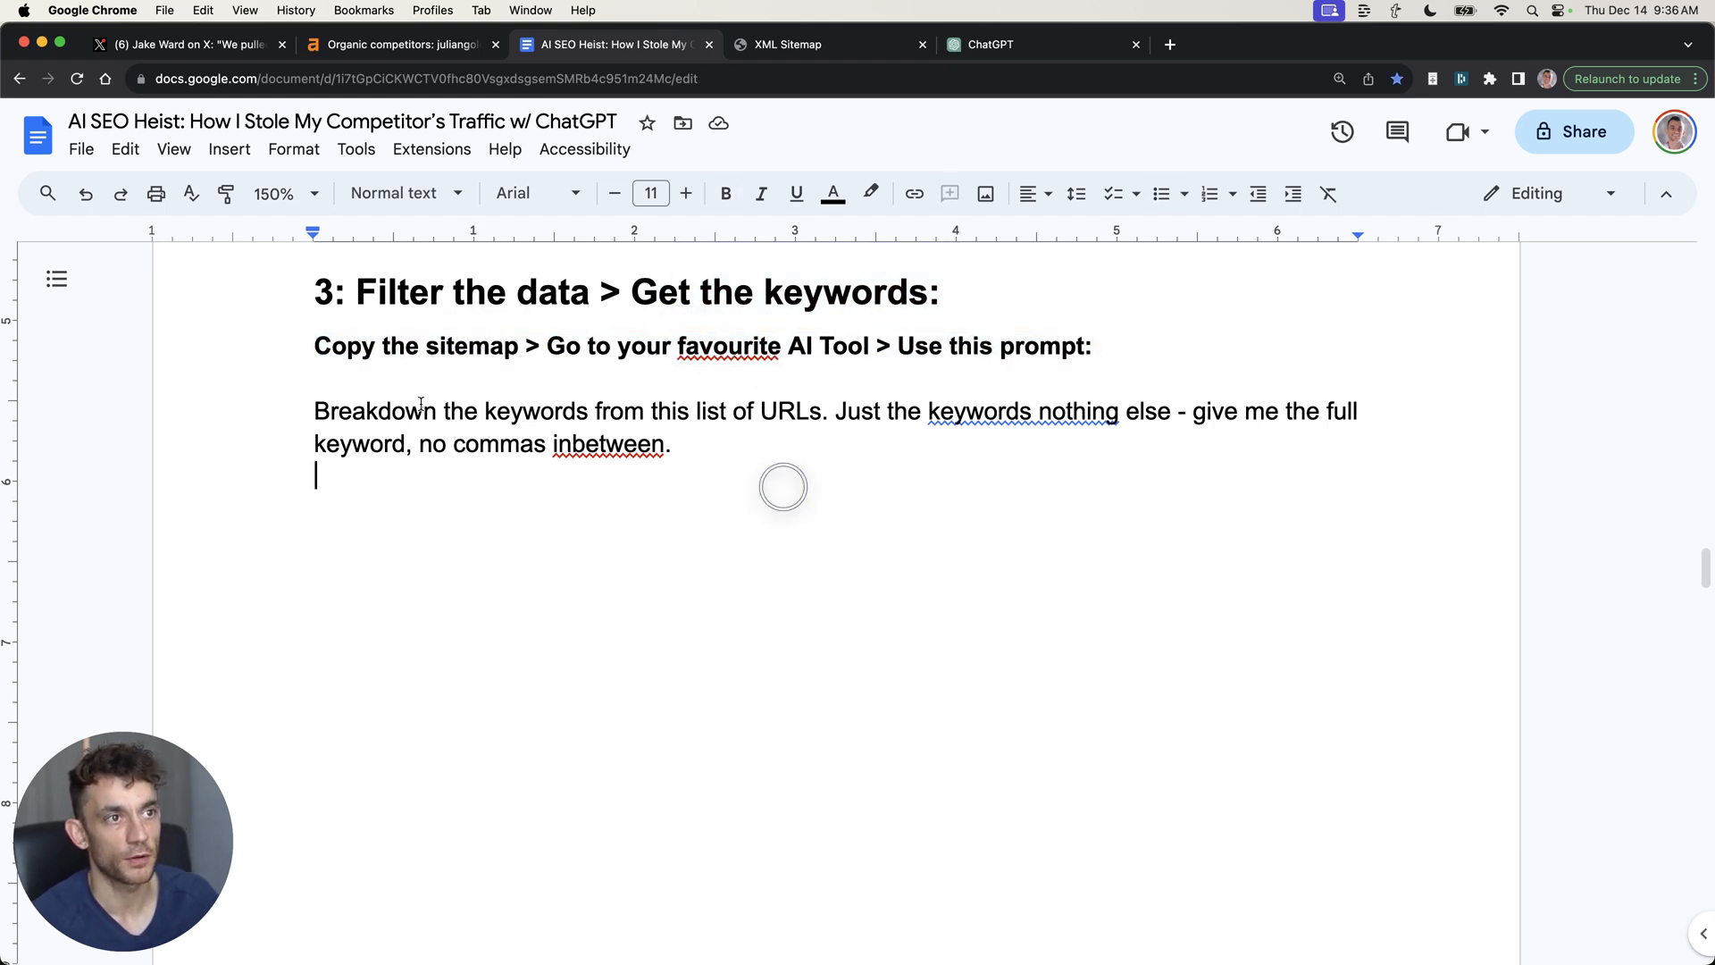
pyautogui.moveTo(543, 476)
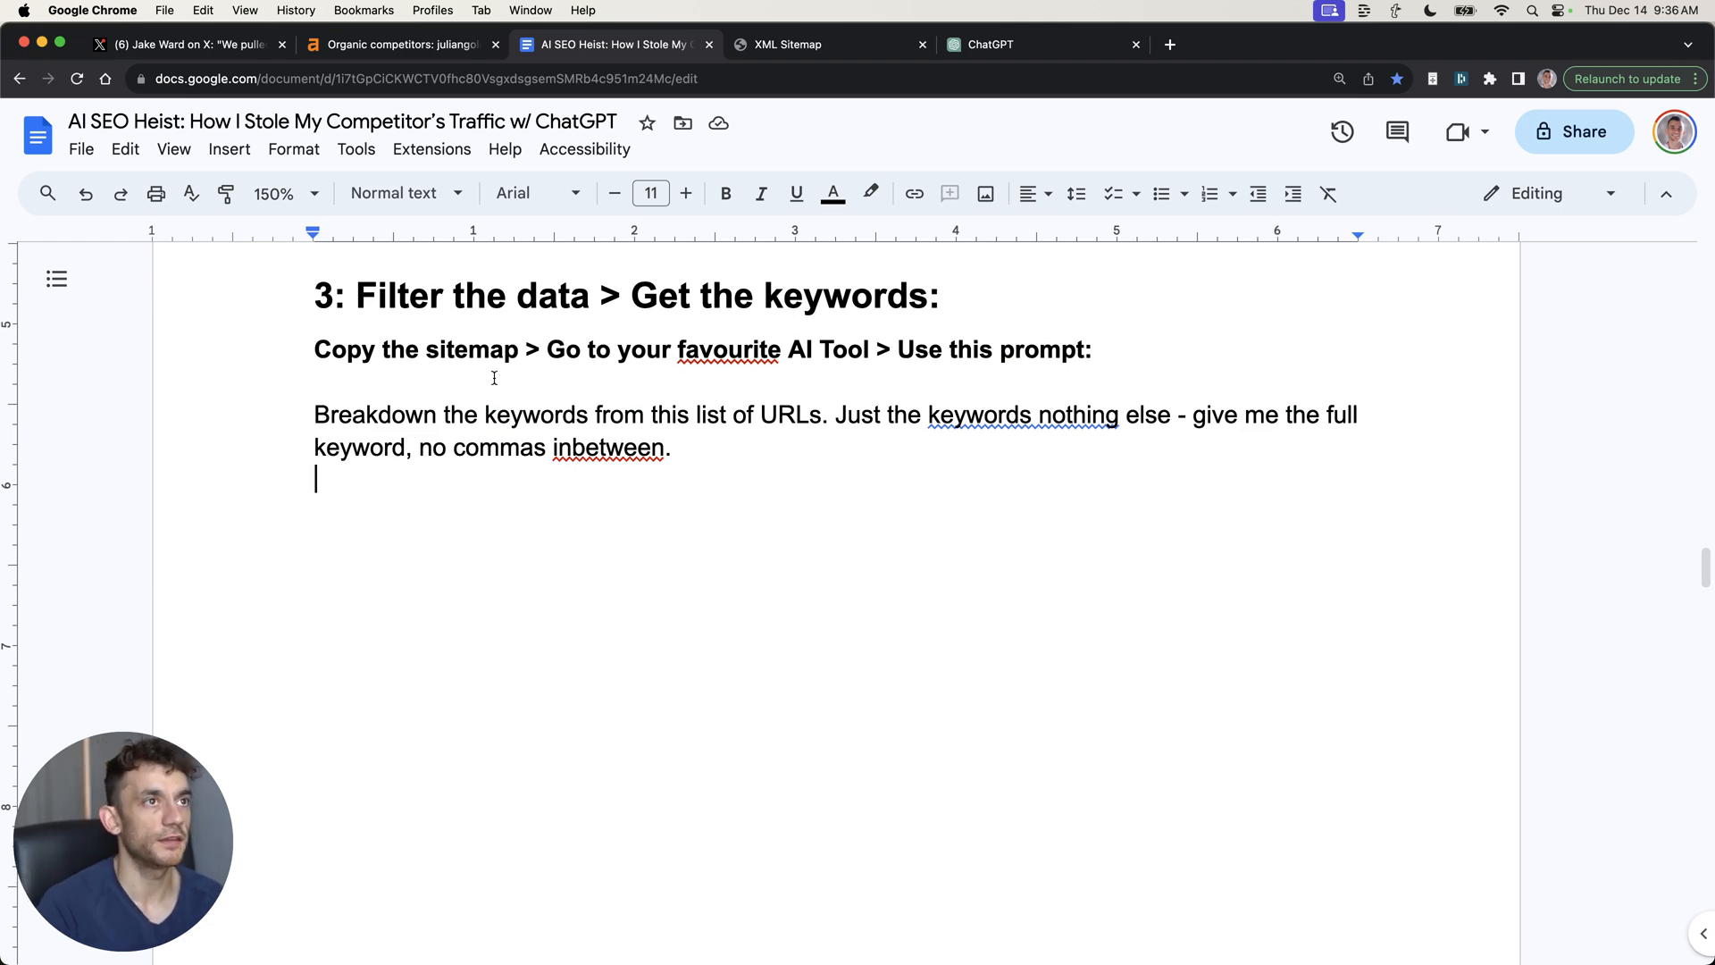
# Scroll back through the X thread's heist steps, then return to ChatGPT's extracted keyword list
pyautogui.click(187, 44)
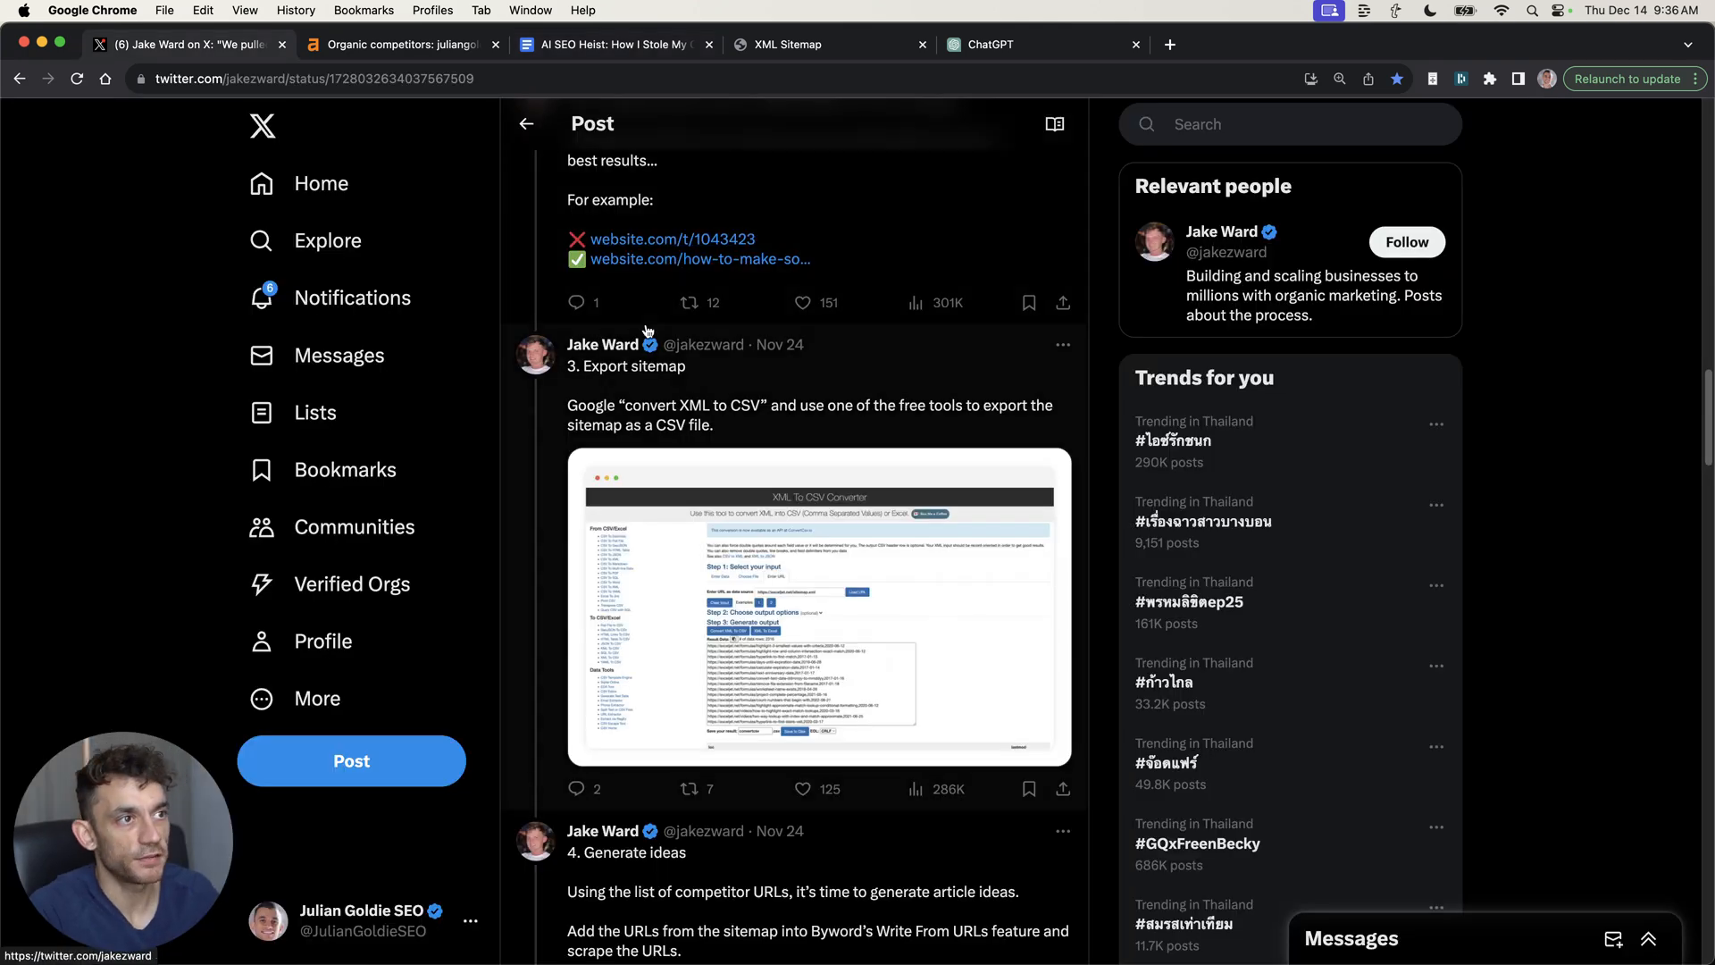
pyautogui.scroll(-3)
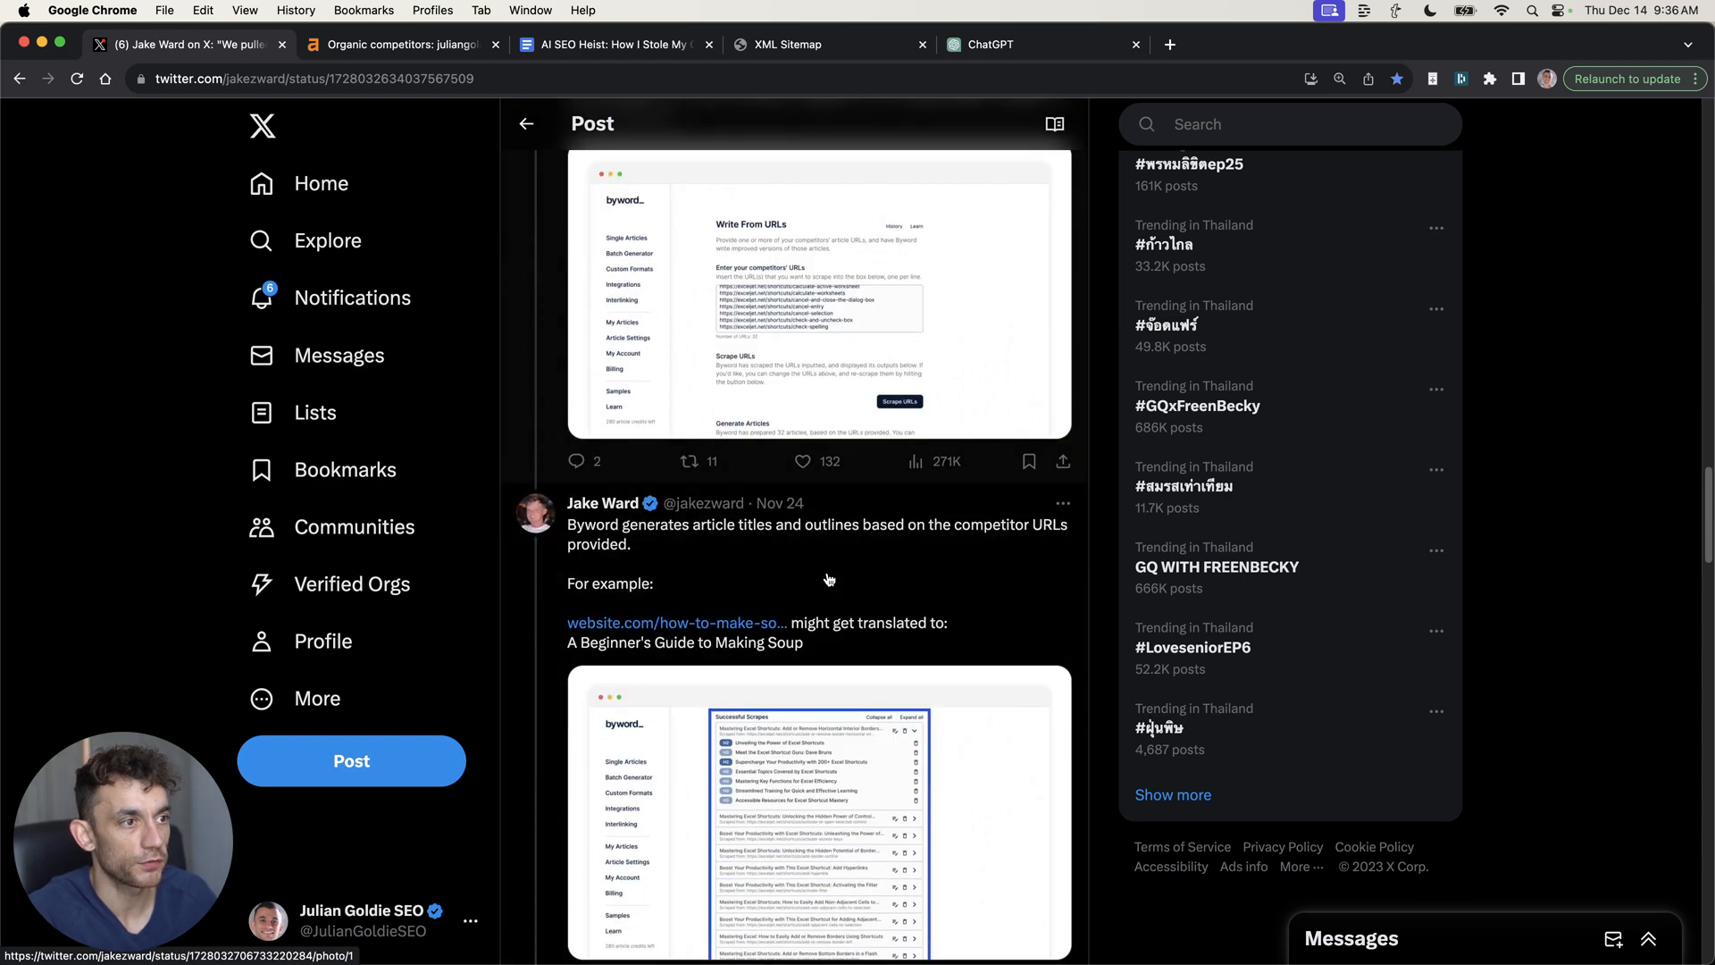
pyautogui.scroll(-3)
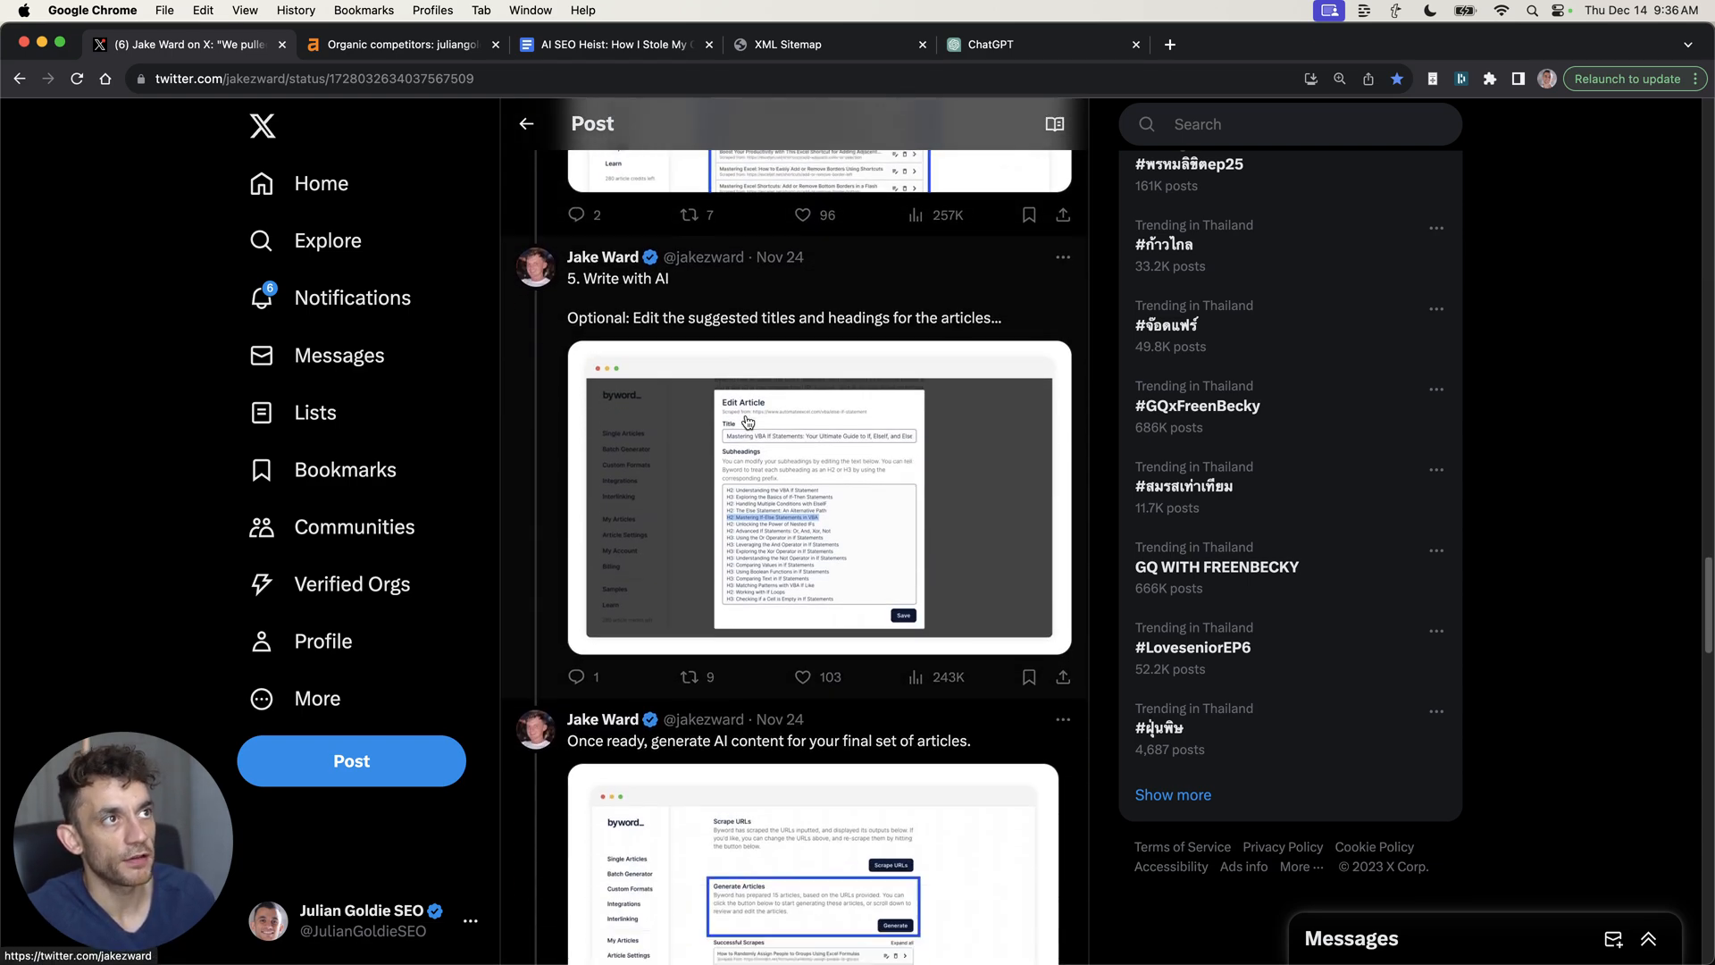
pyautogui.click(616, 44)
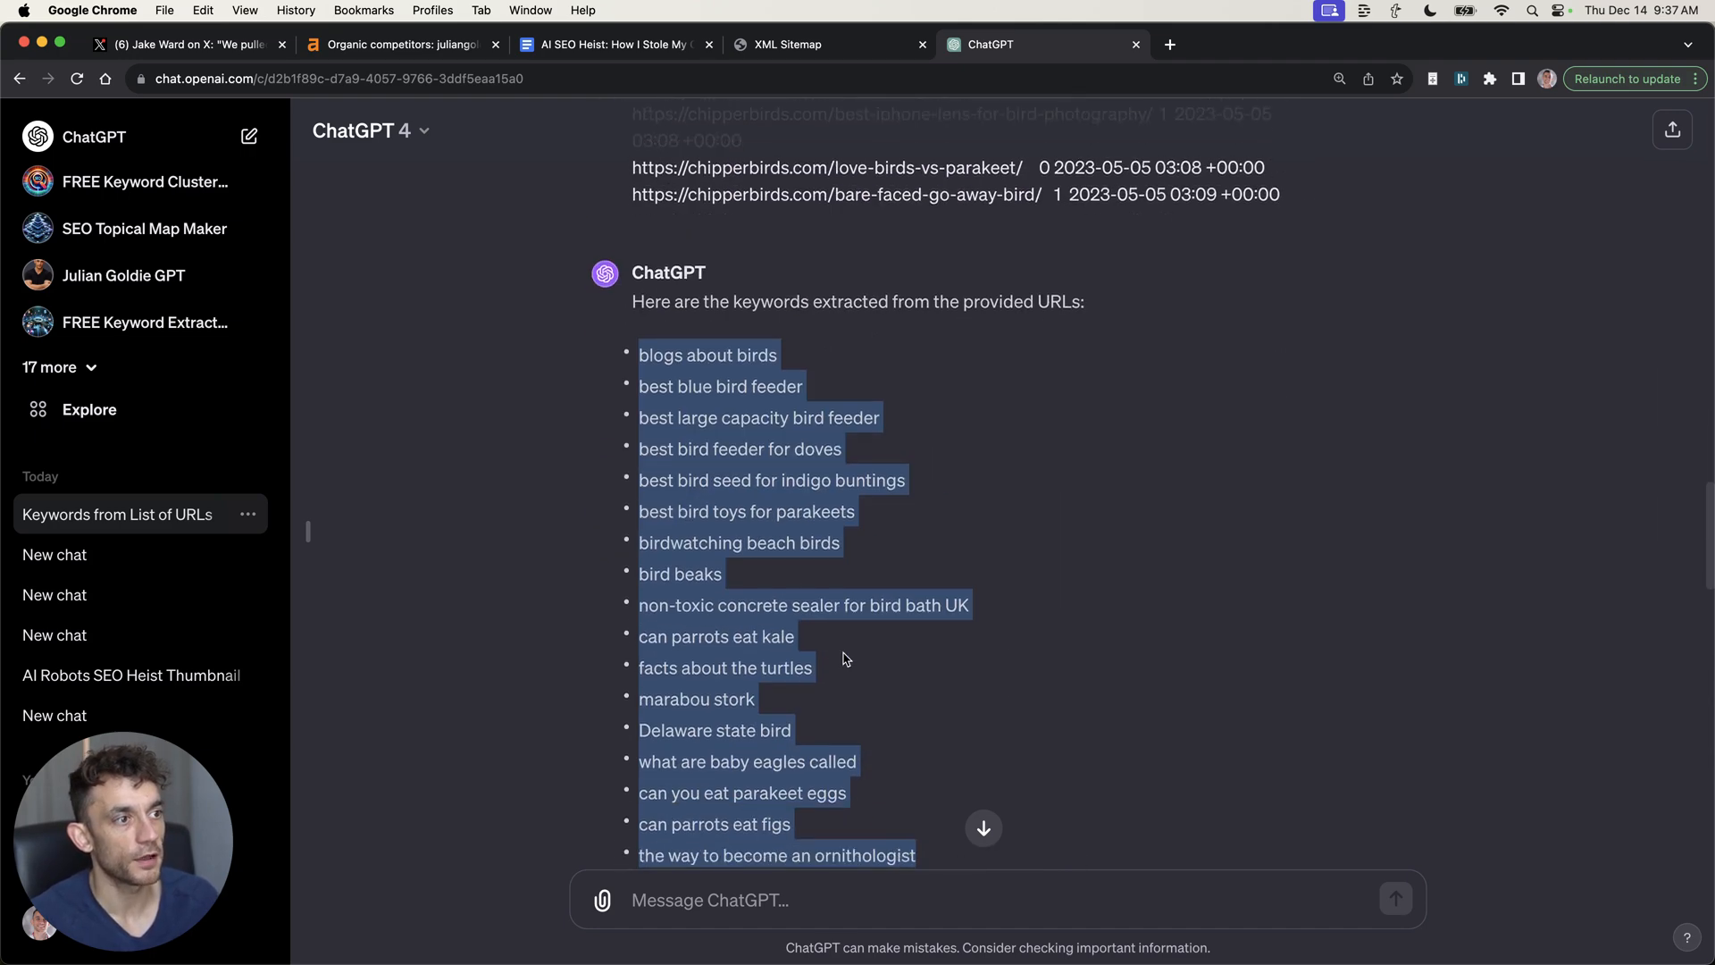
# Open Autoblogging.ai's bulk article generation and review ChatGPT's bird keyword list
pyautogui.scroll(-3)
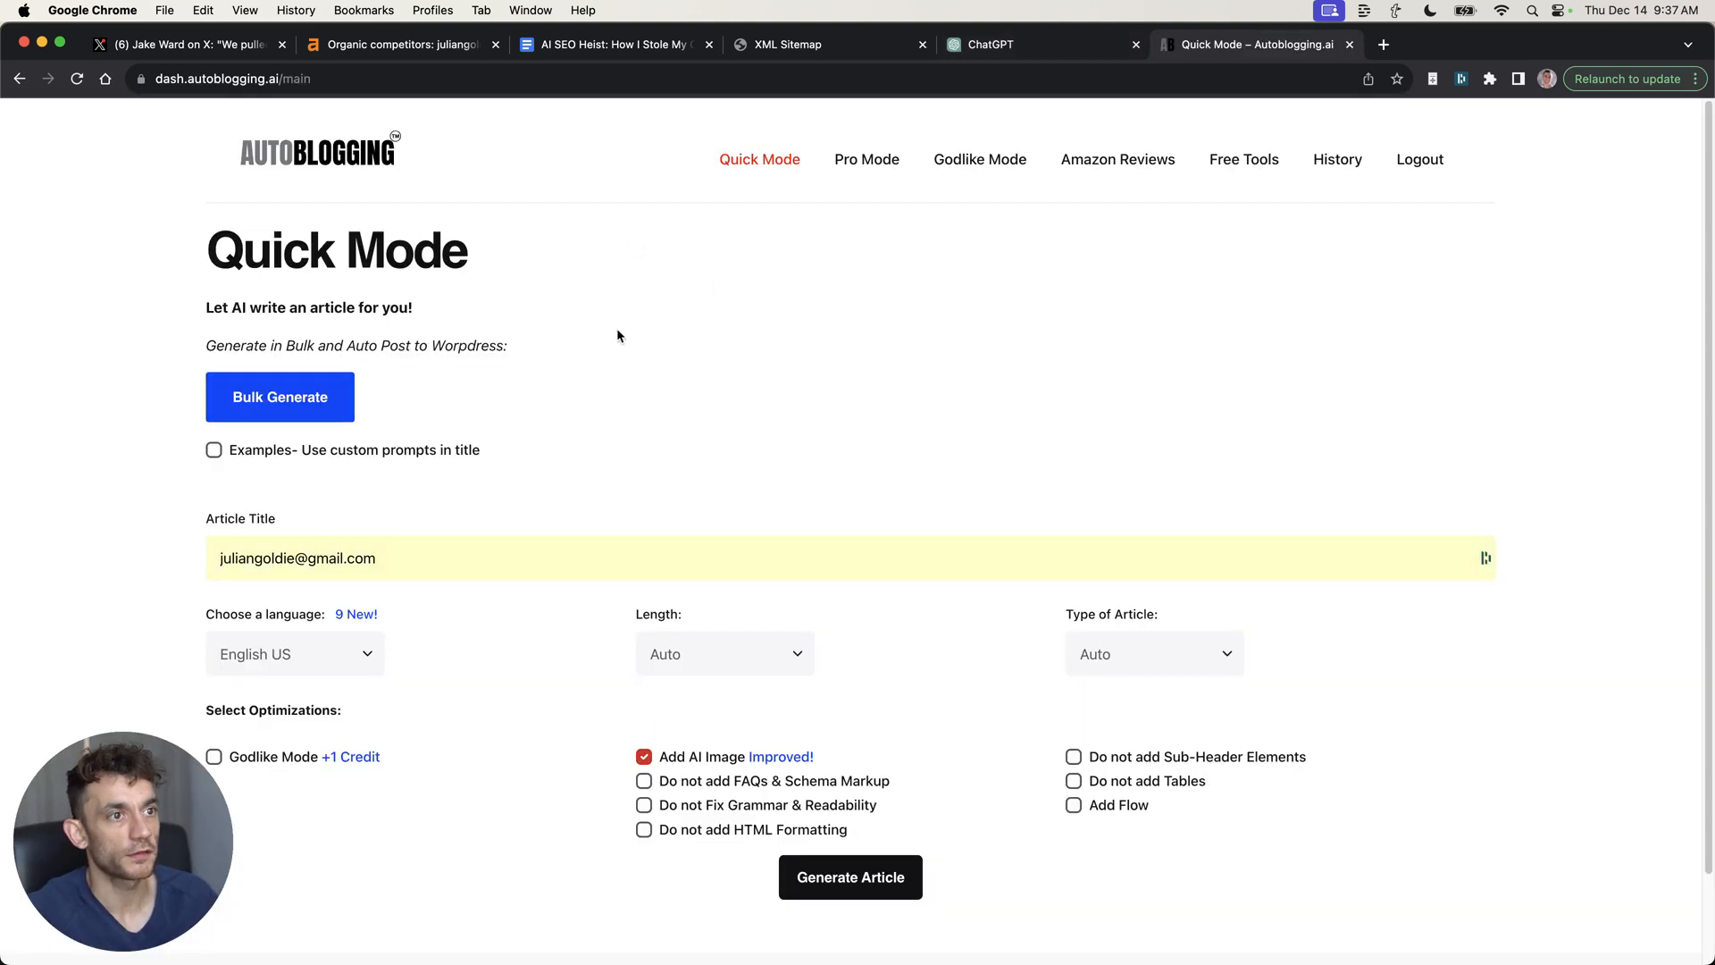
pyautogui.click(280, 422)
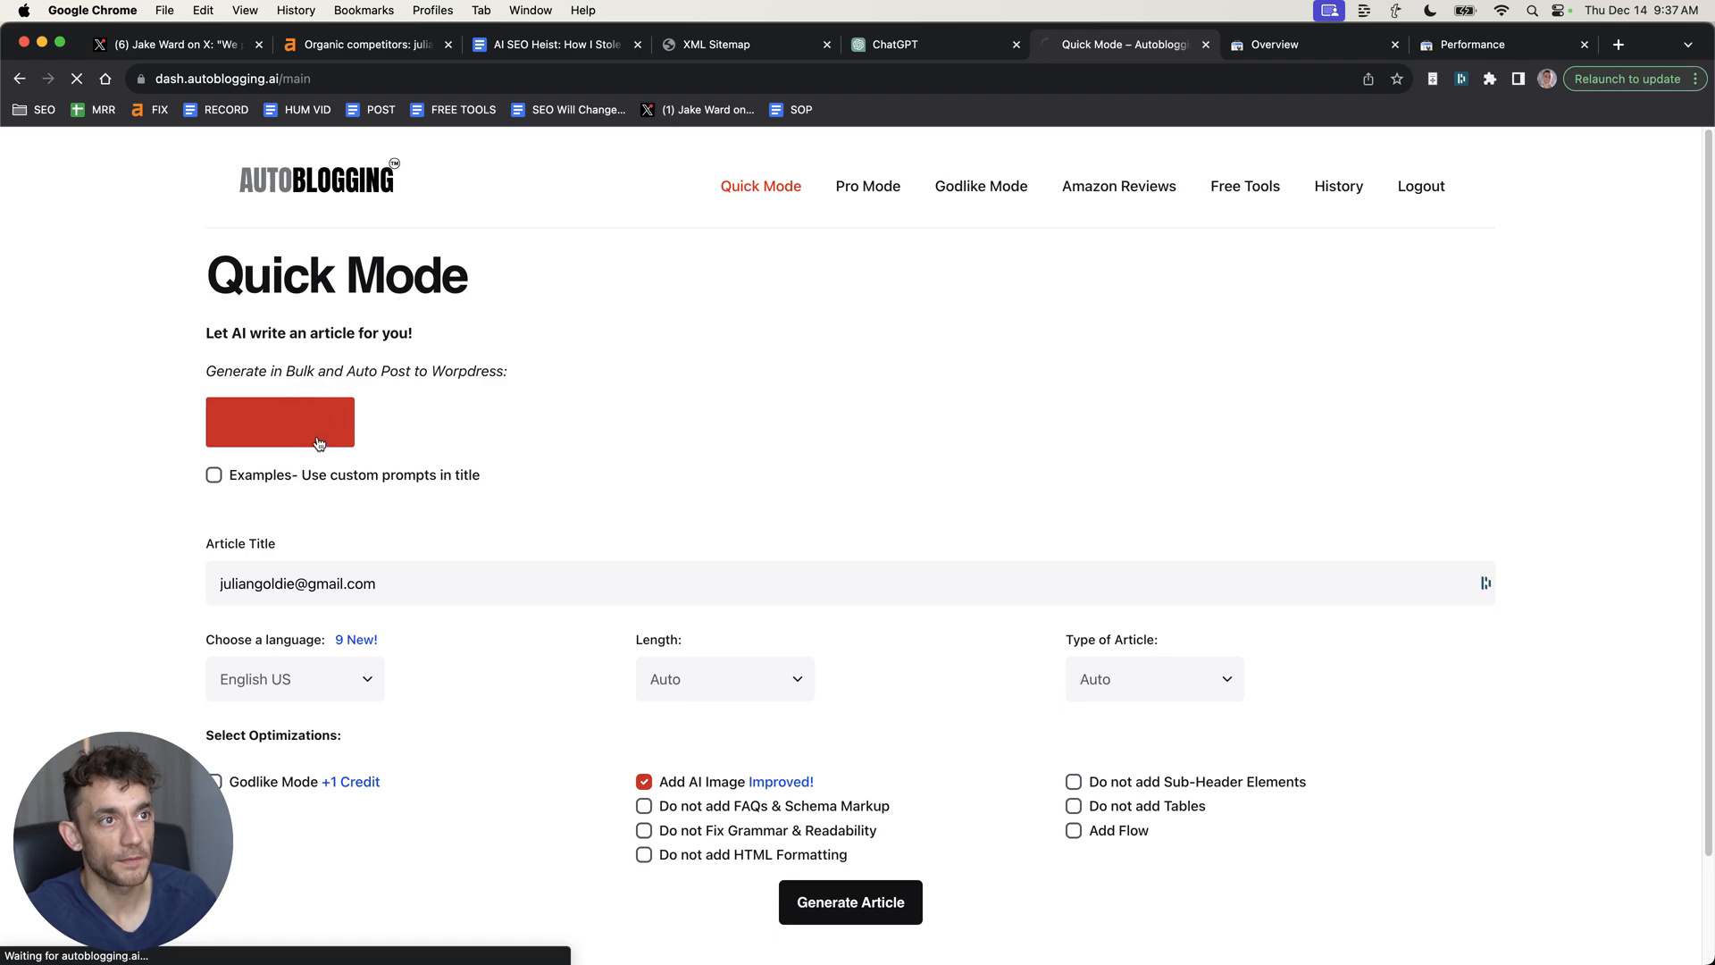
pyautogui.click(279, 421)
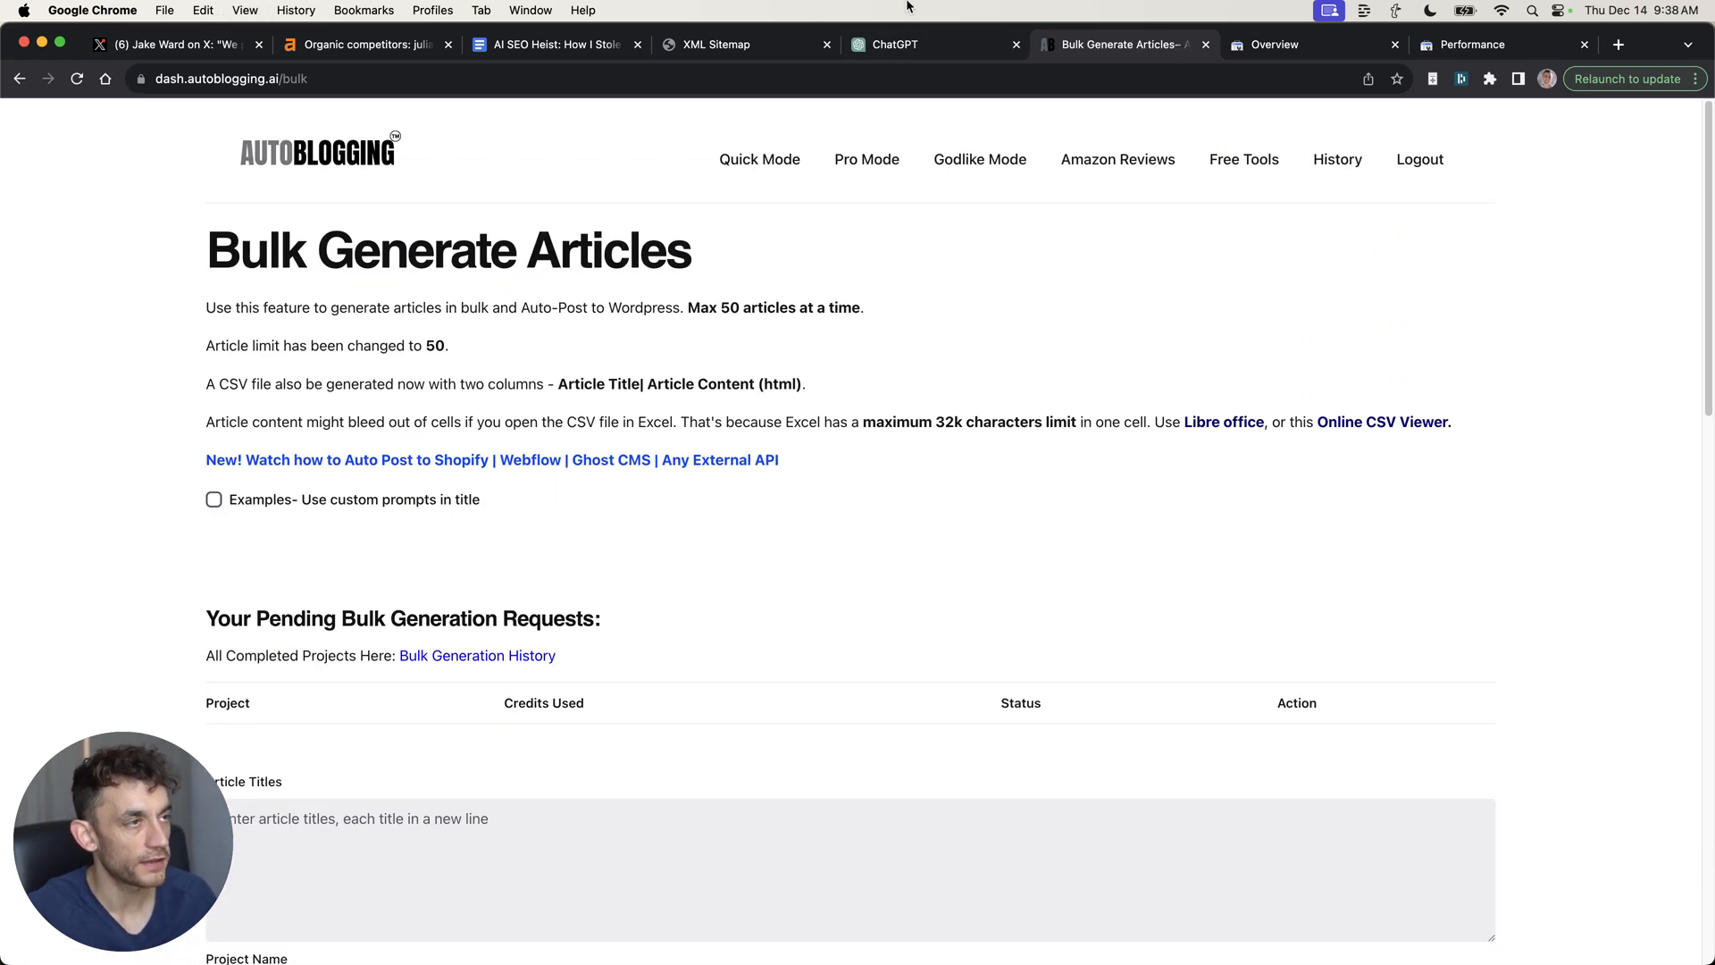
pyautogui.click(896, 44)
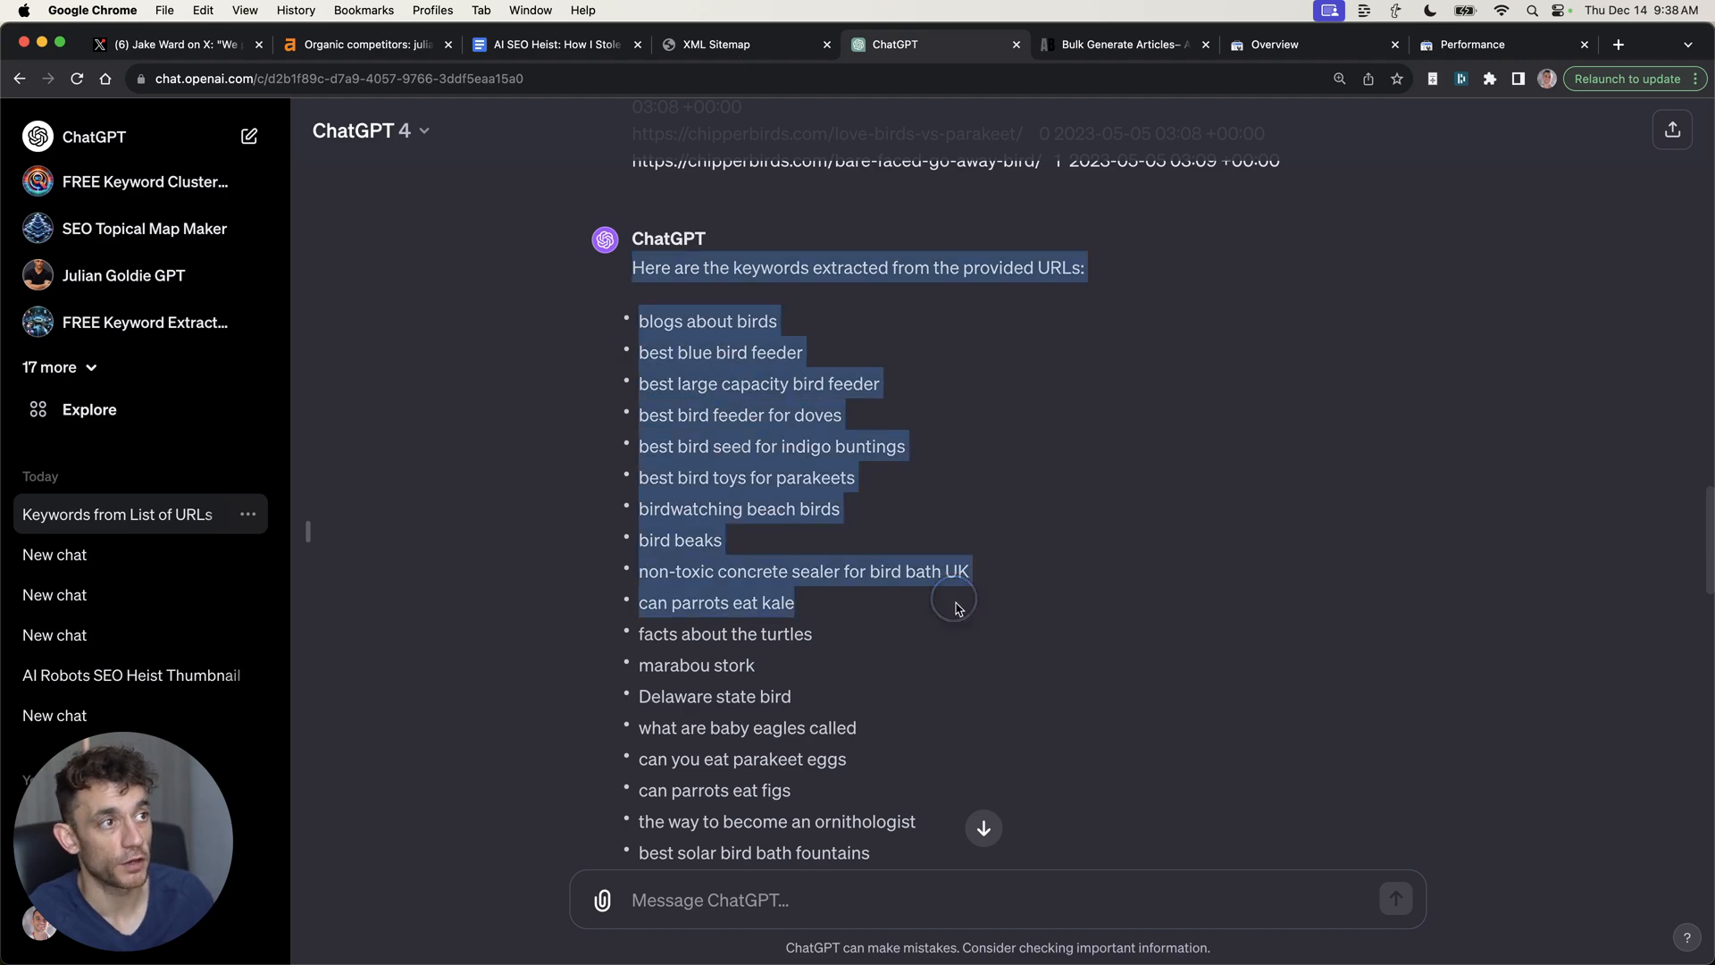
pyautogui.scroll(-3)
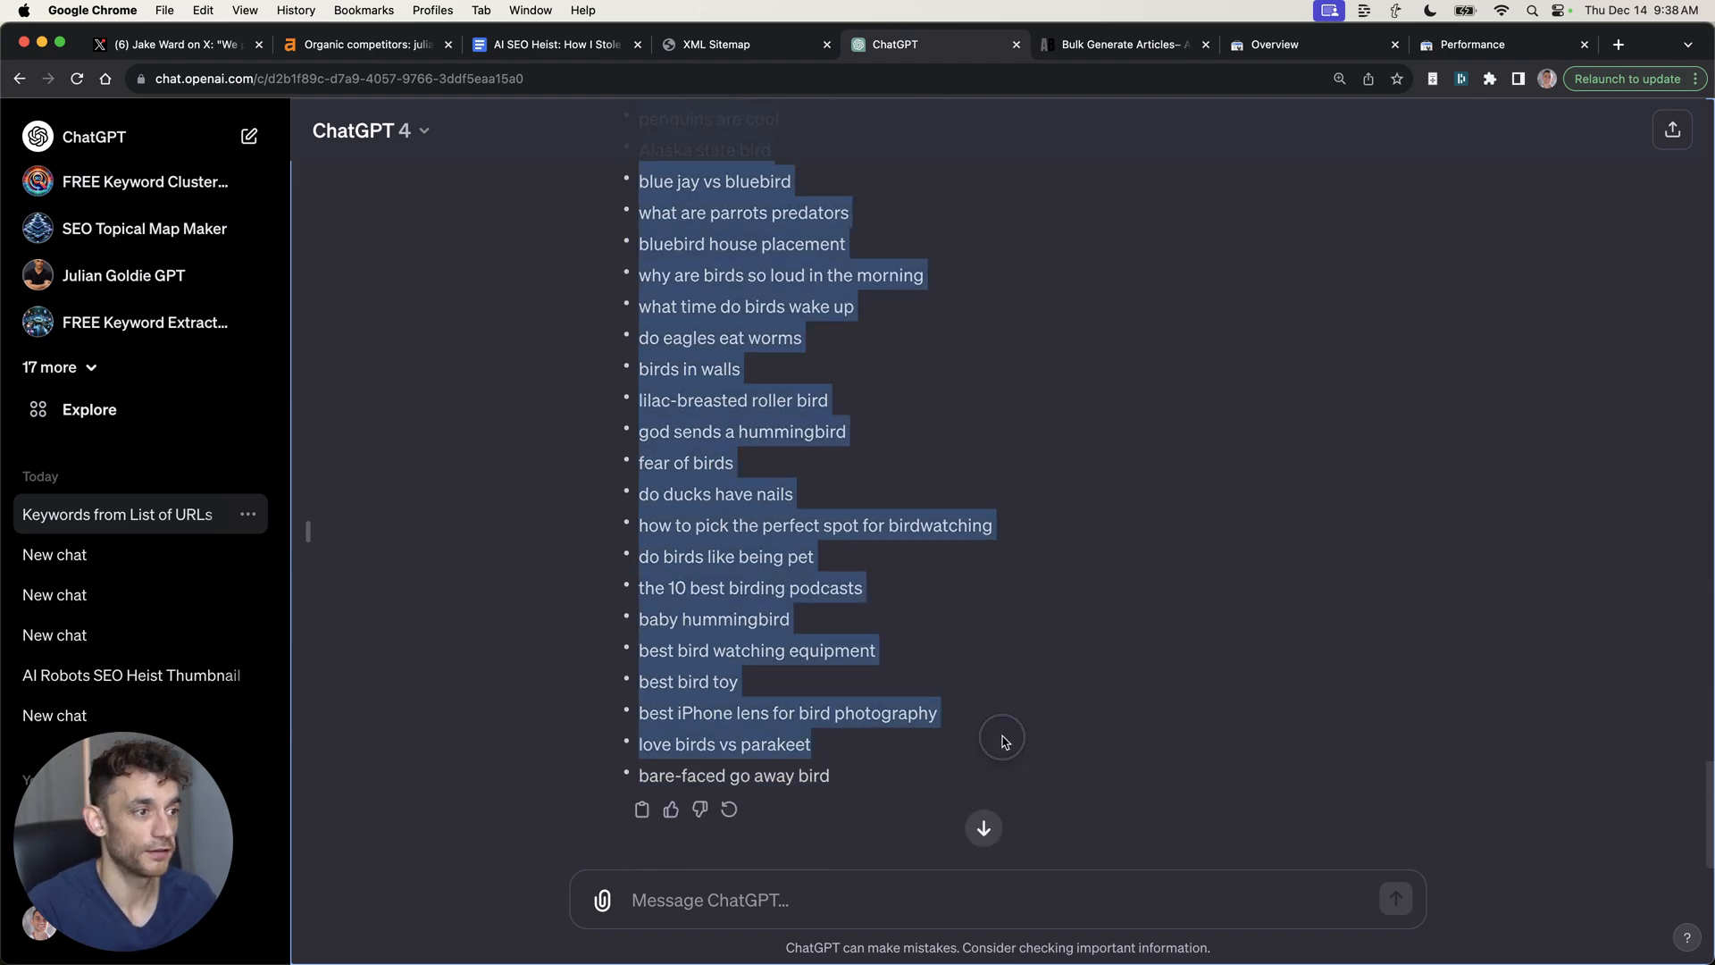
pyautogui.scroll(-3)
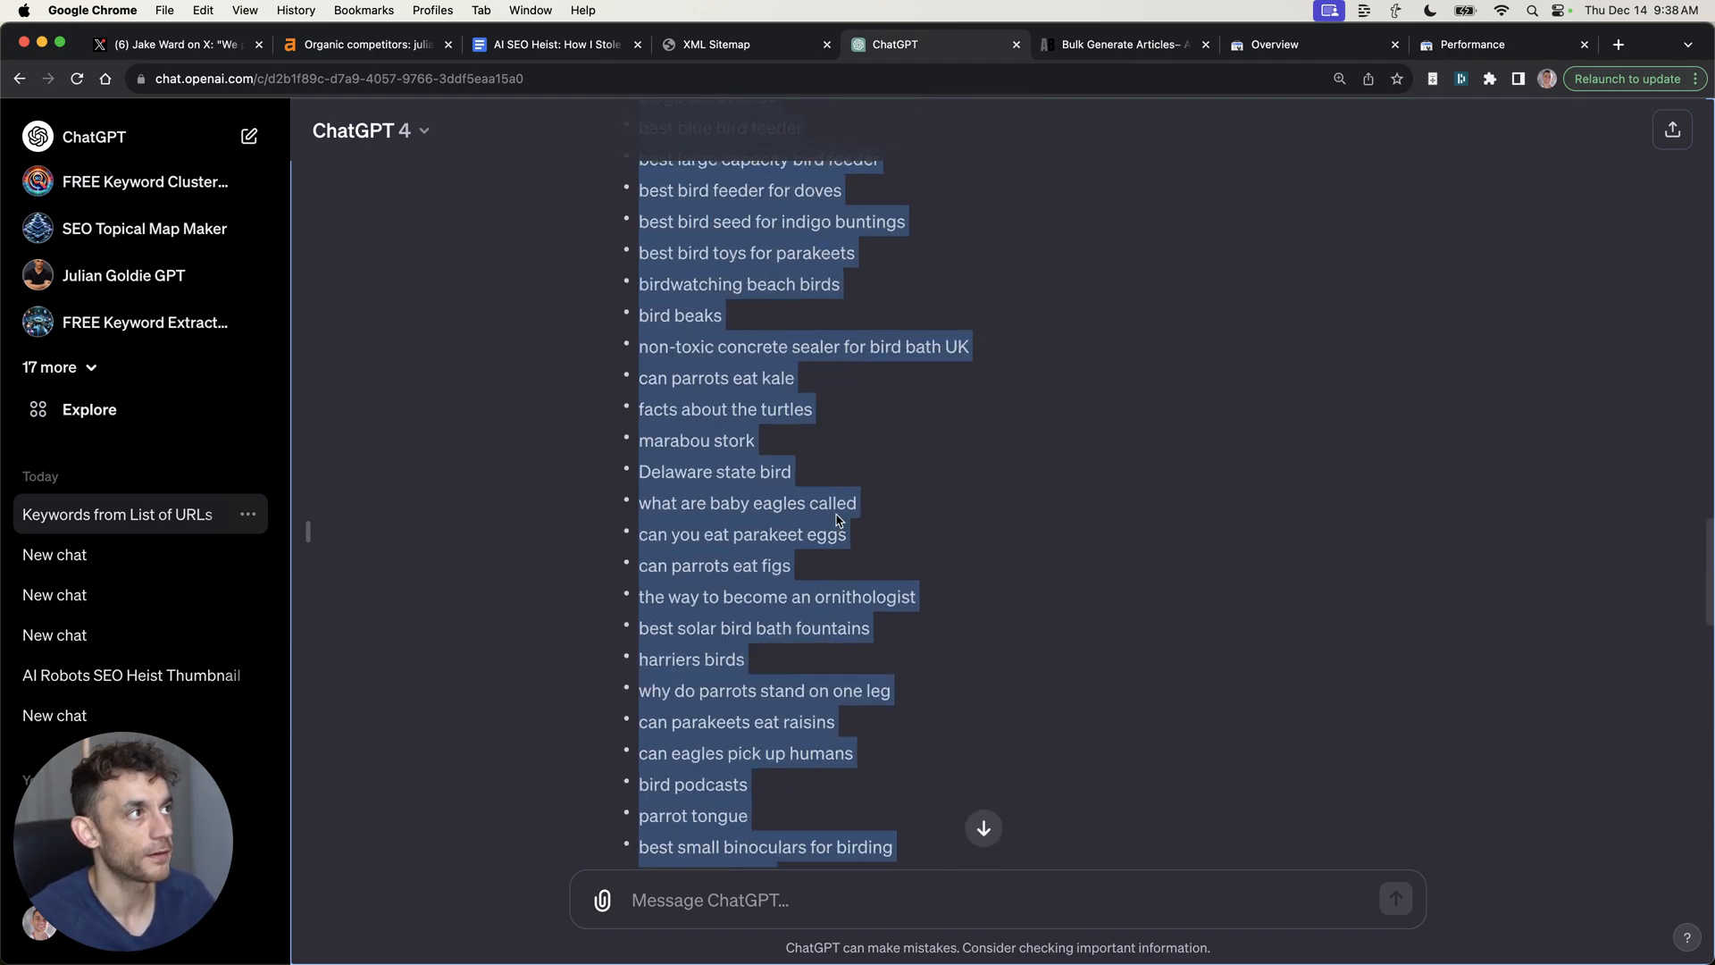
pyautogui.scroll(-3)
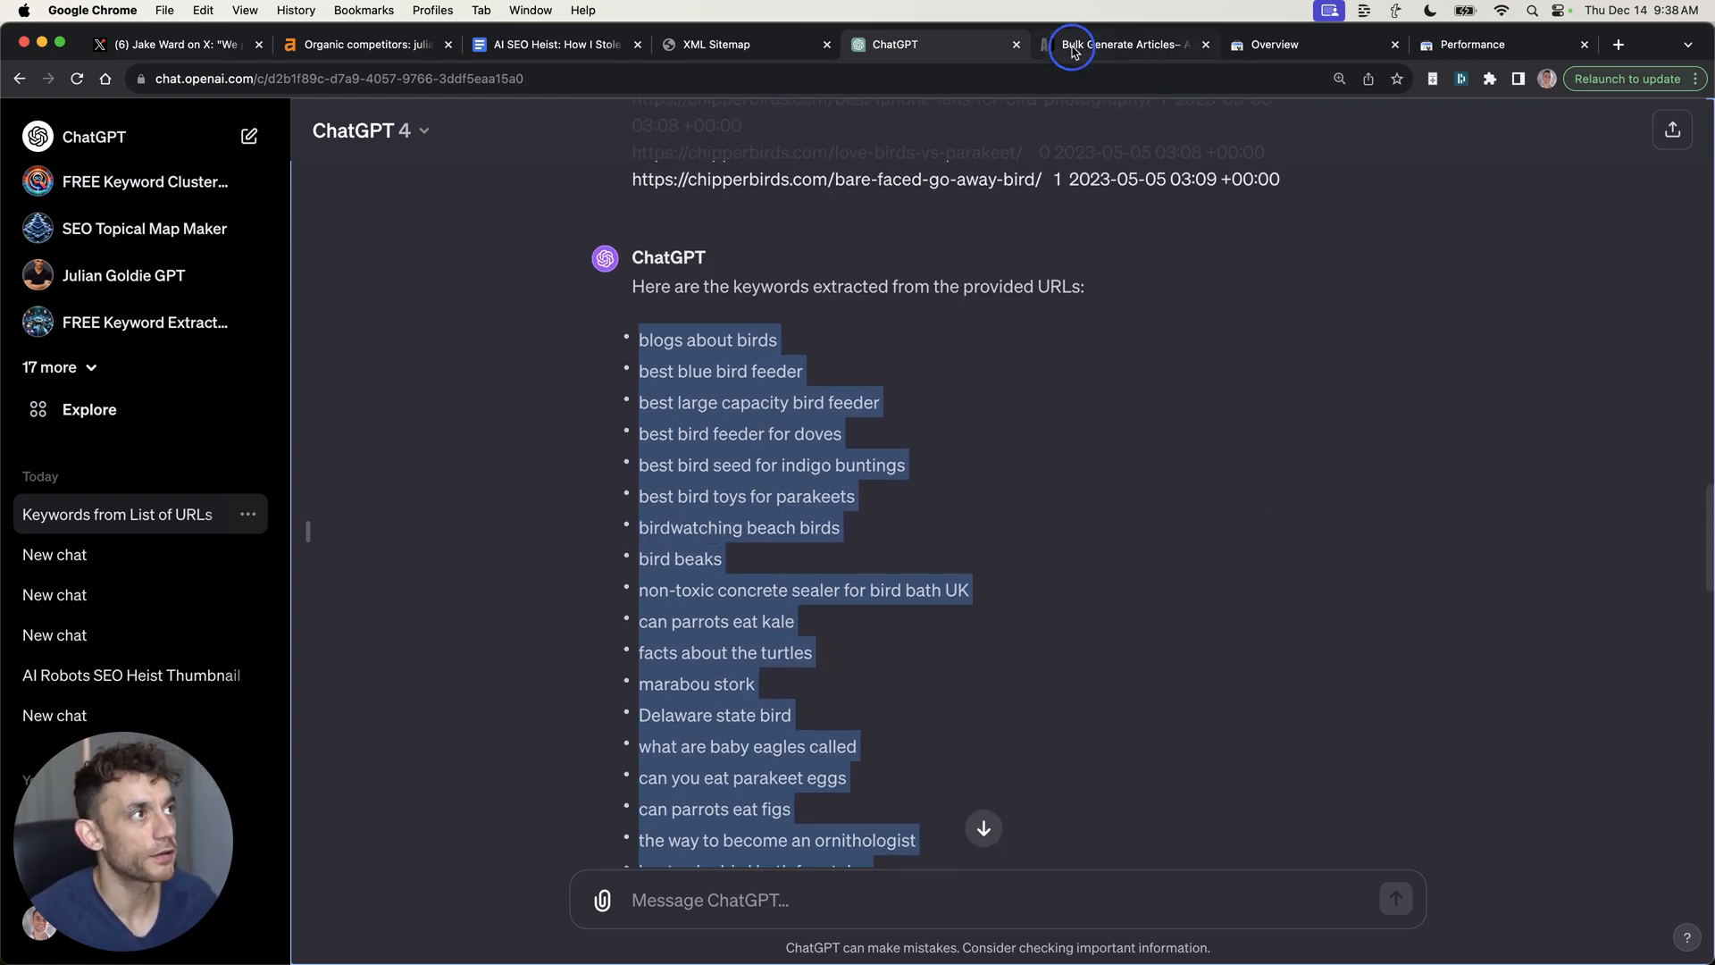
# Enter 'SEO Heist' as the project name under the pasted bird article titles
pyautogui.click(1082, 45)
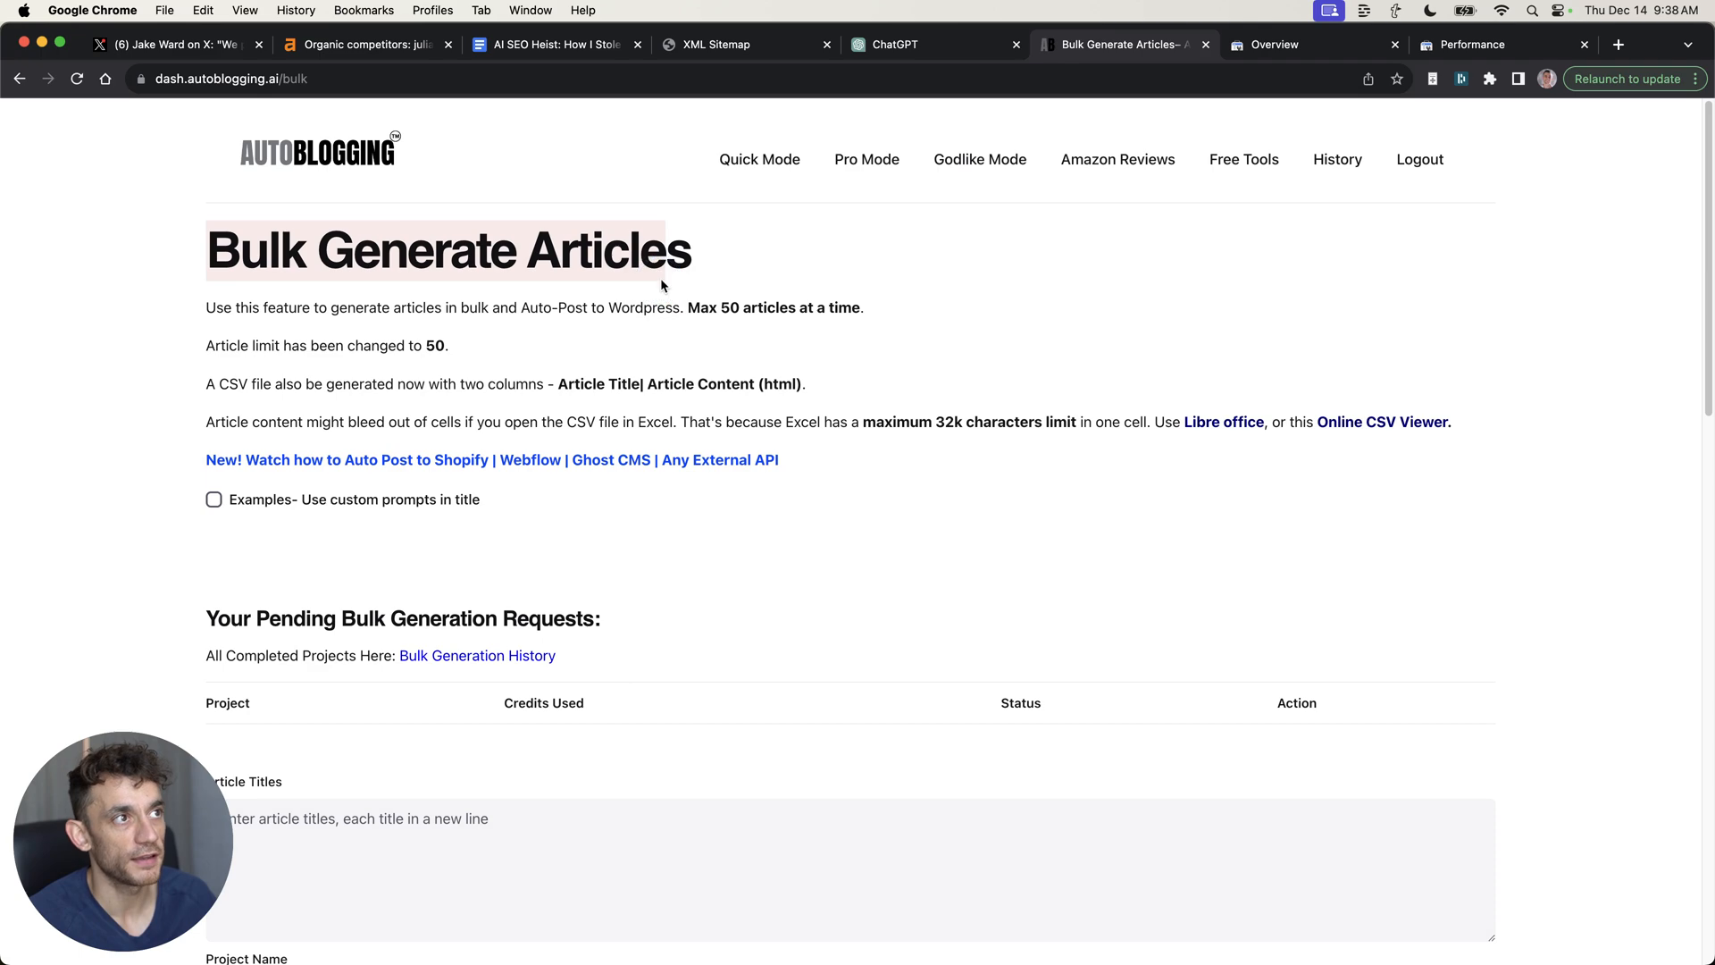
pyautogui.click(753, 159)
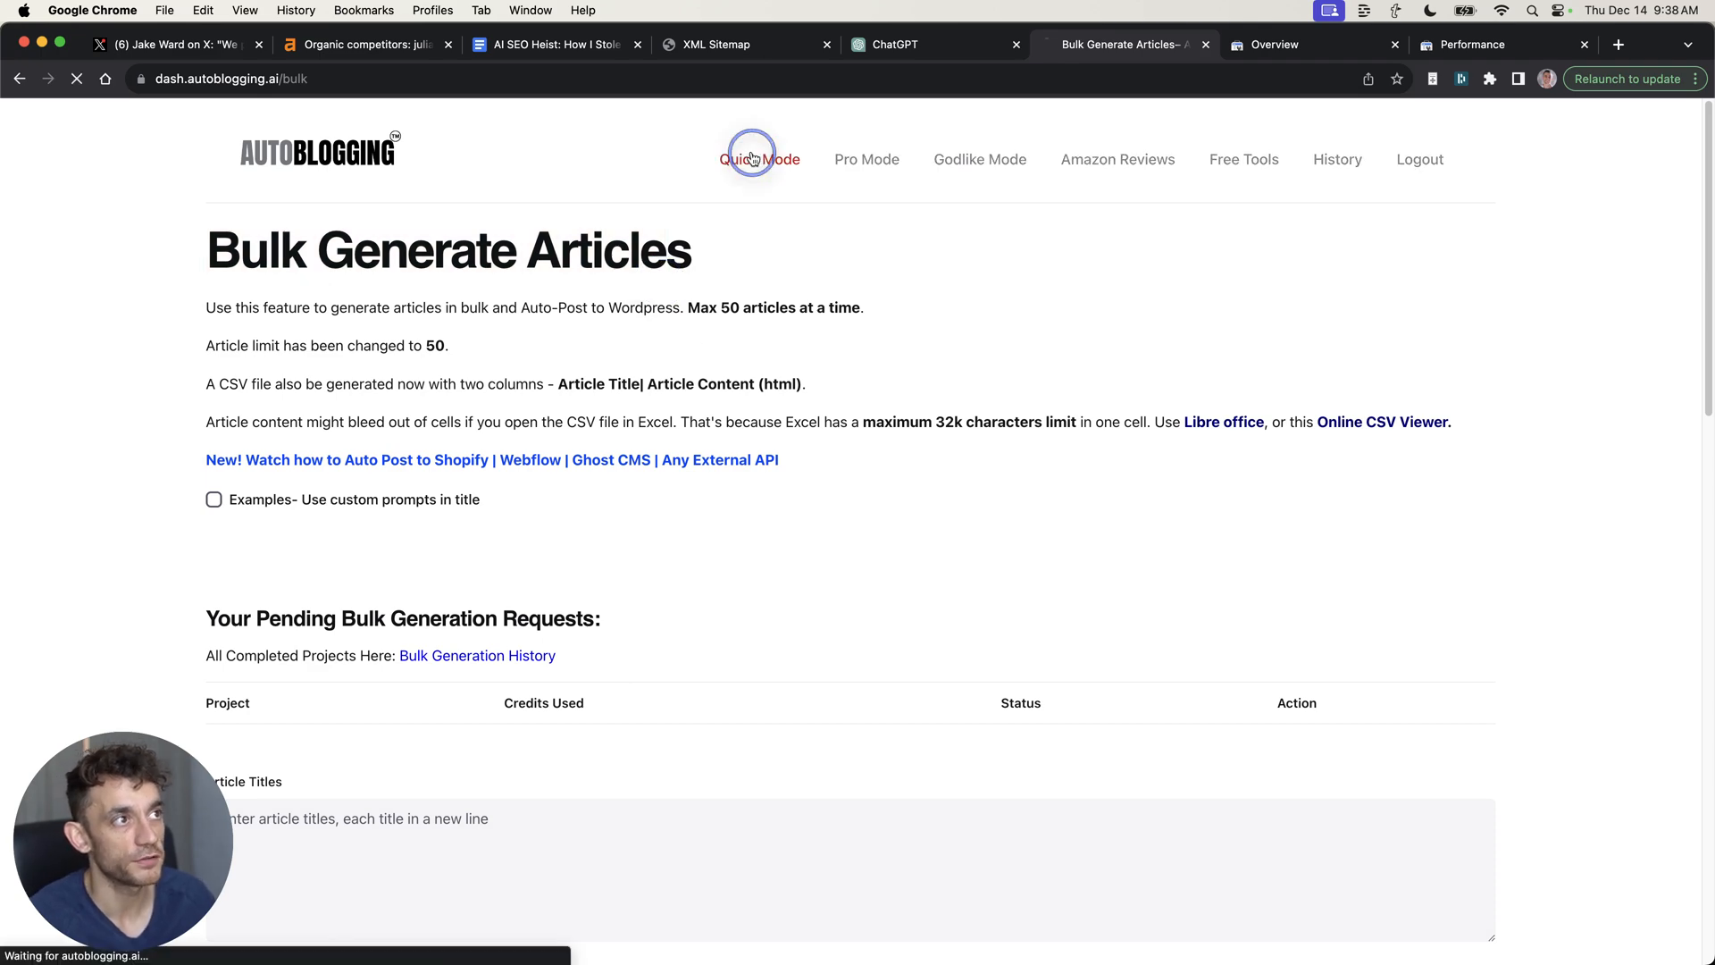
pyautogui.click(753, 159)
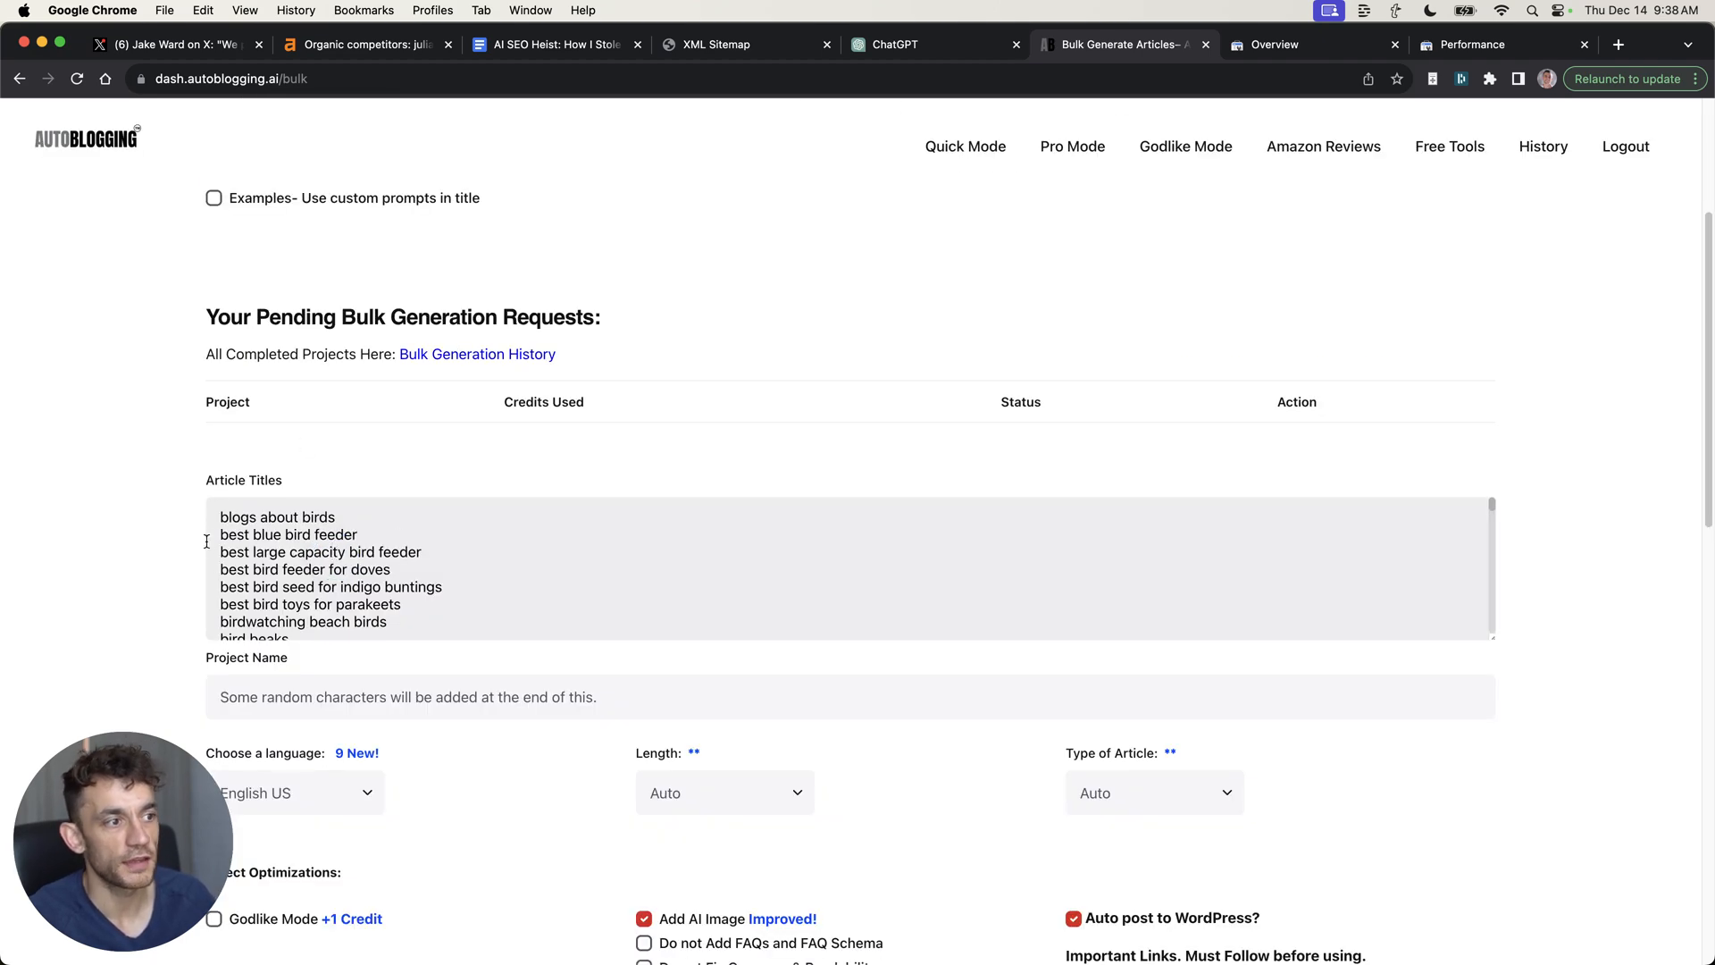
pyautogui.scroll(-3)
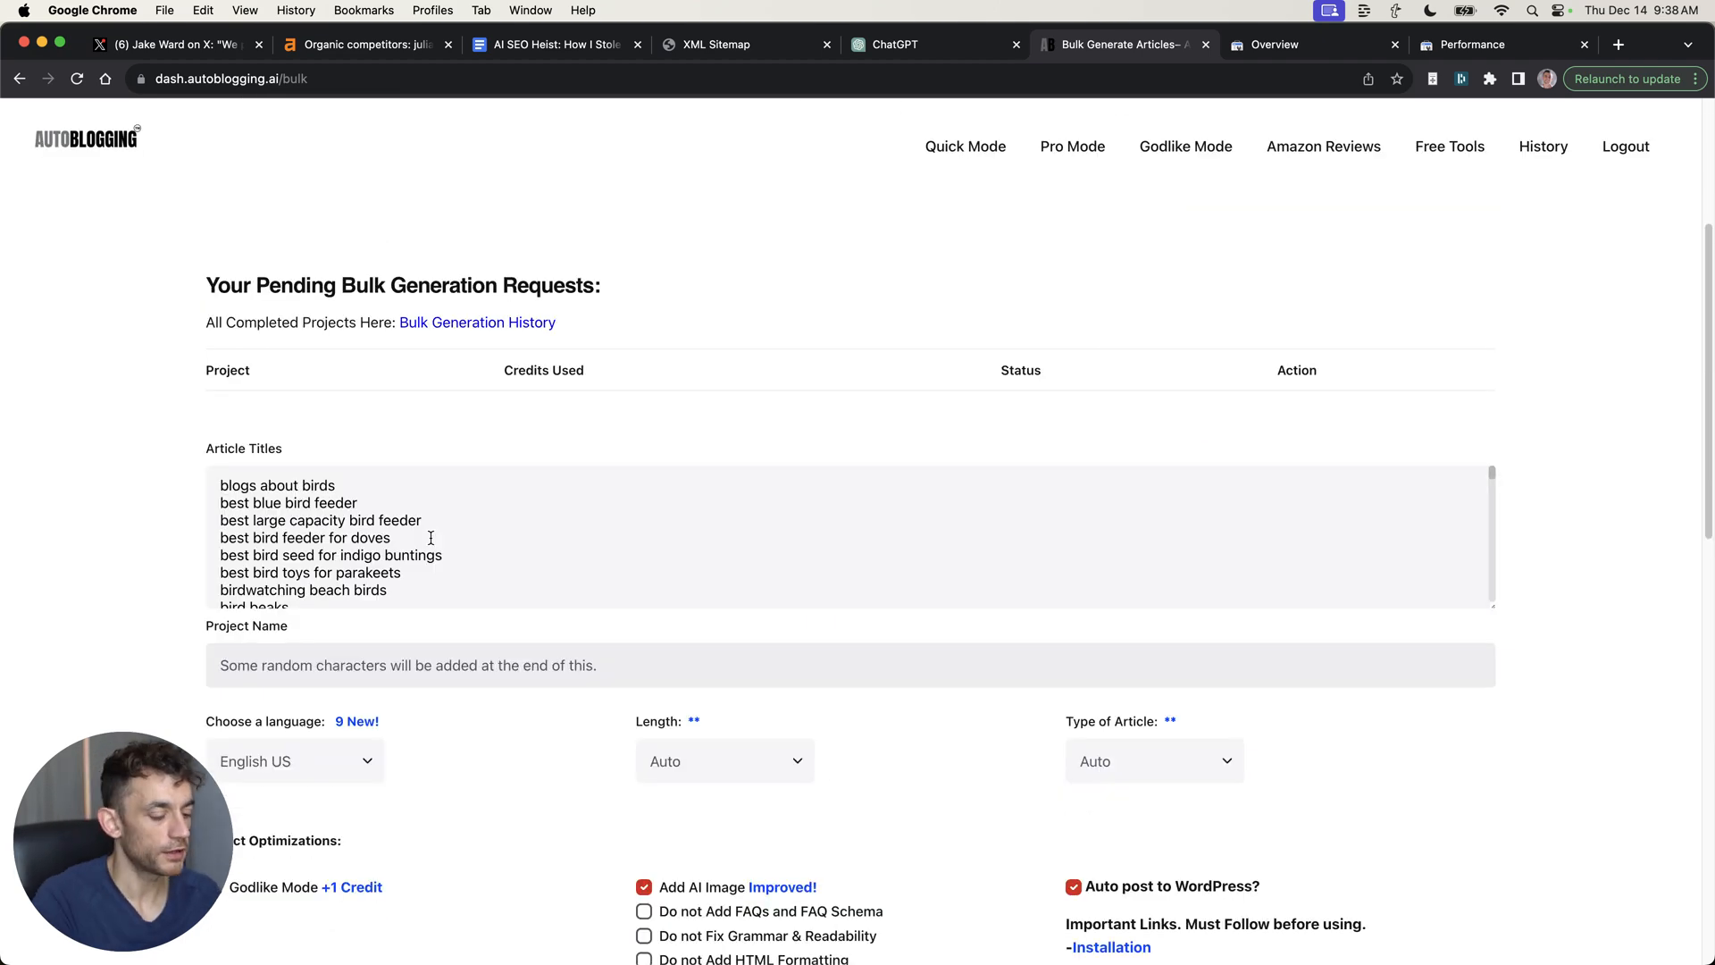
pyautogui.write('SEO Hie')
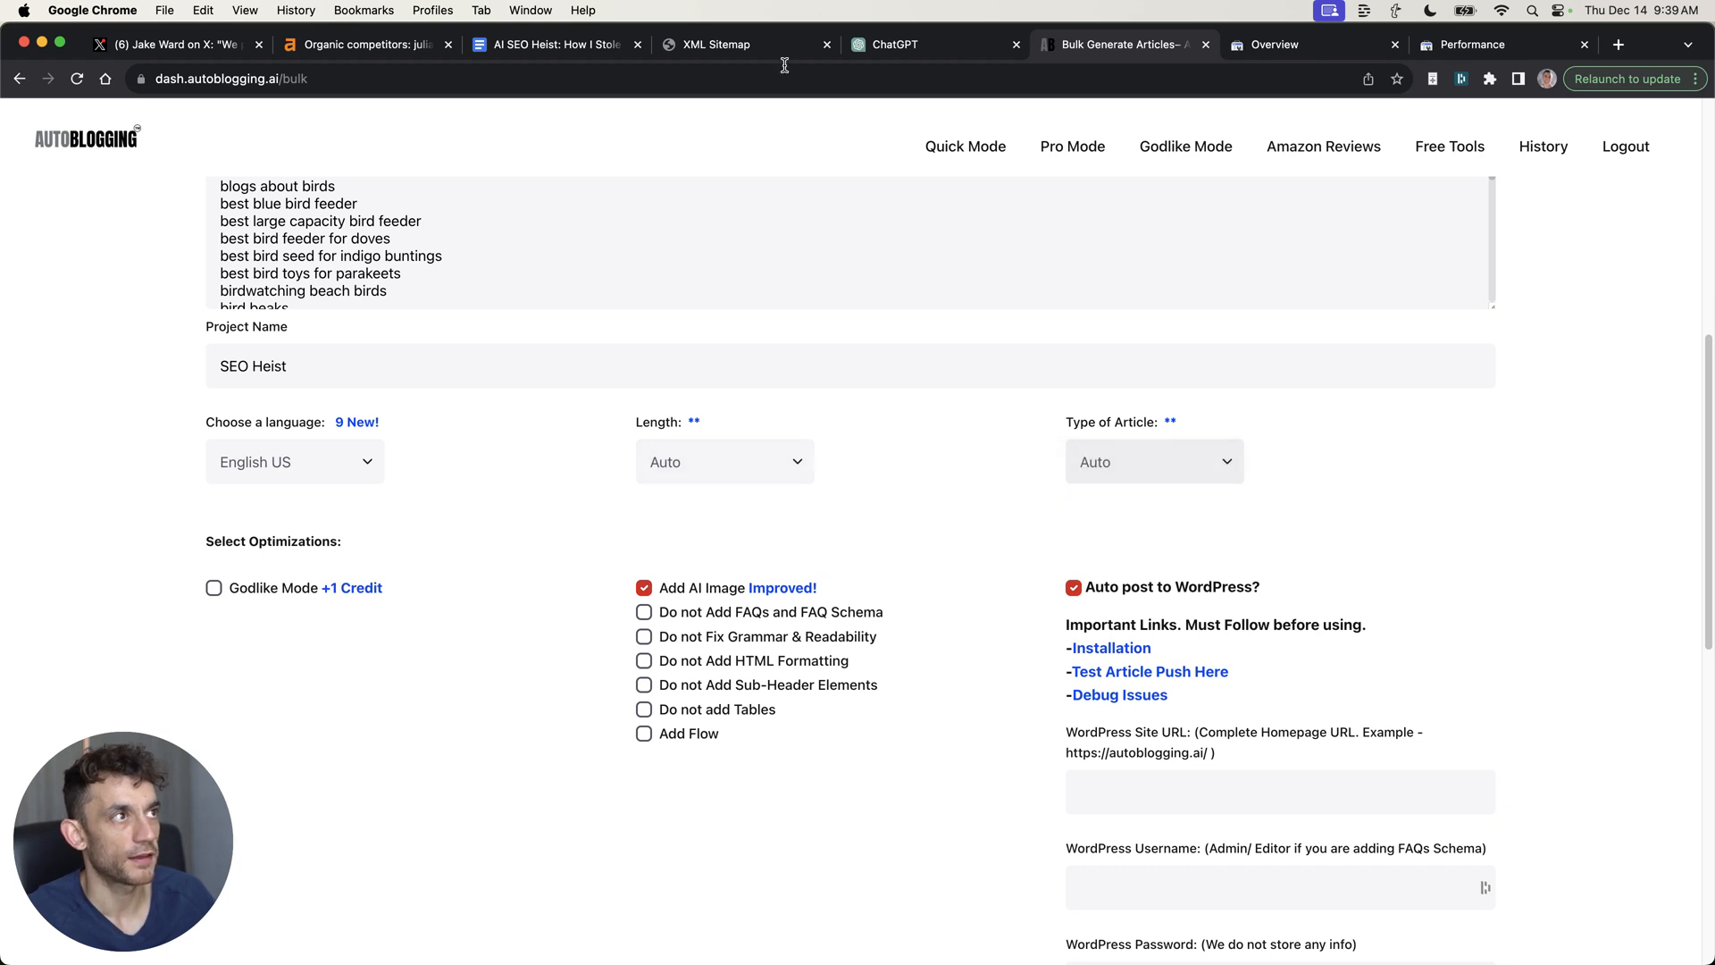
pyautogui.click(1271, 44)
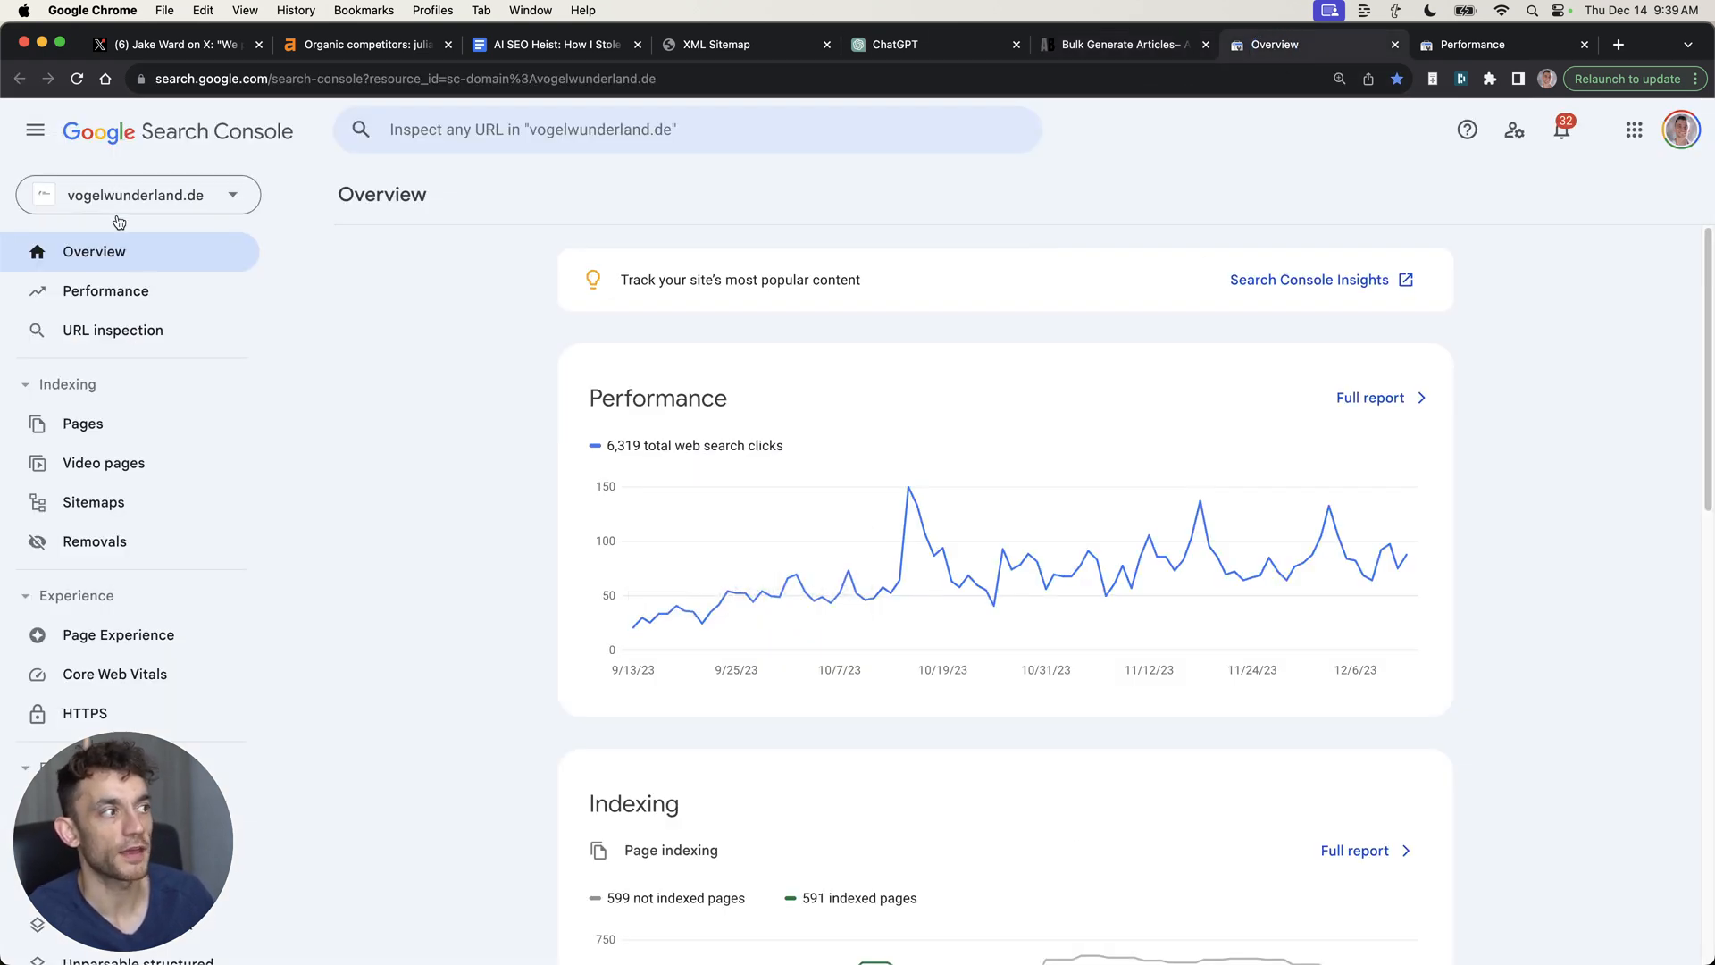
# Compare Search Console performance for vogelwunderland.de and astrologicaleden.com (2.68K clicks, 48.1K impressions)
pyautogui.click(106, 291)
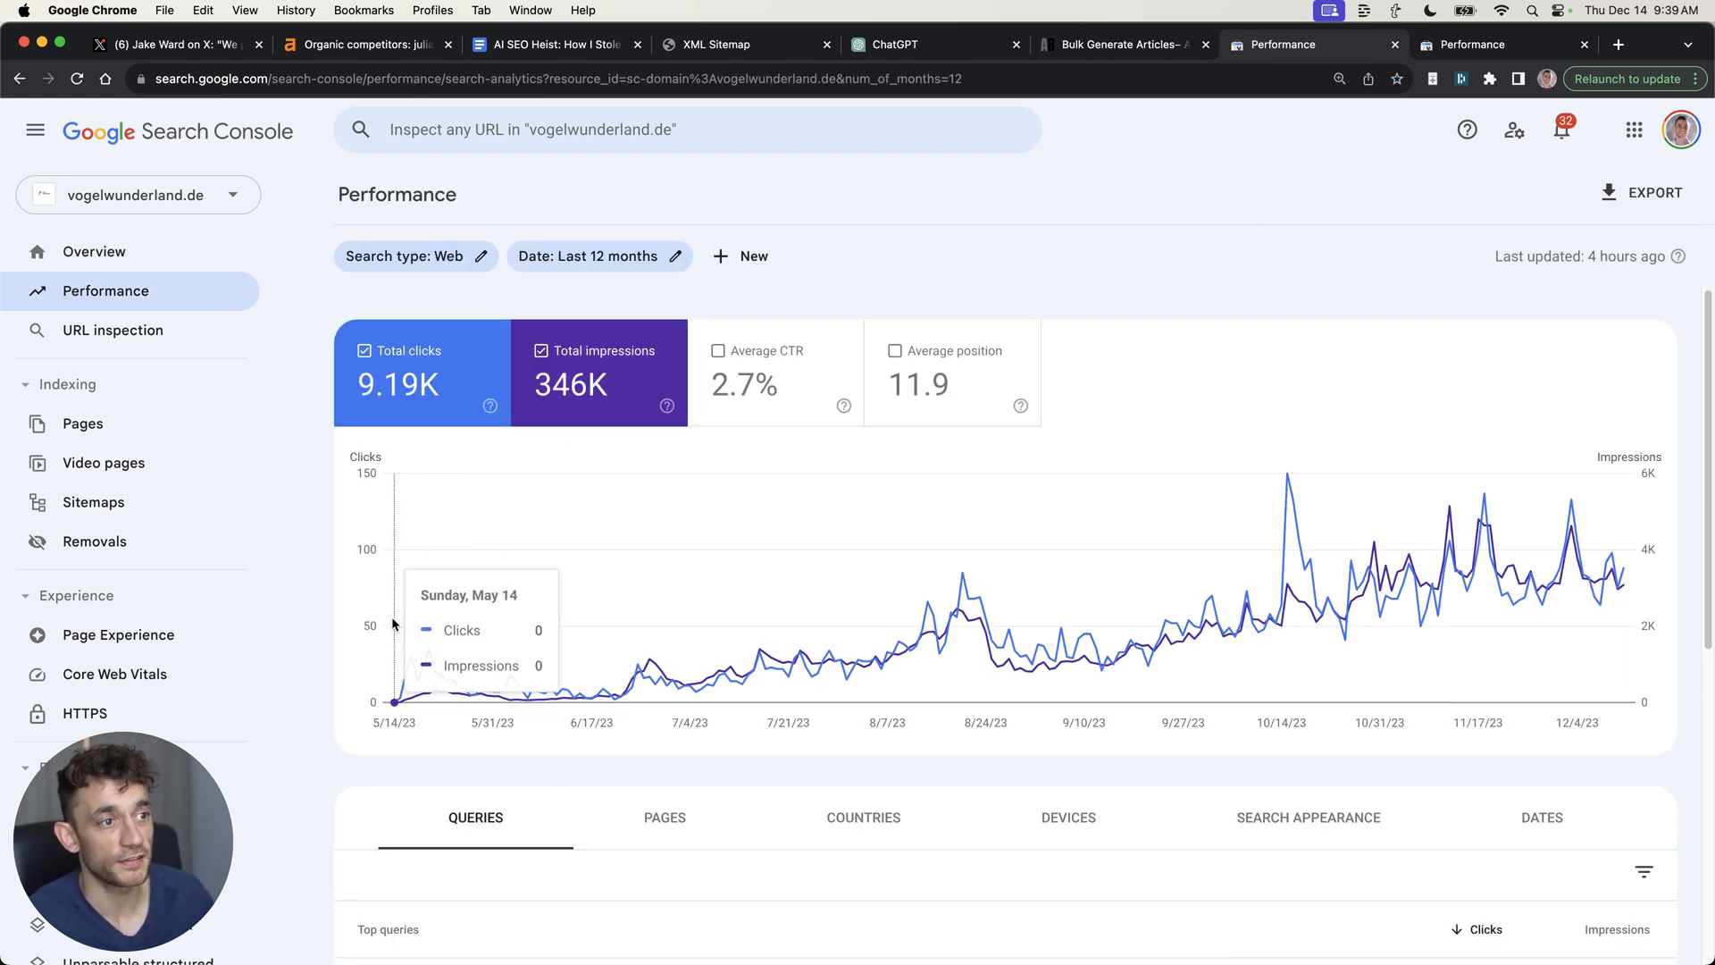
pyautogui.moveTo(1566, 508)
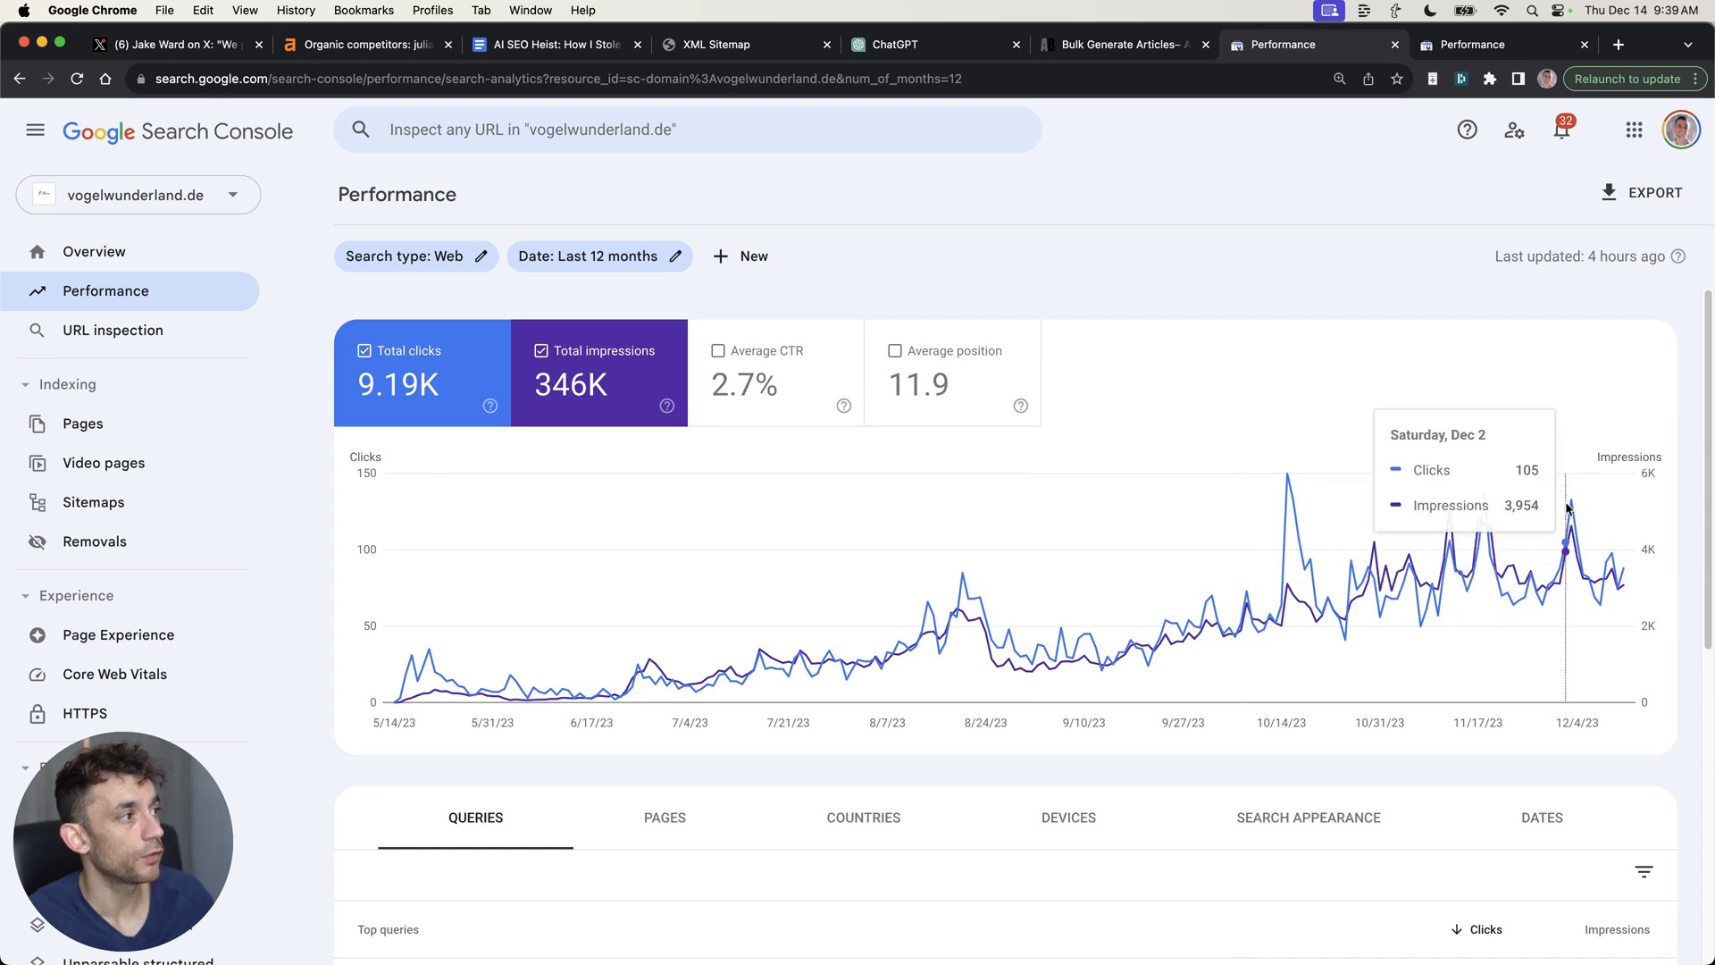
pyautogui.moveTo(1320, 539)
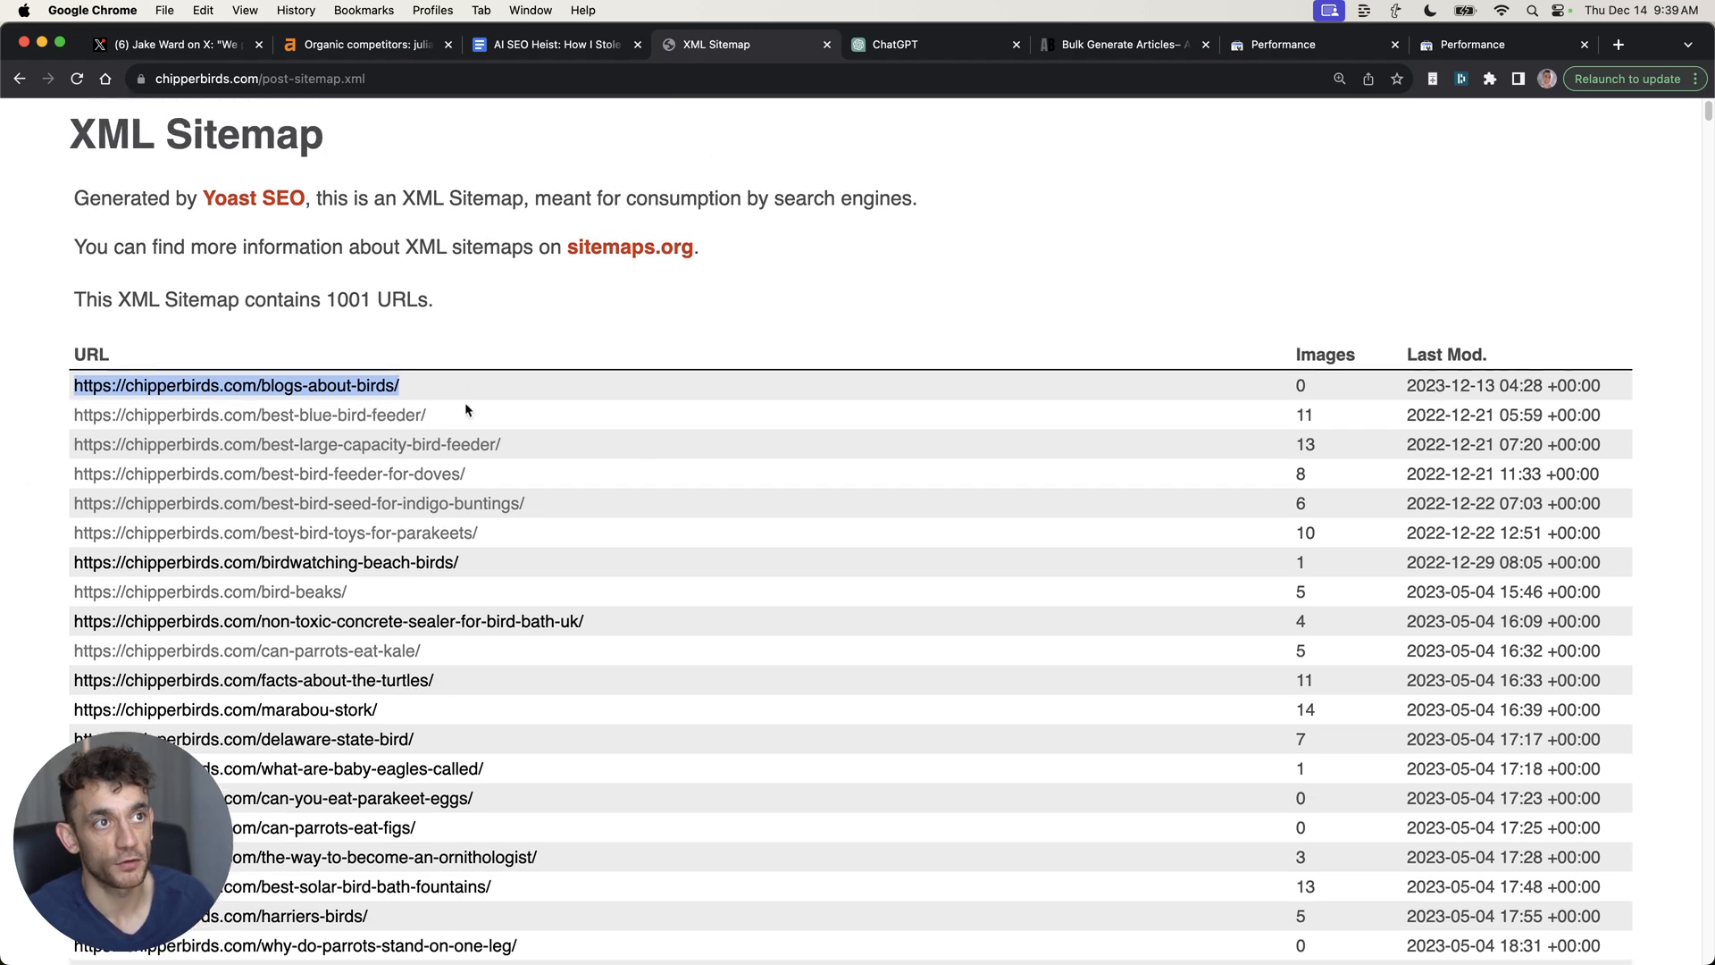
pyautogui.click(1122, 44)
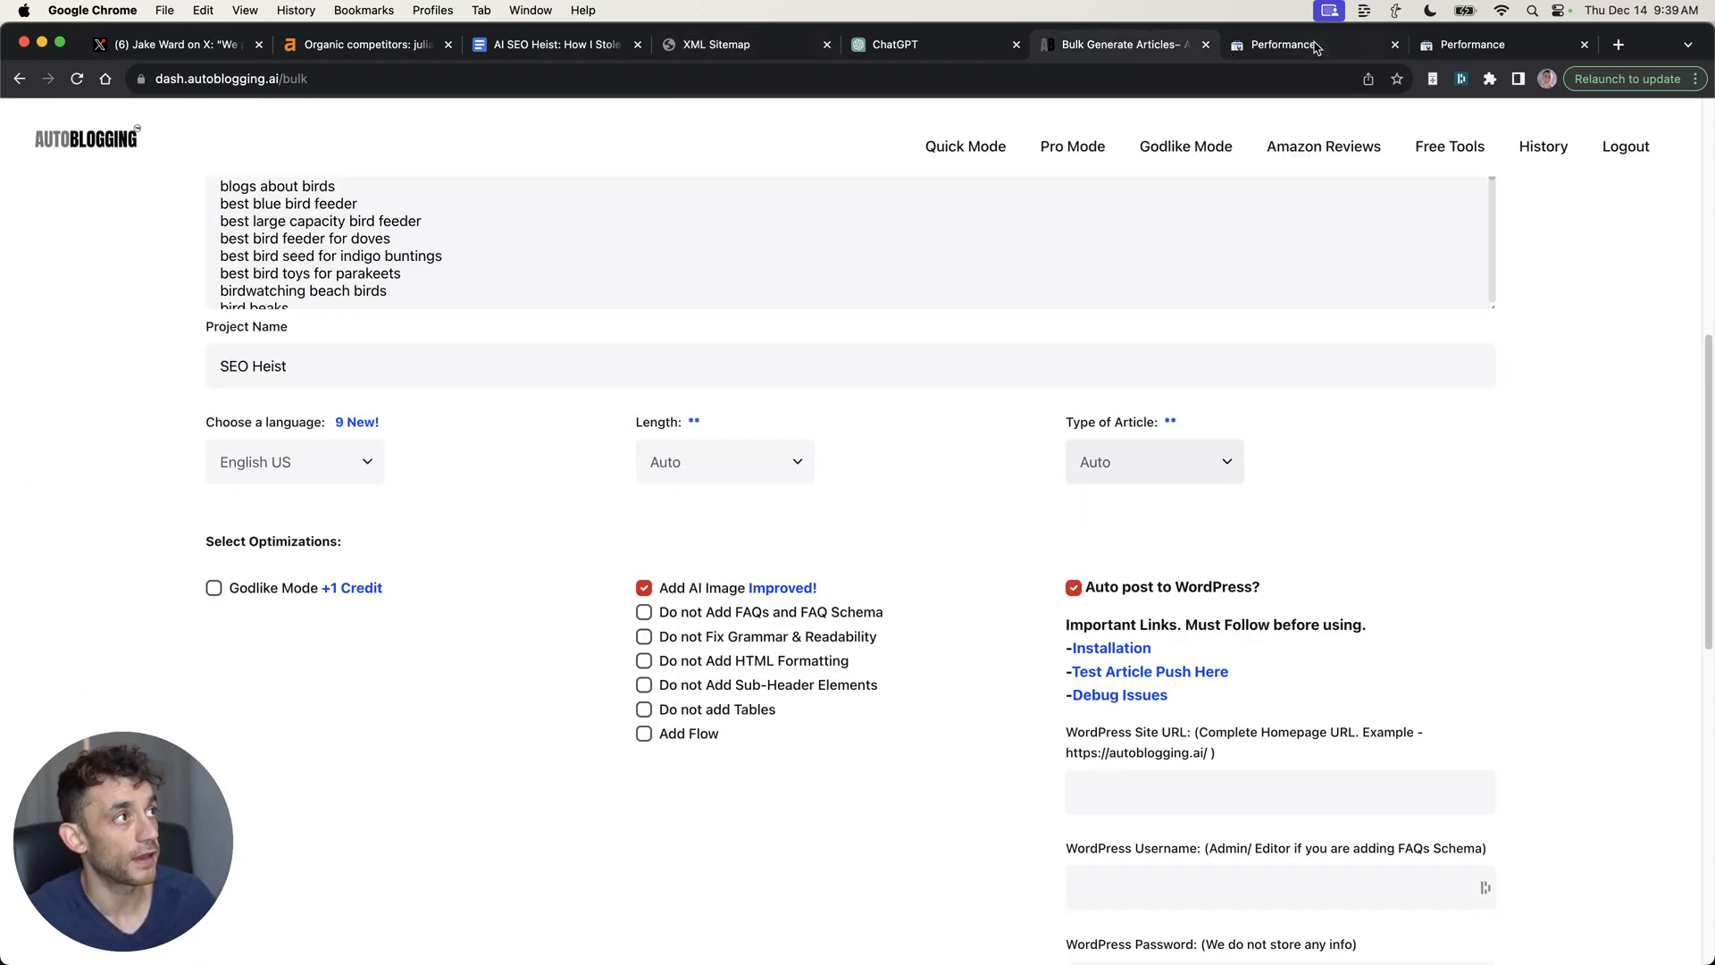
pyautogui.click(1284, 44)
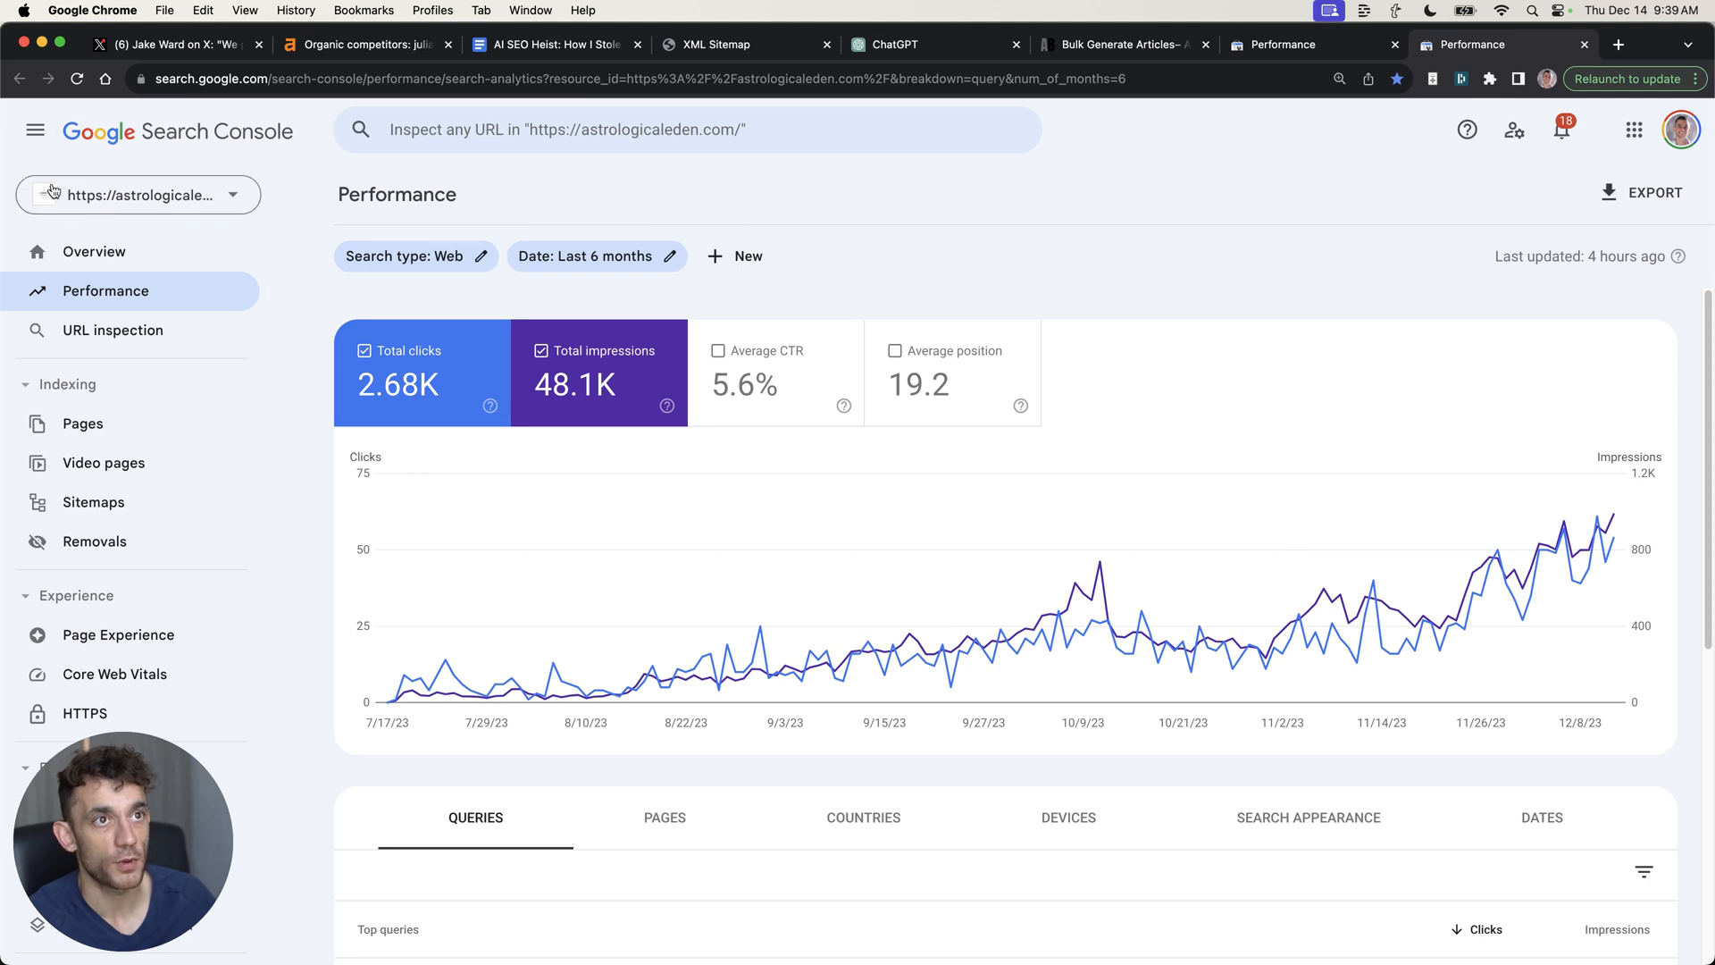
pyautogui.moveTo(552, 619)
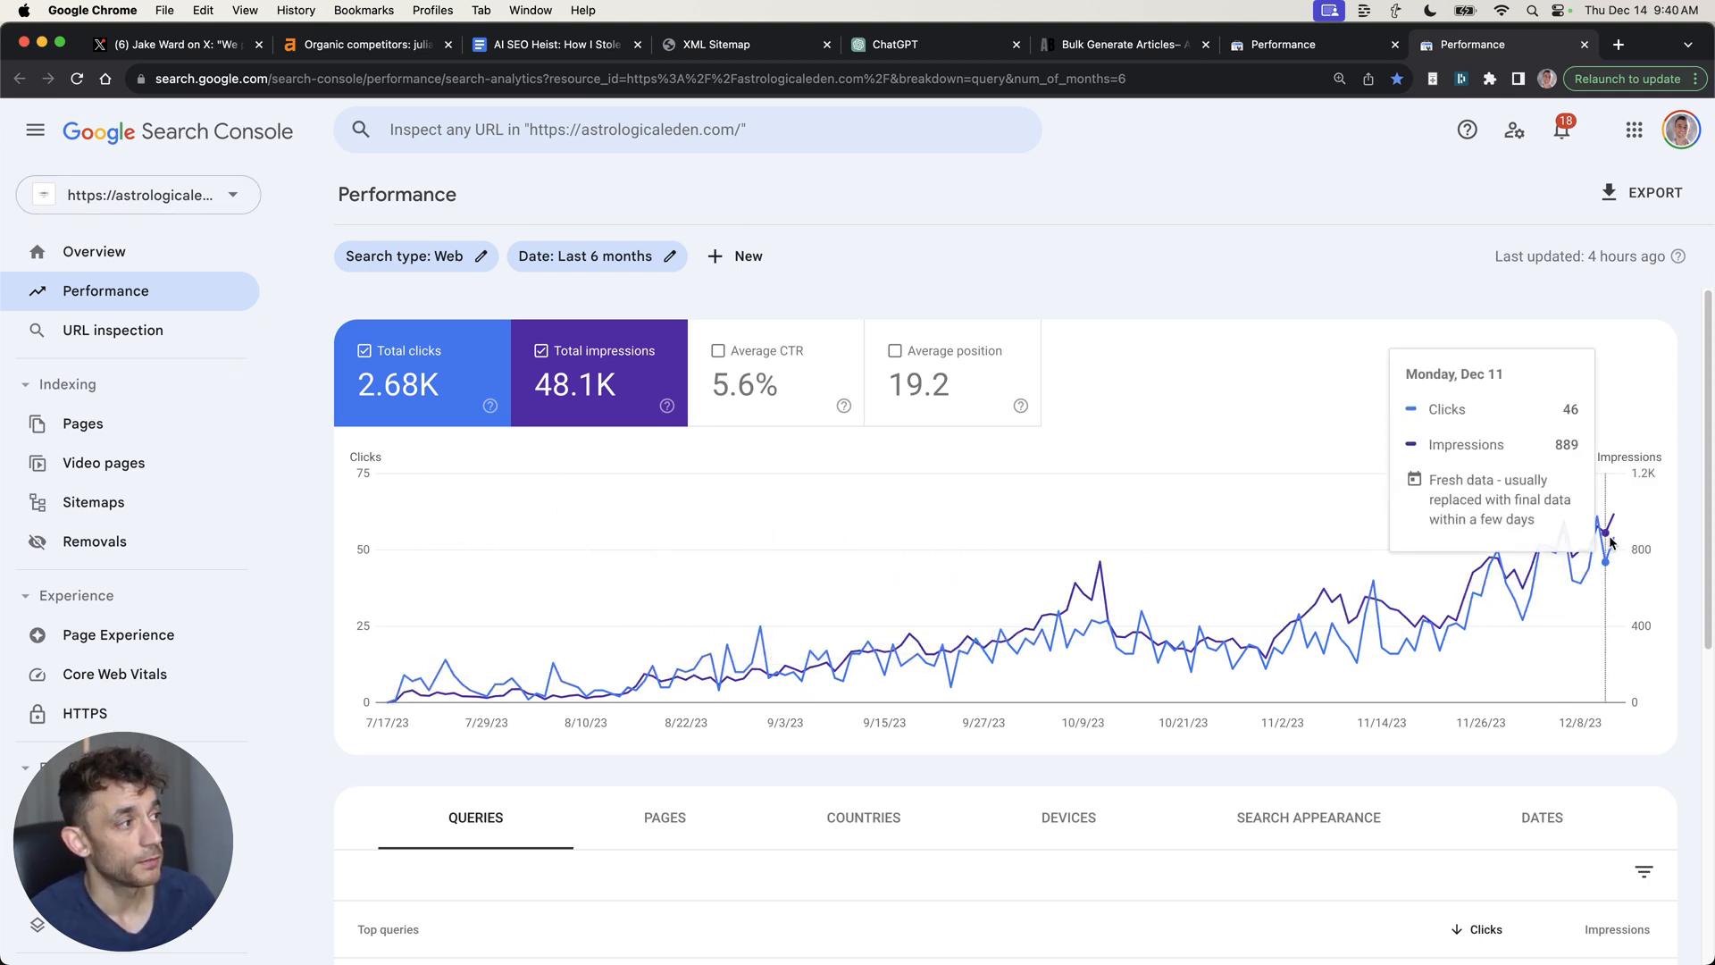
pyautogui.moveTo(1618, 519)
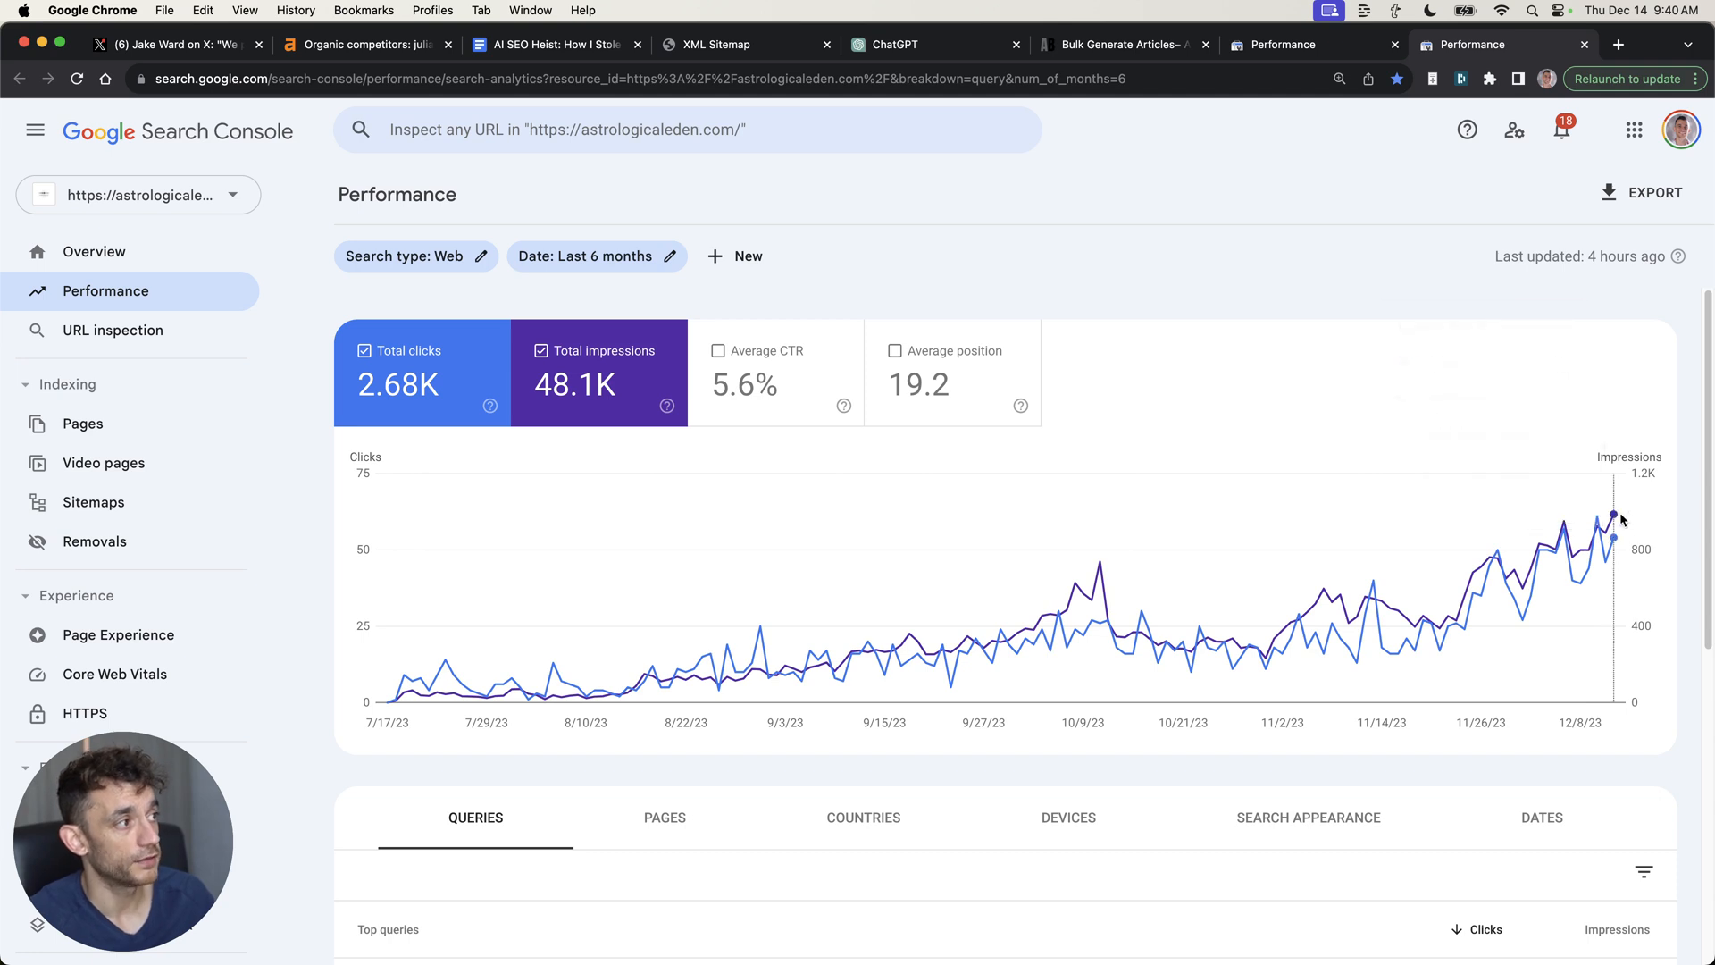
pyautogui.moveTo(386, 702)
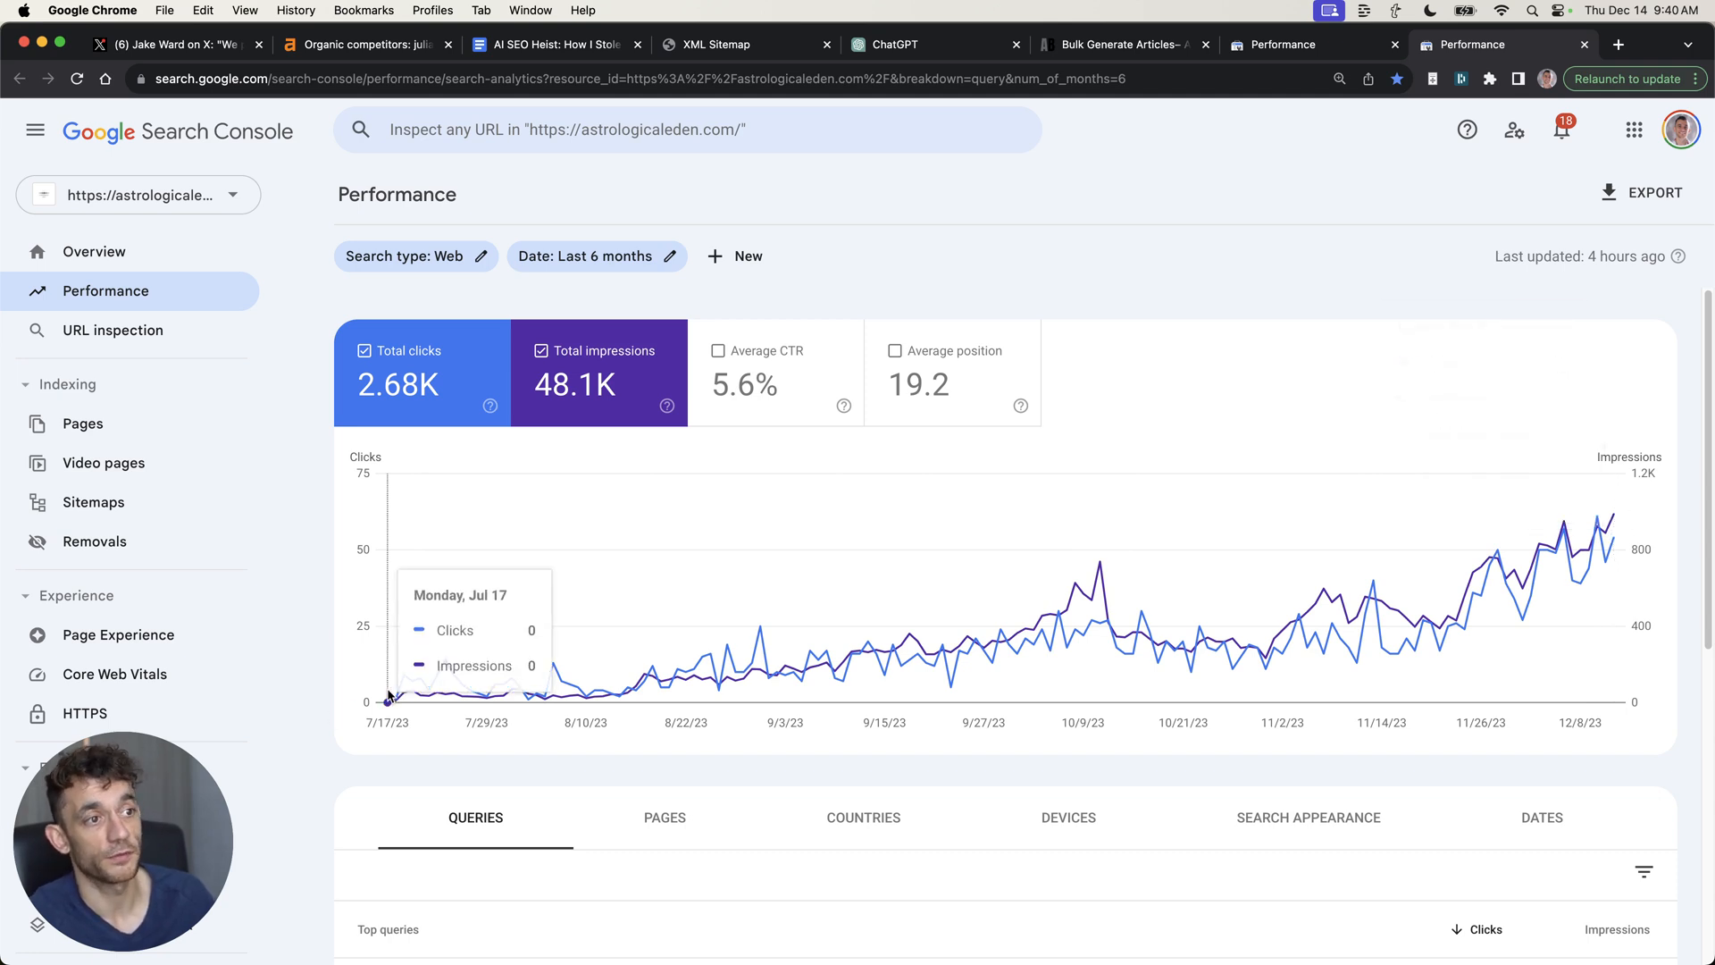
pyautogui.moveTo(1616, 487)
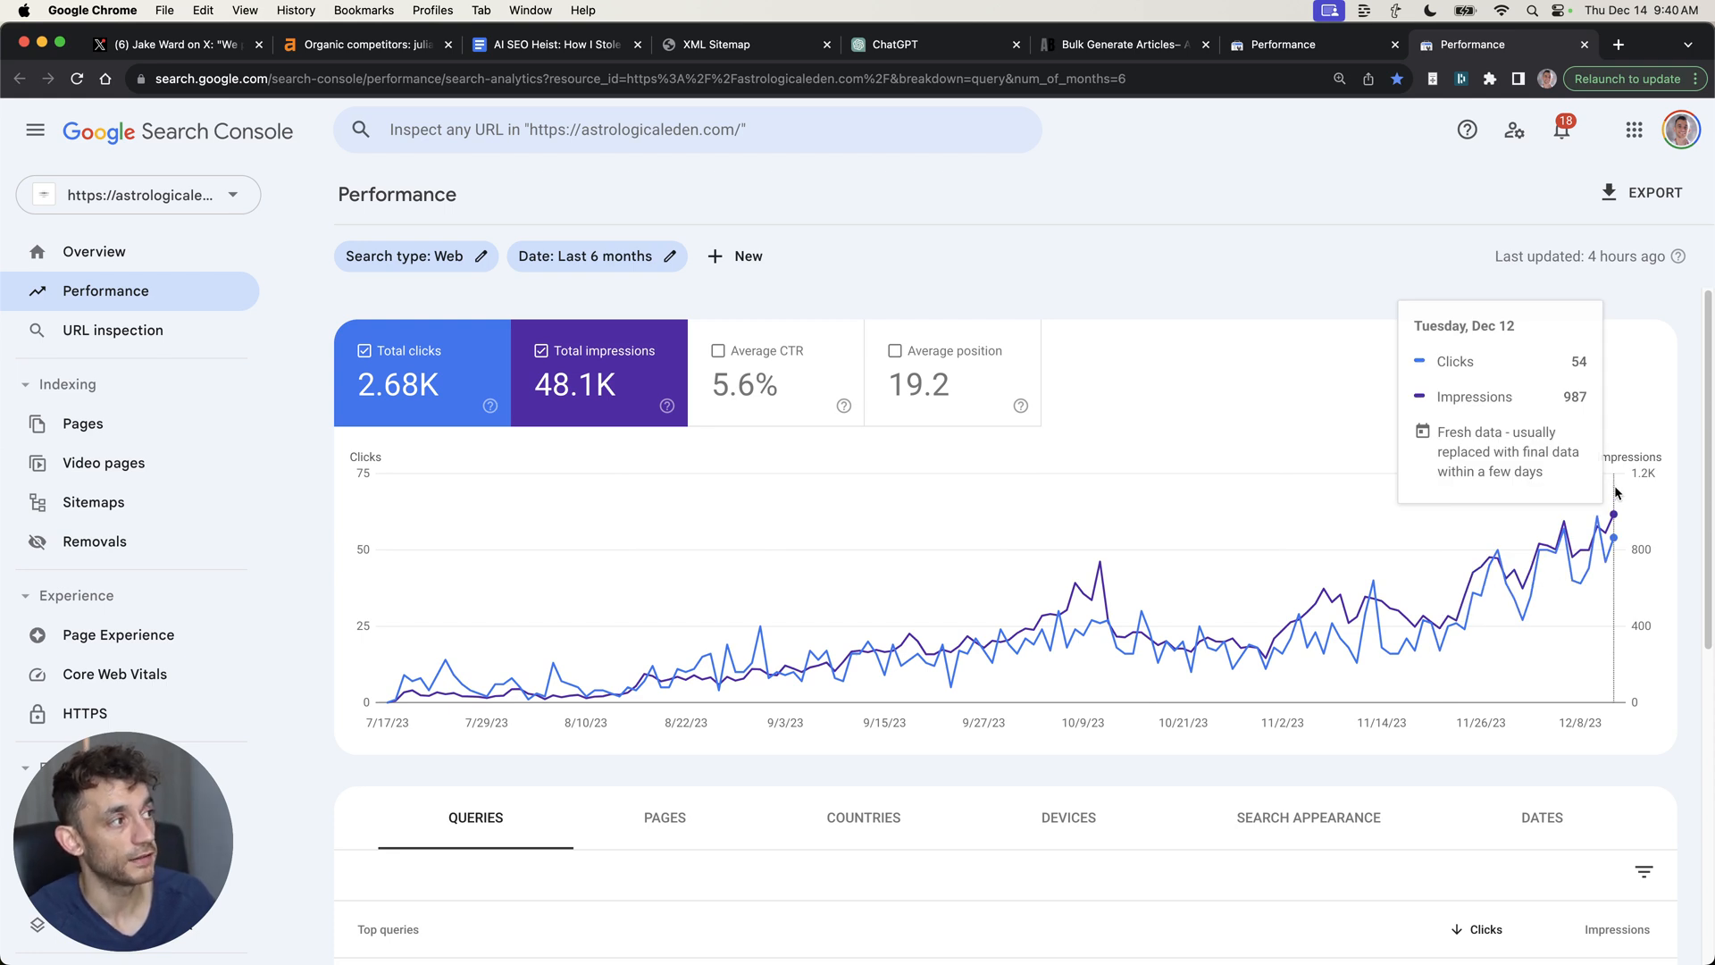
pyautogui.moveTo(1204, 121)
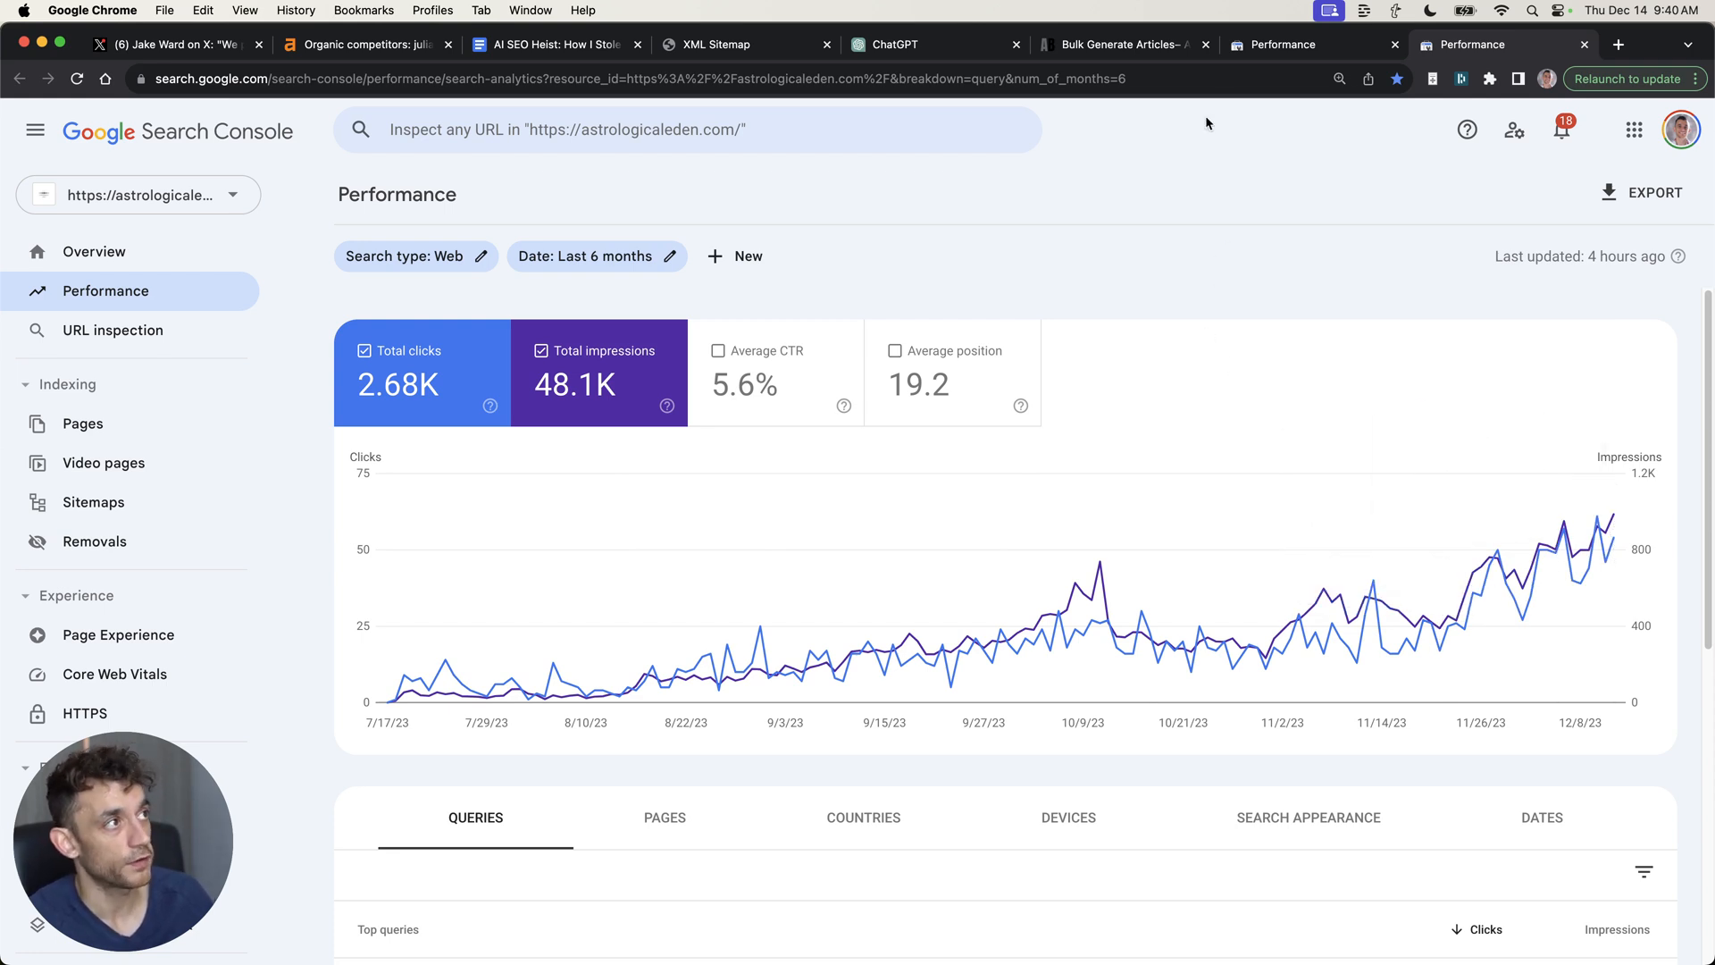
pyautogui.click(1119, 44)
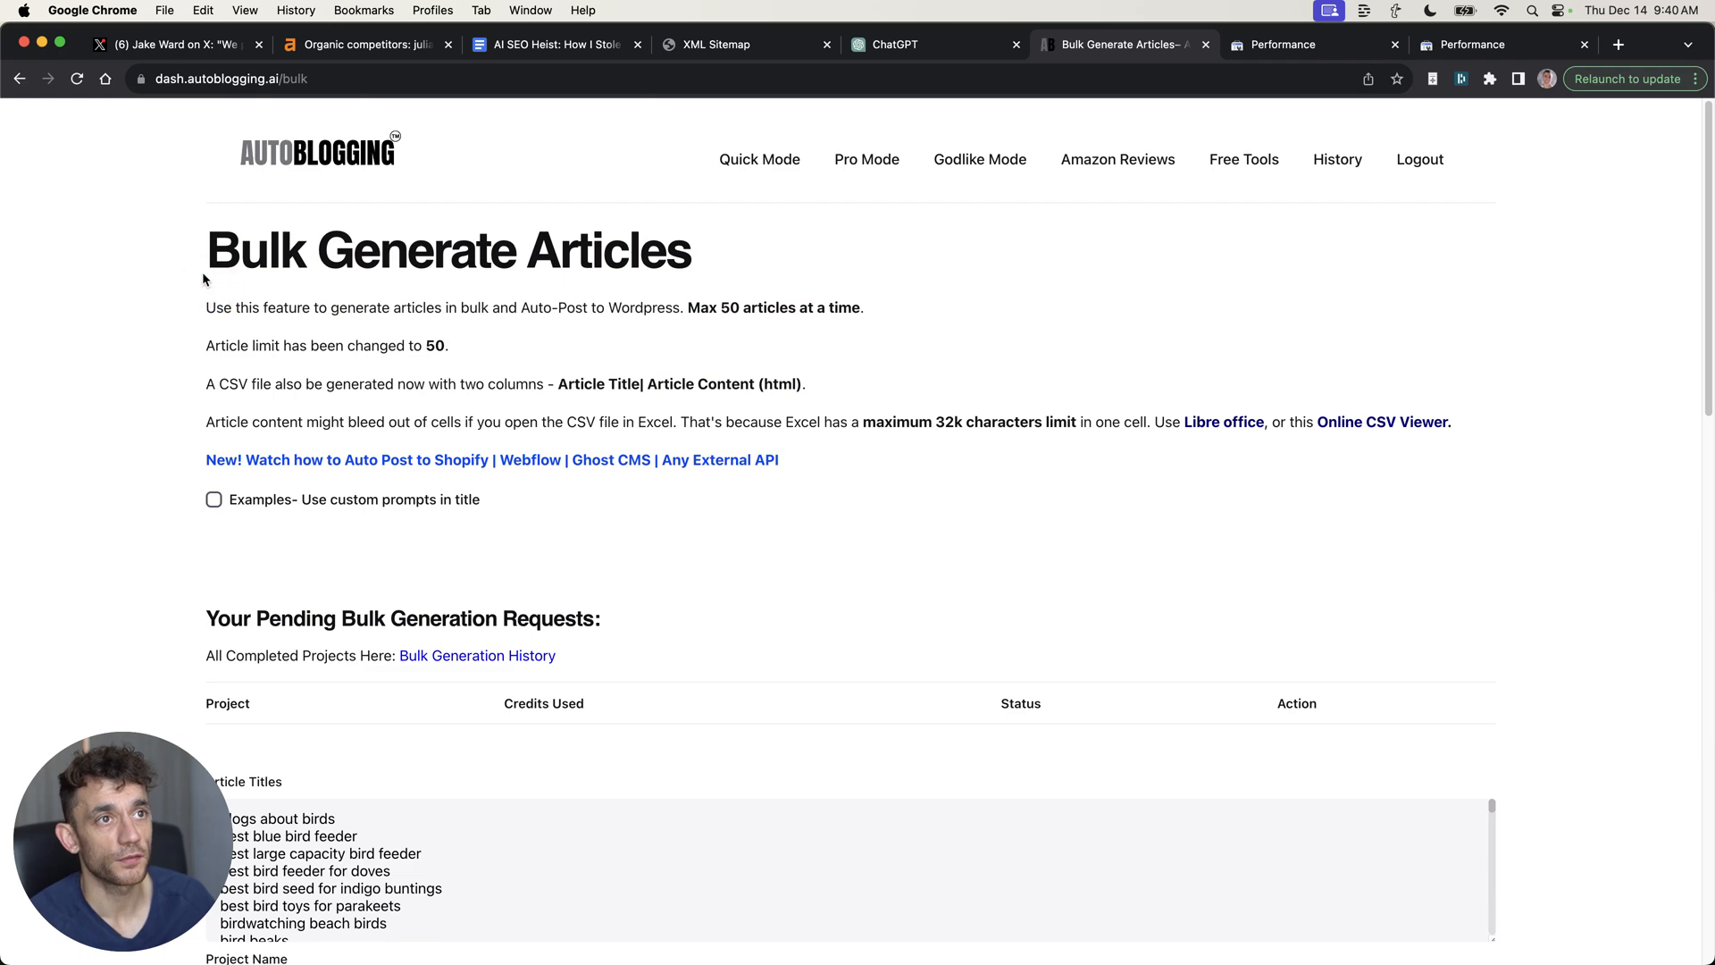
# Tick Godlike Mode under Select Optimizations and scroll through the remaining bulk form options
pyautogui.tripleClick(447, 251)
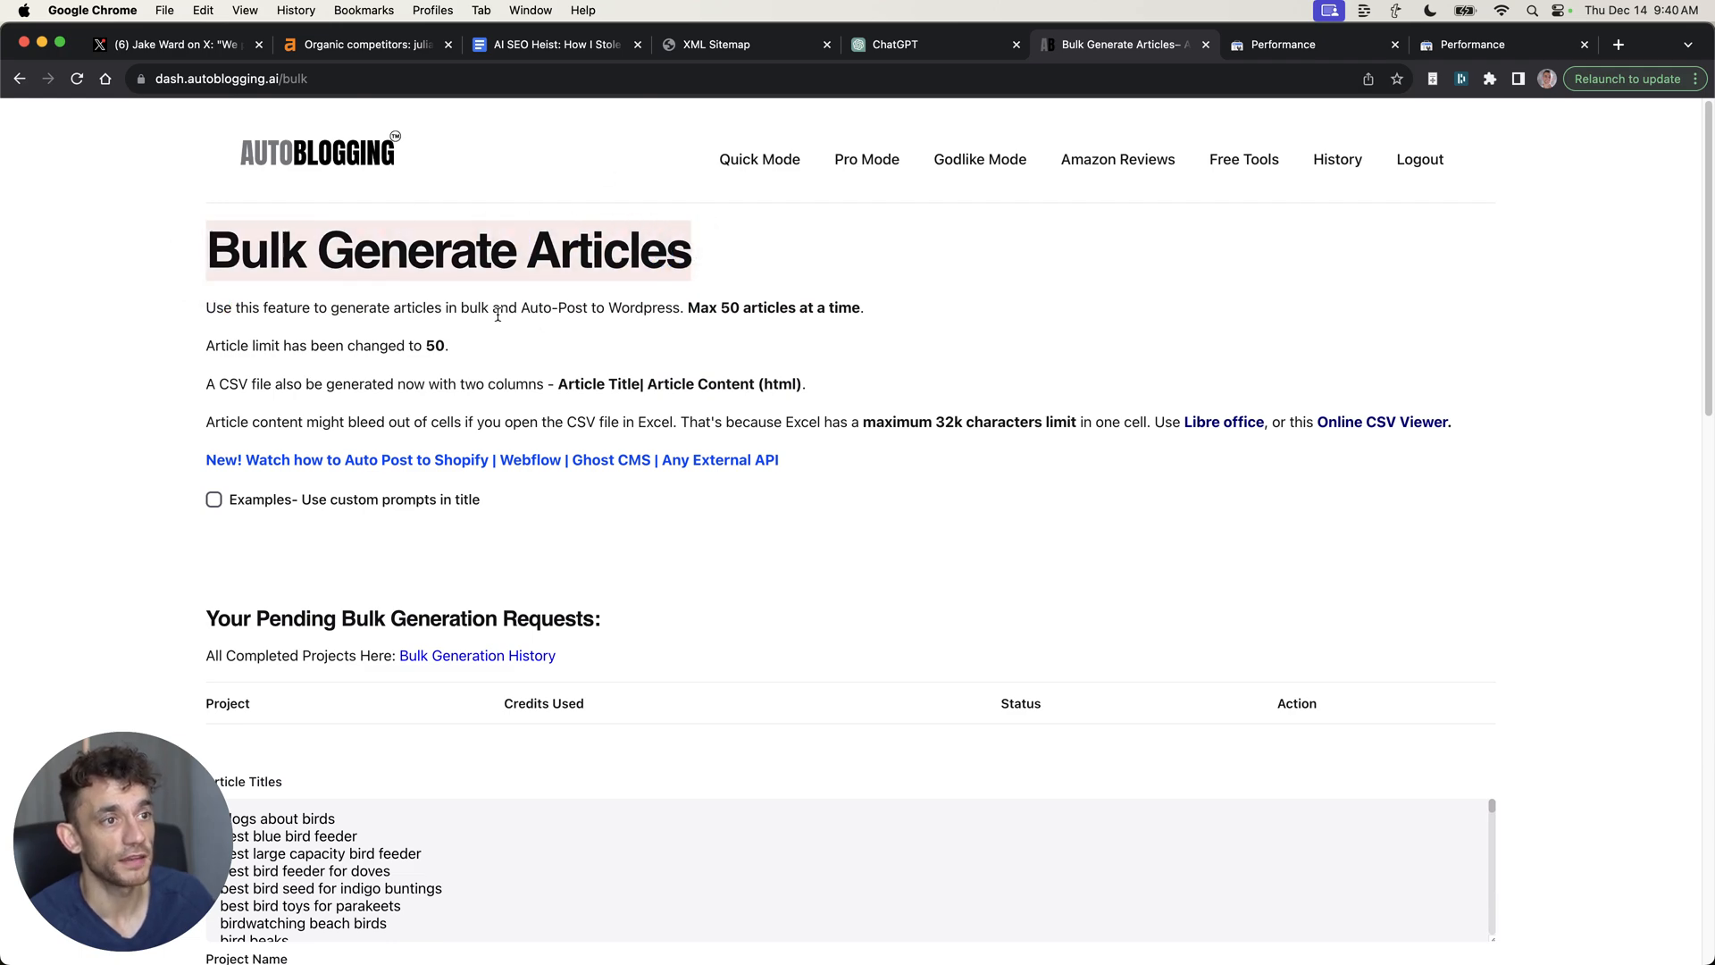
pyautogui.scroll(-3)
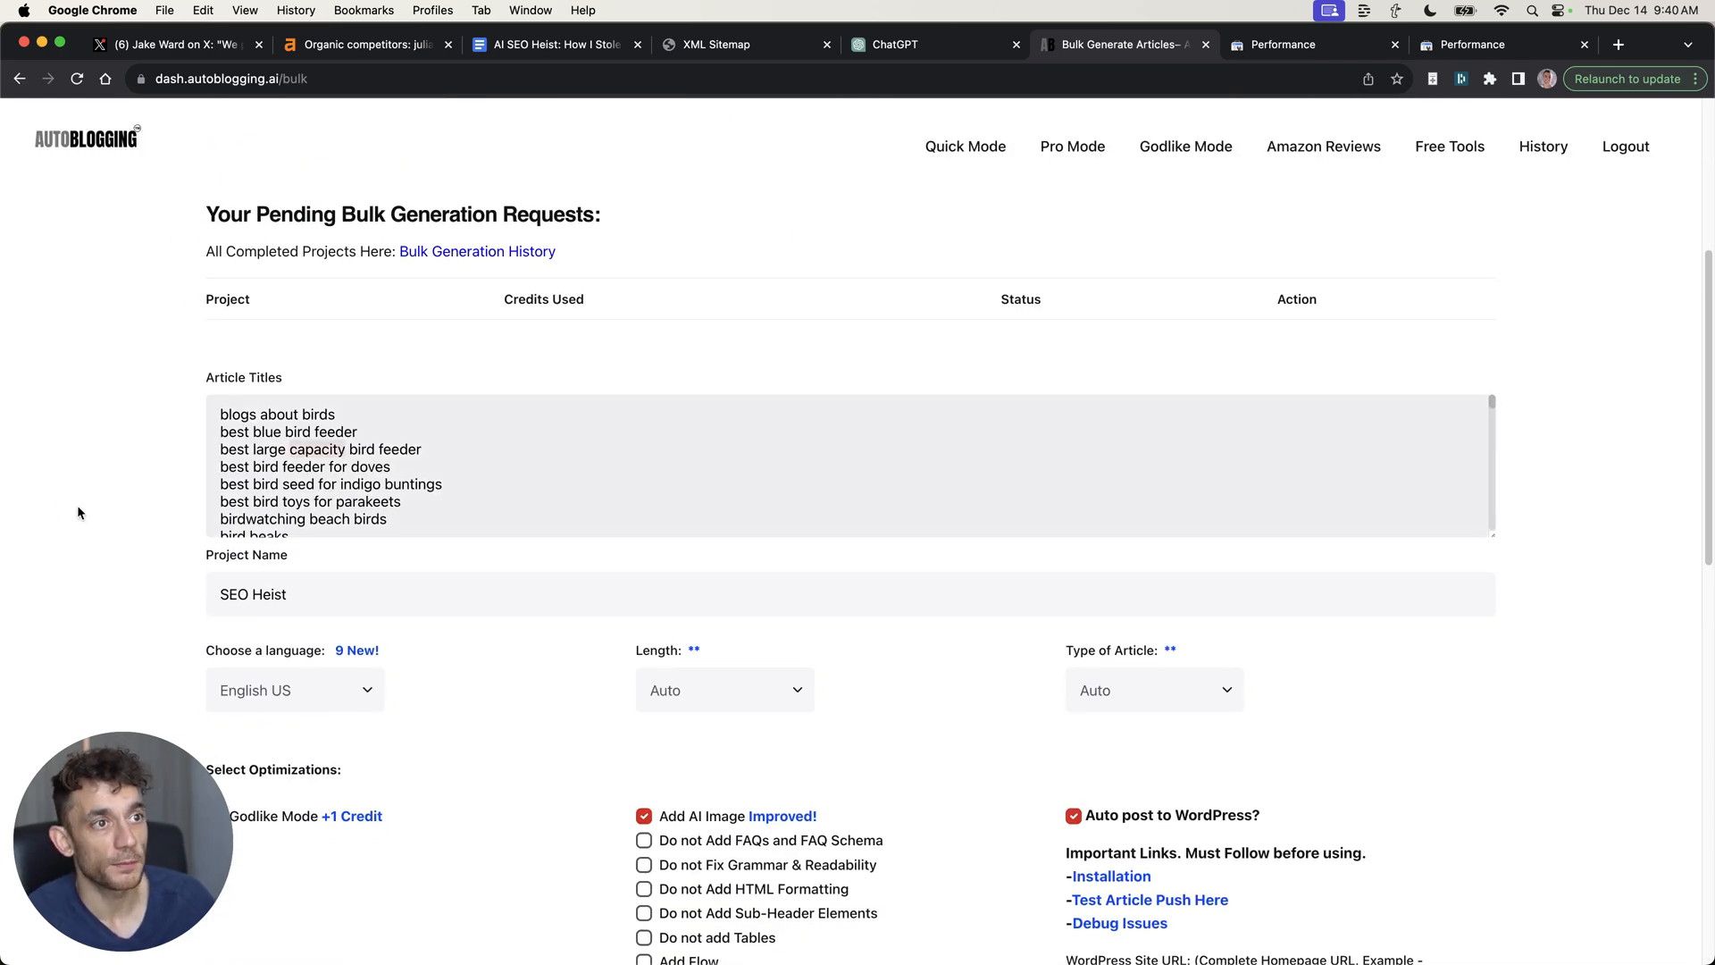
pyautogui.scroll(-3)
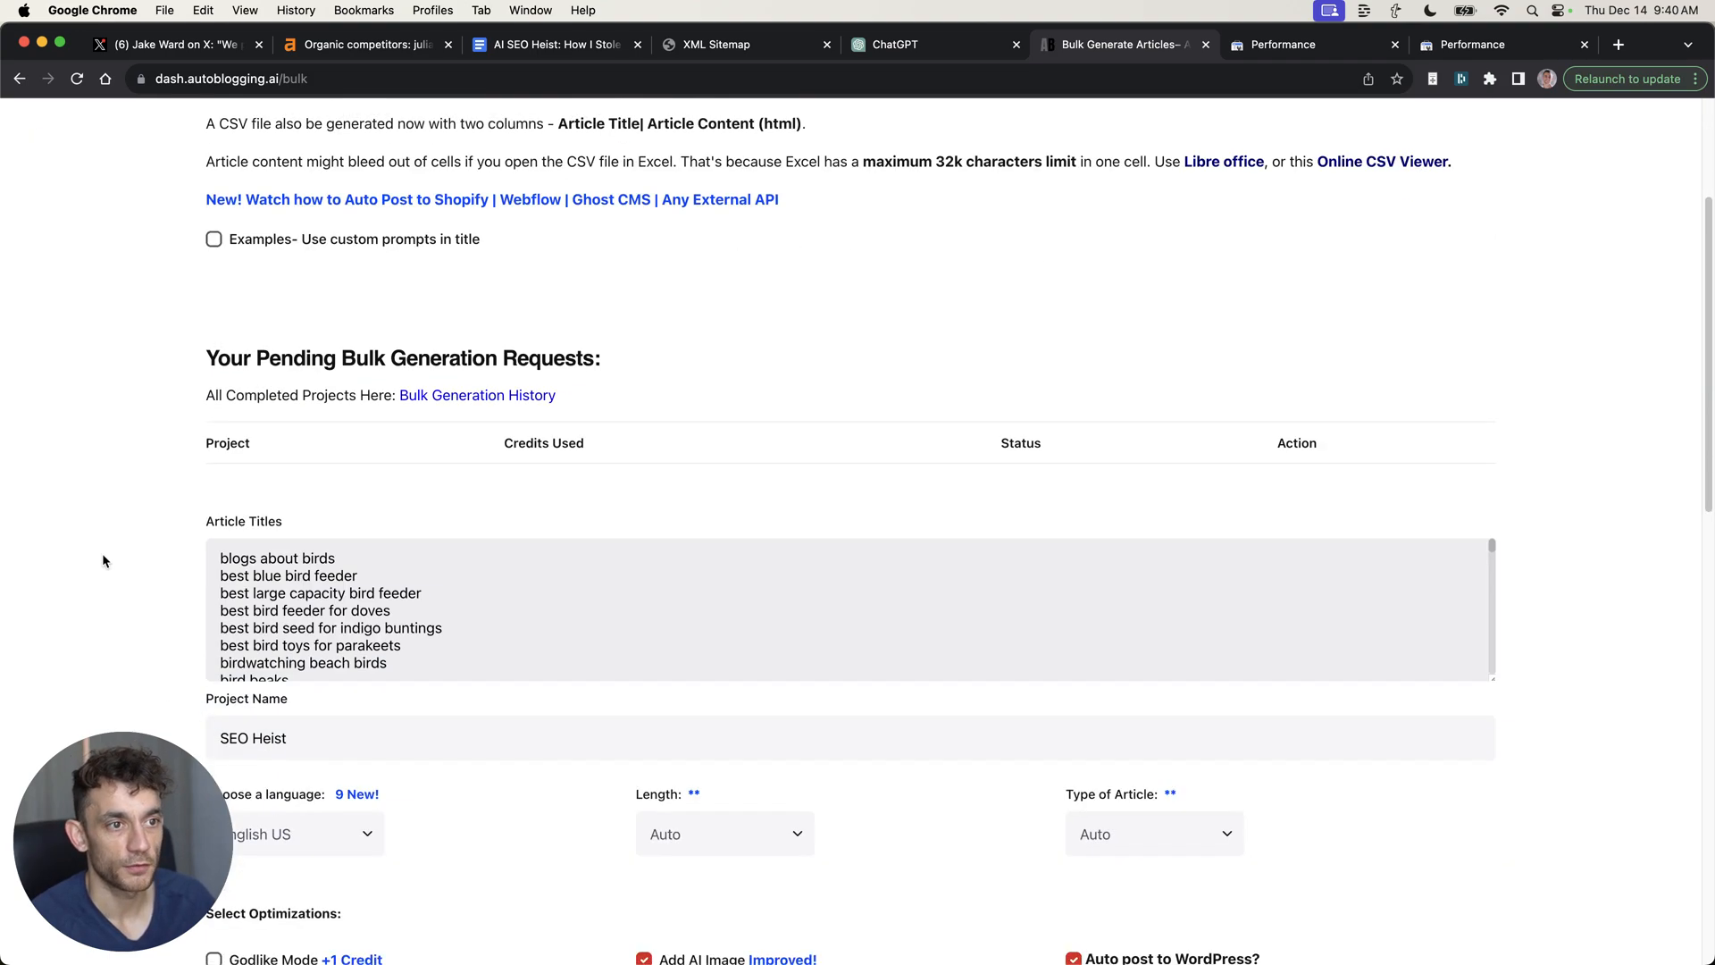
pyautogui.scroll(-3)
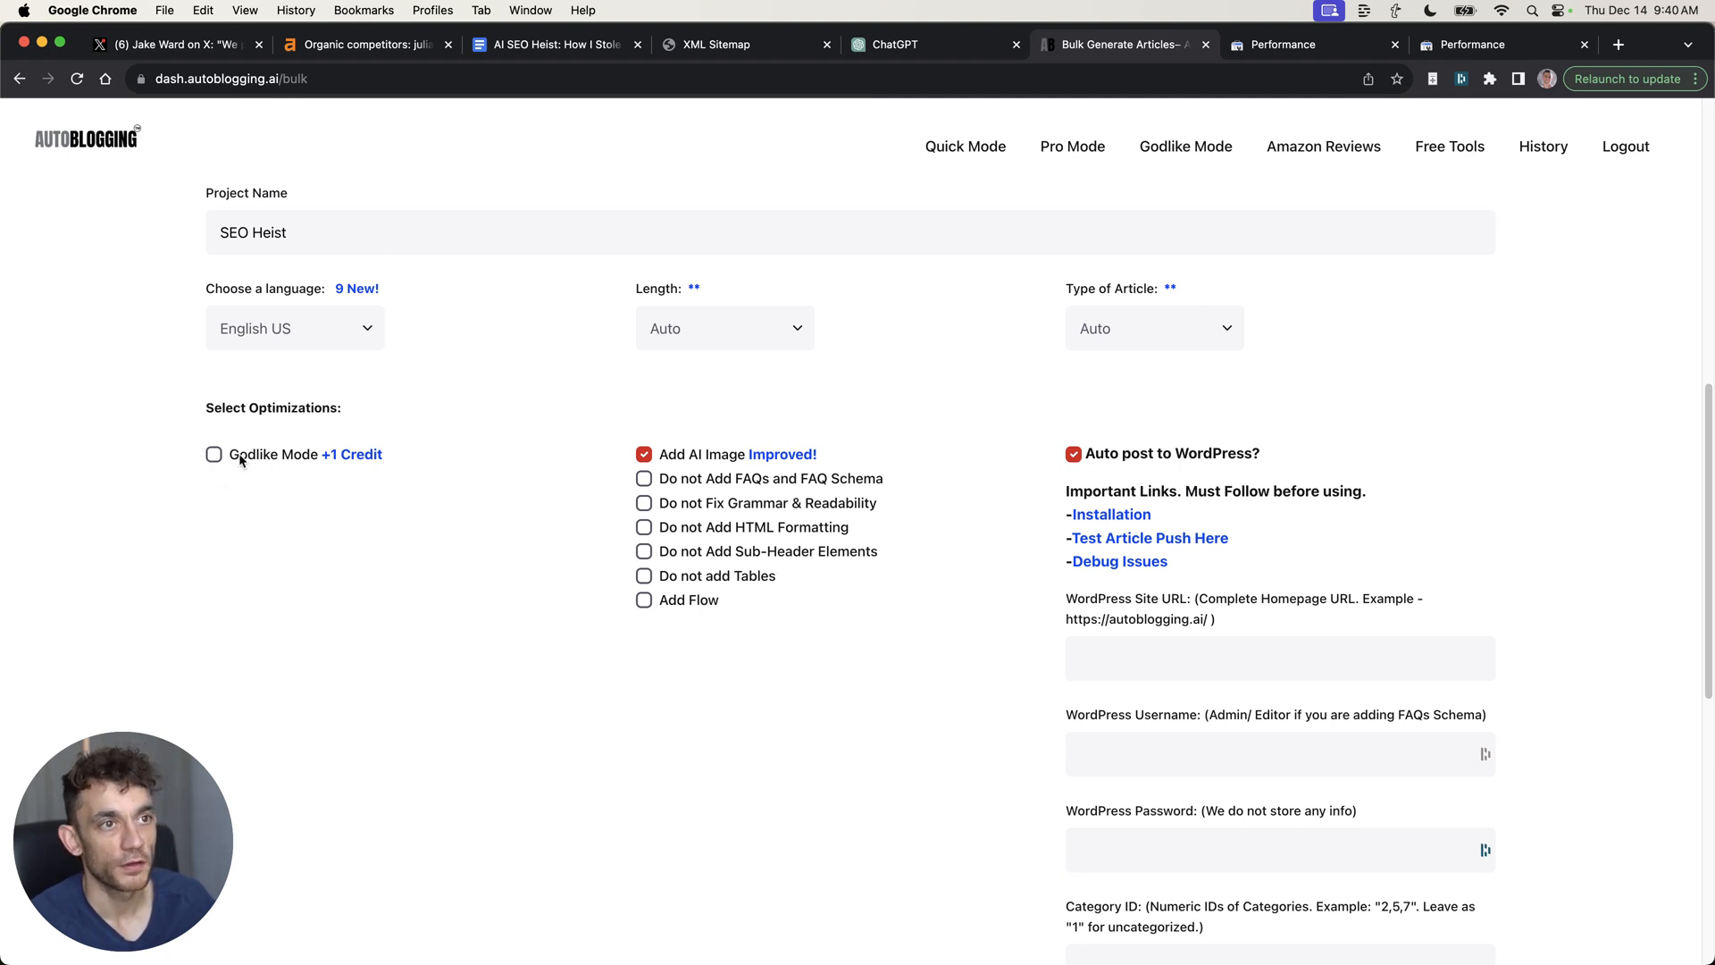
pyautogui.click(214, 455)
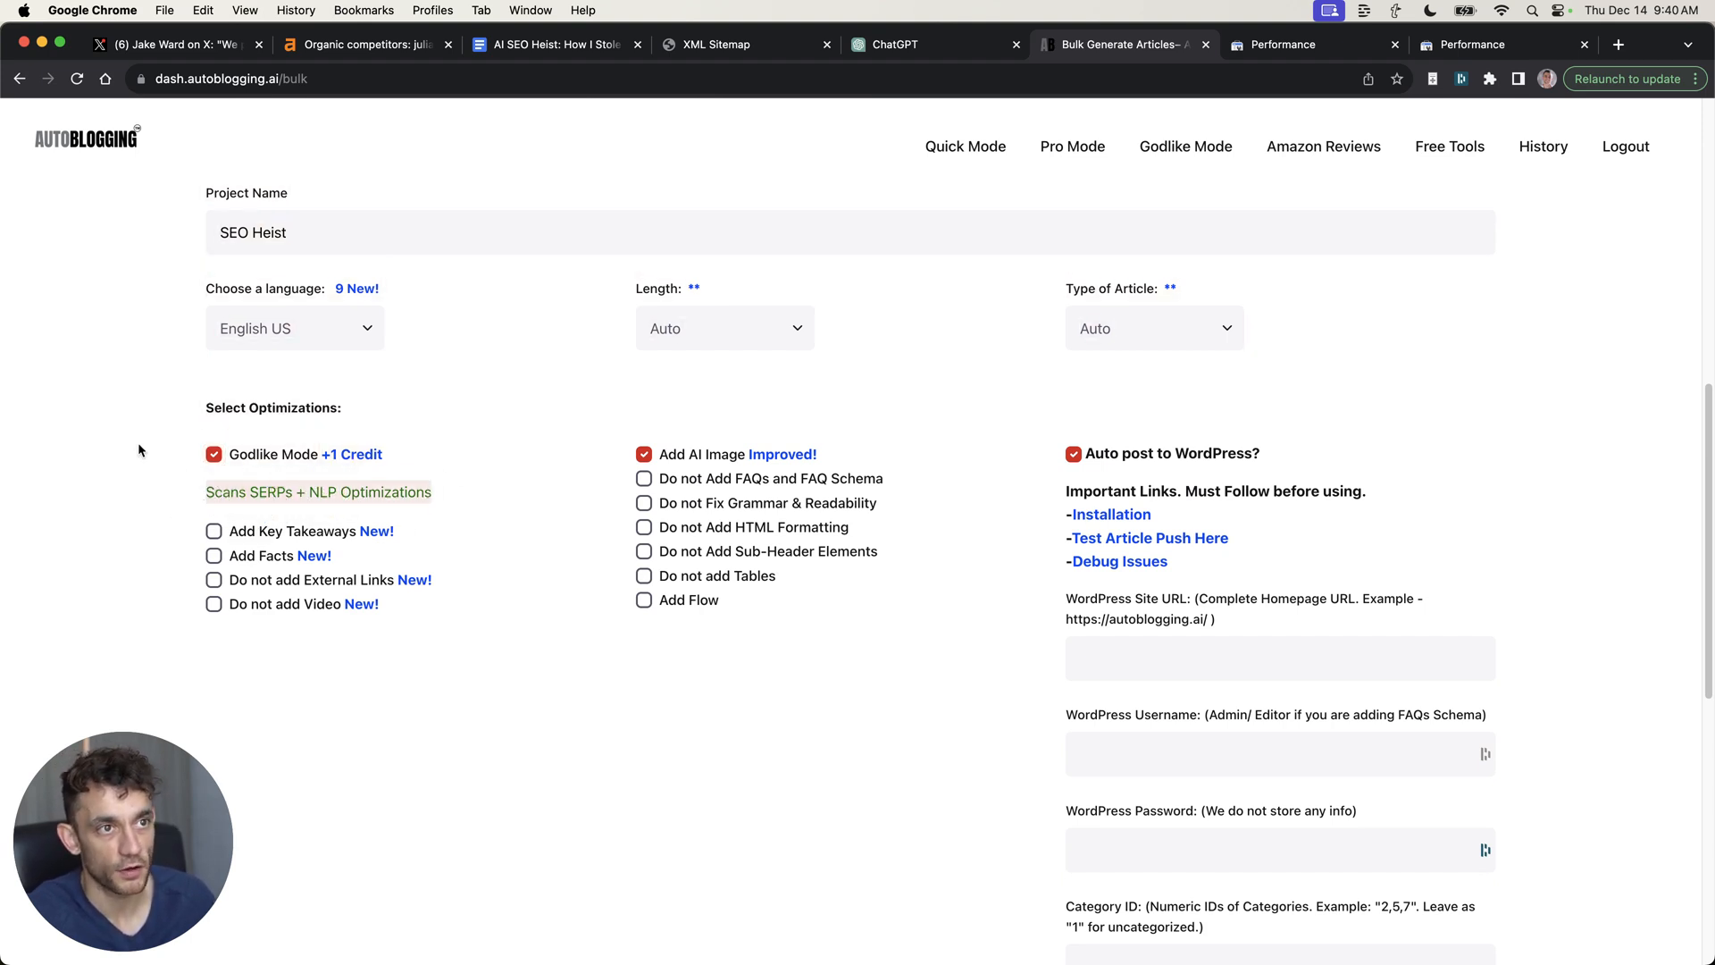
pyautogui.moveTo(635, 414)
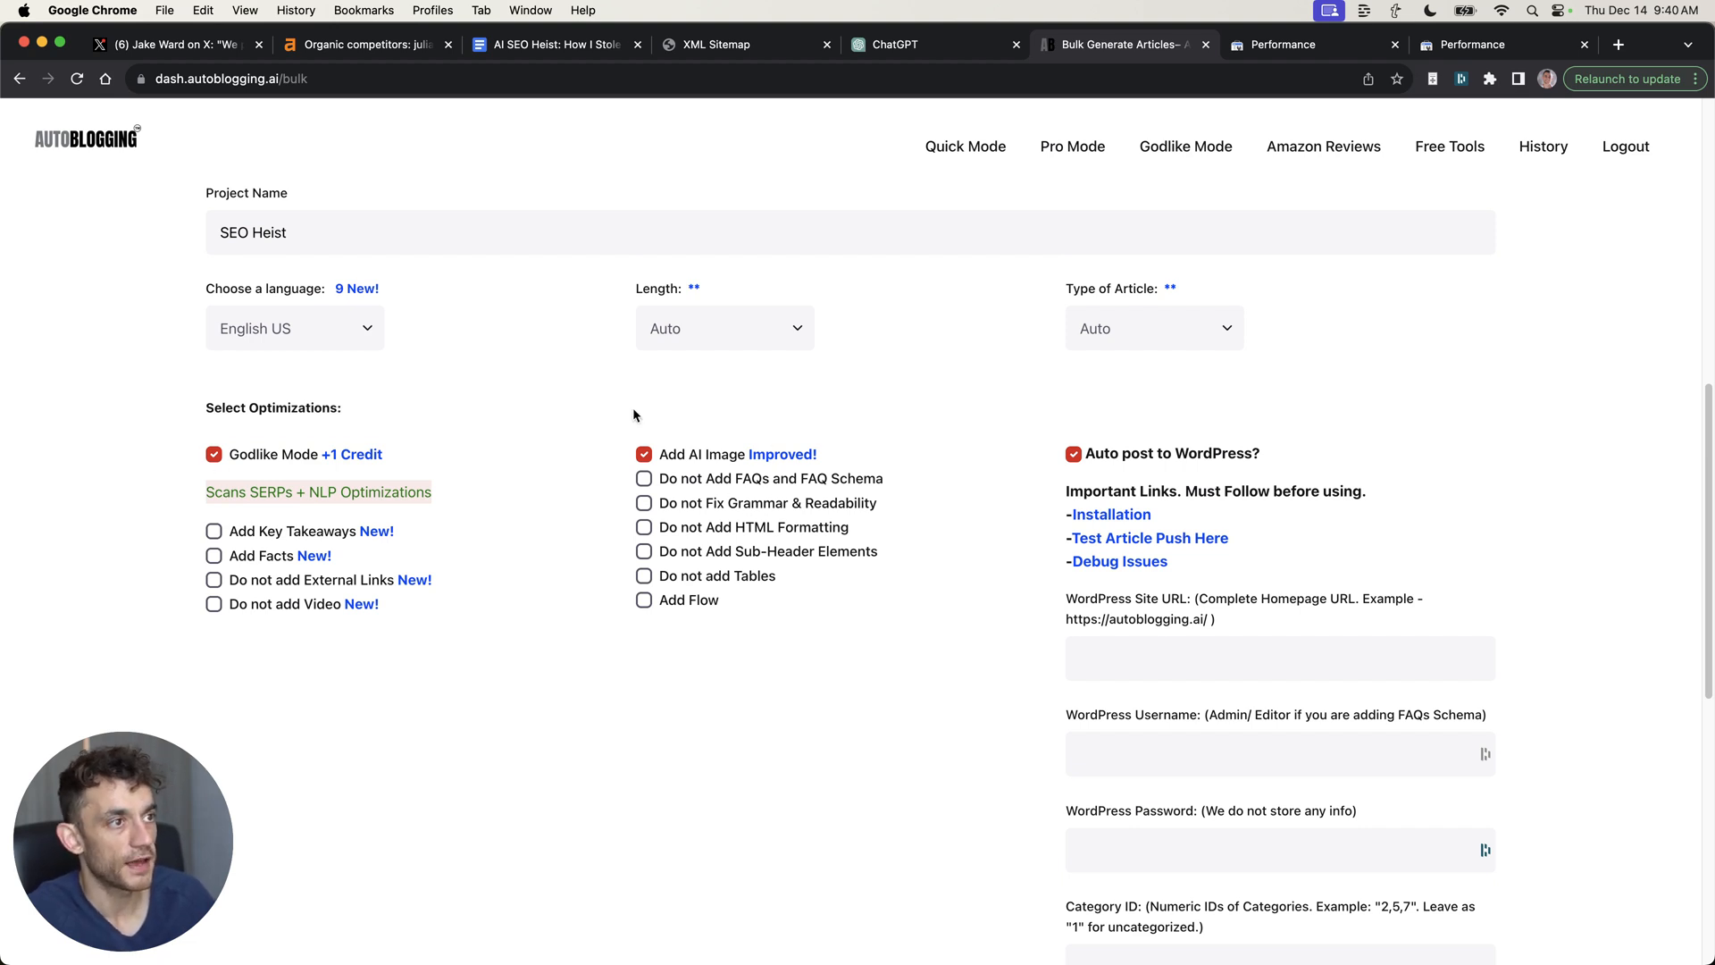
pyautogui.moveTo(1246, 476)
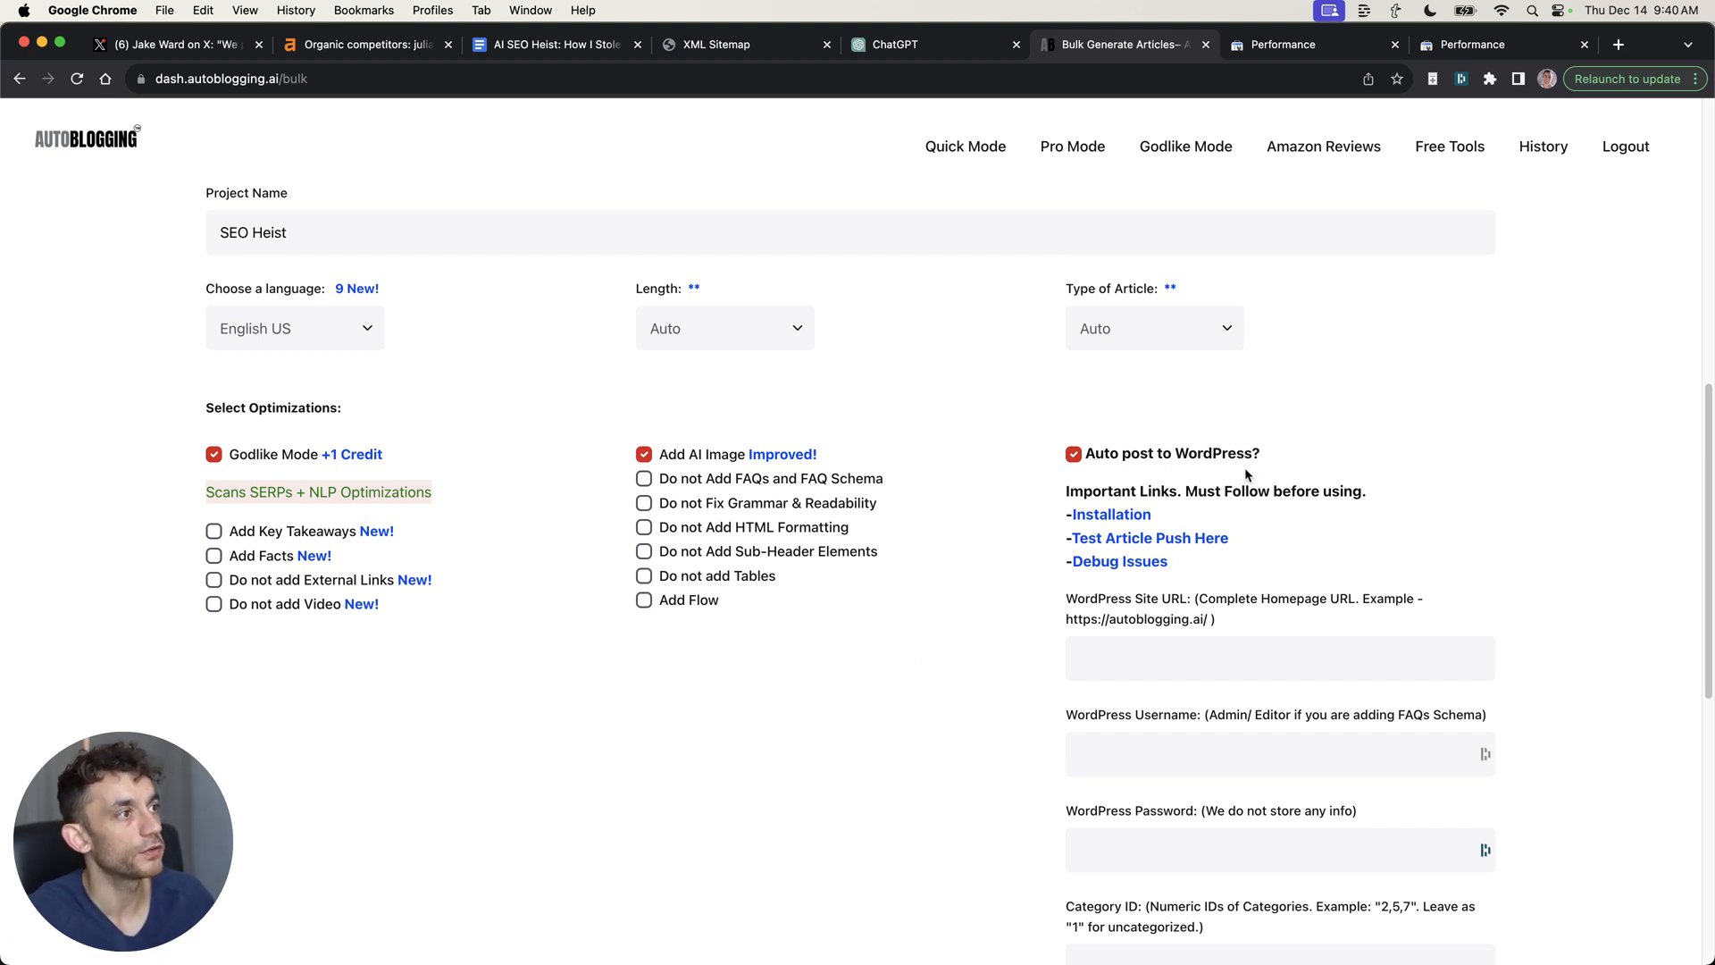
pyautogui.scroll(-3)
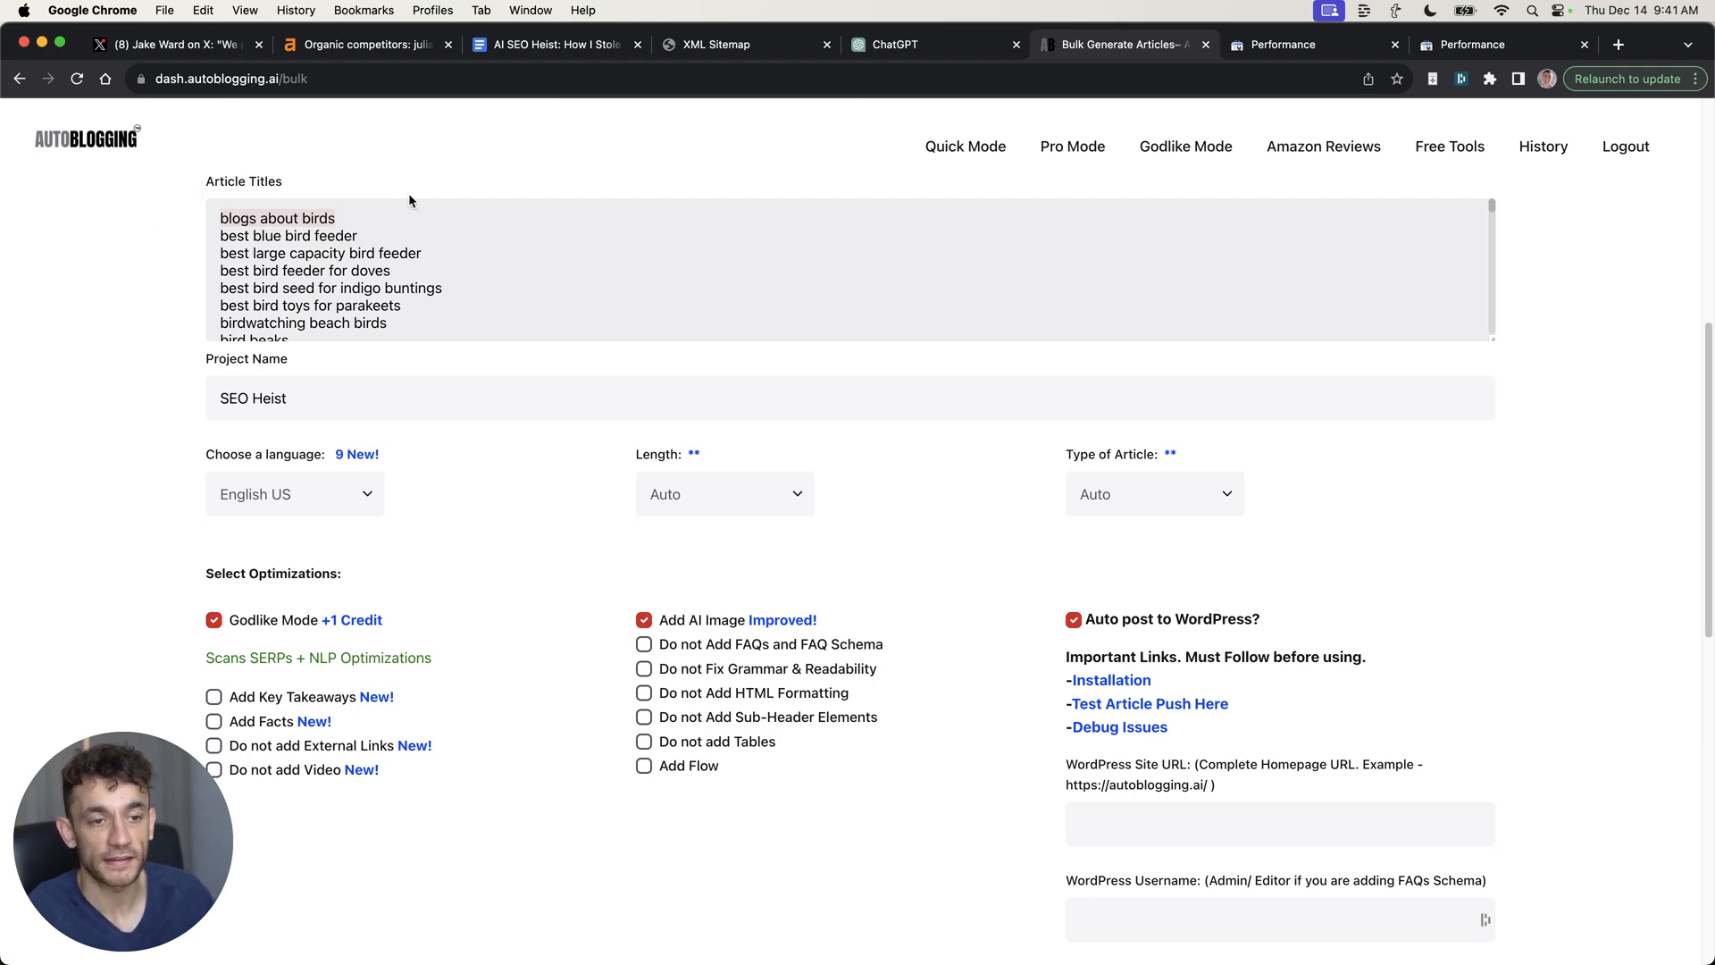
pyautogui.scroll(-3)
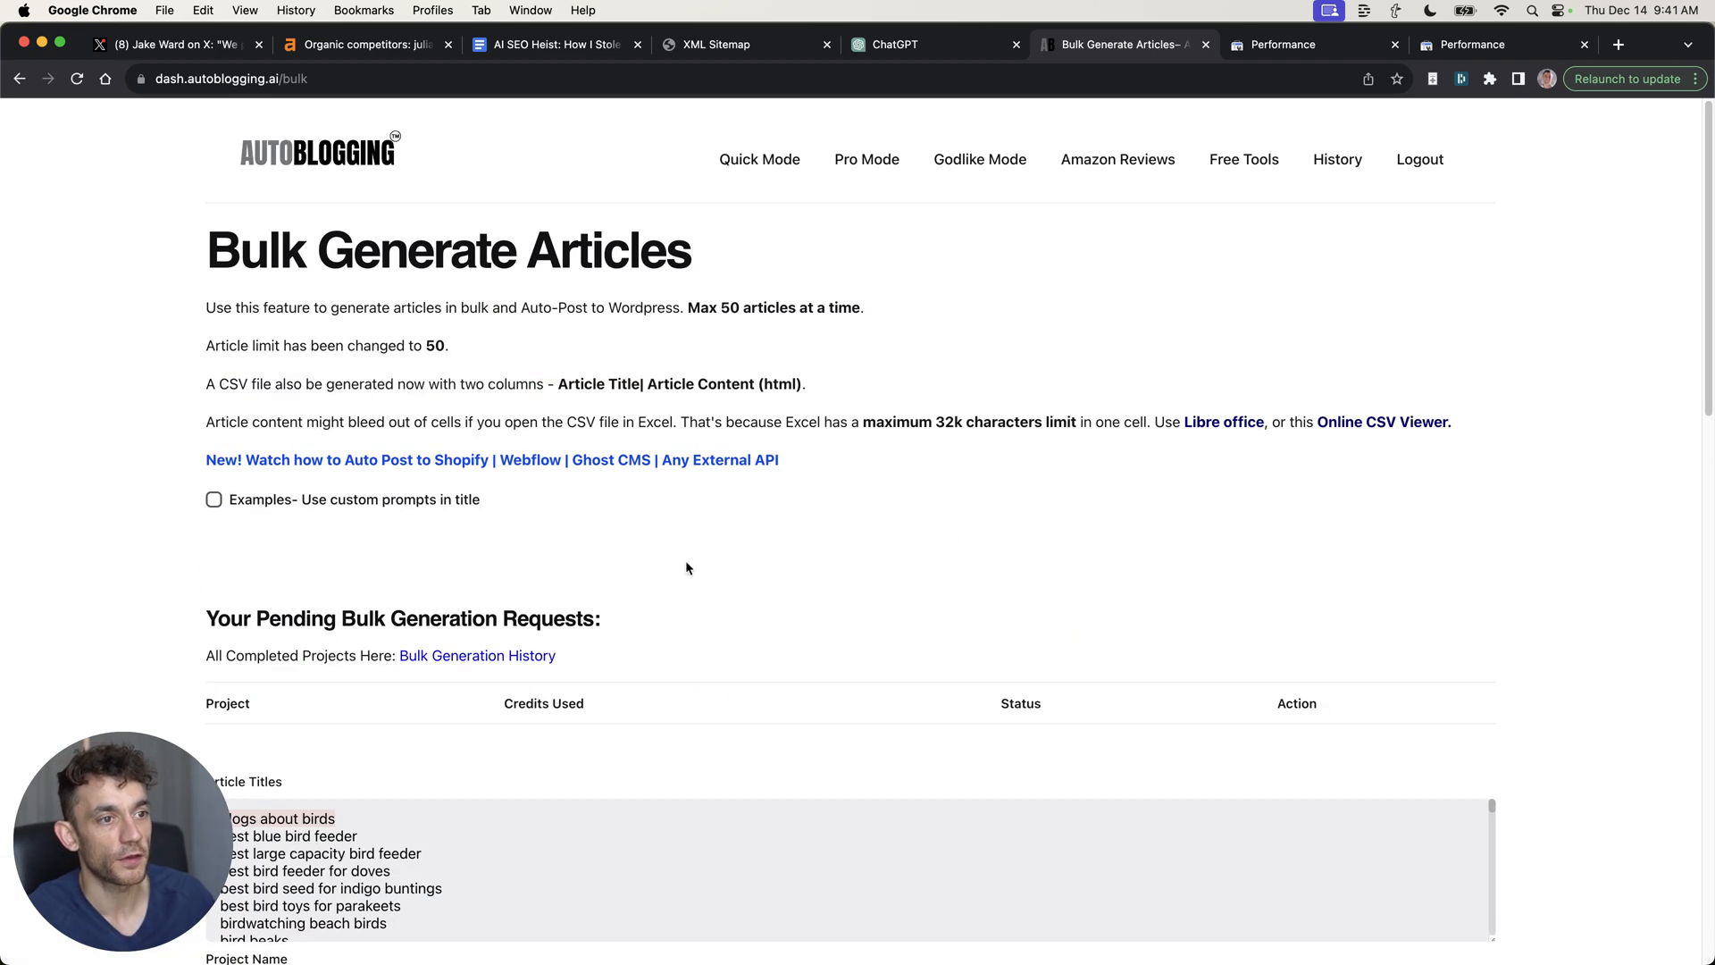
pyautogui.scroll(-3)
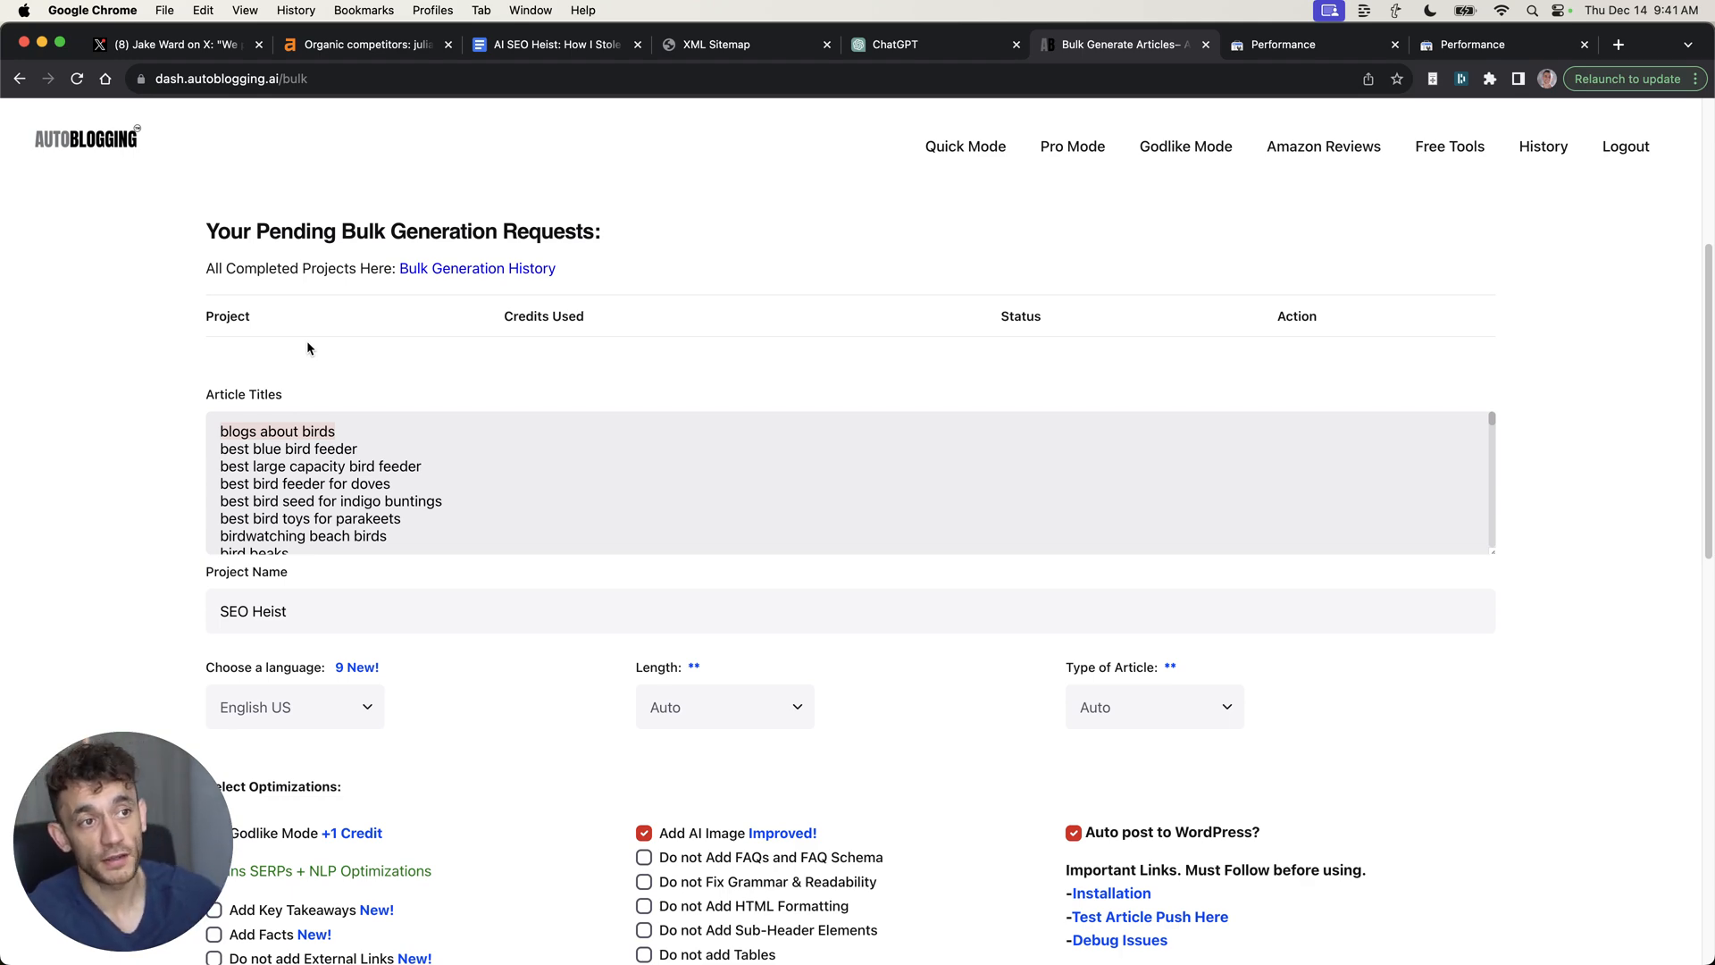
pyautogui.scroll(-3)
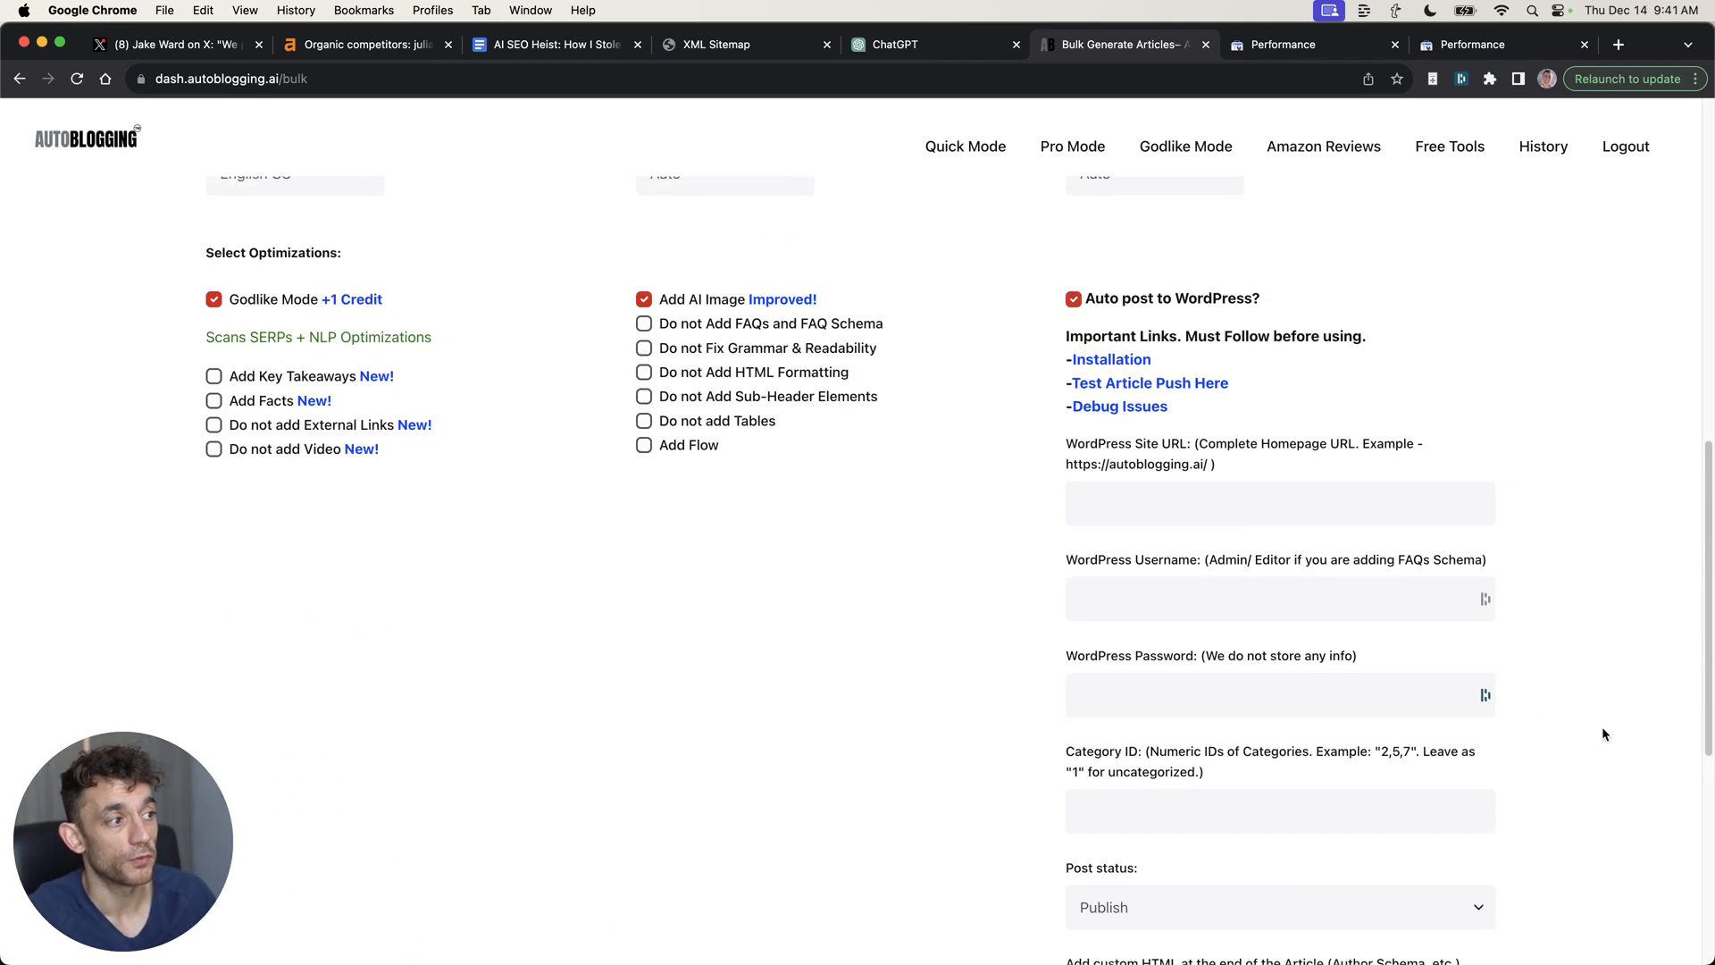
pyautogui.scroll(-3)
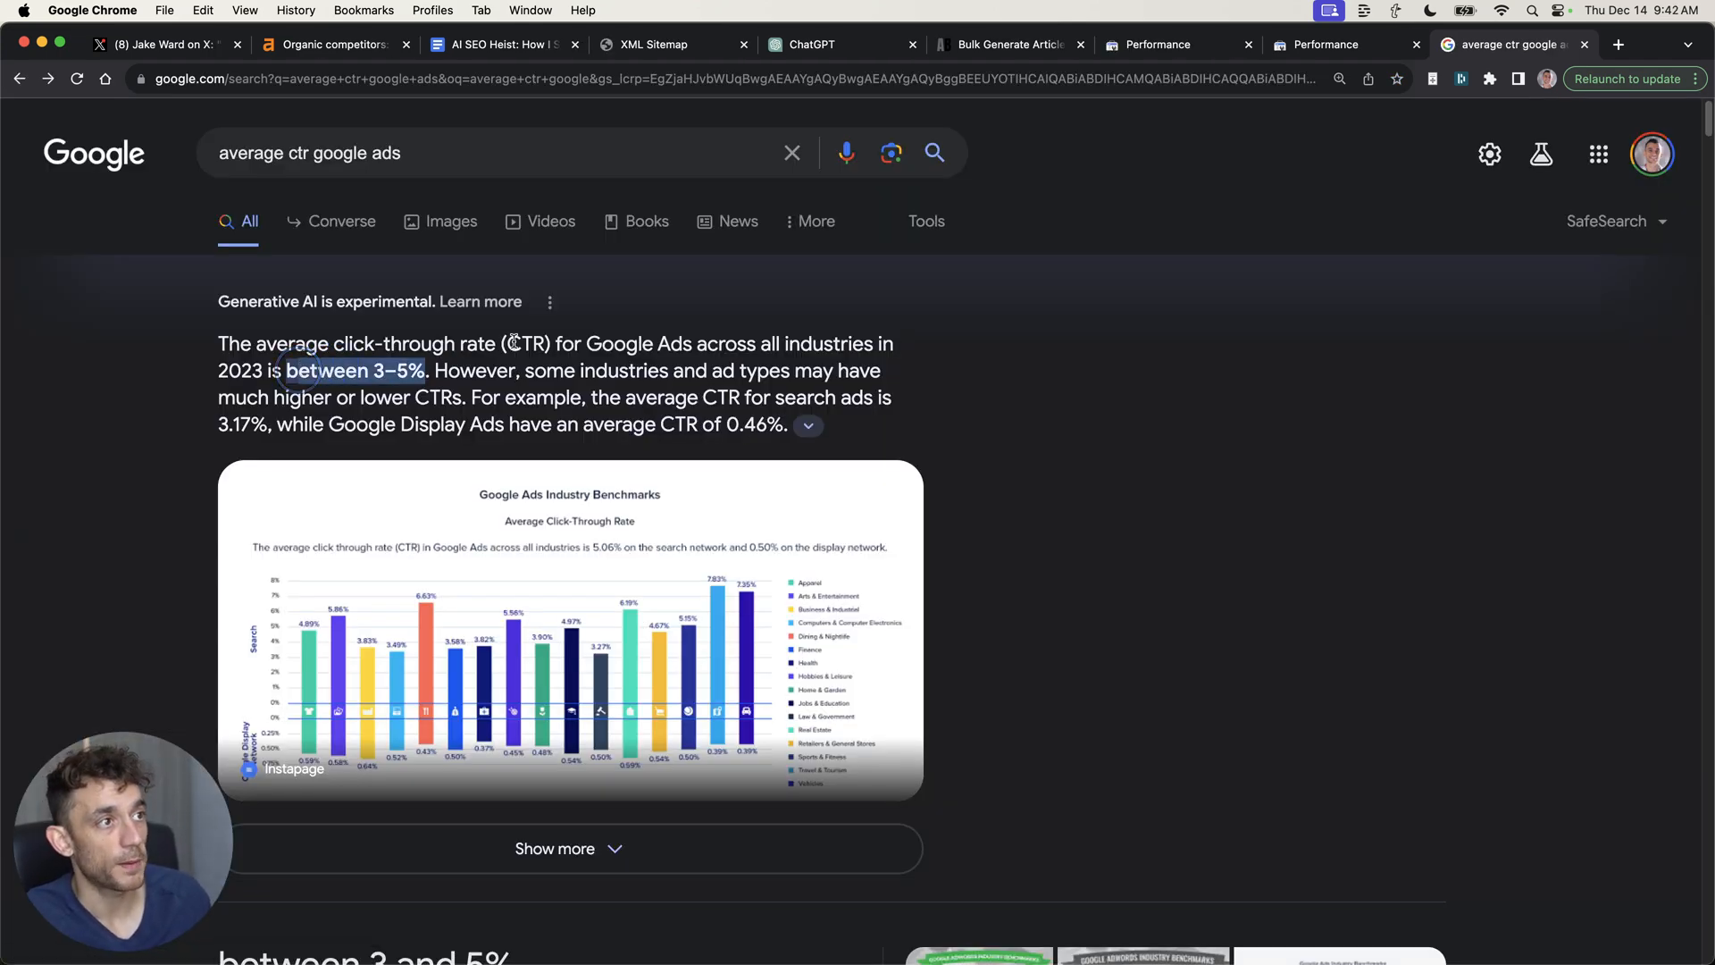
# Check astrologicaleden.com's 5.6% average CTR against the 3–5% Ads benchmark
pyautogui.click(1319, 45)
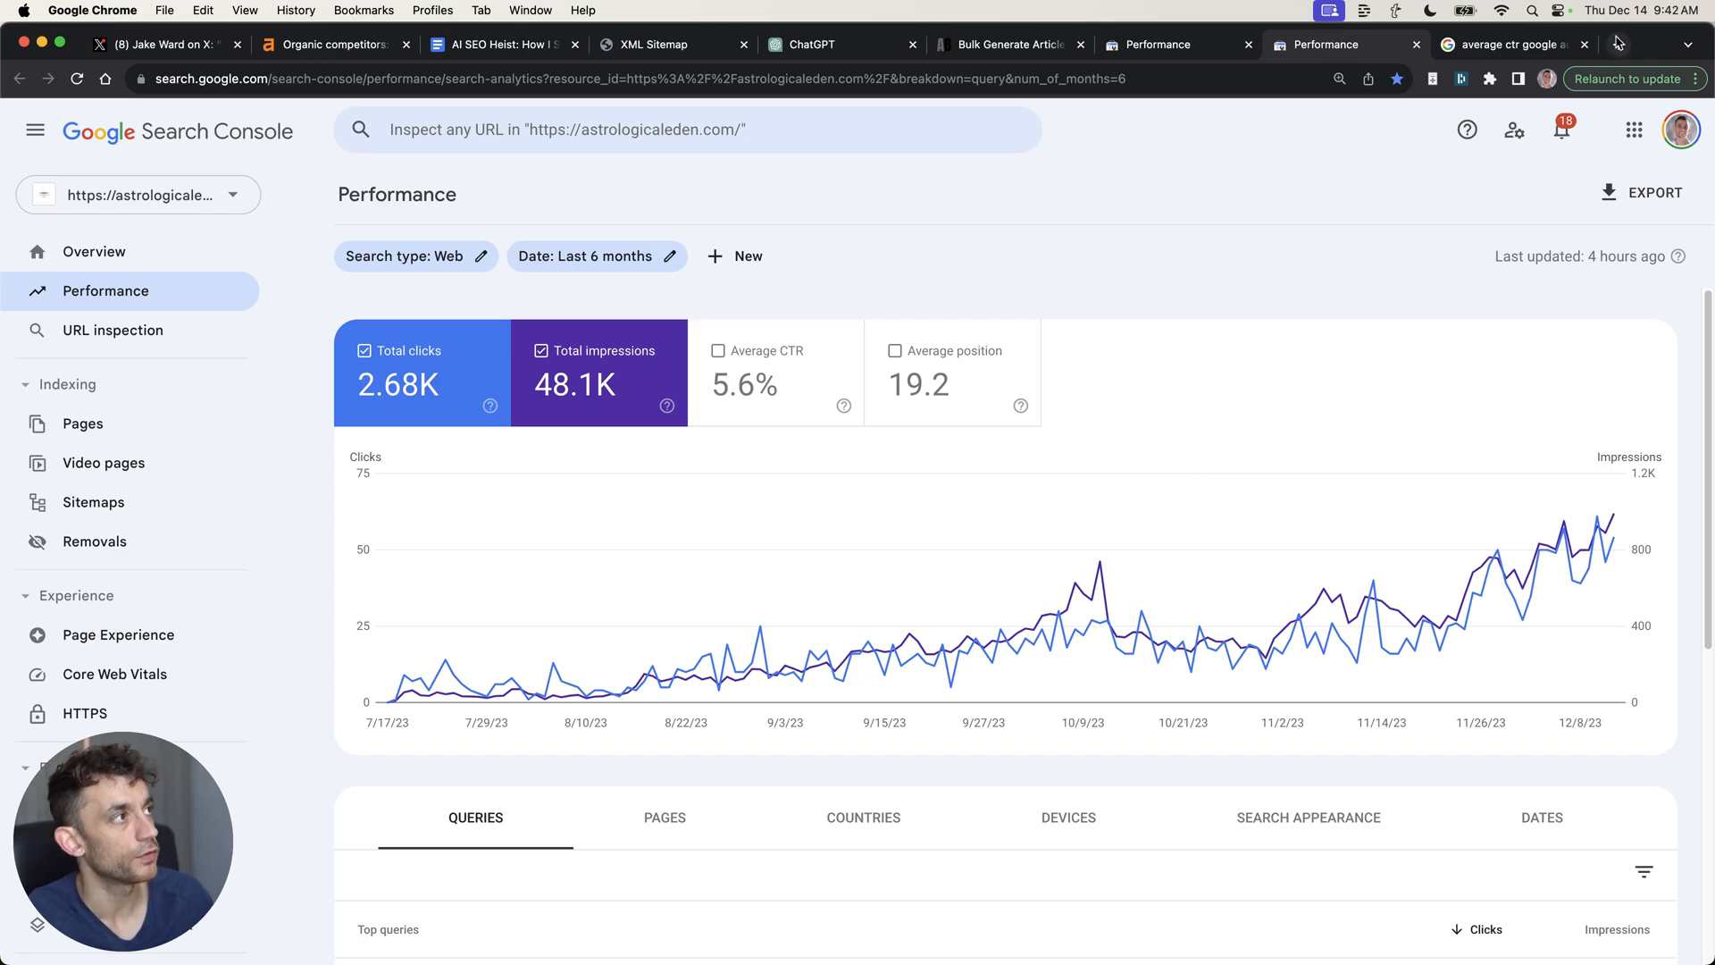
pyautogui.click(1586, 44)
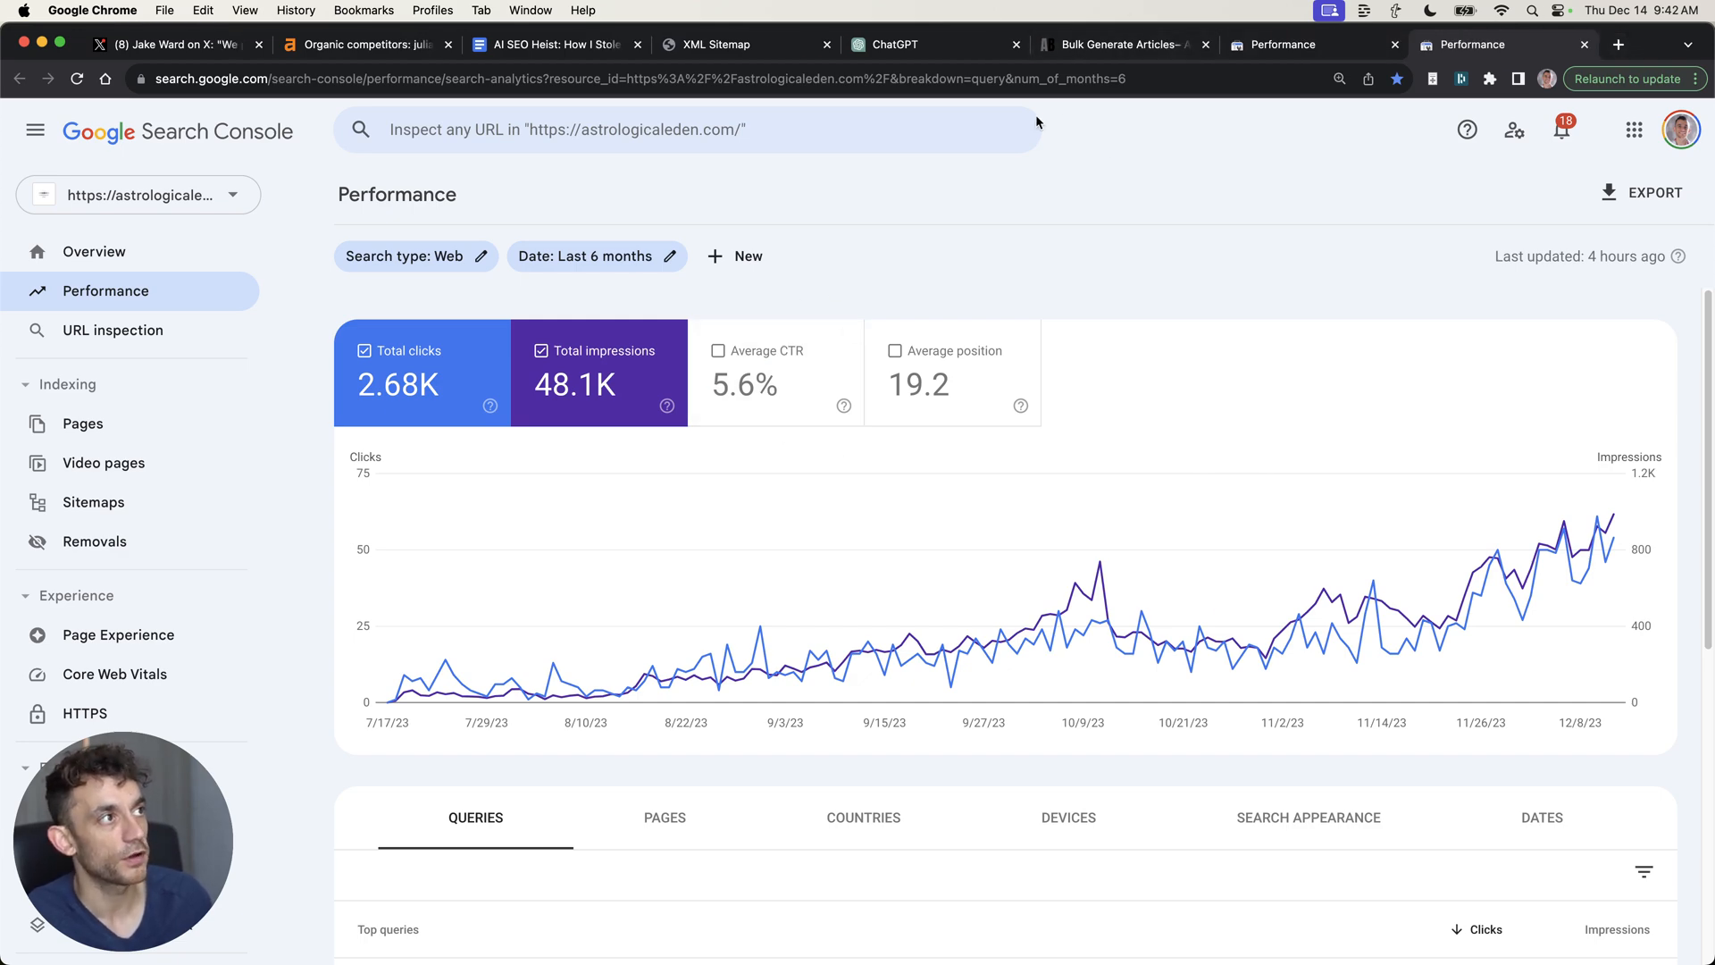
pyautogui.click(1126, 45)
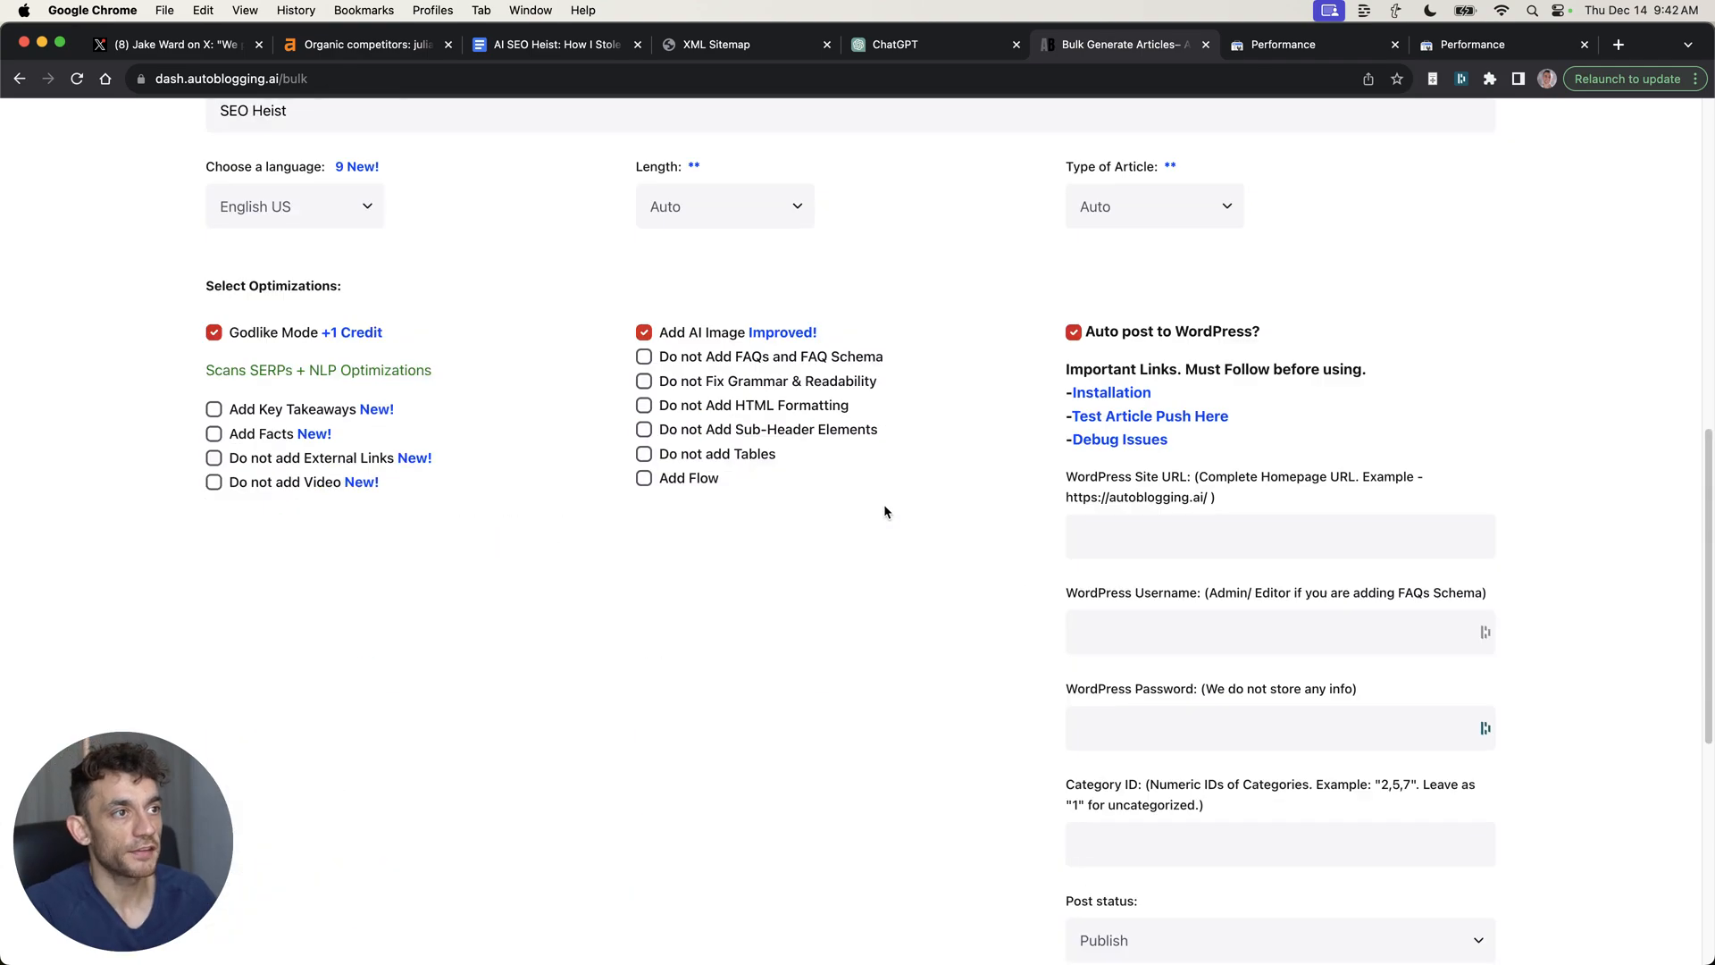
pyautogui.scroll(-3)
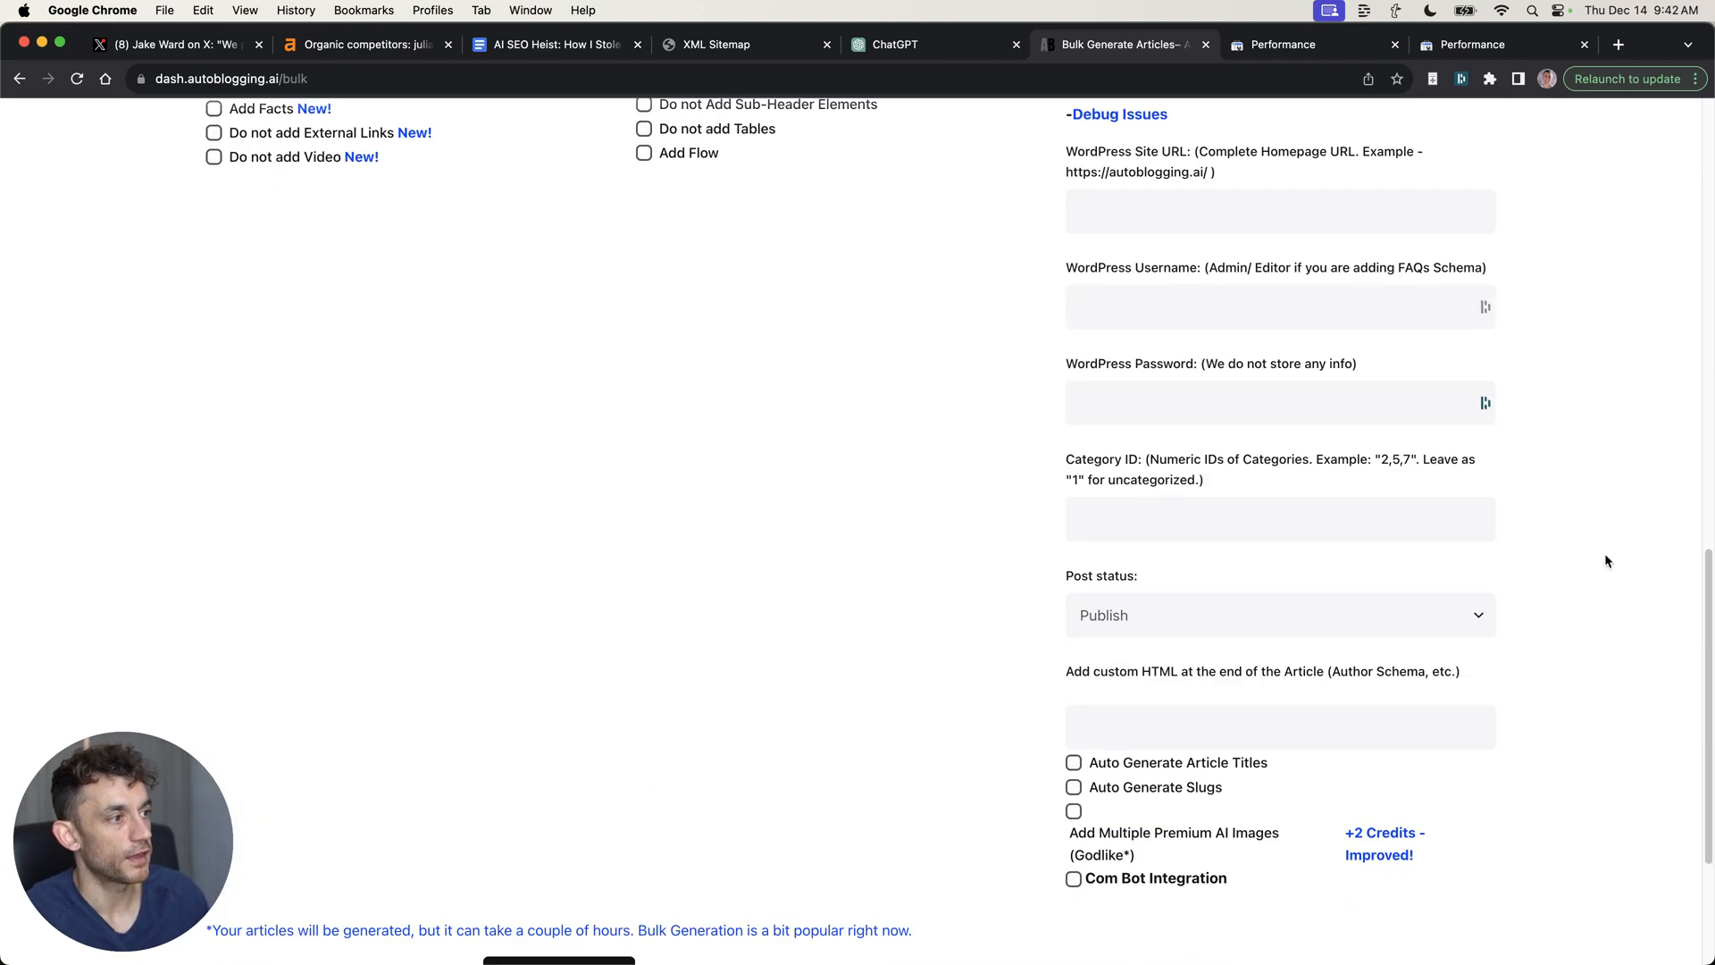
pyautogui.scroll(-3)
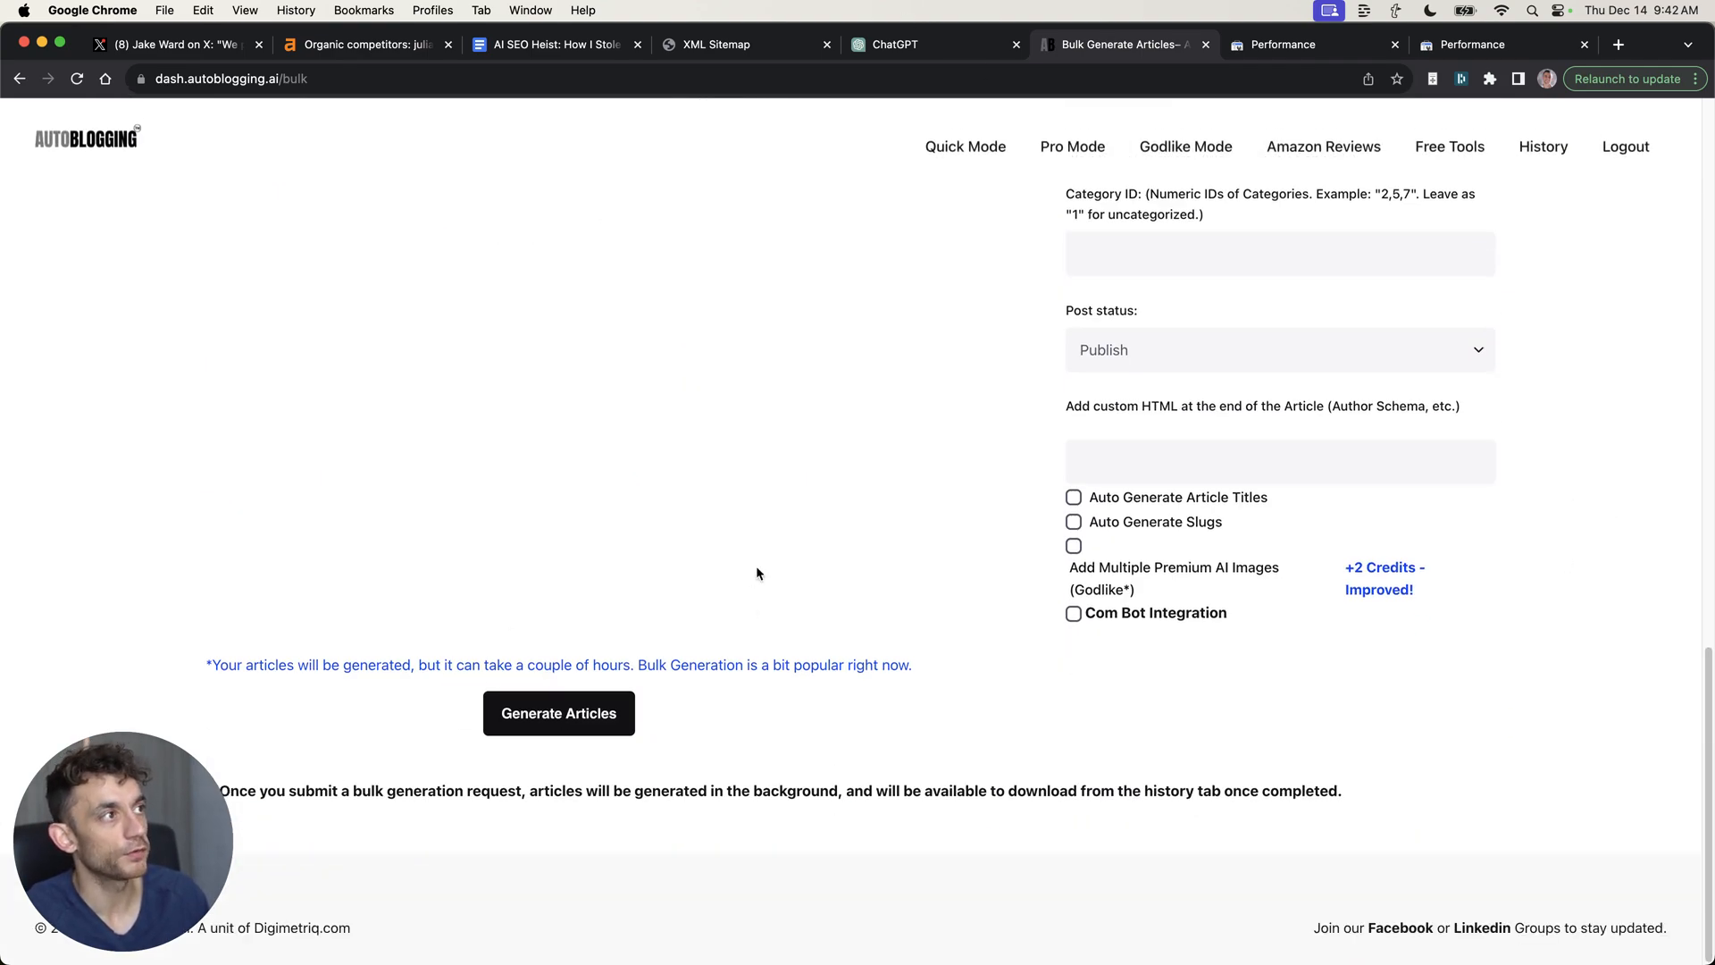
pyautogui.click(1284, 44)
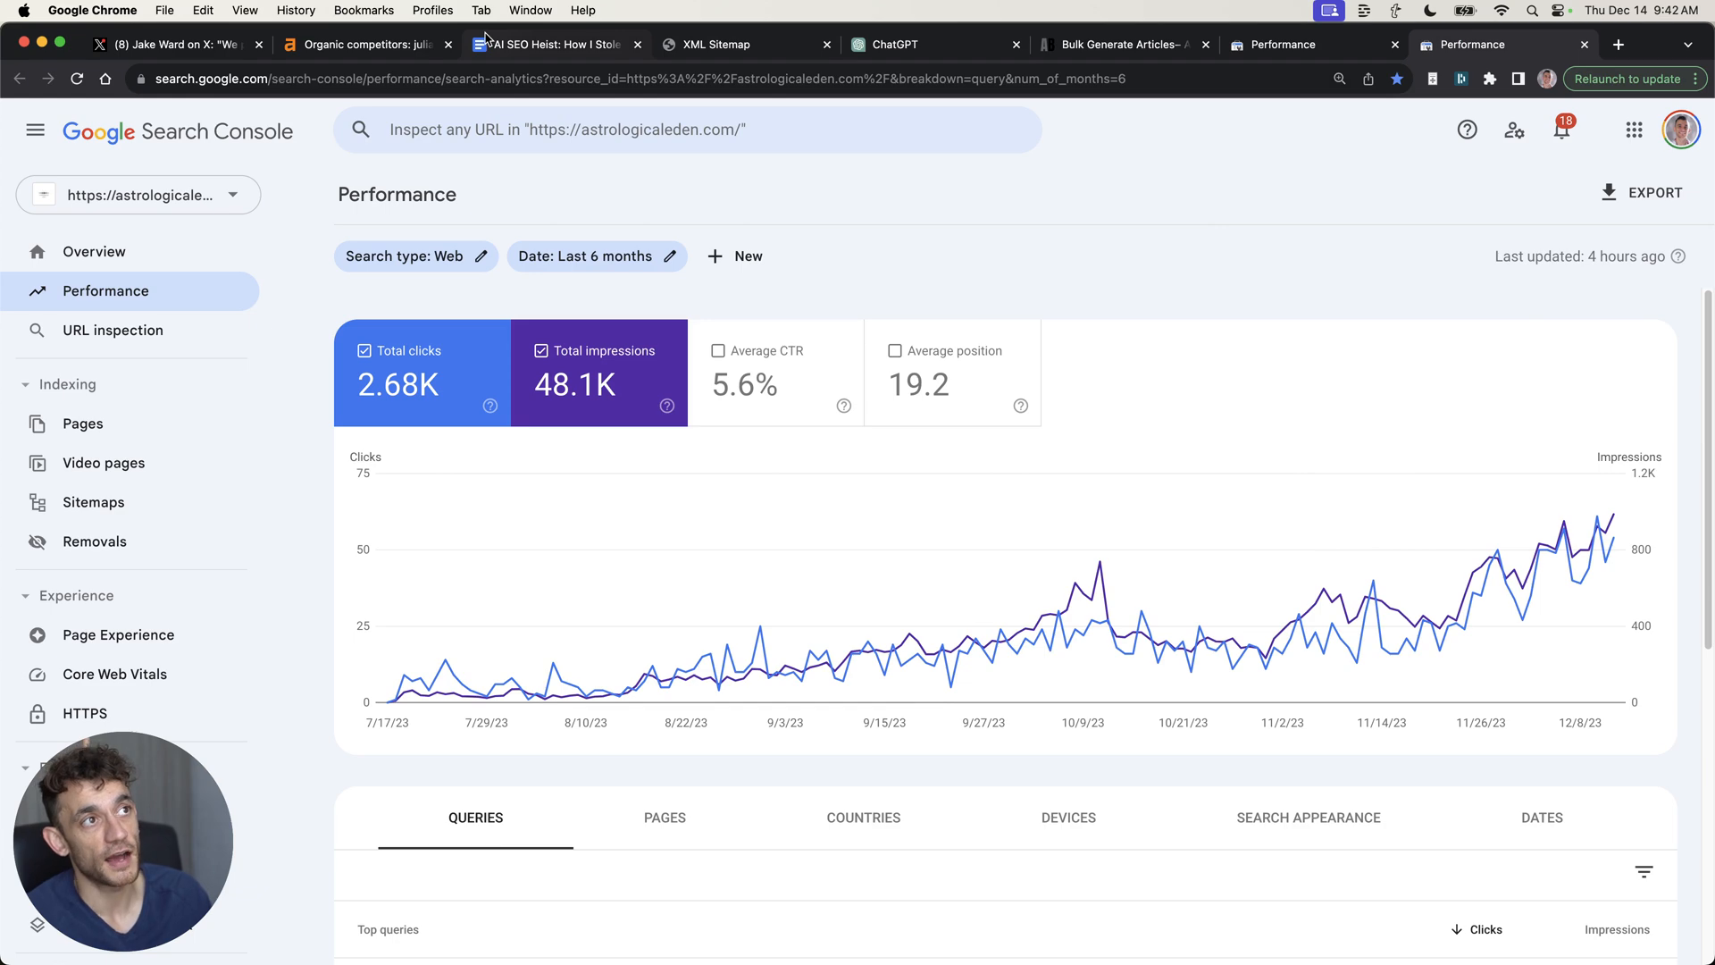
# Highlight step 1's WHY, HOW, PAID and FREE competitor notes, then step 2's sitemap rationale
pyautogui.click(545, 44)
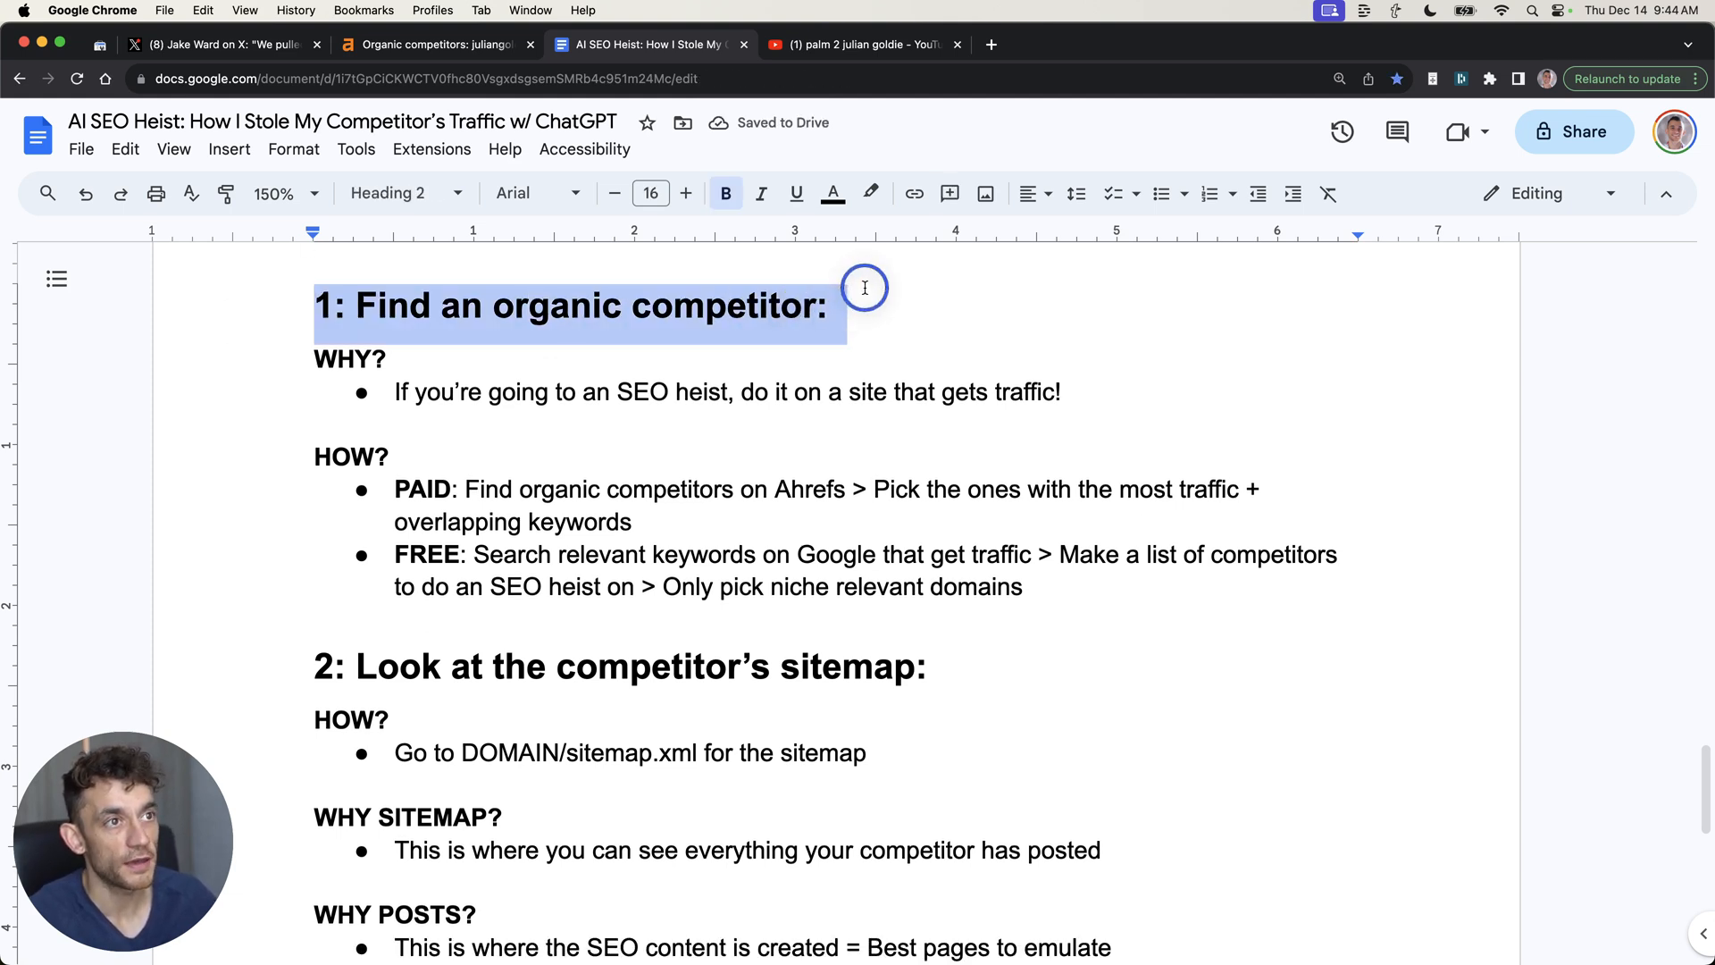
pyautogui.moveTo(863, 288); pyautogui.dragTo(773, 400)
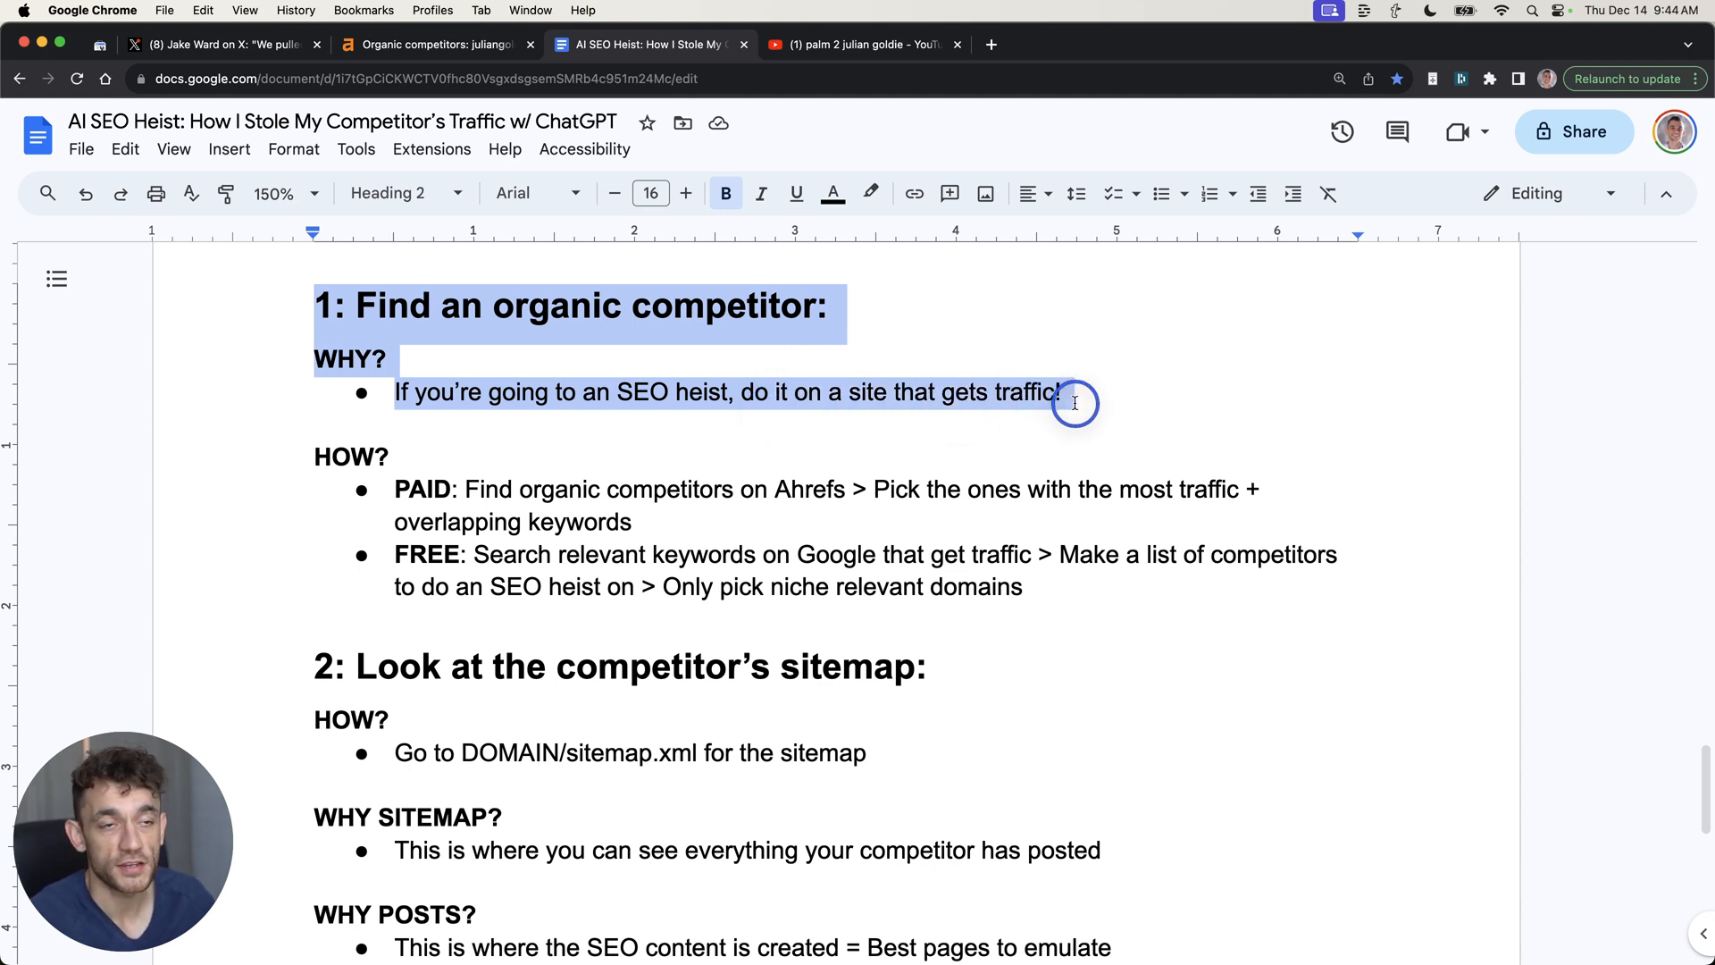
pyautogui.click(818, 489)
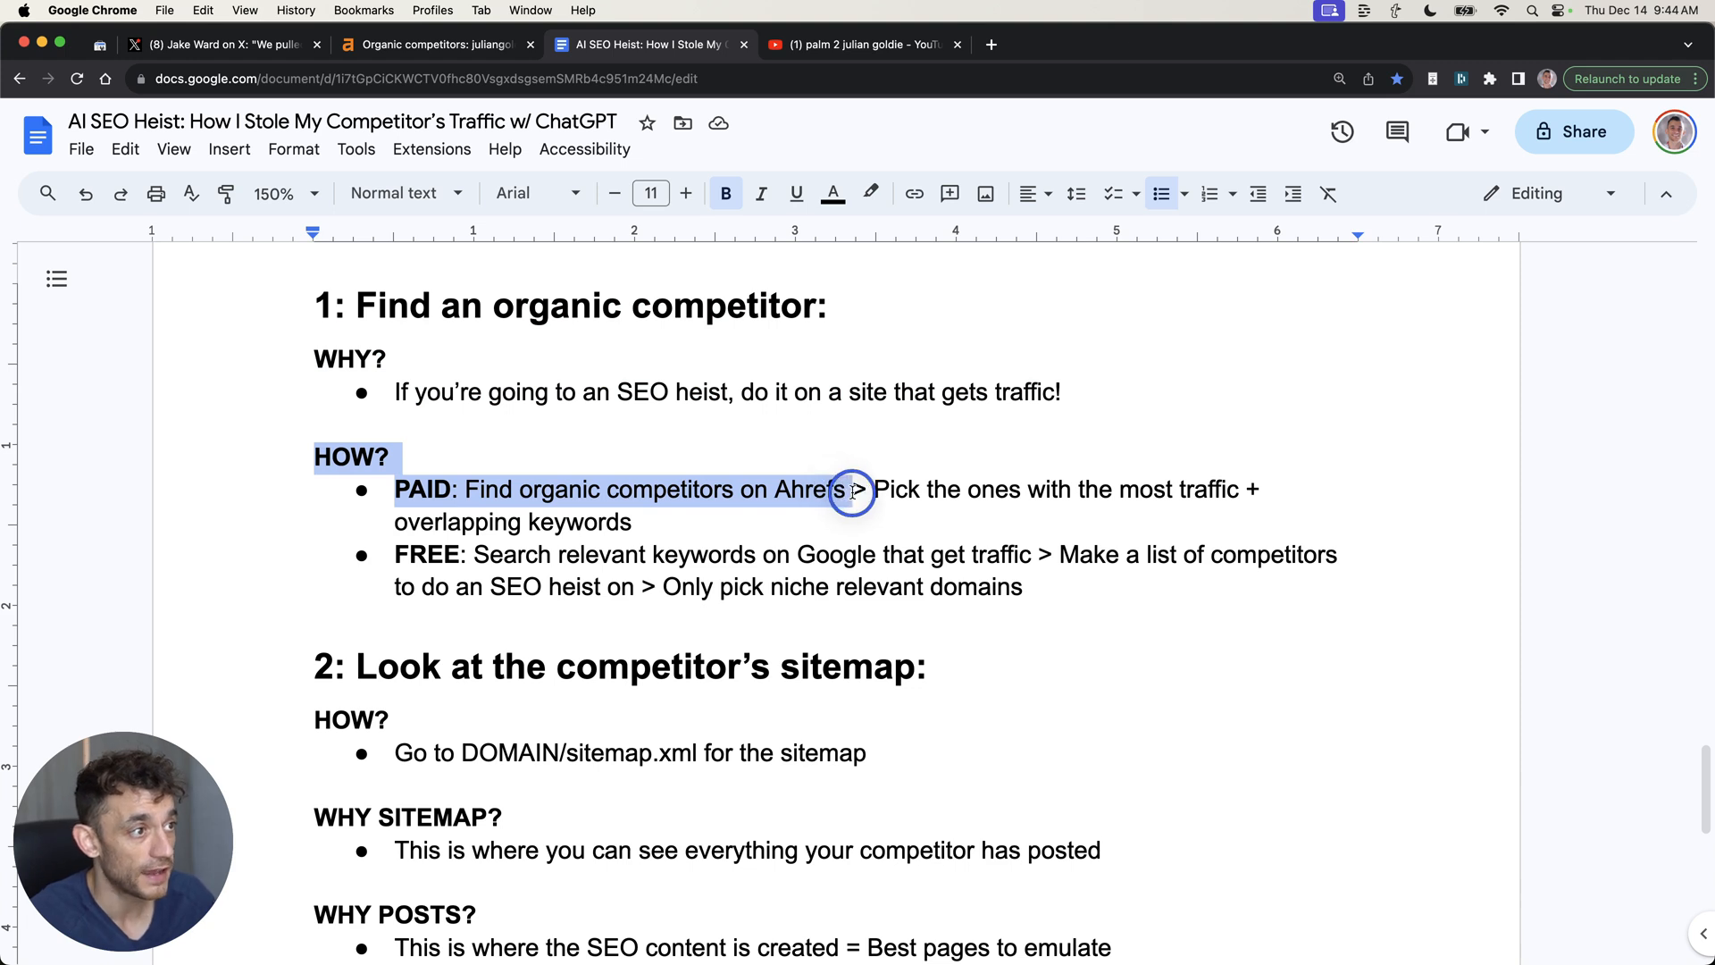
pyautogui.moveTo(849, 492); pyautogui.dragTo(1155, 516)
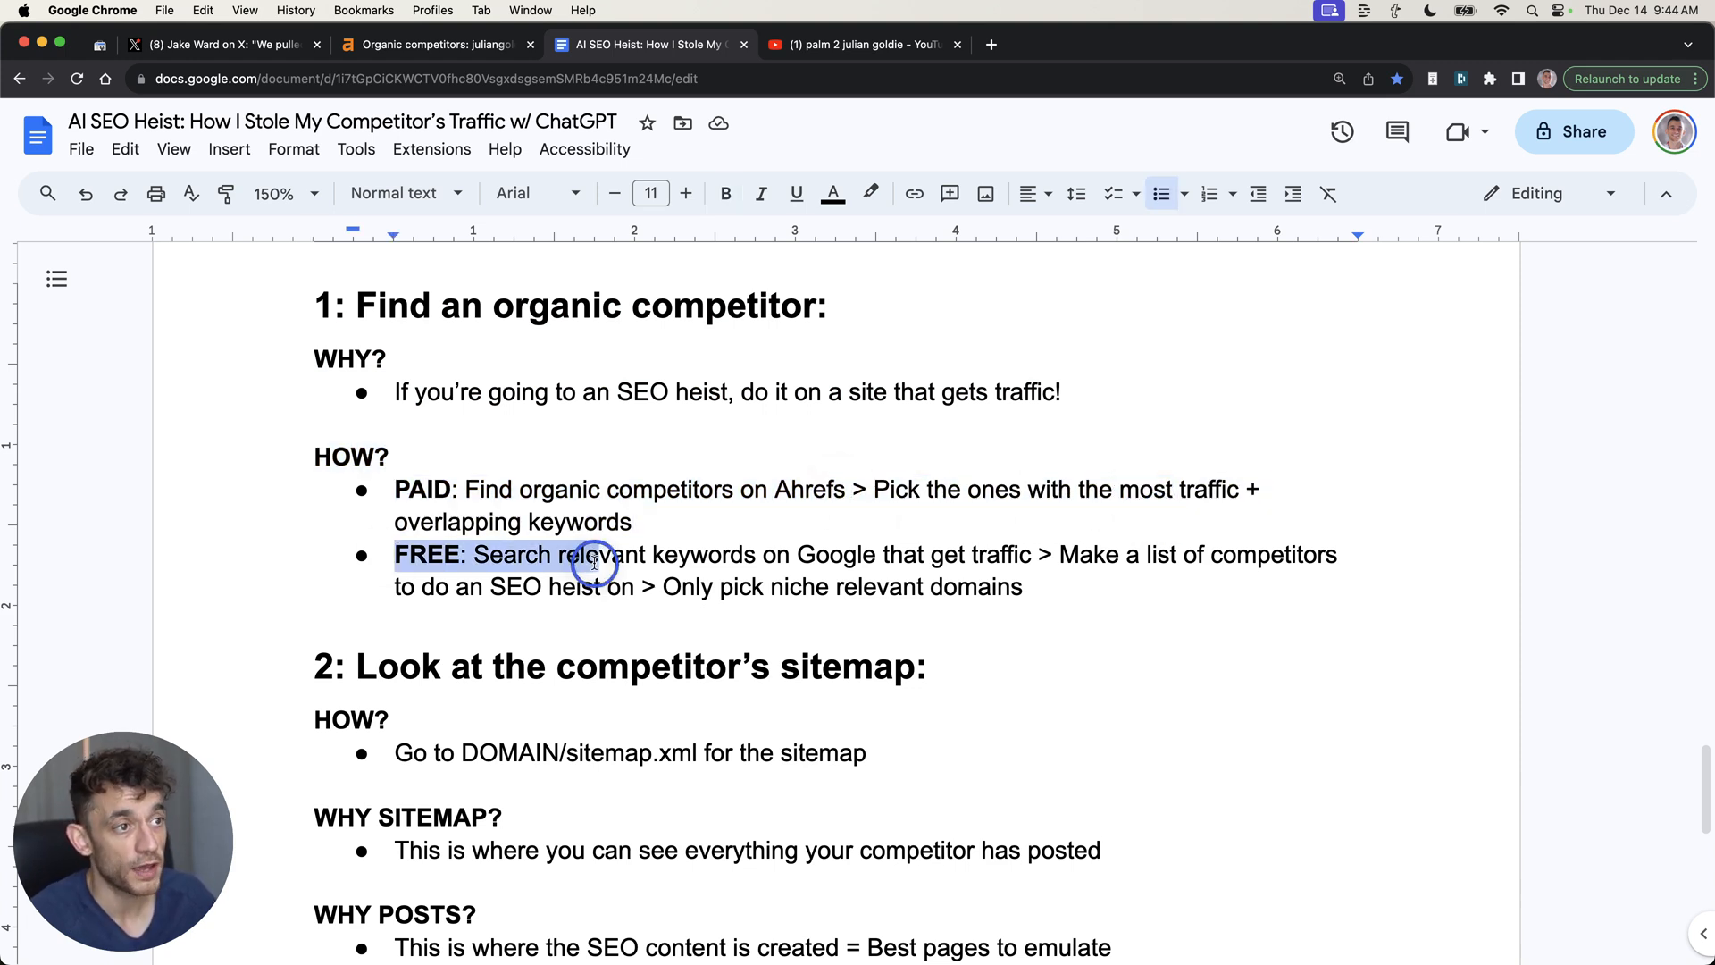
pyautogui.moveTo(590, 555); pyautogui.dragTo(1015, 554)
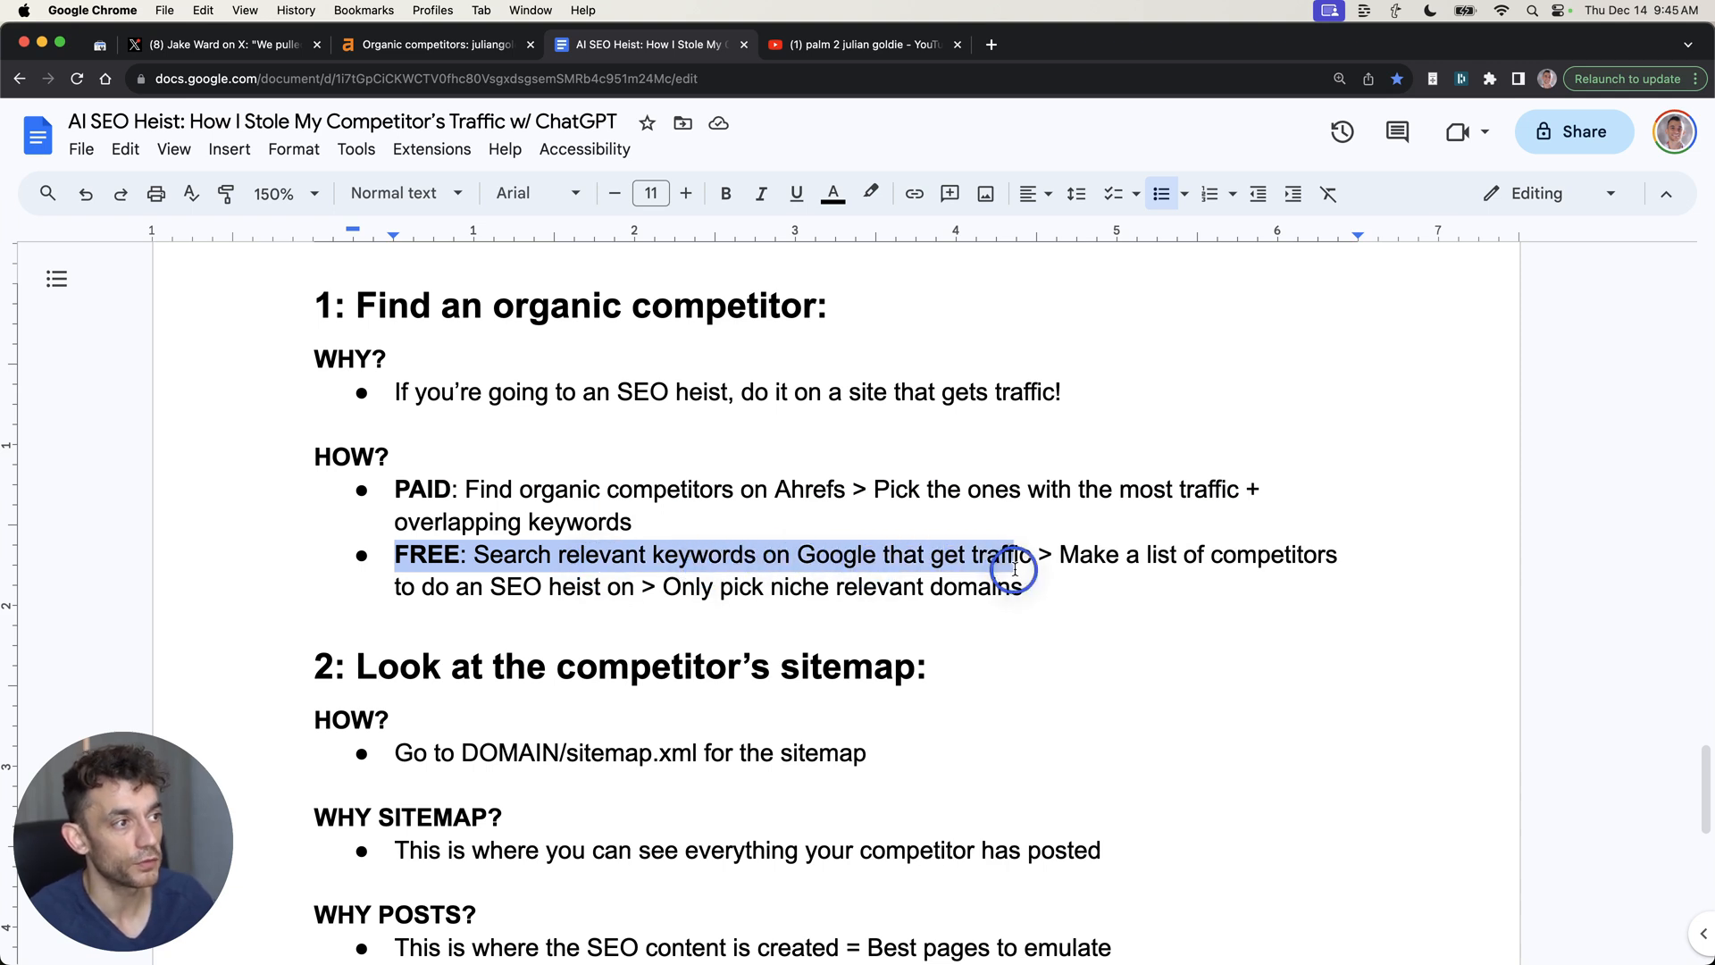
pyautogui.moveTo(1015, 554); pyautogui.dragTo(683, 586)
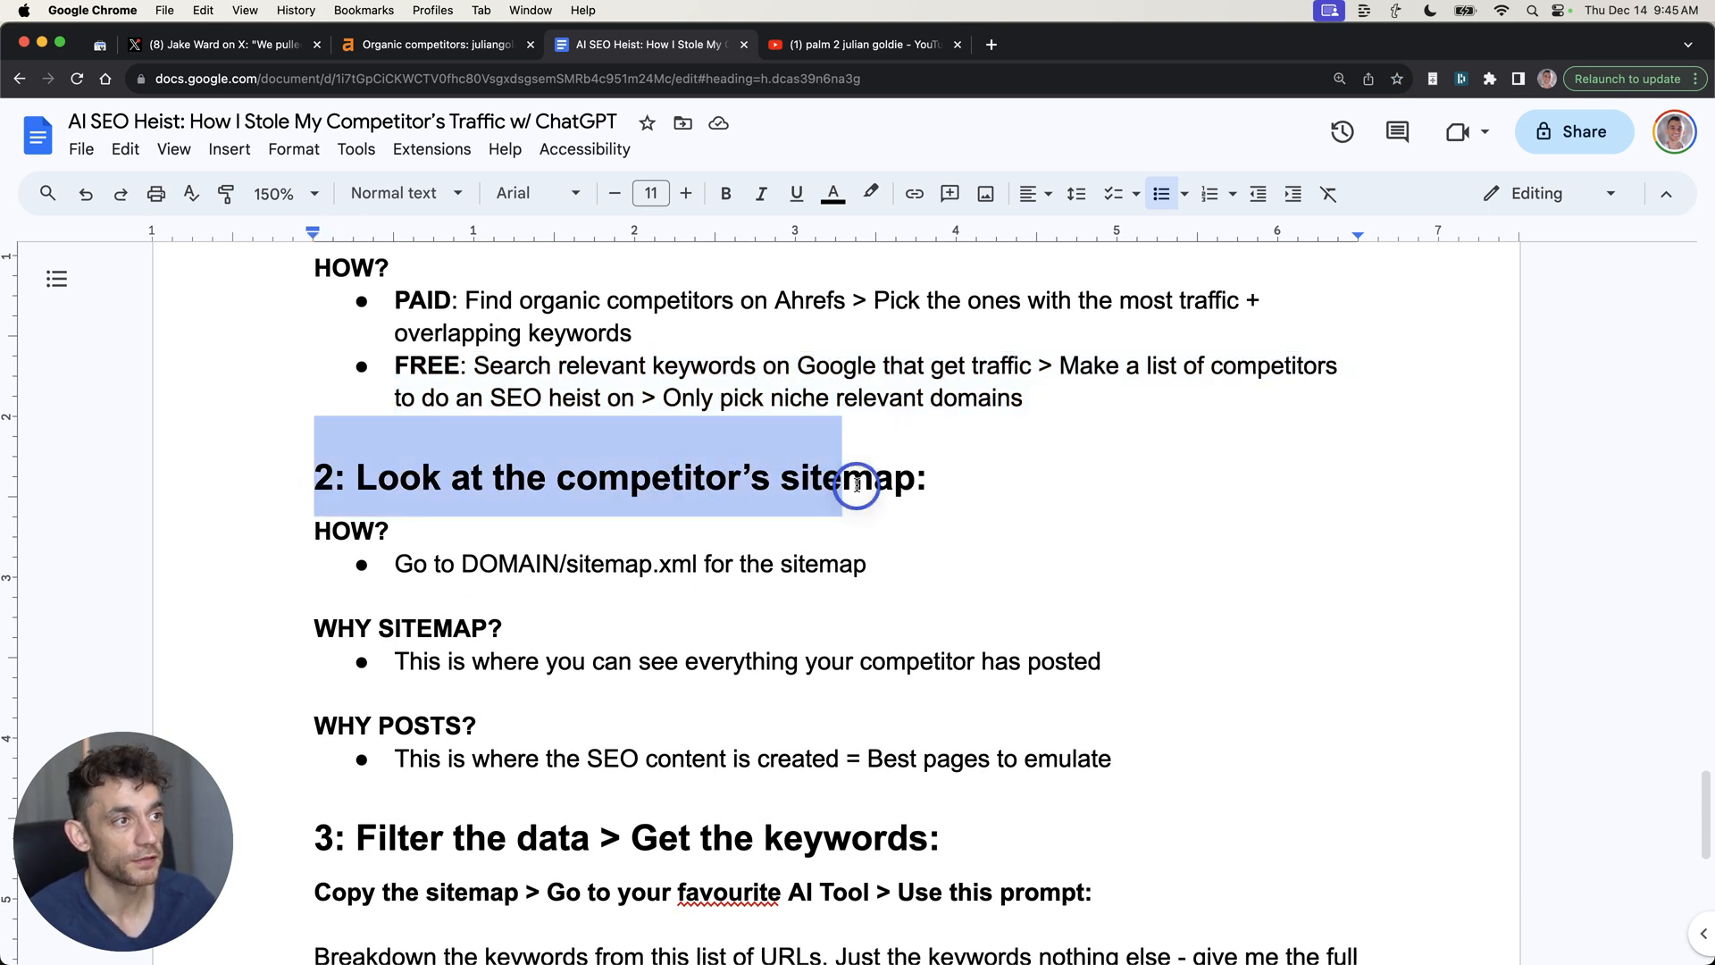
pyautogui.moveTo(858, 481); pyautogui.dragTo(955, 557)
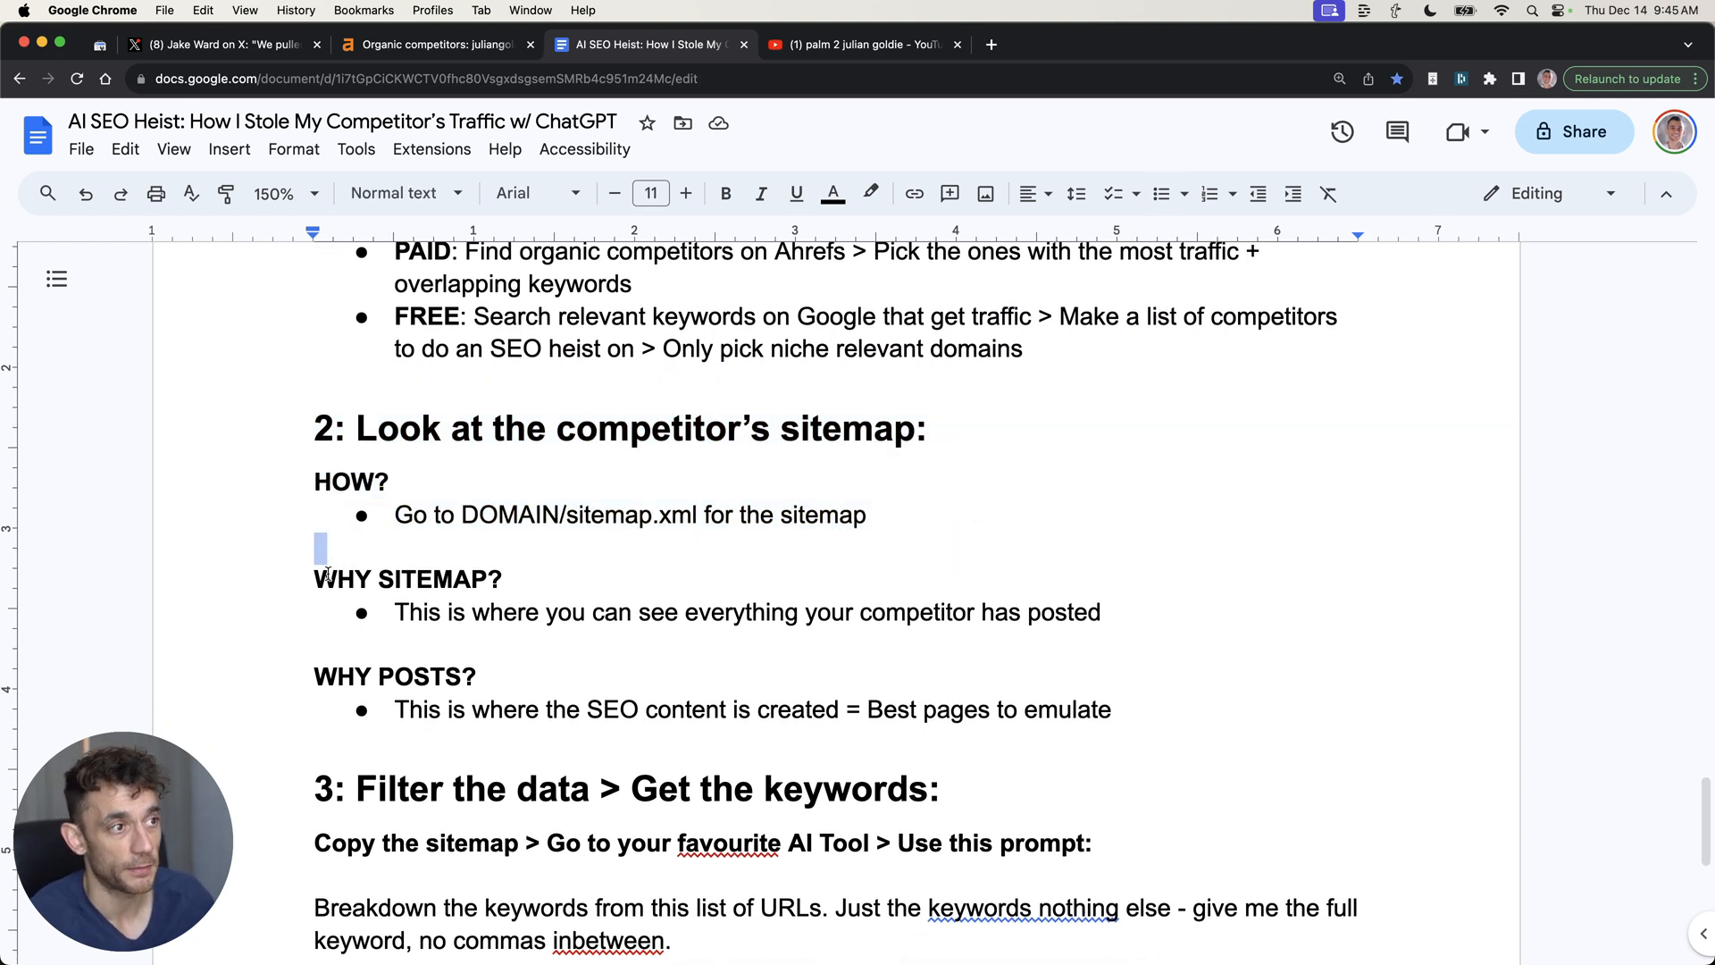
pyautogui.moveTo(314, 569); pyautogui.dragTo(1101, 613)
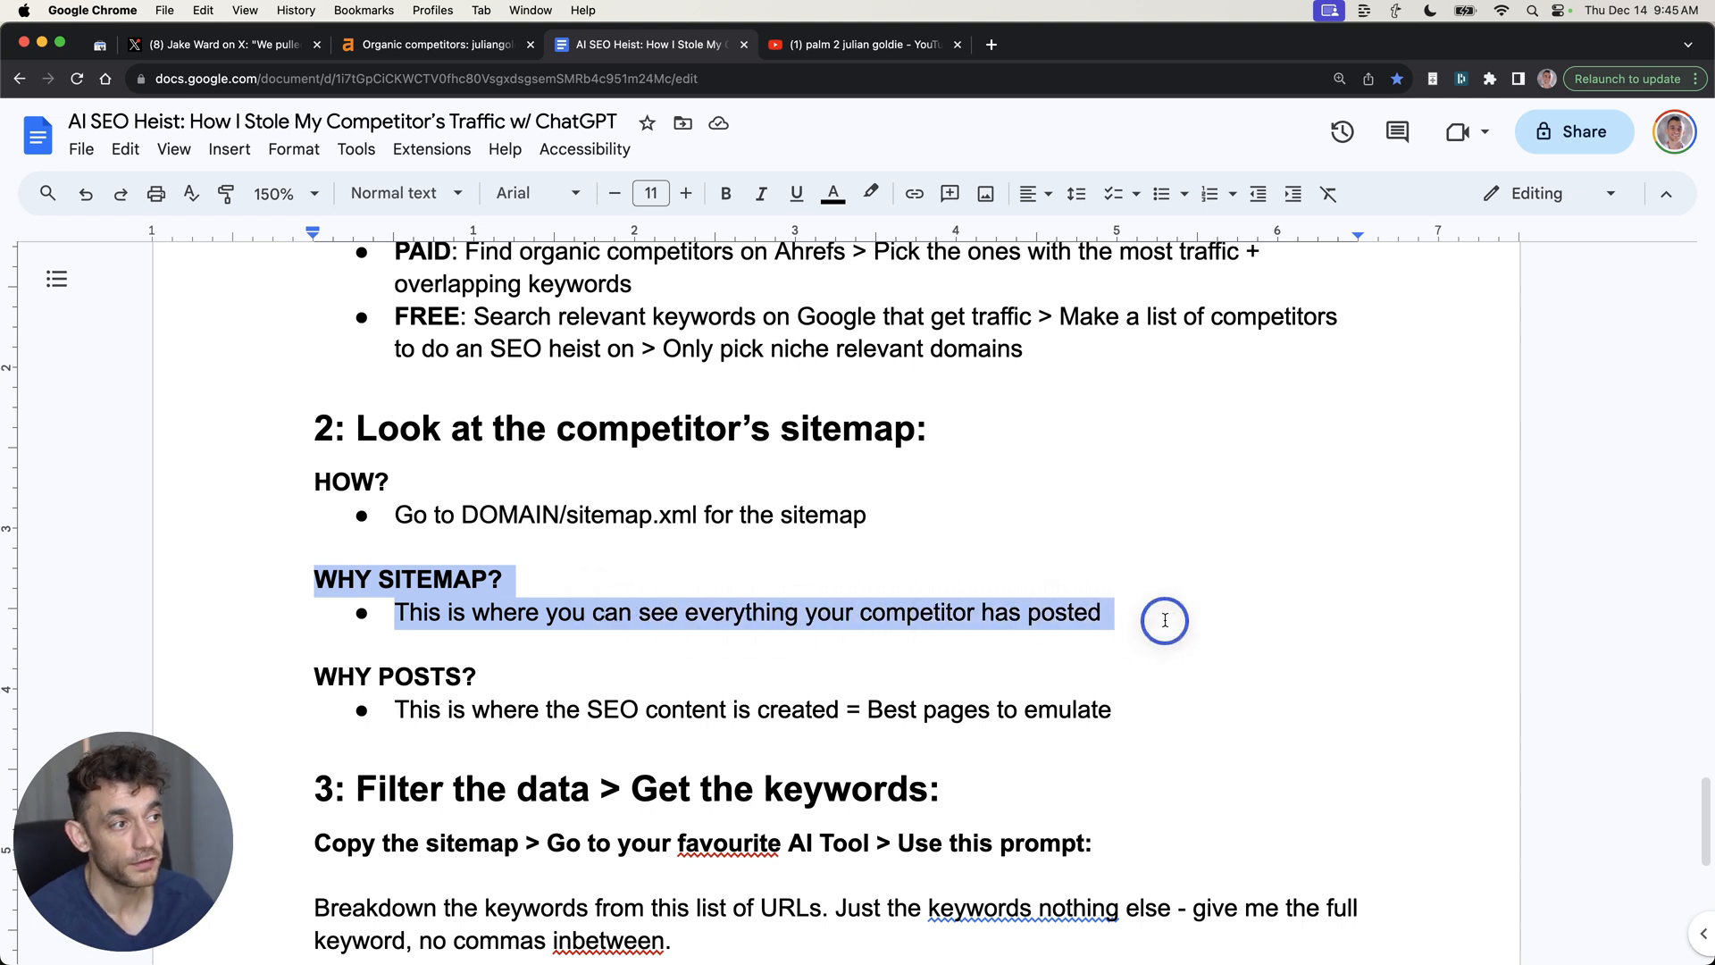
# Add the 'Isn't this unethical?' bullet to step 4 and verify the Example YouTube link
pyautogui.scroll(-3)
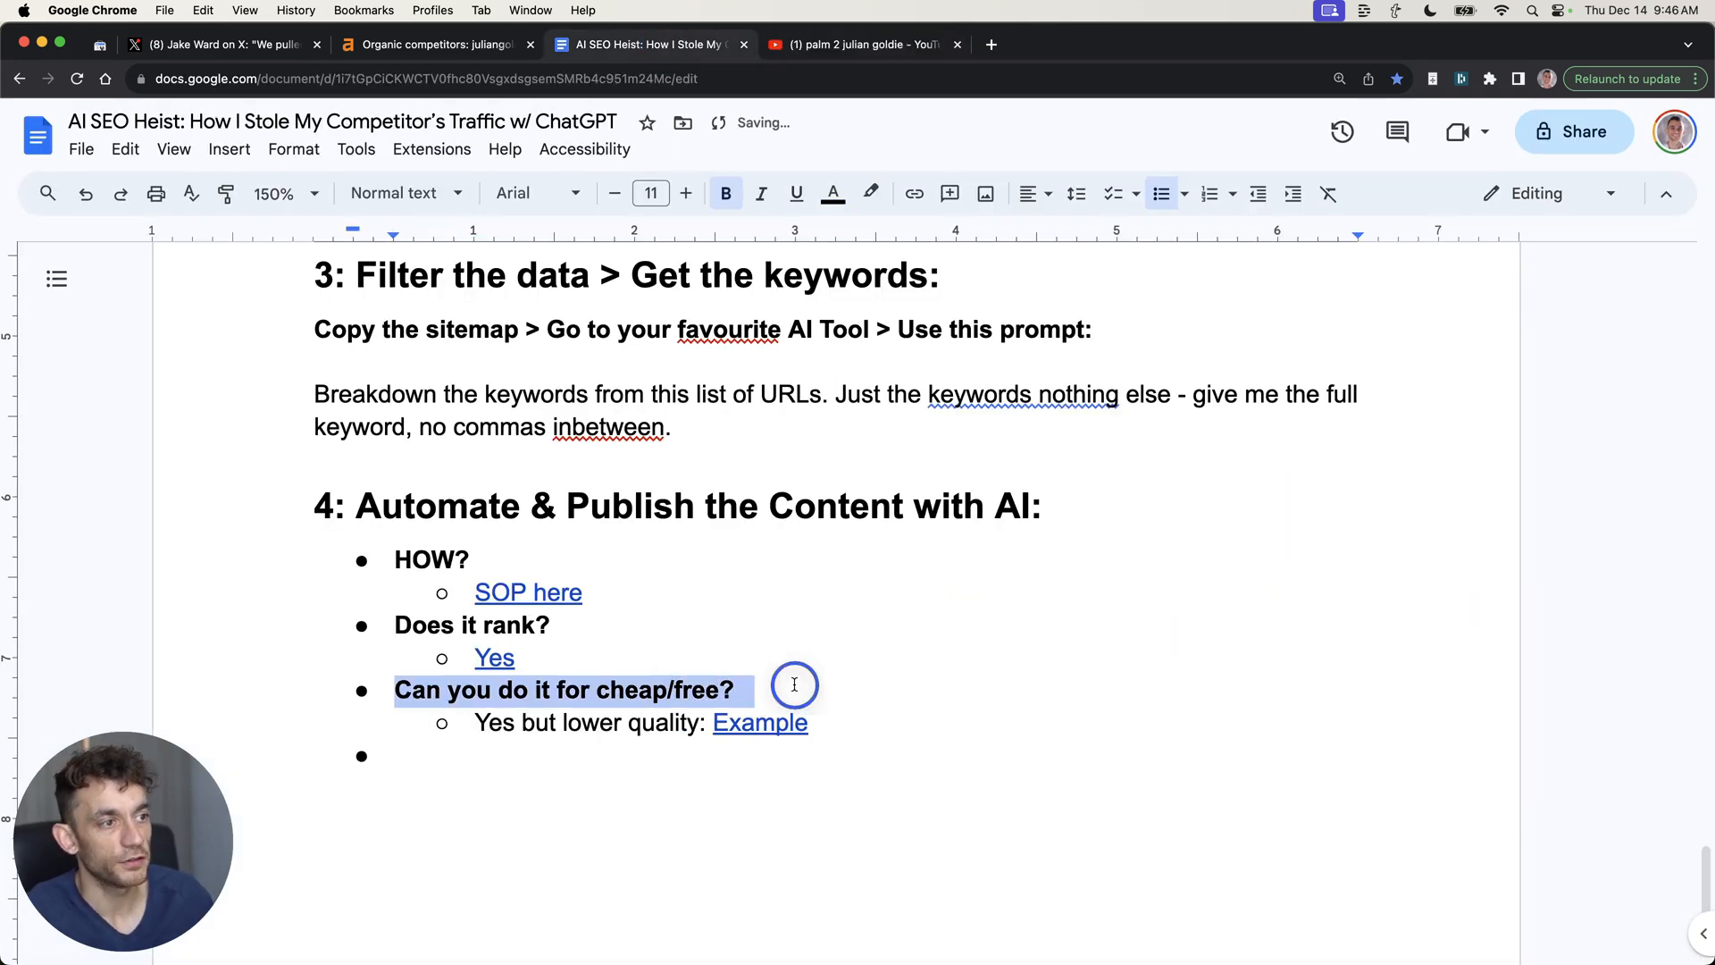
pyautogui.click(759, 722)
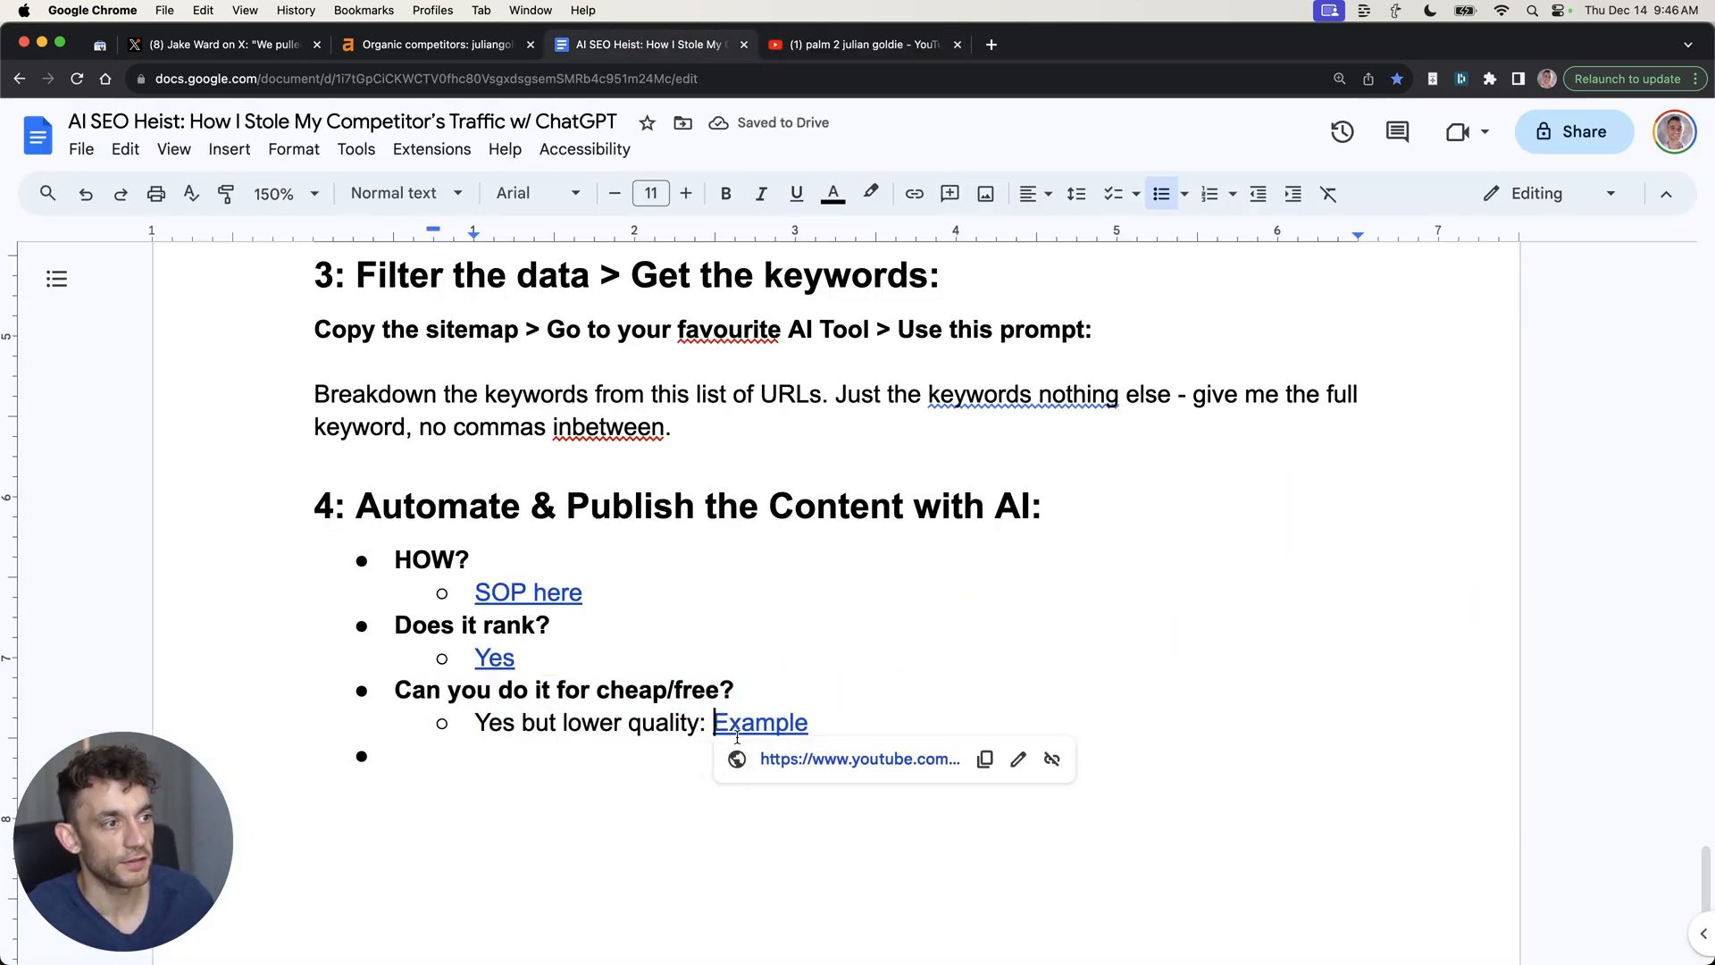
pyautogui.click(859, 45)
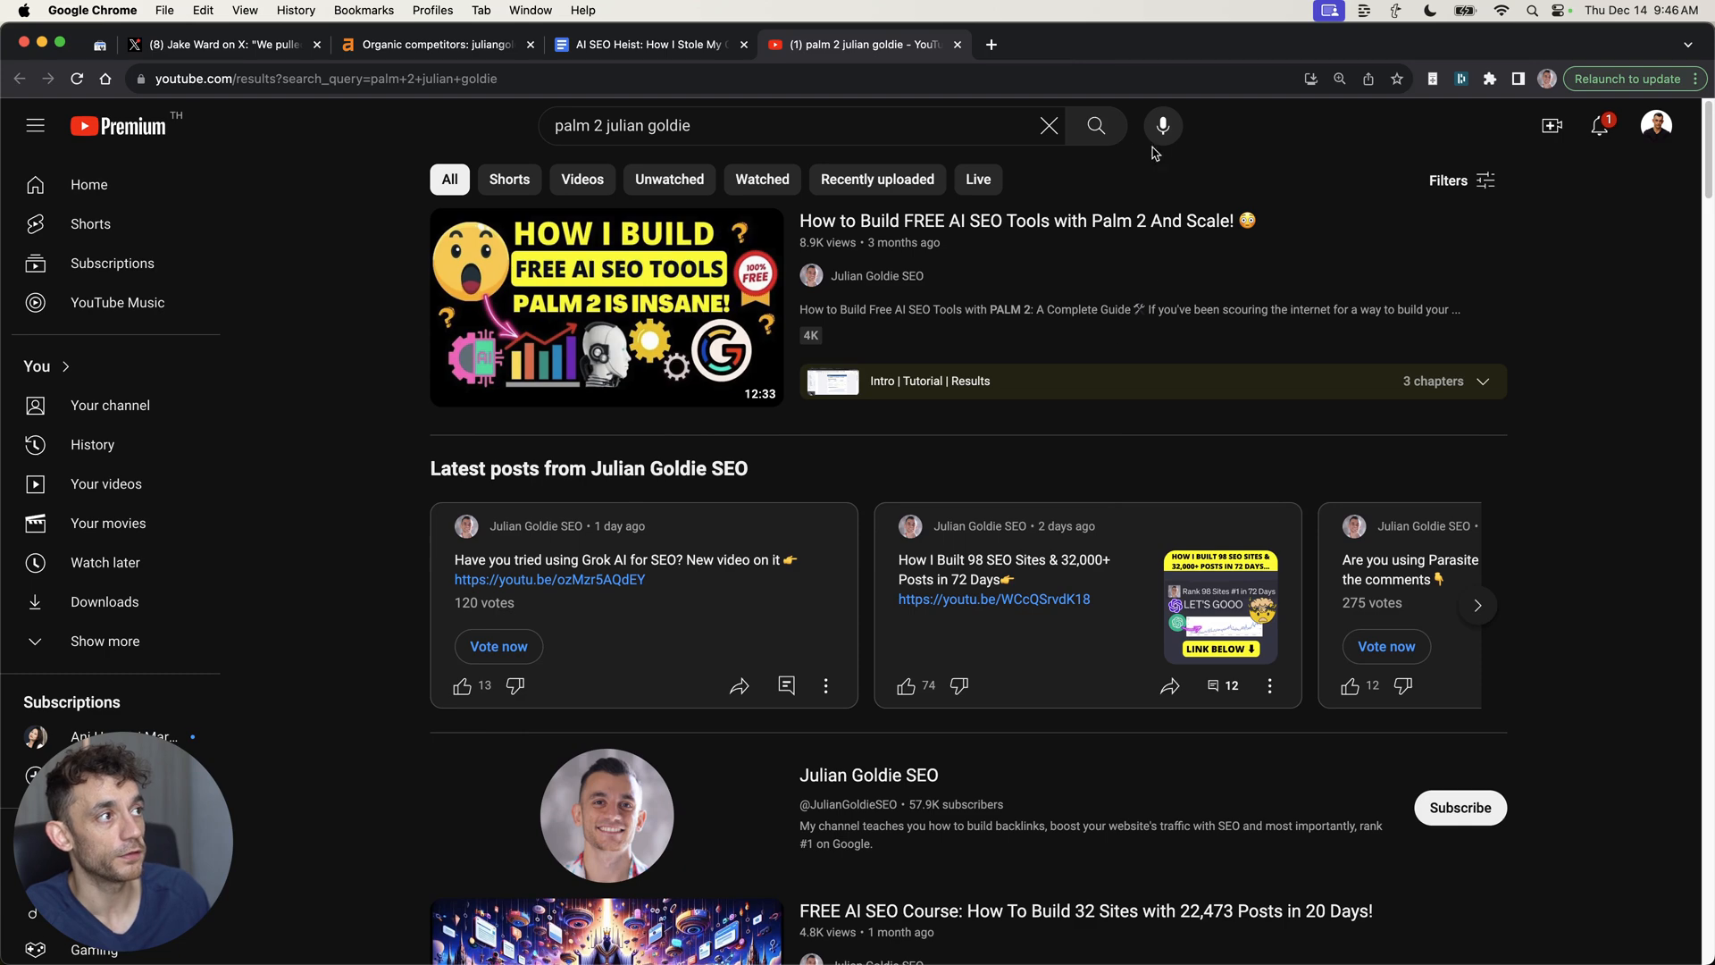
pyautogui.moveTo(855, 207)
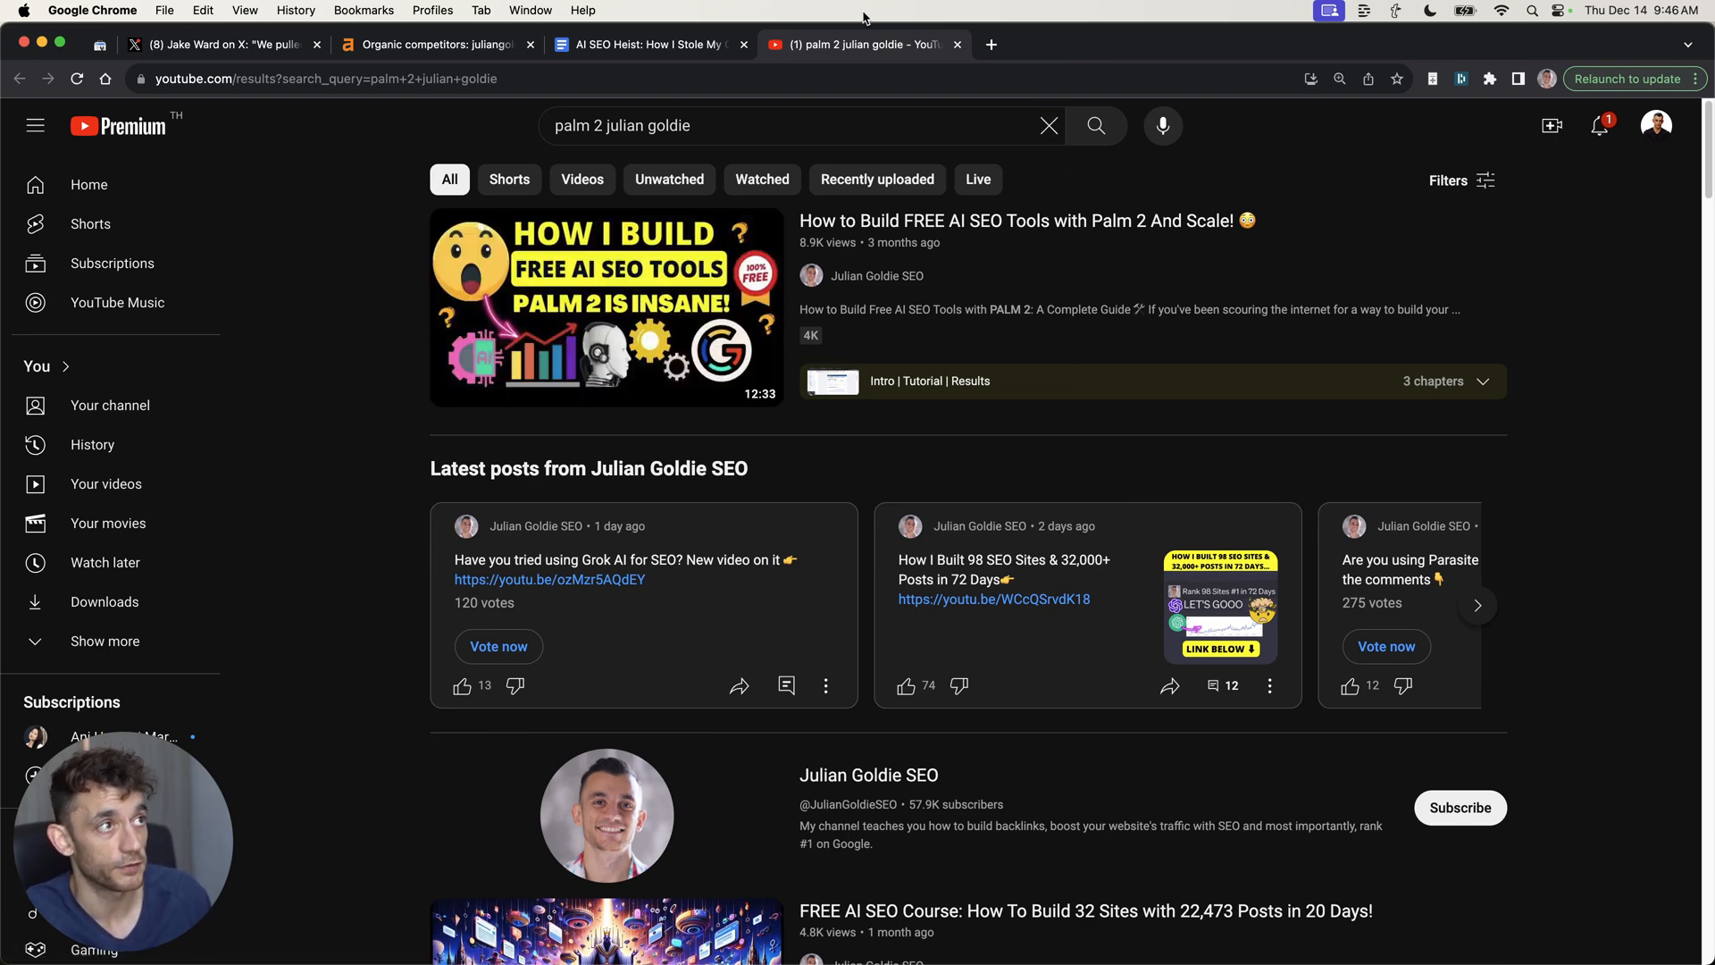
pyautogui.click(652, 43)
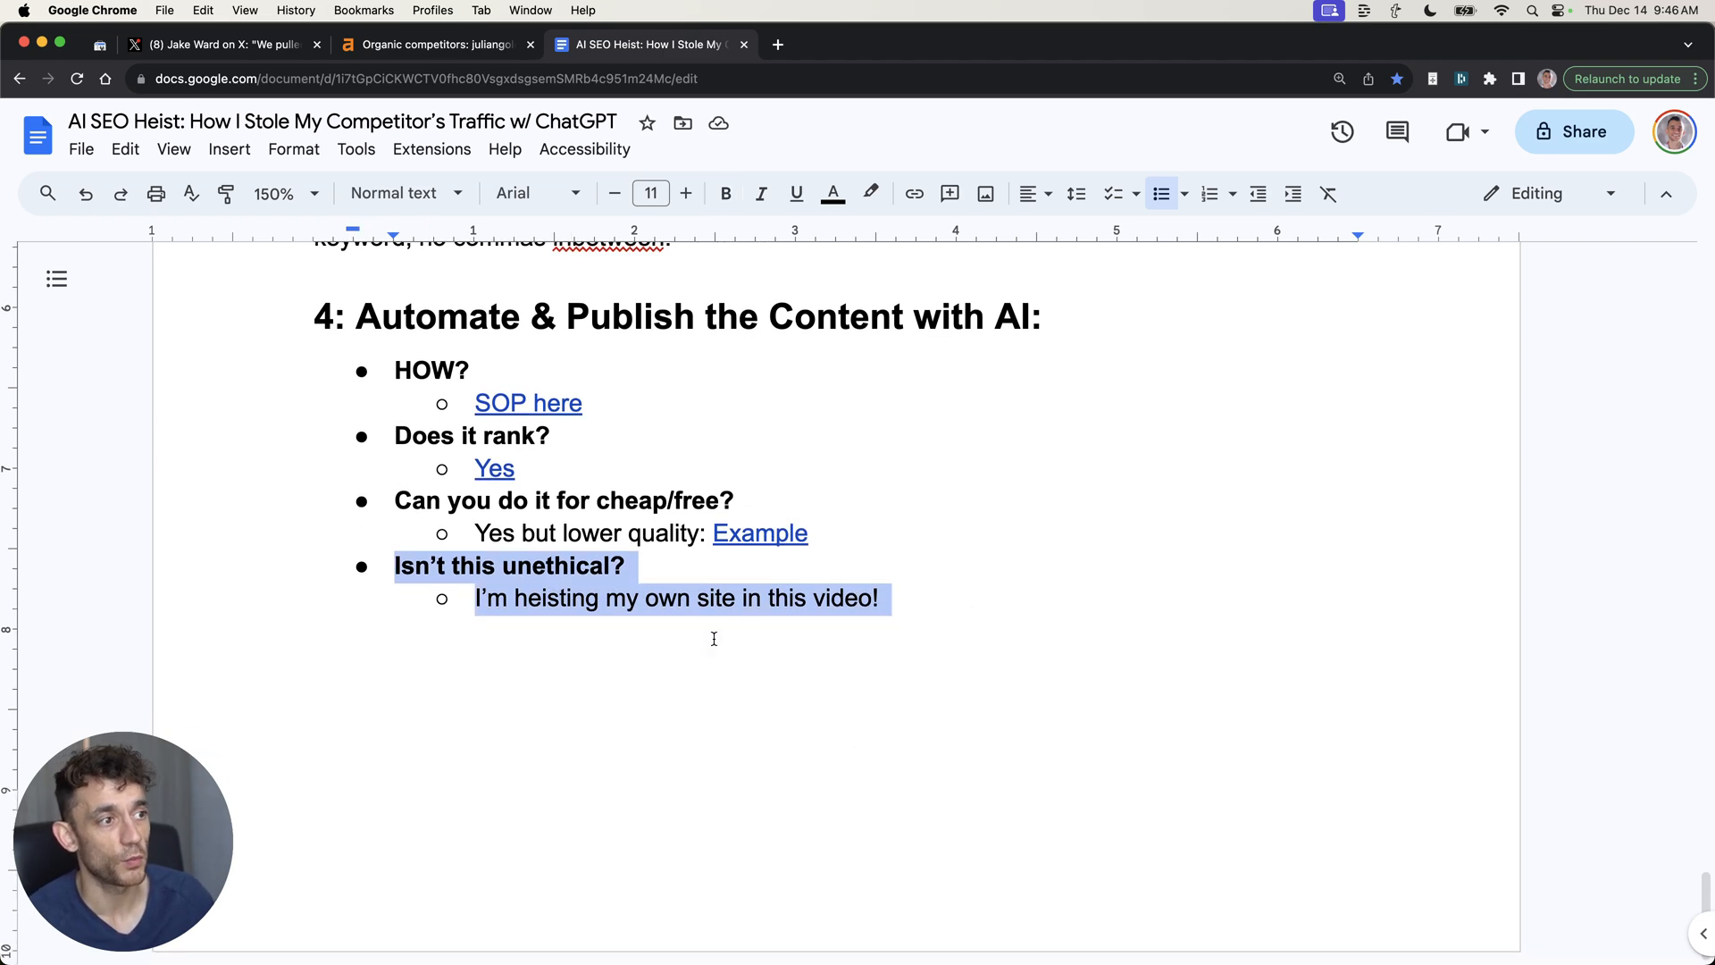
pyautogui.click(853, 45)
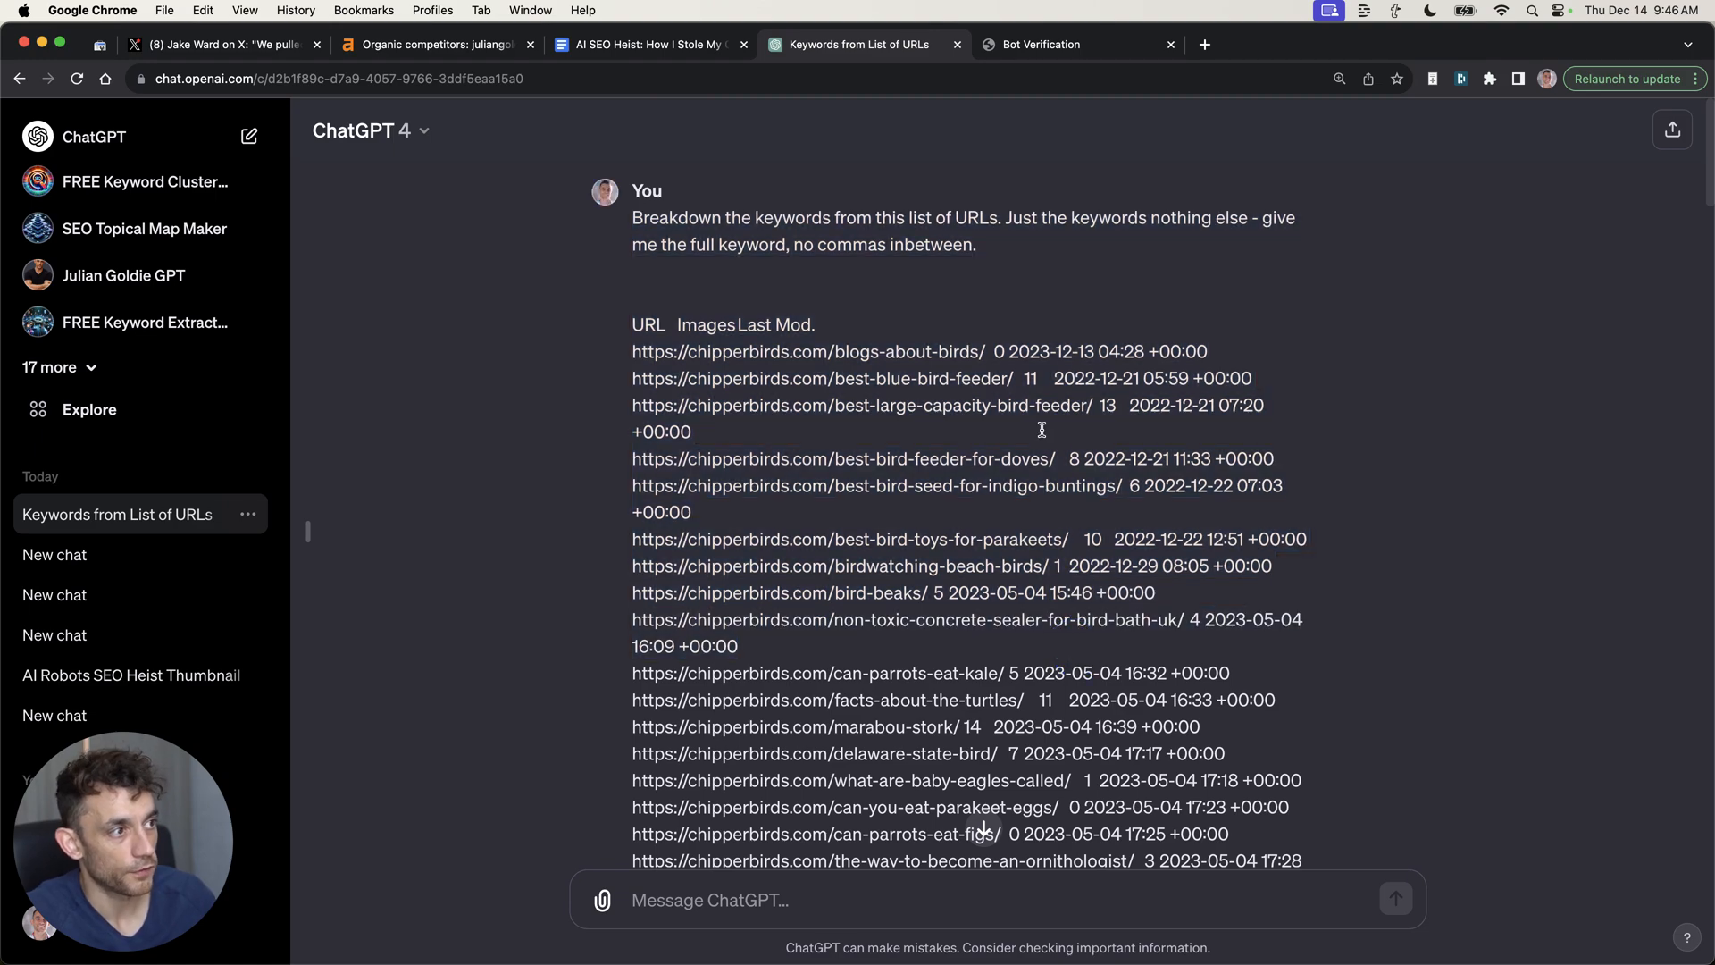
pyautogui.click(994, 45)
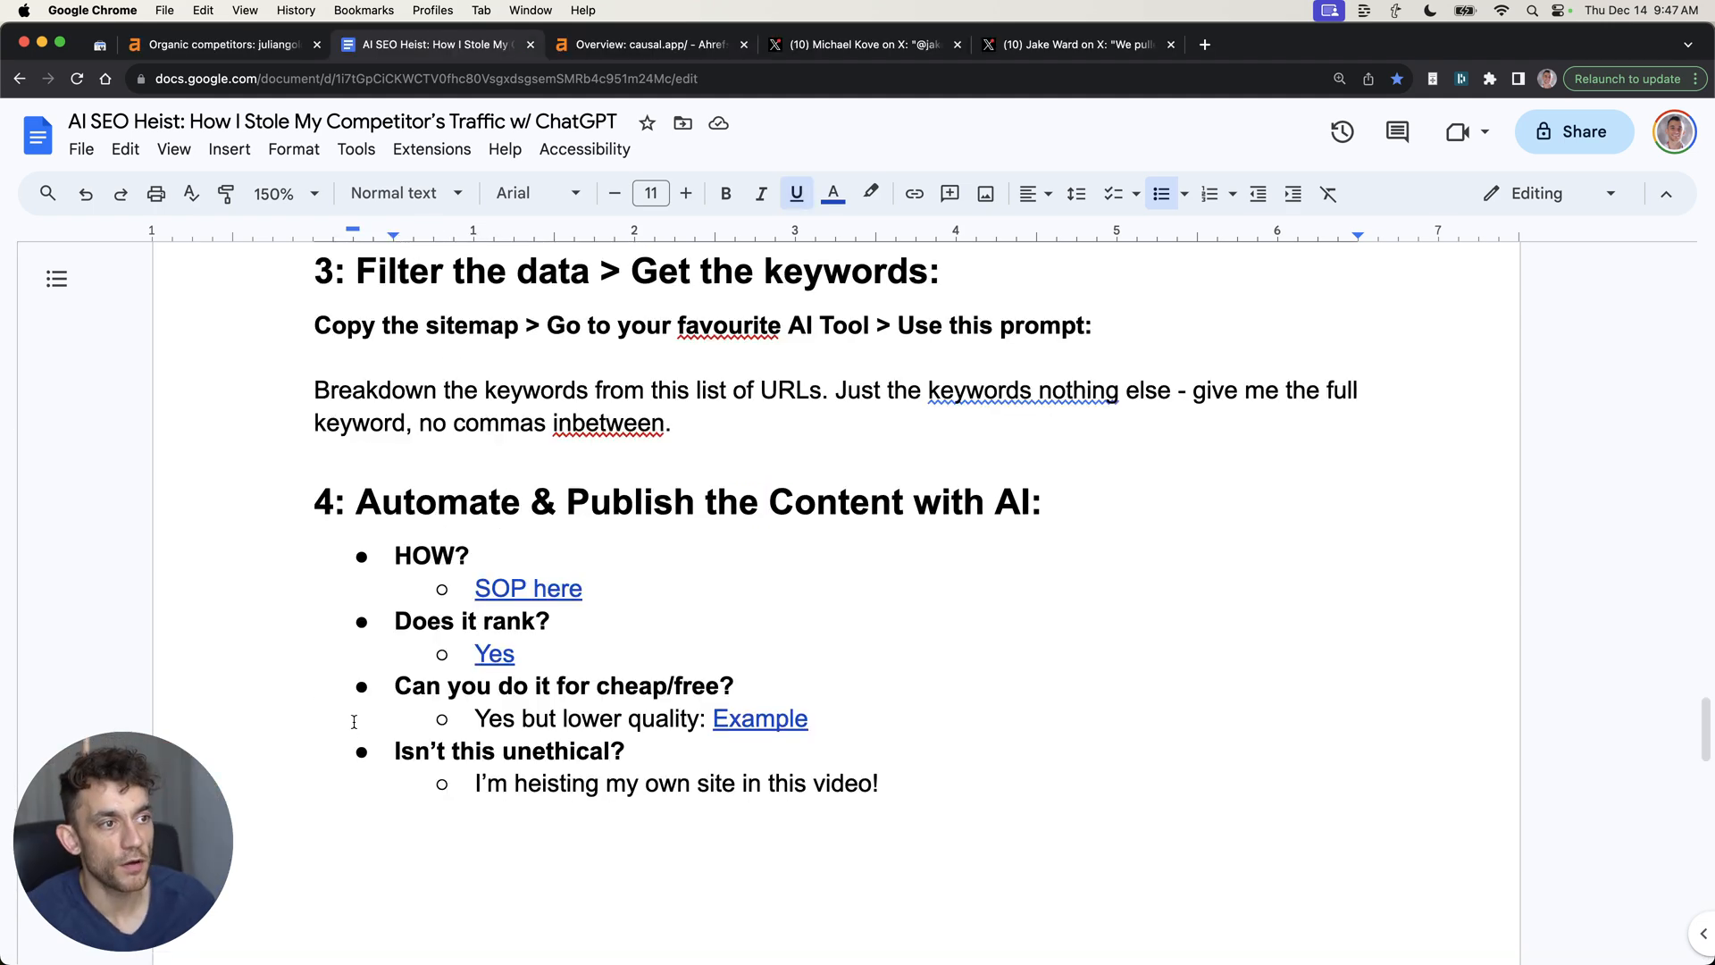
# Review the X heist post, site:causal.app results and causal.app's Ahrefs overview, then the Ethics heading
pyautogui.click(647, 45)
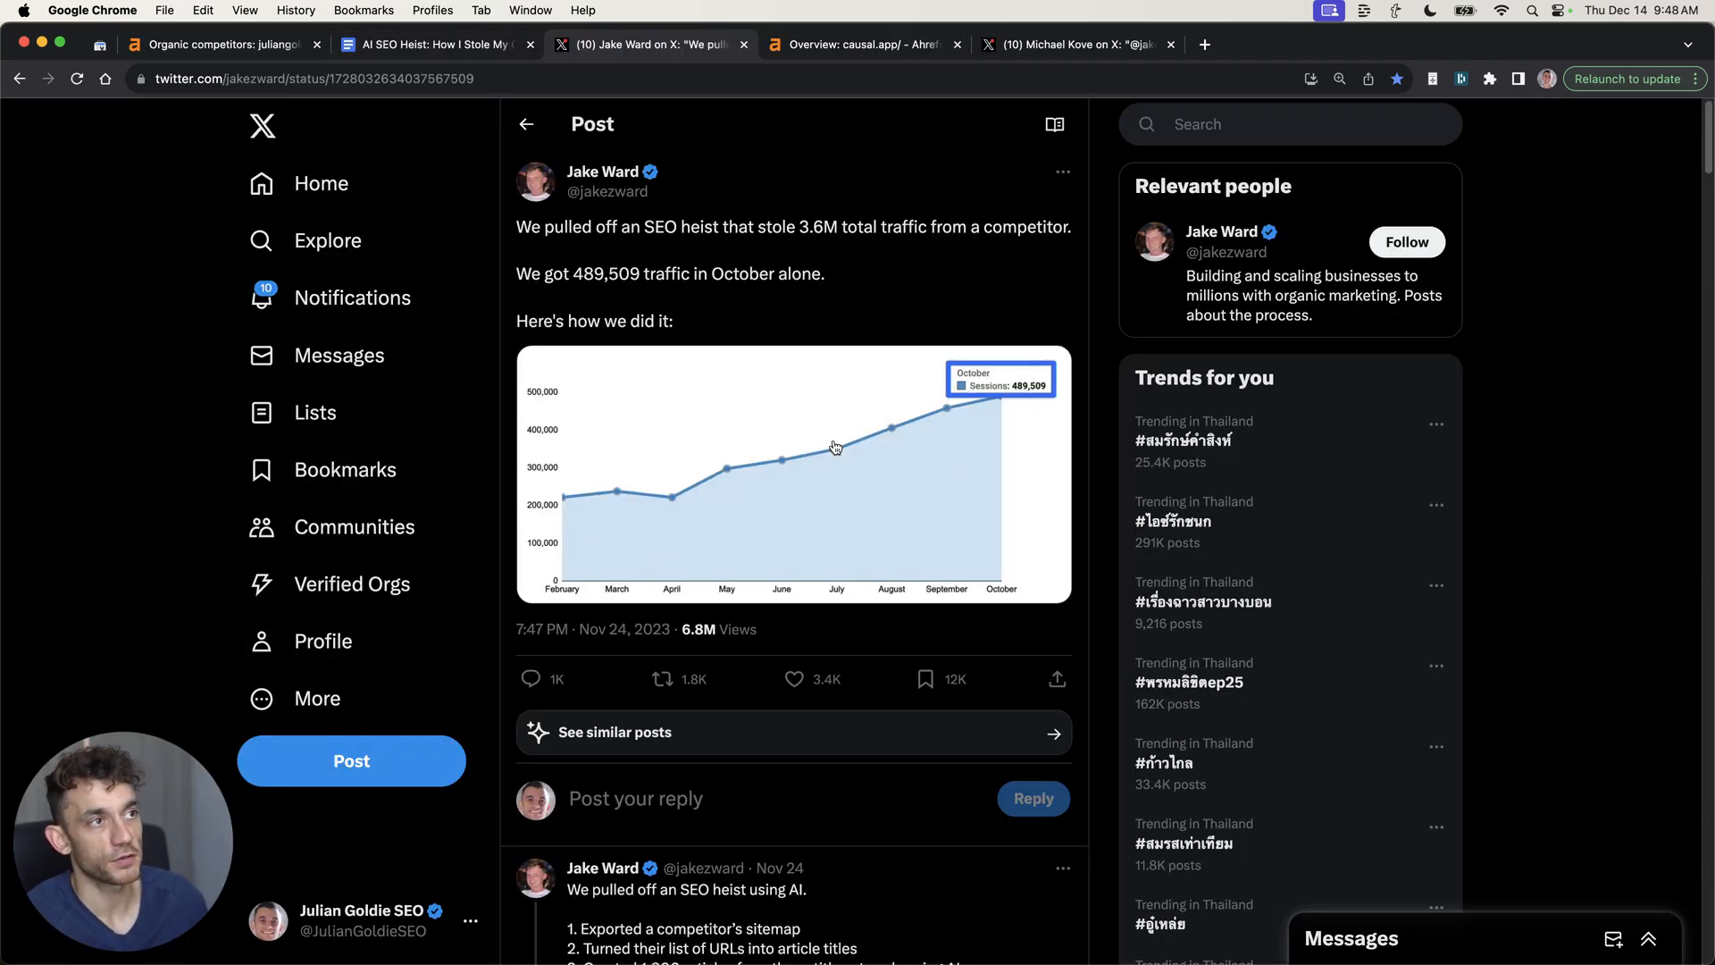
pyautogui.moveTo(760, 635)
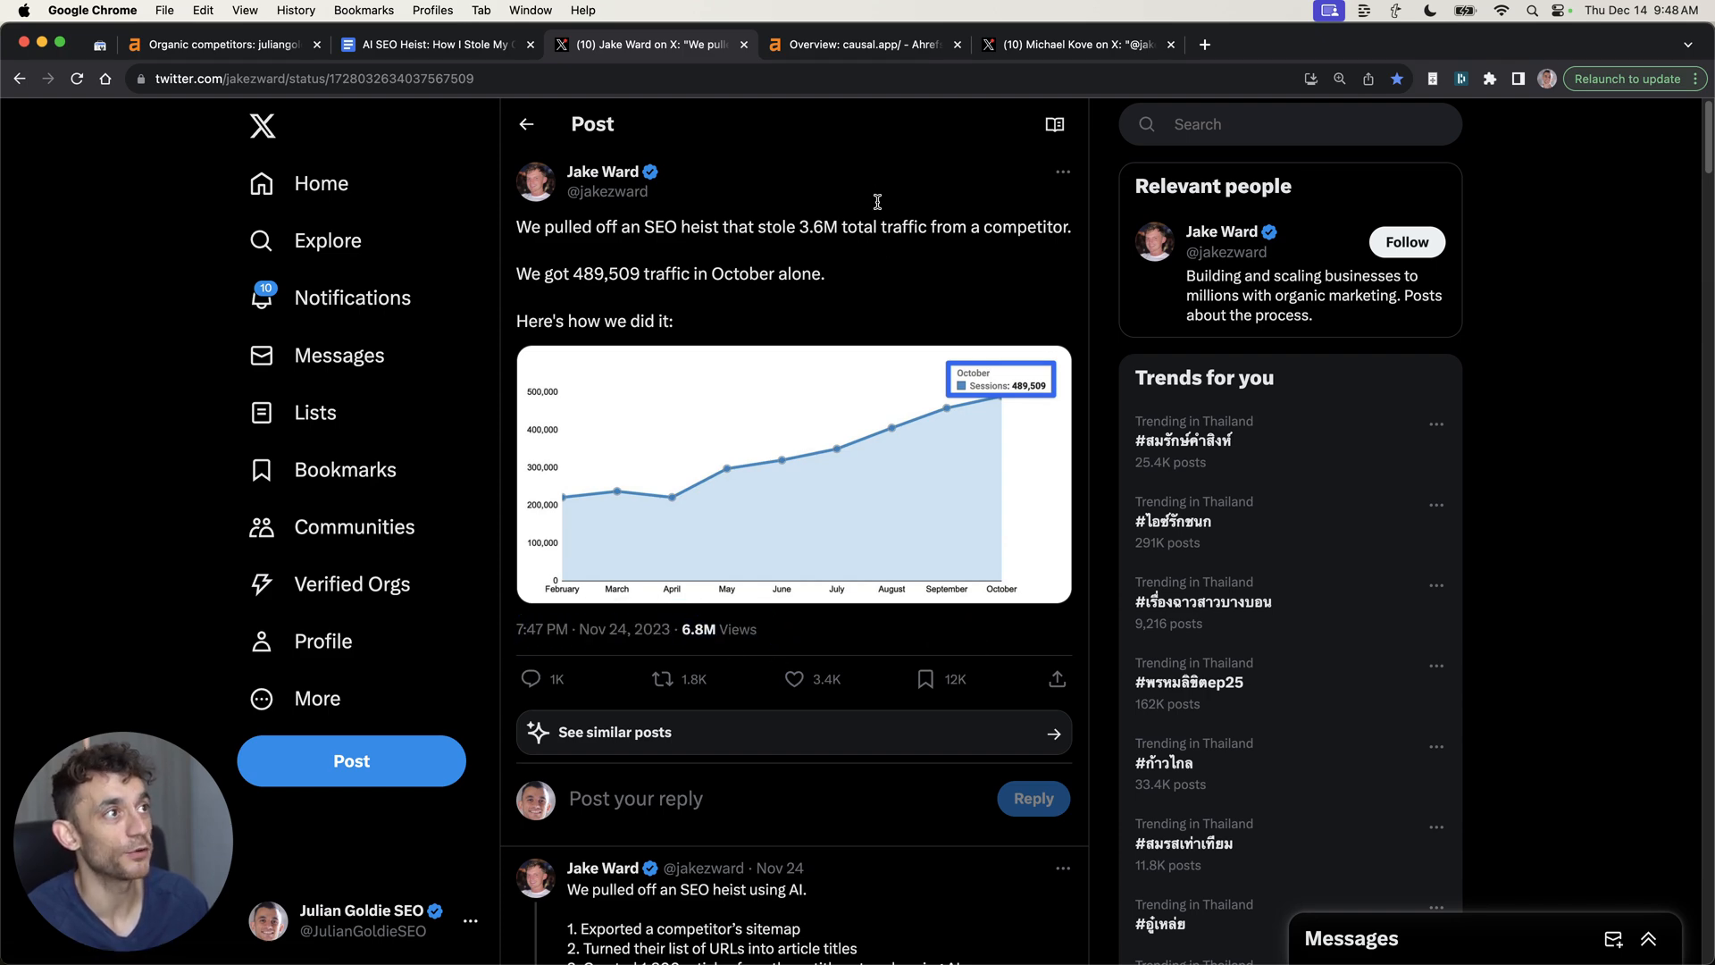
pyautogui.click(864, 44)
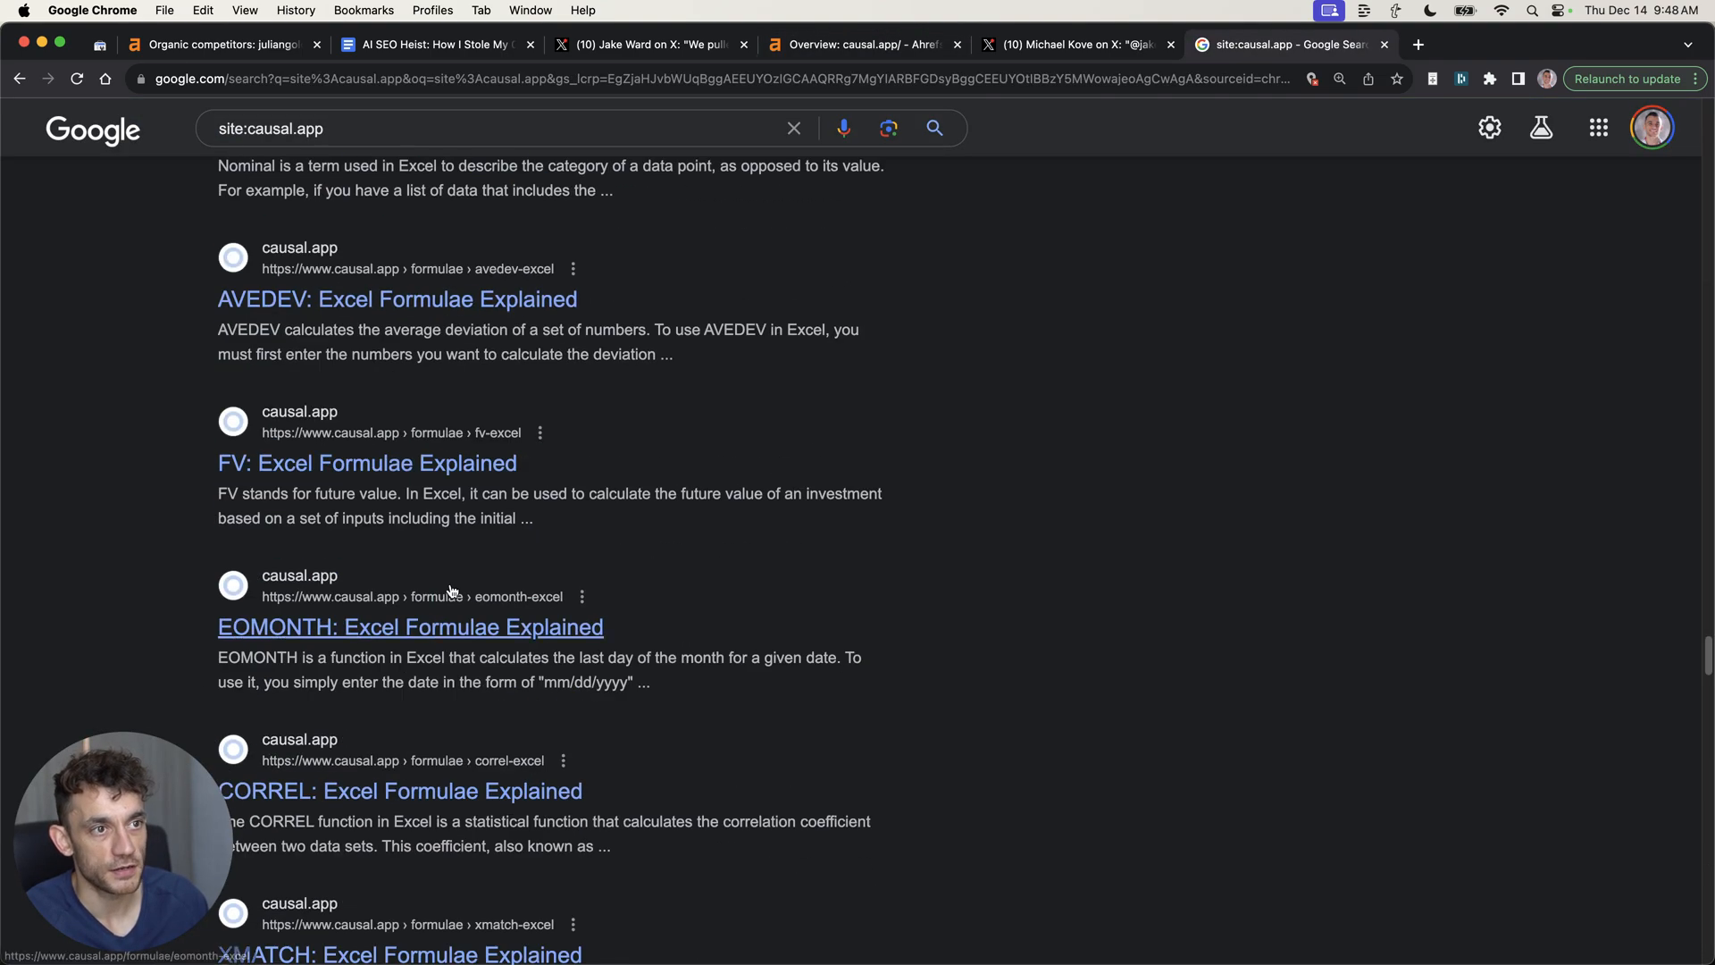
pyautogui.click(864, 43)
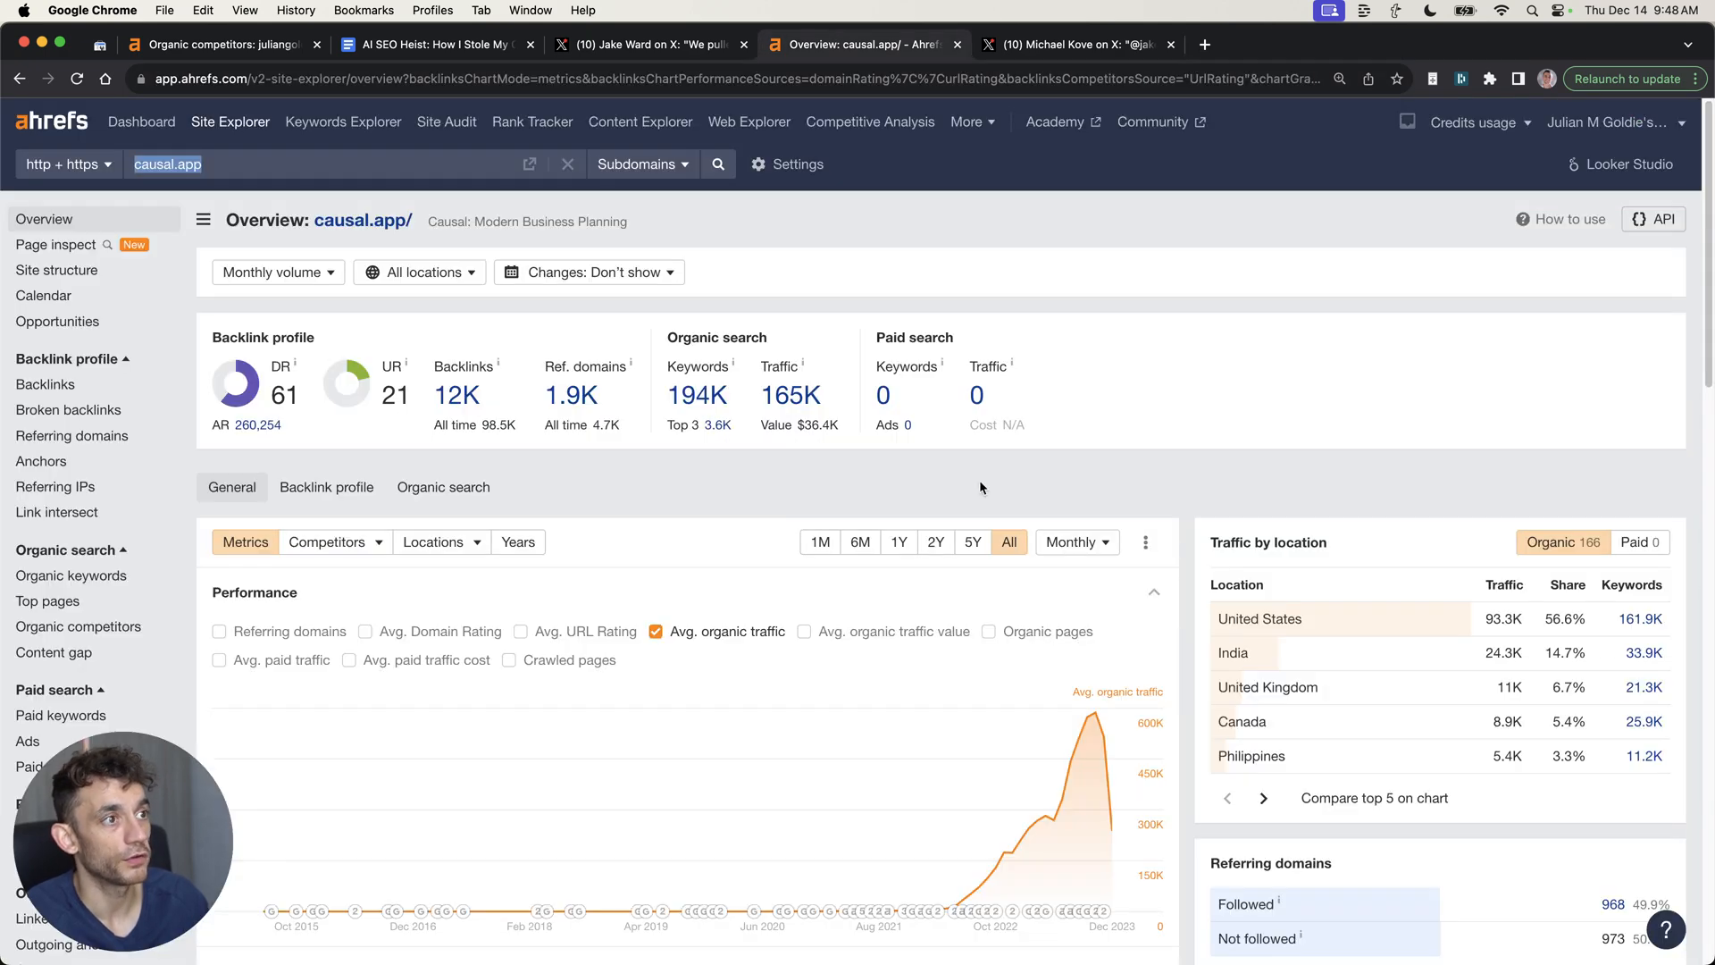
pyautogui.click(440, 43)
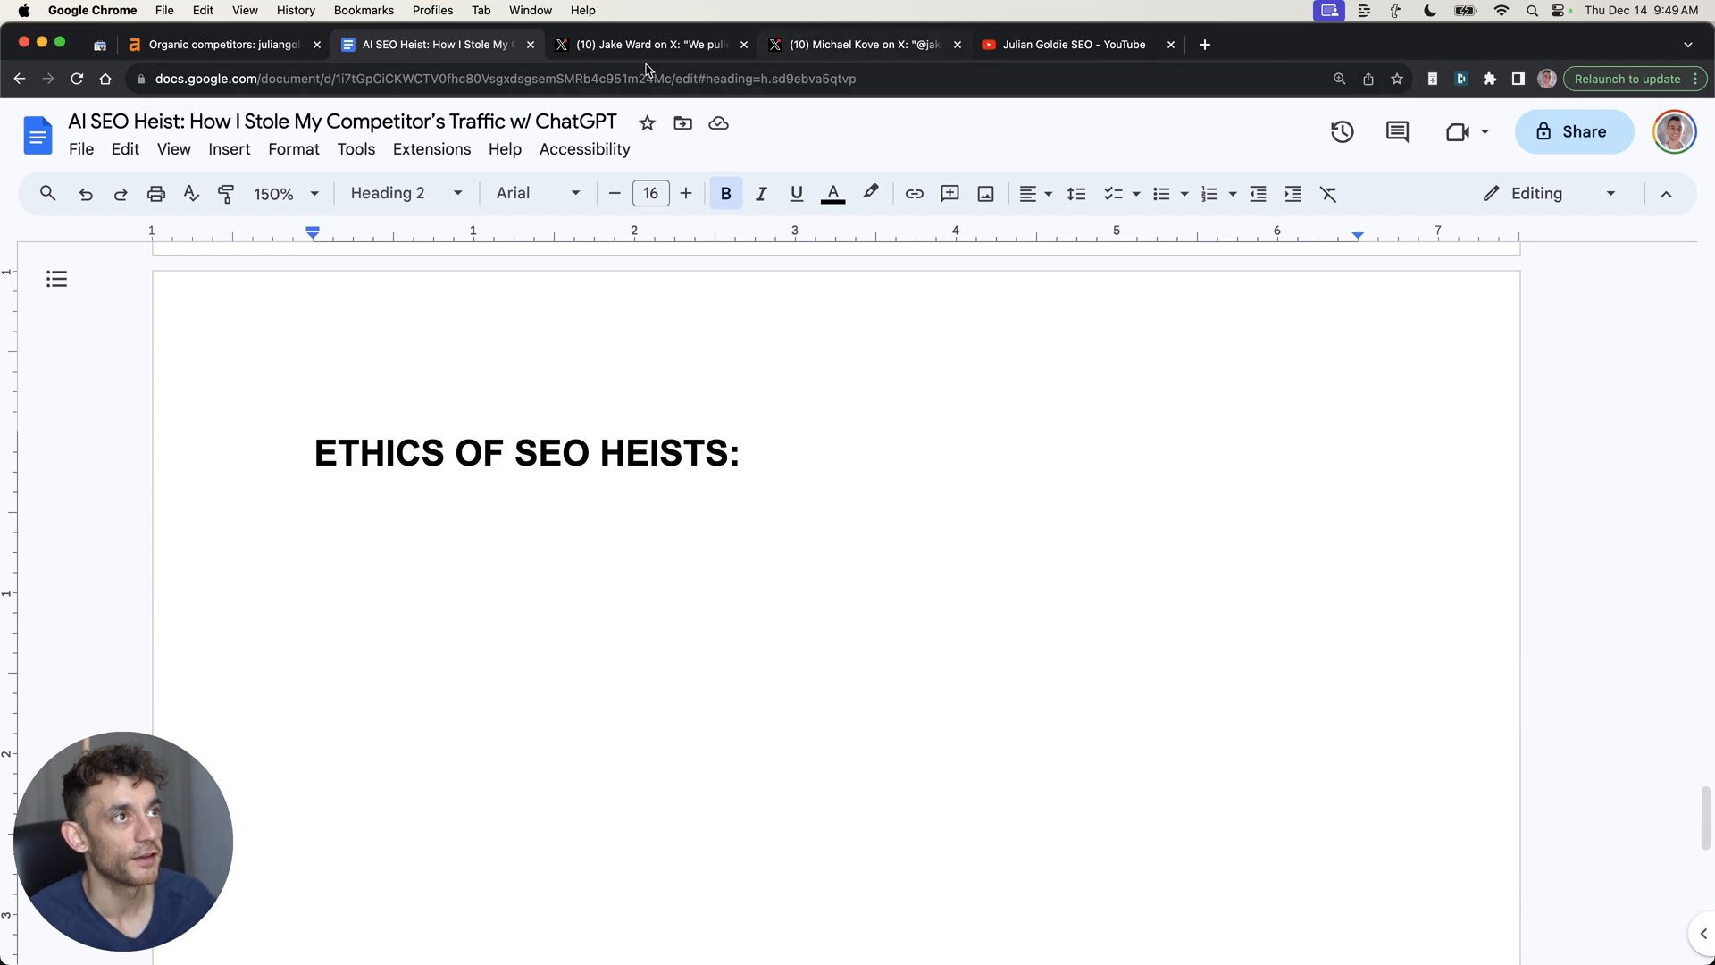
pyautogui.click(645, 44)
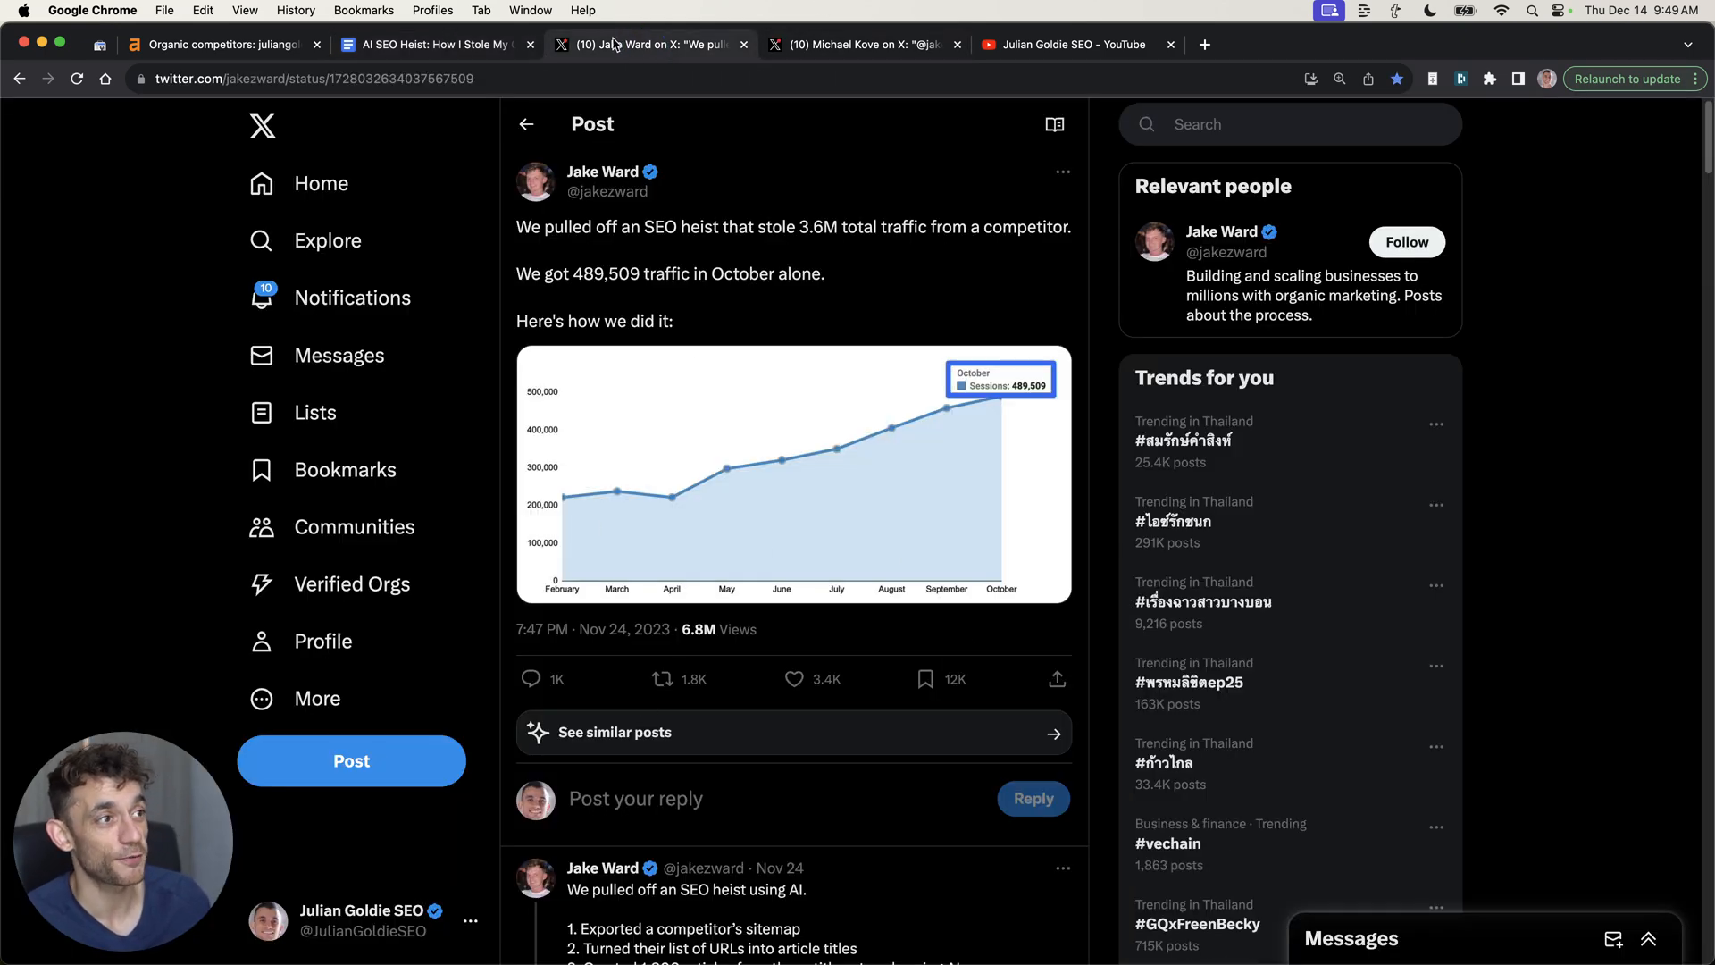
pyautogui.click(863, 44)
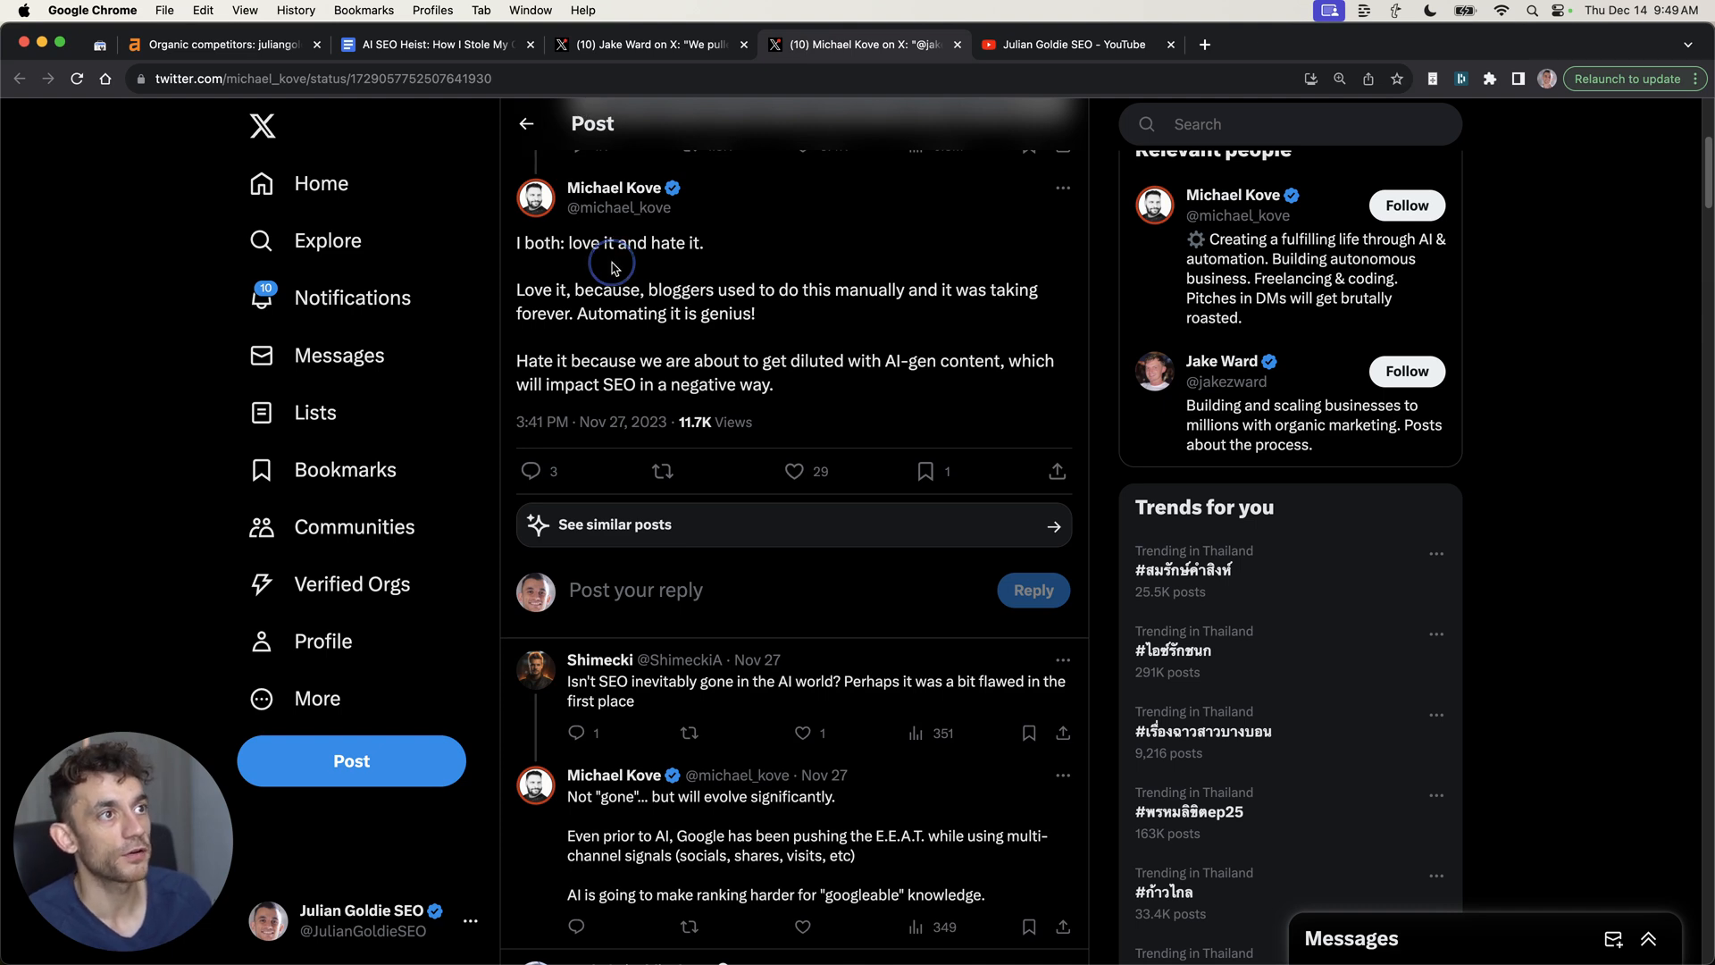
pyautogui.moveTo(517, 289); pyautogui.dragTo(700, 297)
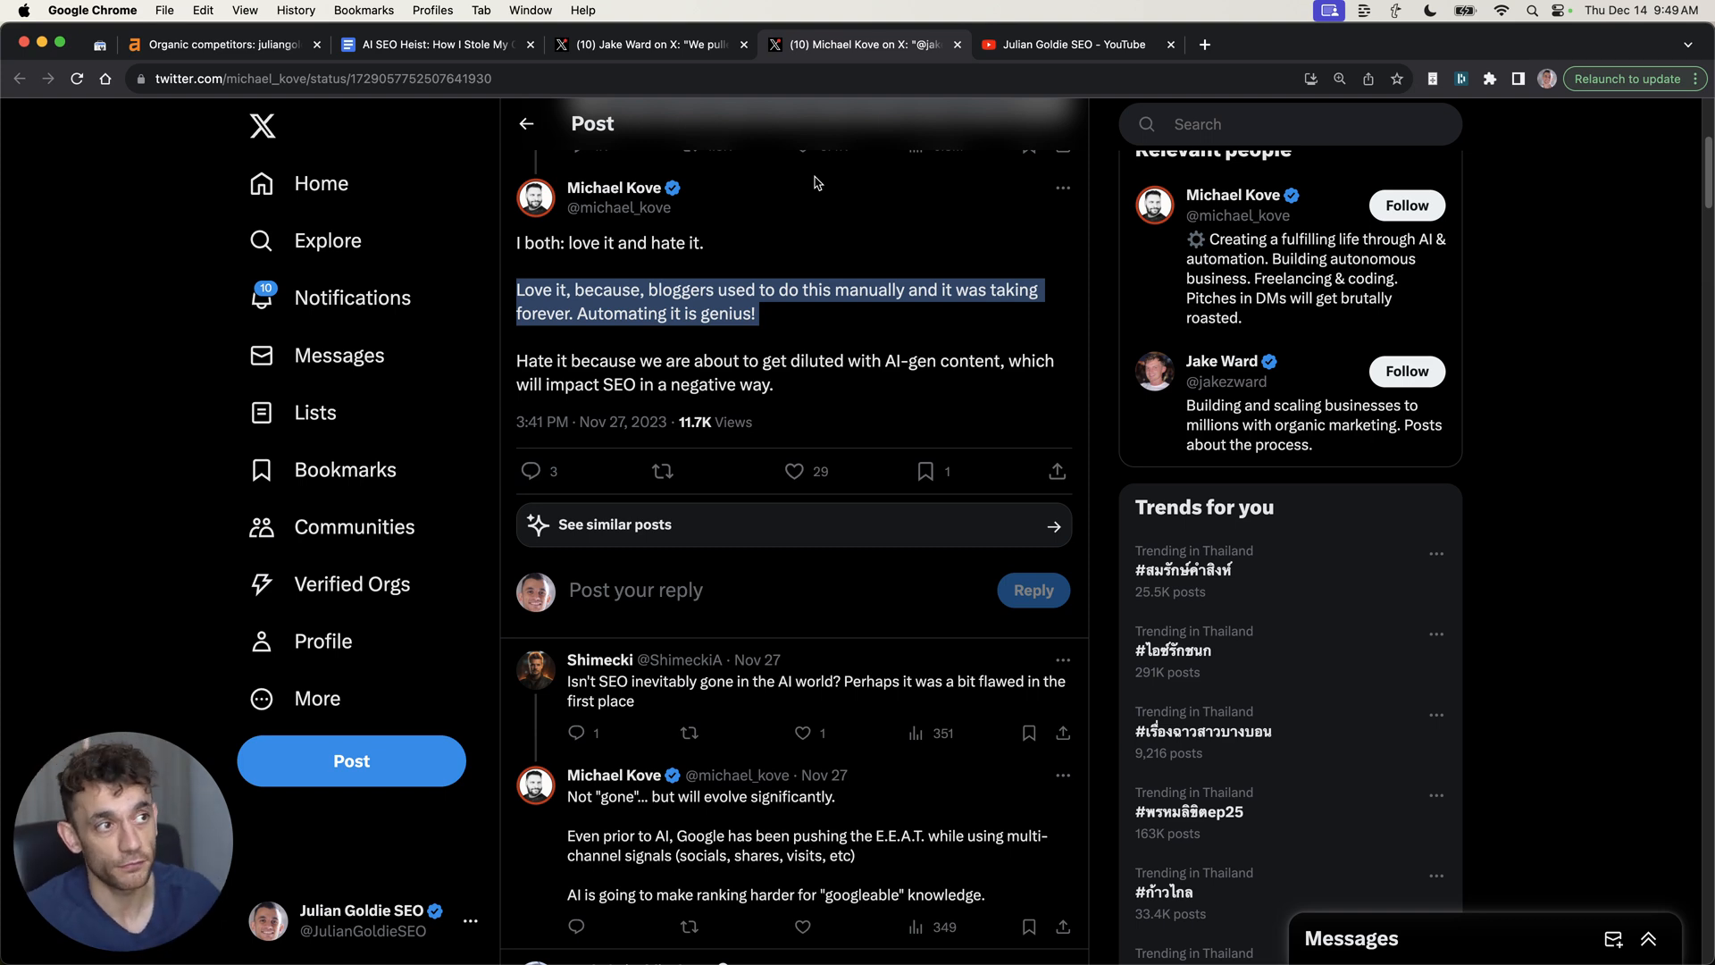
pyautogui.click(699, 308)
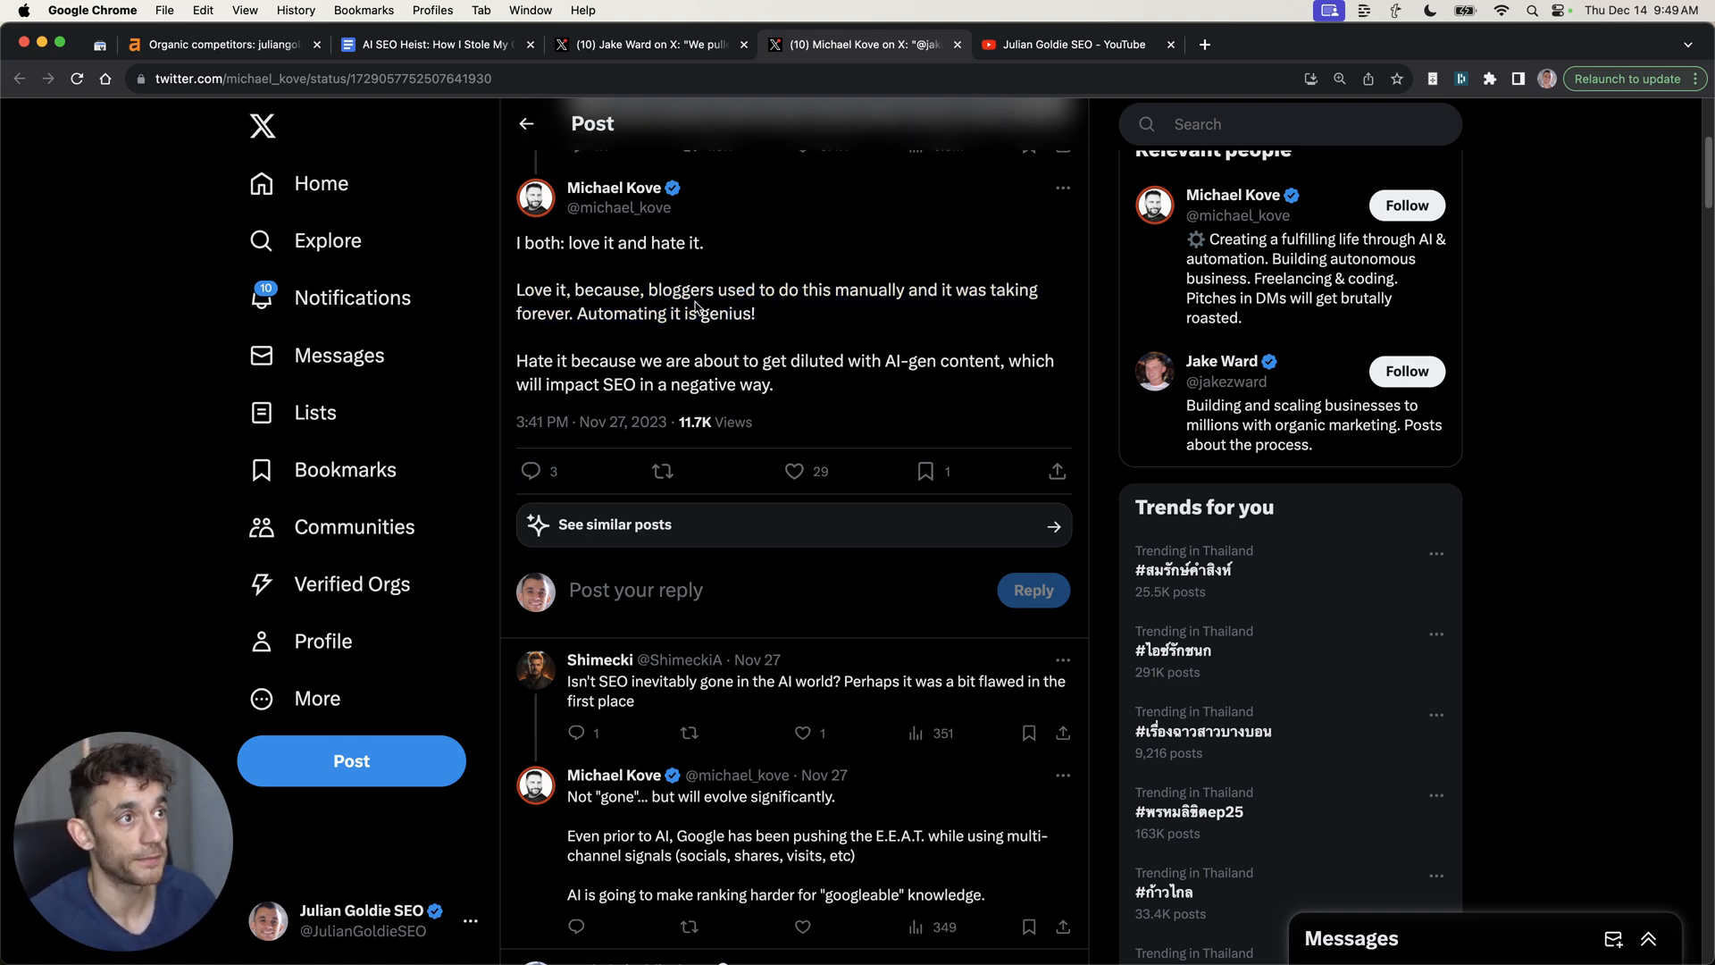
pyautogui.moveTo(515, 361); pyautogui.dragTo(772, 384)
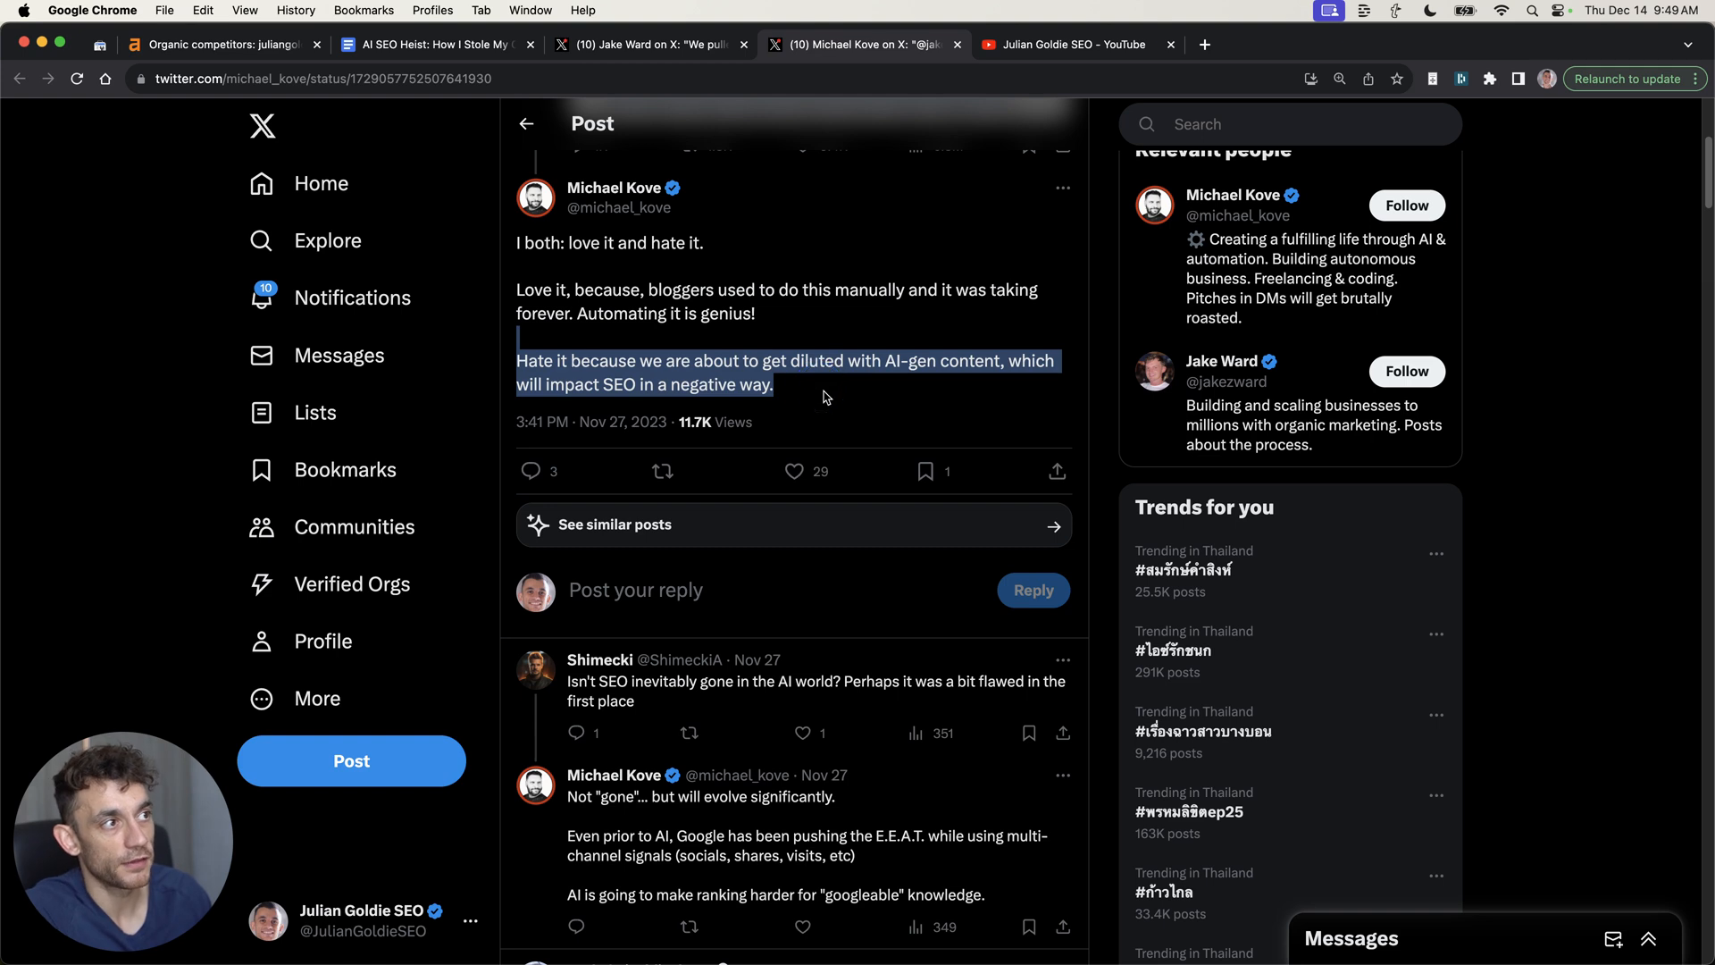
pyautogui.click(811, 340)
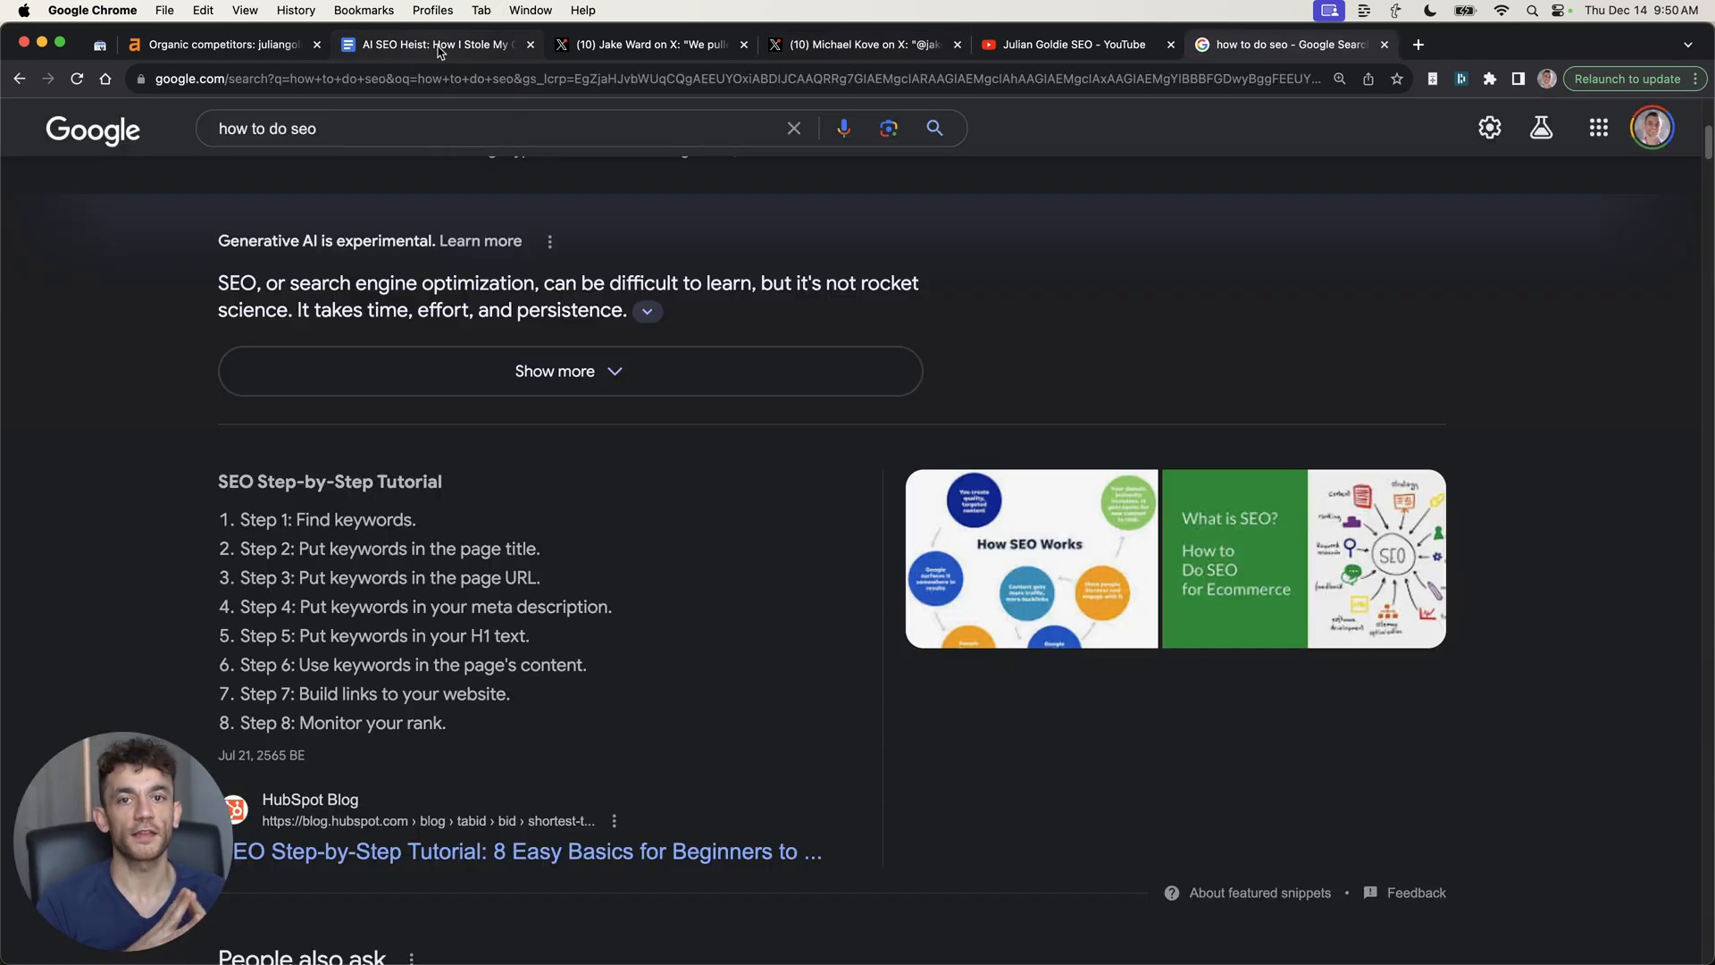
pyautogui.moveTo(437, 46)
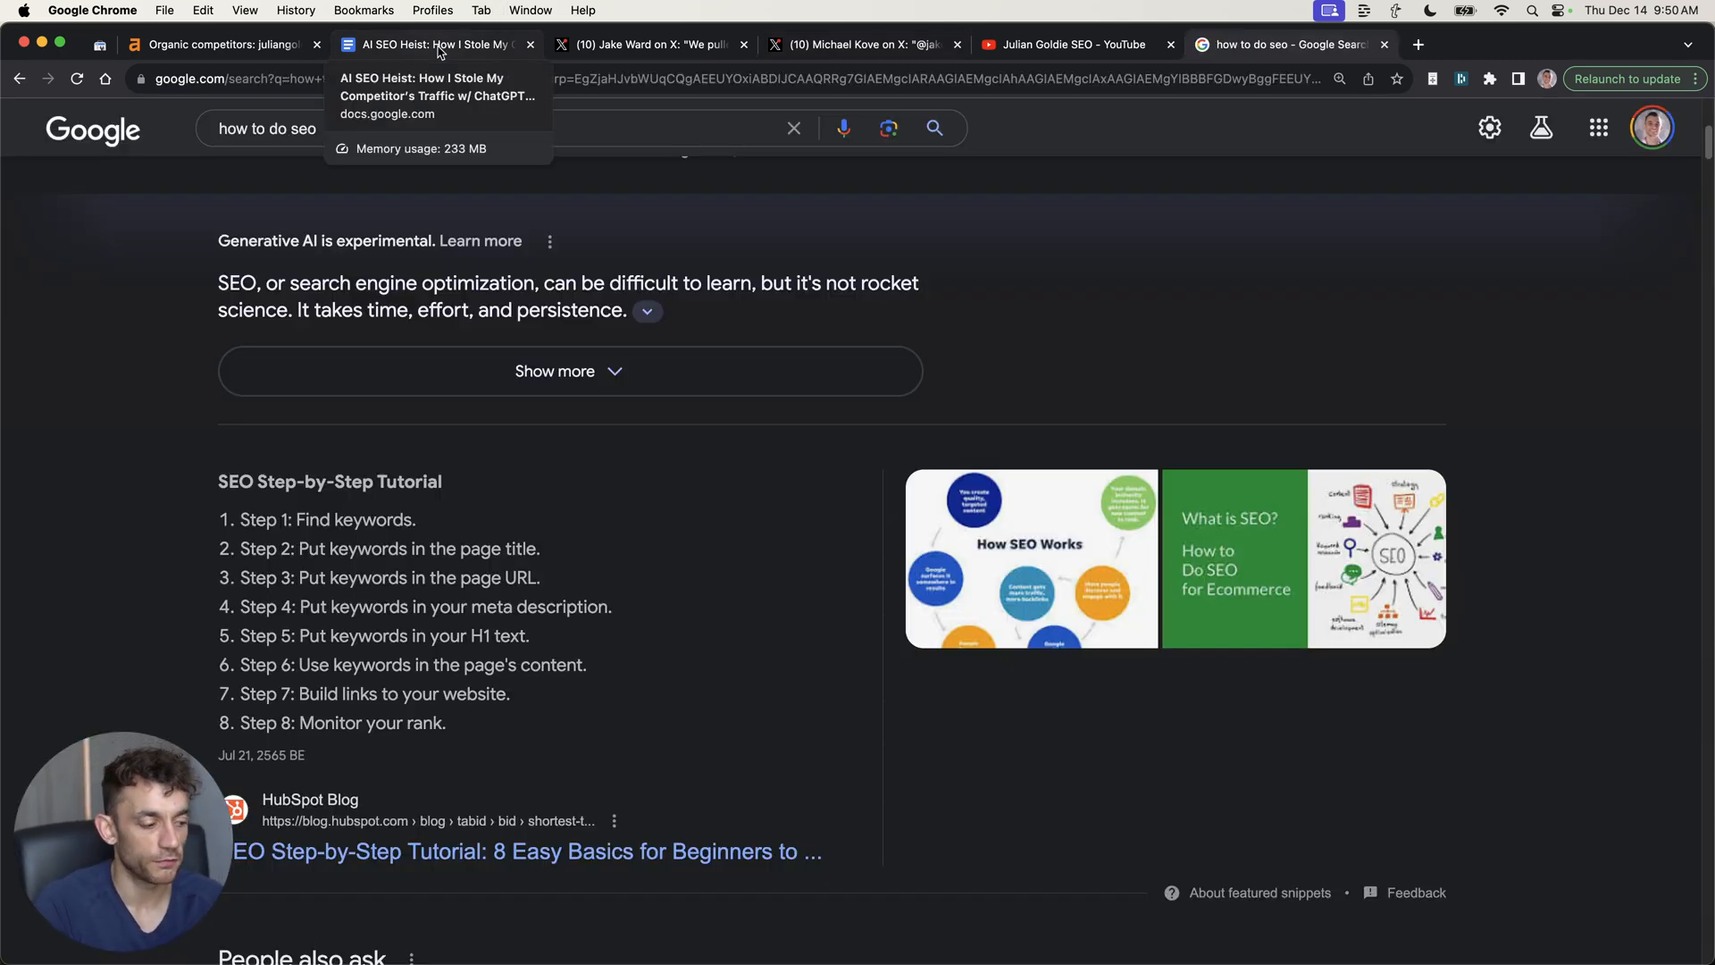
# Expand Google's AI overview on doing SEO and highlight its not-rocket-science sentence
pyautogui.click(335, 128)
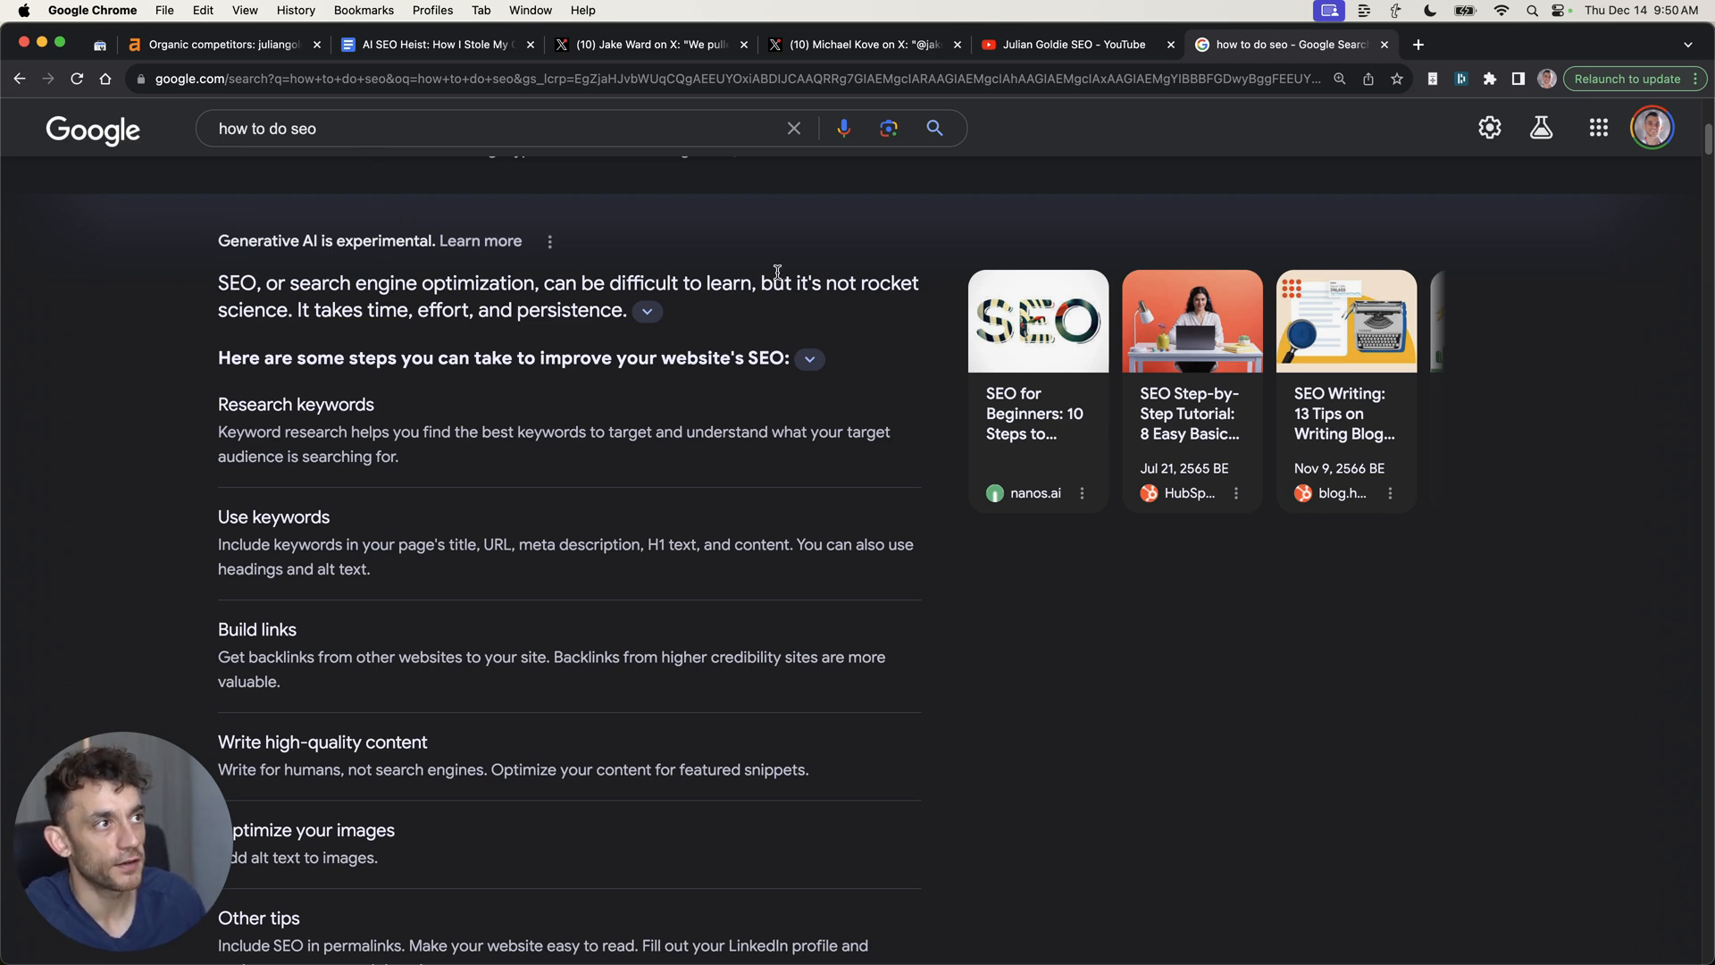
pyautogui.moveTo(765, 282); pyautogui.dragTo(610, 311)
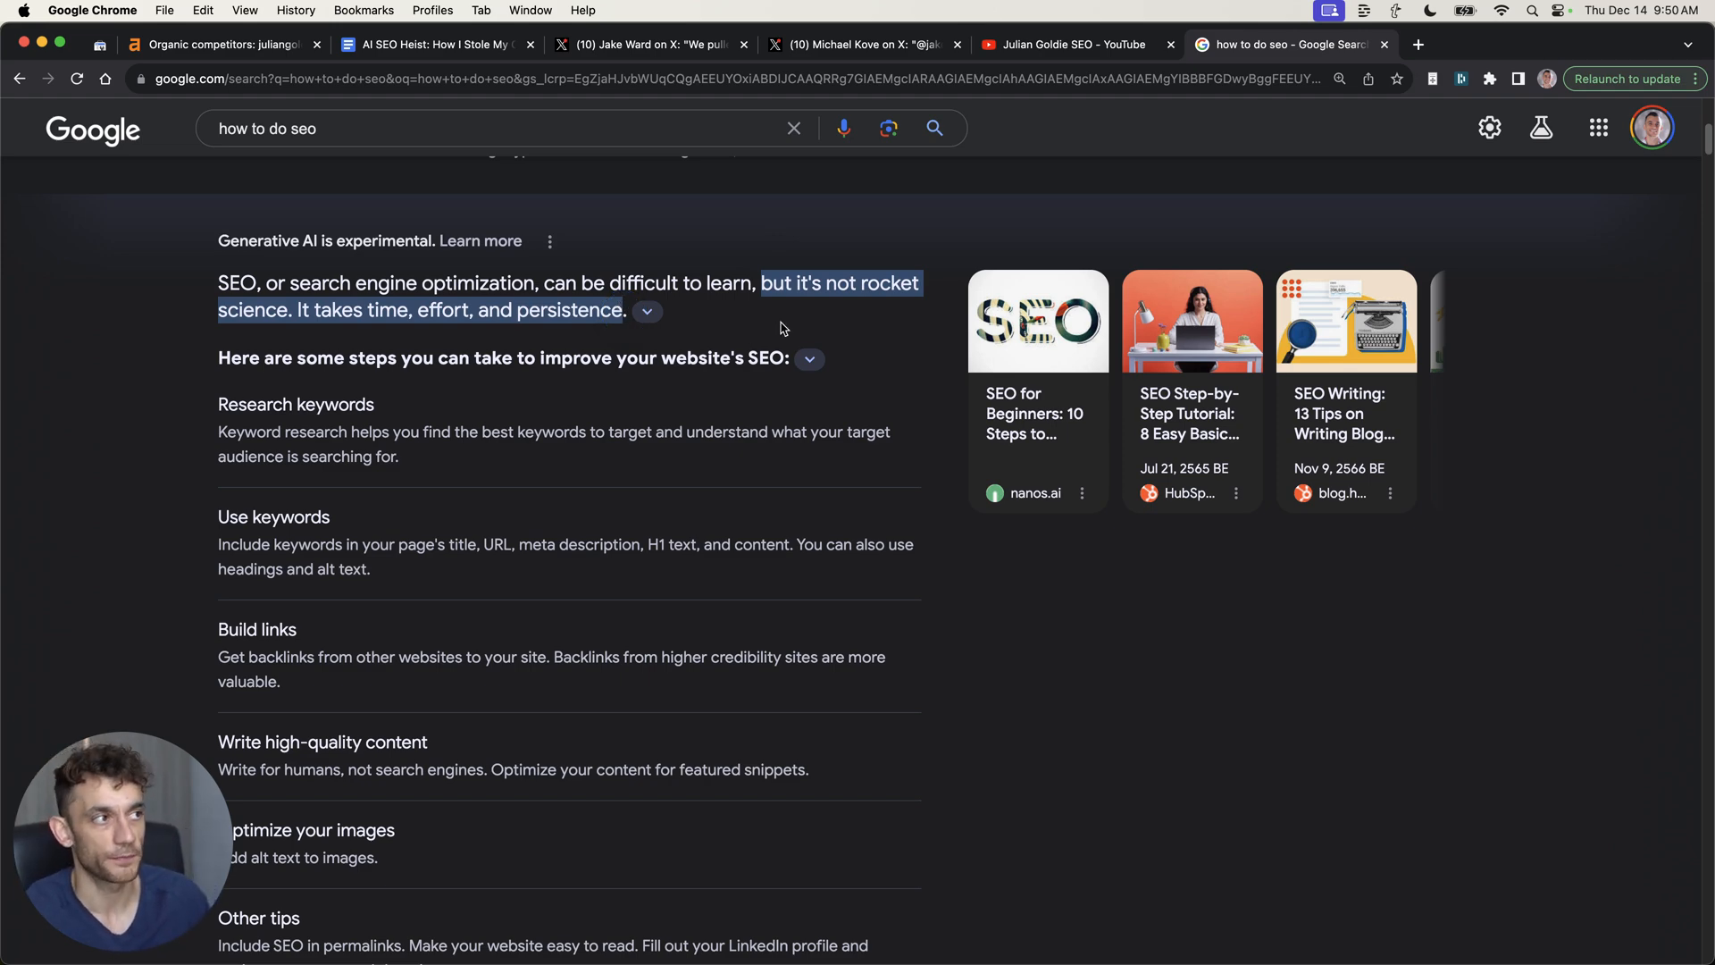
pyautogui.scroll(3)
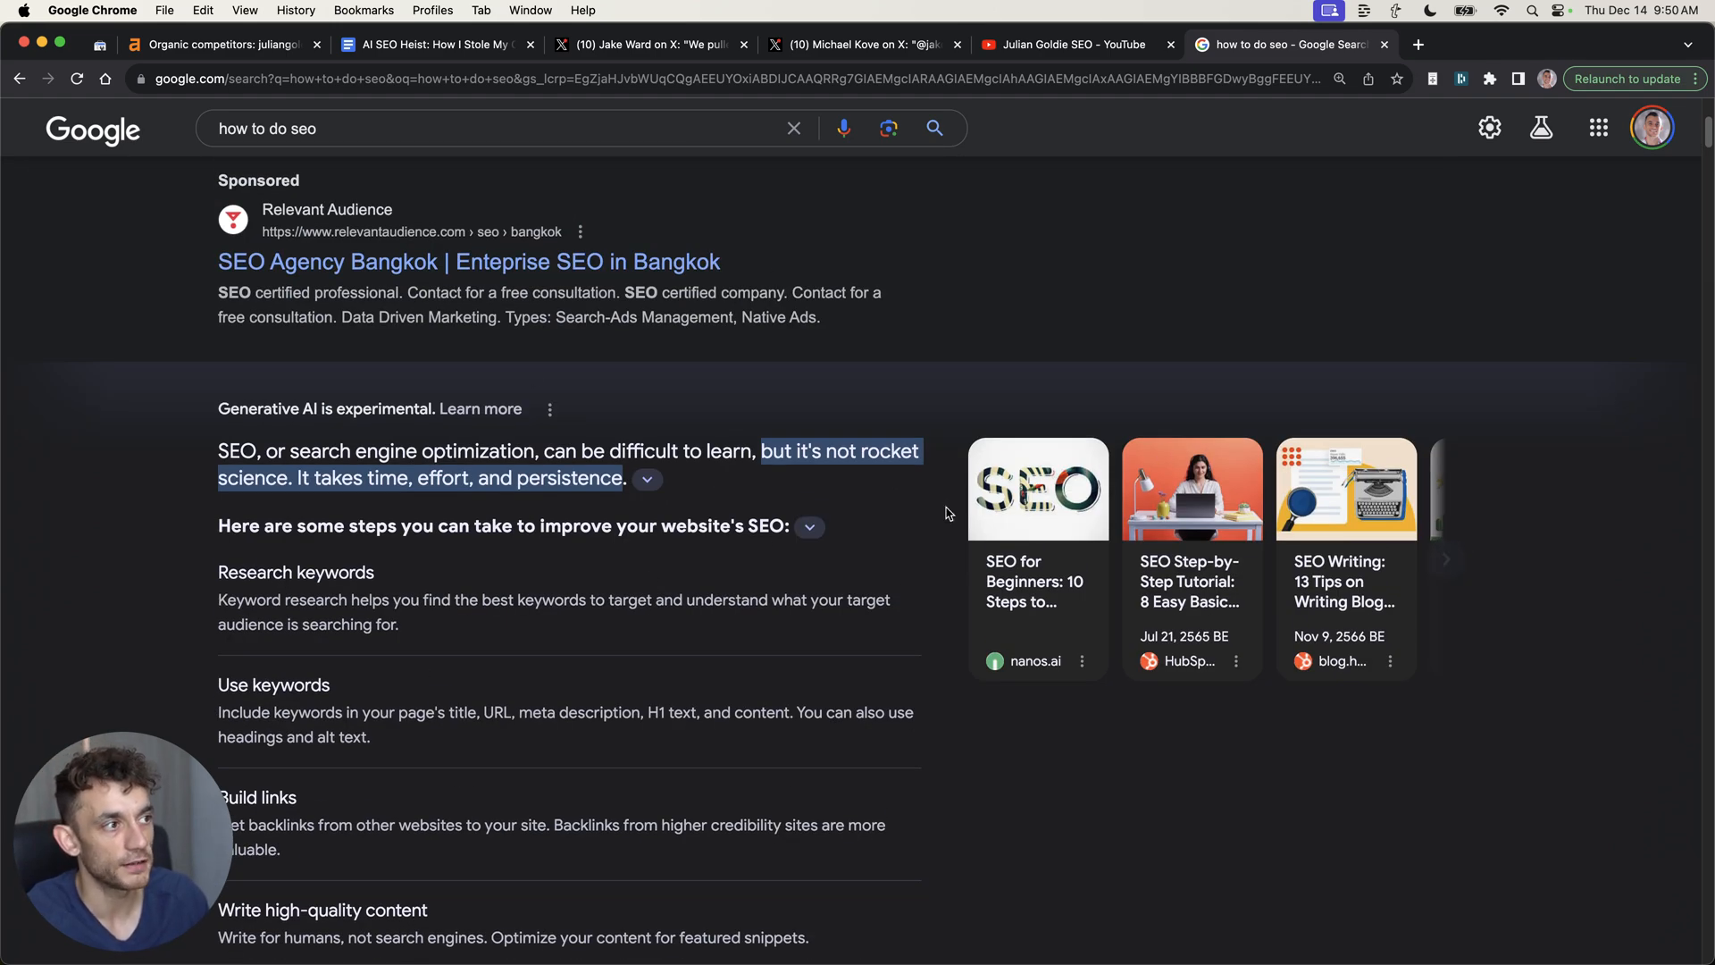
pyautogui.scroll(-3)
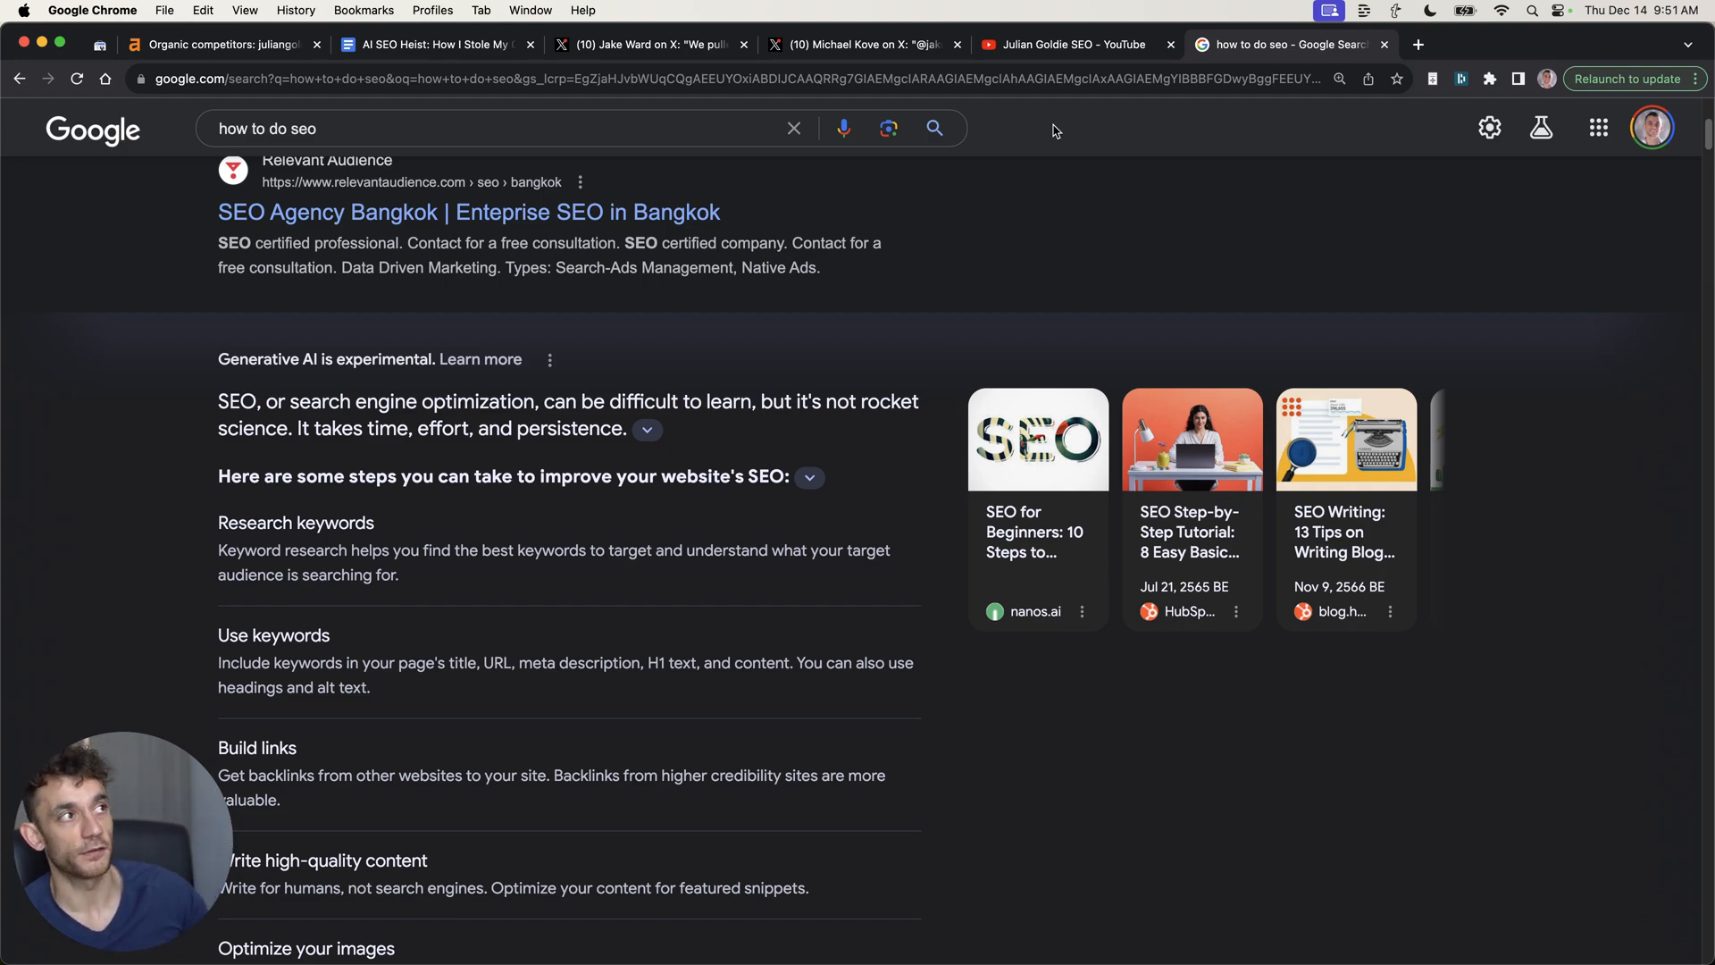
pyautogui.click(1075, 44)
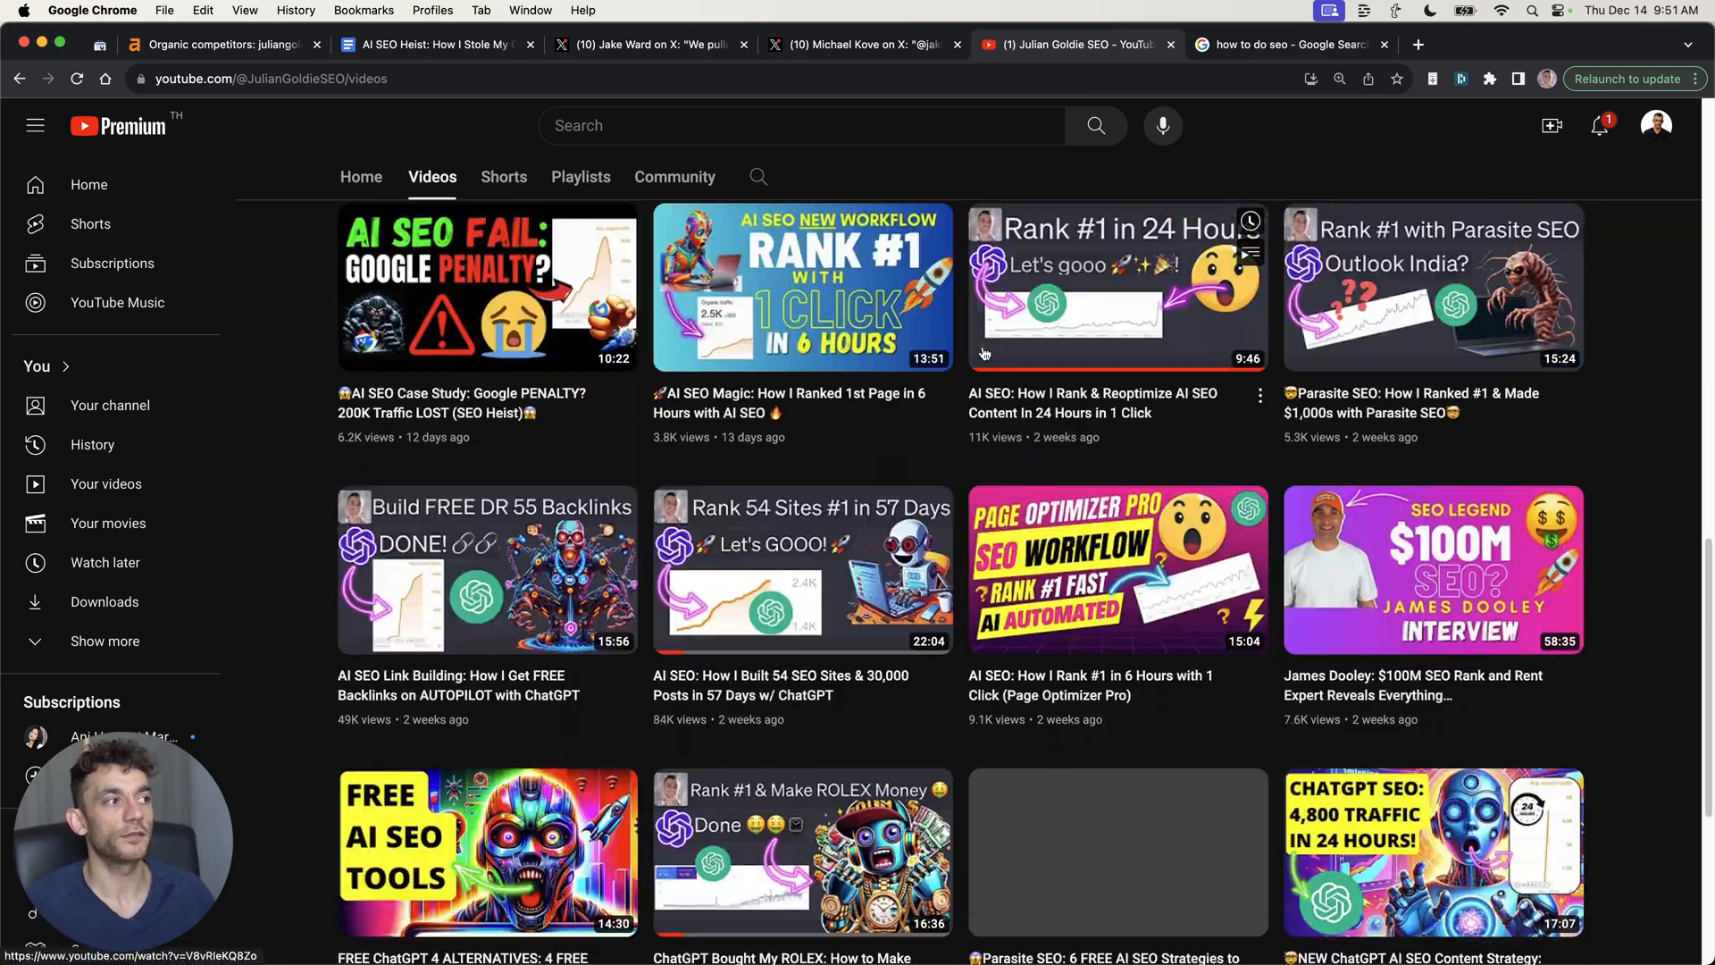
# Scroll through Julian Goldie SEO's uploaded videos from Grok AI SEO onward
pyautogui.scroll(-3)
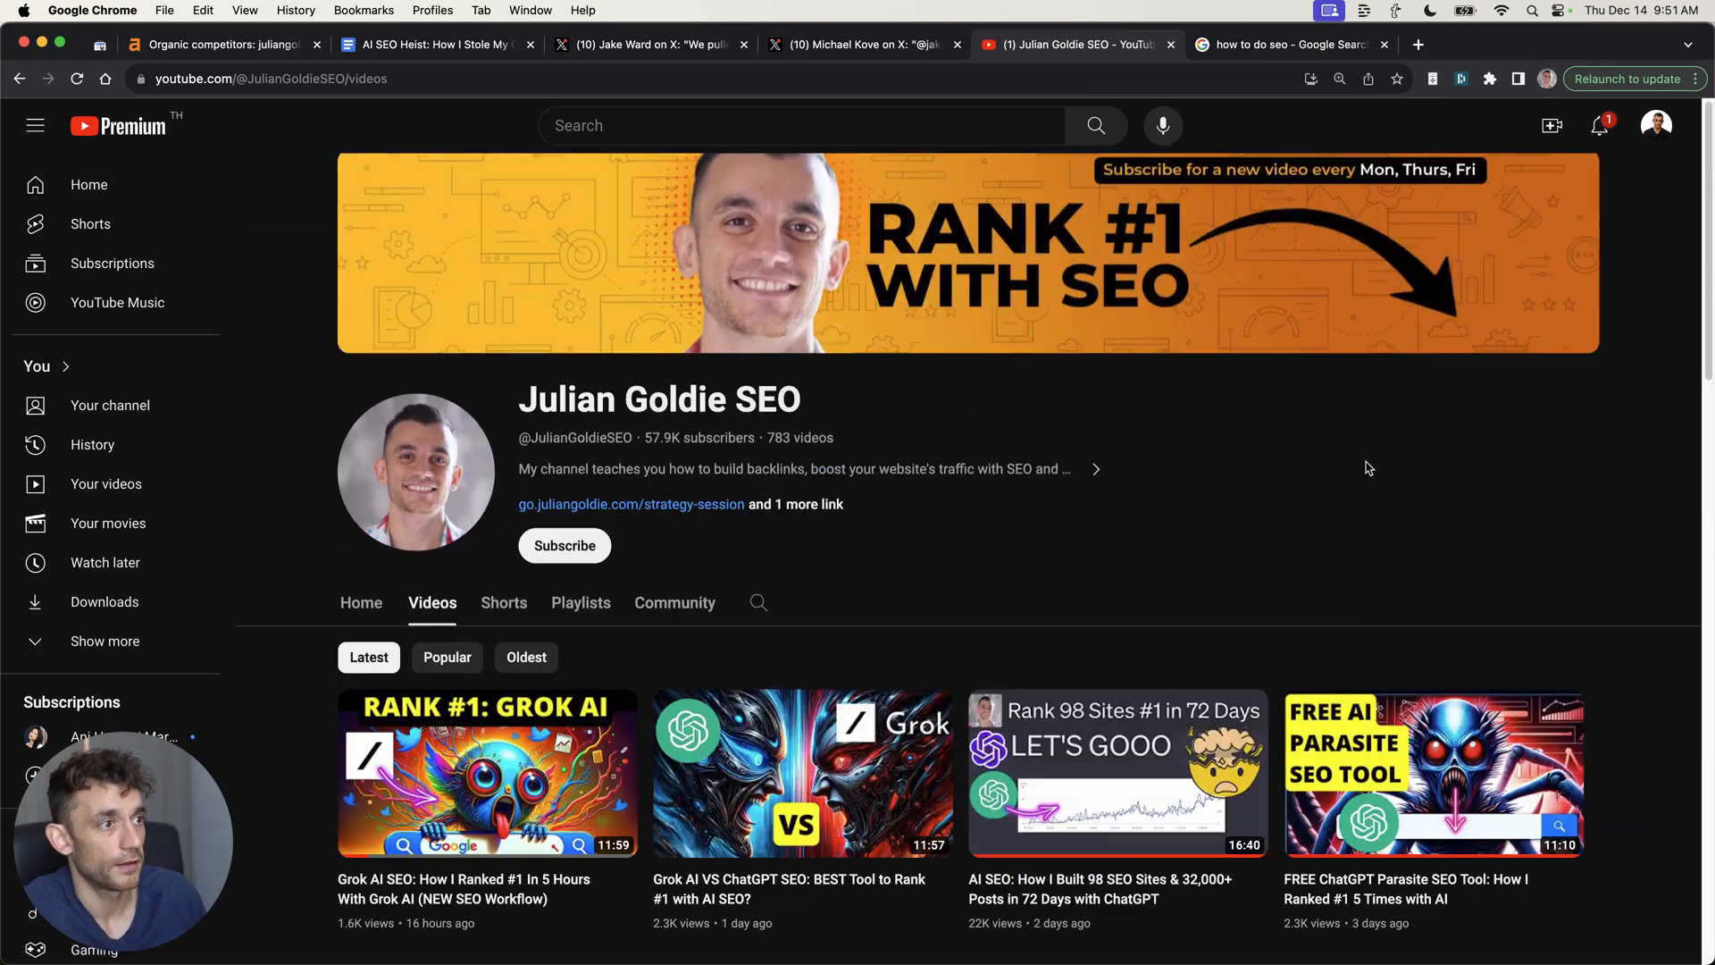
pyautogui.scroll(-3)
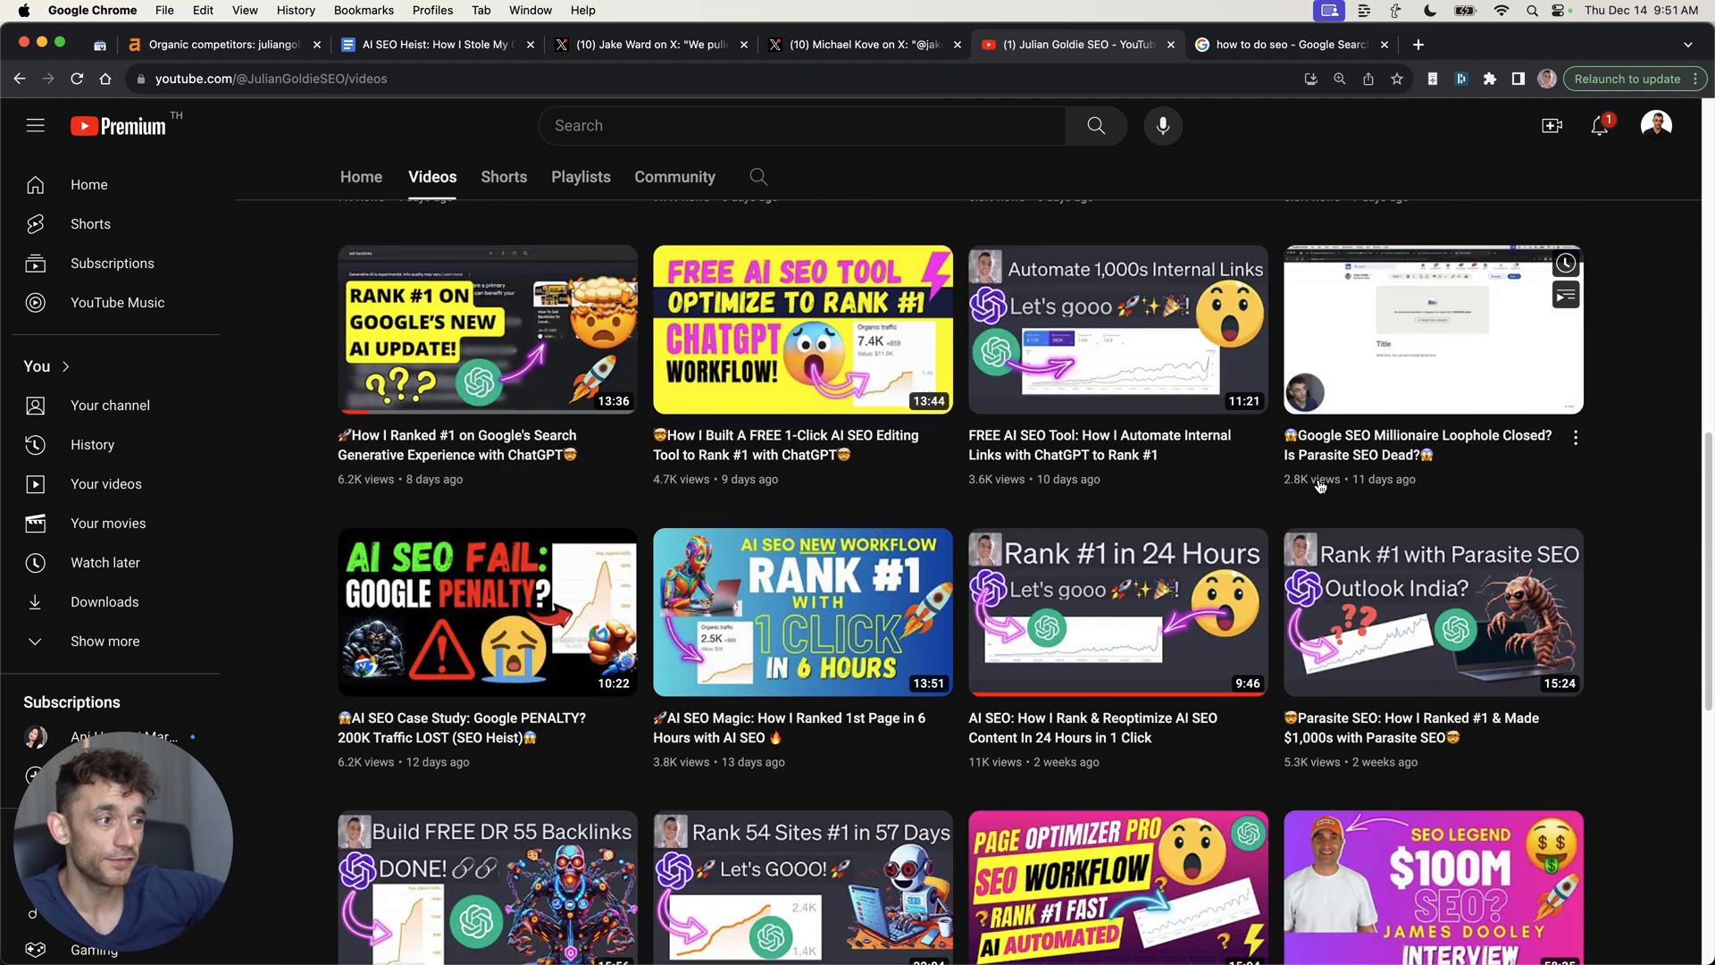
pyautogui.click(1284, 44)
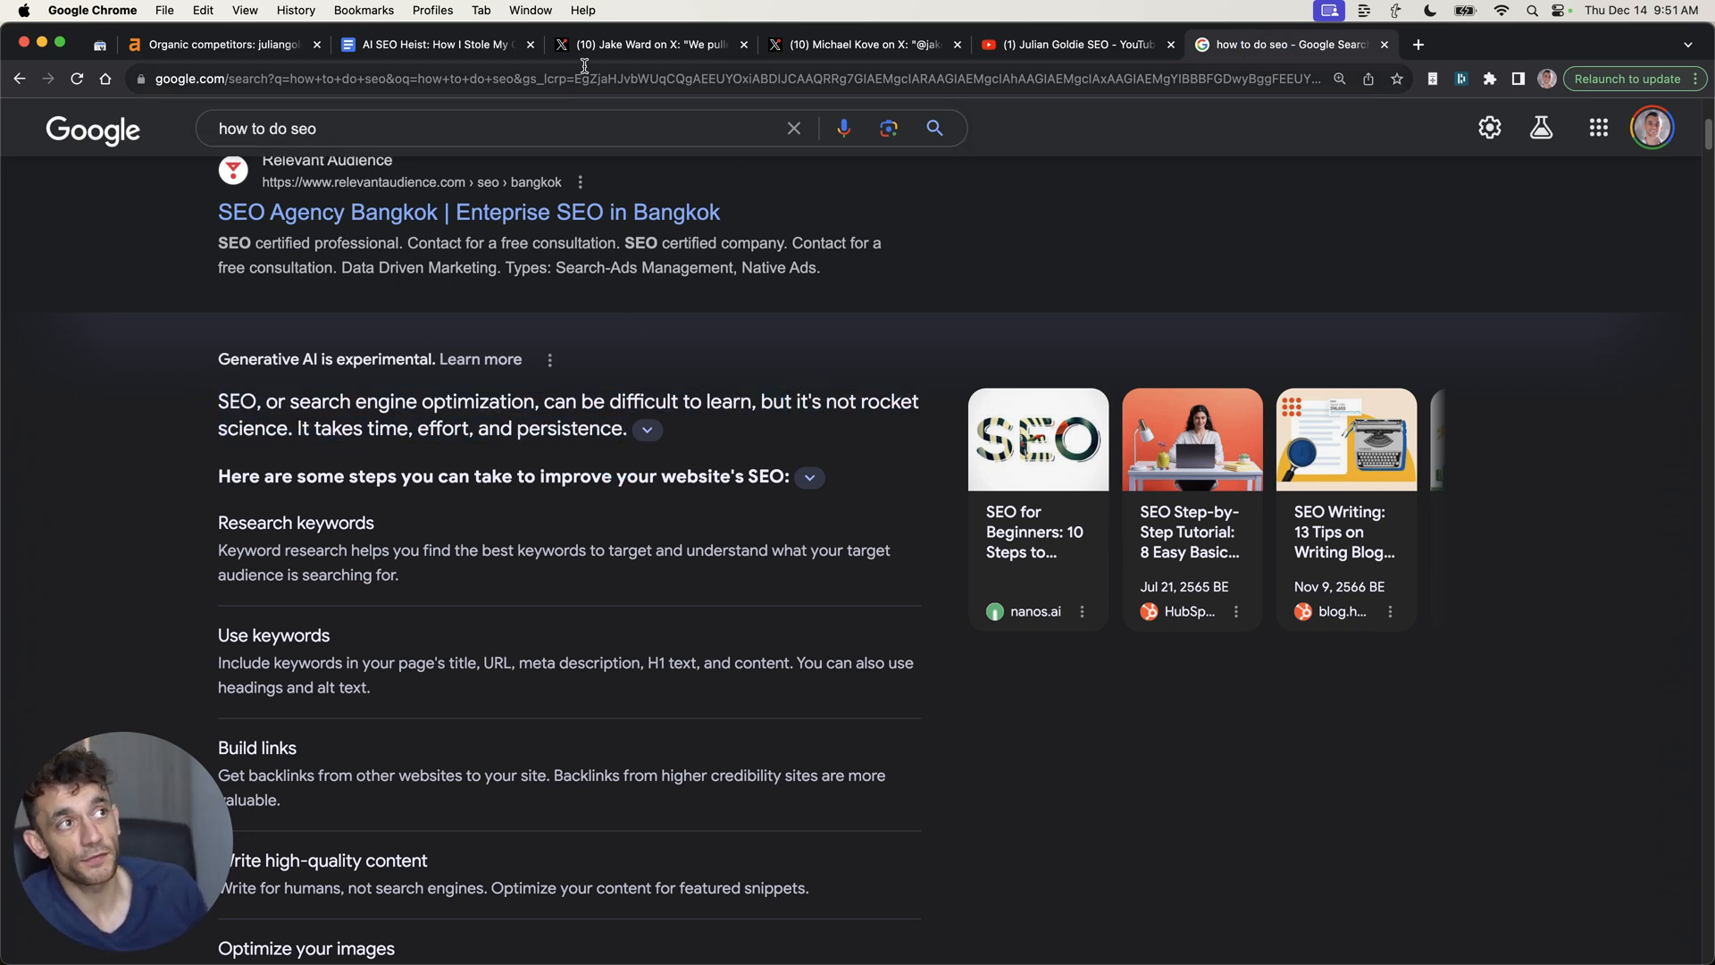
pyautogui.moveTo(486, 45)
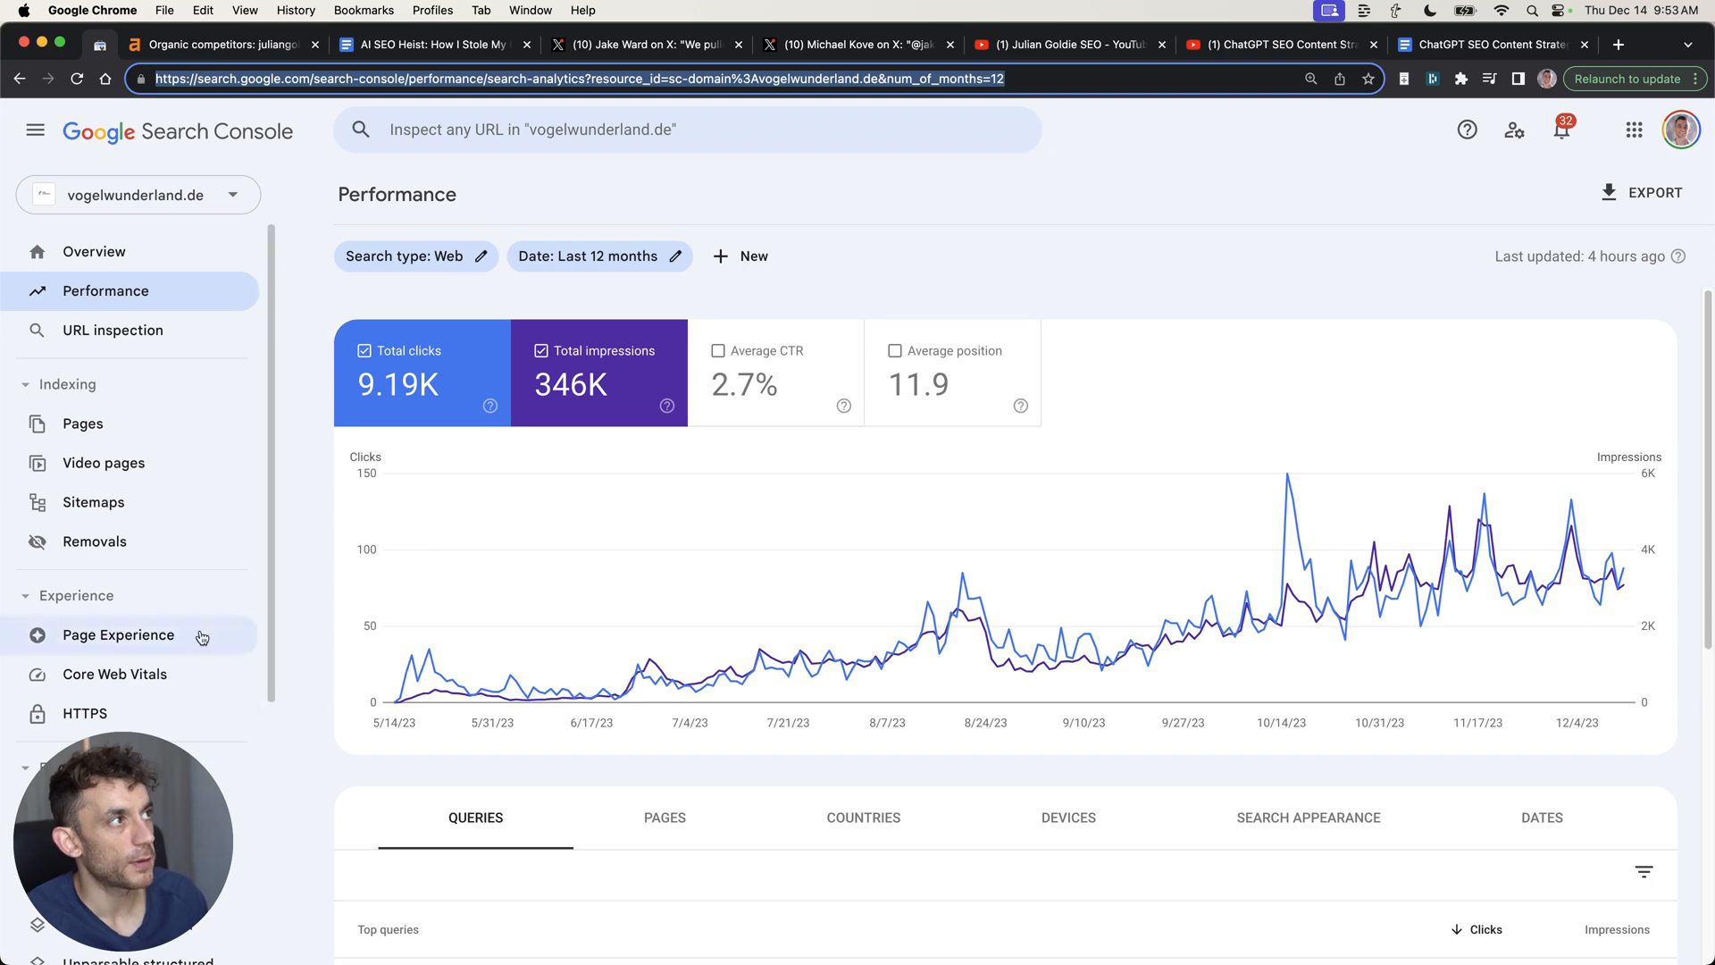
# Scroll through the ChatGPT SEO Content Strategy document's prompt sections to page 4
pyautogui.click(1276, 43)
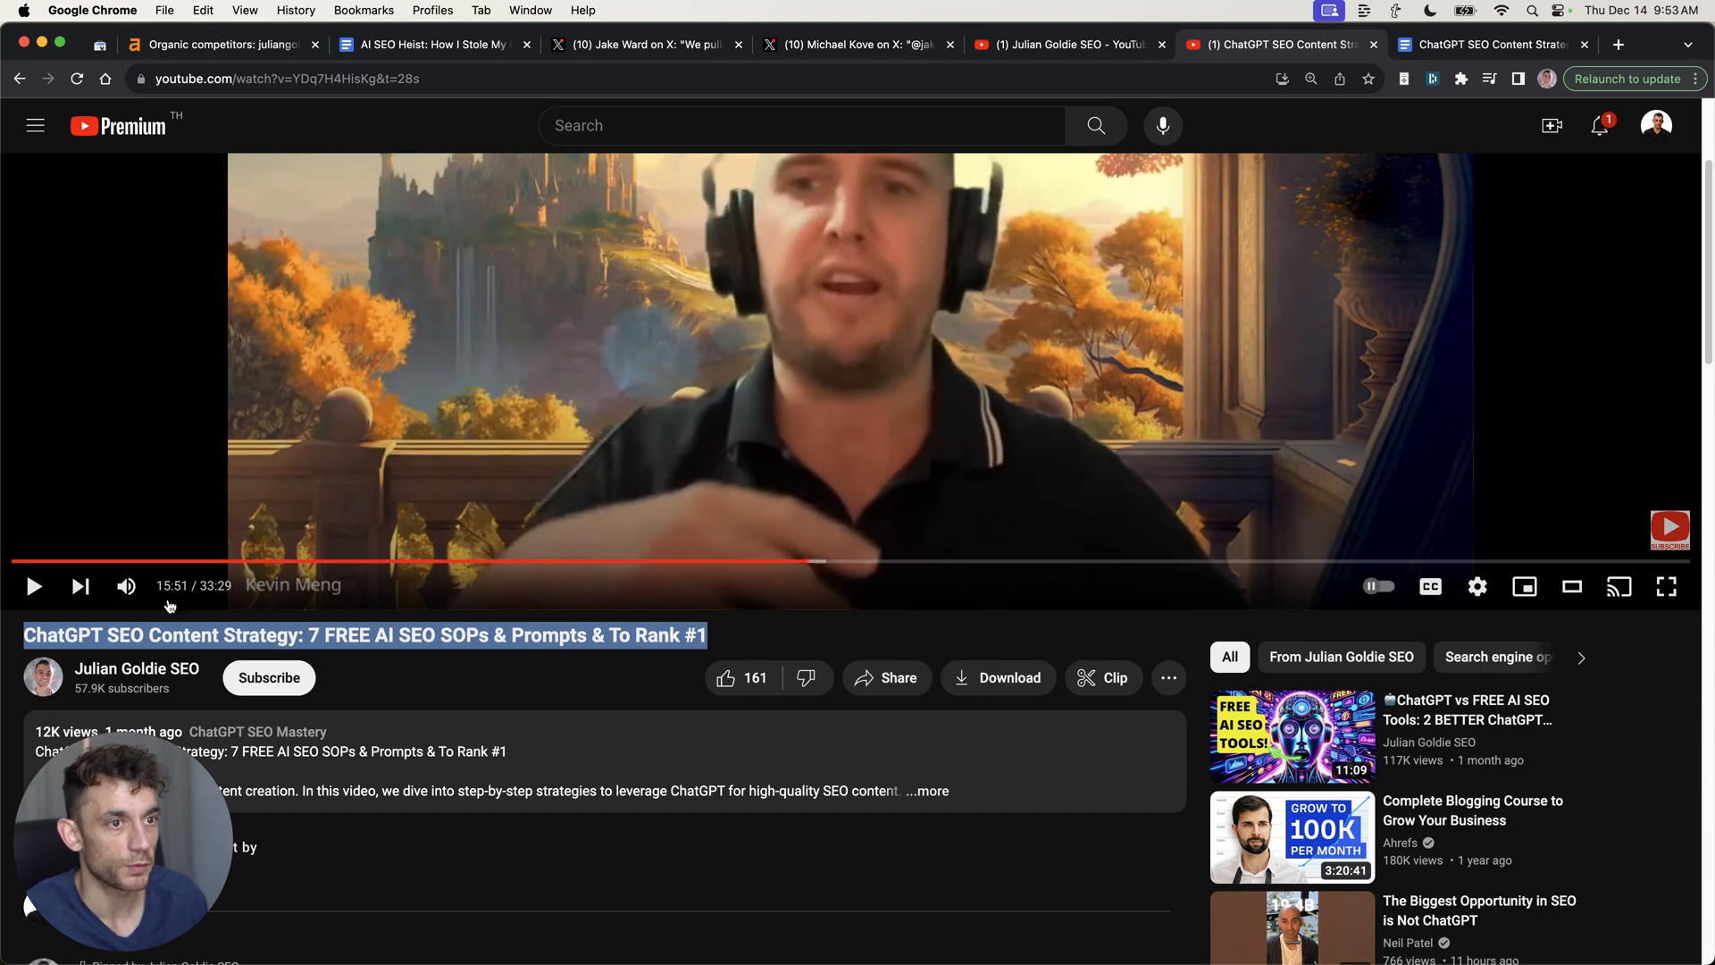
pyautogui.click(1487, 44)
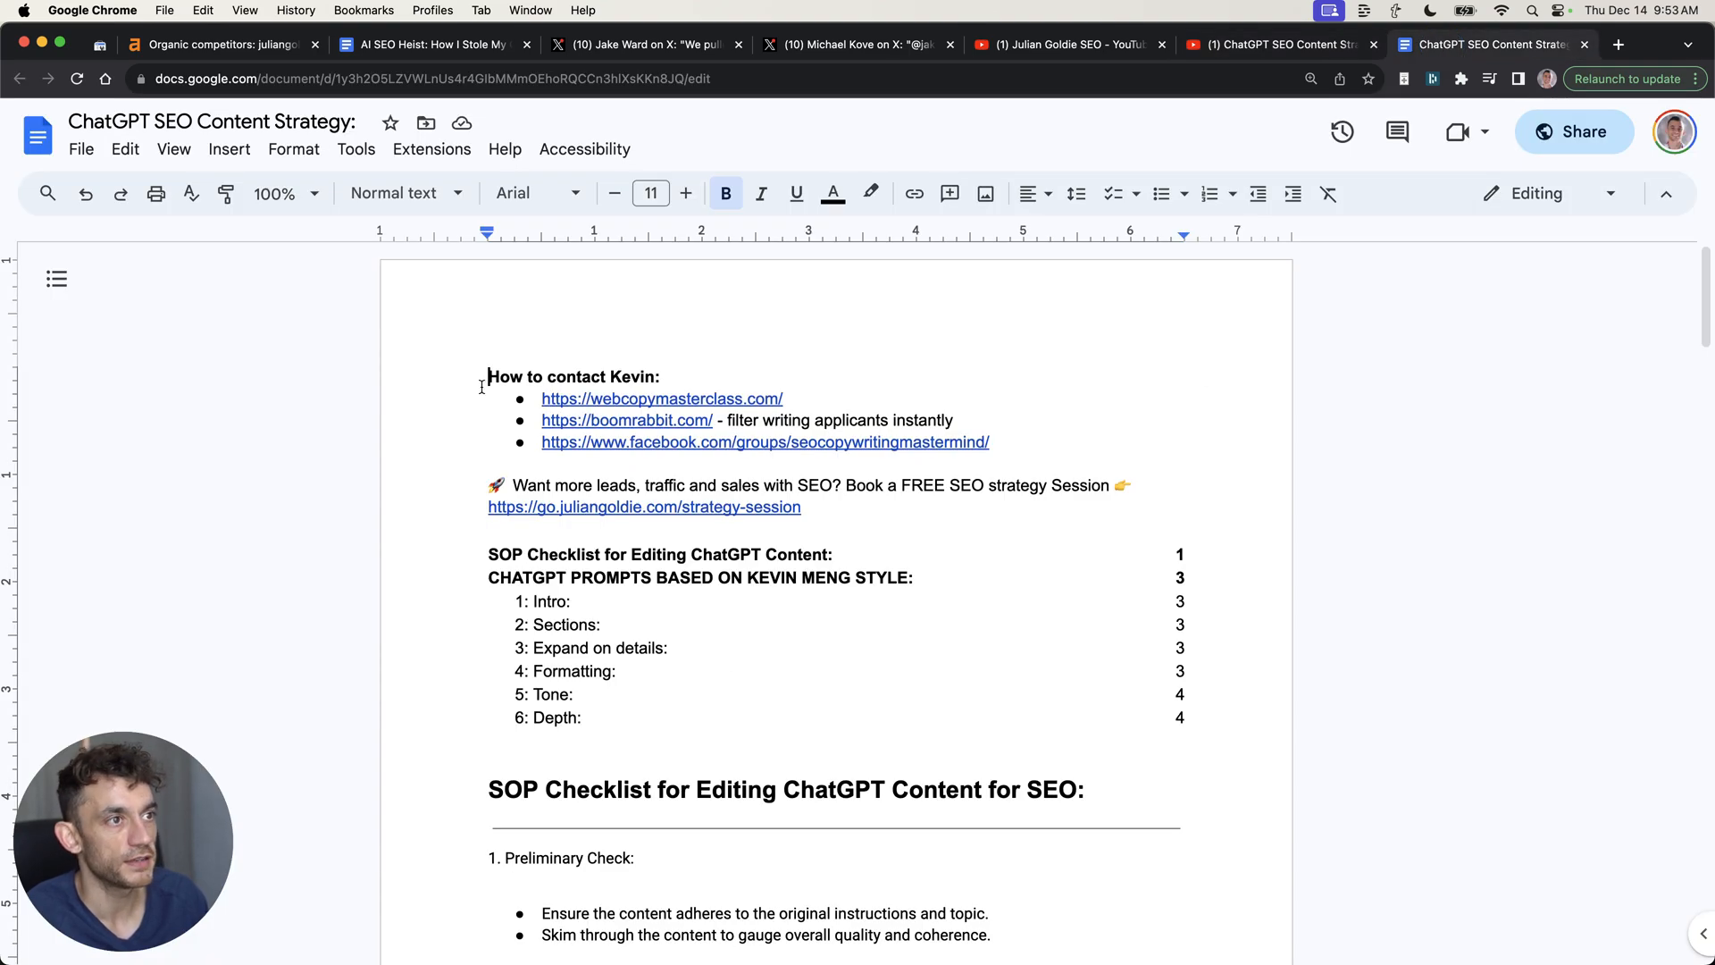
pyautogui.scroll(-3)
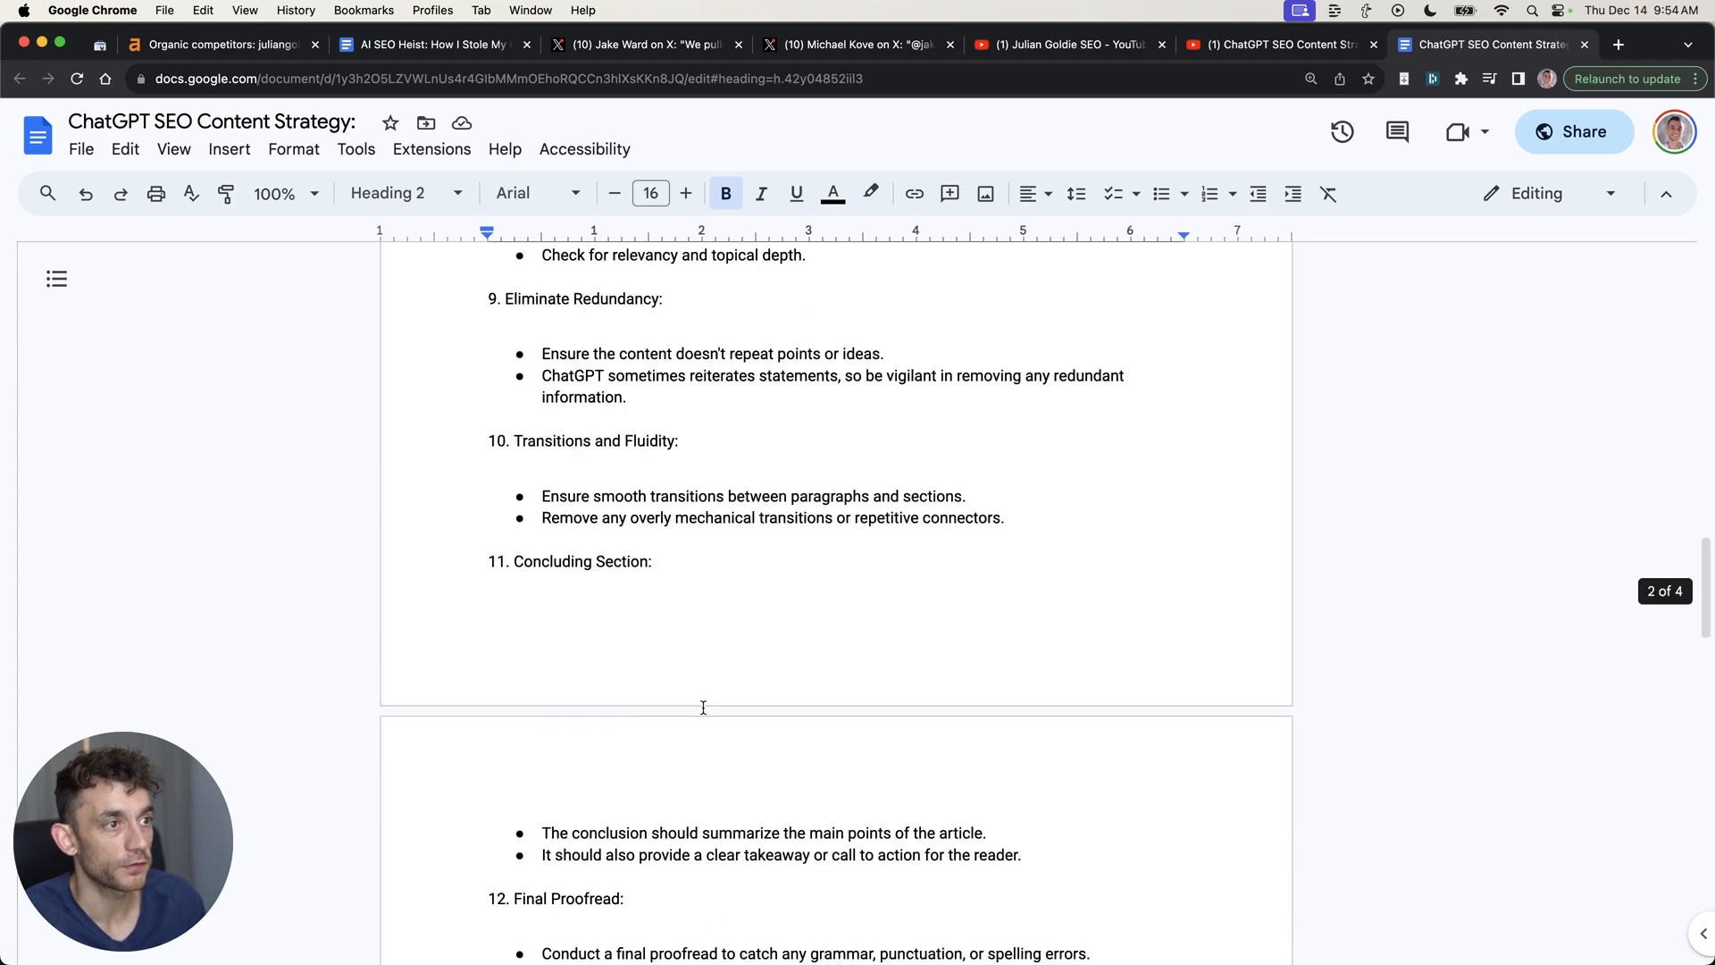
pyautogui.scroll(-3)
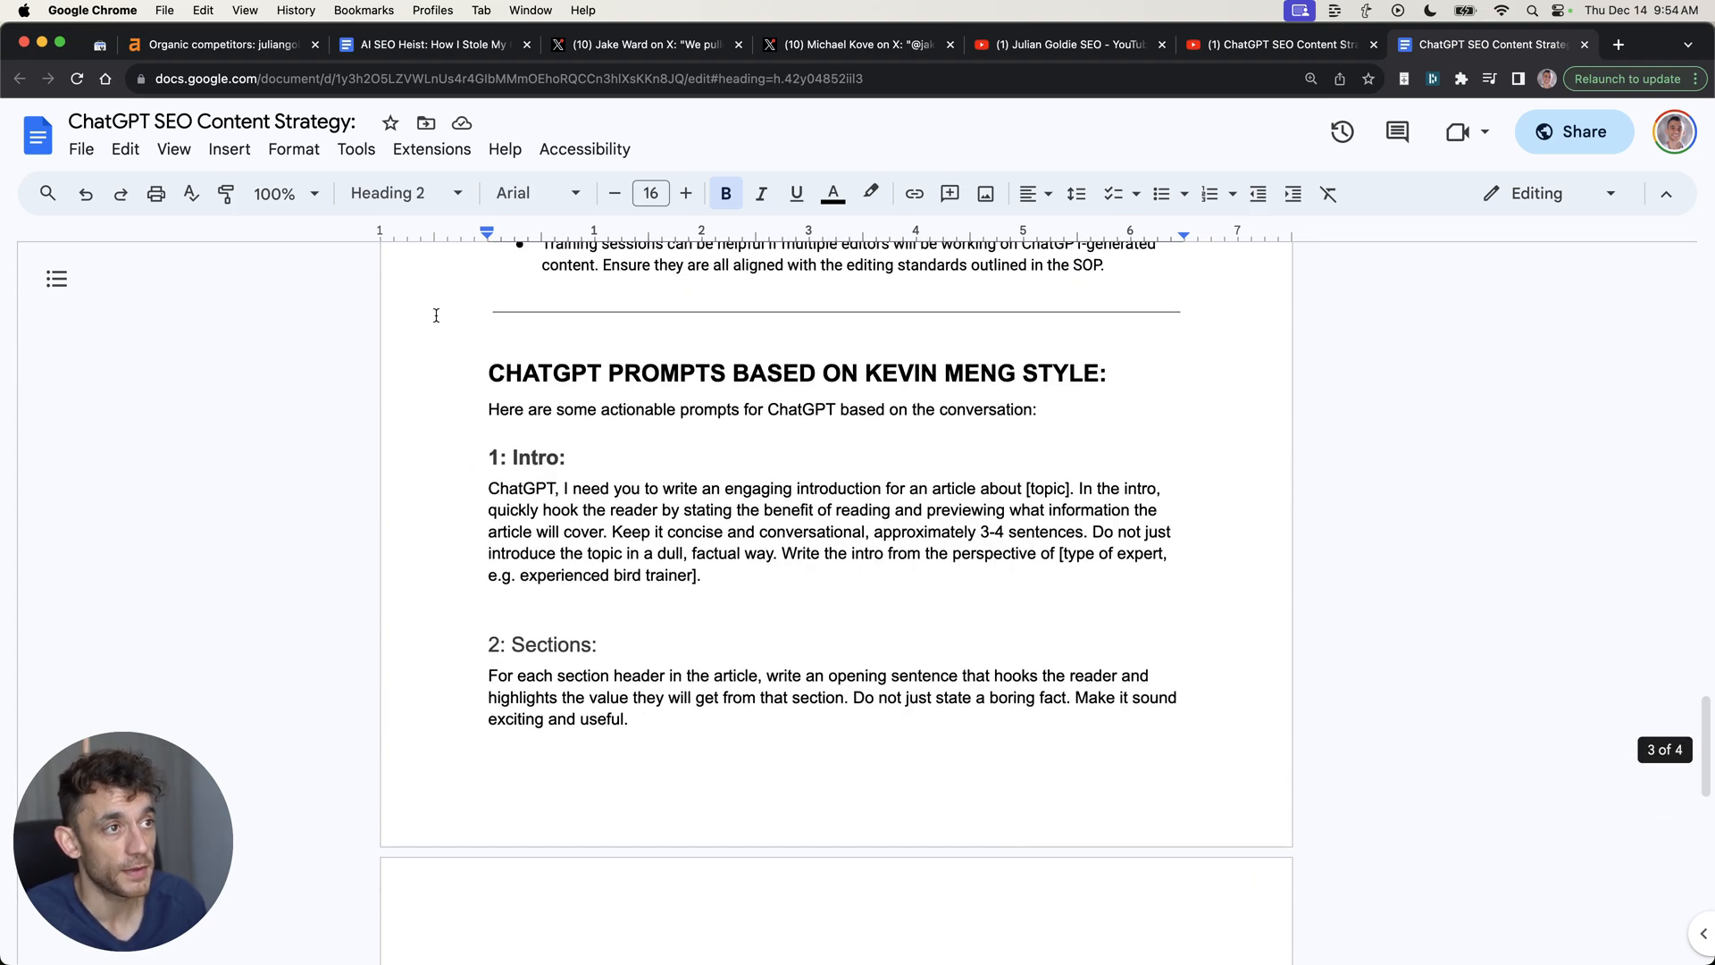
pyautogui.scroll(-3)
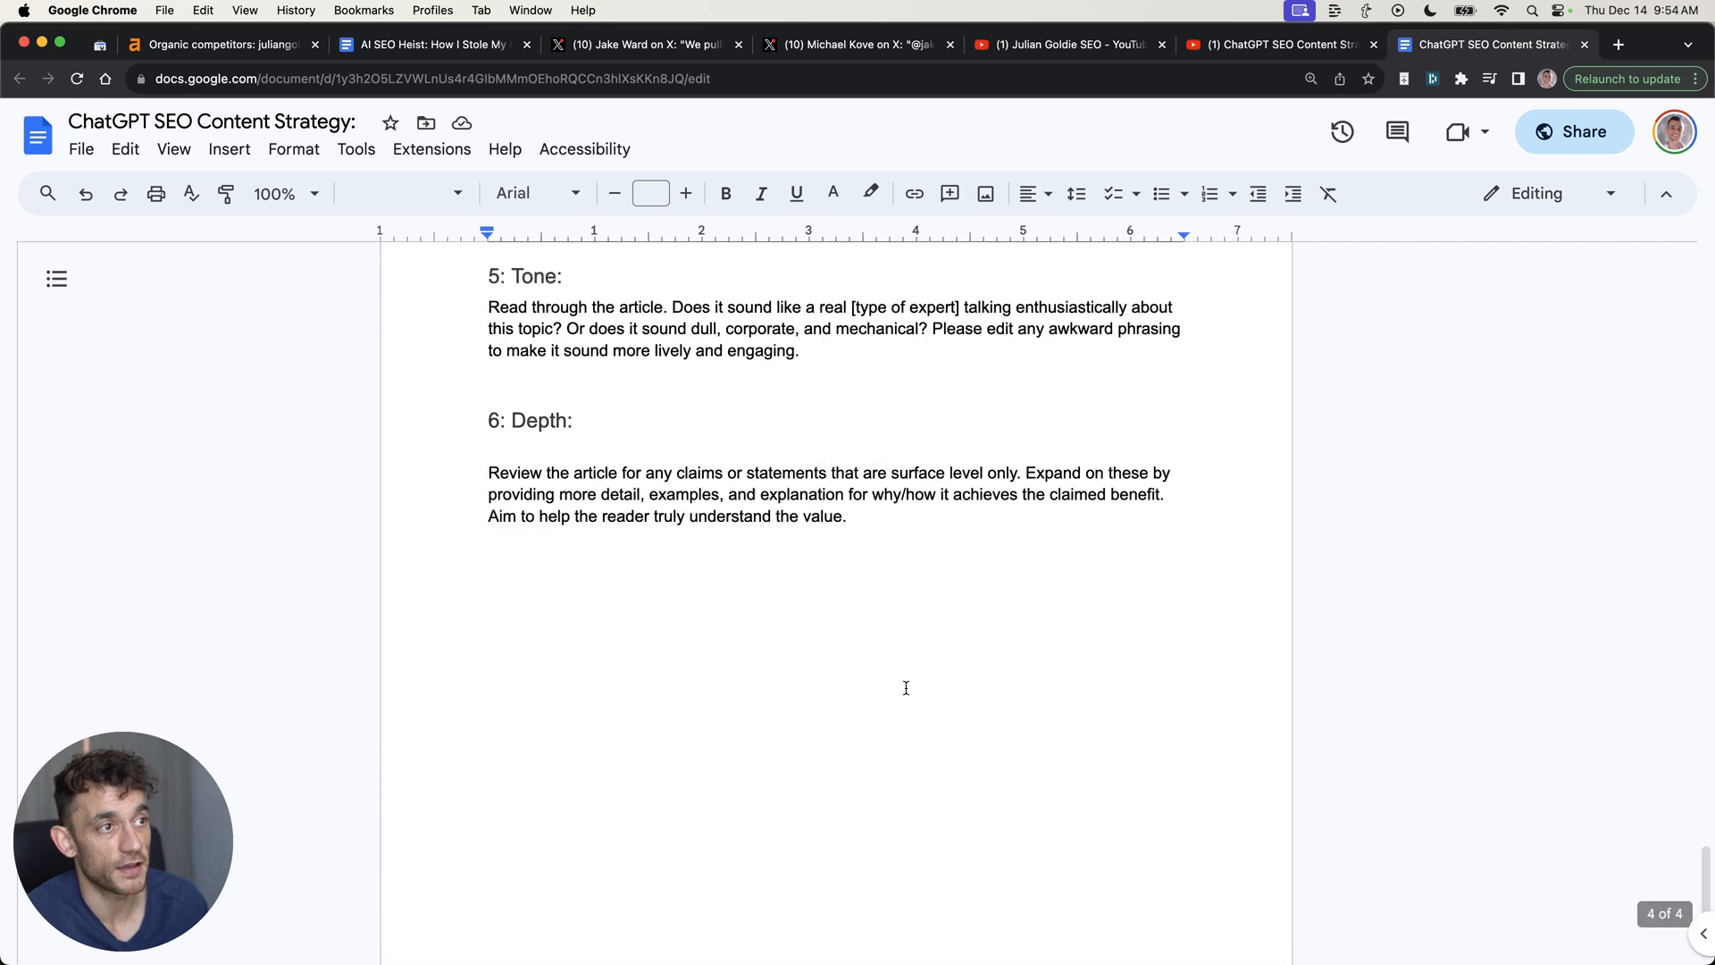
pyautogui.click(430, 44)
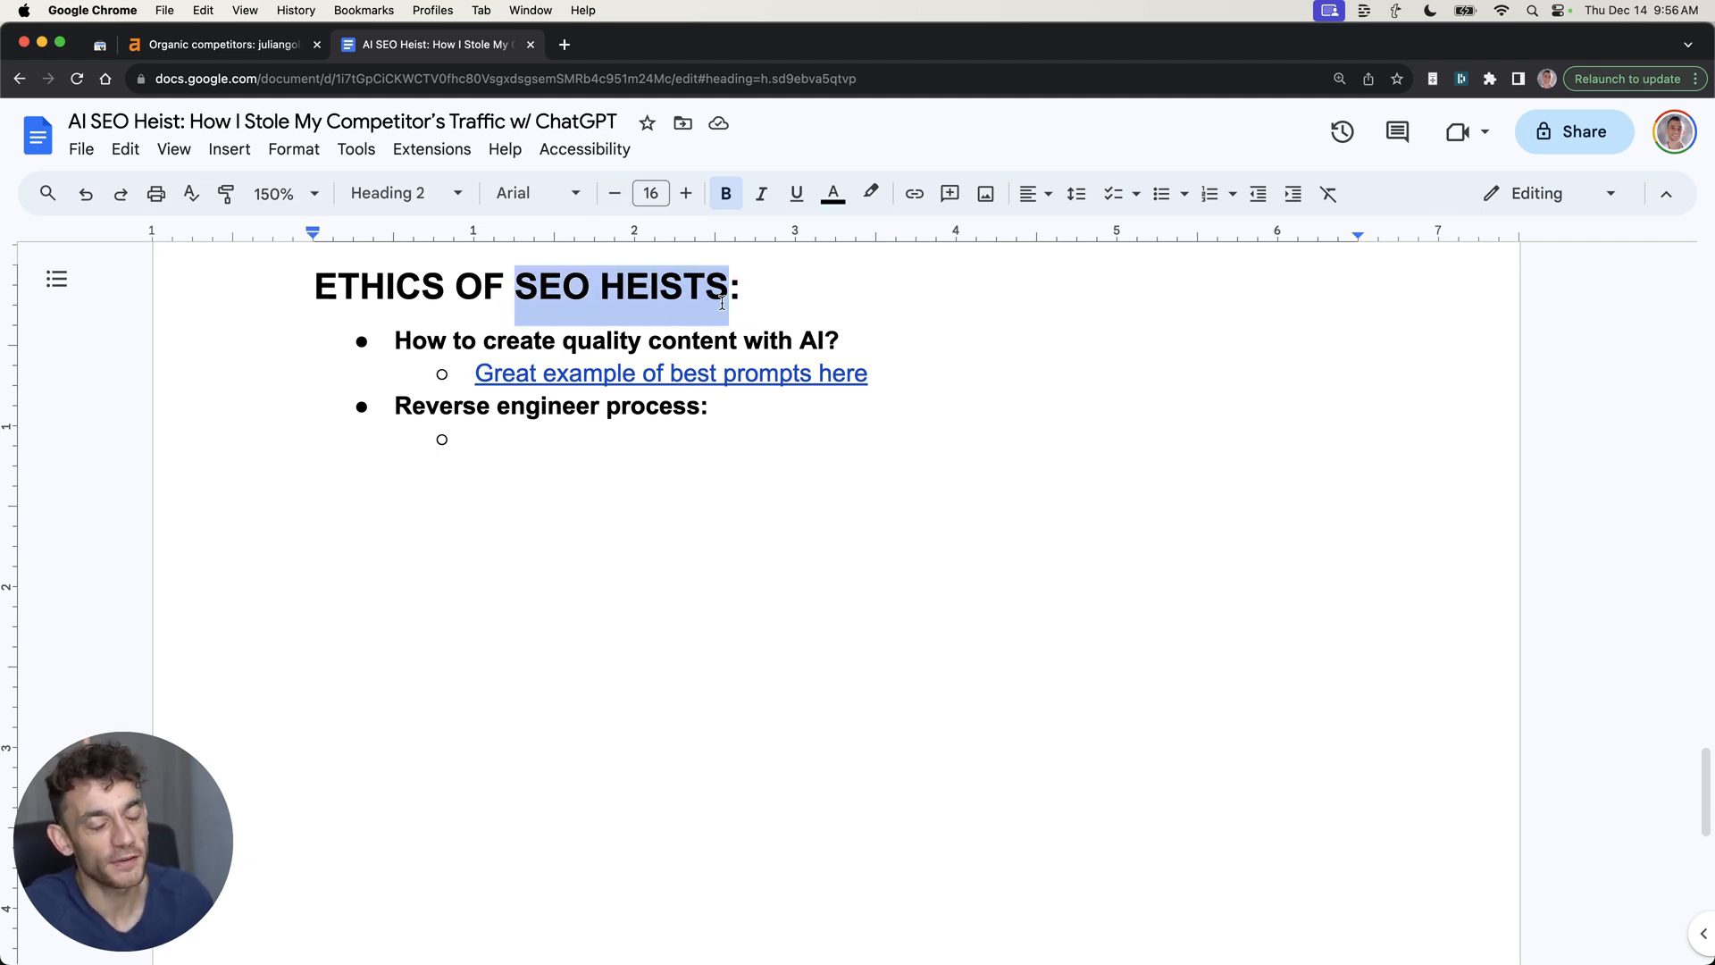
pyautogui.moveTo(584, 307)
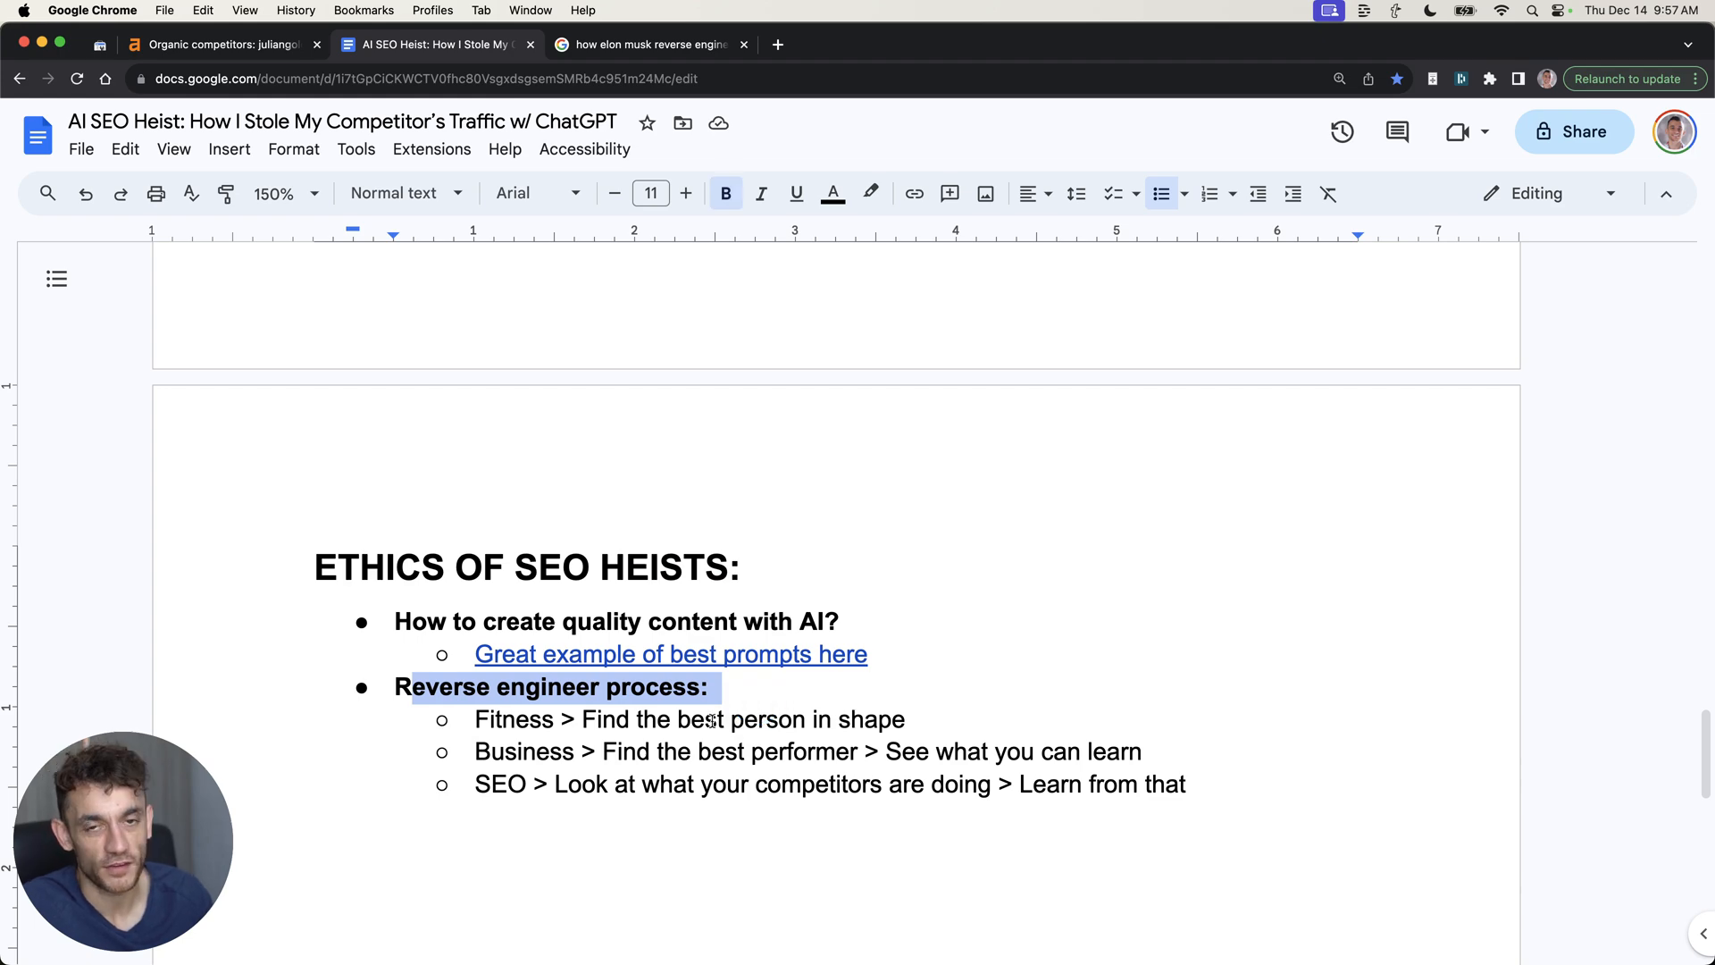
# Bring up the Google search on how Elon Musk reverse engineered
pyautogui.click(653, 44)
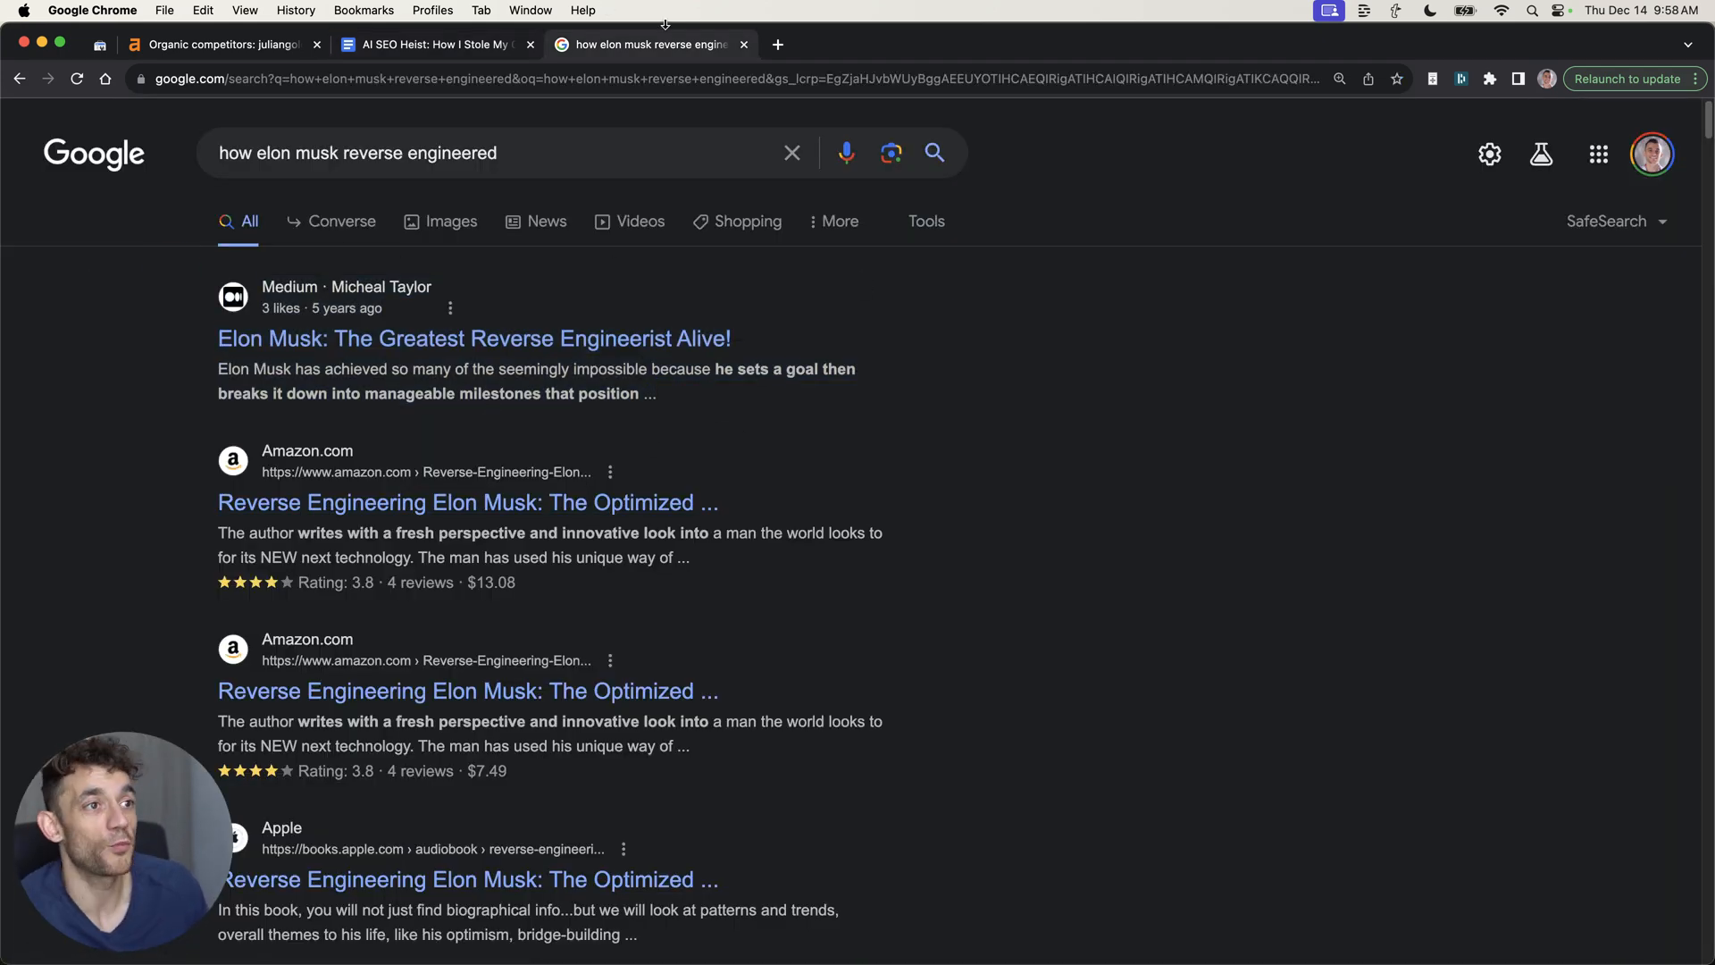
pyautogui.moveTo(672, 38)
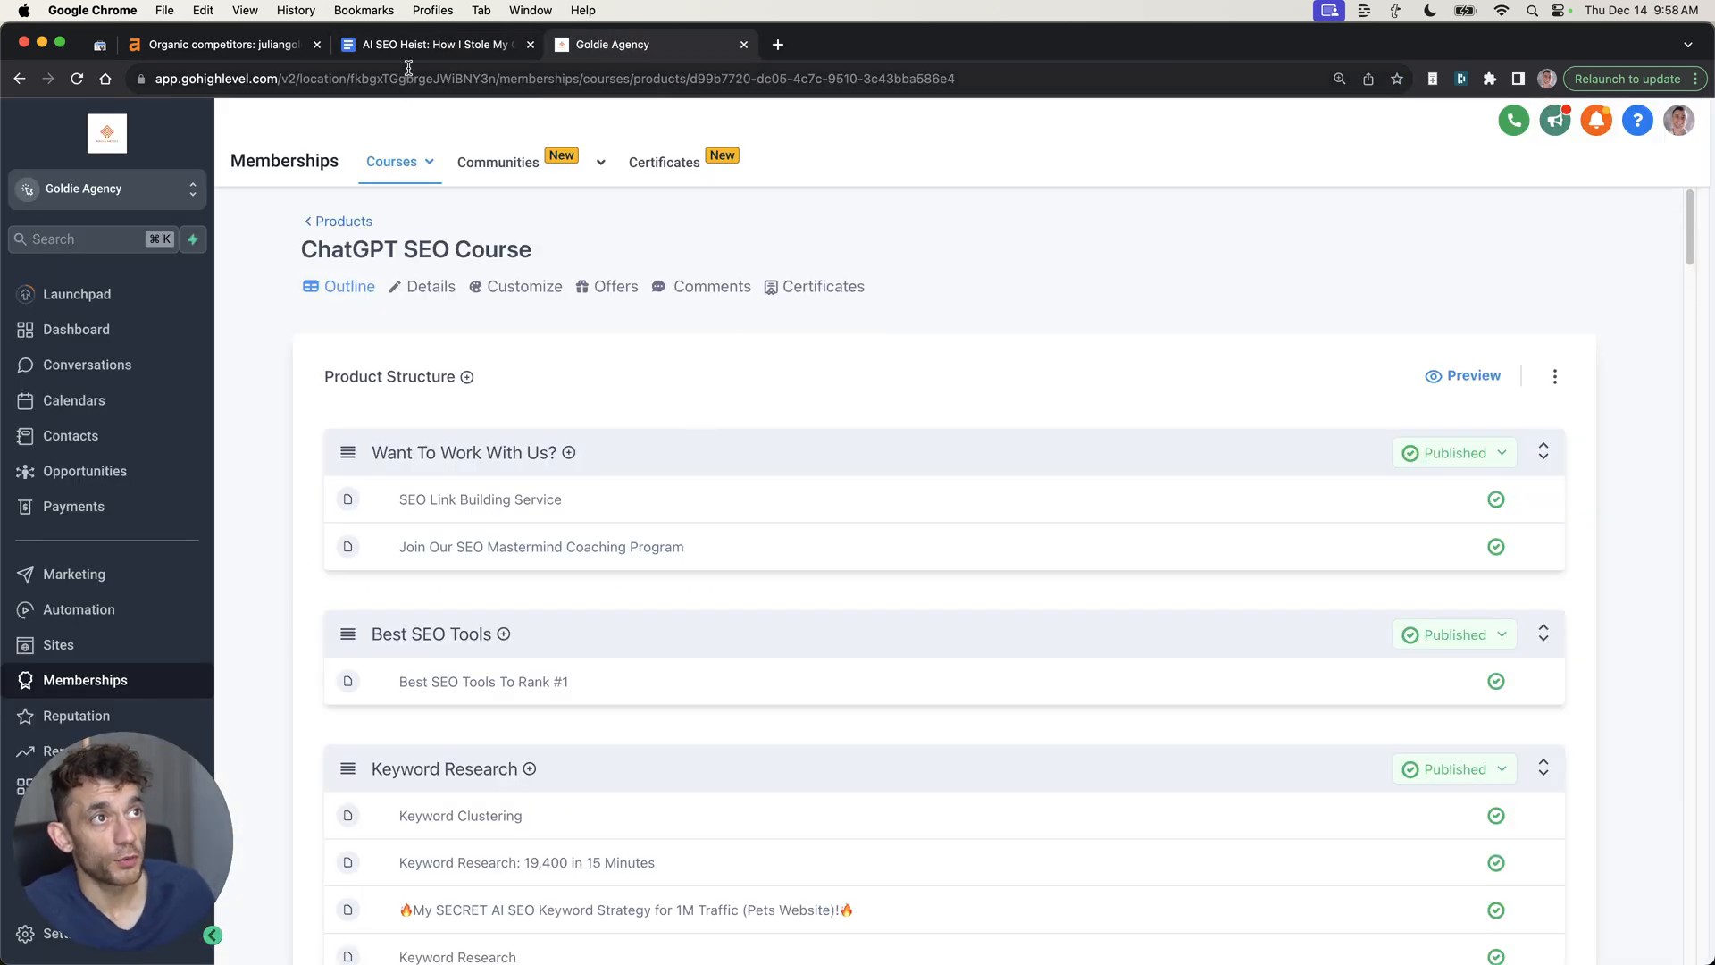
# Scroll the AI SEO Heist document, then the ChatGPT SEO Course outline
pyautogui.click(431, 45)
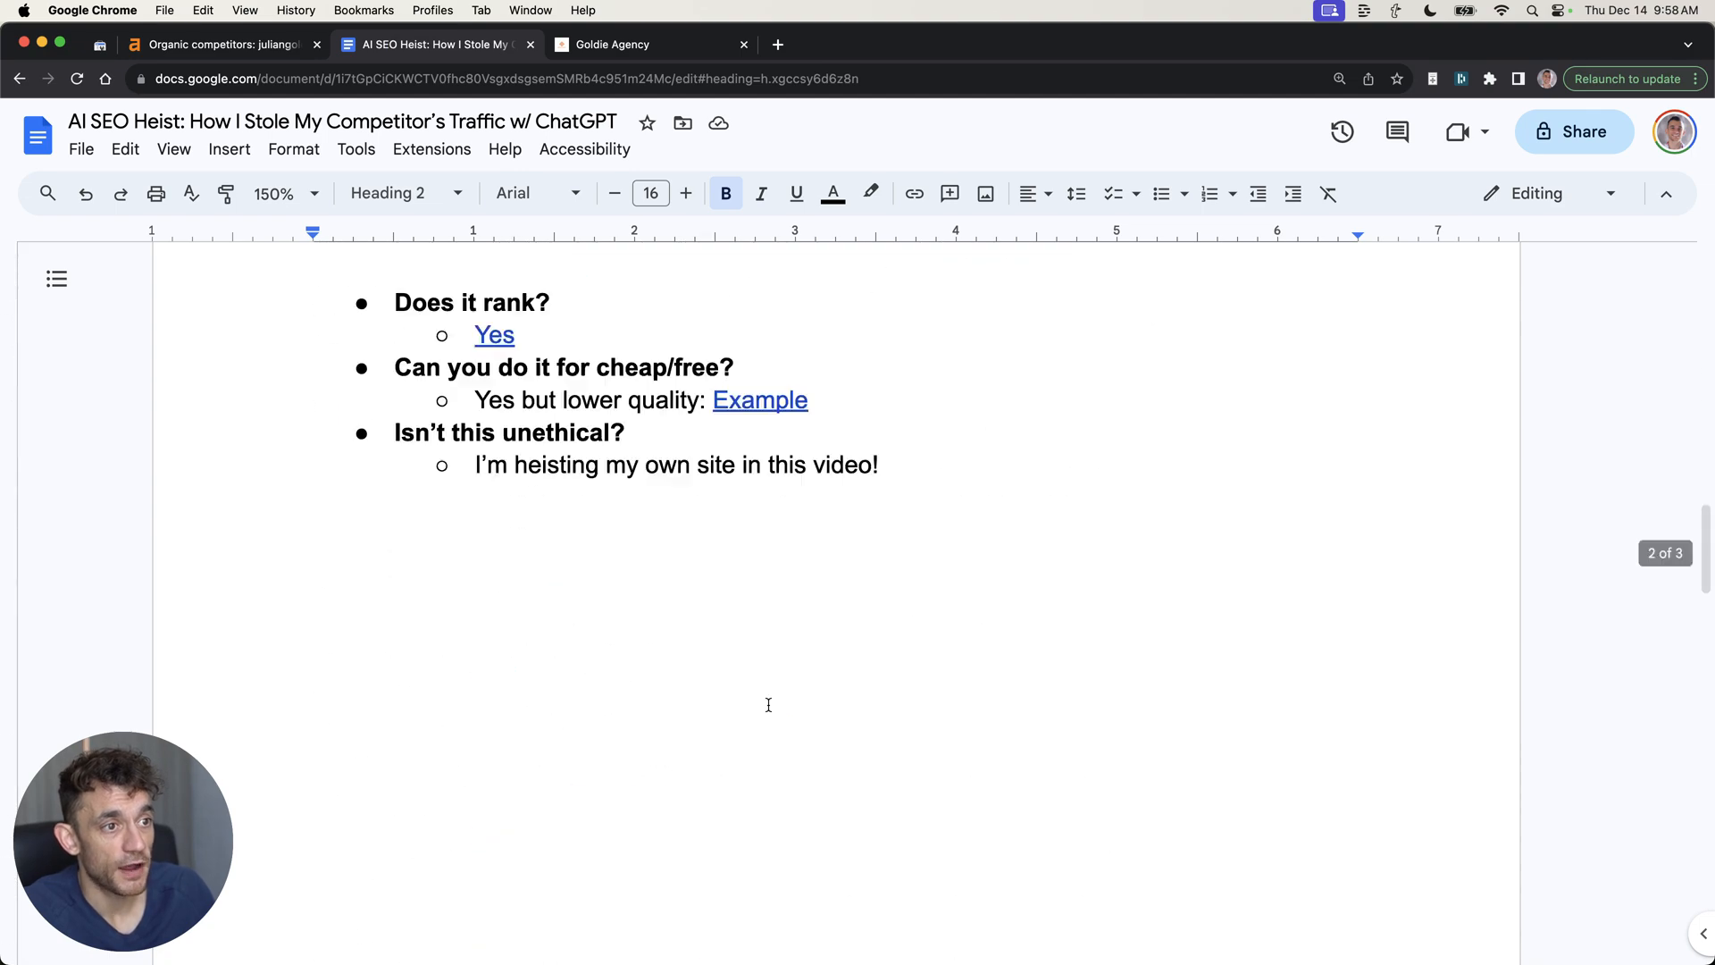
pyautogui.scroll(-3)
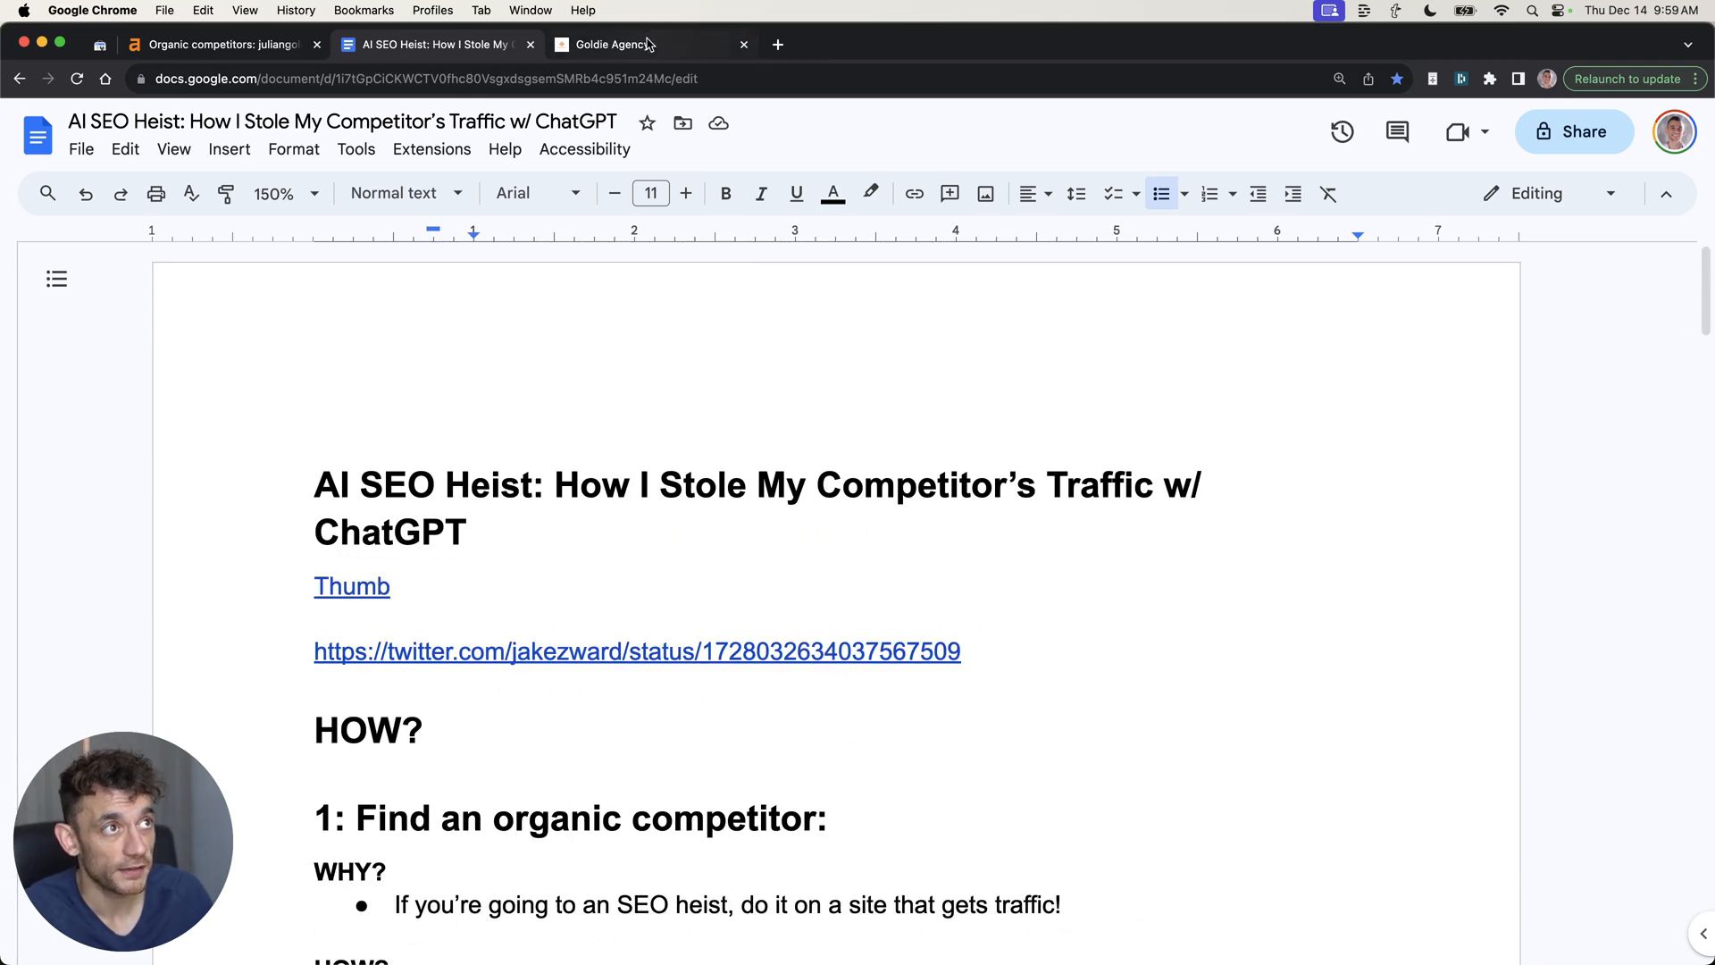
pyautogui.click(614, 45)
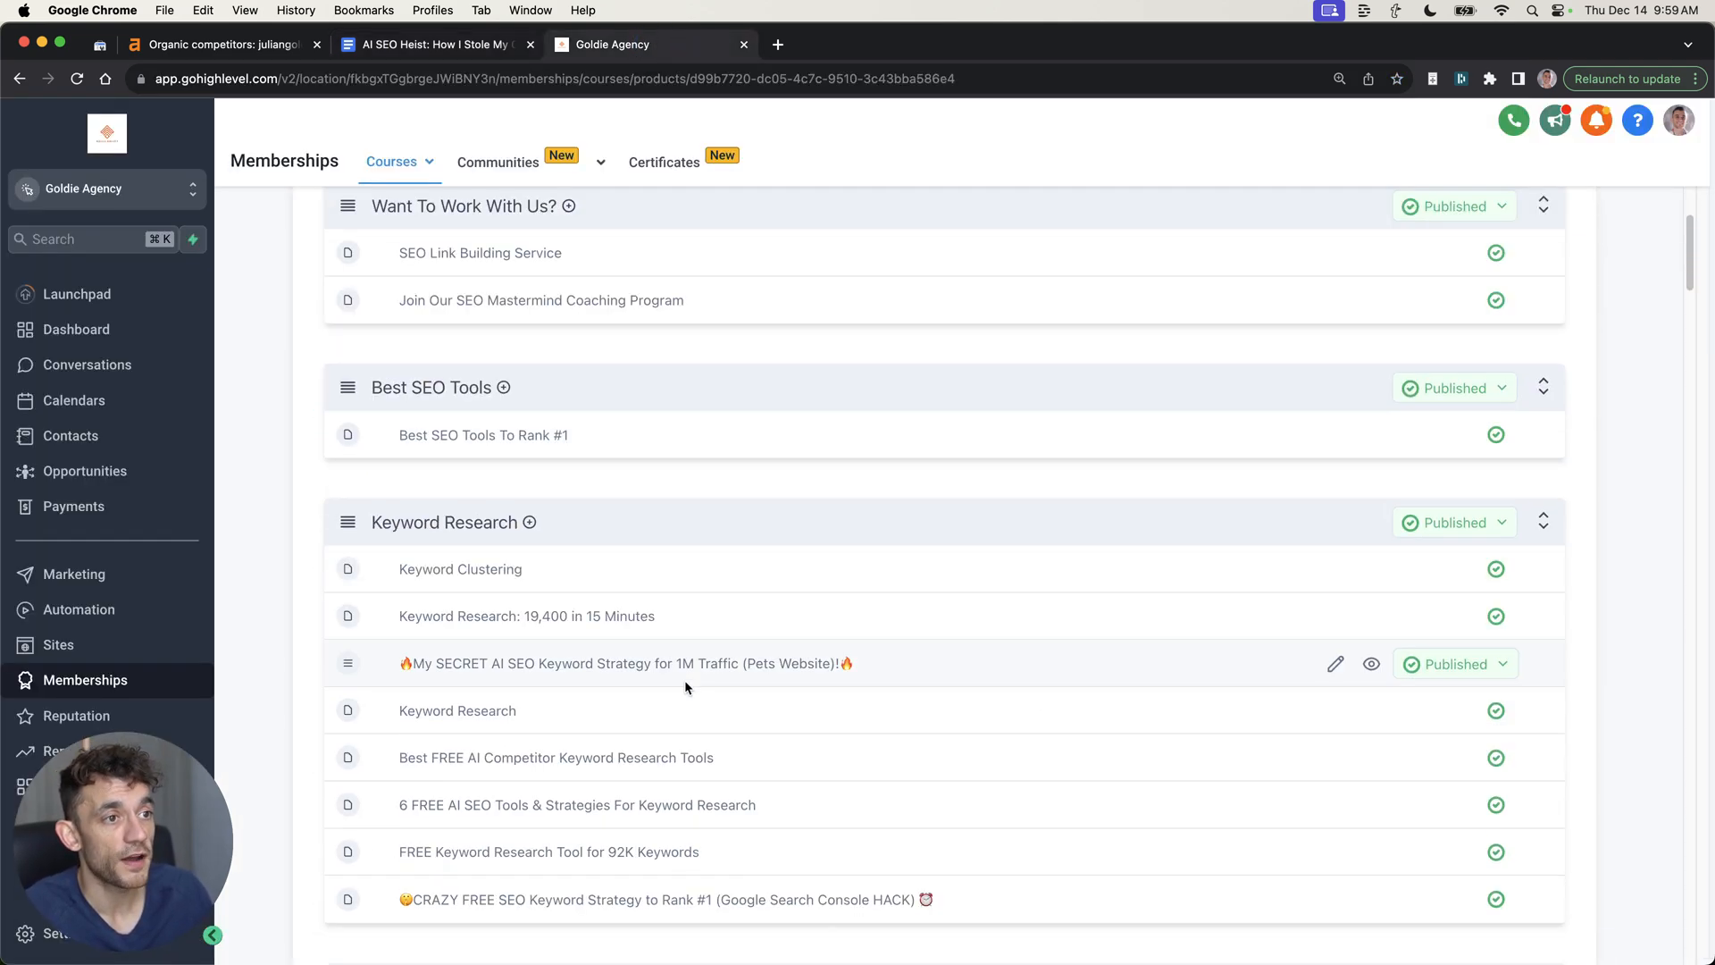
pyautogui.scroll(-3)
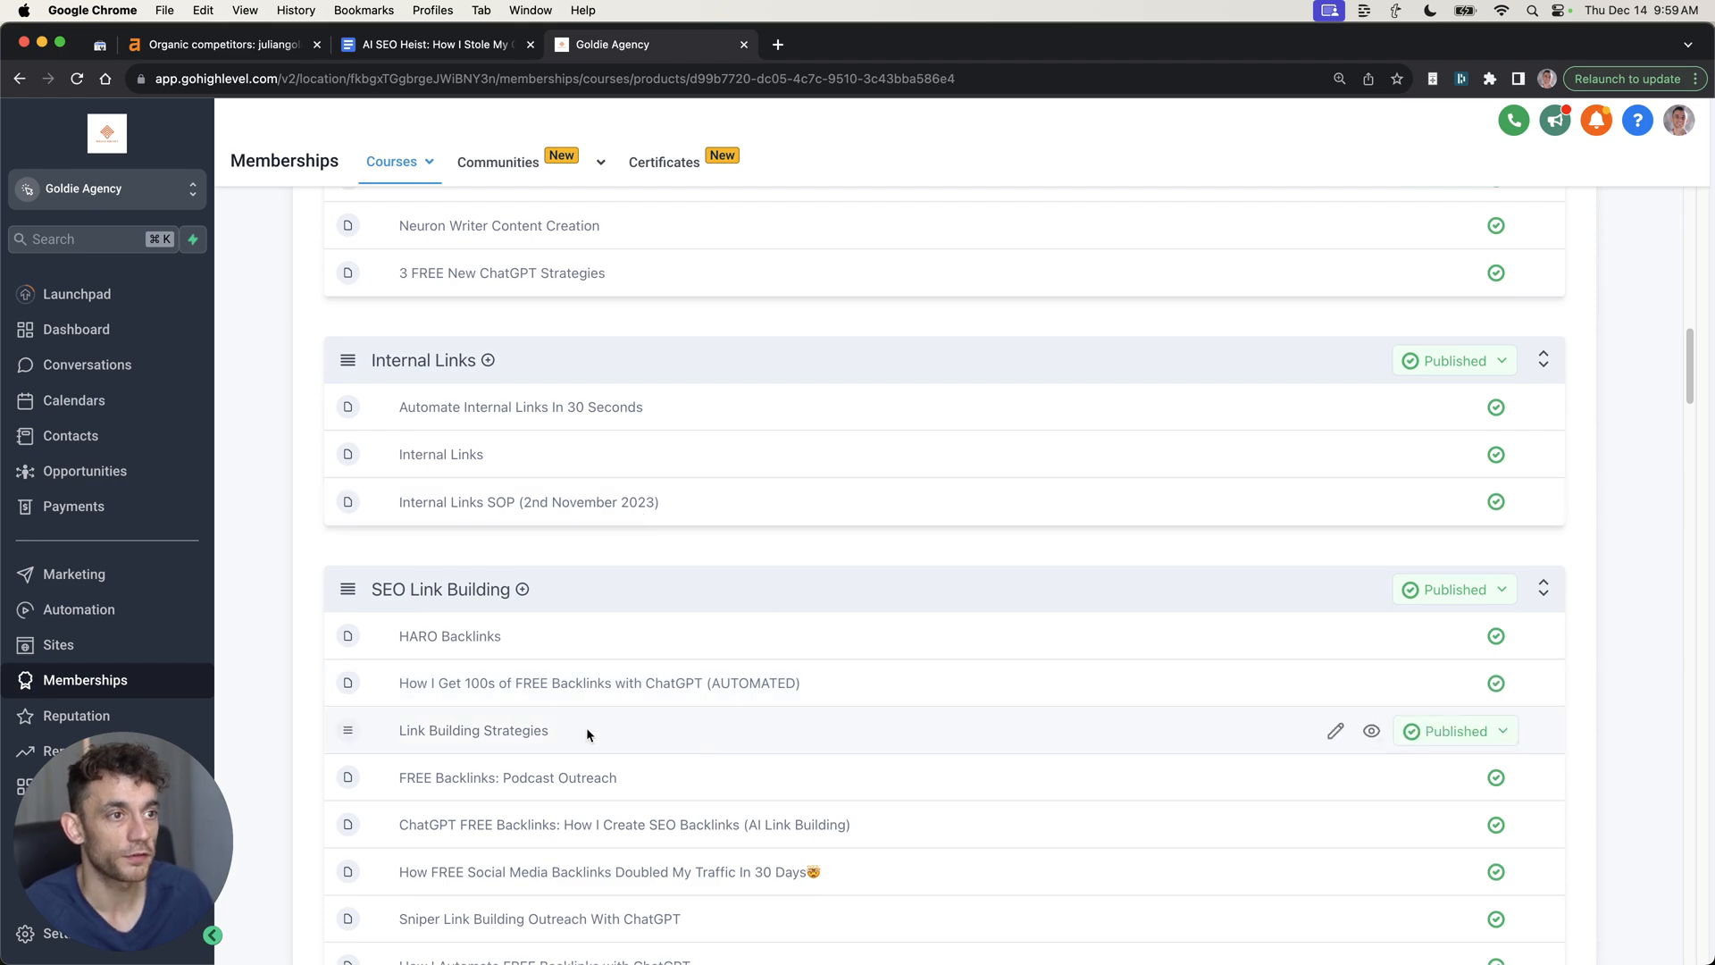
pyautogui.scroll(-3)
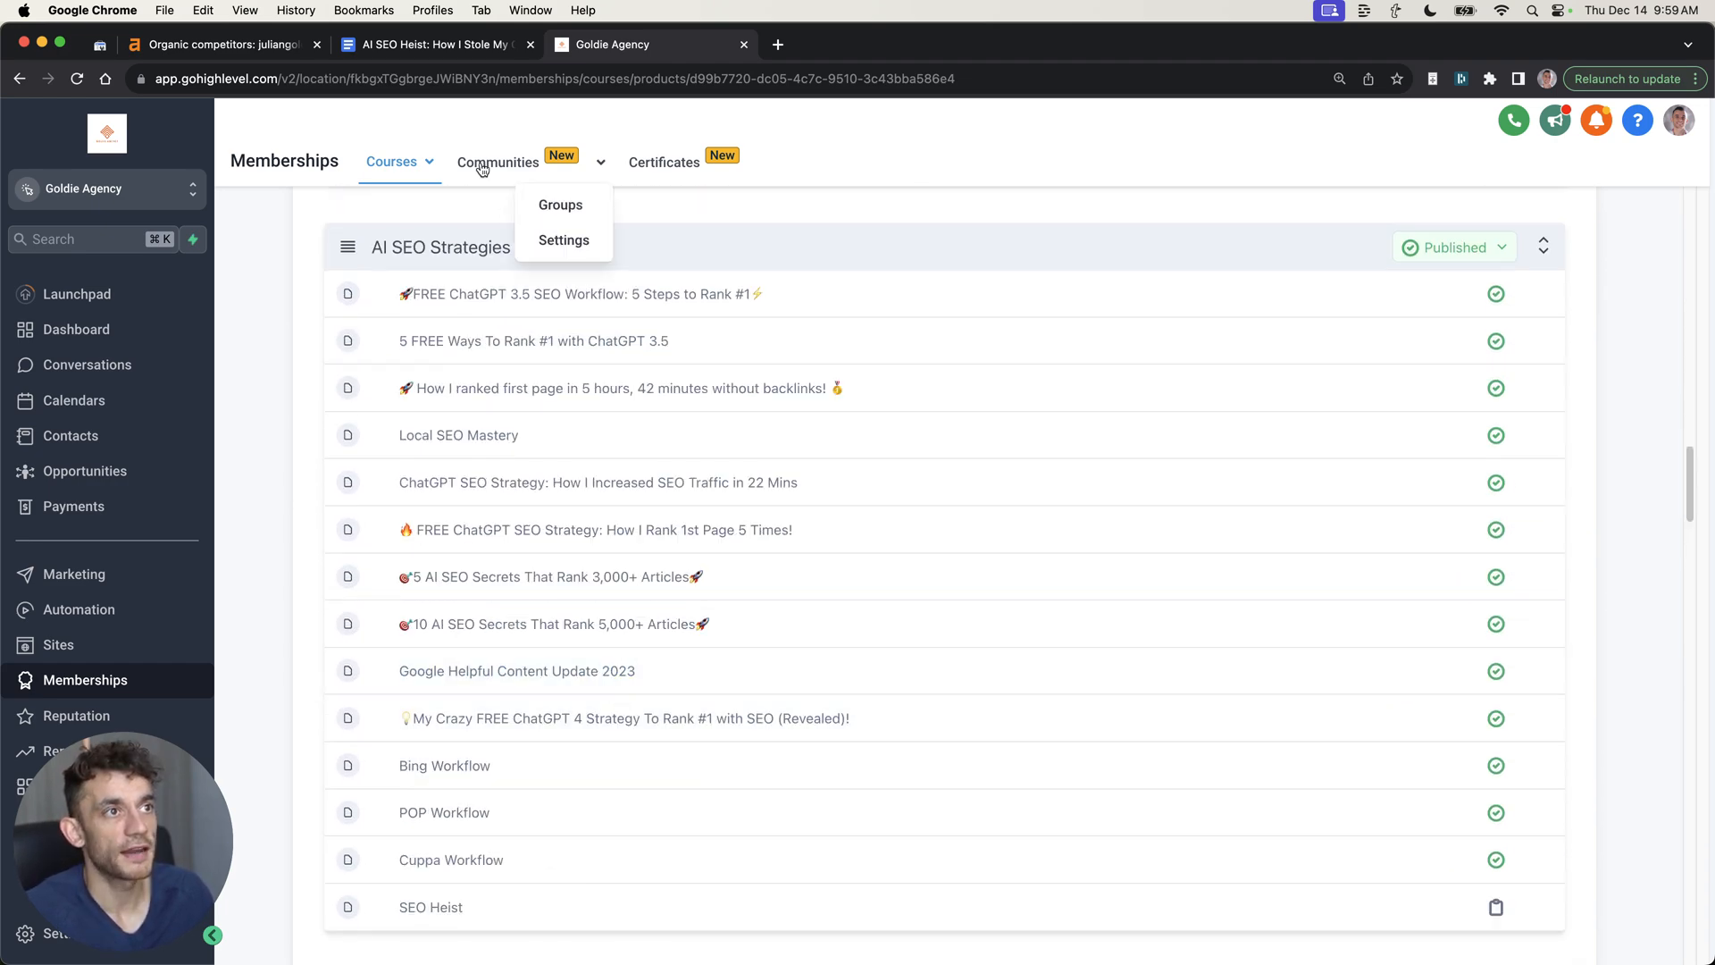
pyautogui.moveTo(489, 495)
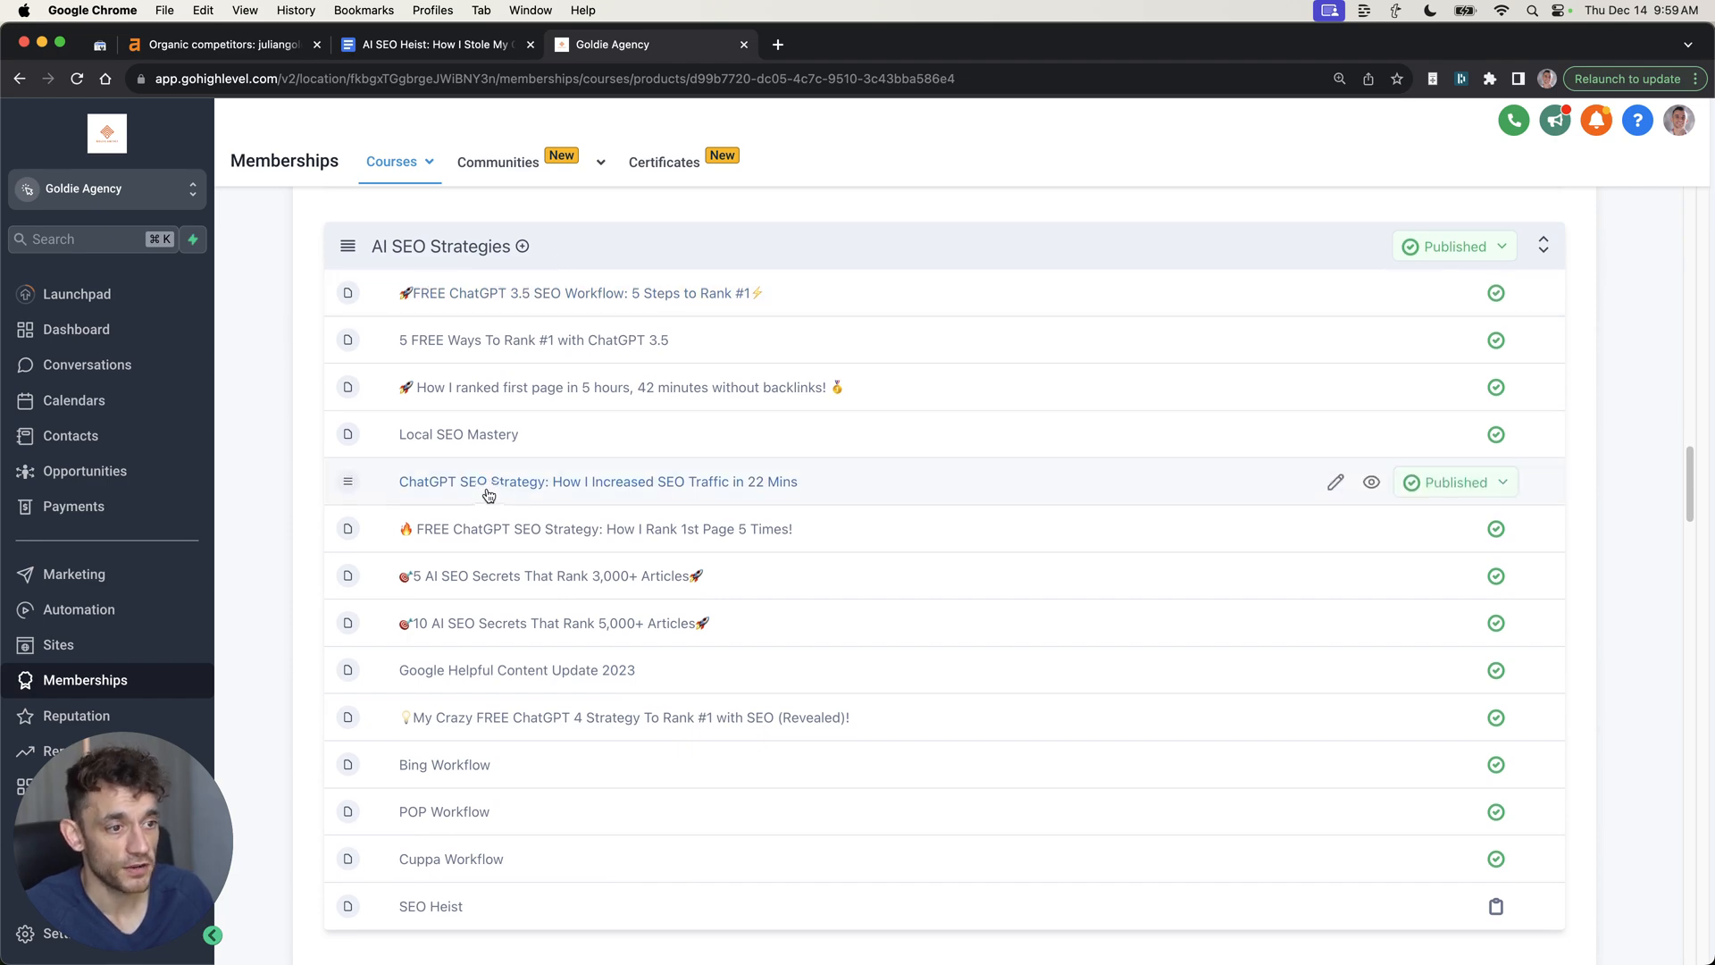
# Open the draft SEO Heist lesson, then the Doc's free SEO strategy session link
pyautogui.click(430, 906)
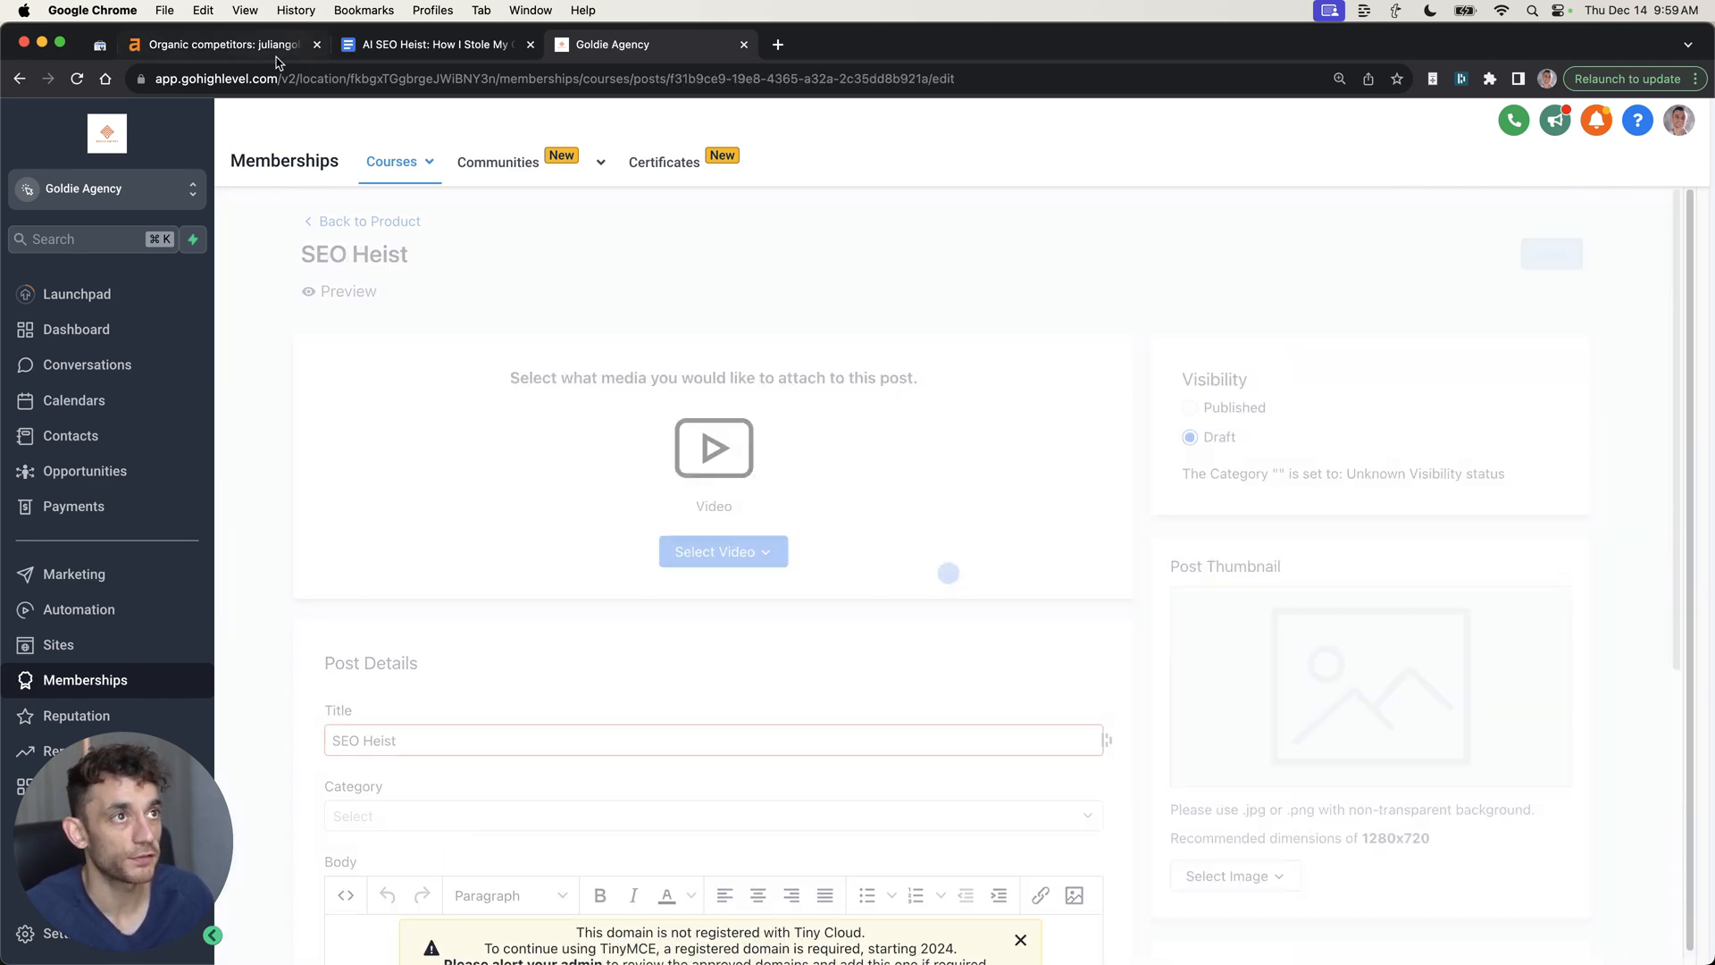
pyautogui.click(431, 45)
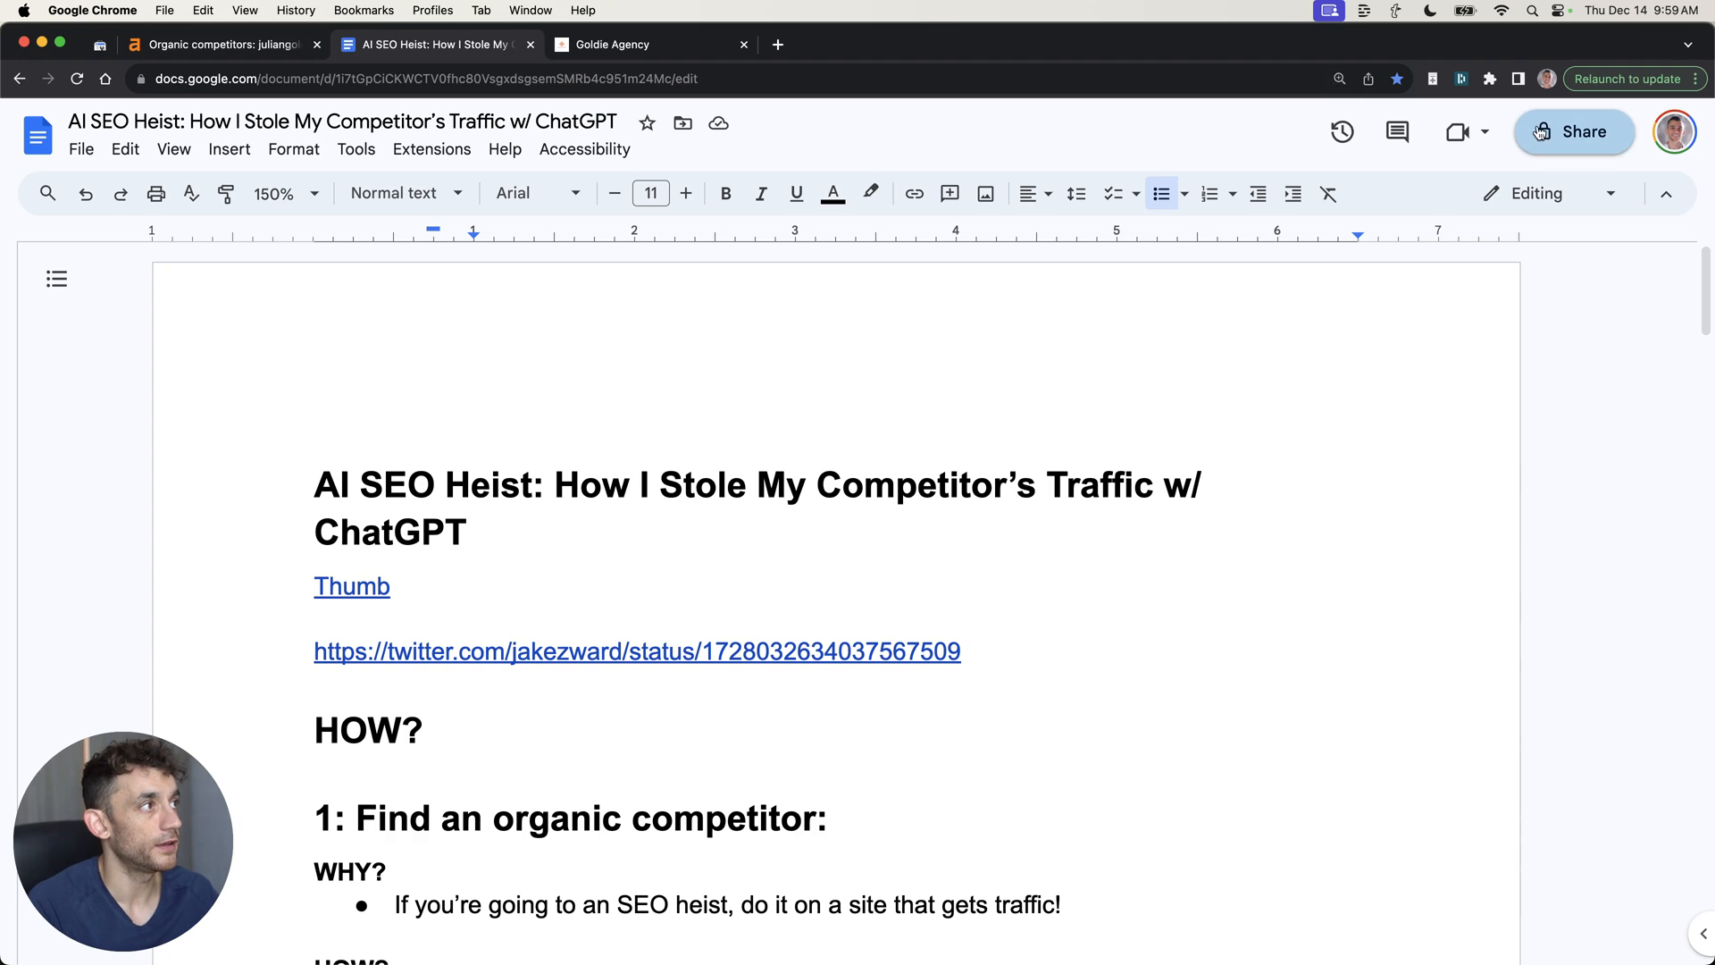
pyautogui.click(636, 44)
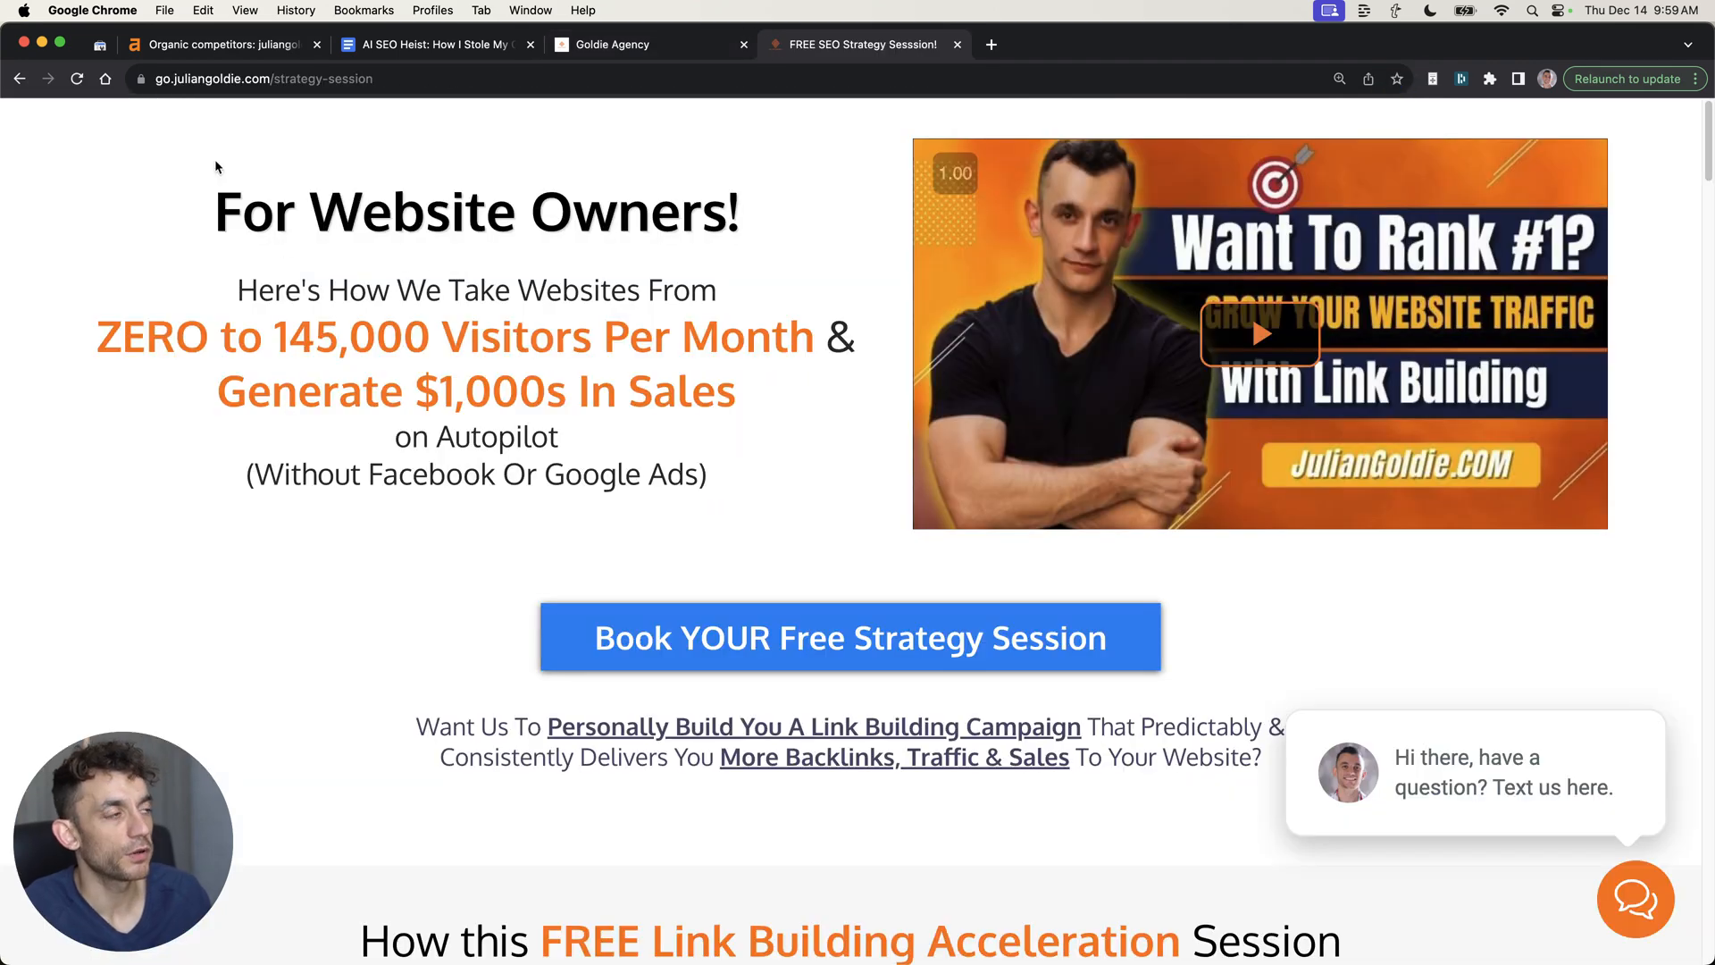
pyautogui.scroll(-3)
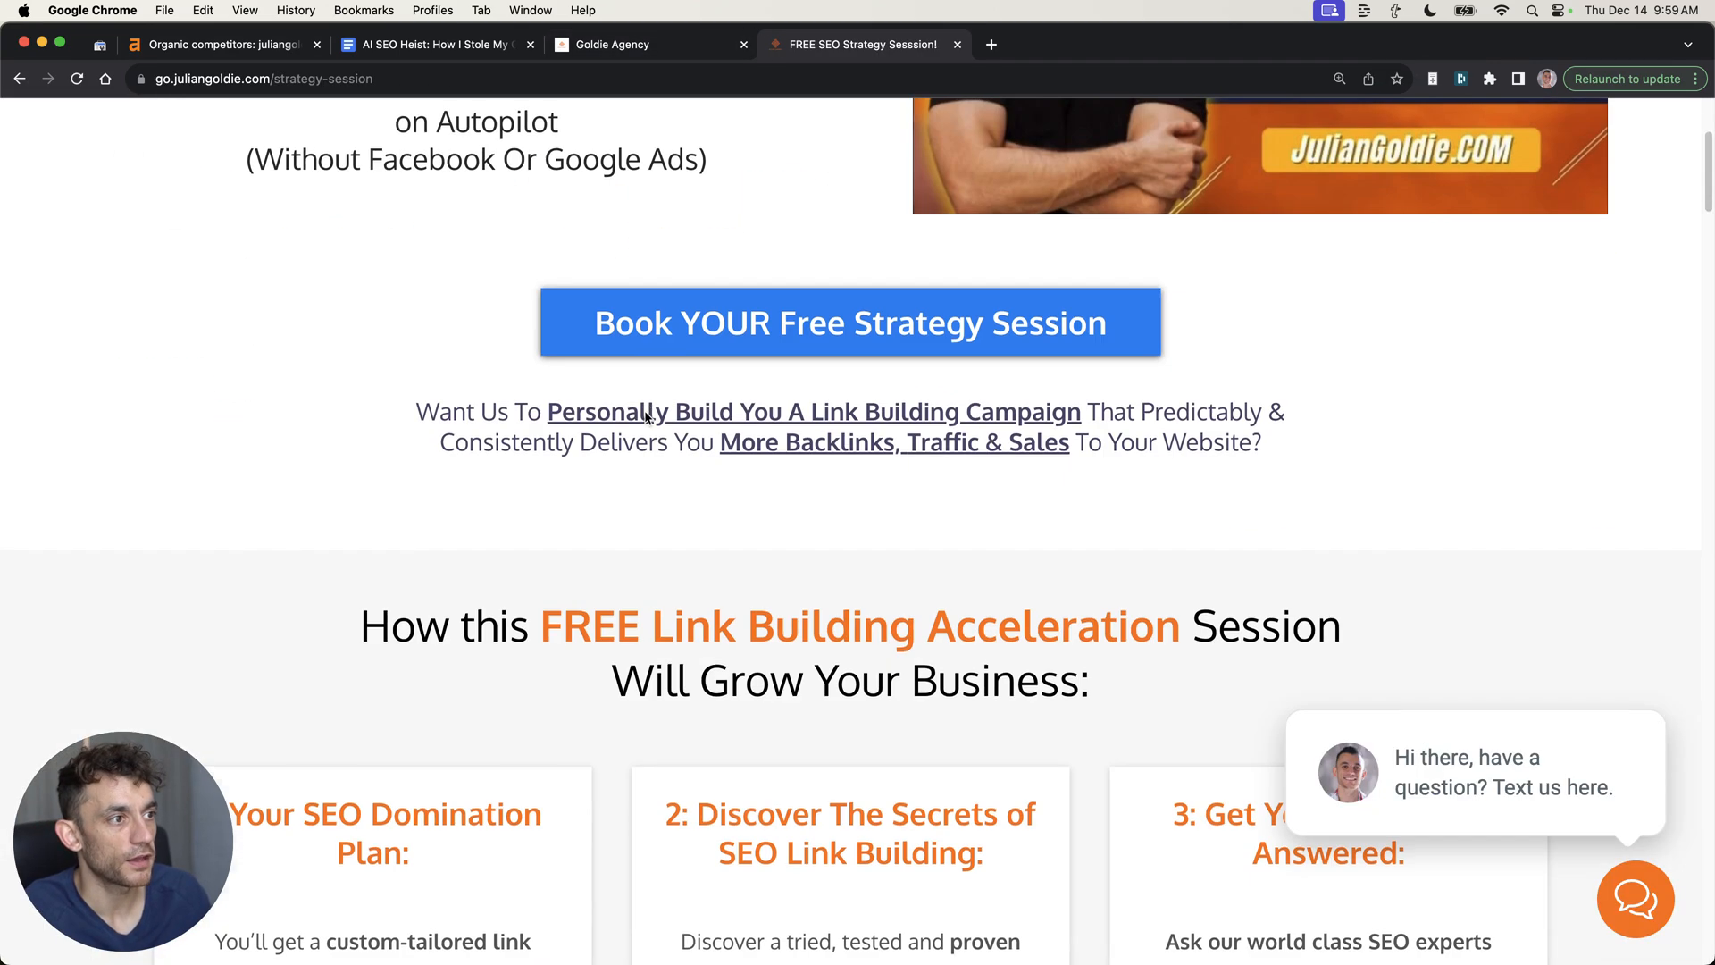
pyautogui.scroll(3)
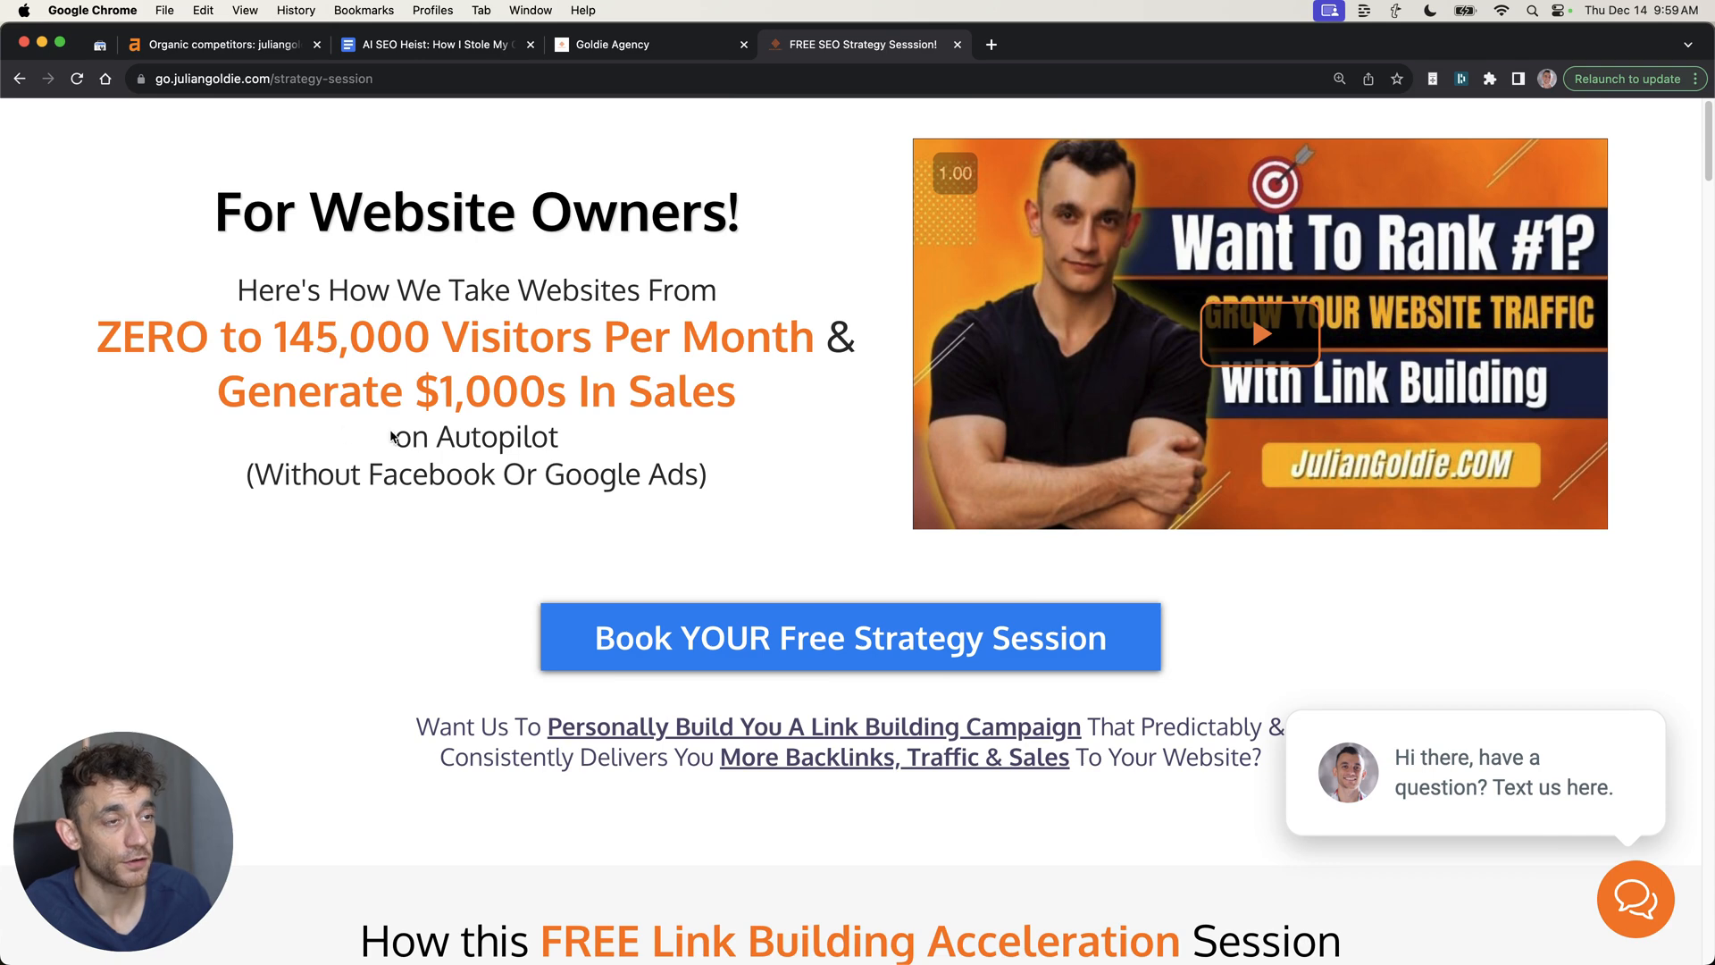
pyautogui.scroll(-3)
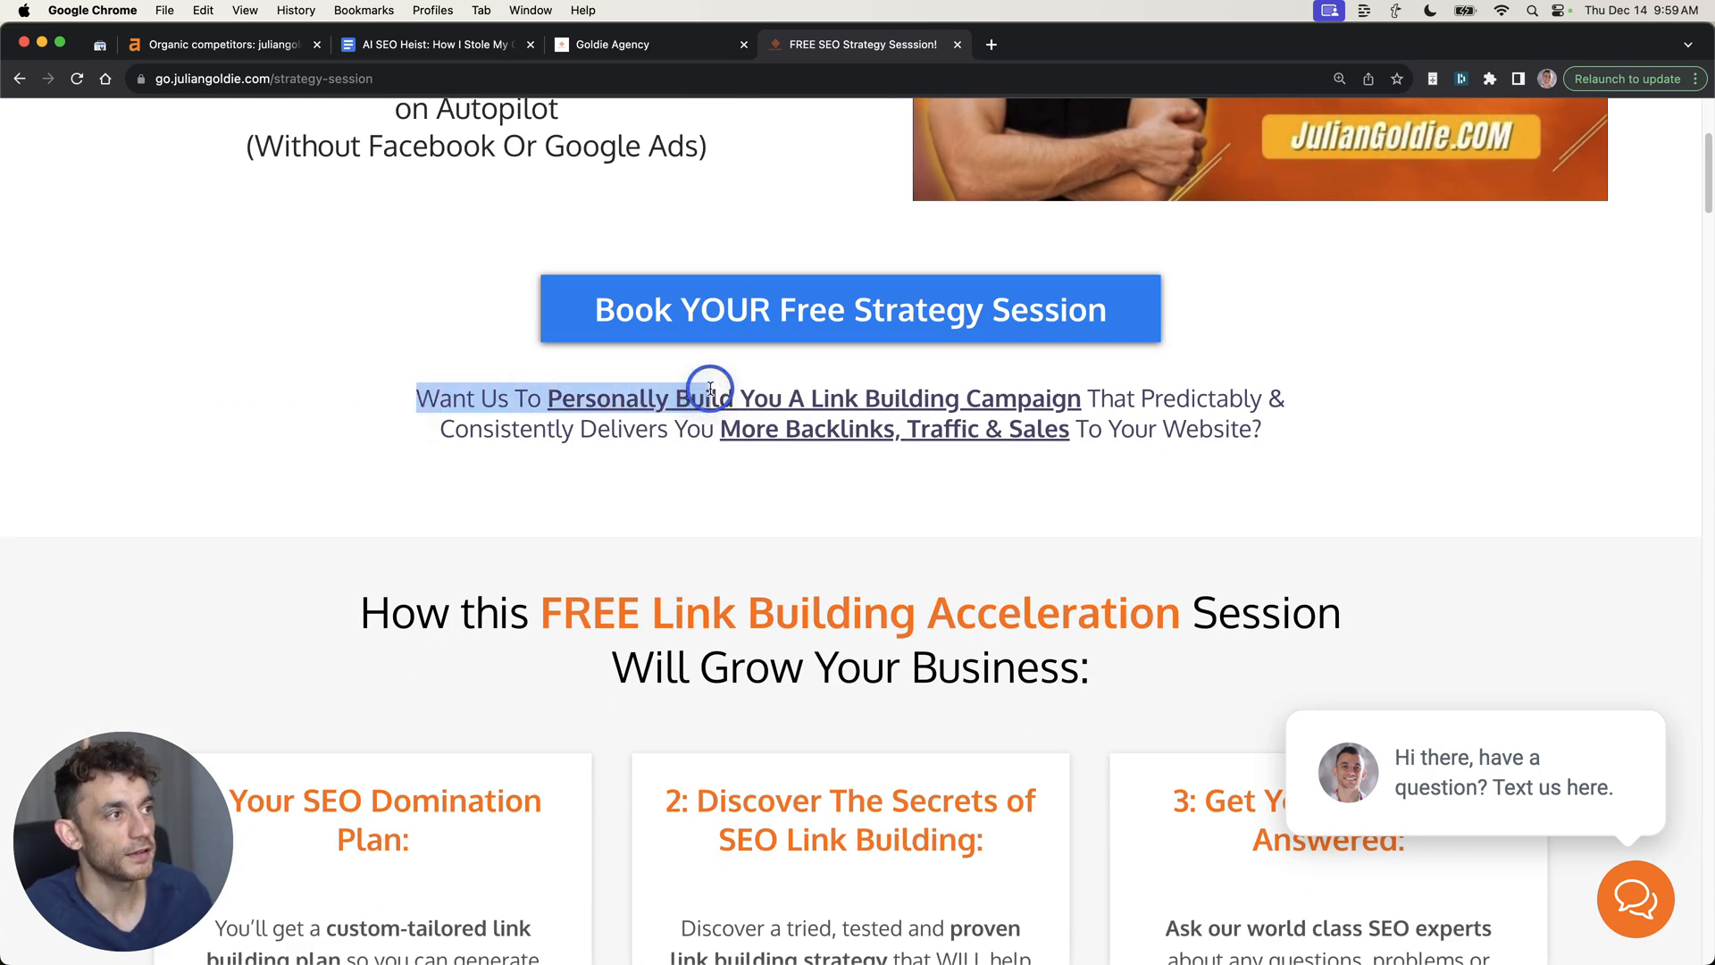
pyautogui.moveTo(709, 396); pyautogui.dragTo(1081, 401)
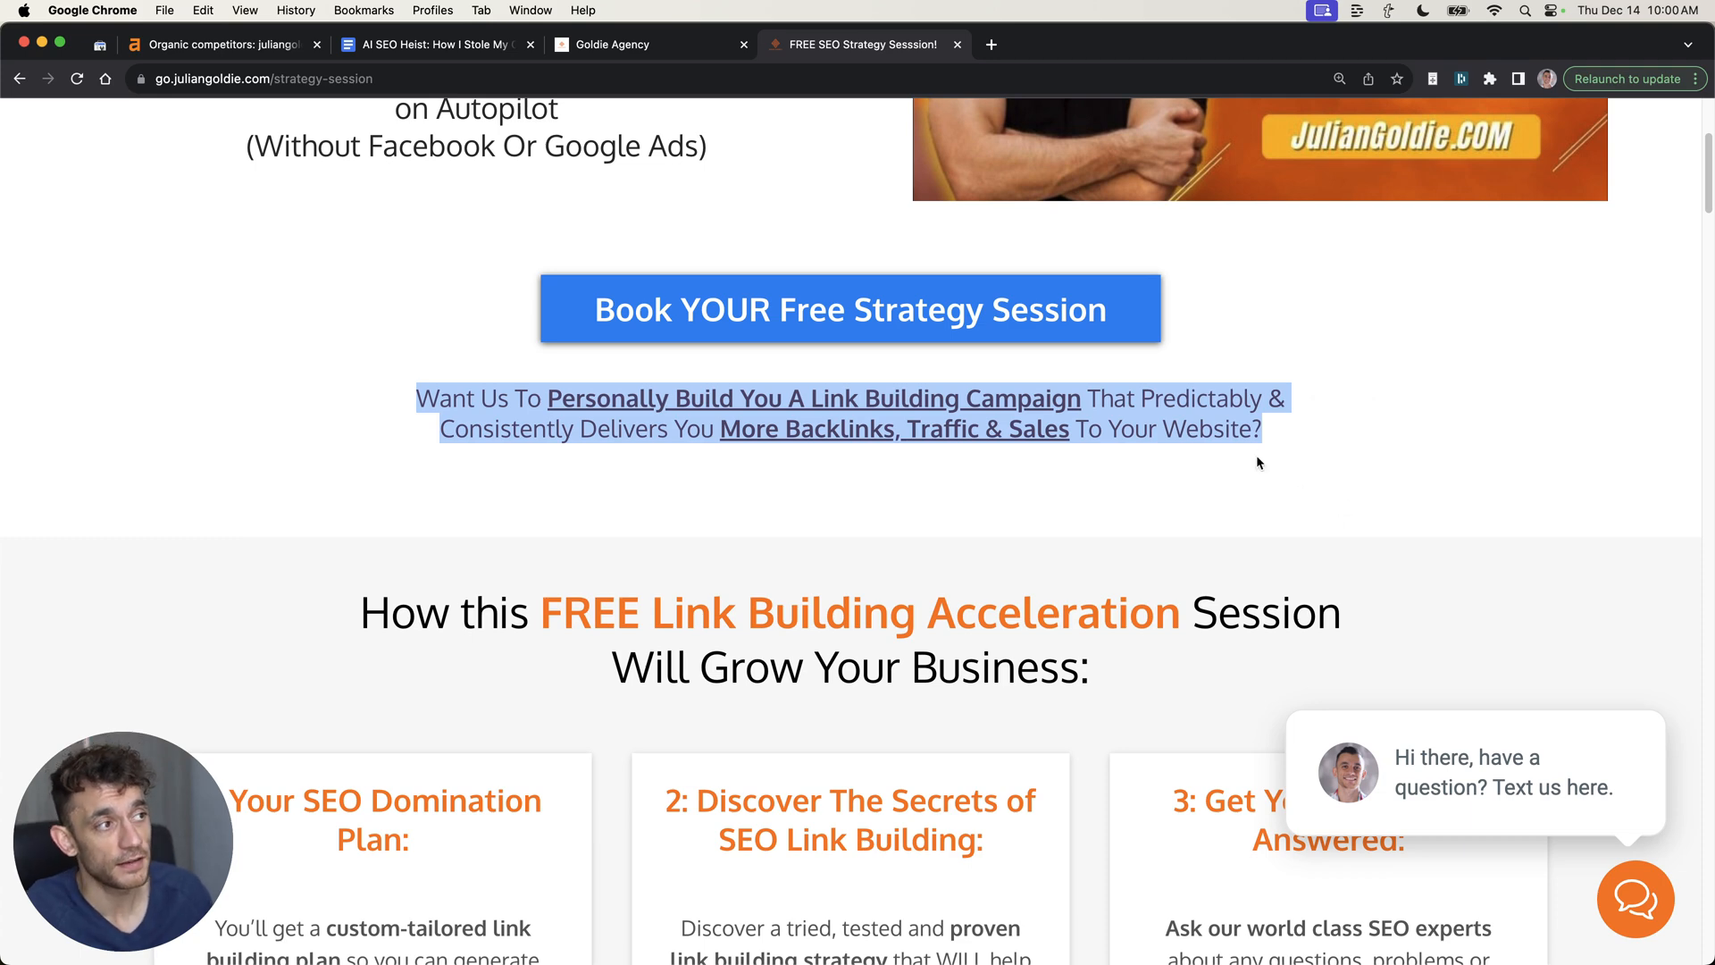
pyautogui.scroll(-3)
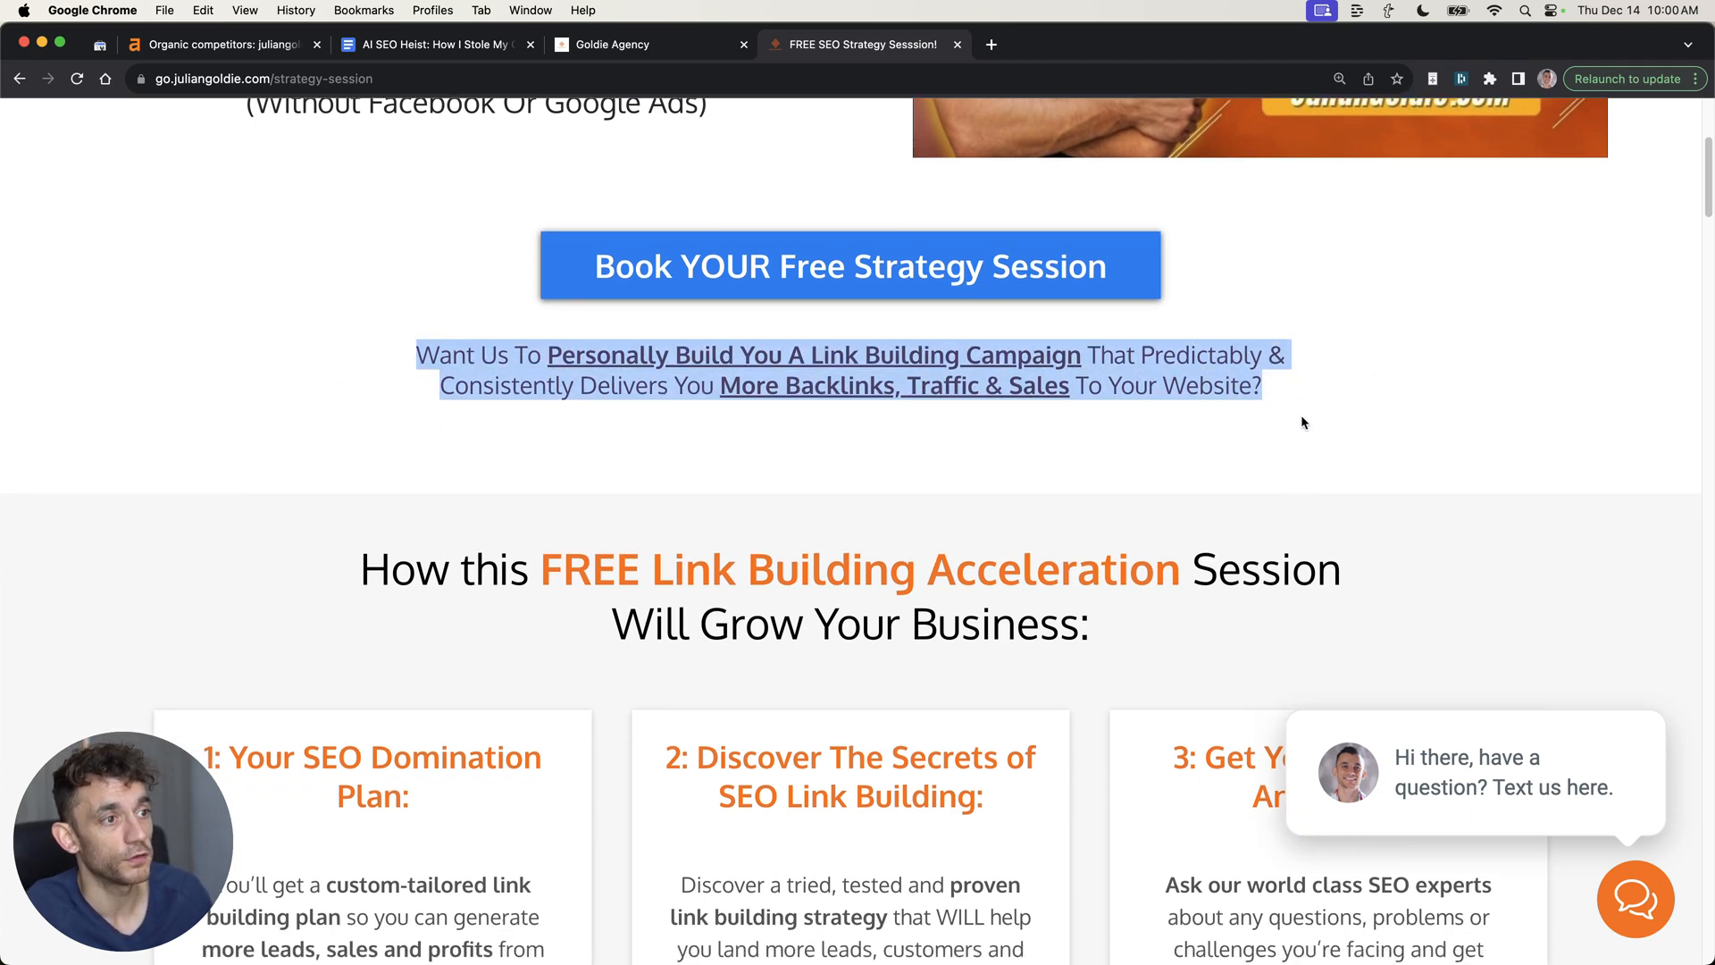
pyautogui.scroll(-3)
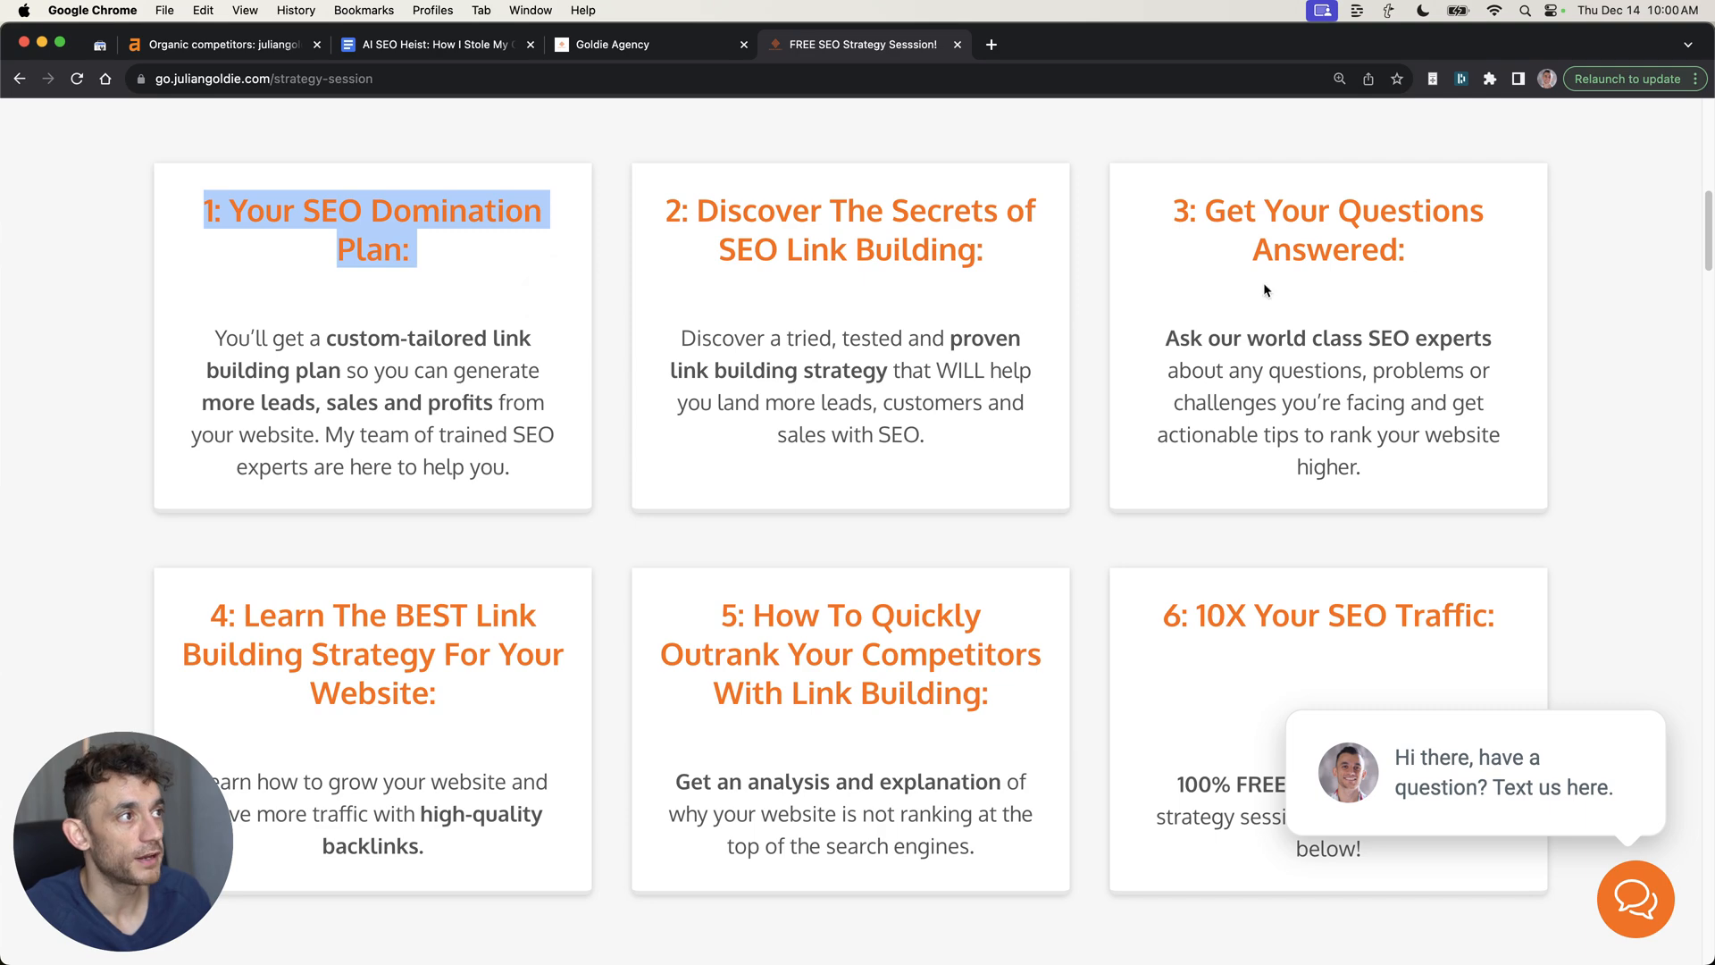
pyautogui.scroll(-3)
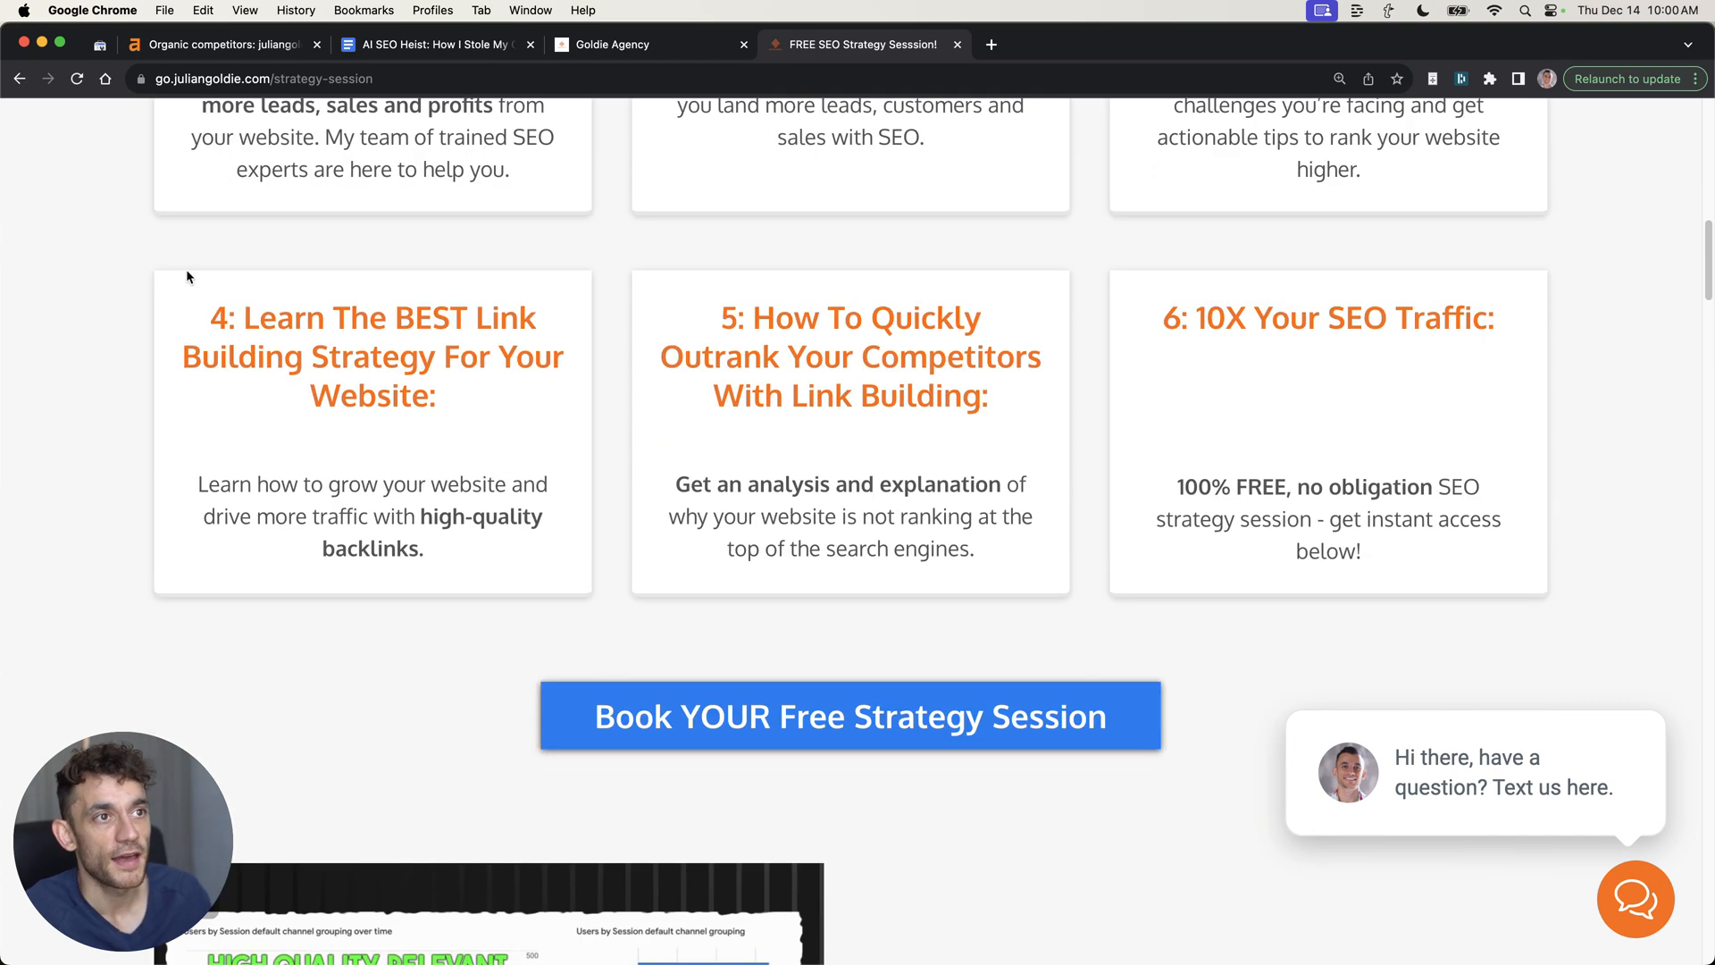
pyautogui.scroll(3)
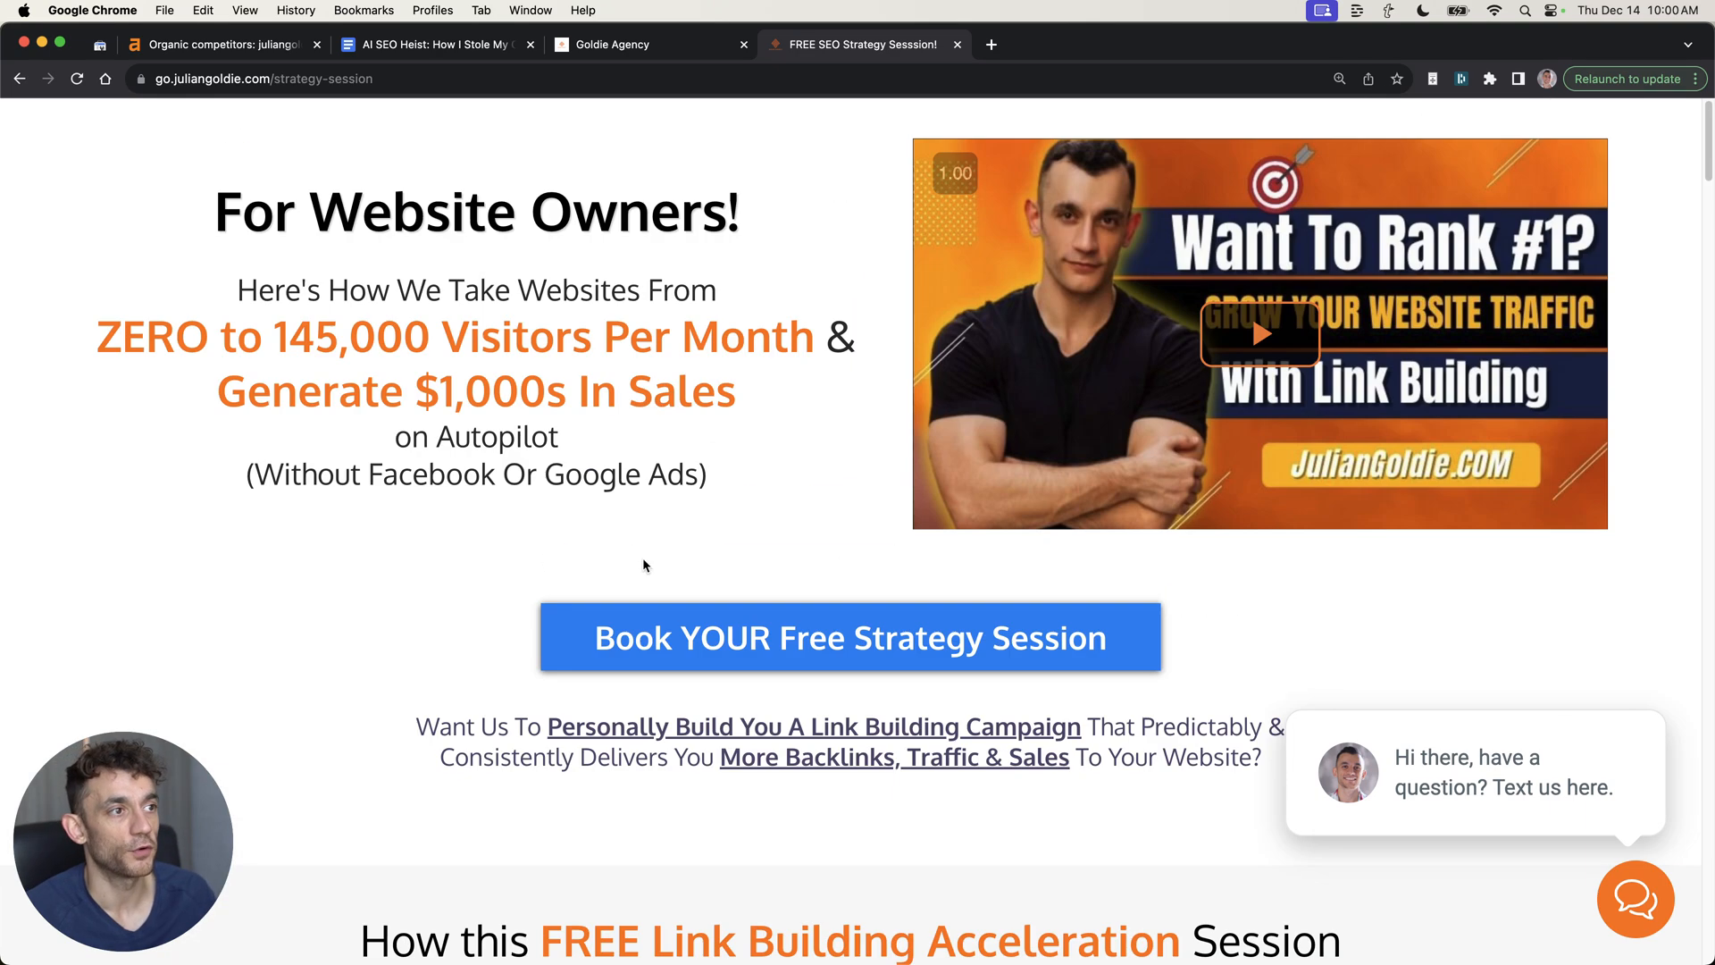